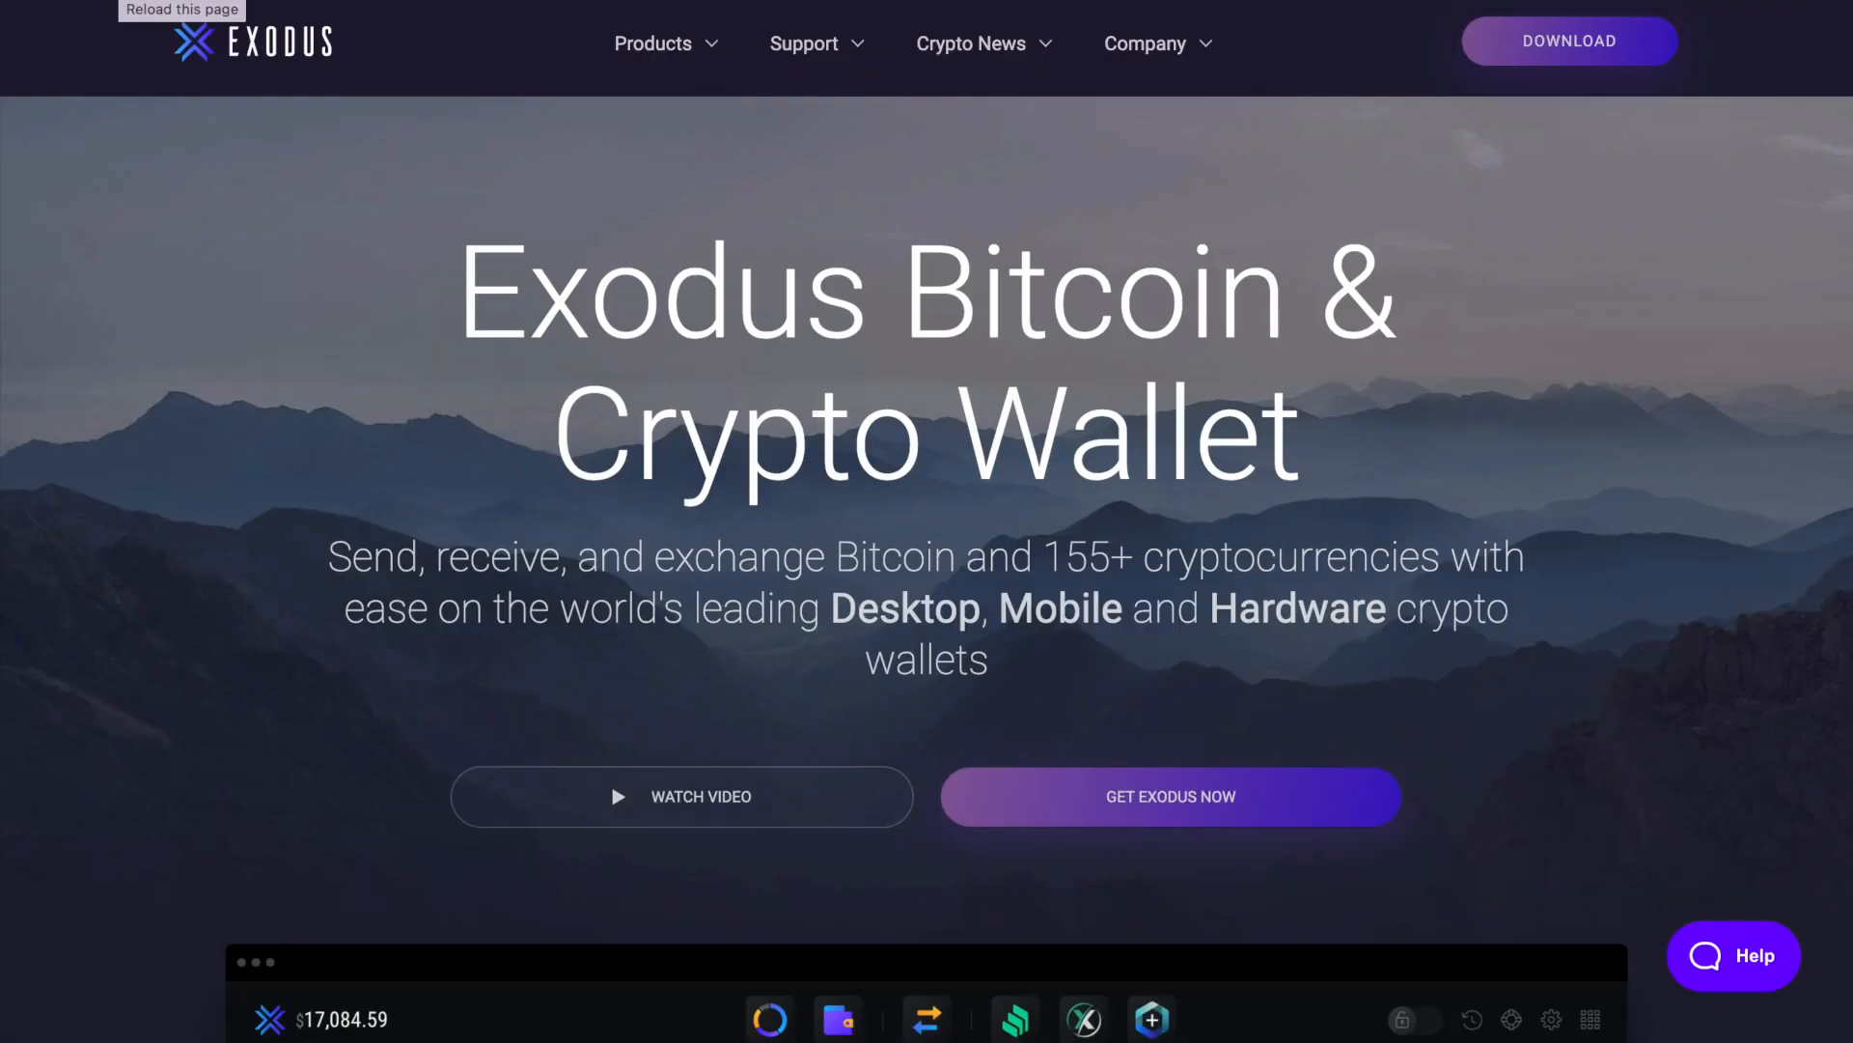
pyautogui.moveTo(195, 294)
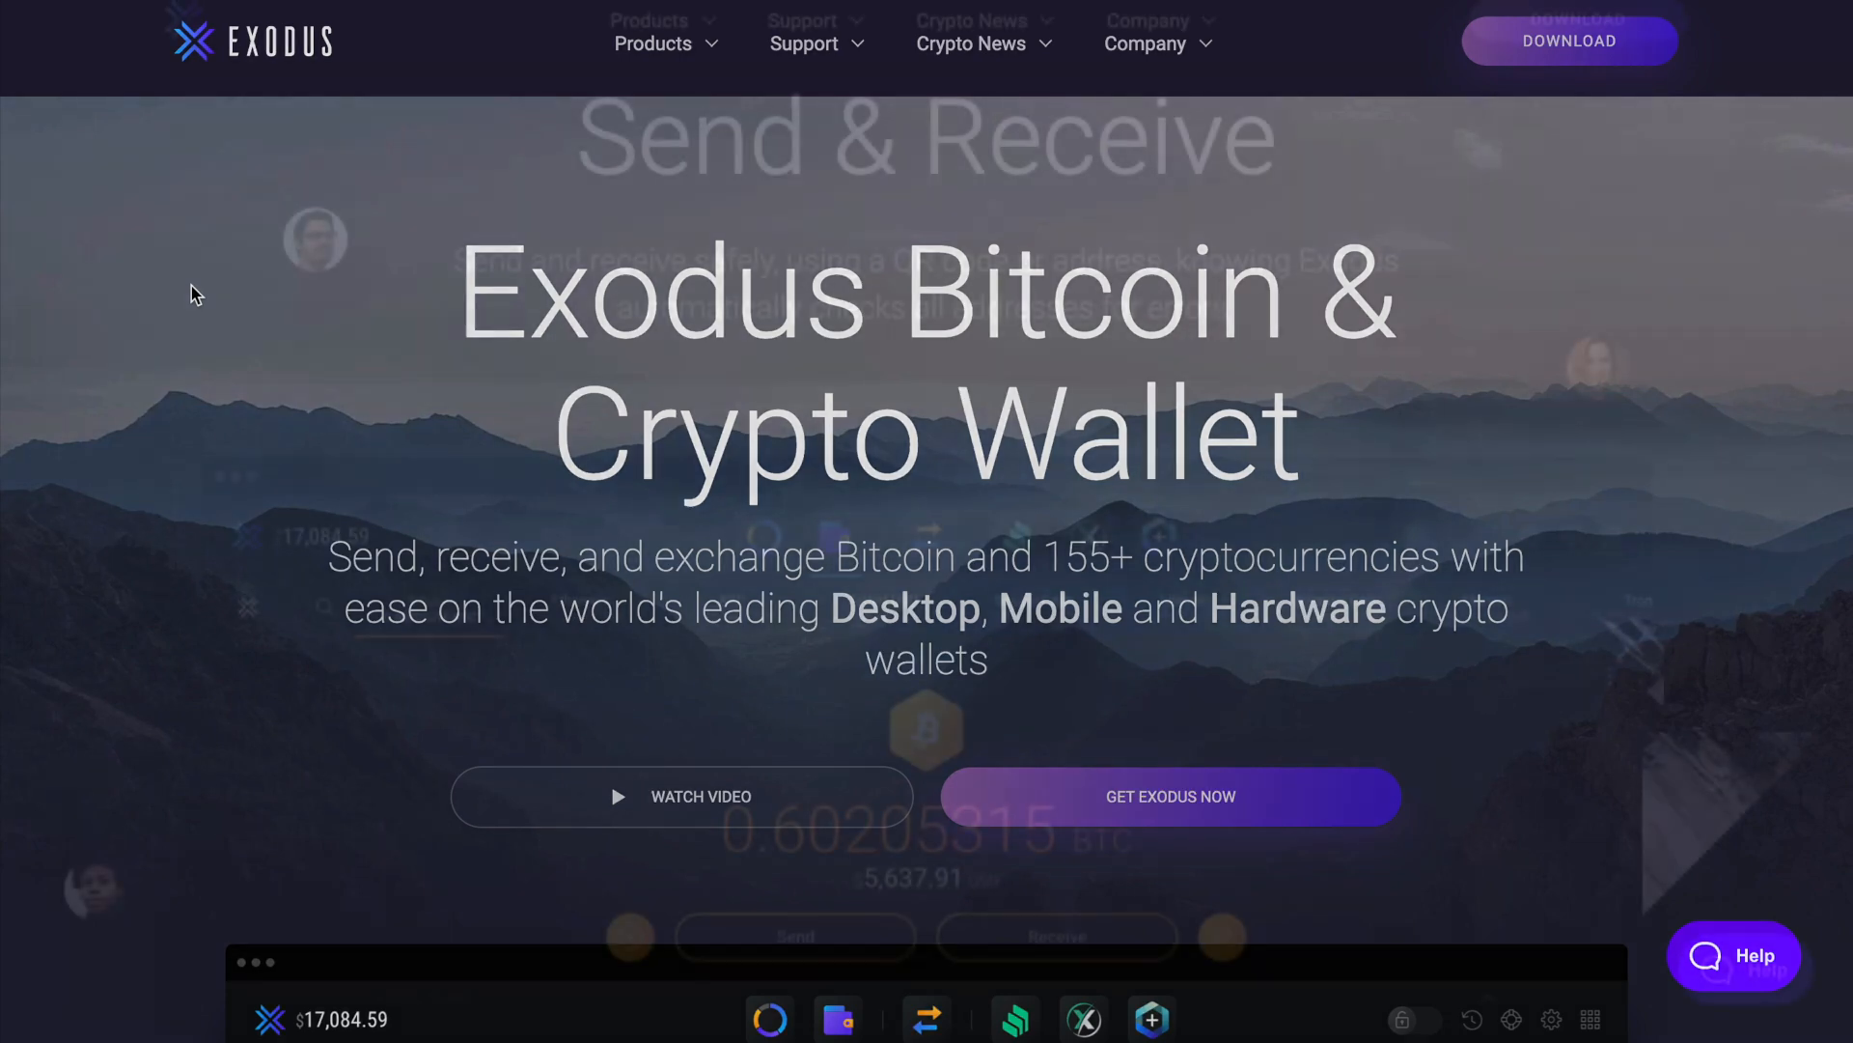
# Step: Show the Exodus 22.2.25 desktop download options for Windows, Mac and Linux
pyautogui.scroll(-3)
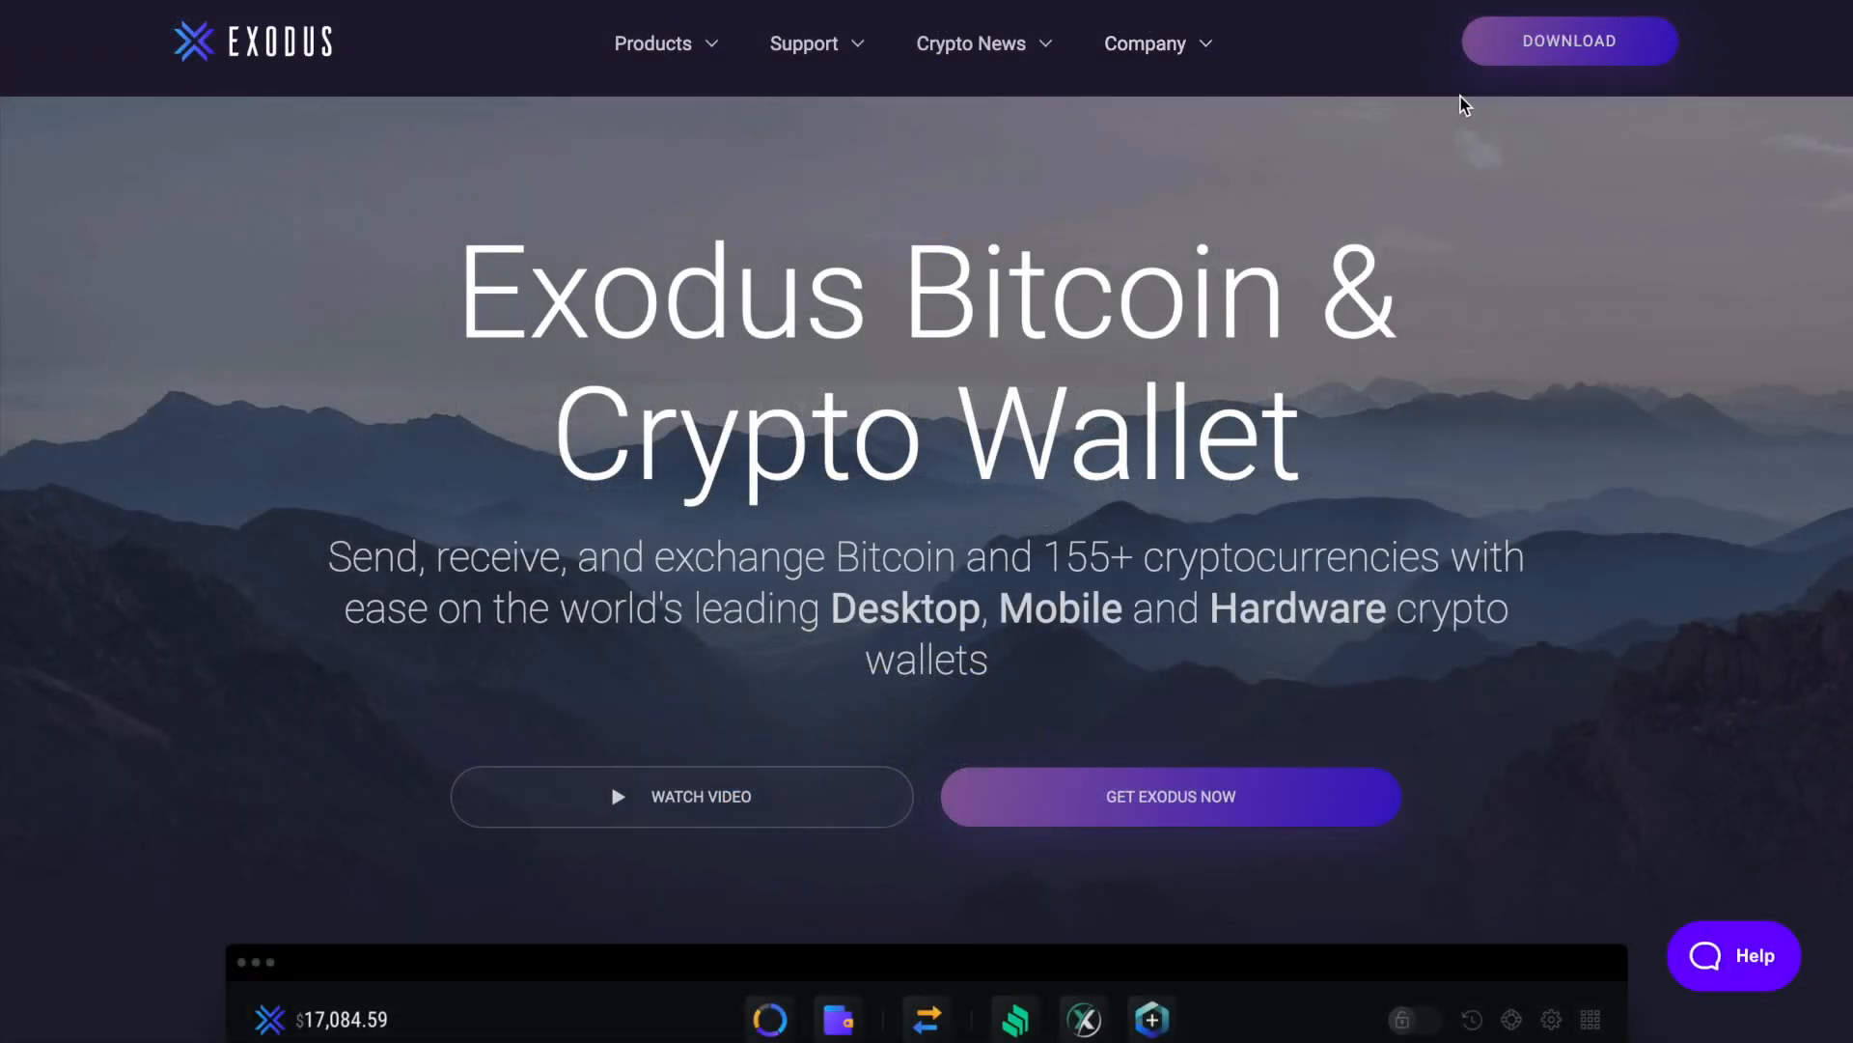
pyautogui.moveTo(1507, 65)
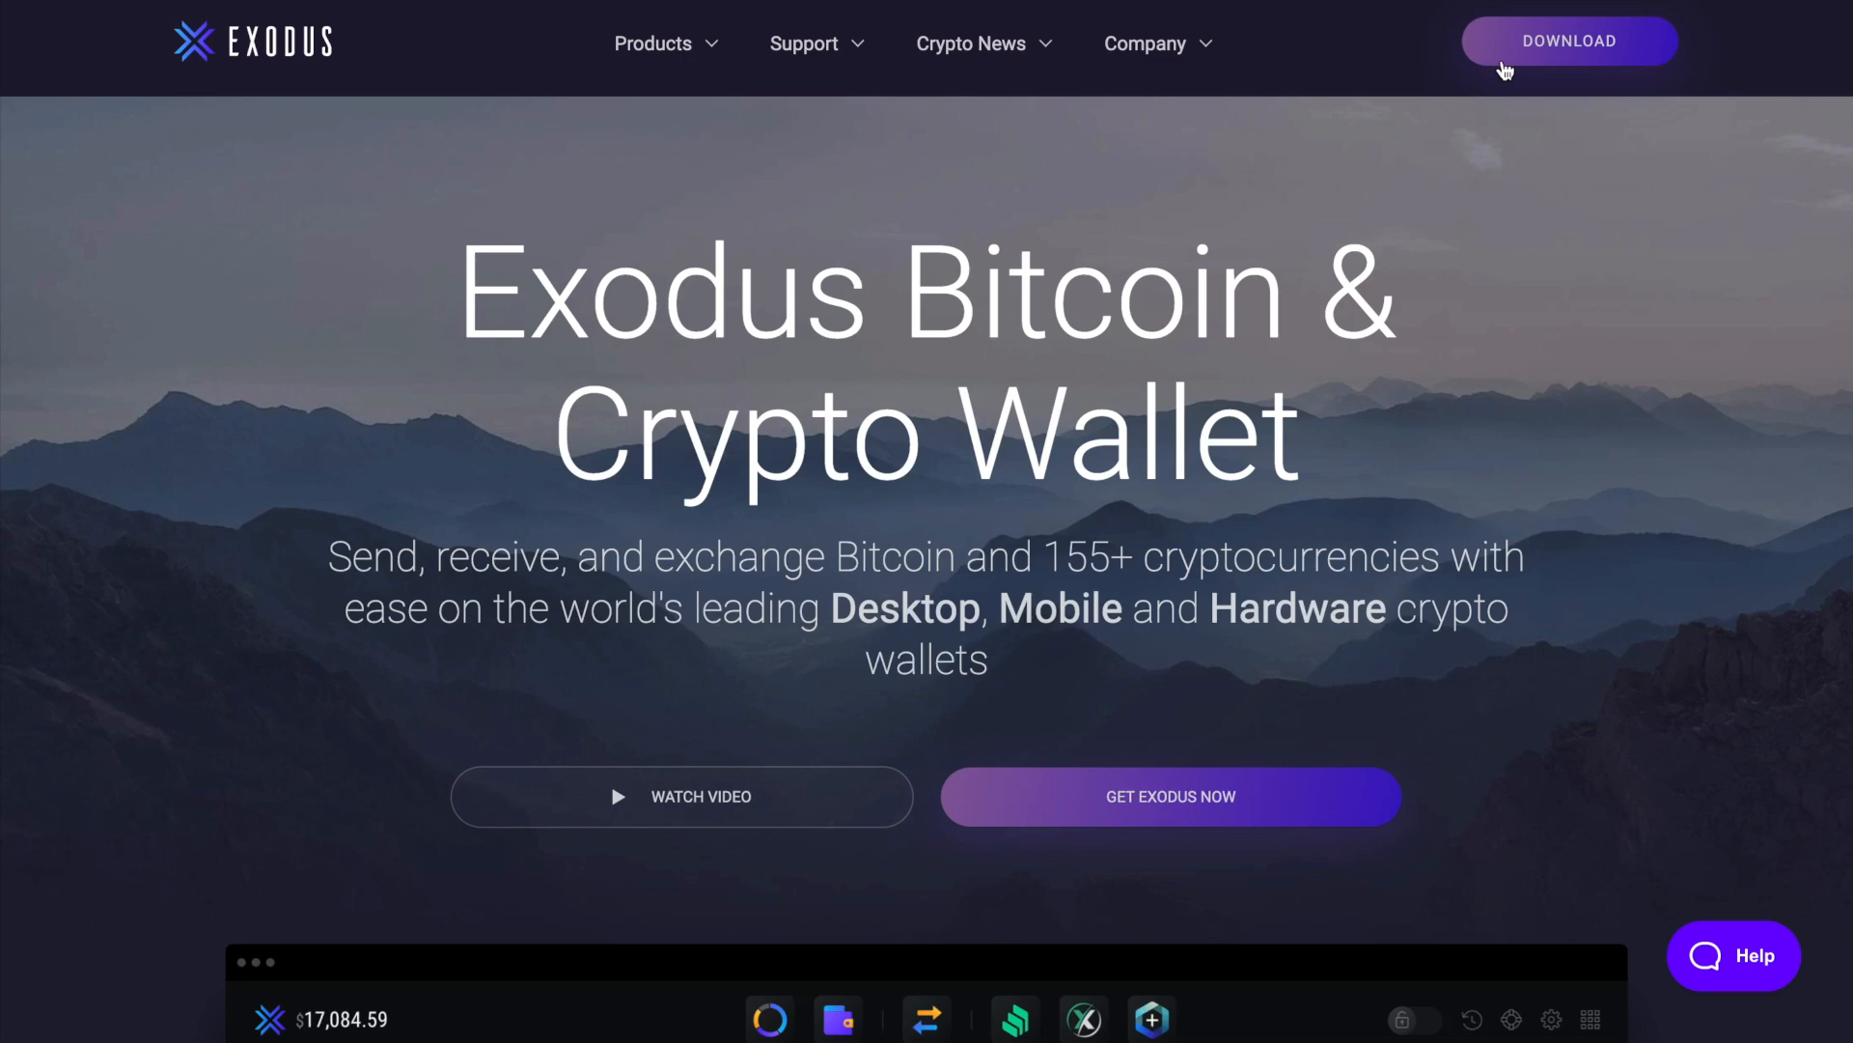
pyautogui.click(1568, 41)
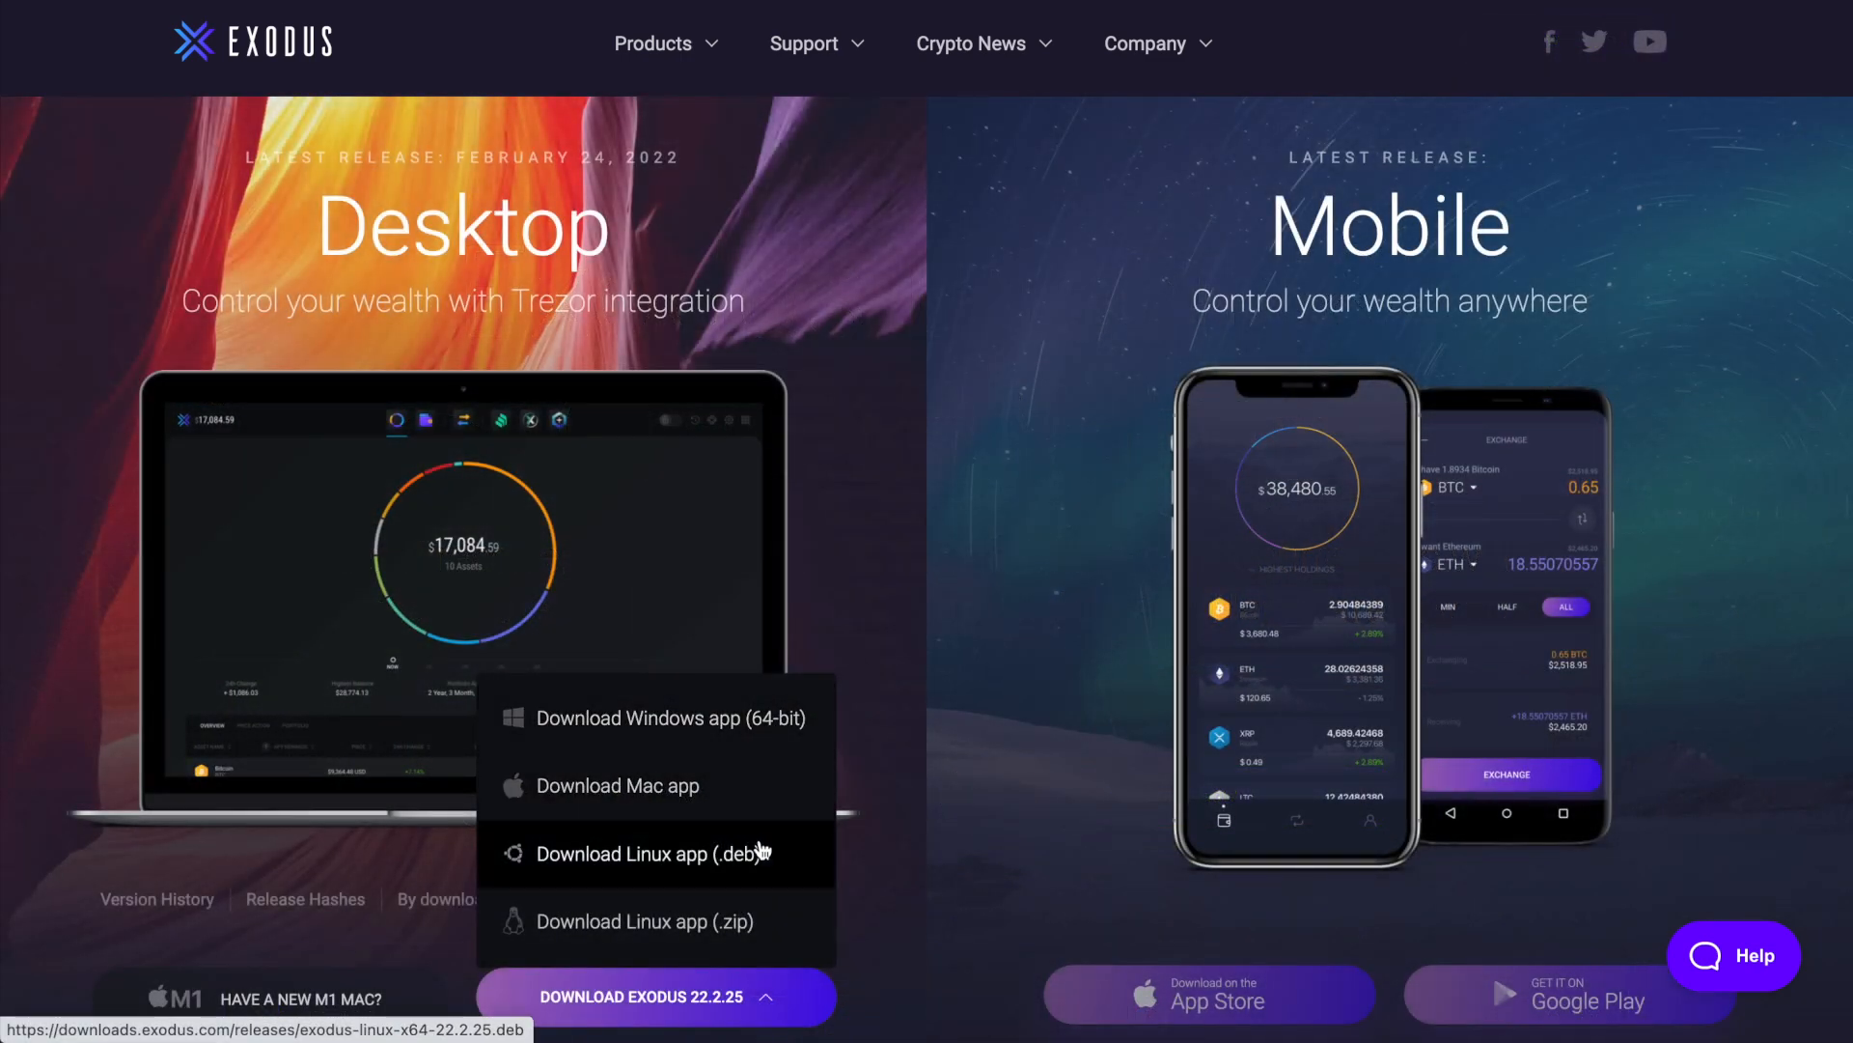
pyautogui.moveTo(648, 921)
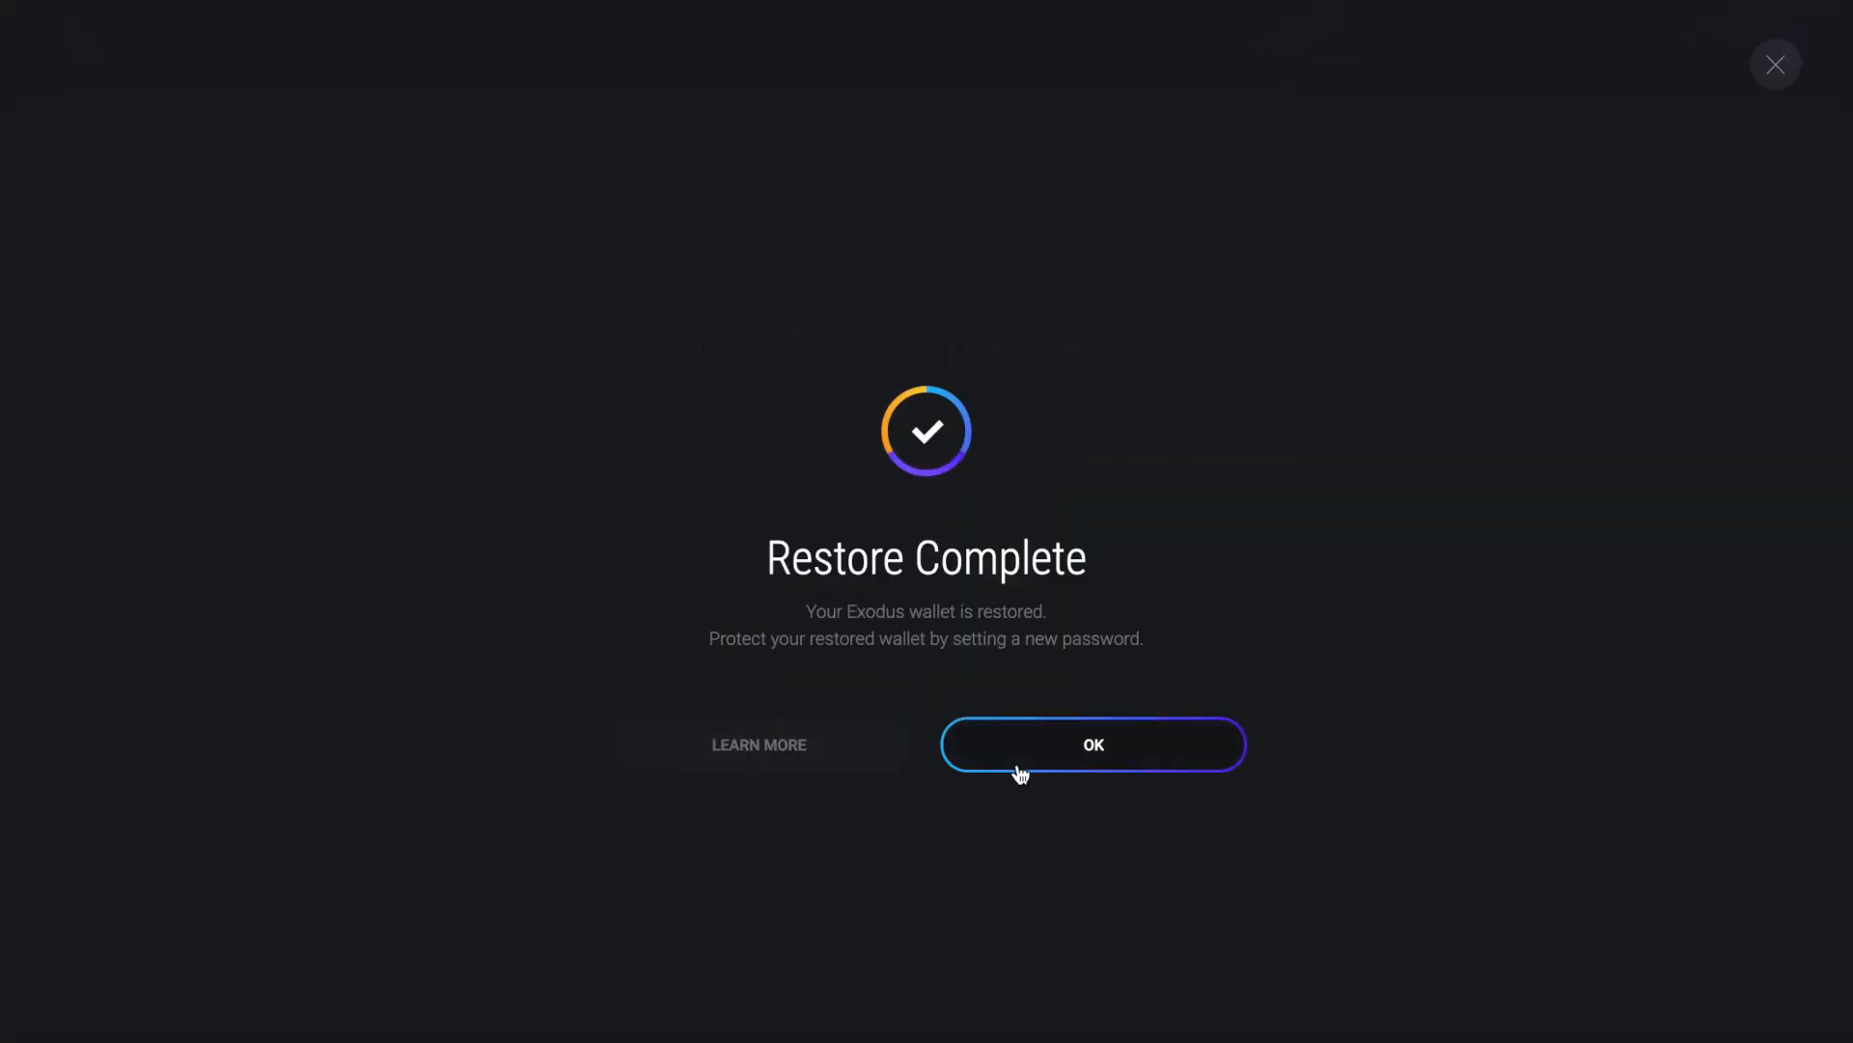
# Step: Acknowledge Restore Complete and enter the new wallet password
pyautogui.click(1091, 743)
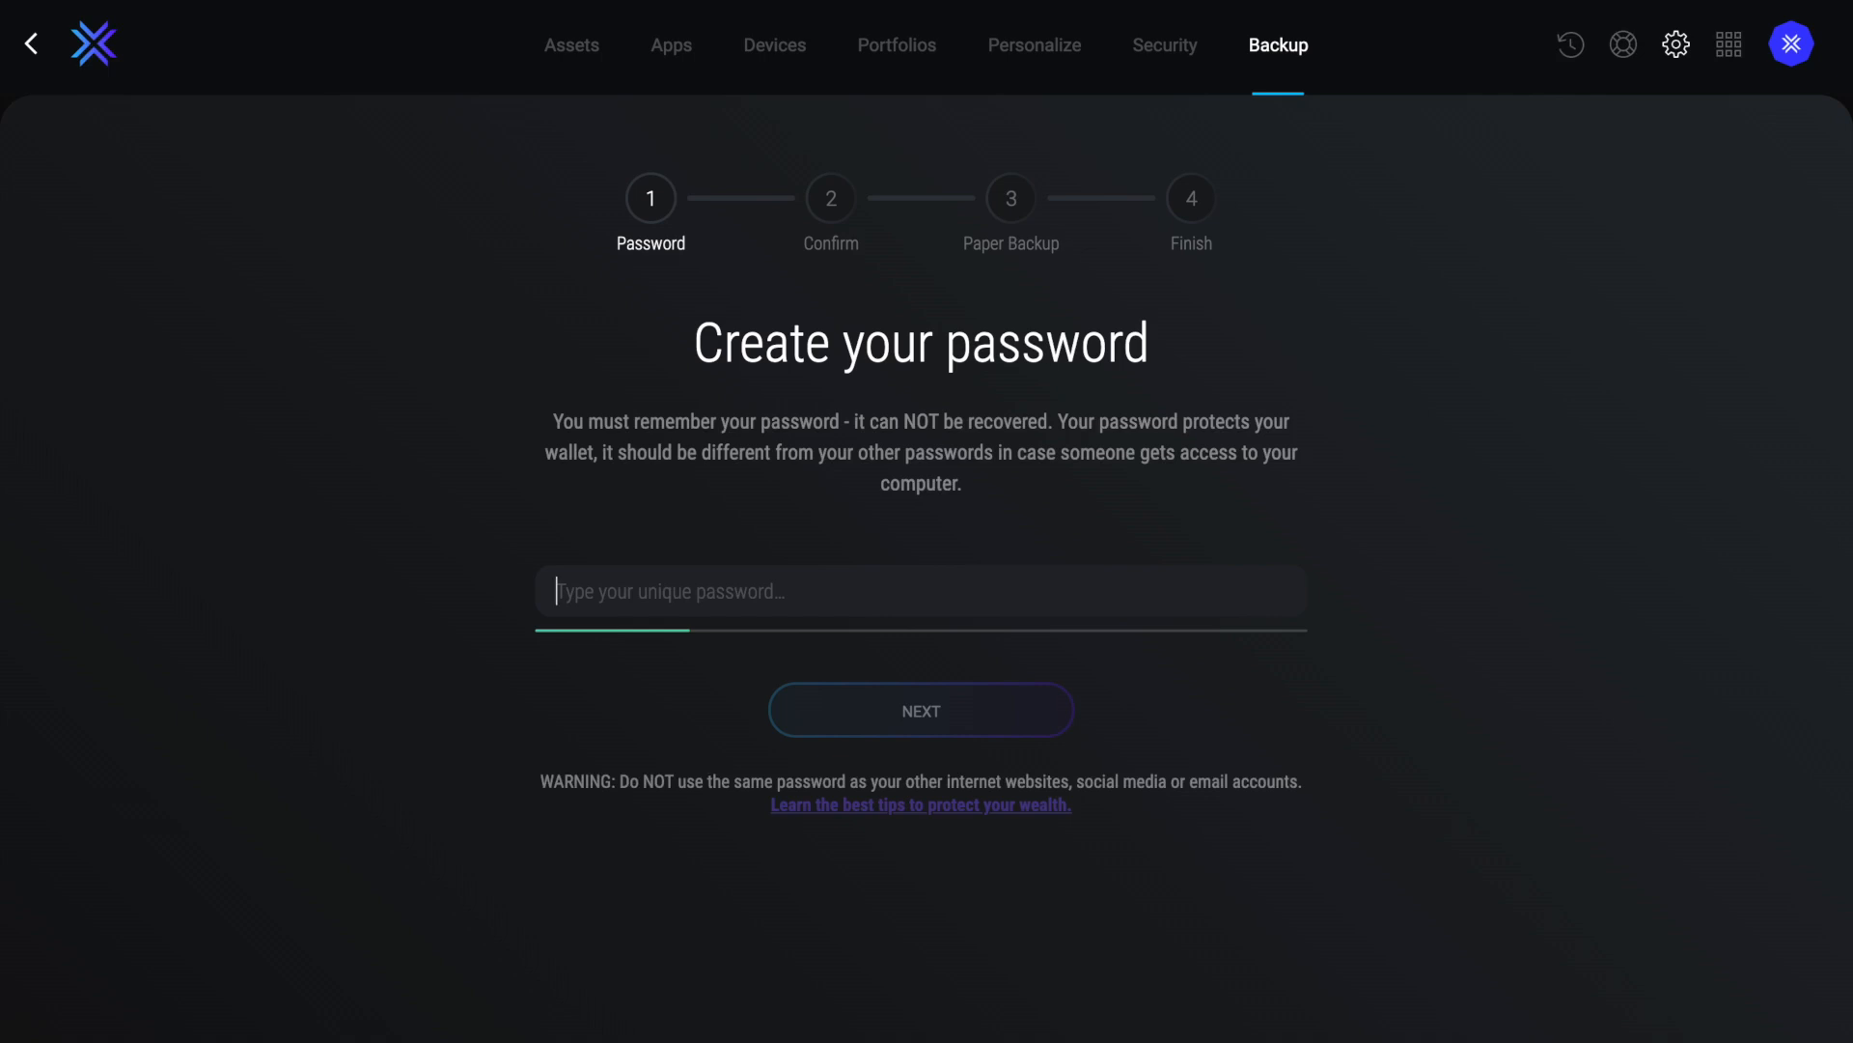
pyautogui.write('••')
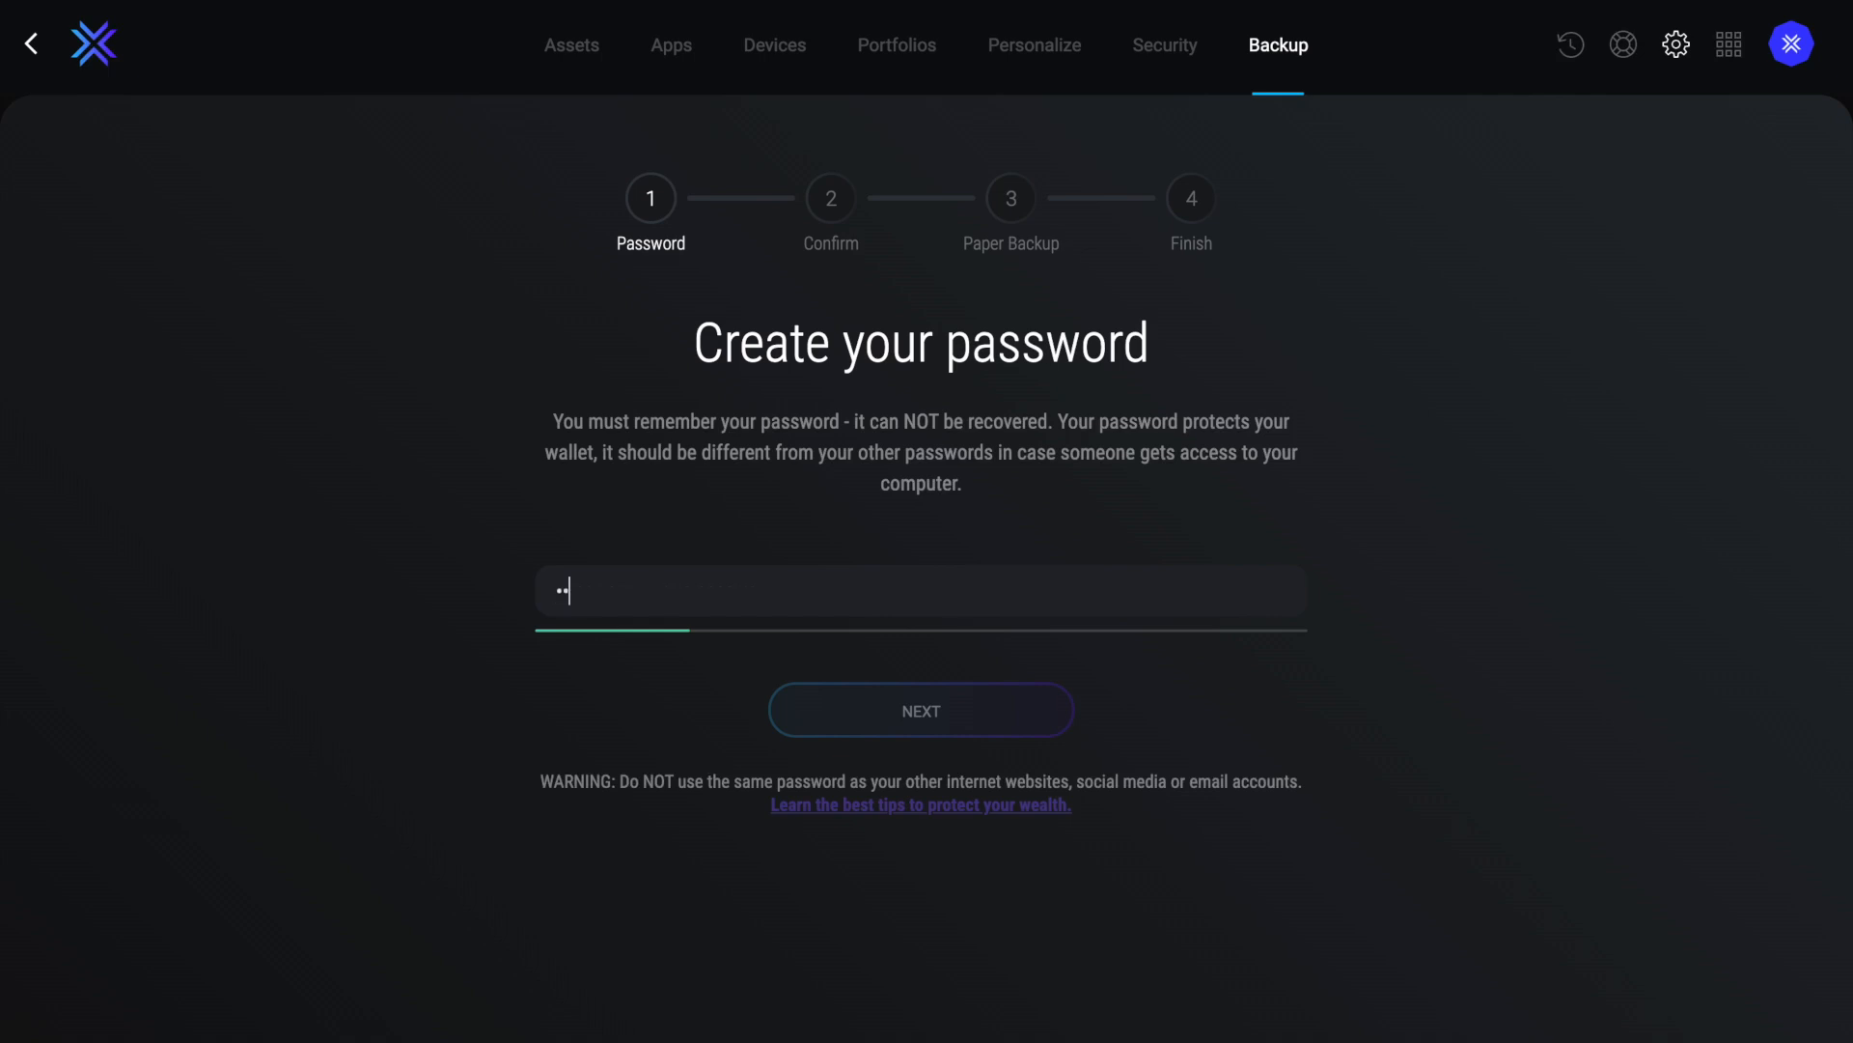
pyautogui.write('password')
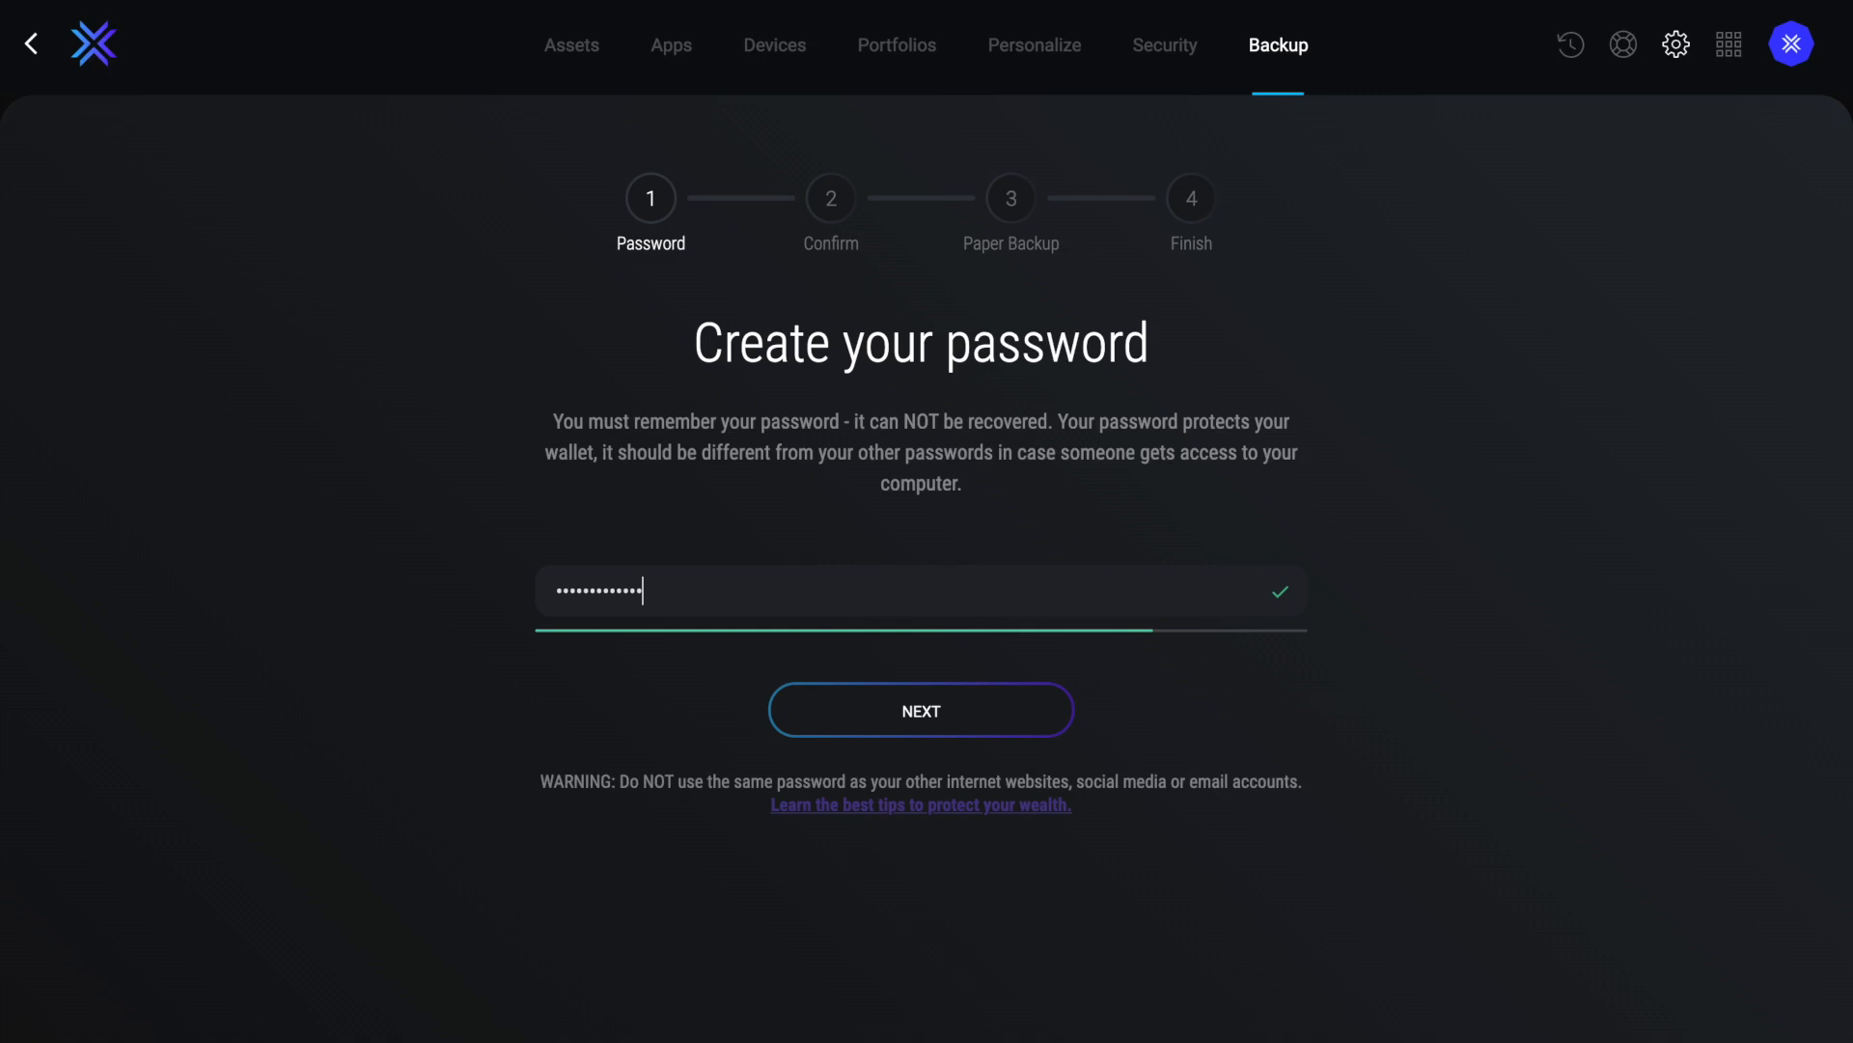
pyautogui.click(921, 710)
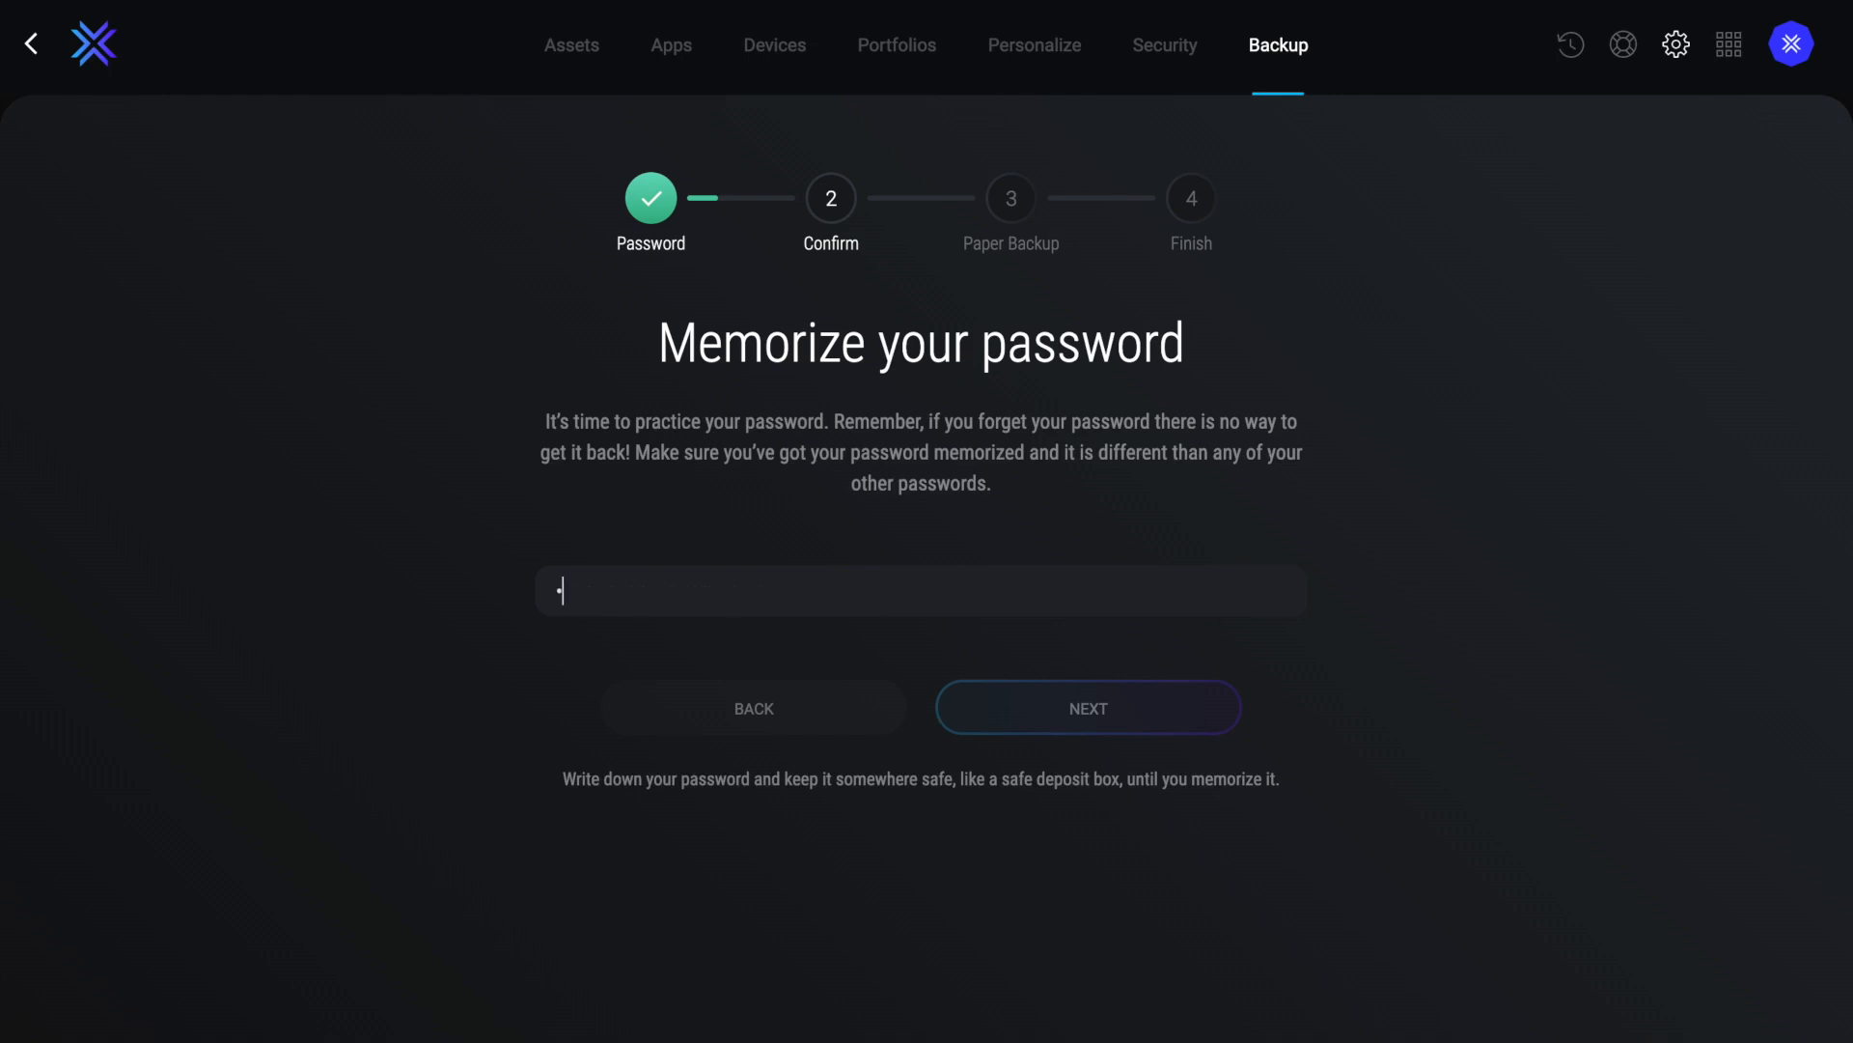
# Step: Confirm the password by retyping it, reaching the 12-word phrase backup step
pyautogui.write('password')
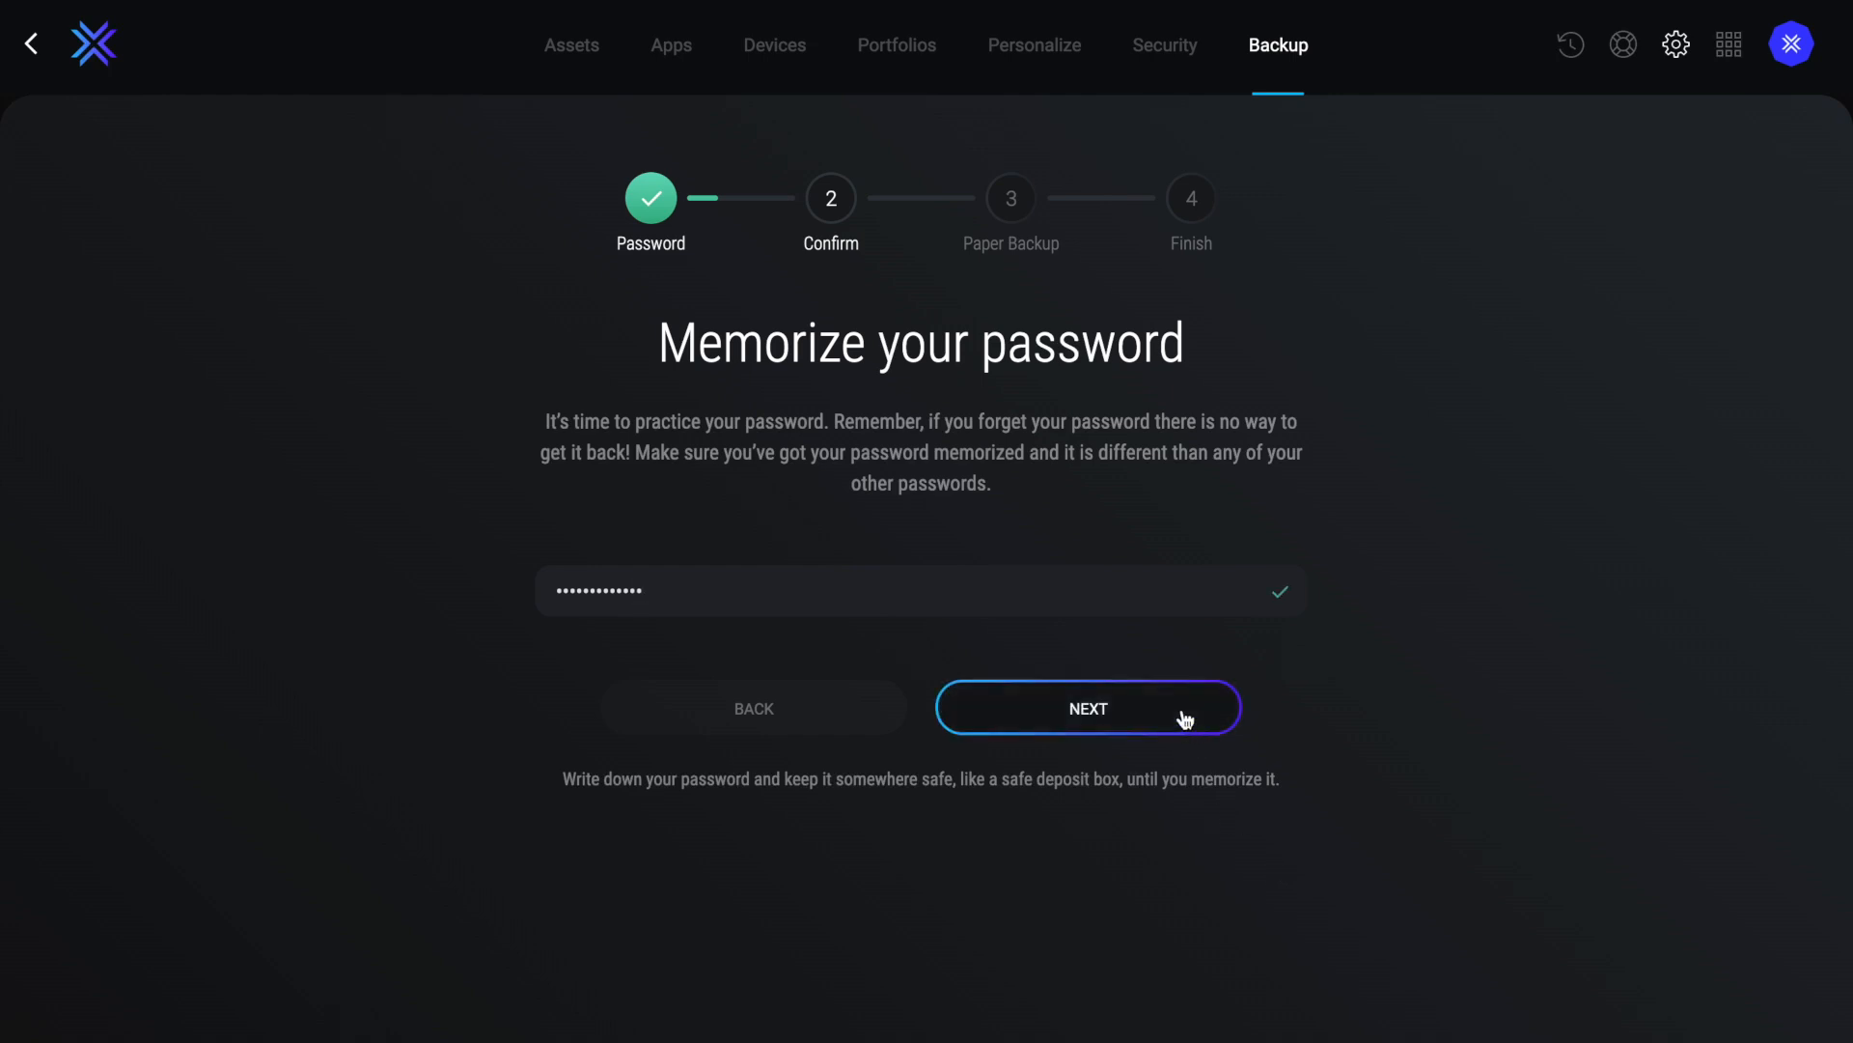
pyautogui.click(1087, 708)
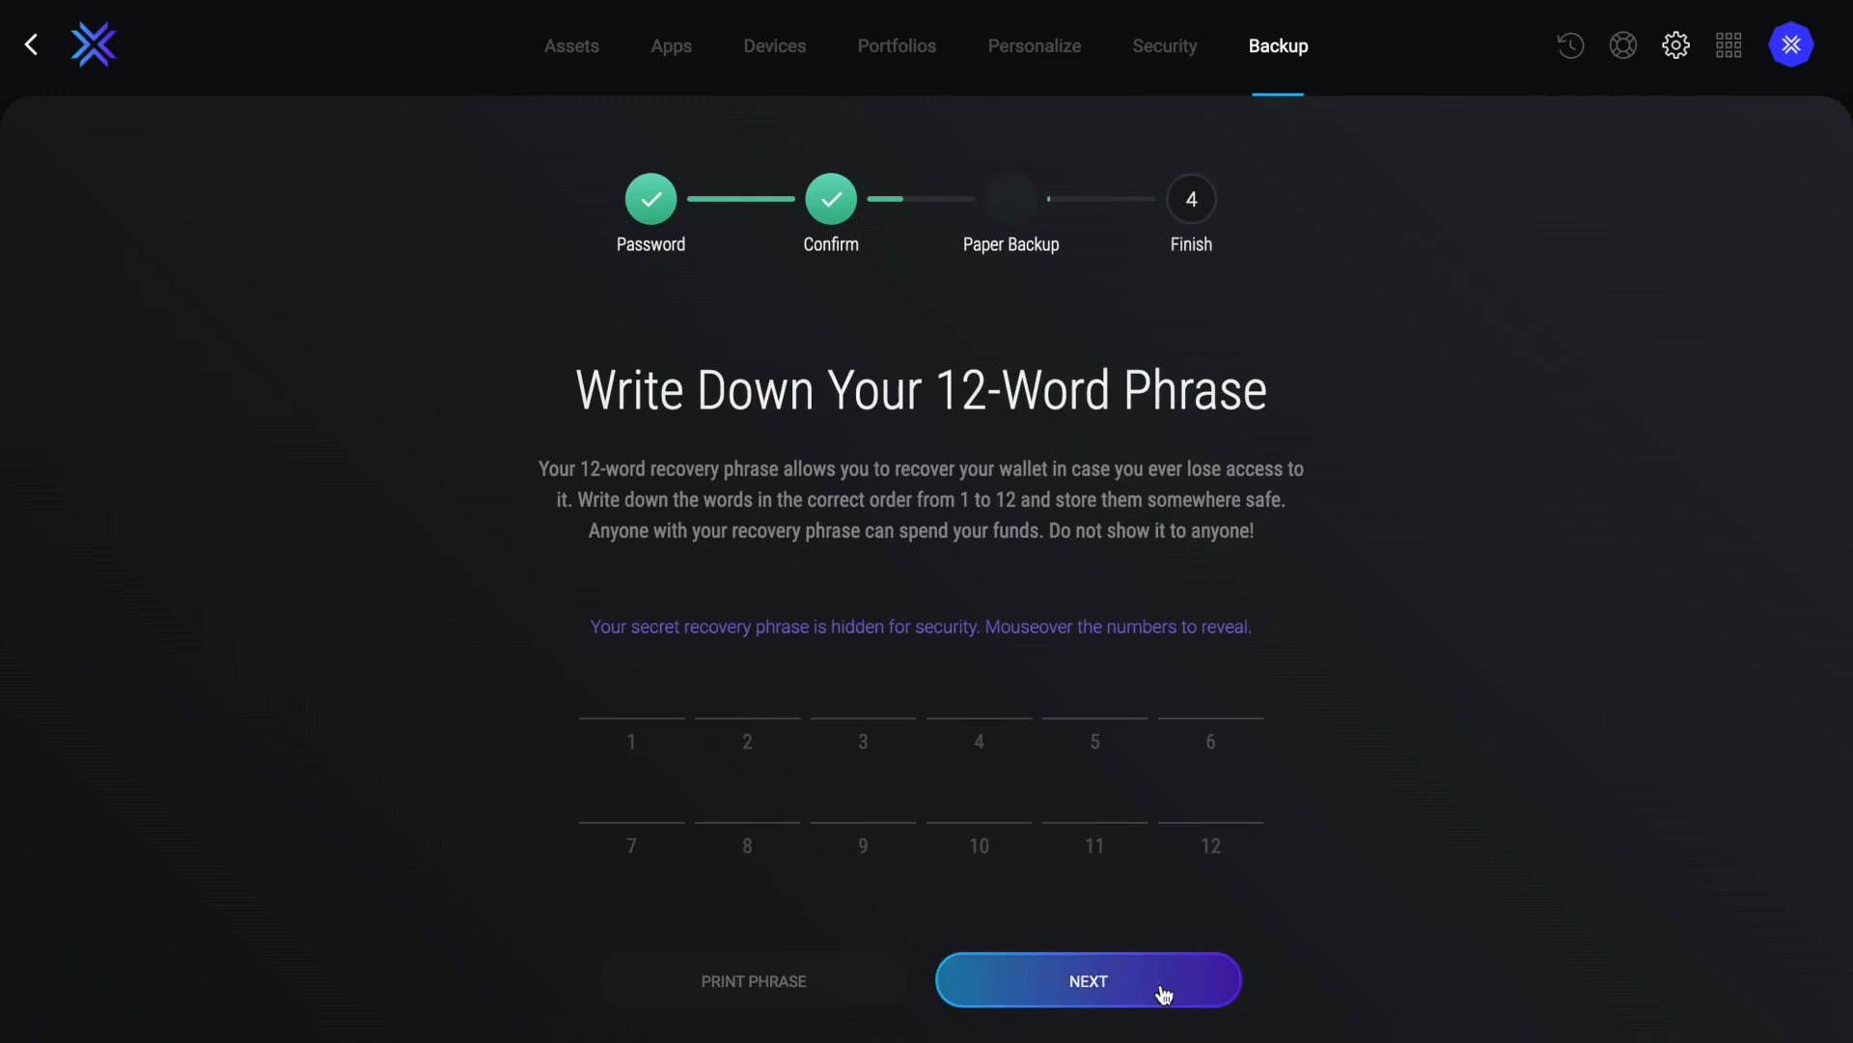
# Step: Continue past the 12-word recovery phrase to the paper backup check
pyautogui.click(1087, 981)
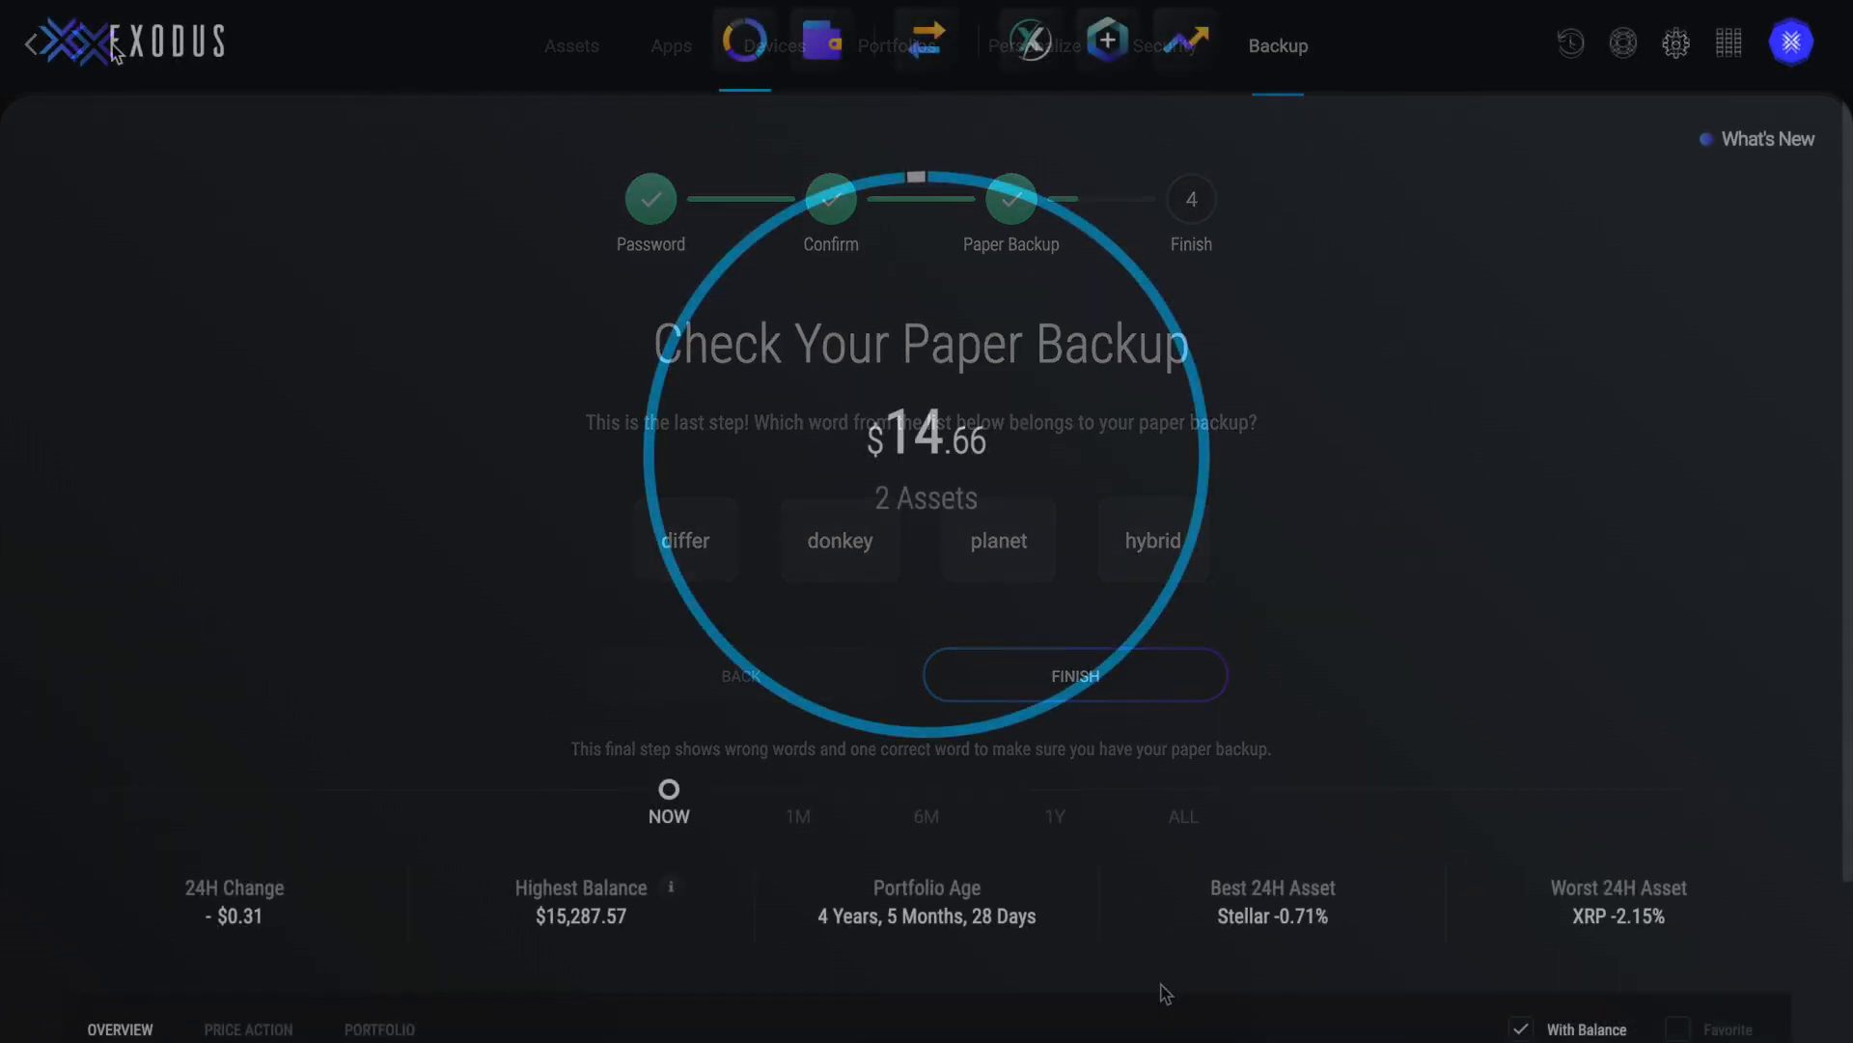
# Step: Leave the portfolio overview for the Personalize settings page via the gear icon
pyautogui.click(1074, 676)
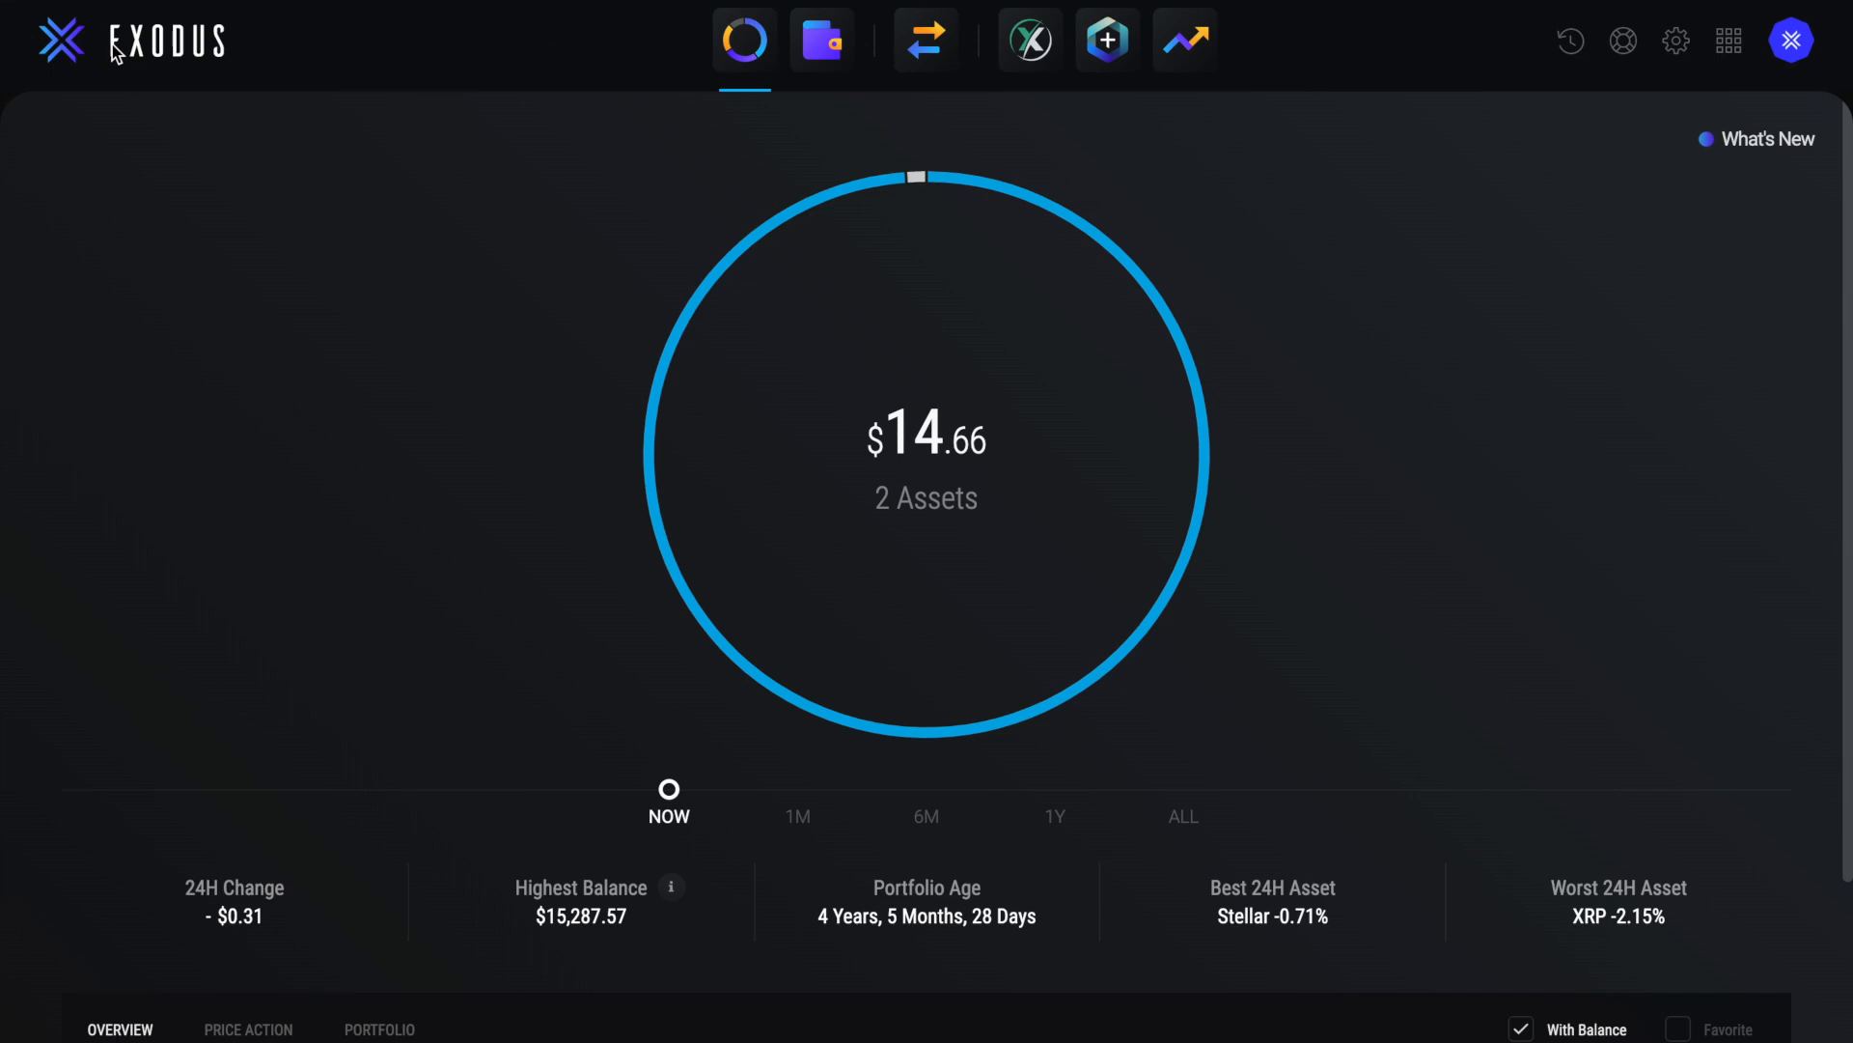
pyautogui.moveTo(628, 575)
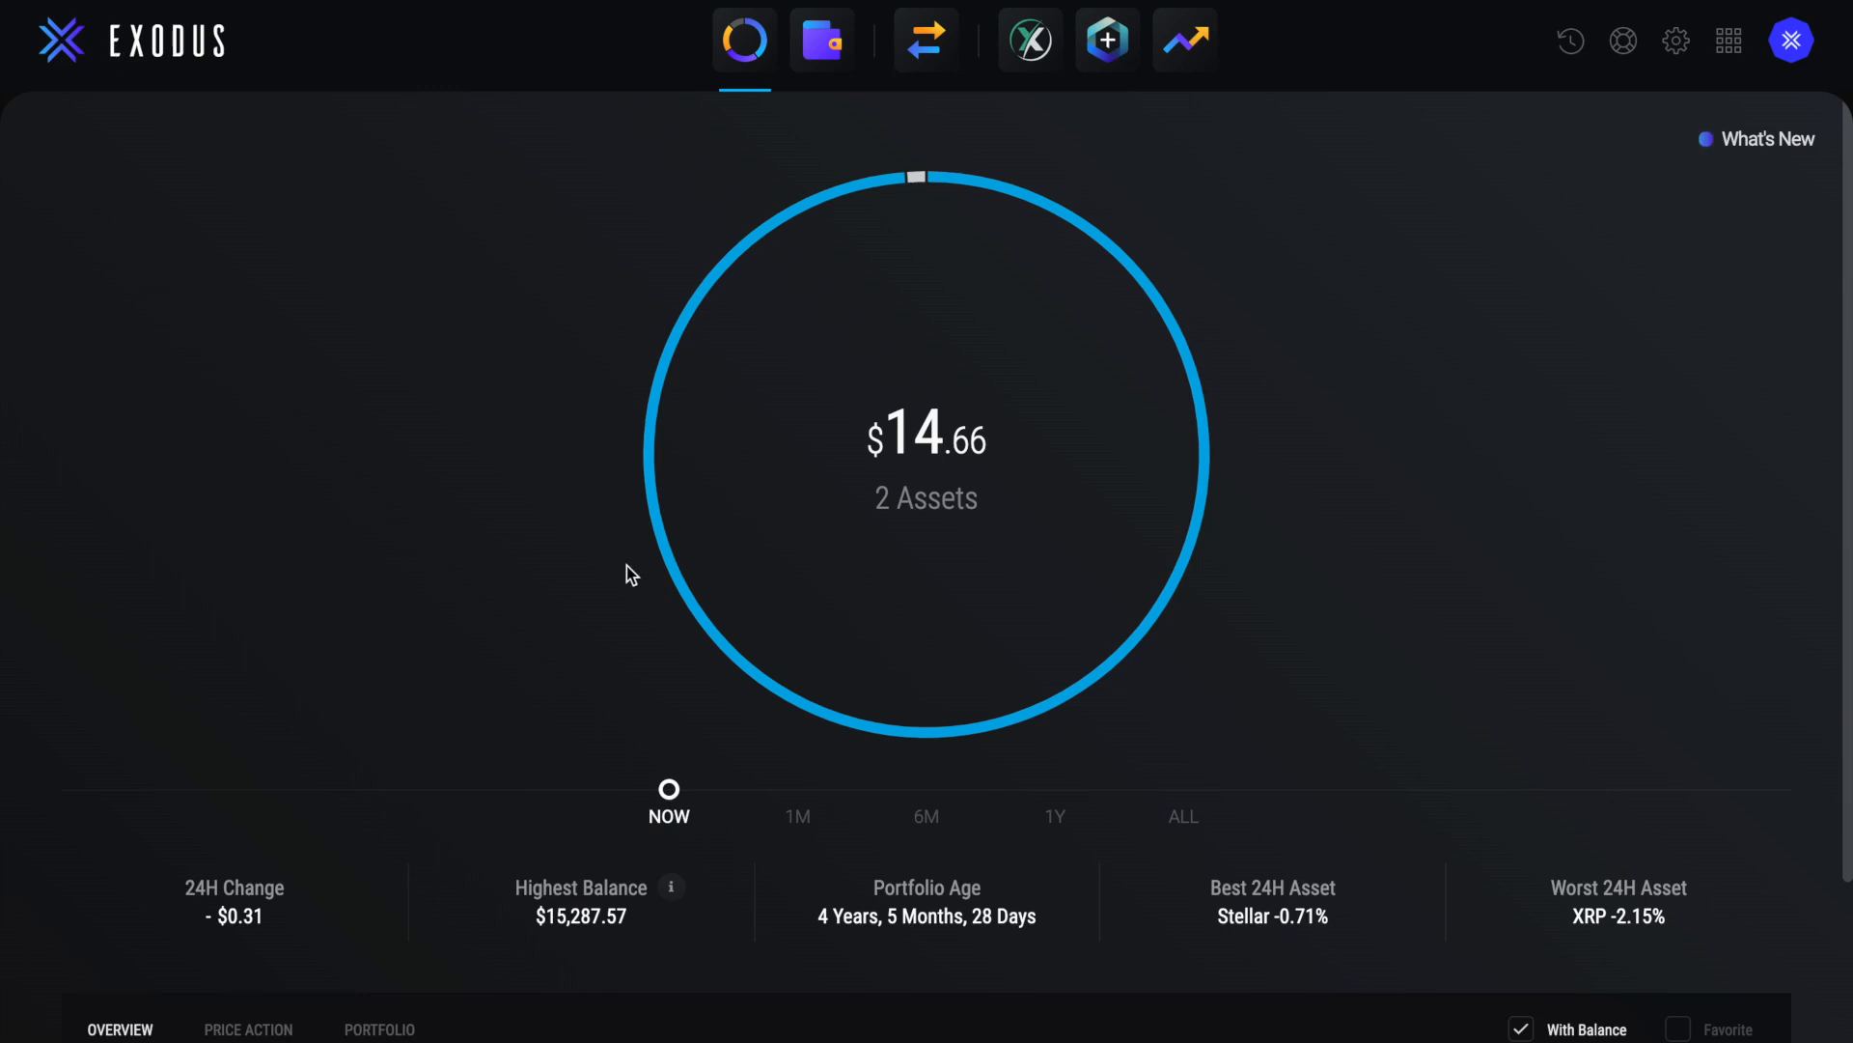
pyautogui.moveTo(1004, 568)
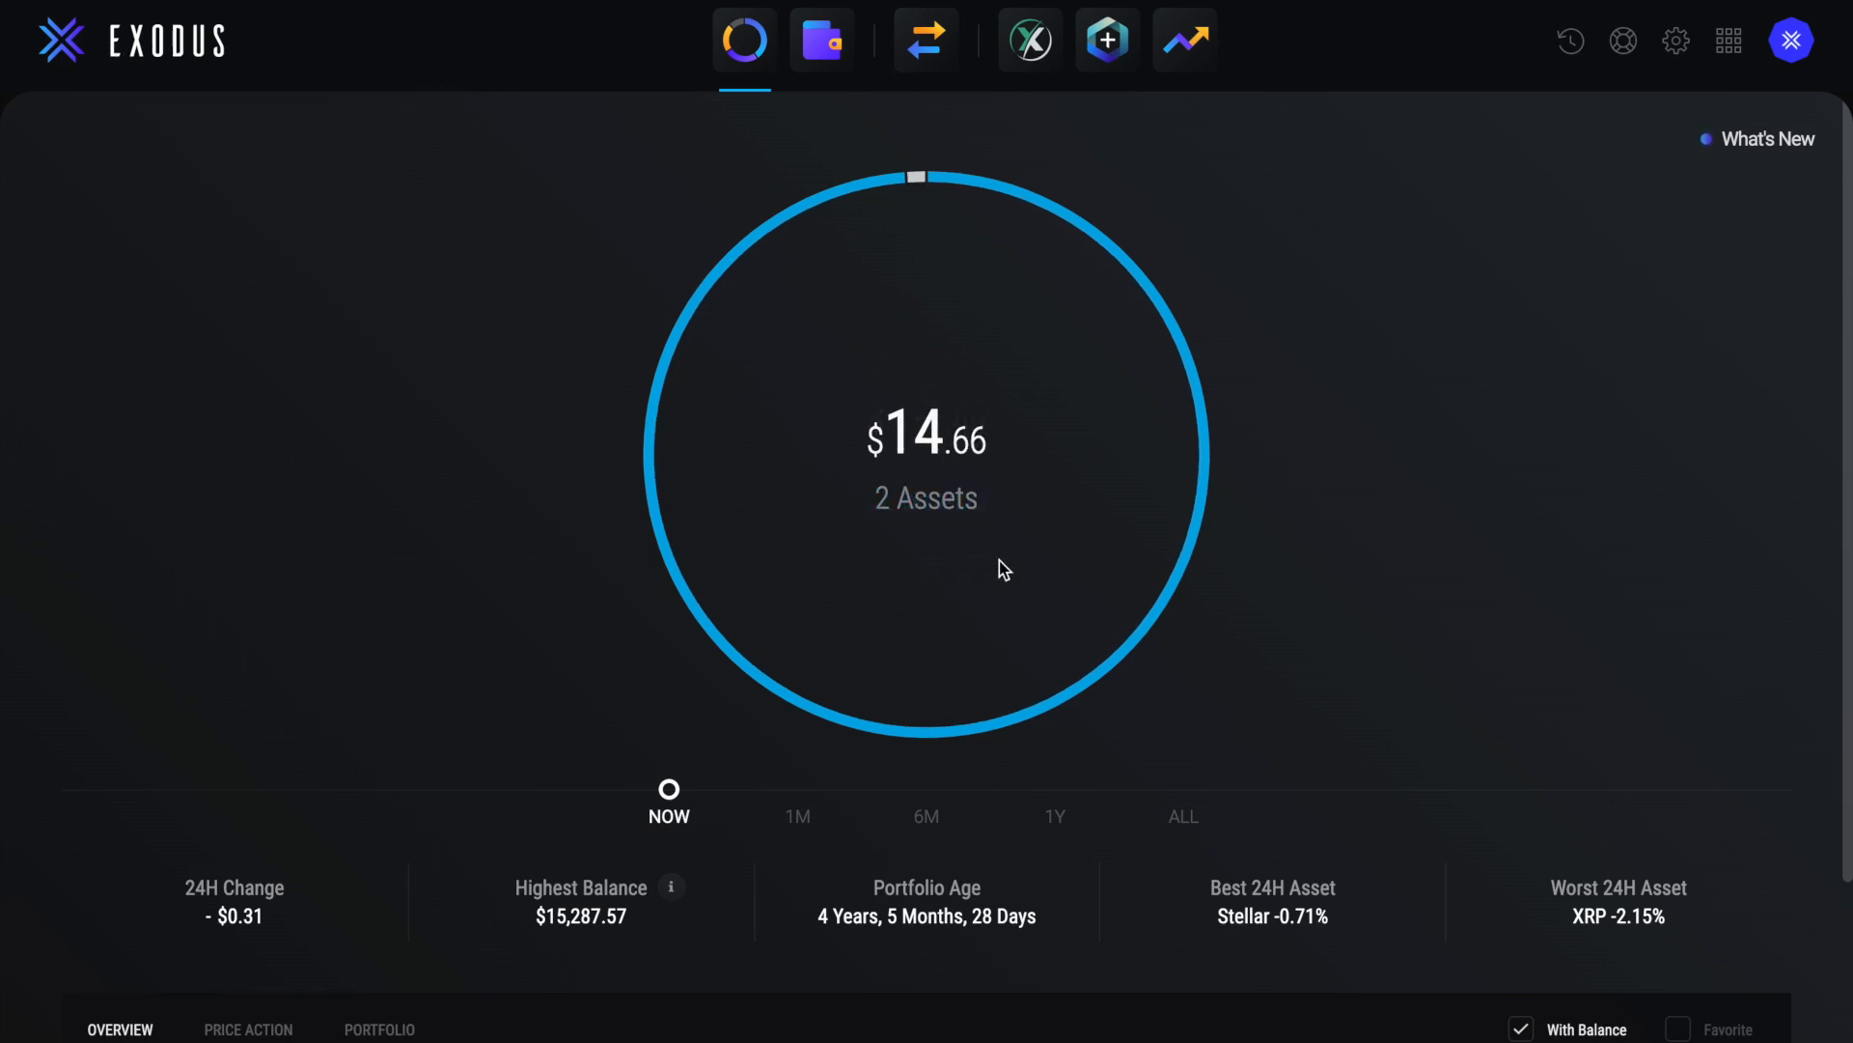
pyautogui.moveTo(766, 133)
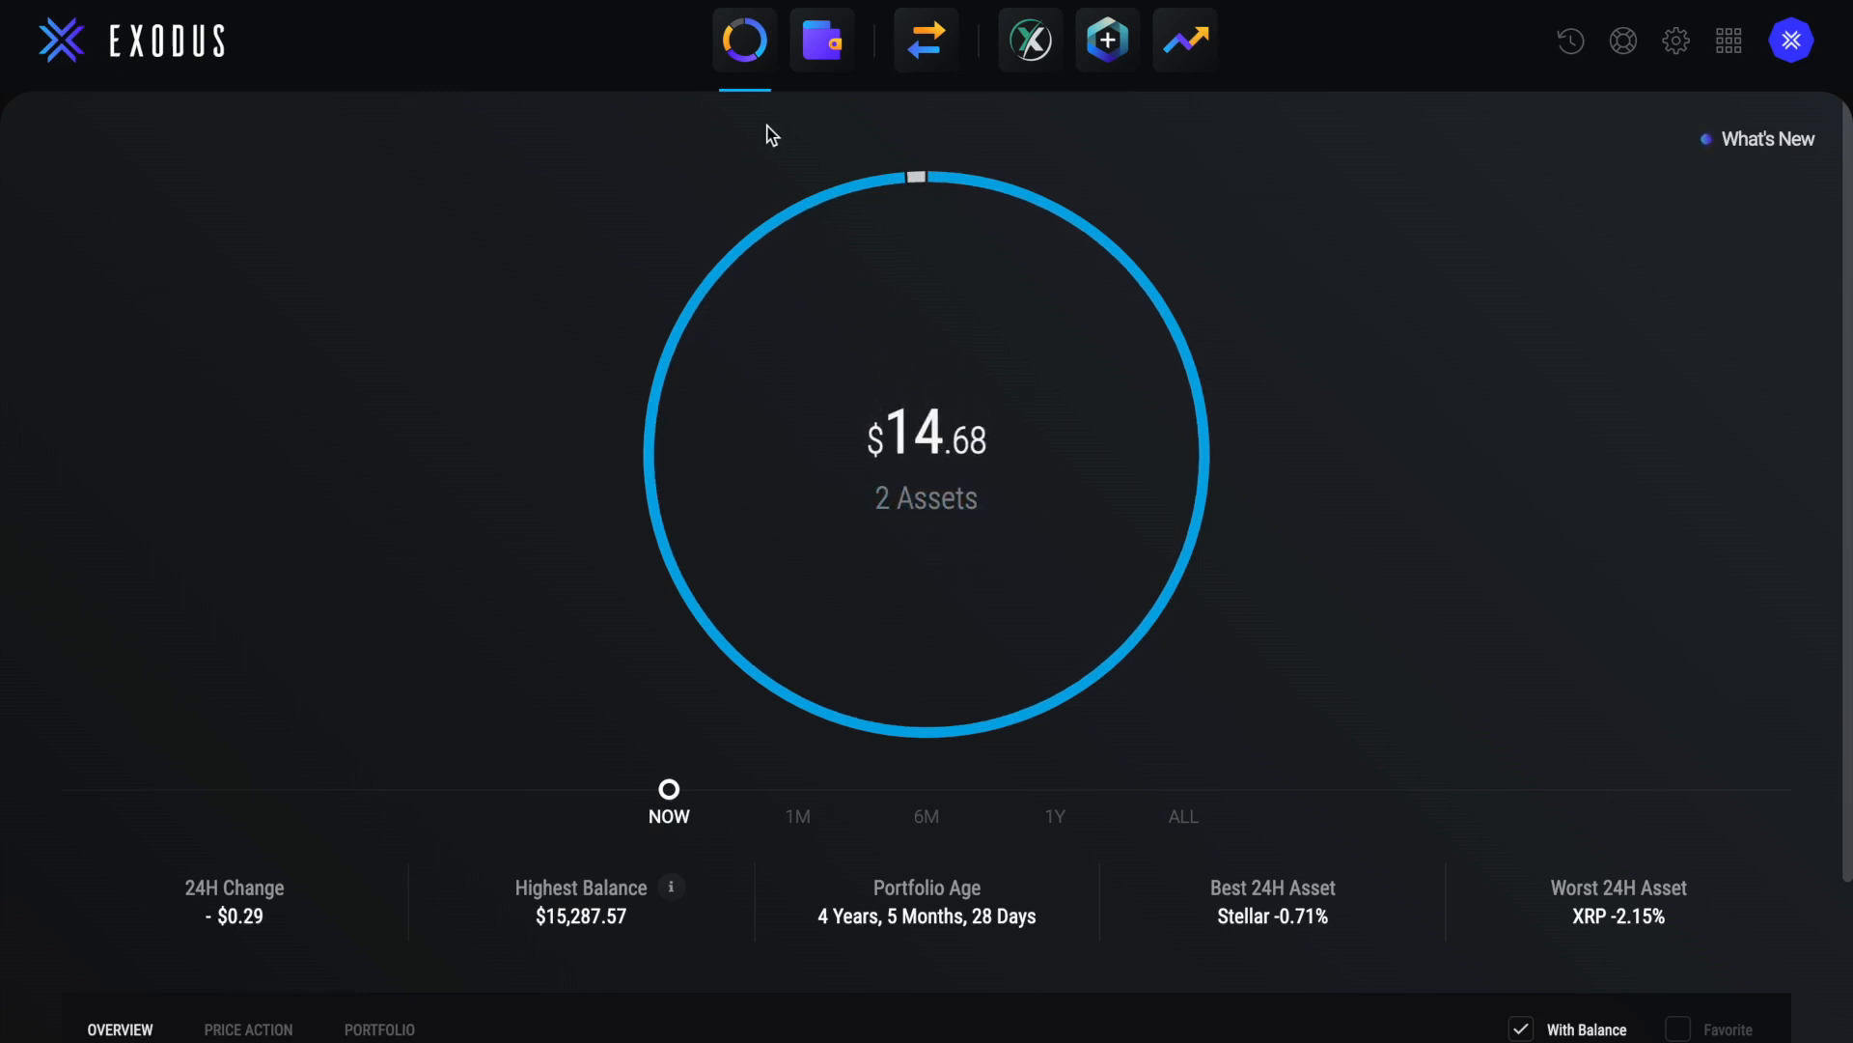
pyautogui.moveTo(743, 41)
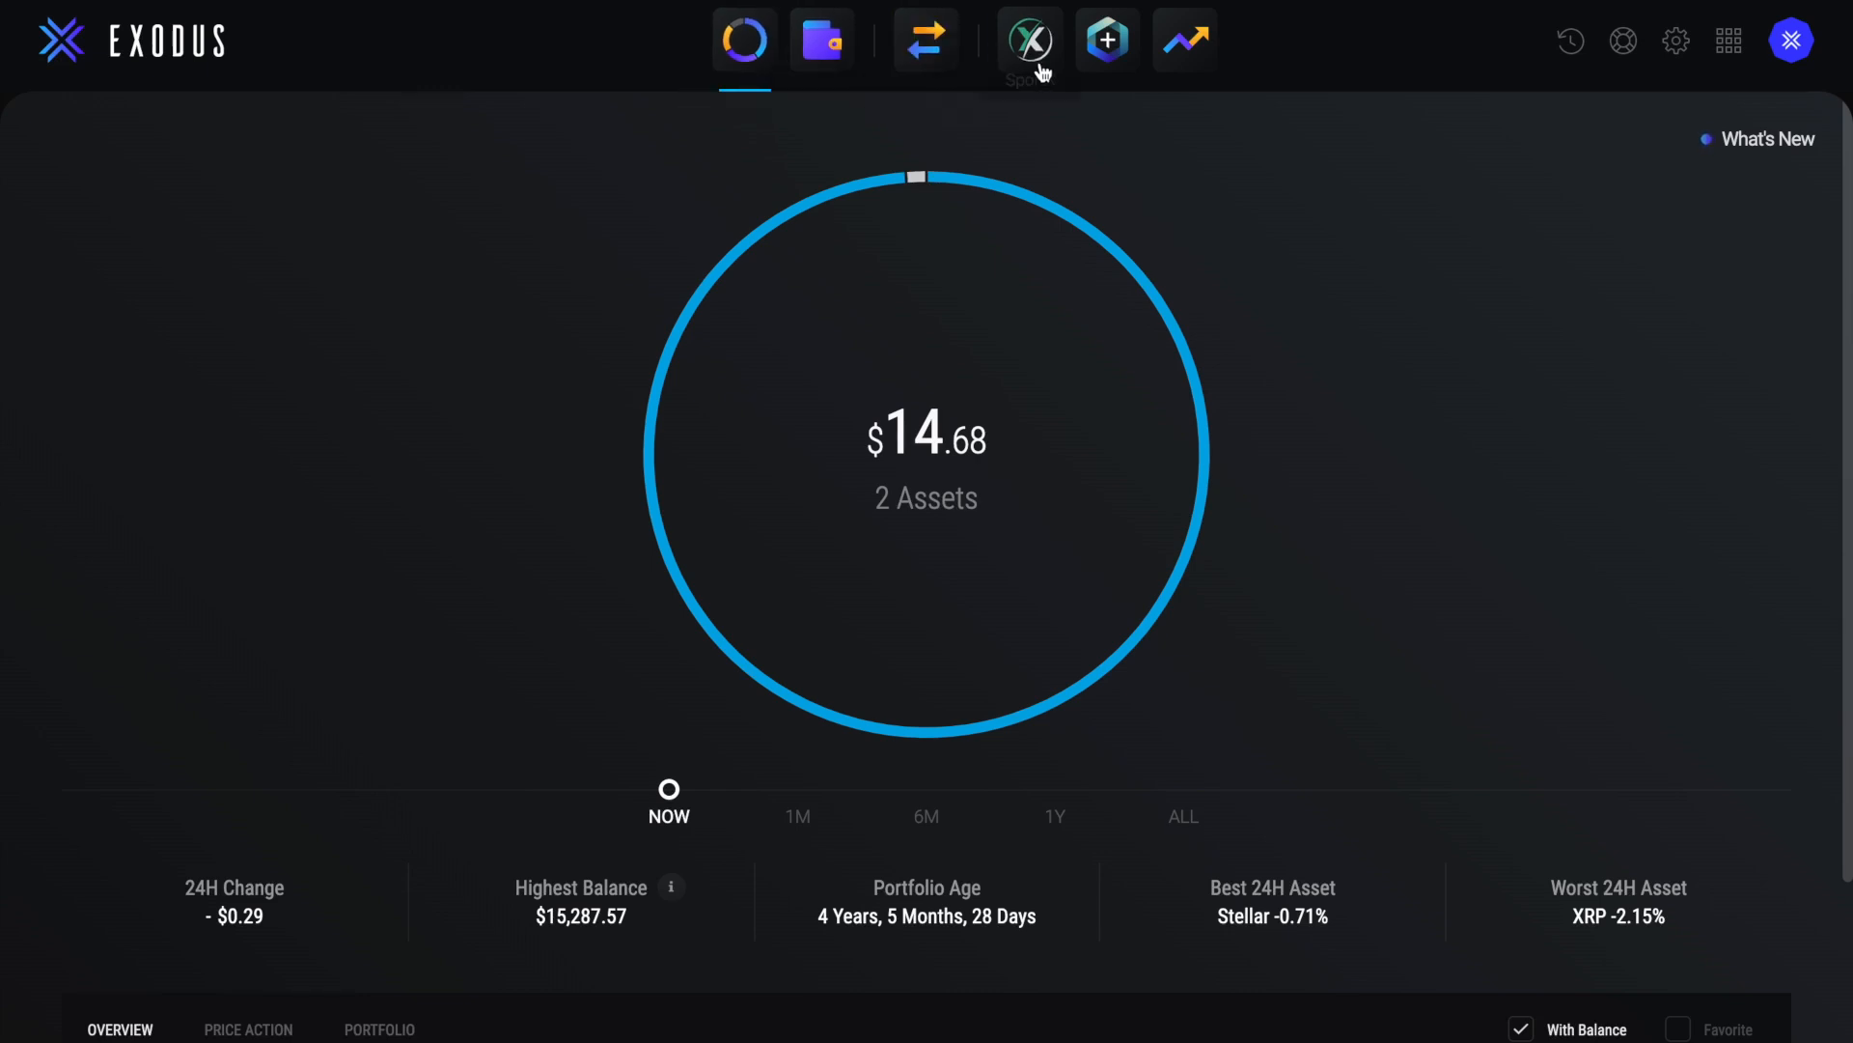
pyautogui.moveTo(1183, 39)
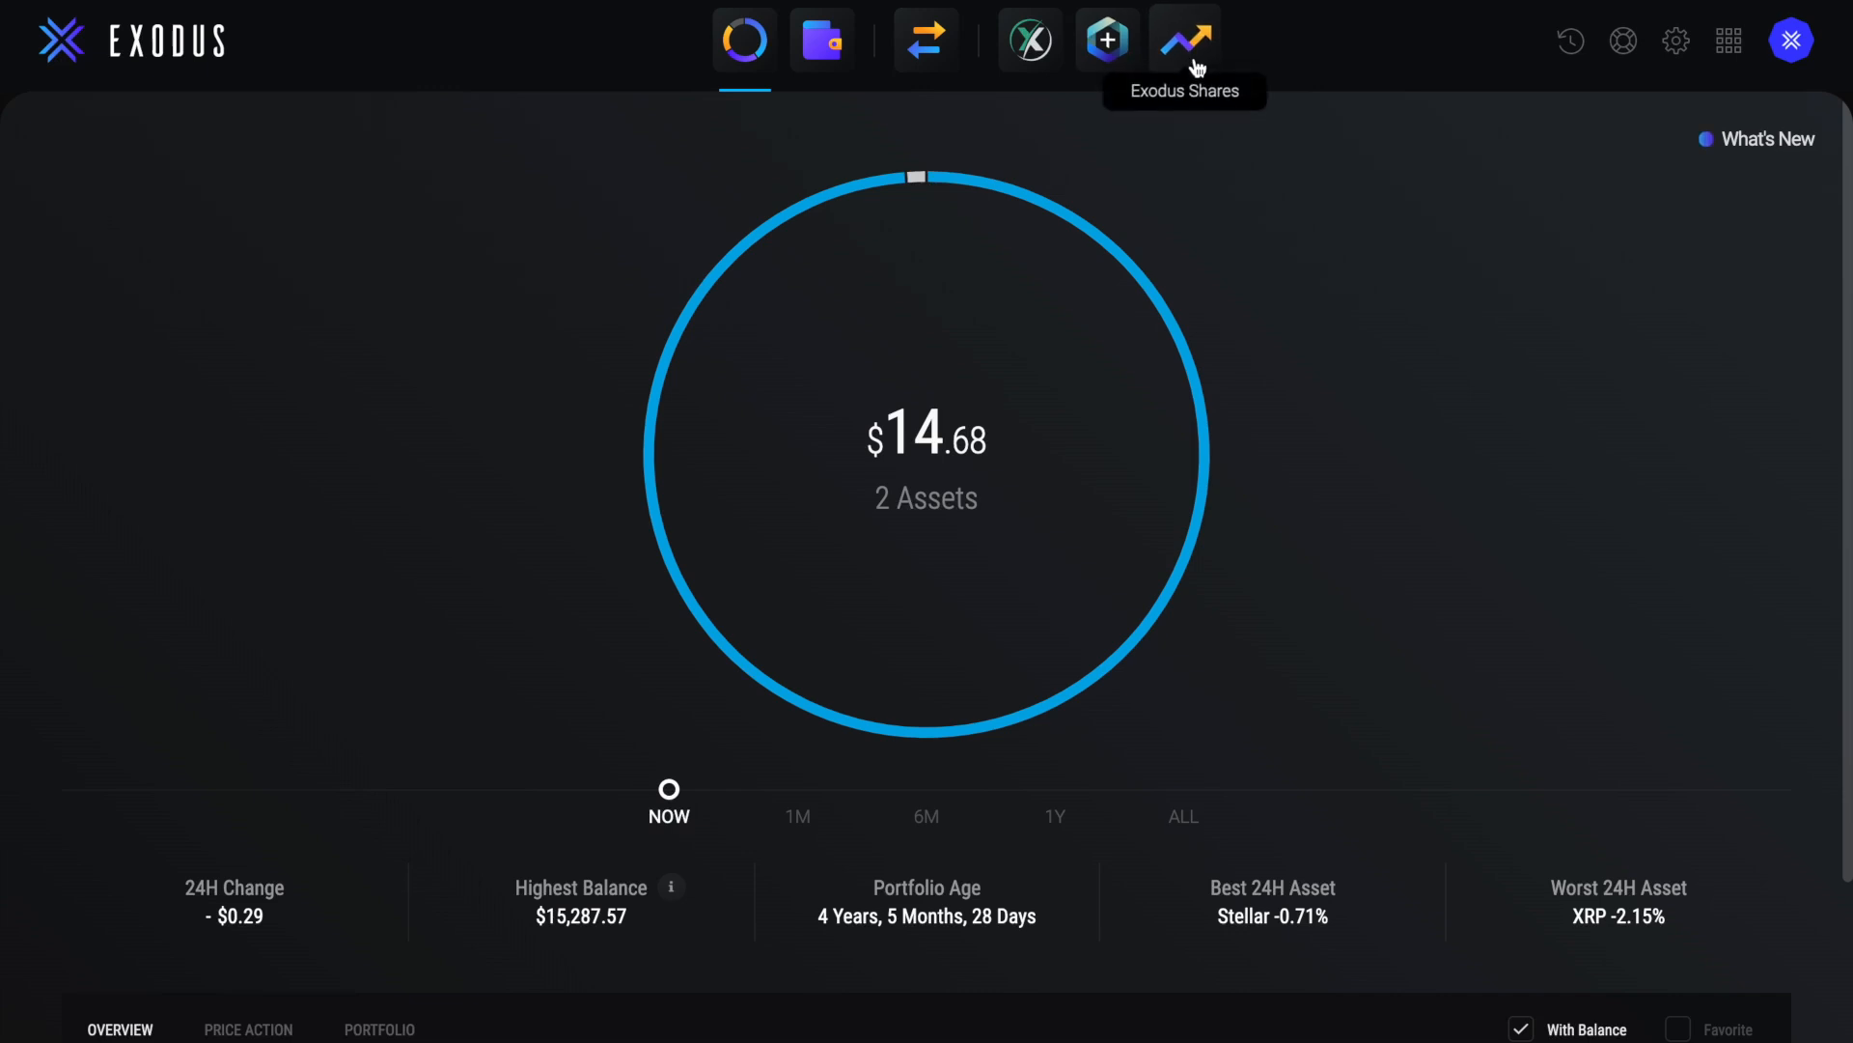
pyautogui.moveTo(1675, 41)
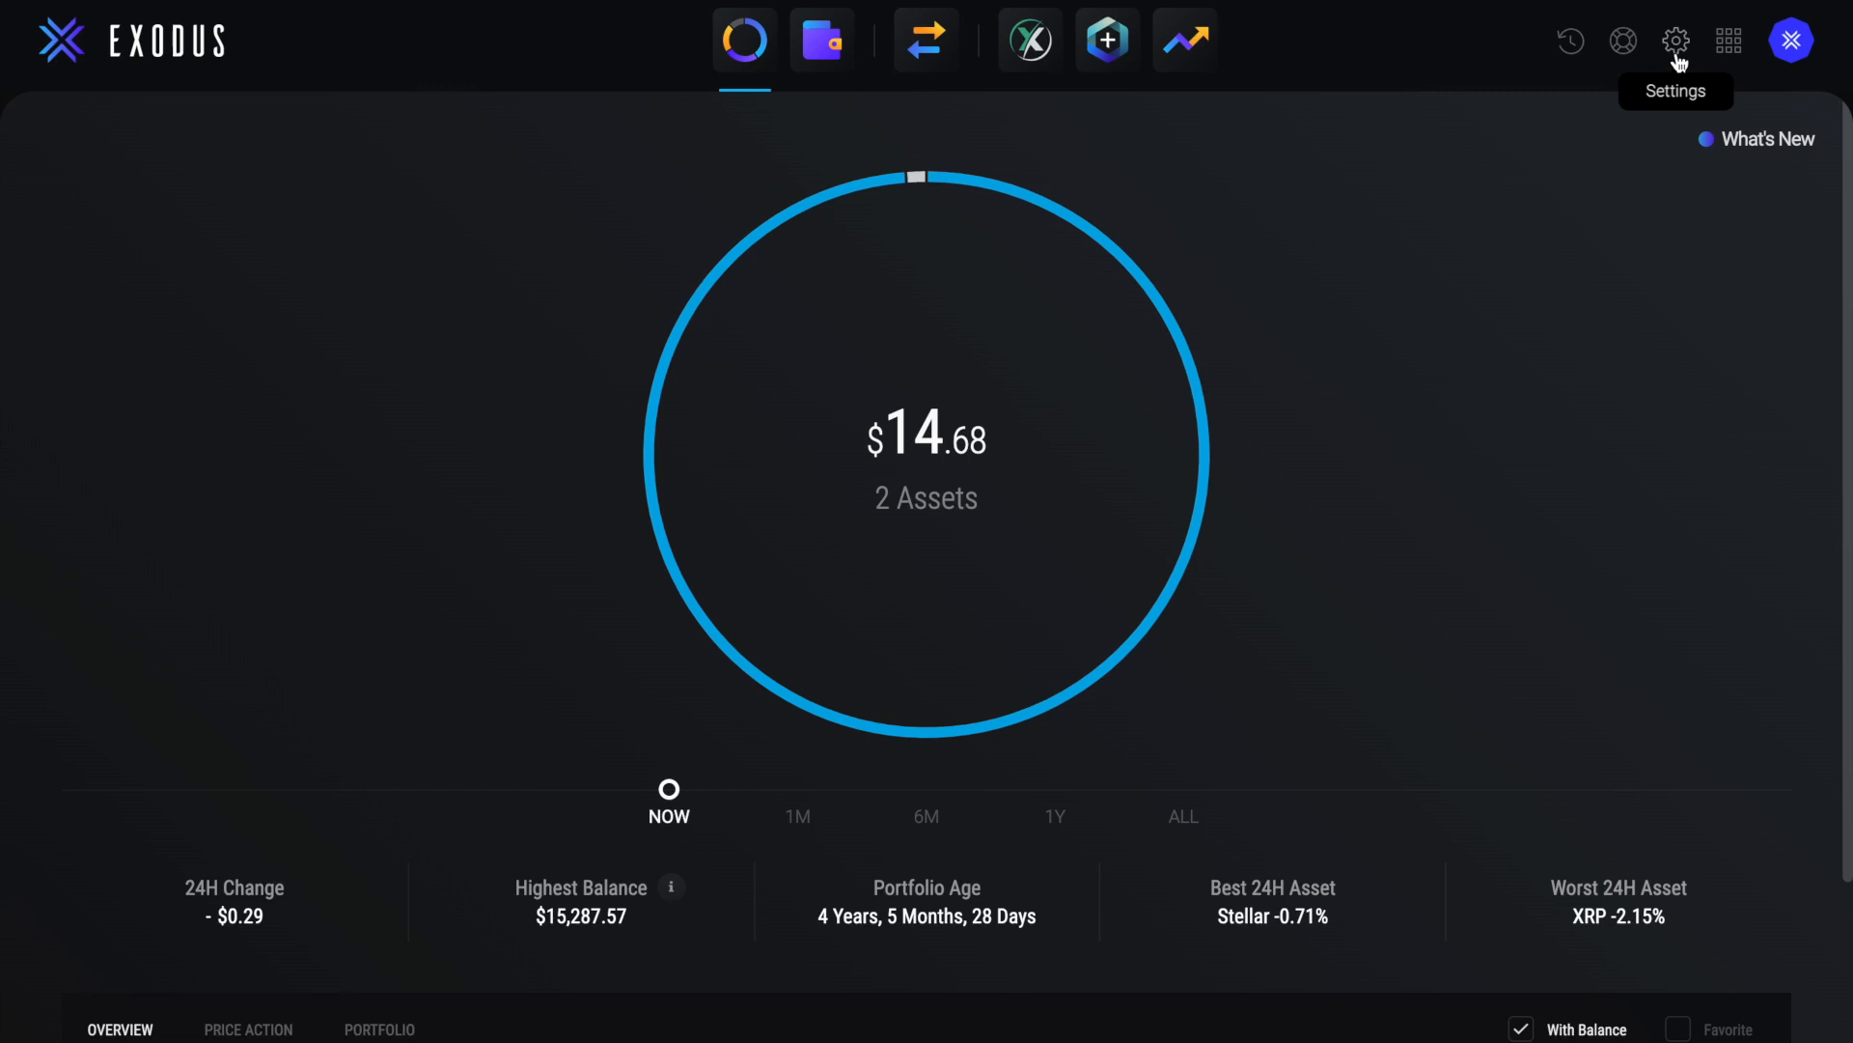
pyautogui.click(1676, 41)
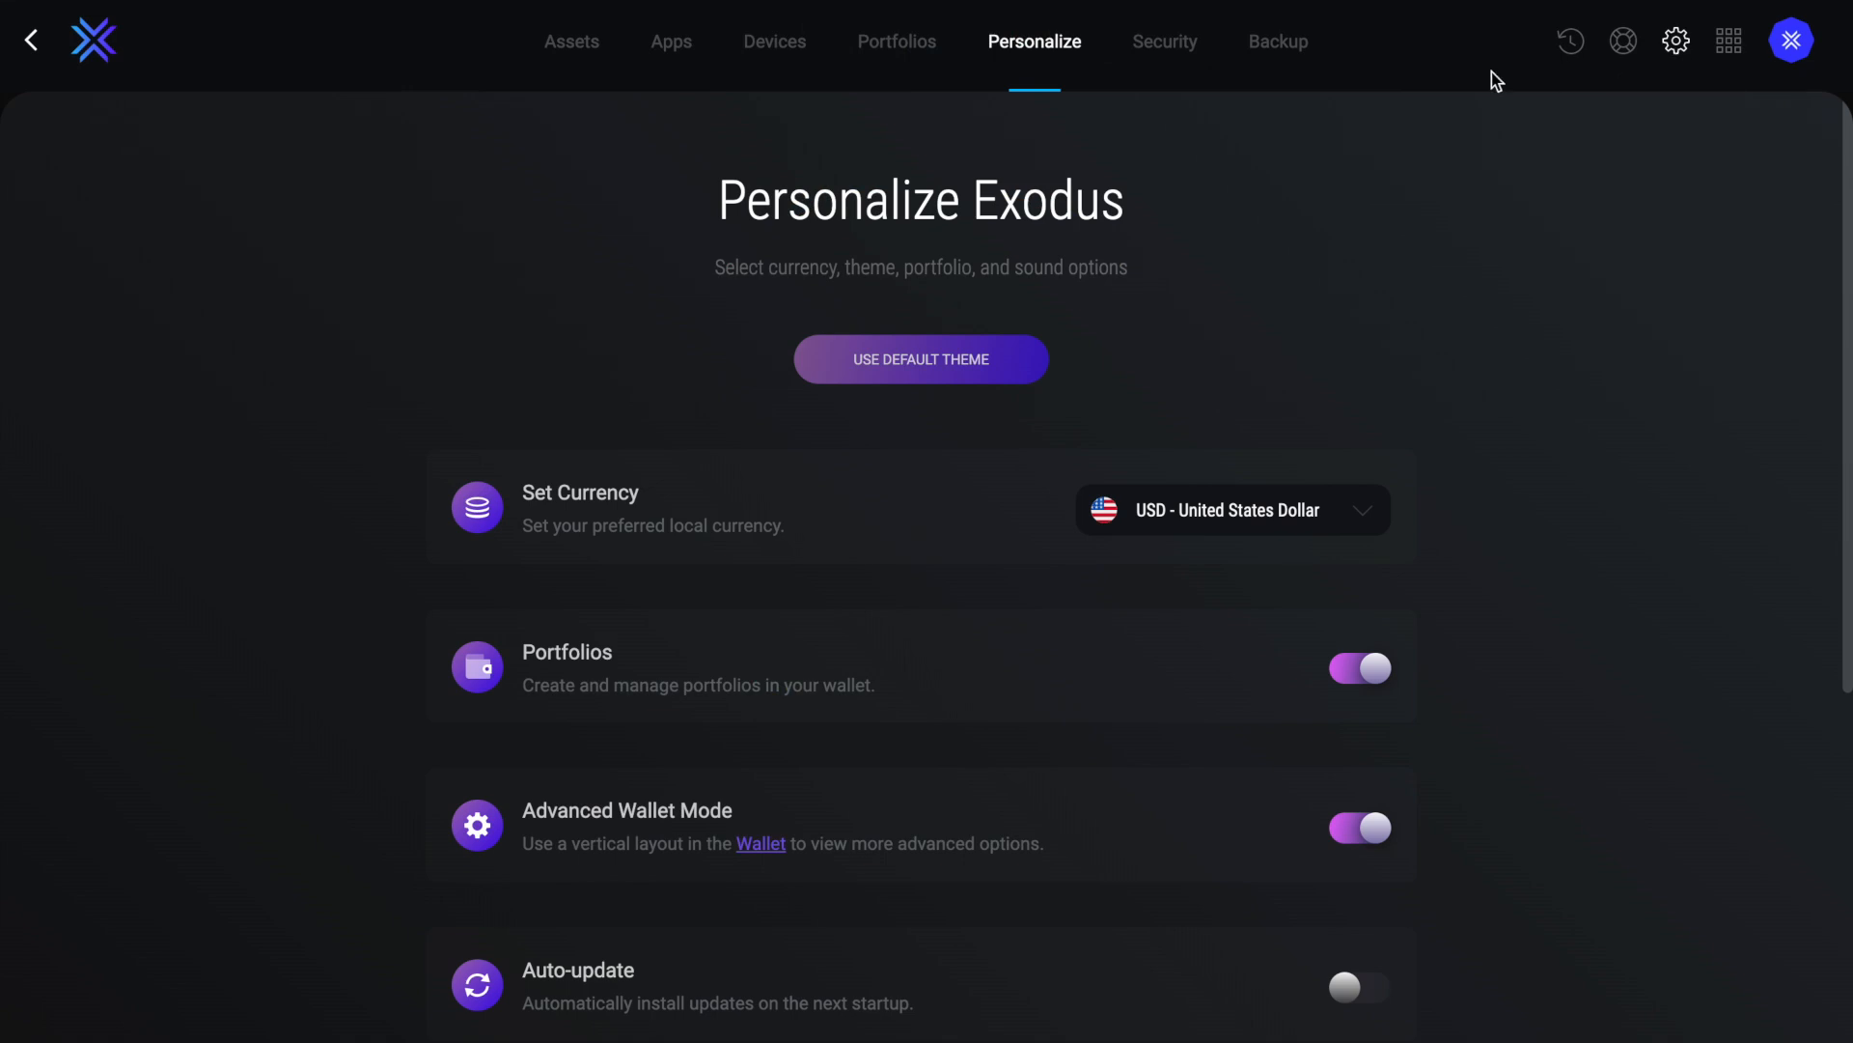
# Step: Set the wallet auto-lock duration to 30 minutes on the Security page
pyautogui.click(1164, 40)
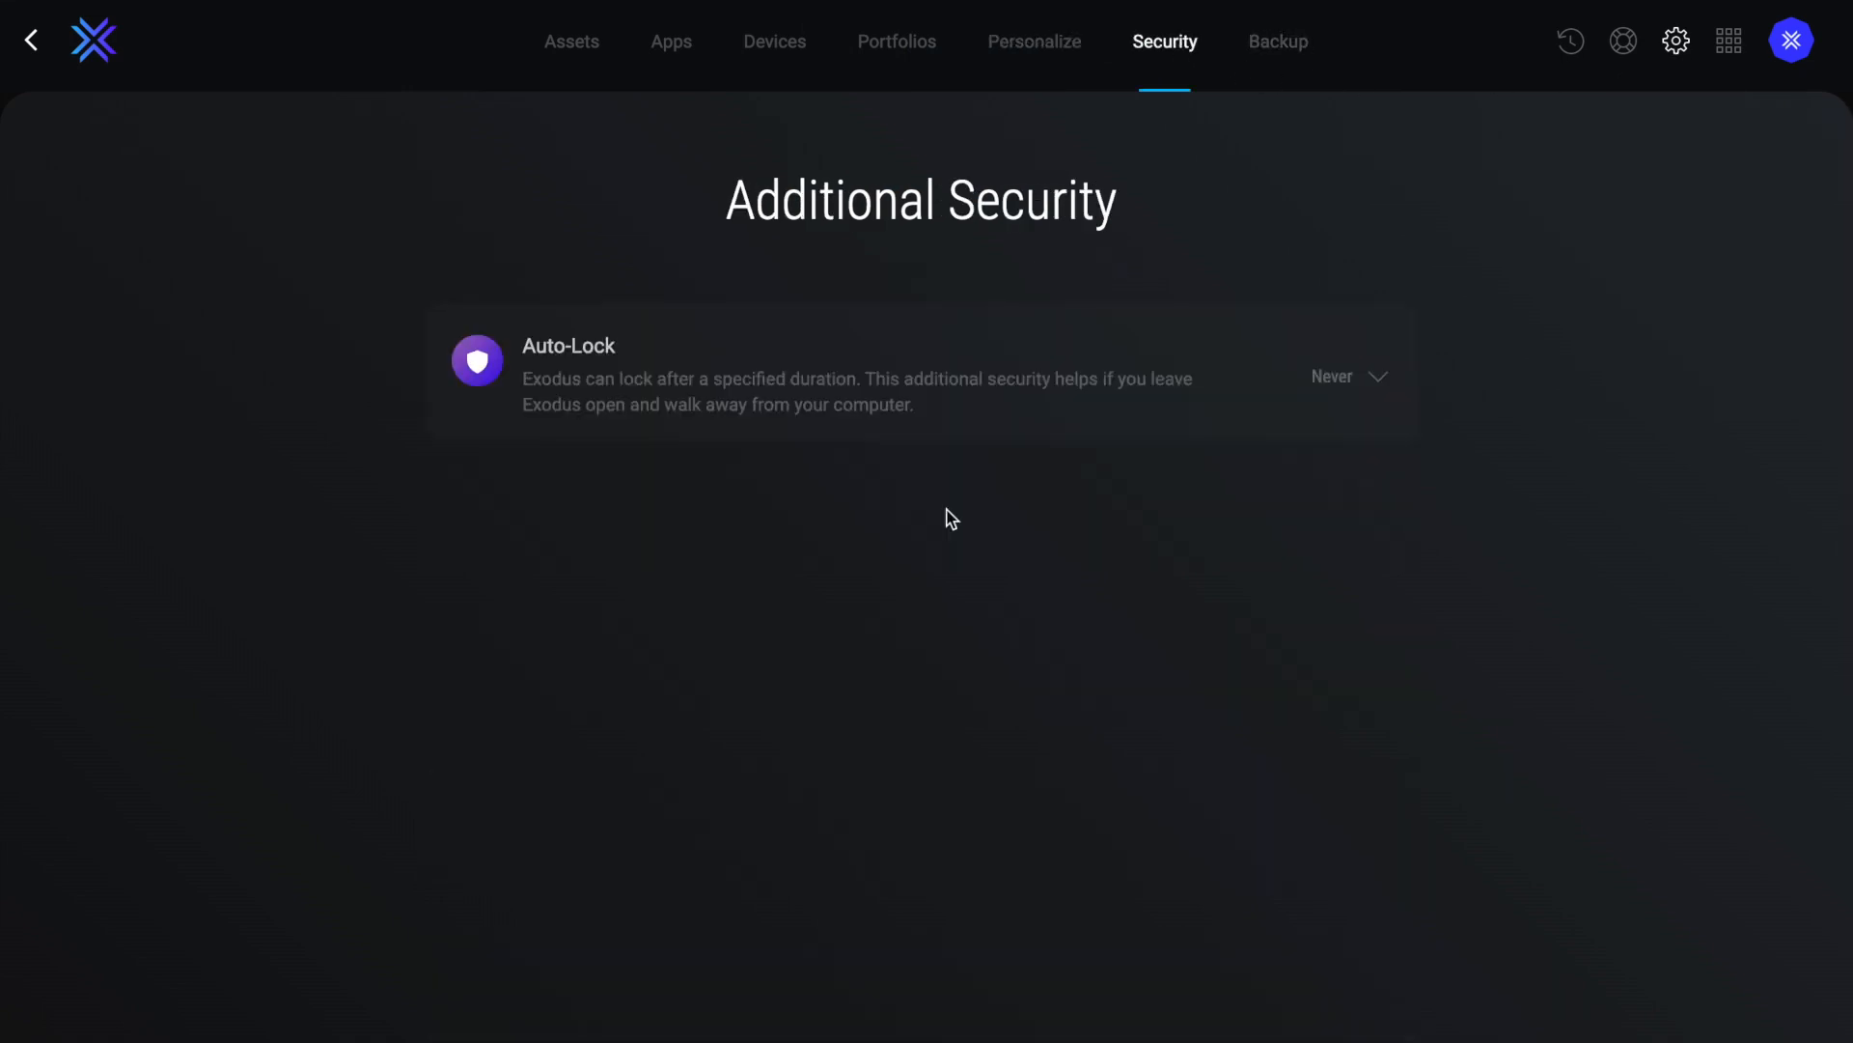
pyautogui.click(1350, 376)
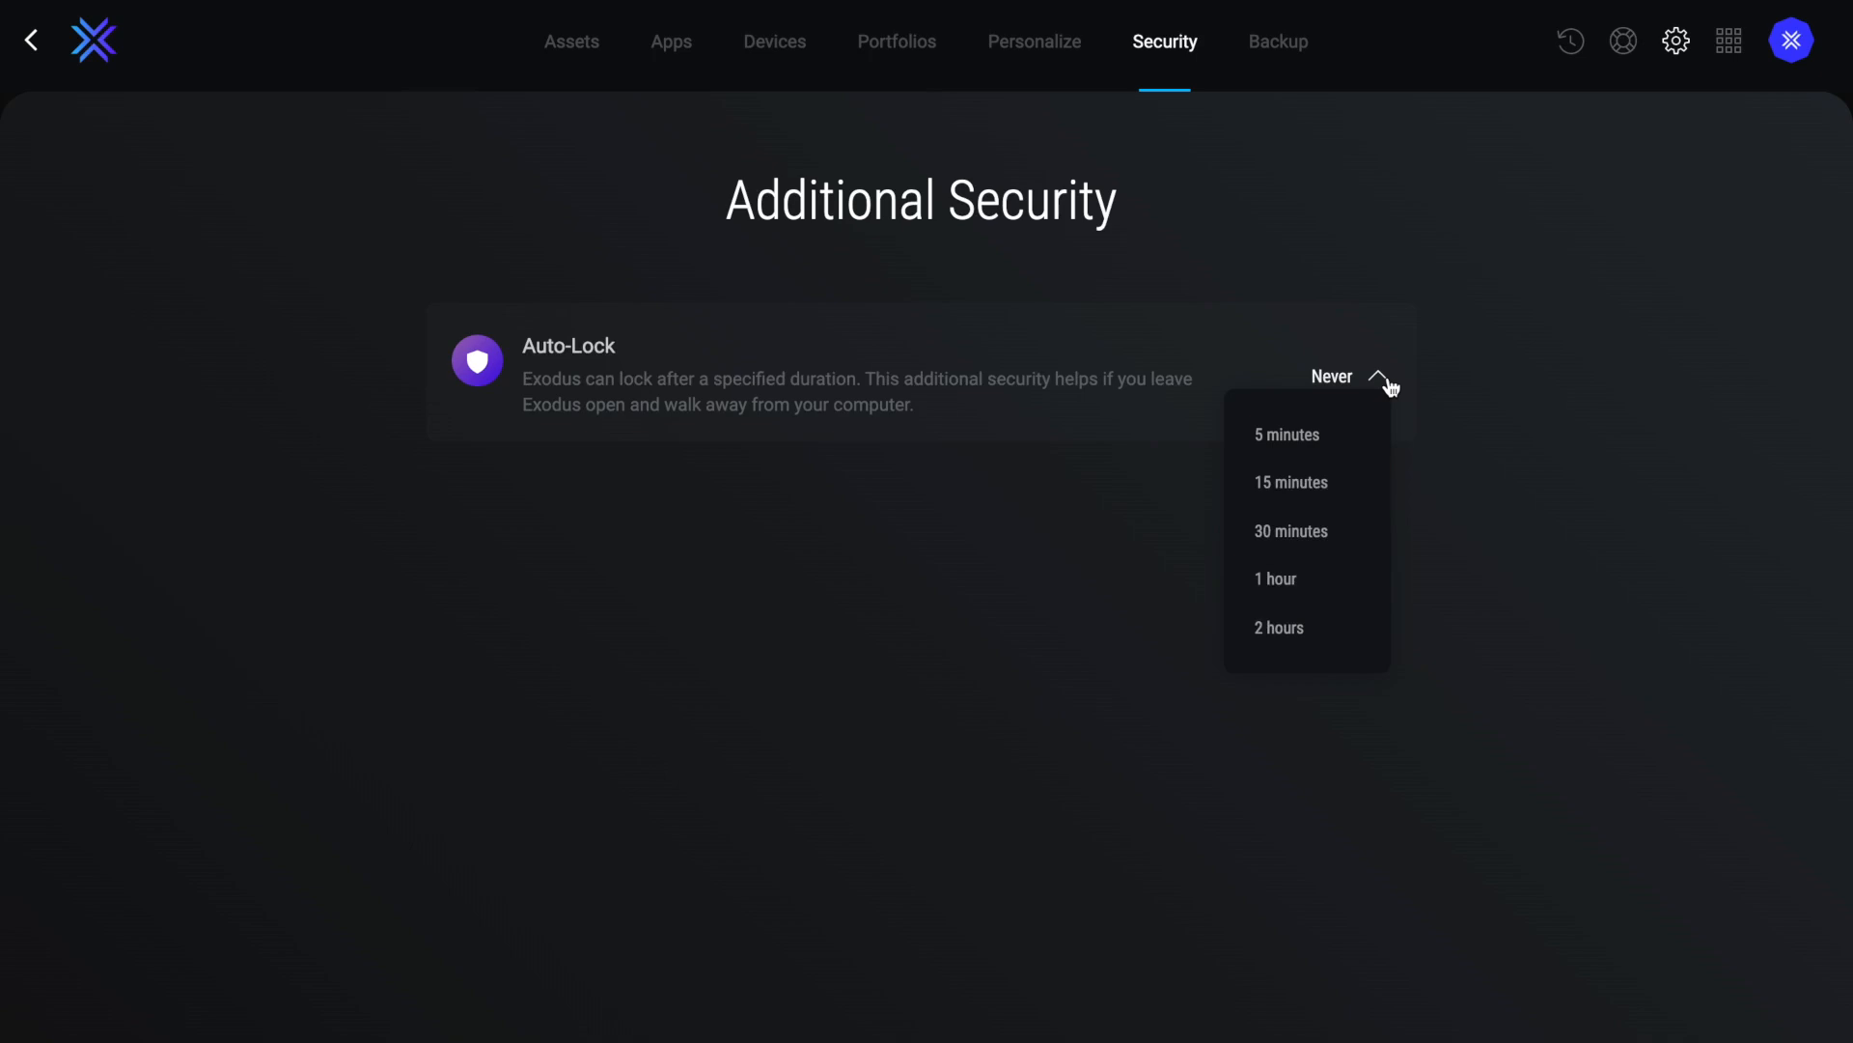
pyautogui.moveTo(1343, 449)
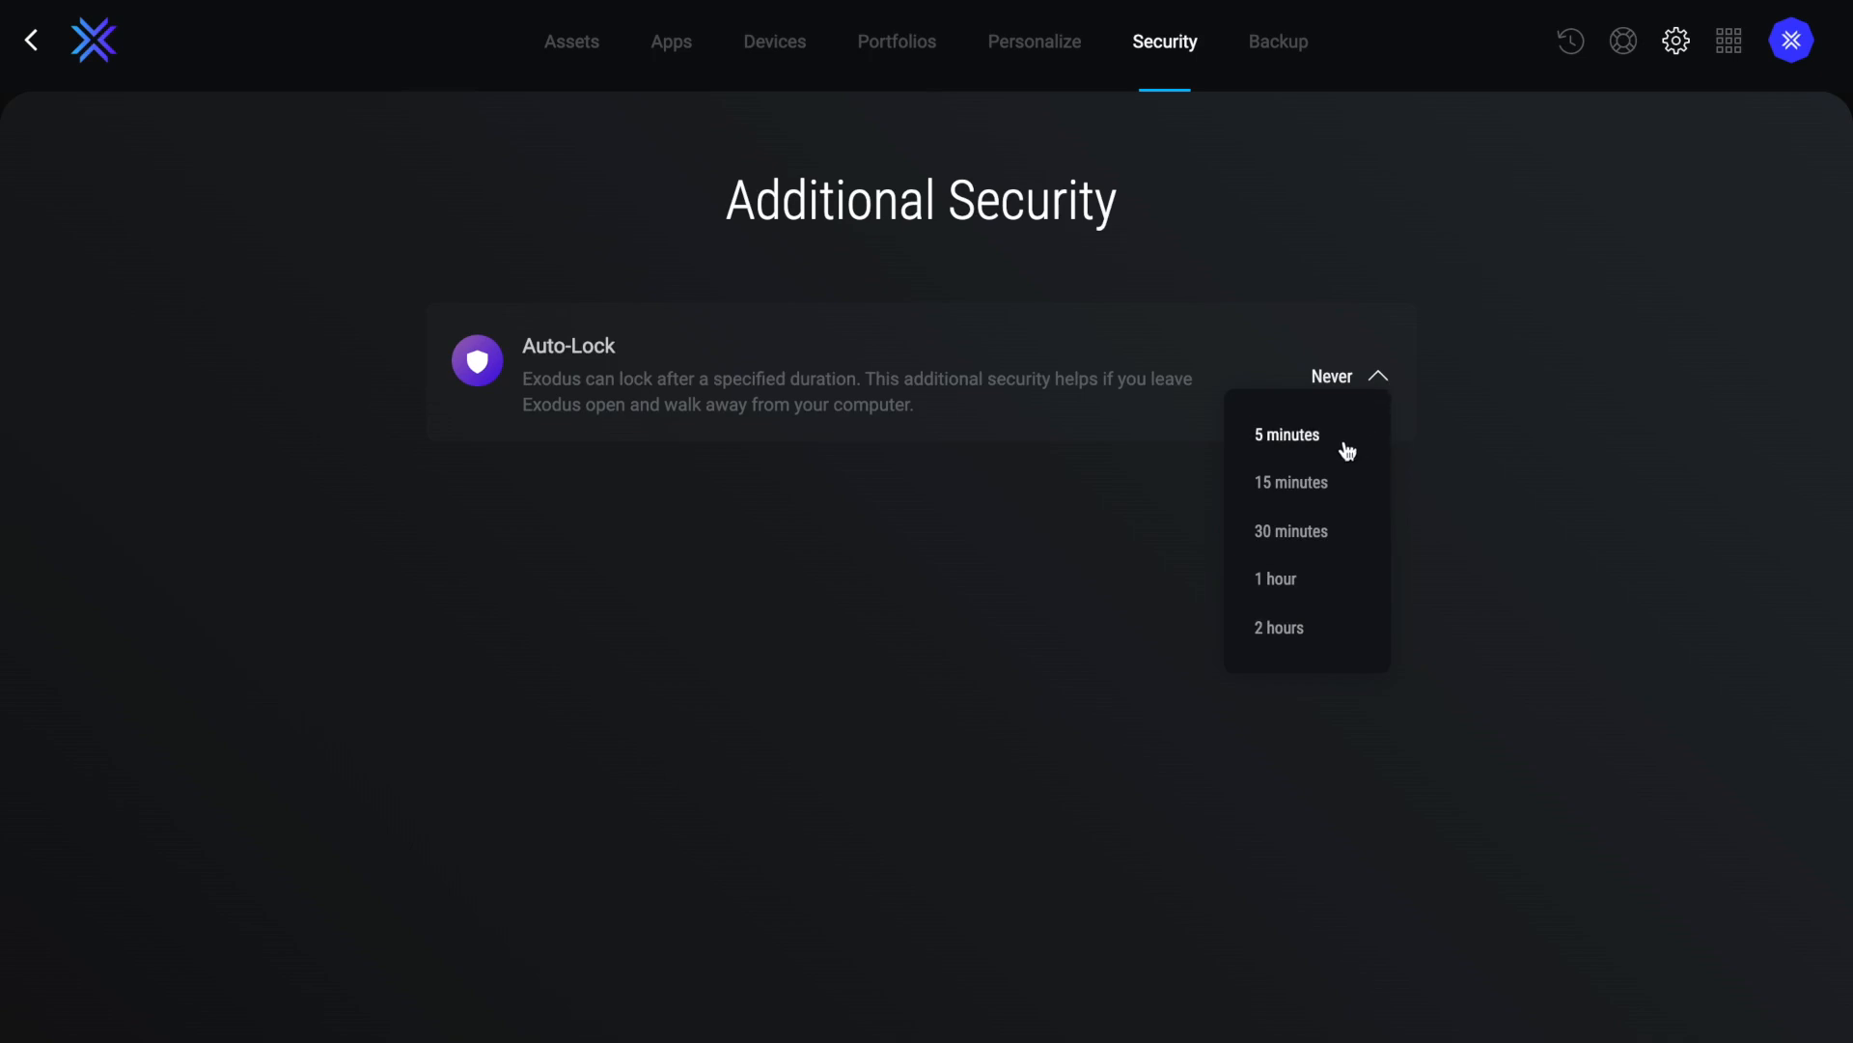
pyautogui.click(1292, 531)
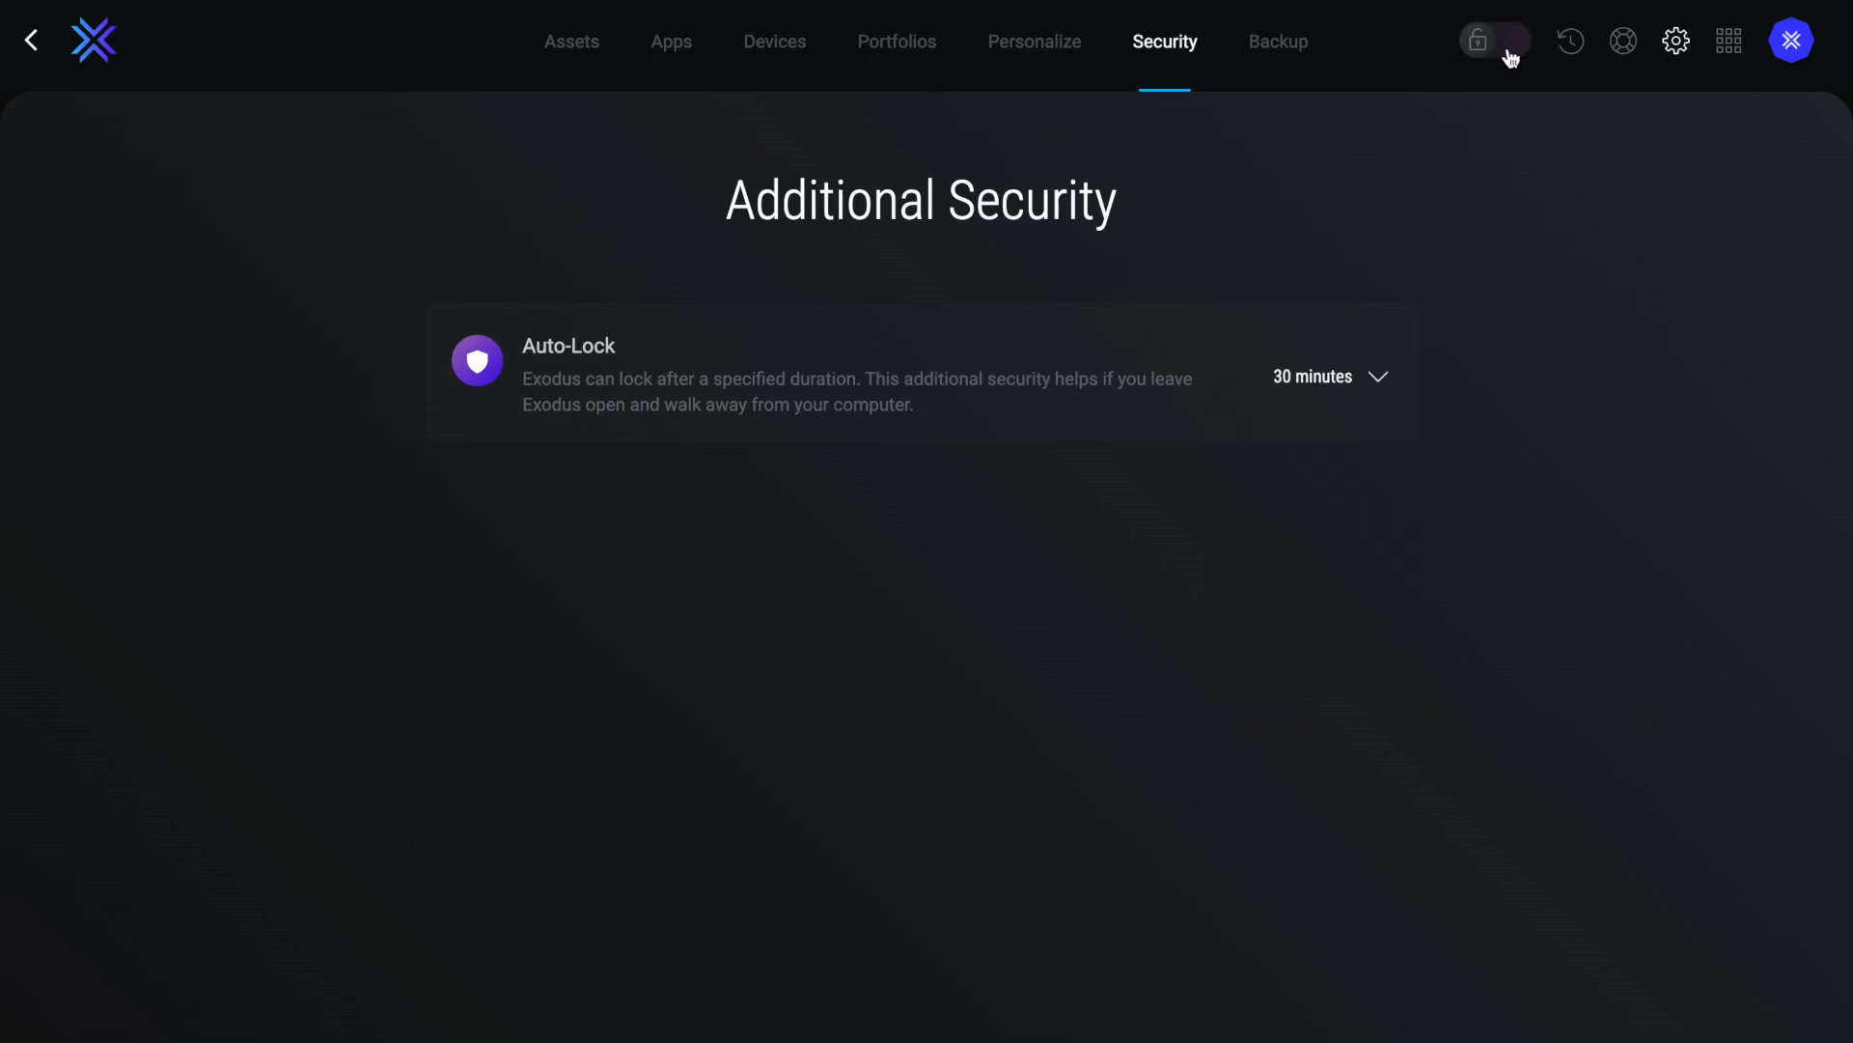
# Step: Lock the wallet immediately, then unlock it again from the prompt
pyautogui.click(1495, 41)
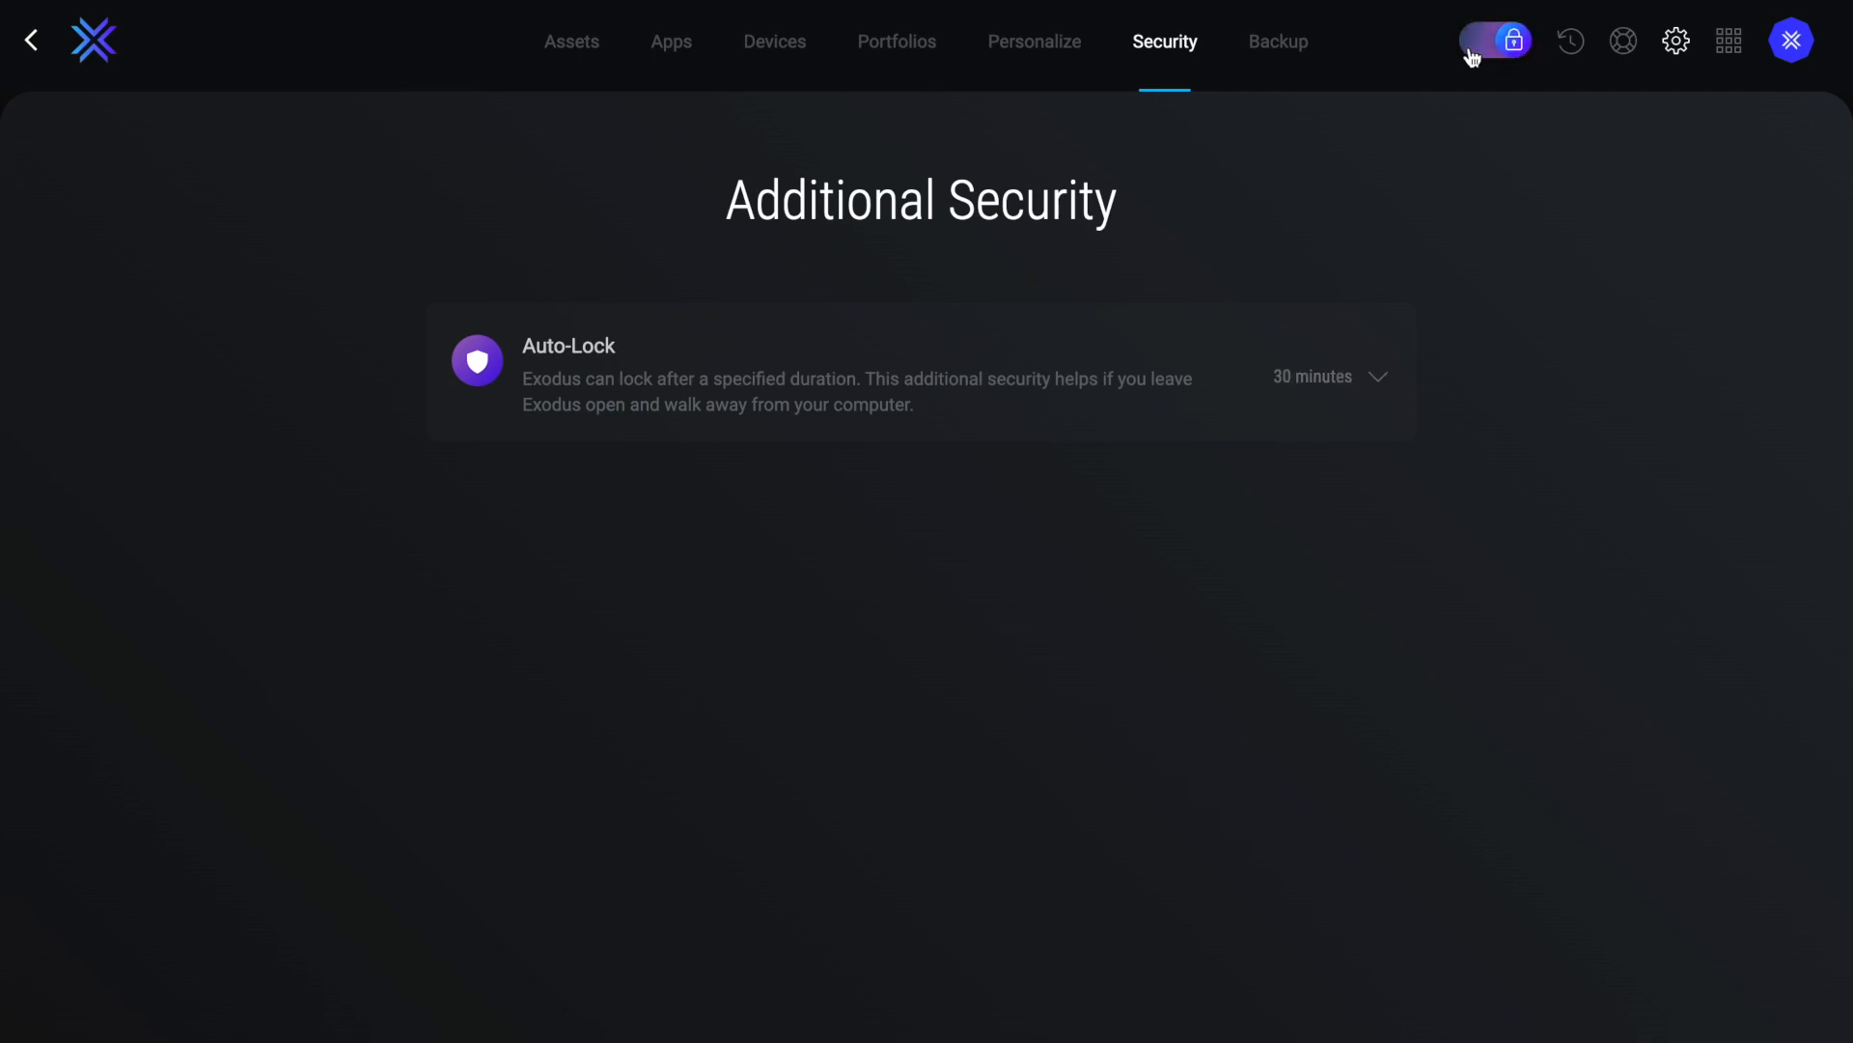
pyautogui.click(1494, 38)
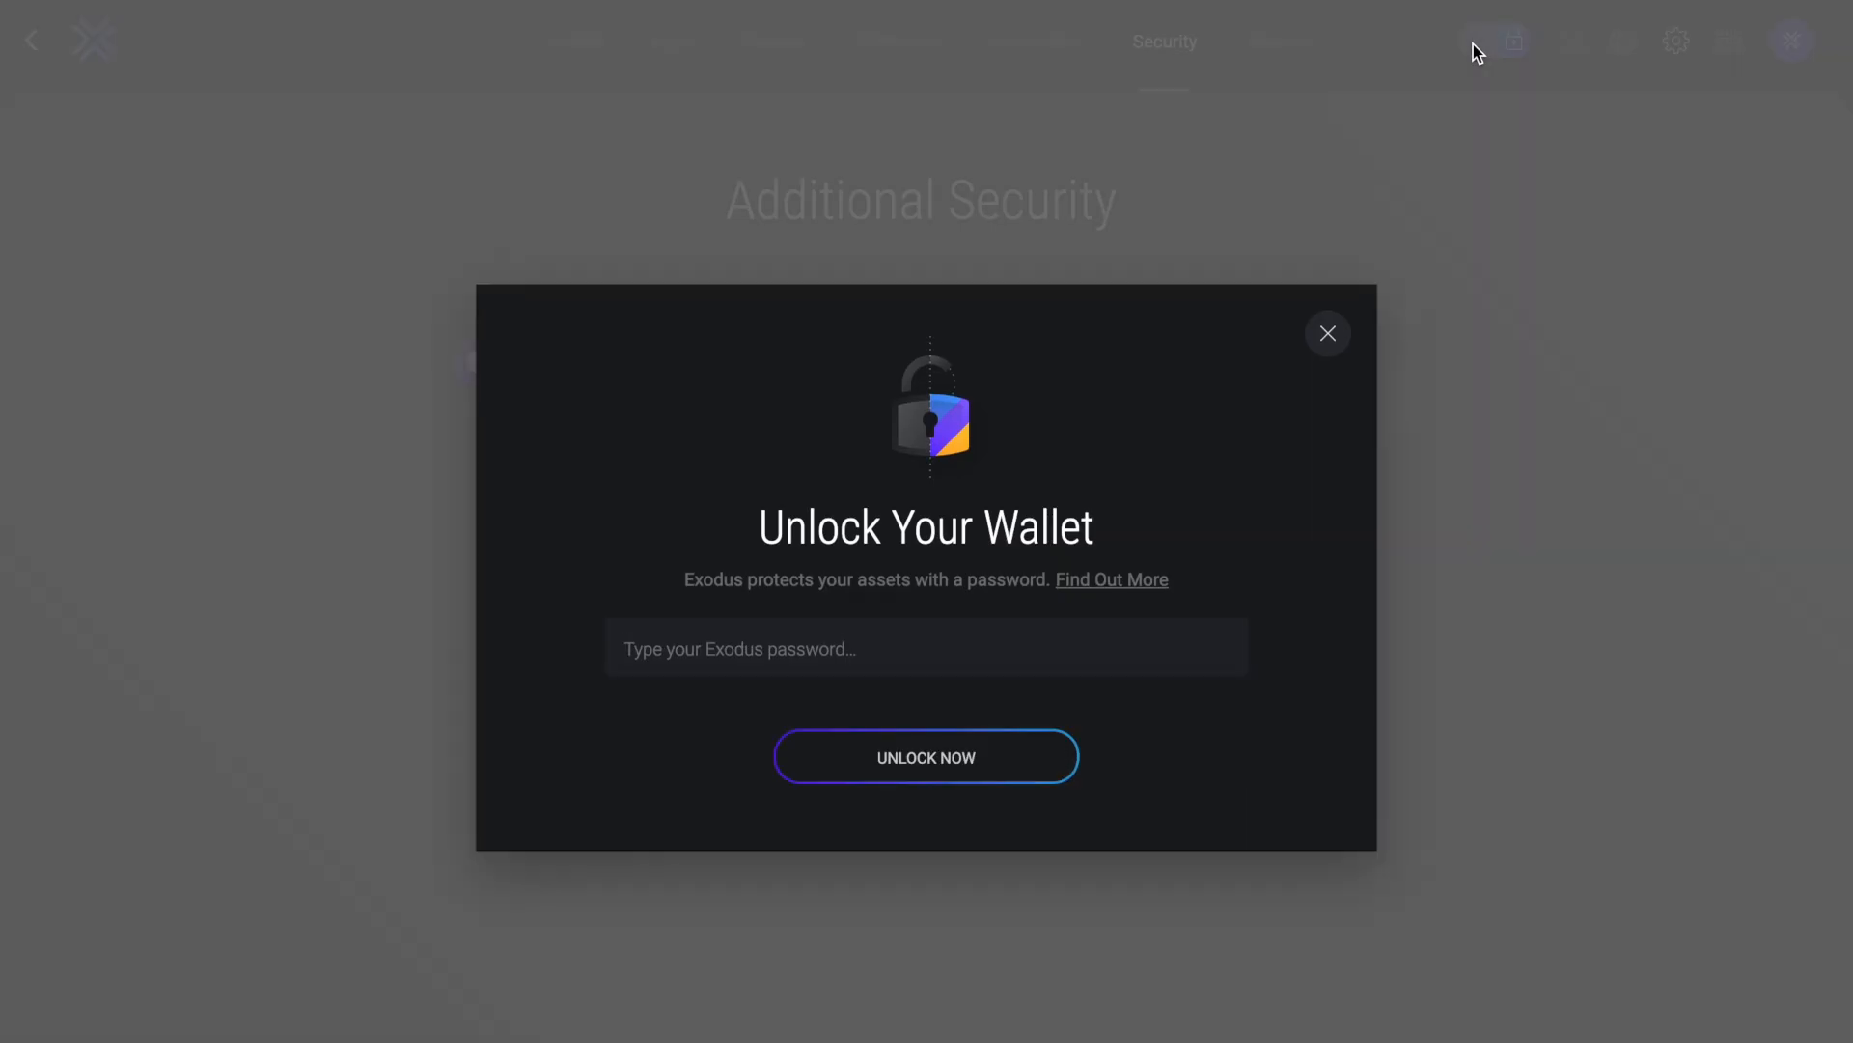
pyautogui.click(924, 648)
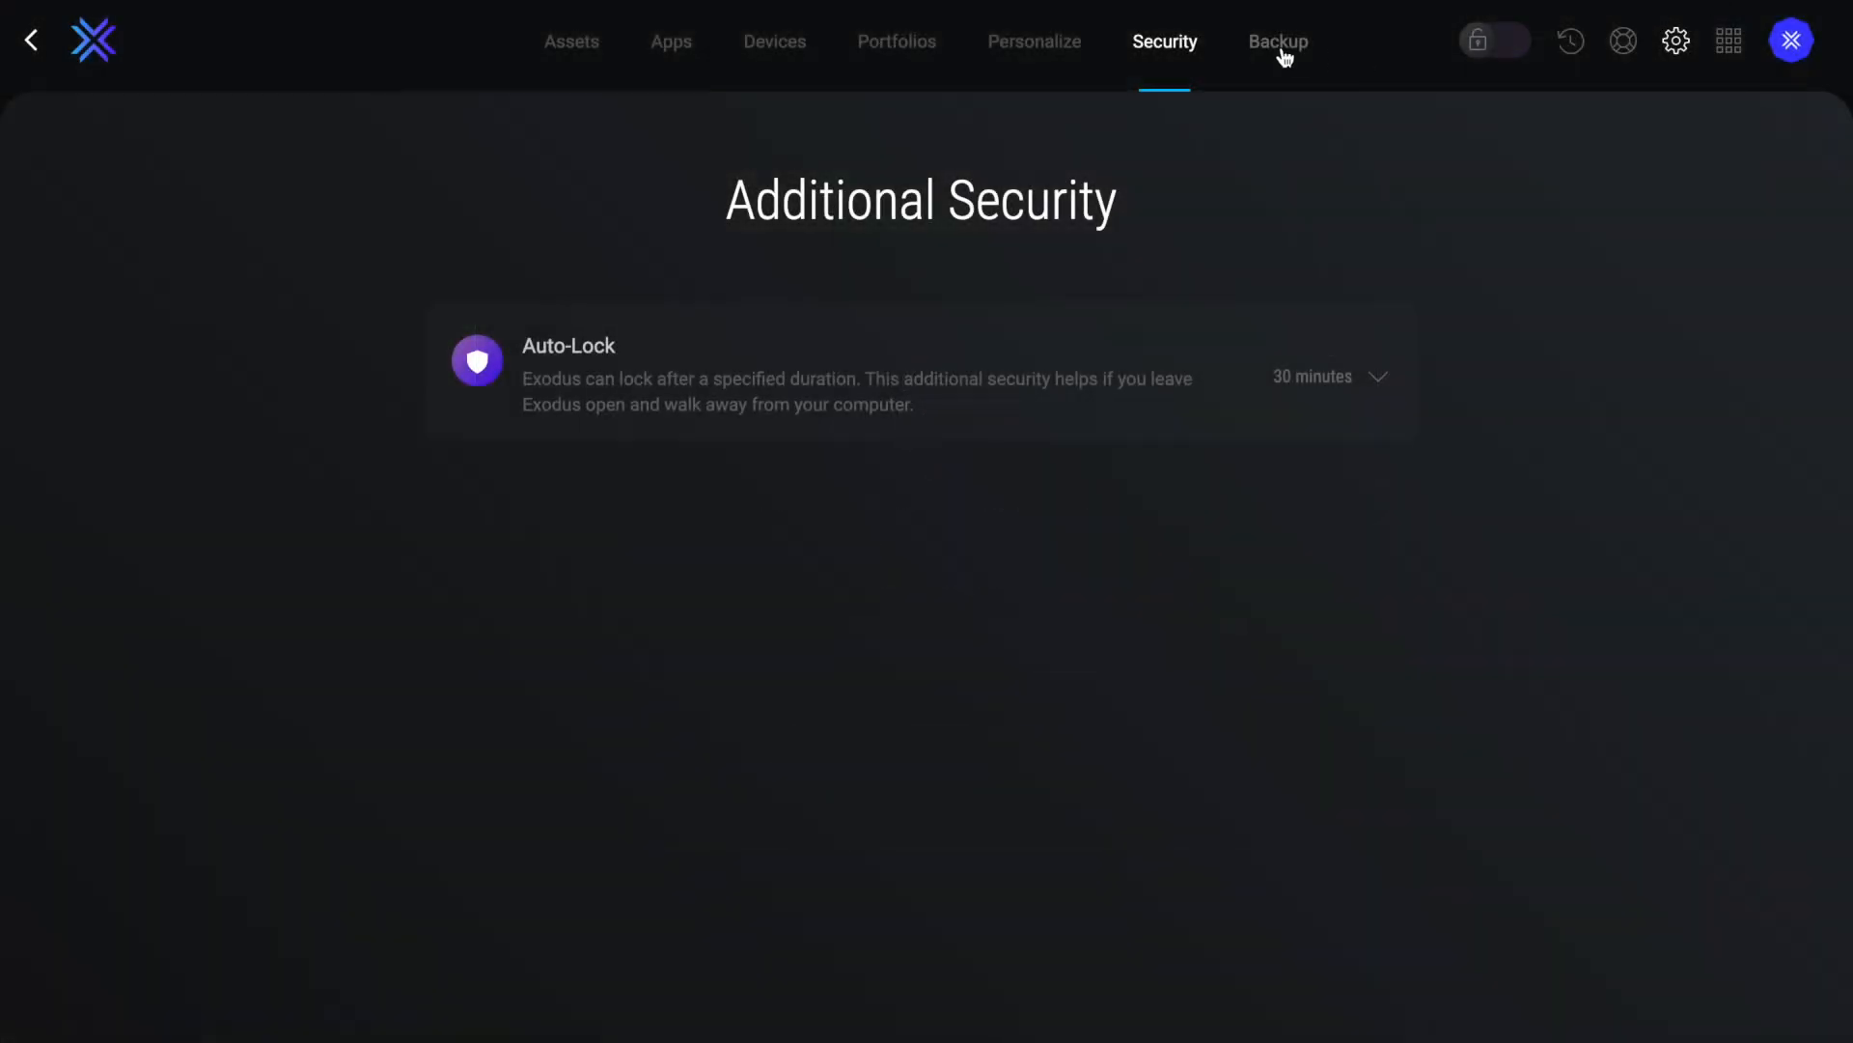
# Step: View the Backup Complete status, then return to the Personalize settings
pyautogui.click(1278, 41)
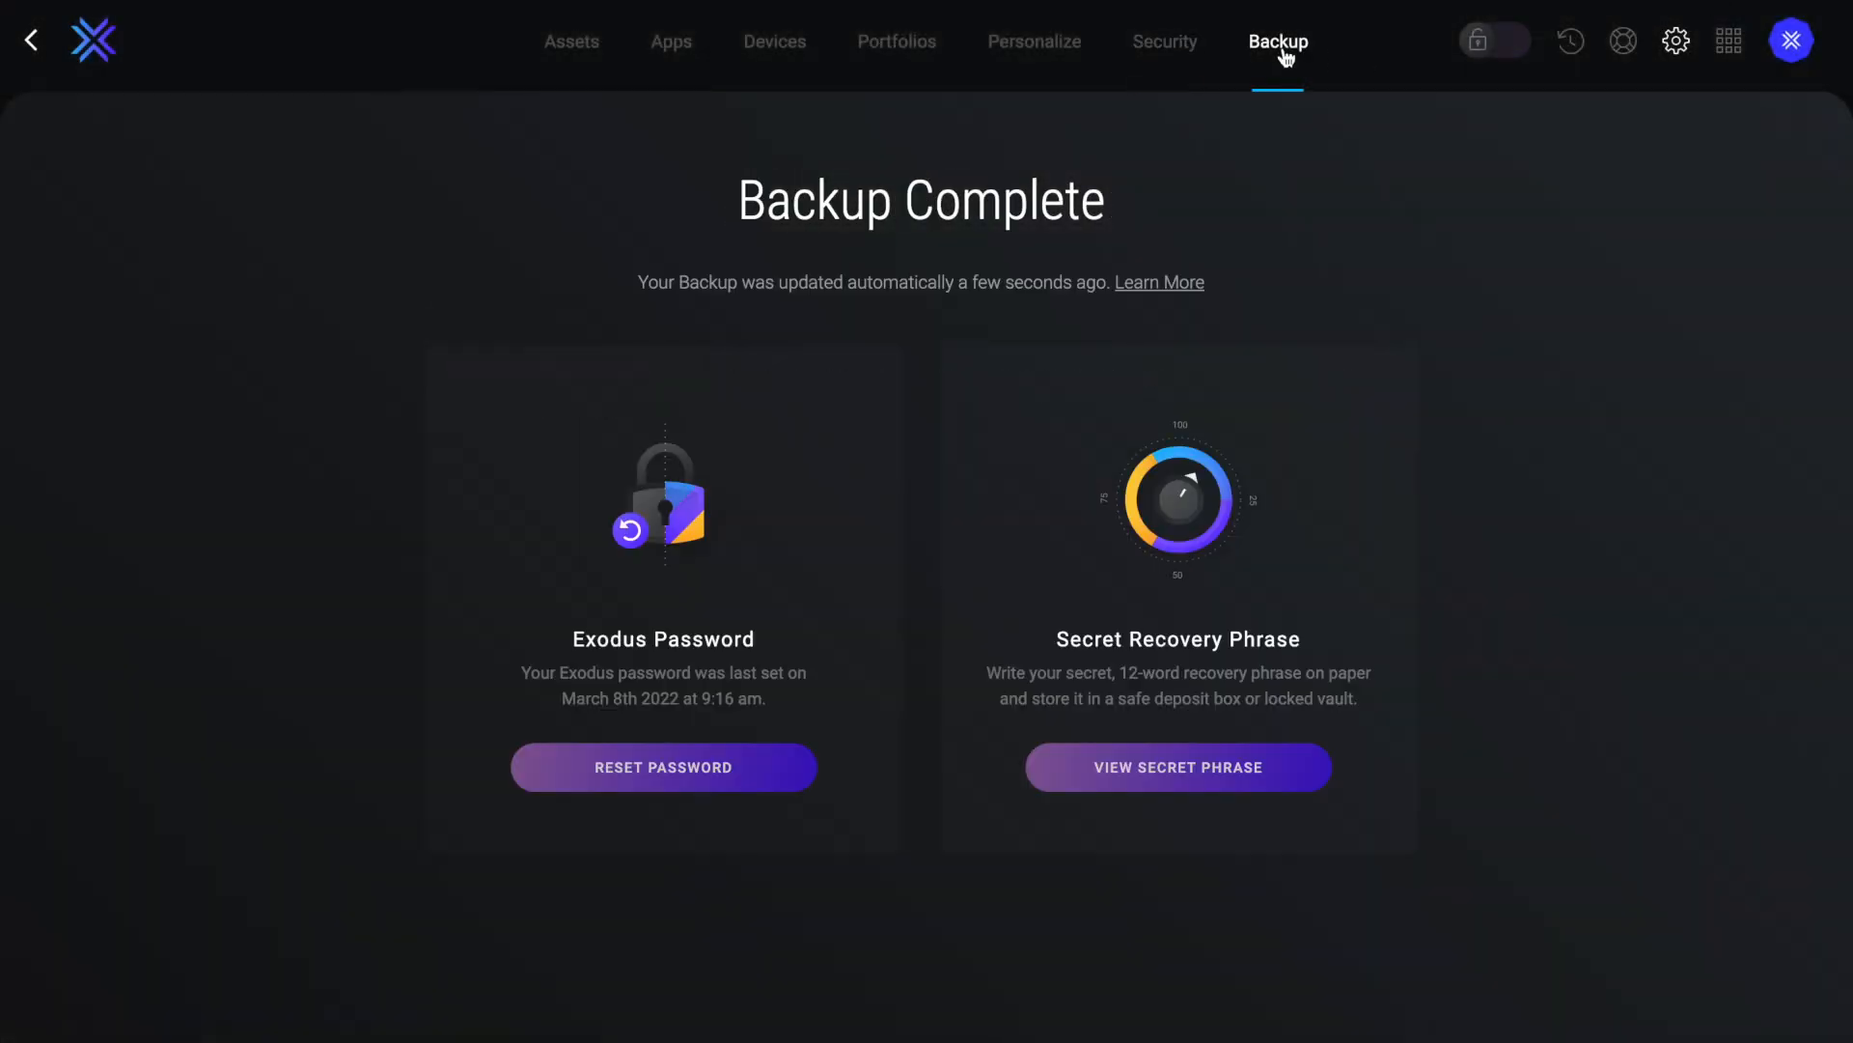
pyautogui.moveTo(890, 468)
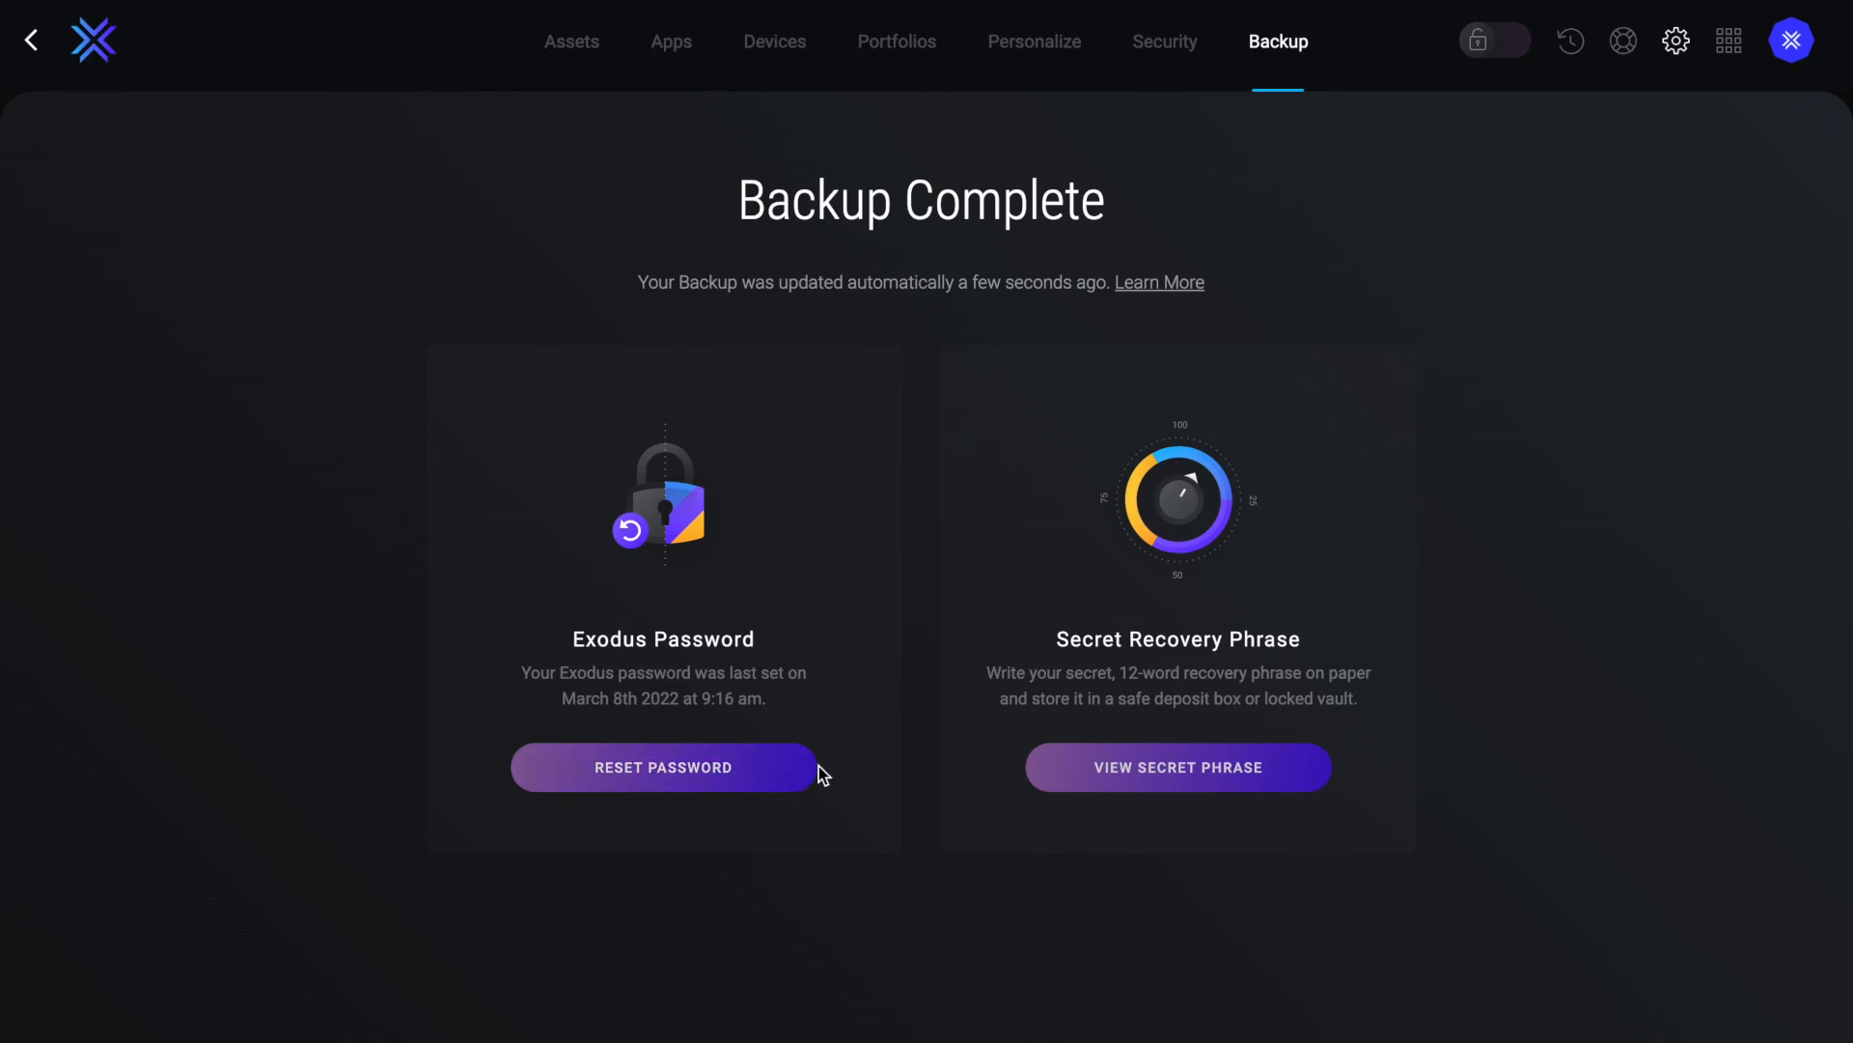
pyautogui.moveTo(1009, 768)
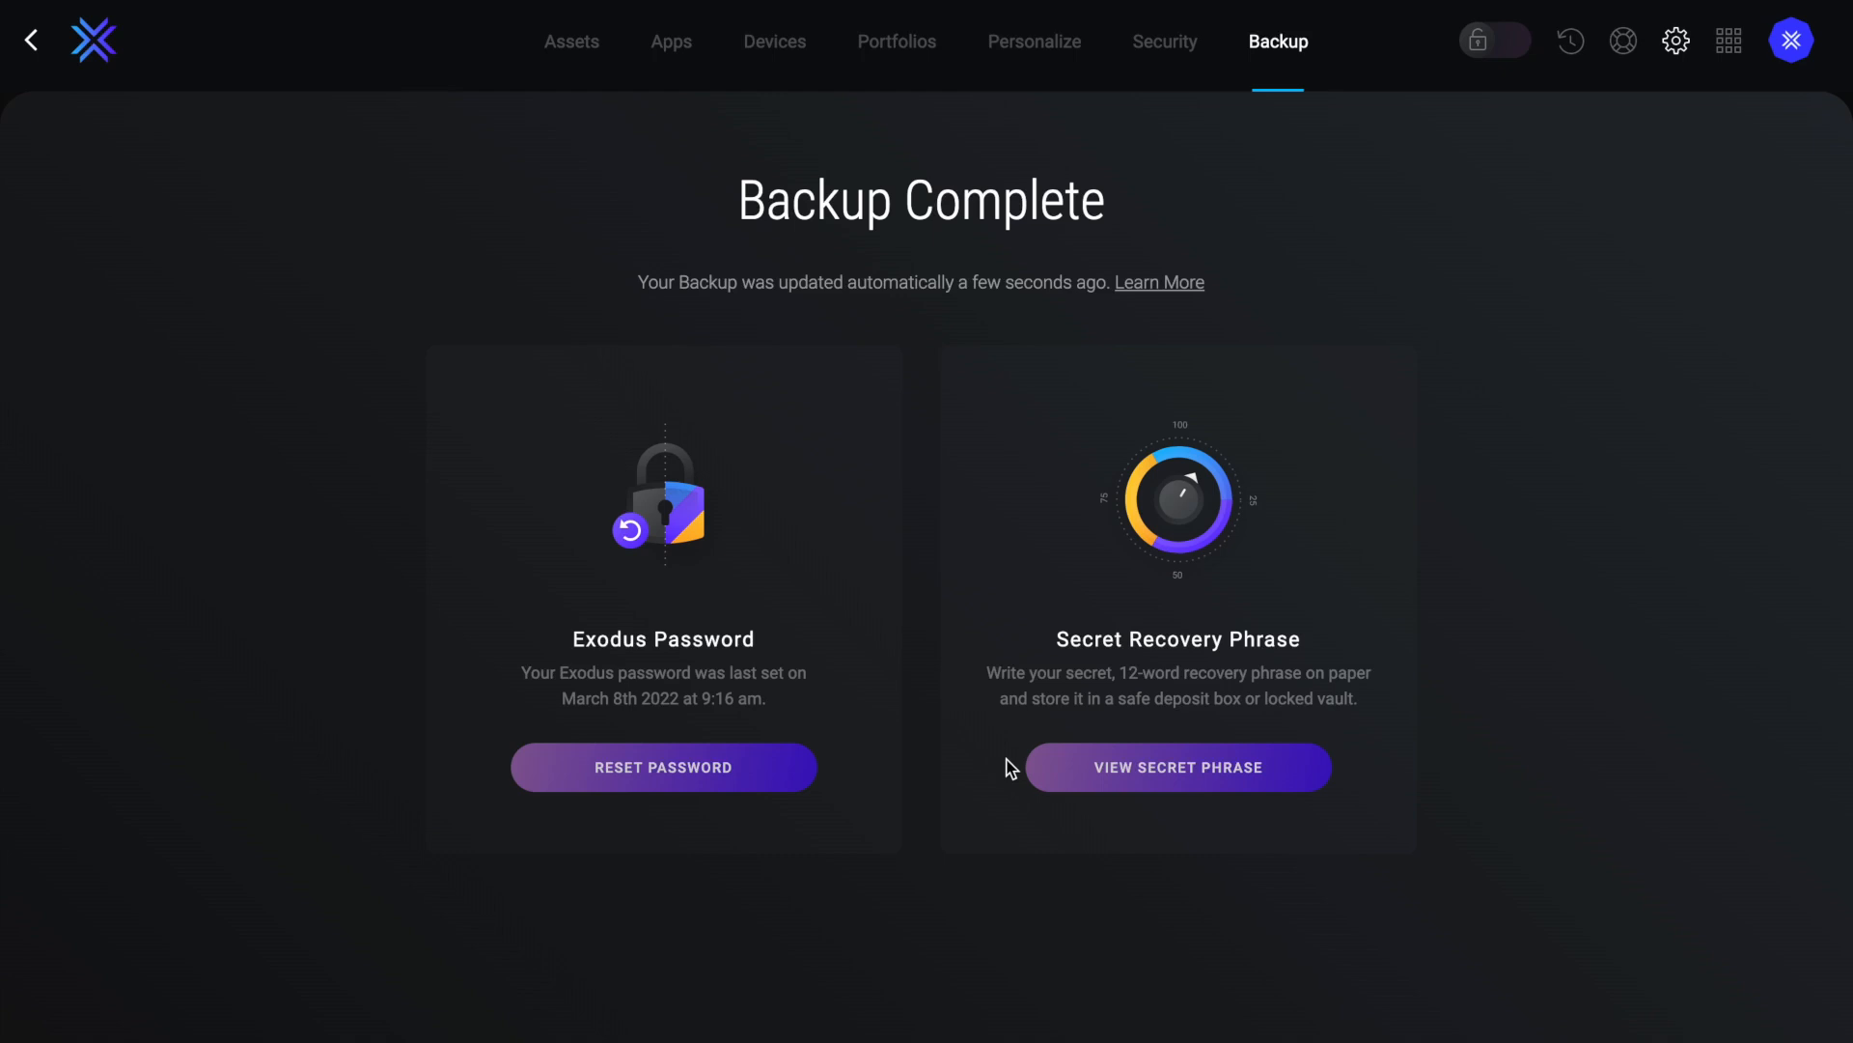
pyautogui.click(1035, 41)
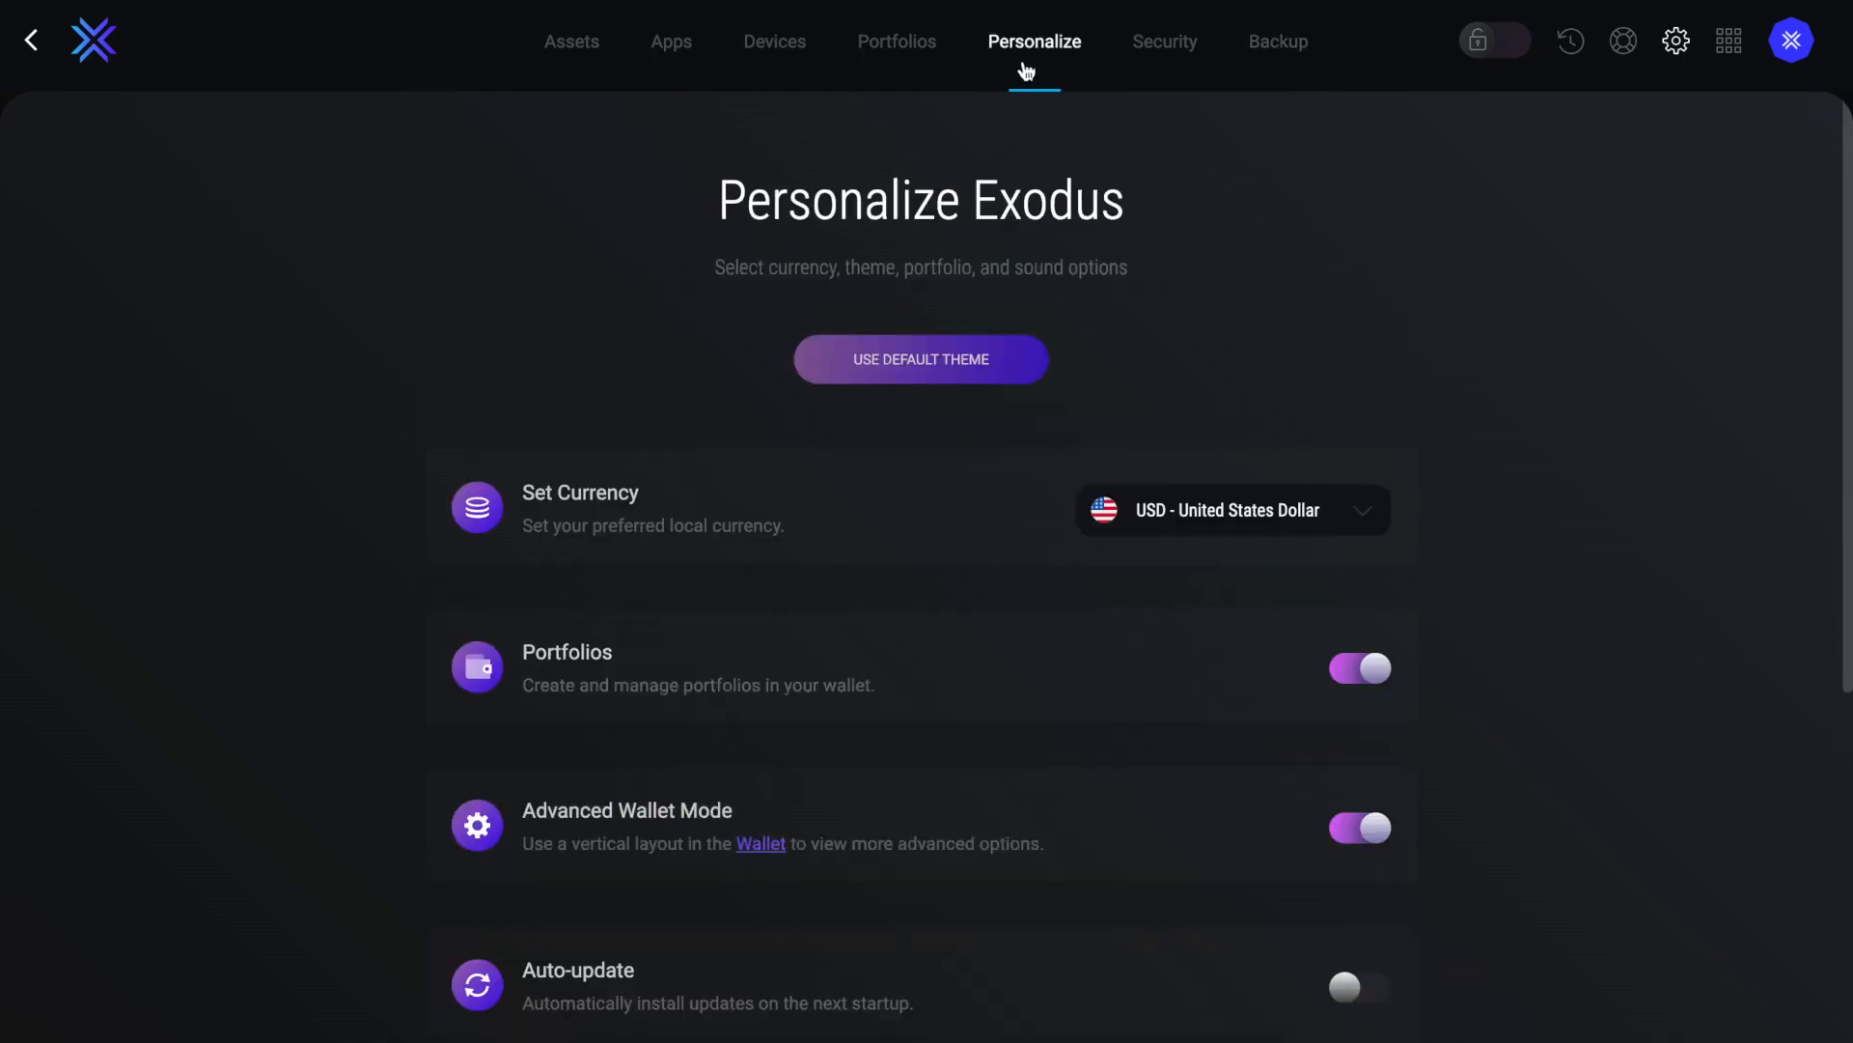
pyautogui.moveTo(1288, 581)
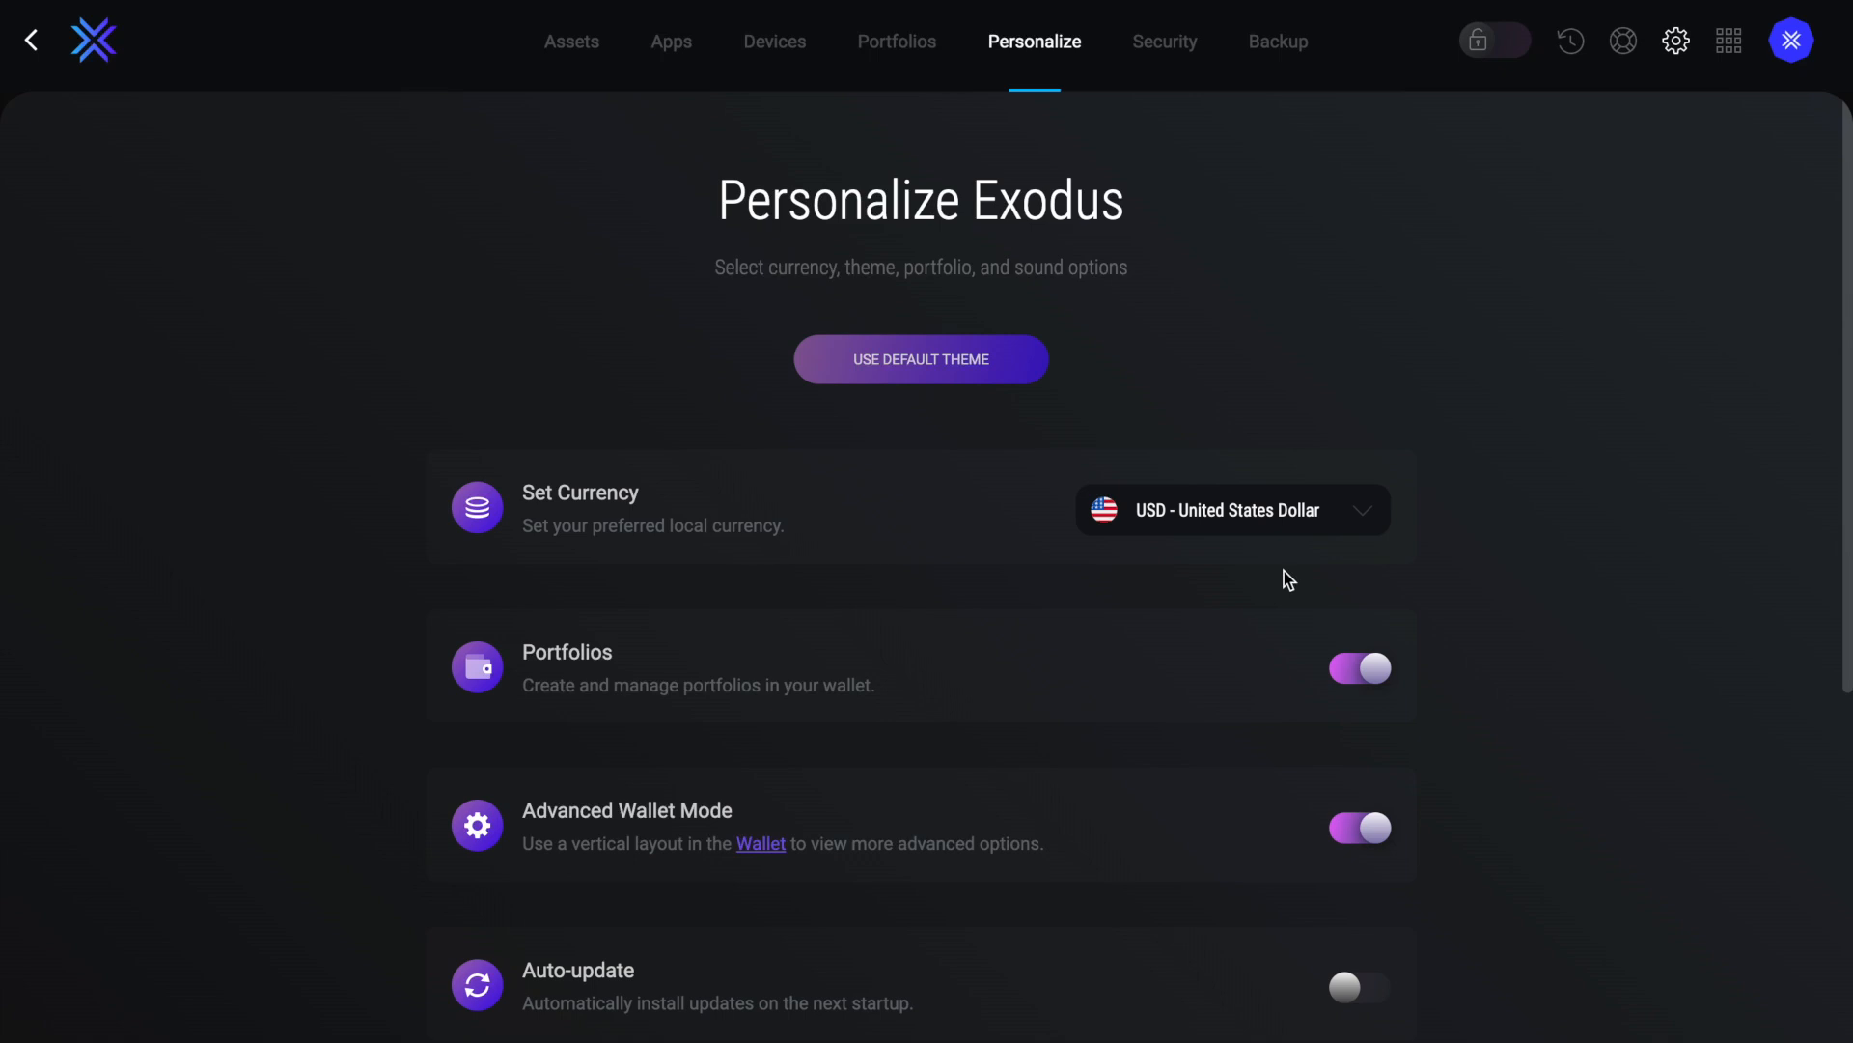
pyautogui.moveTo(91, 41)
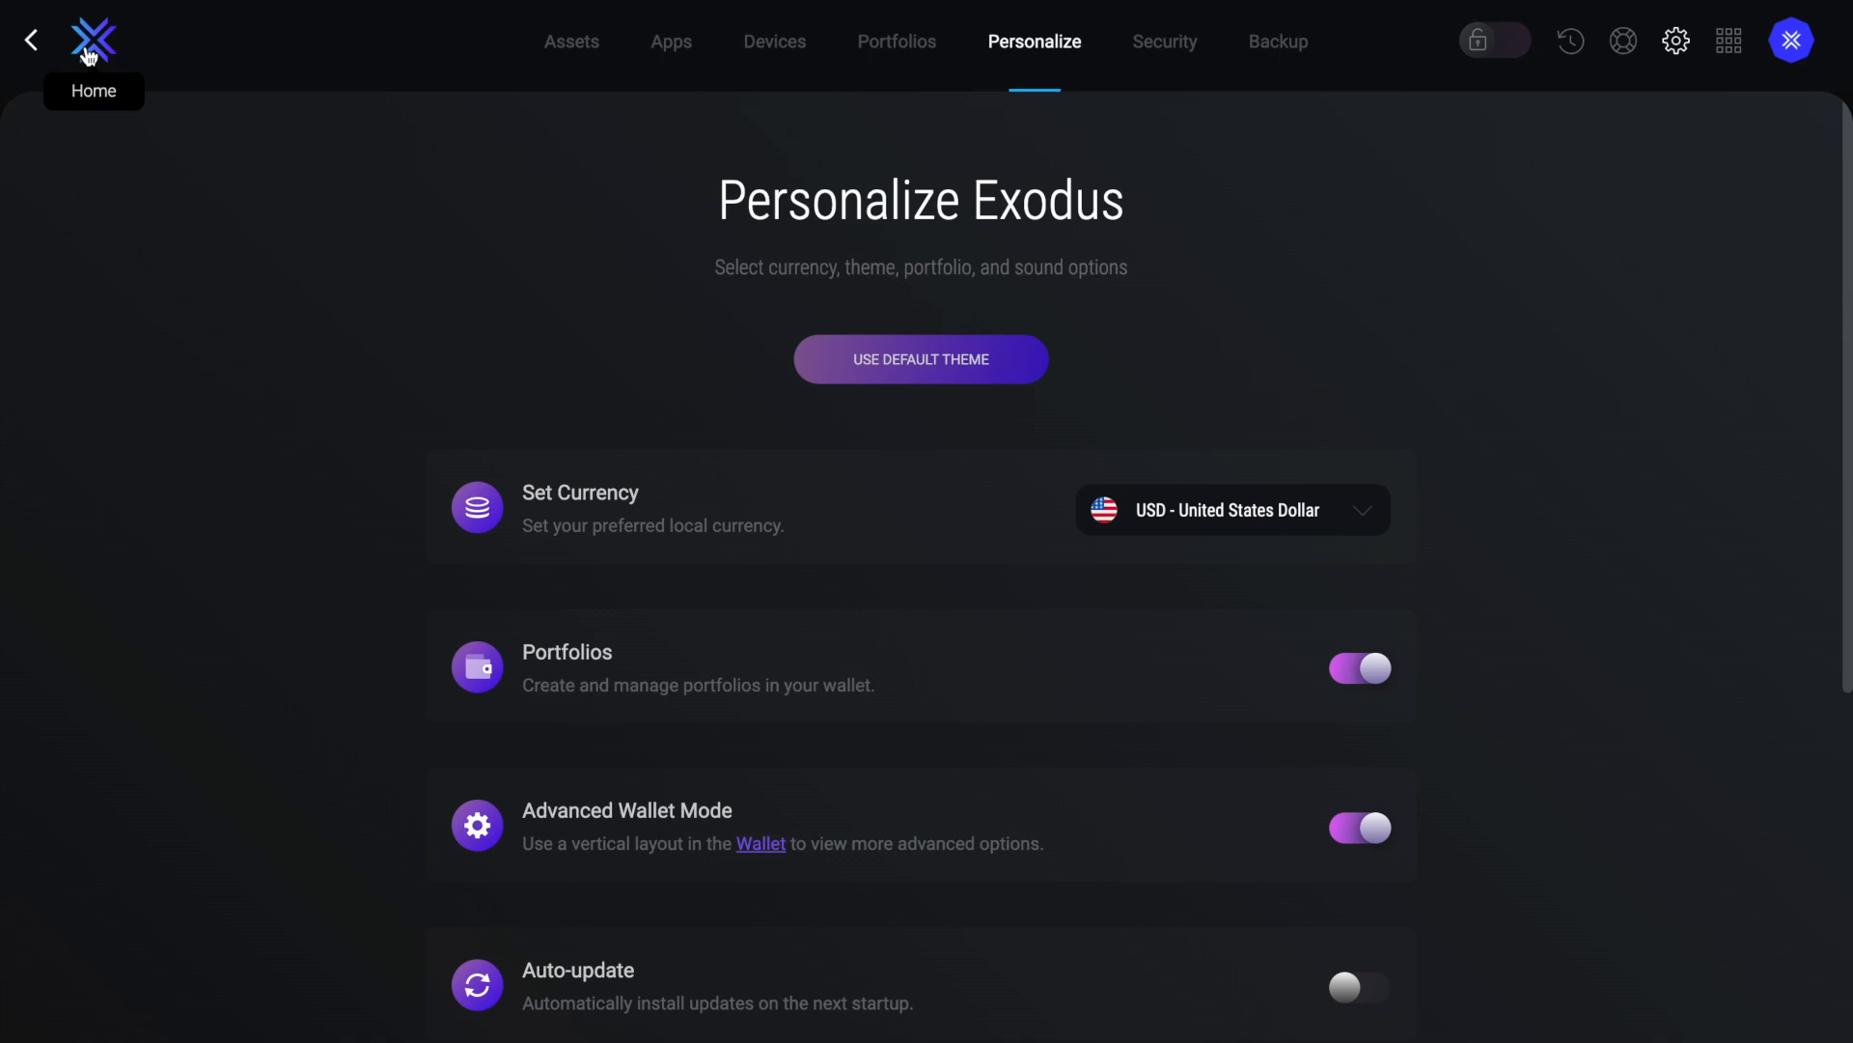
# Step: Return to the portfolio home showing the $14.68 balance across 2 assets
pyautogui.click(93, 41)
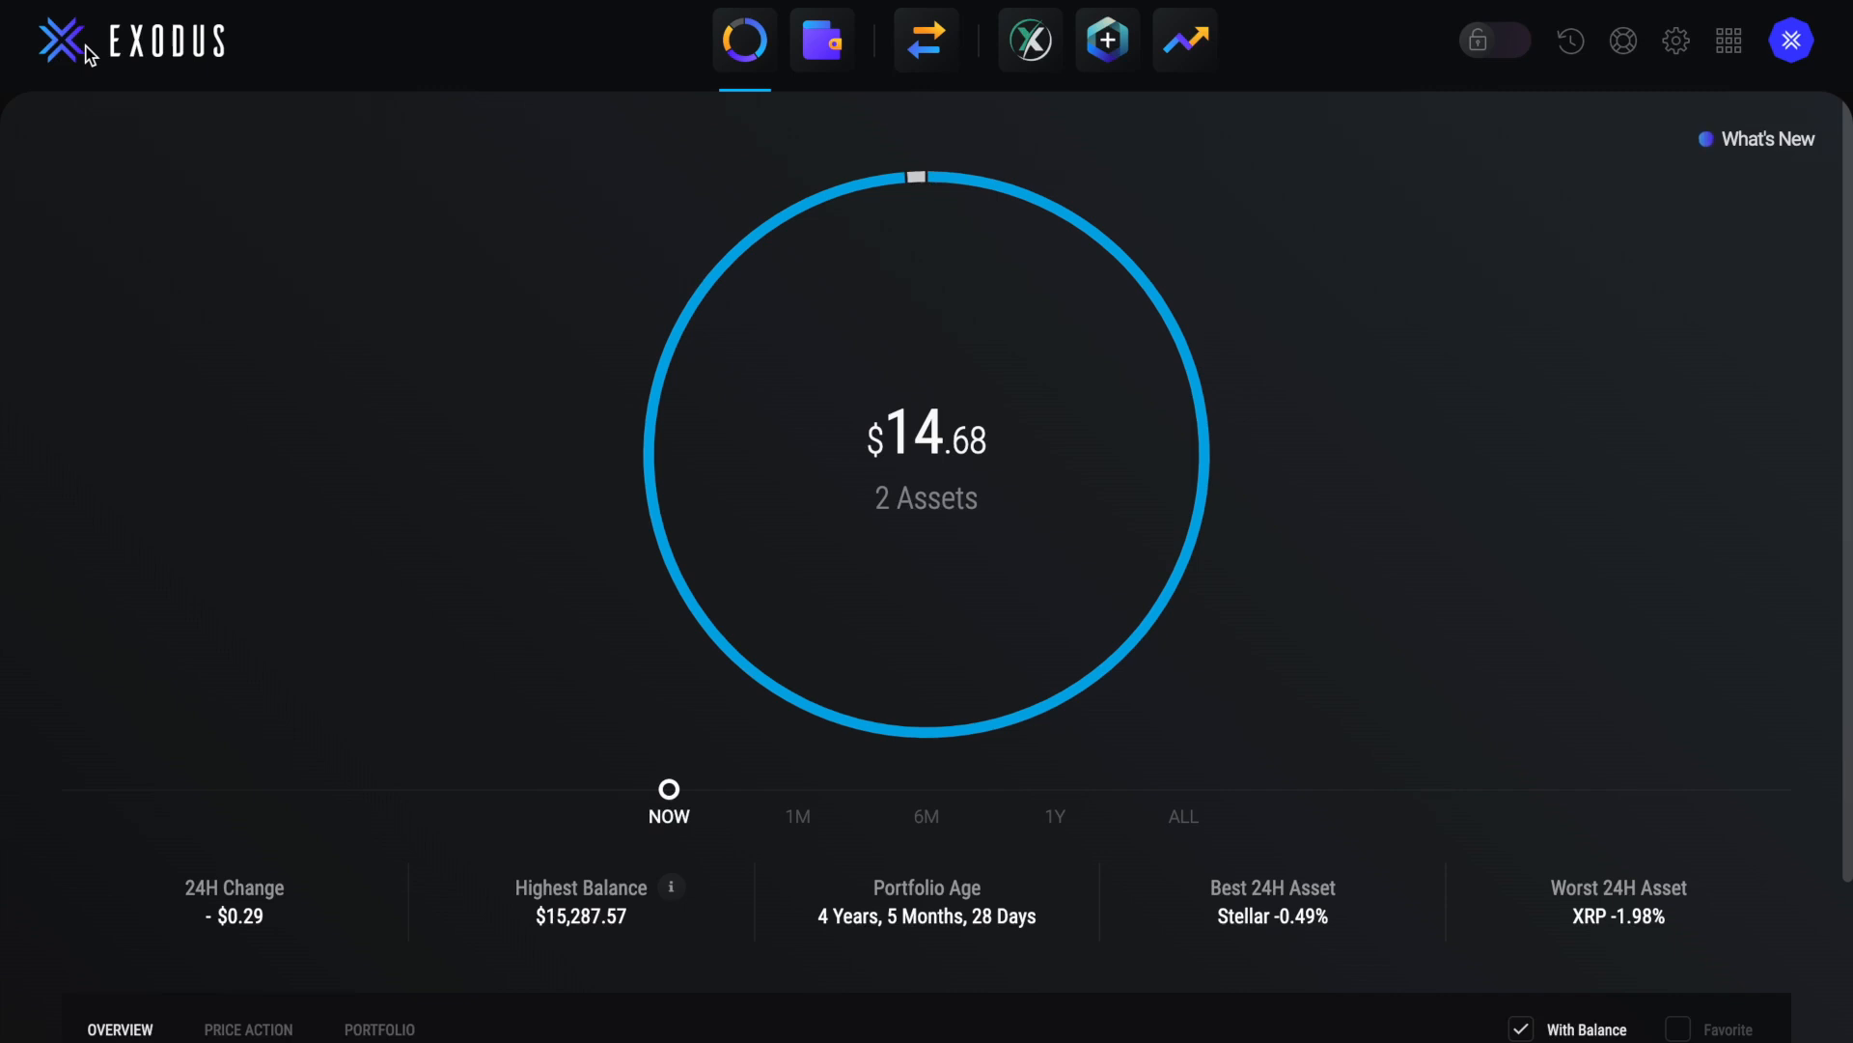
pyautogui.moveTo(398, 220)
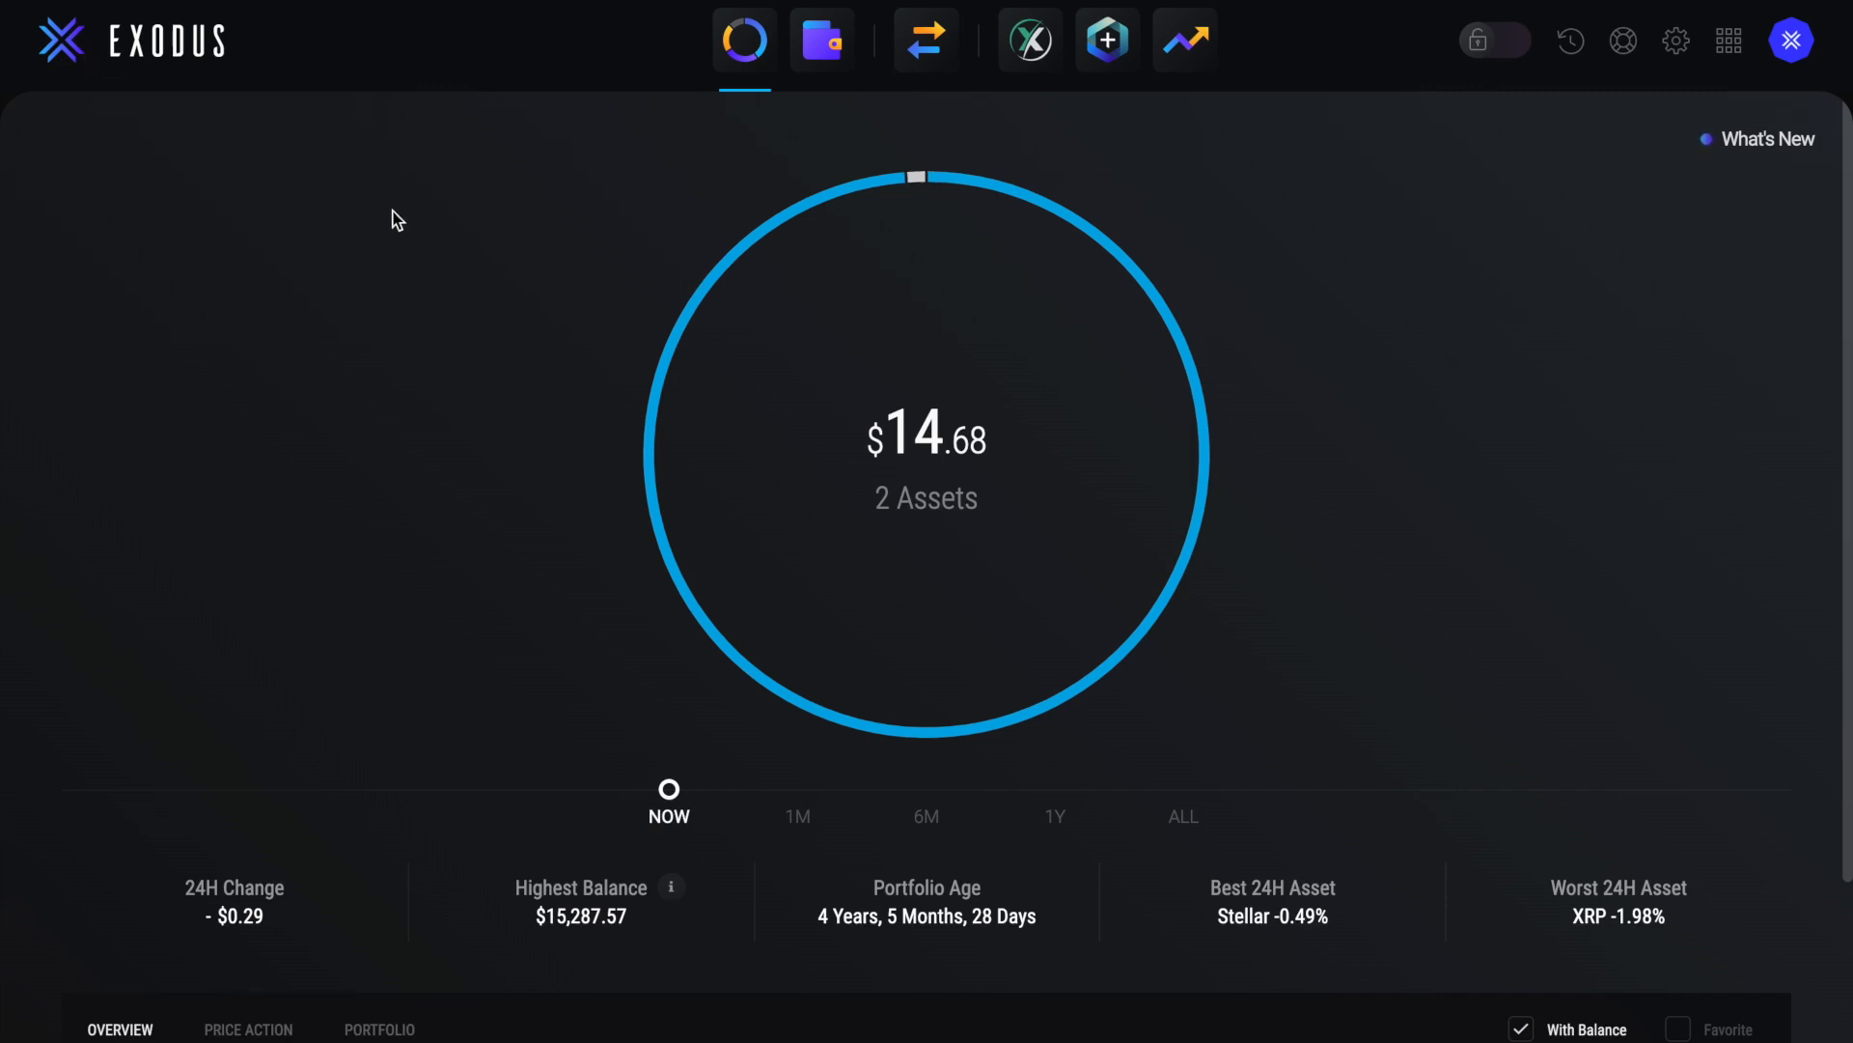
pyautogui.moveTo(946, 446)
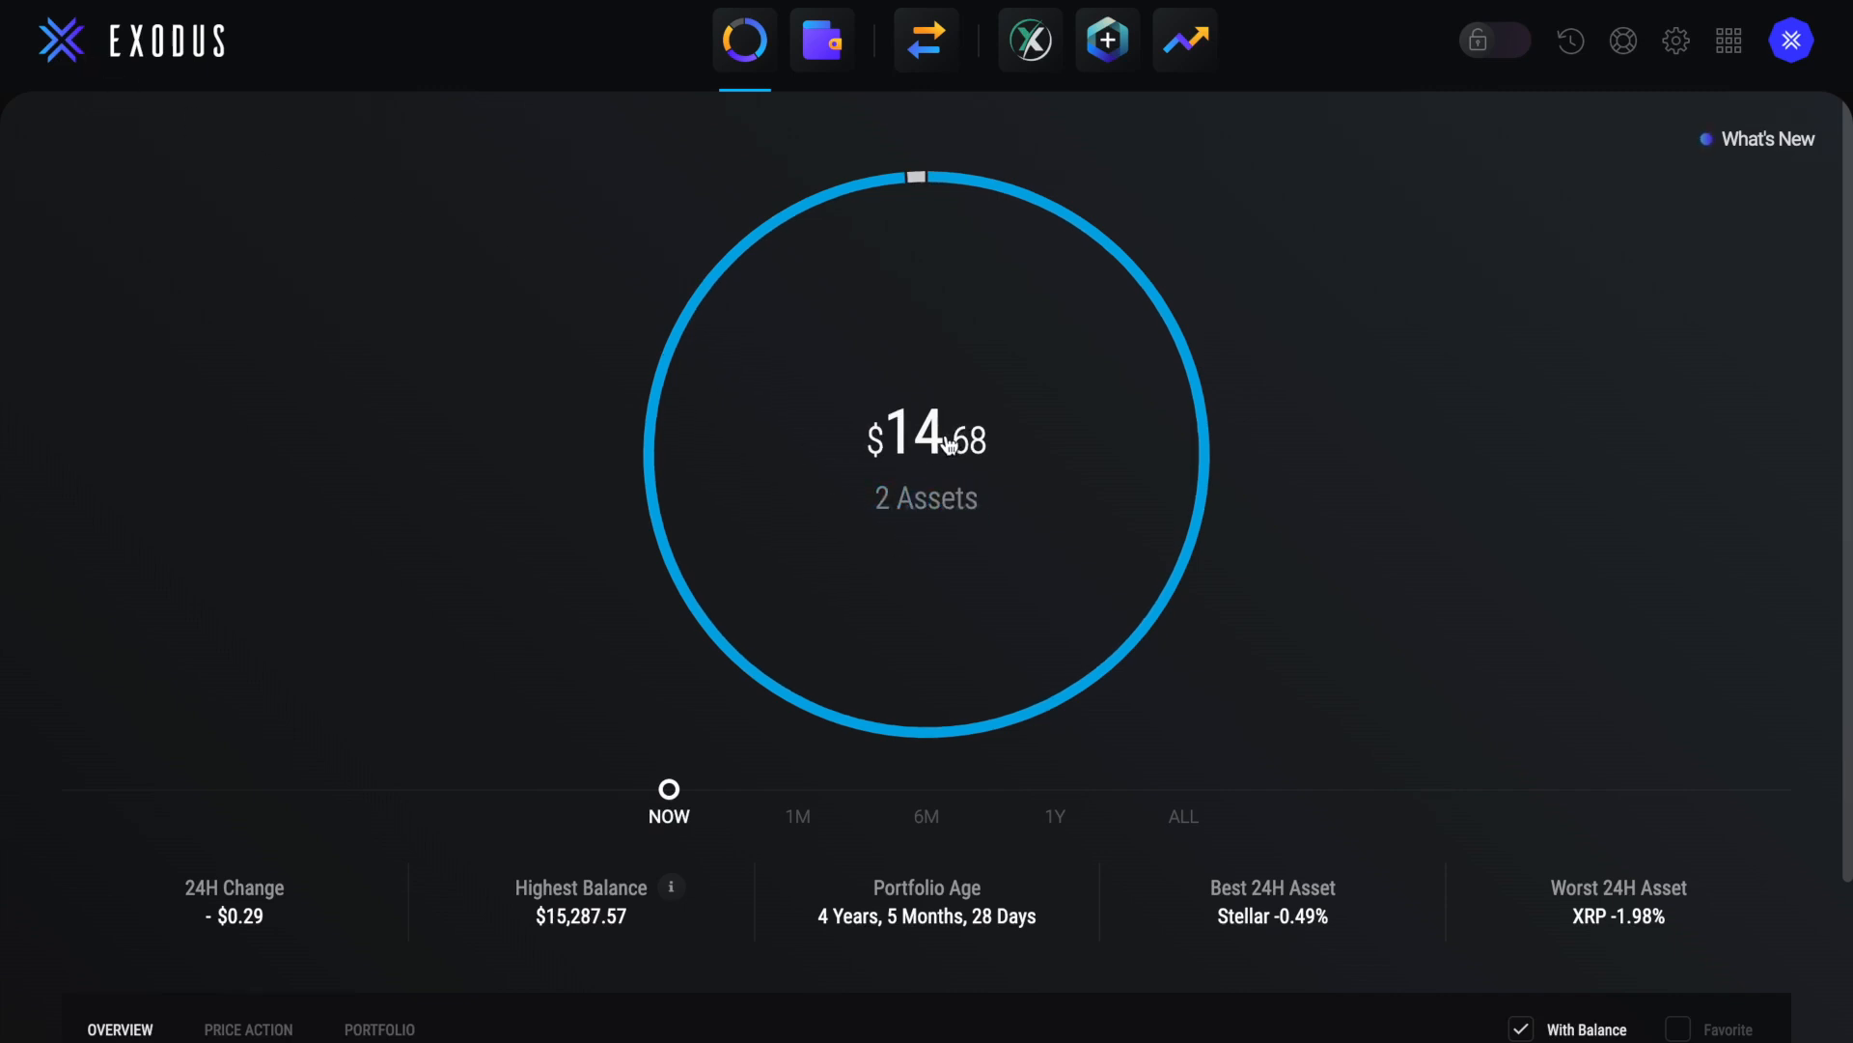
pyautogui.moveTo(913, 177)
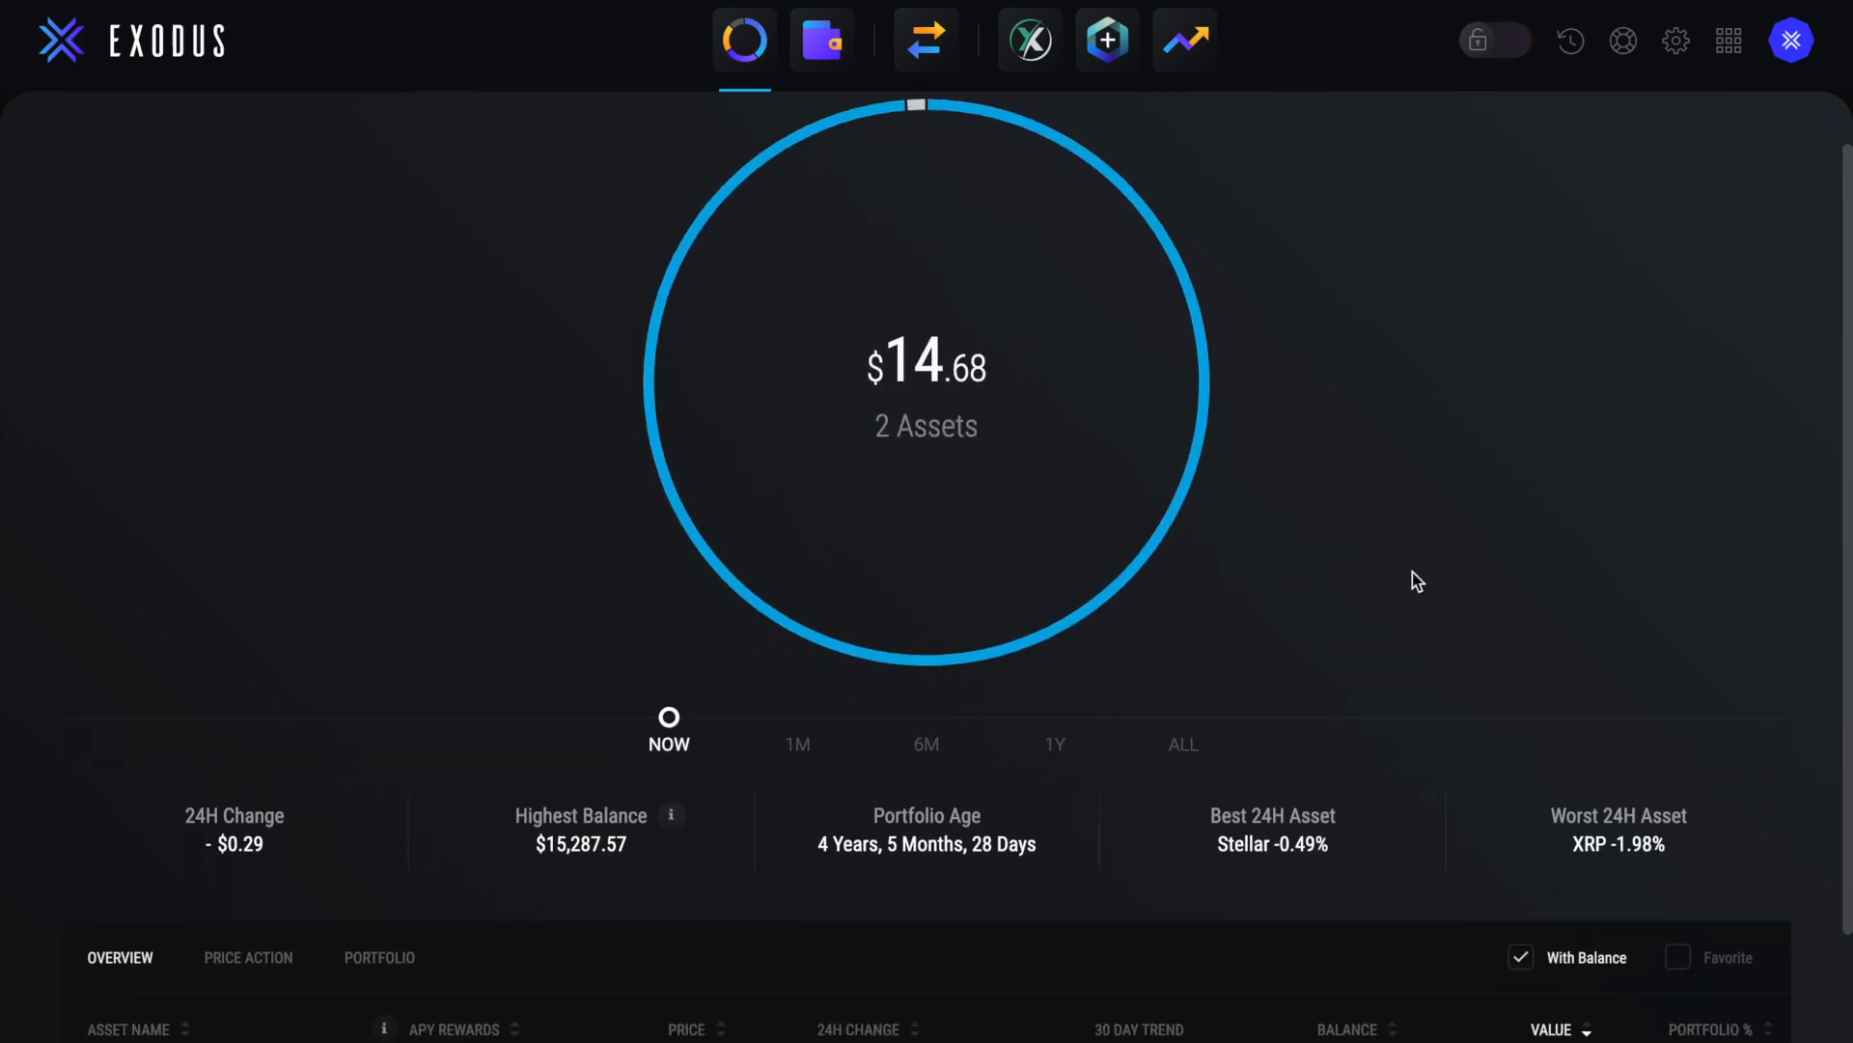
pyautogui.scroll(-3)
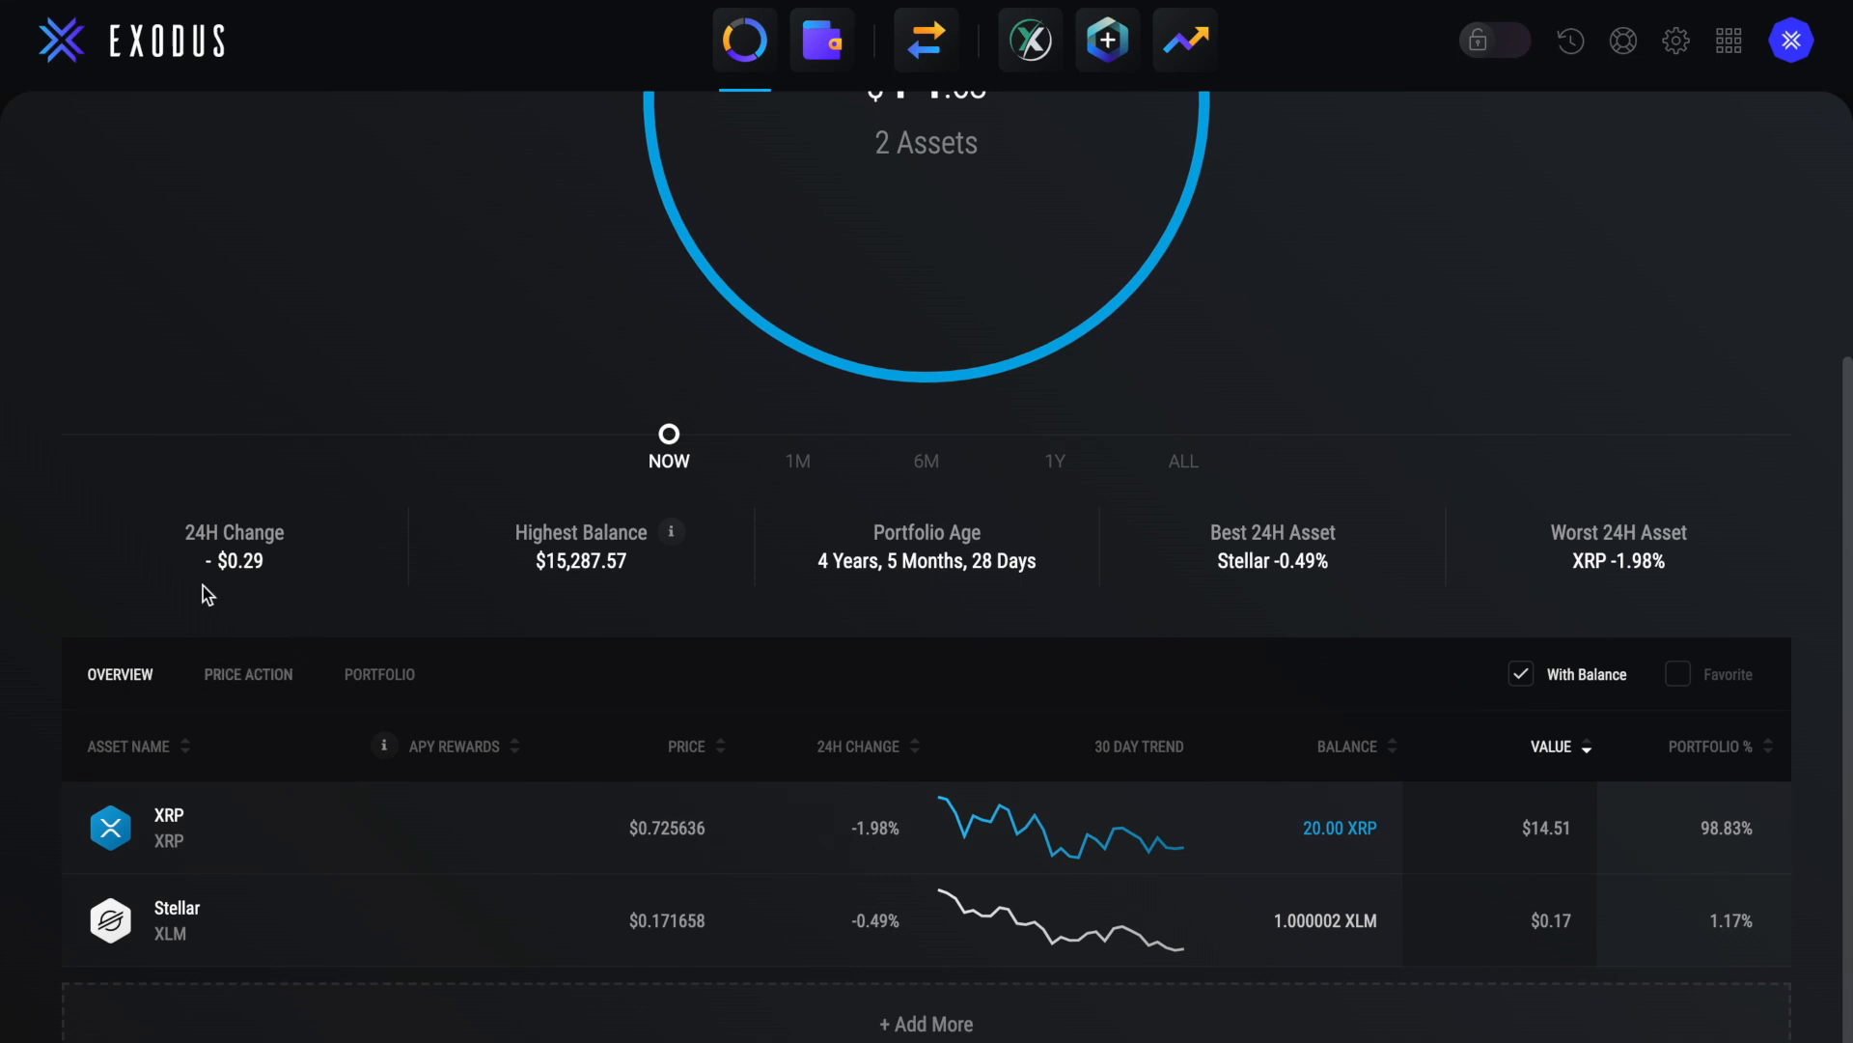
pyautogui.moveTo(237, 590)
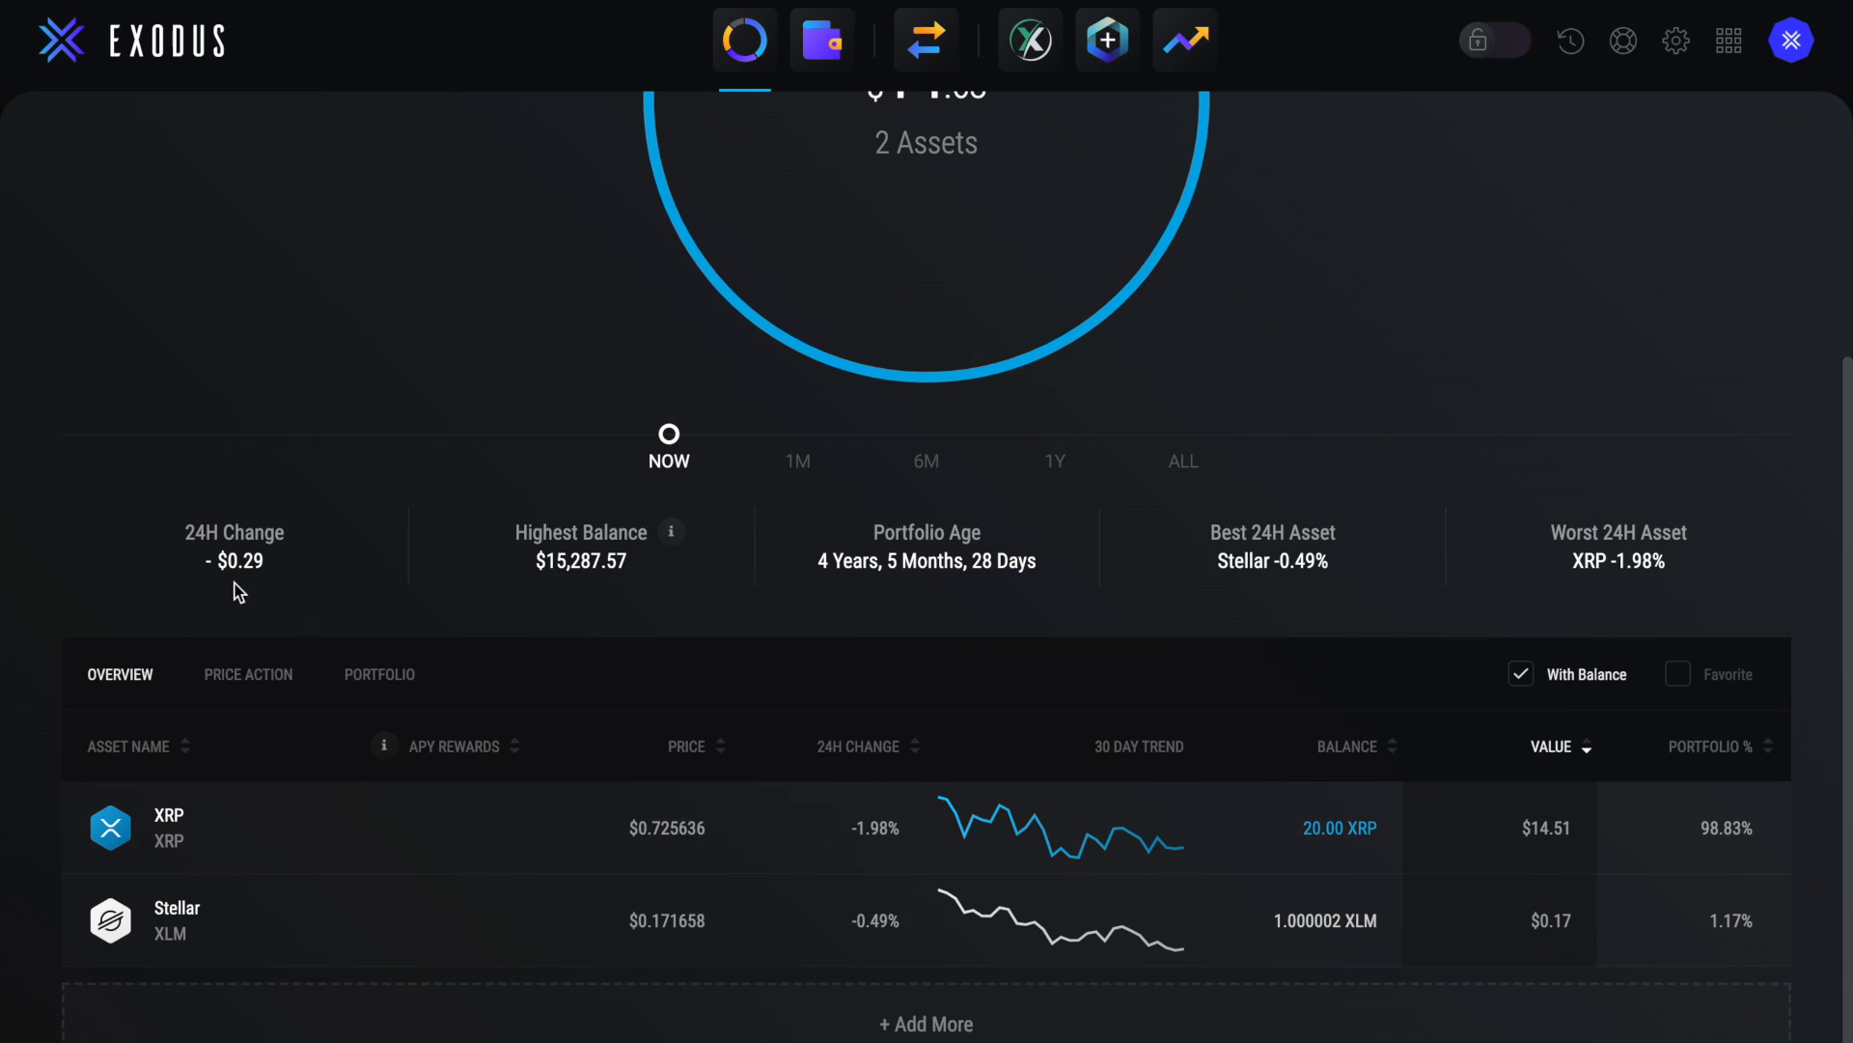
pyautogui.moveTo(851, 581)
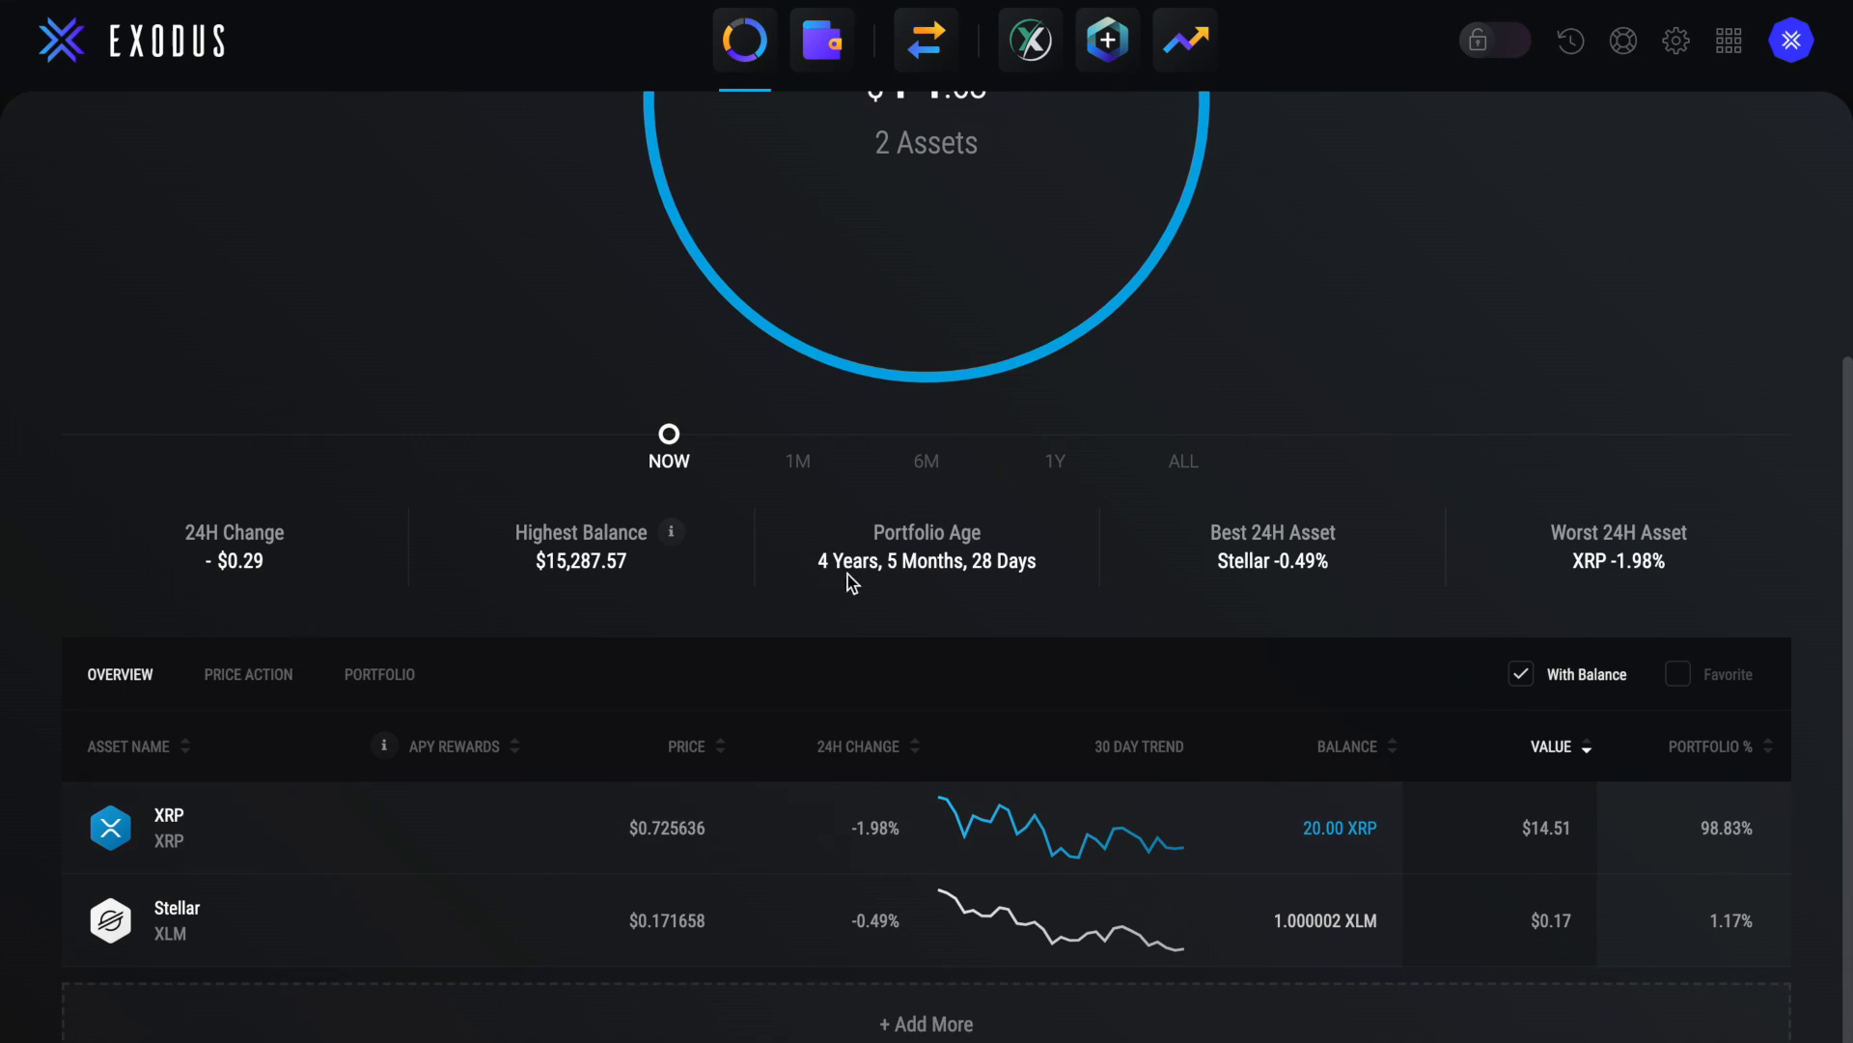
pyautogui.moveTo(1042, 565)
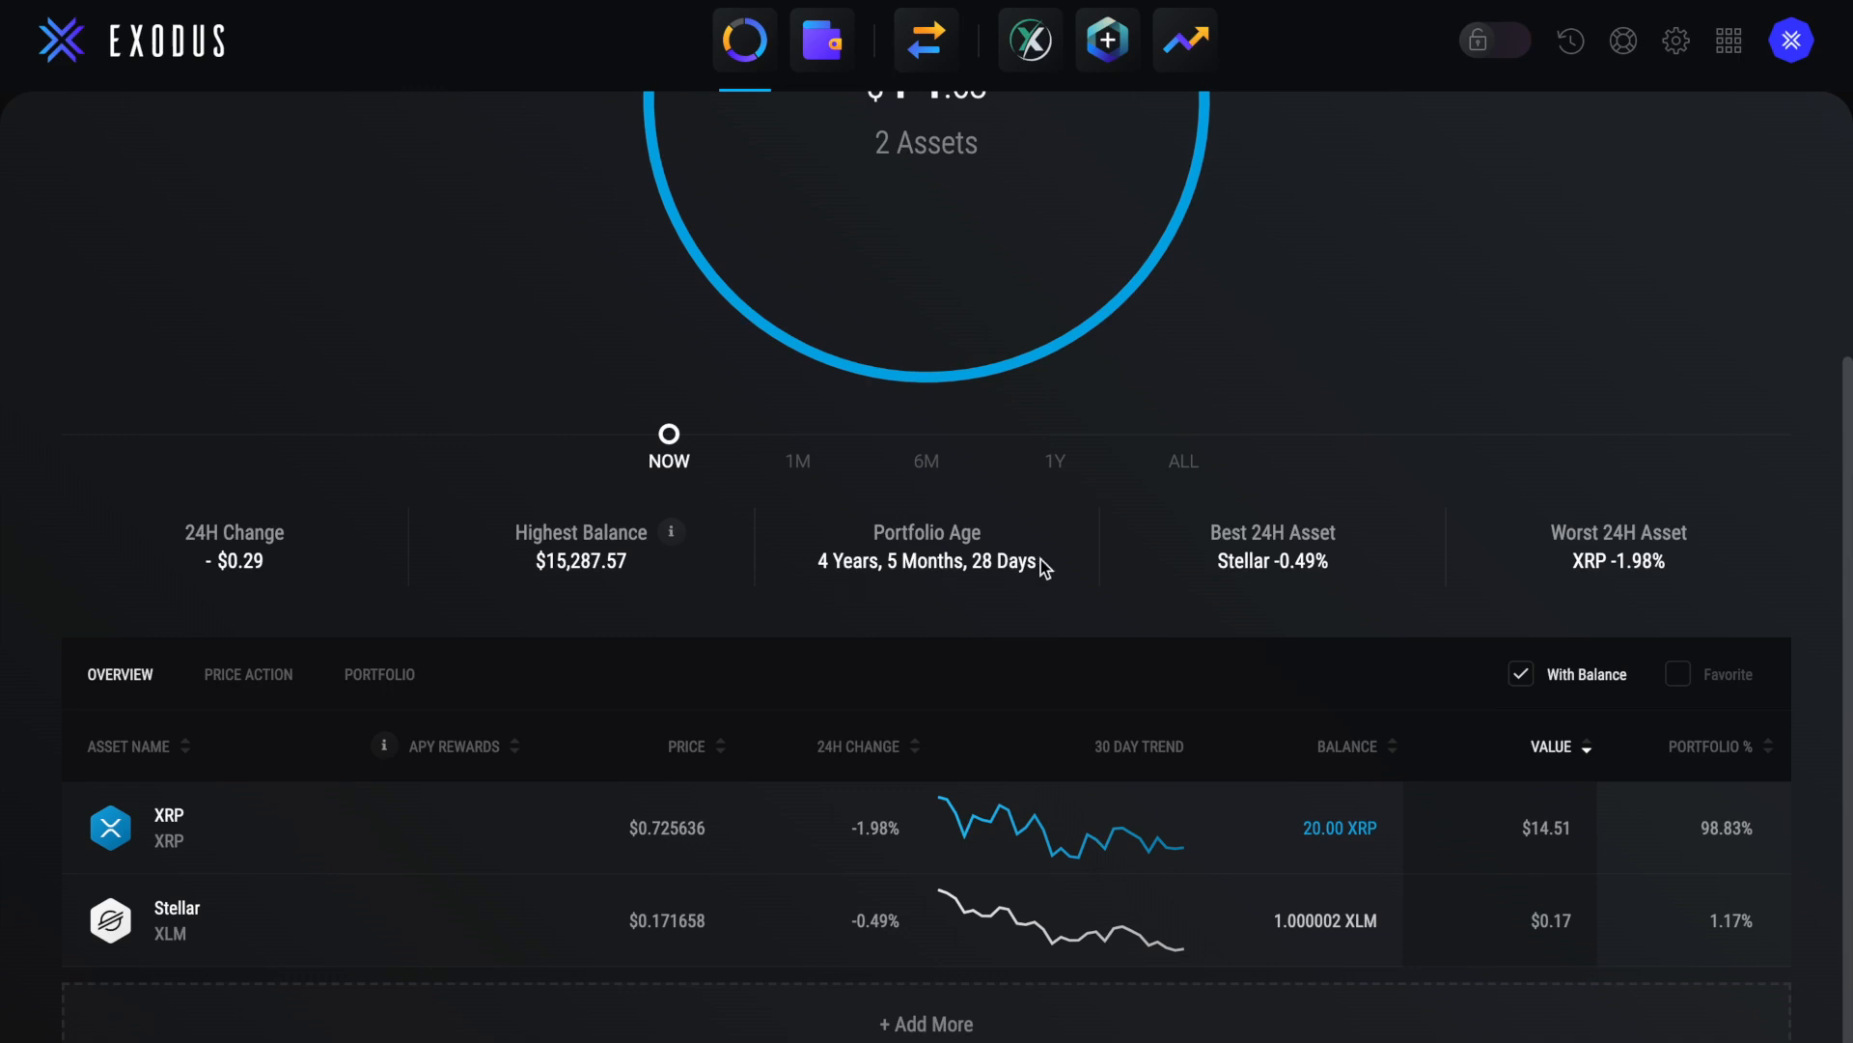
pyautogui.moveTo(1623, 595)
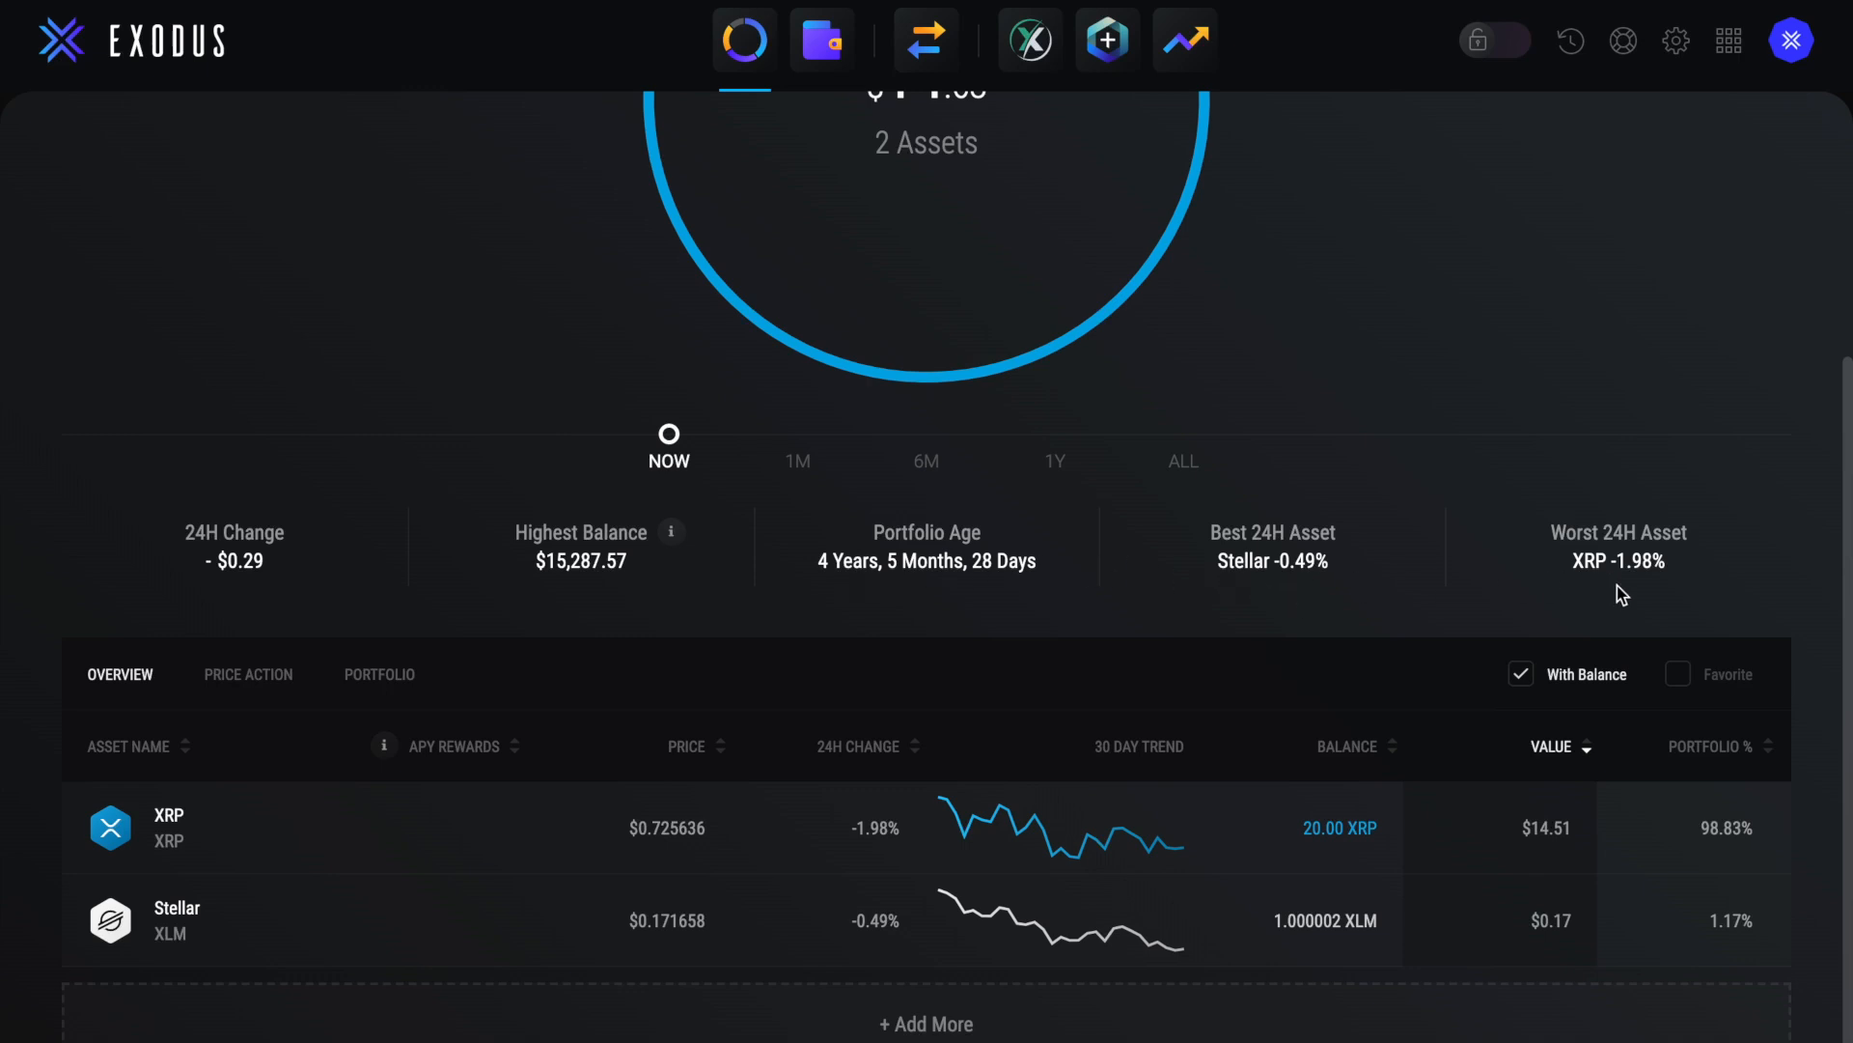
pyautogui.moveTo(1237, 859)
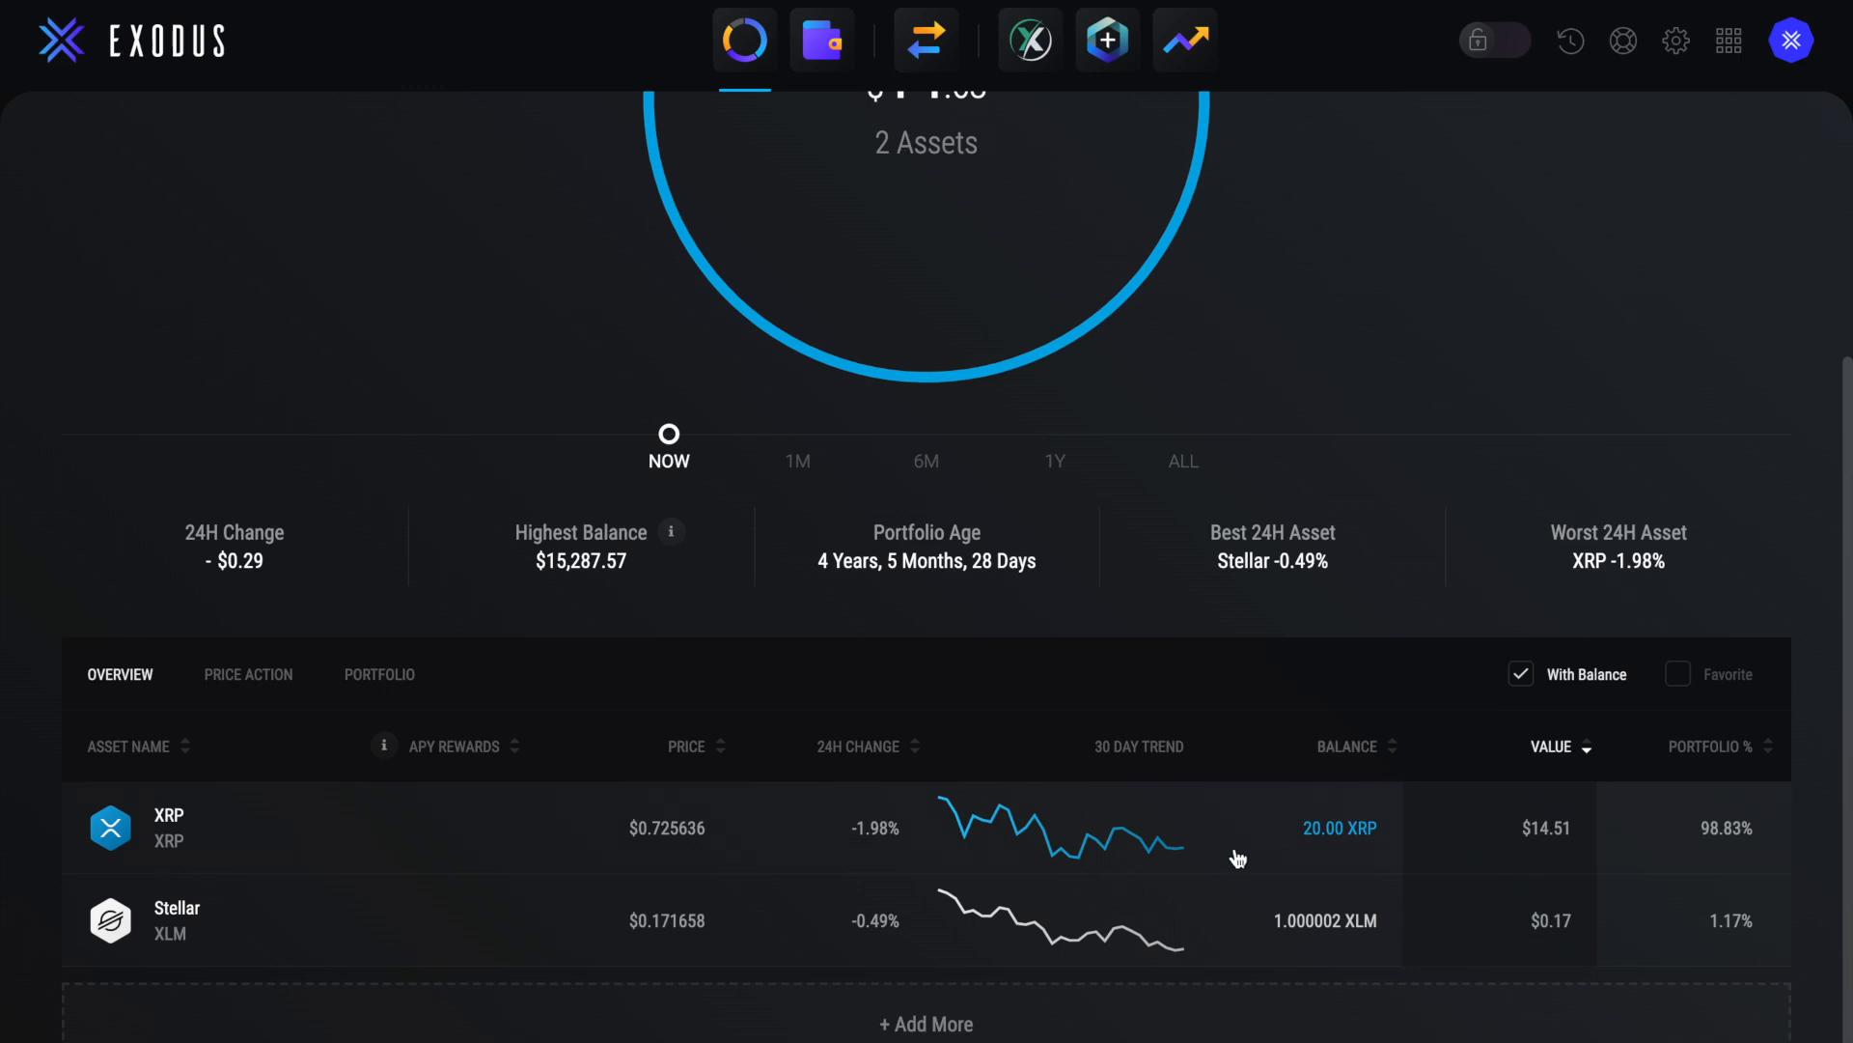
pyautogui.moveTo(1060, 848)
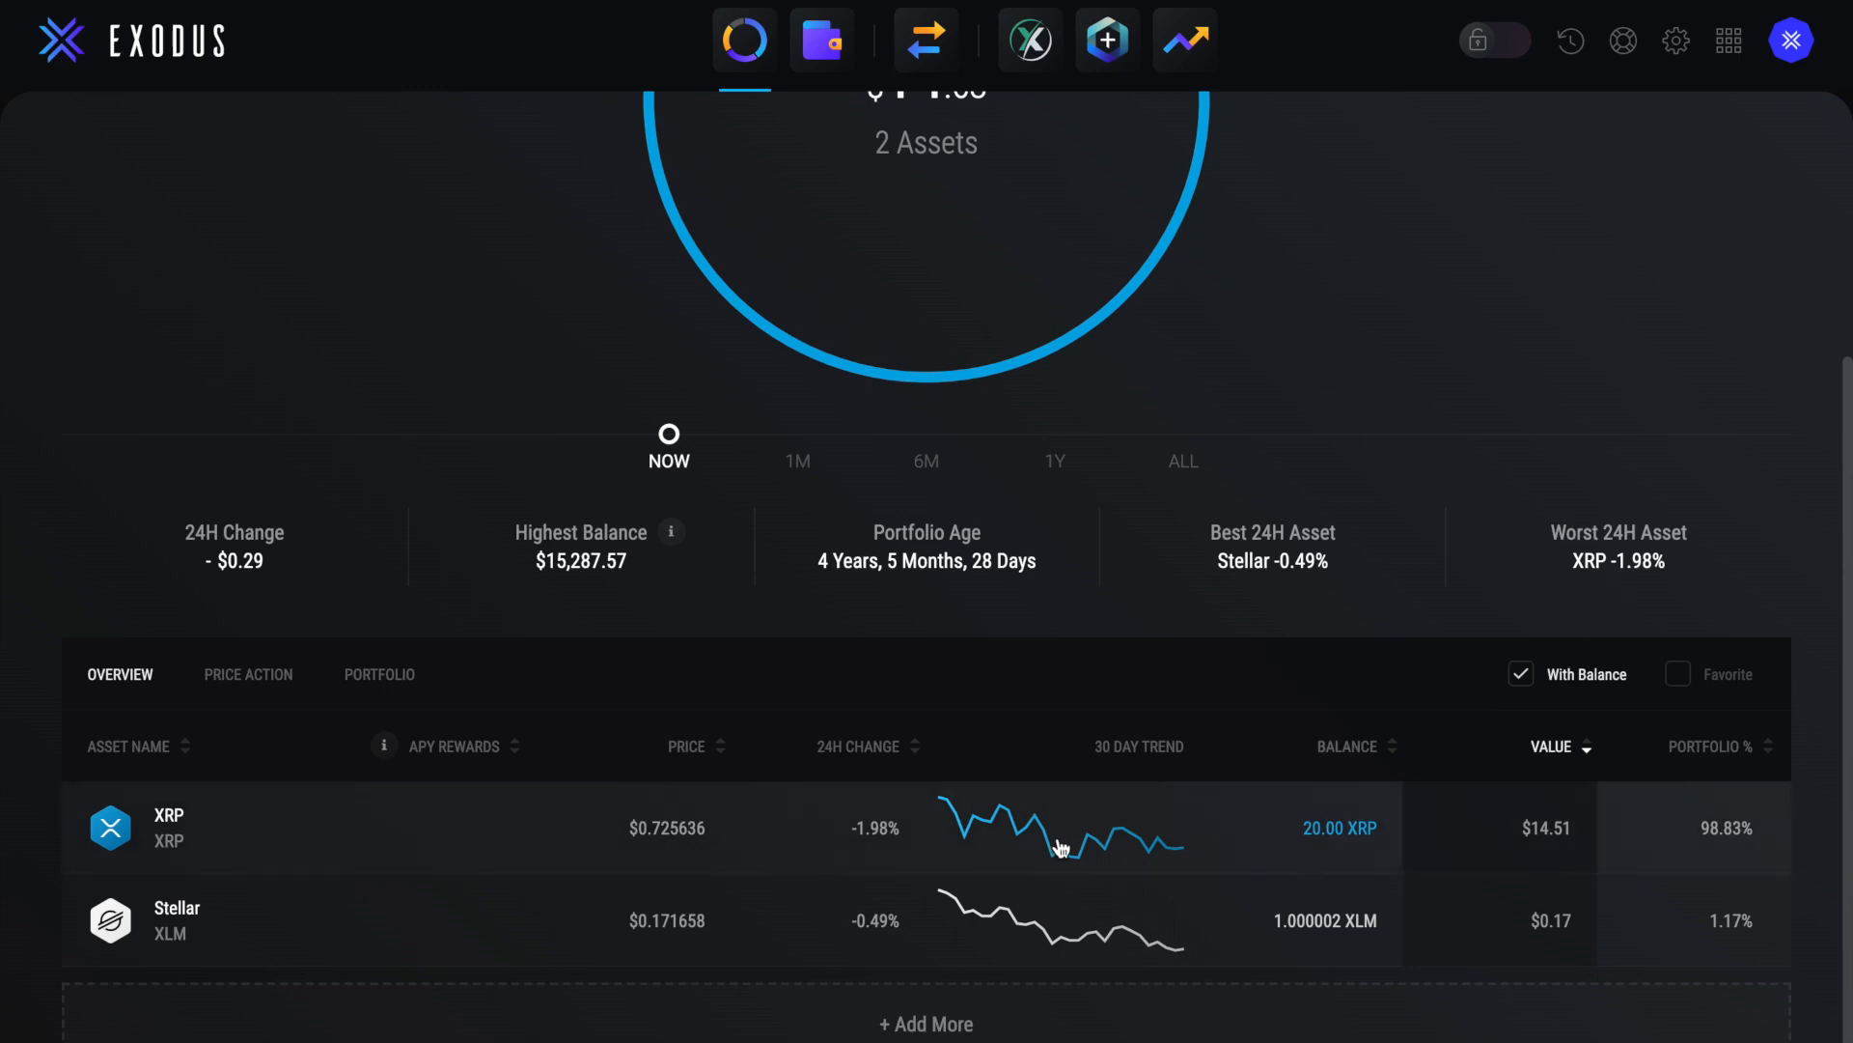
pyautogui.moveTo(656, 913)
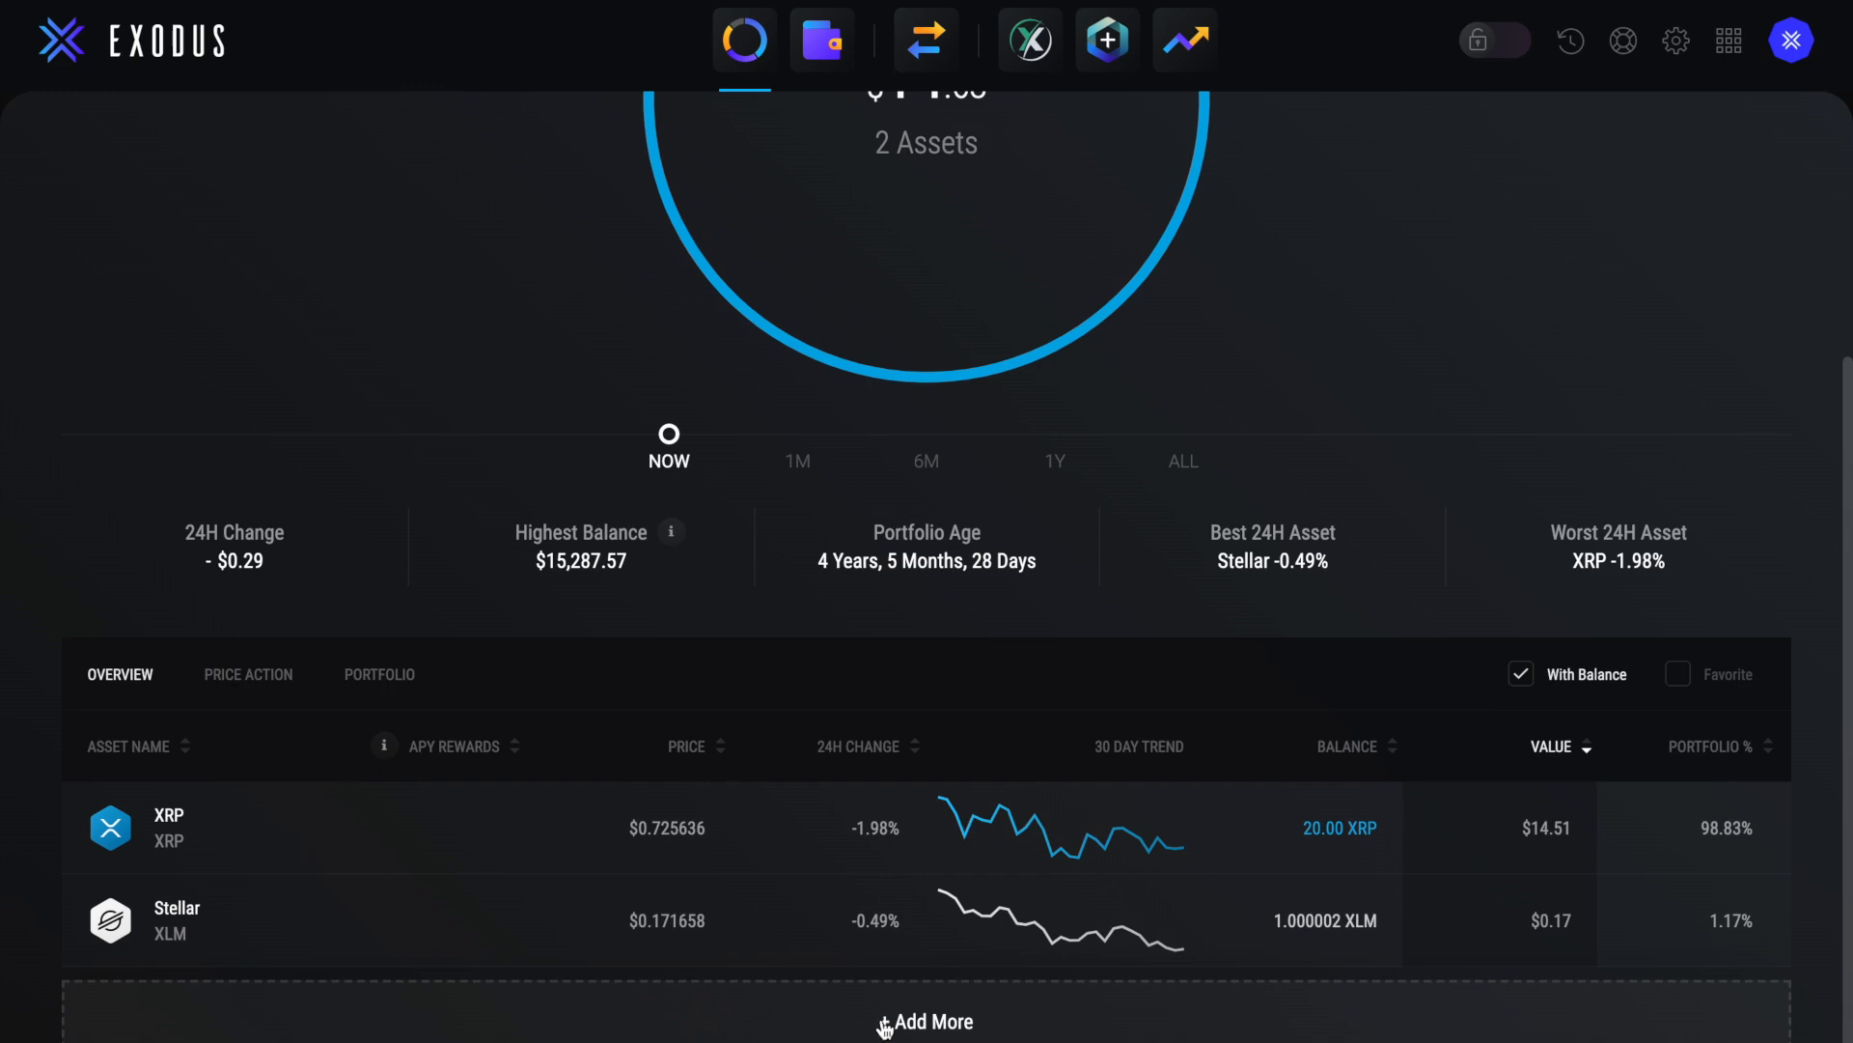
pyautogui.click(935, 1021)
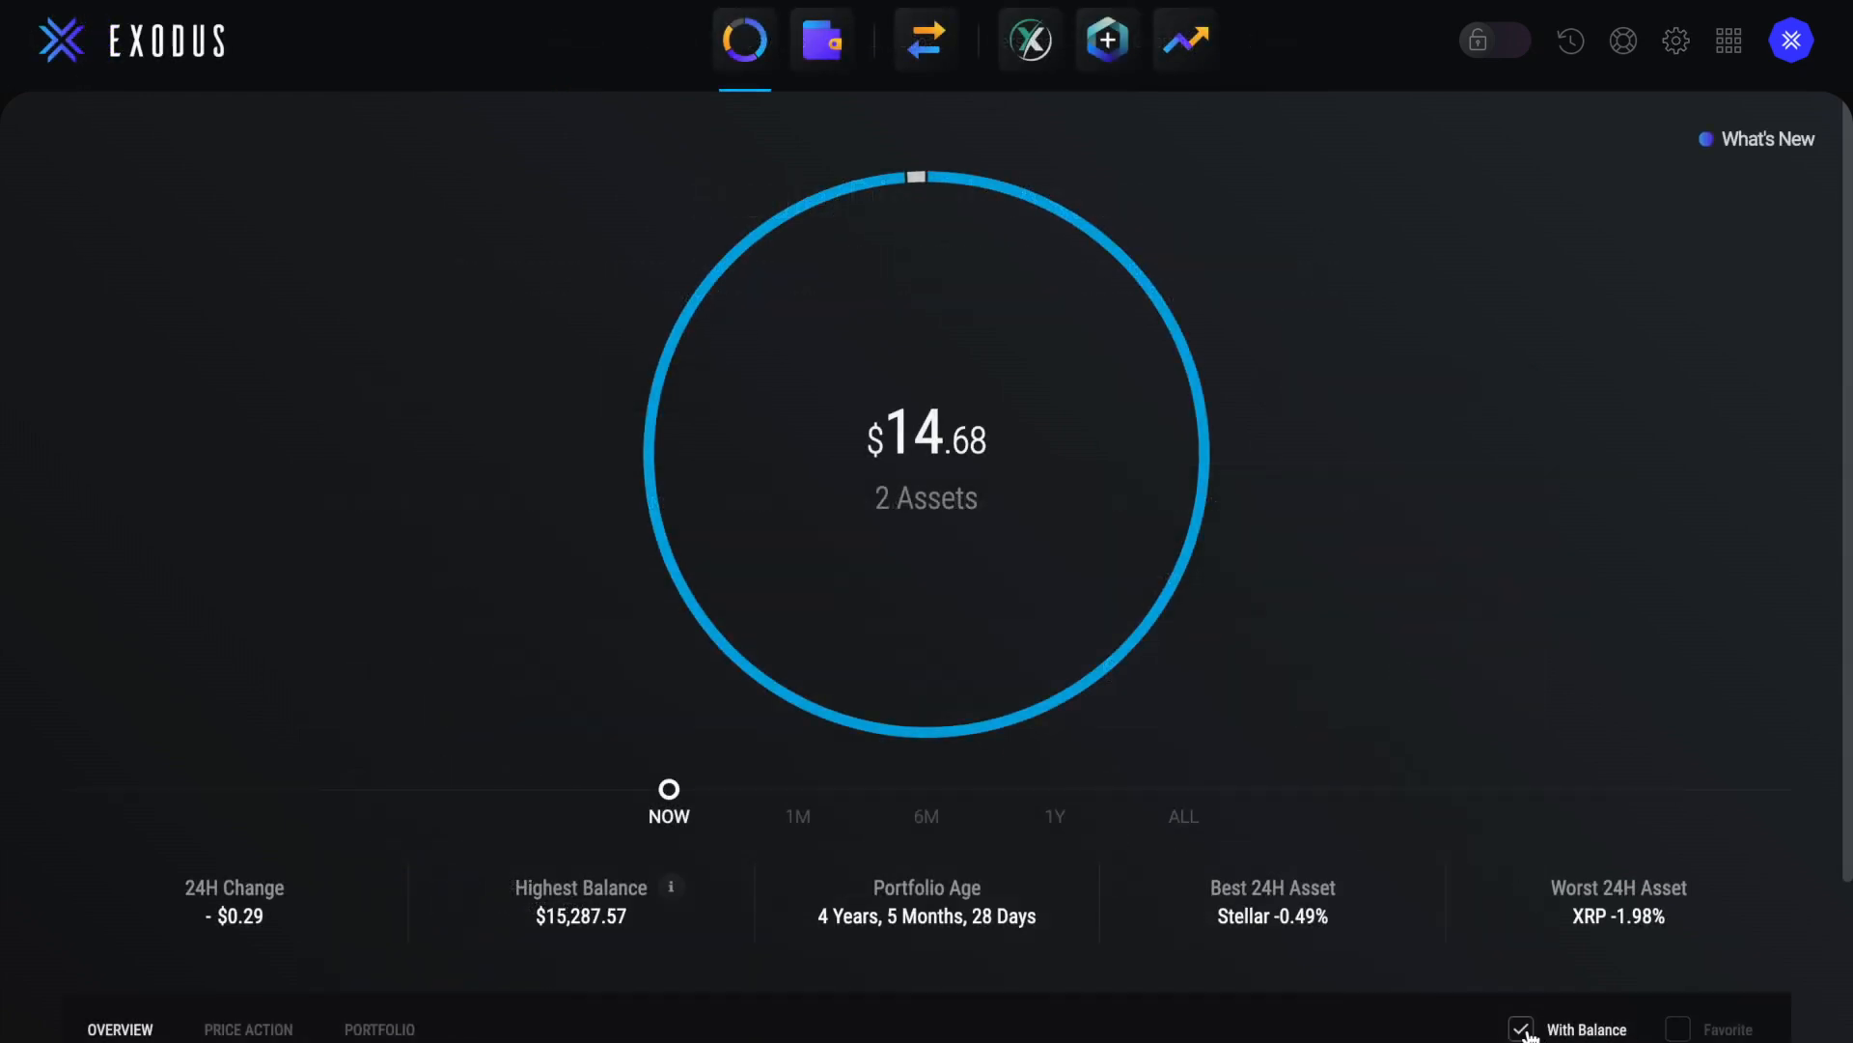
# Step: Browse the full asset table under the Price Action and Portfolio views
pyautogui.scroll(-3)
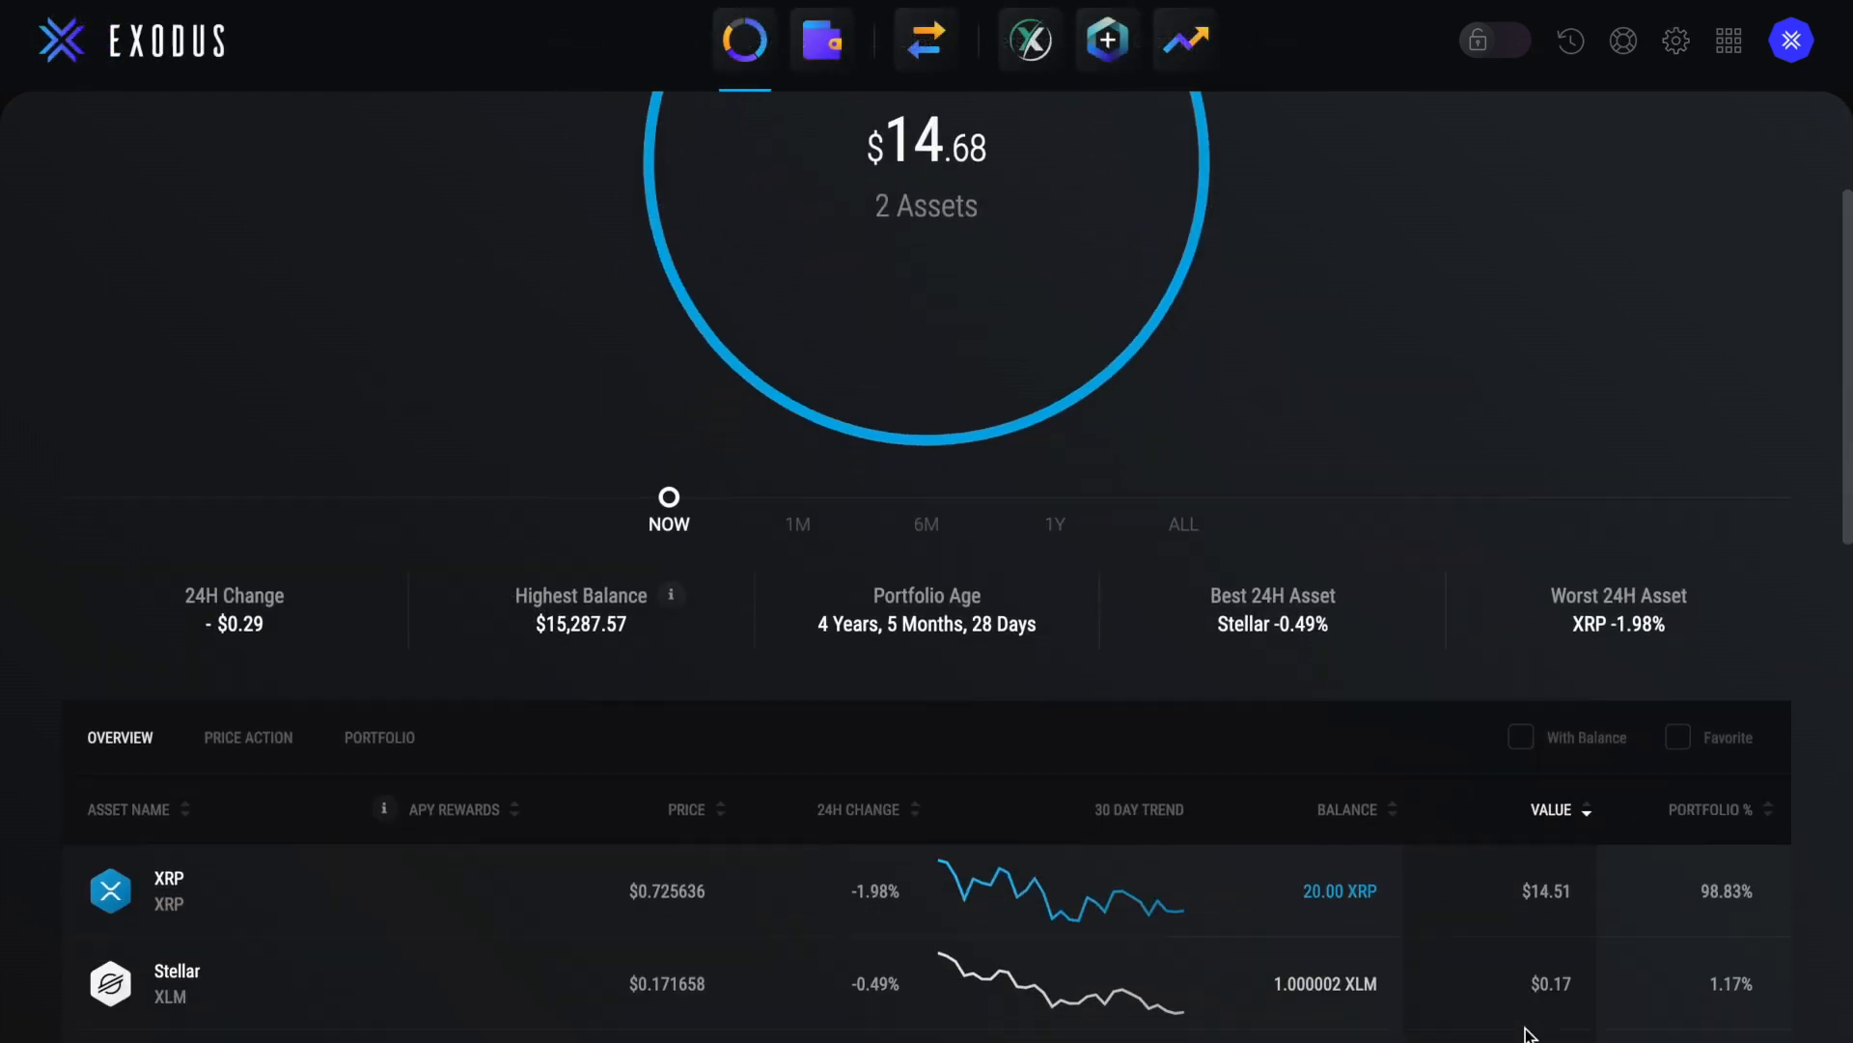
pyautogui.scroll(-3)
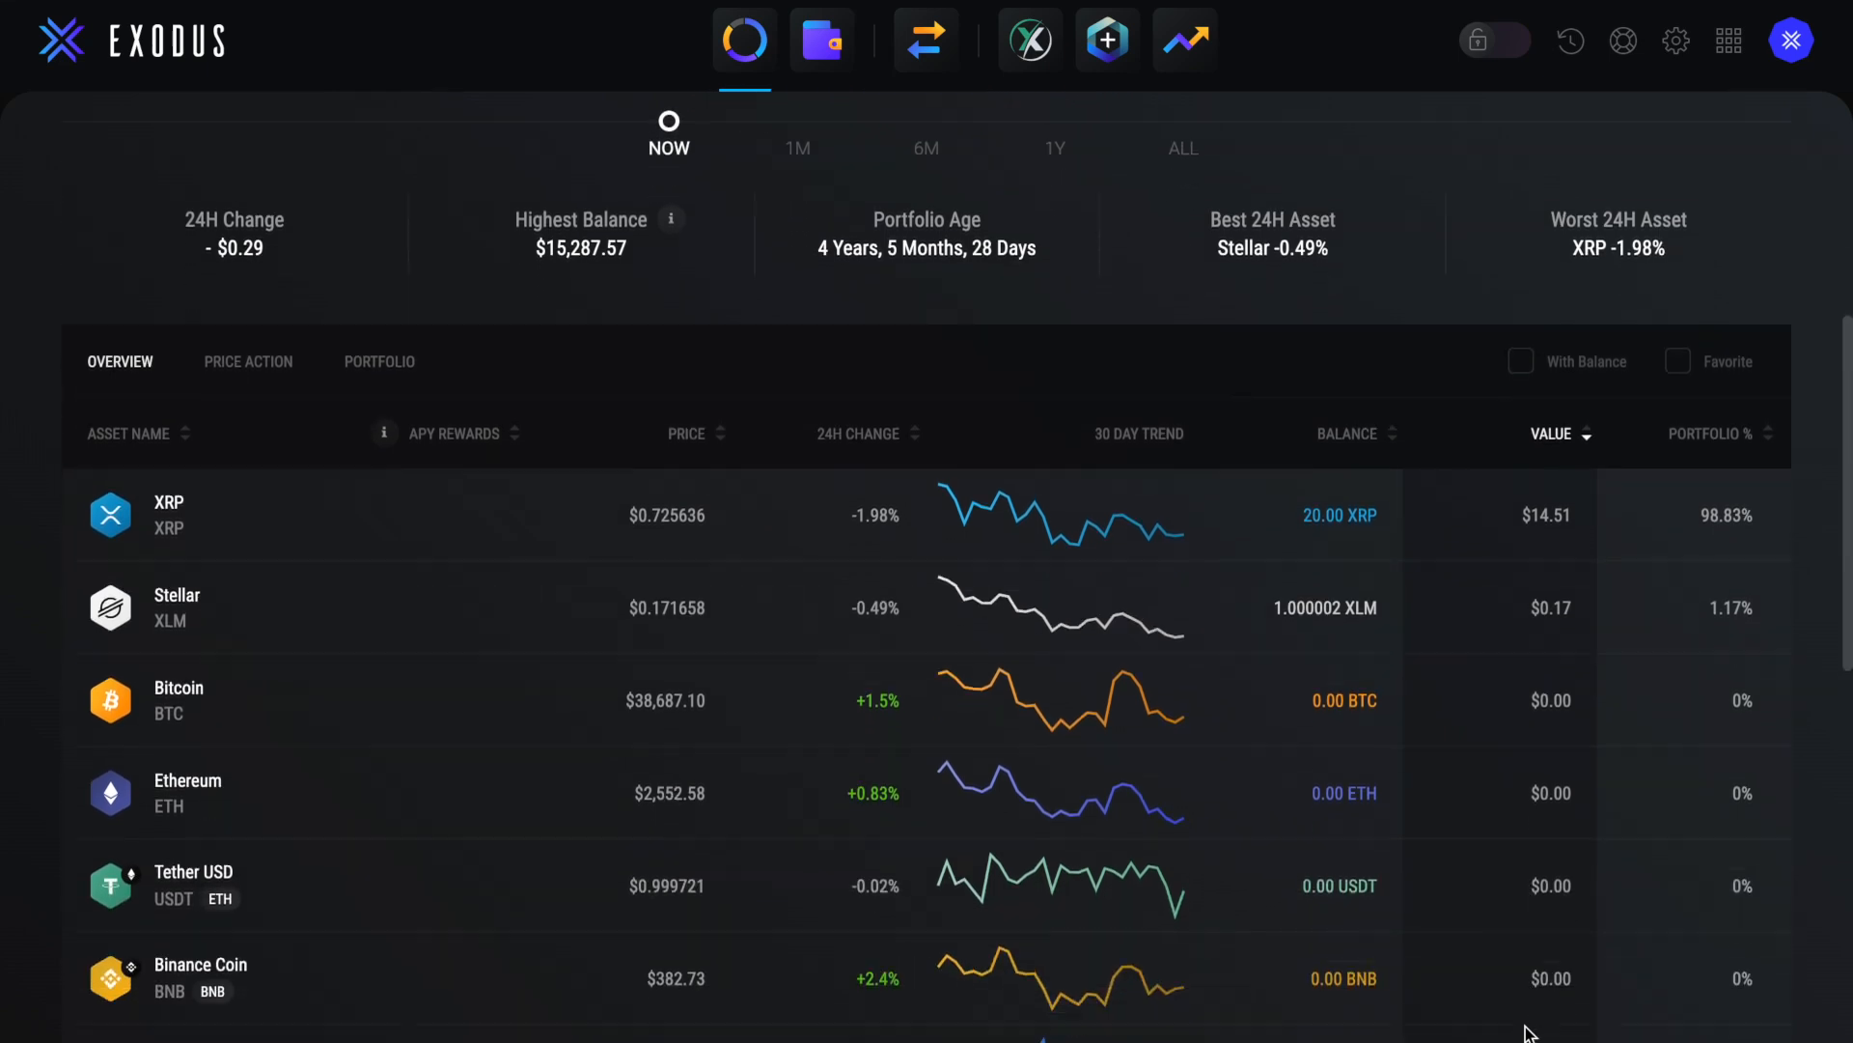
pyautogui.scroll(-3)
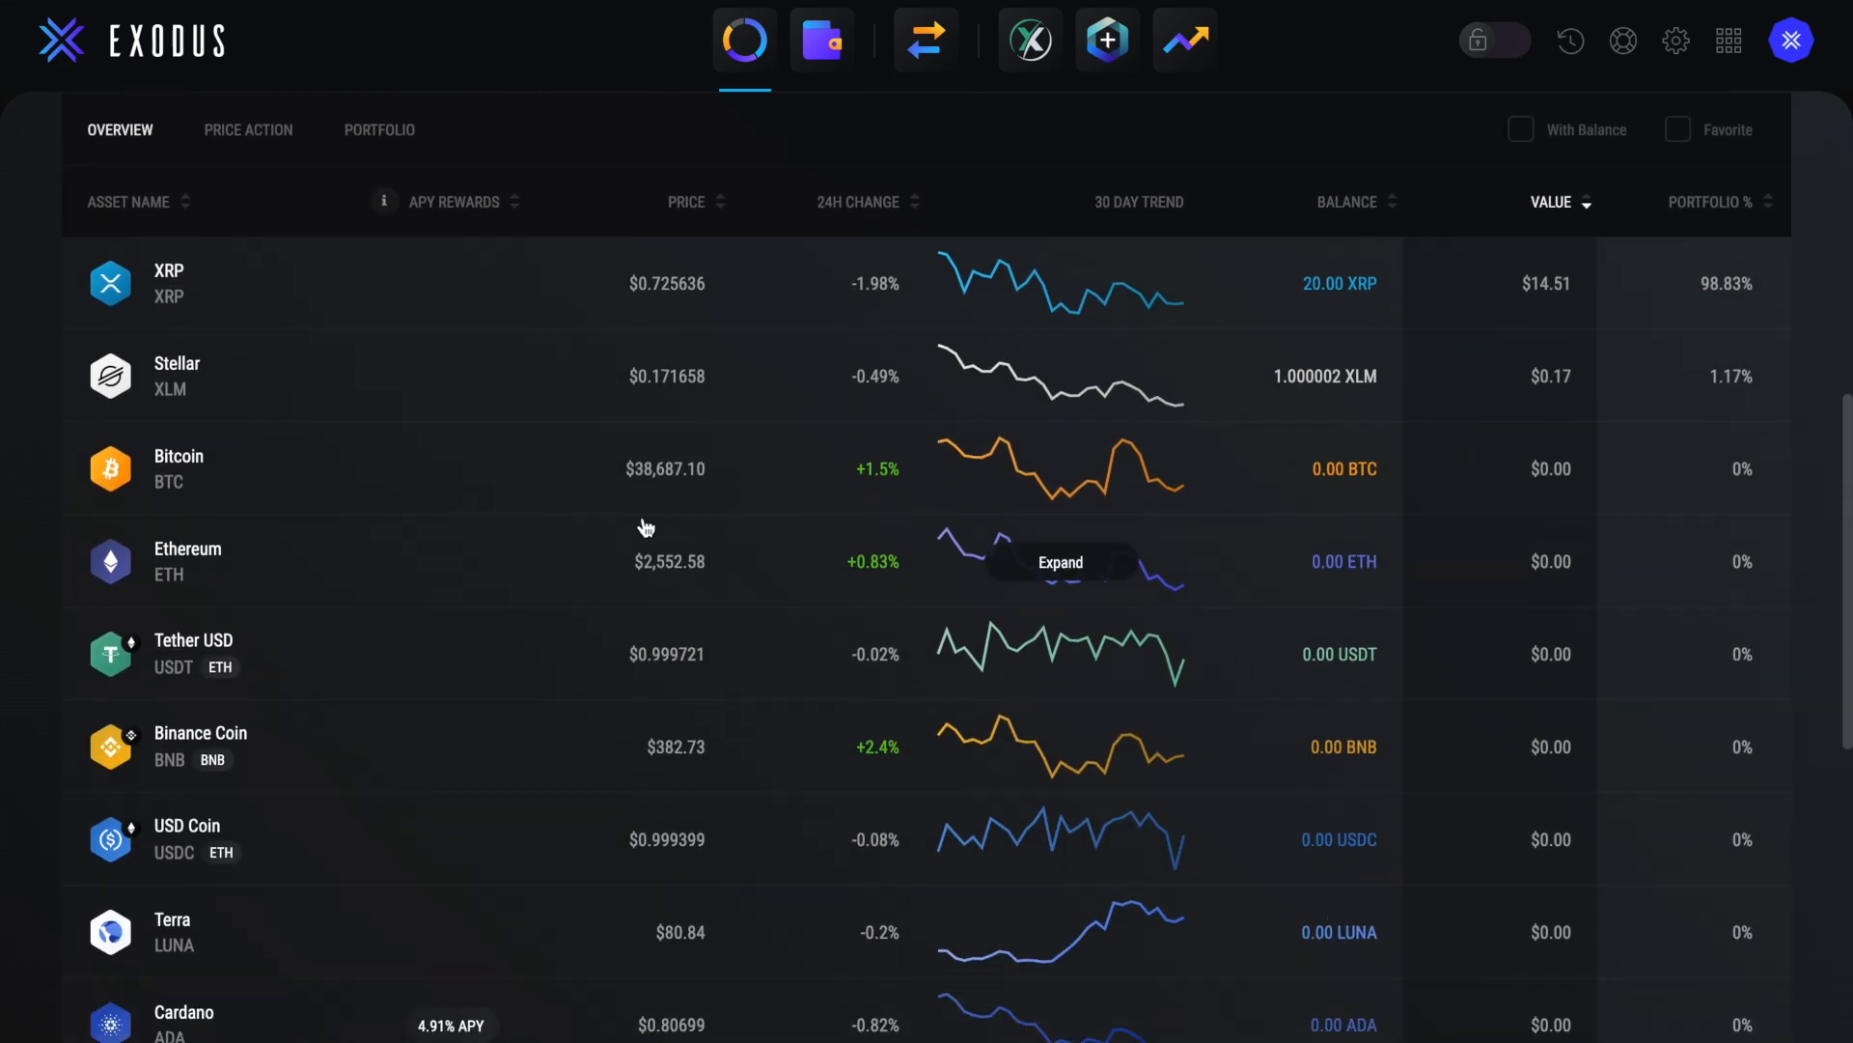
pyautogui.moveTo(707, 820)
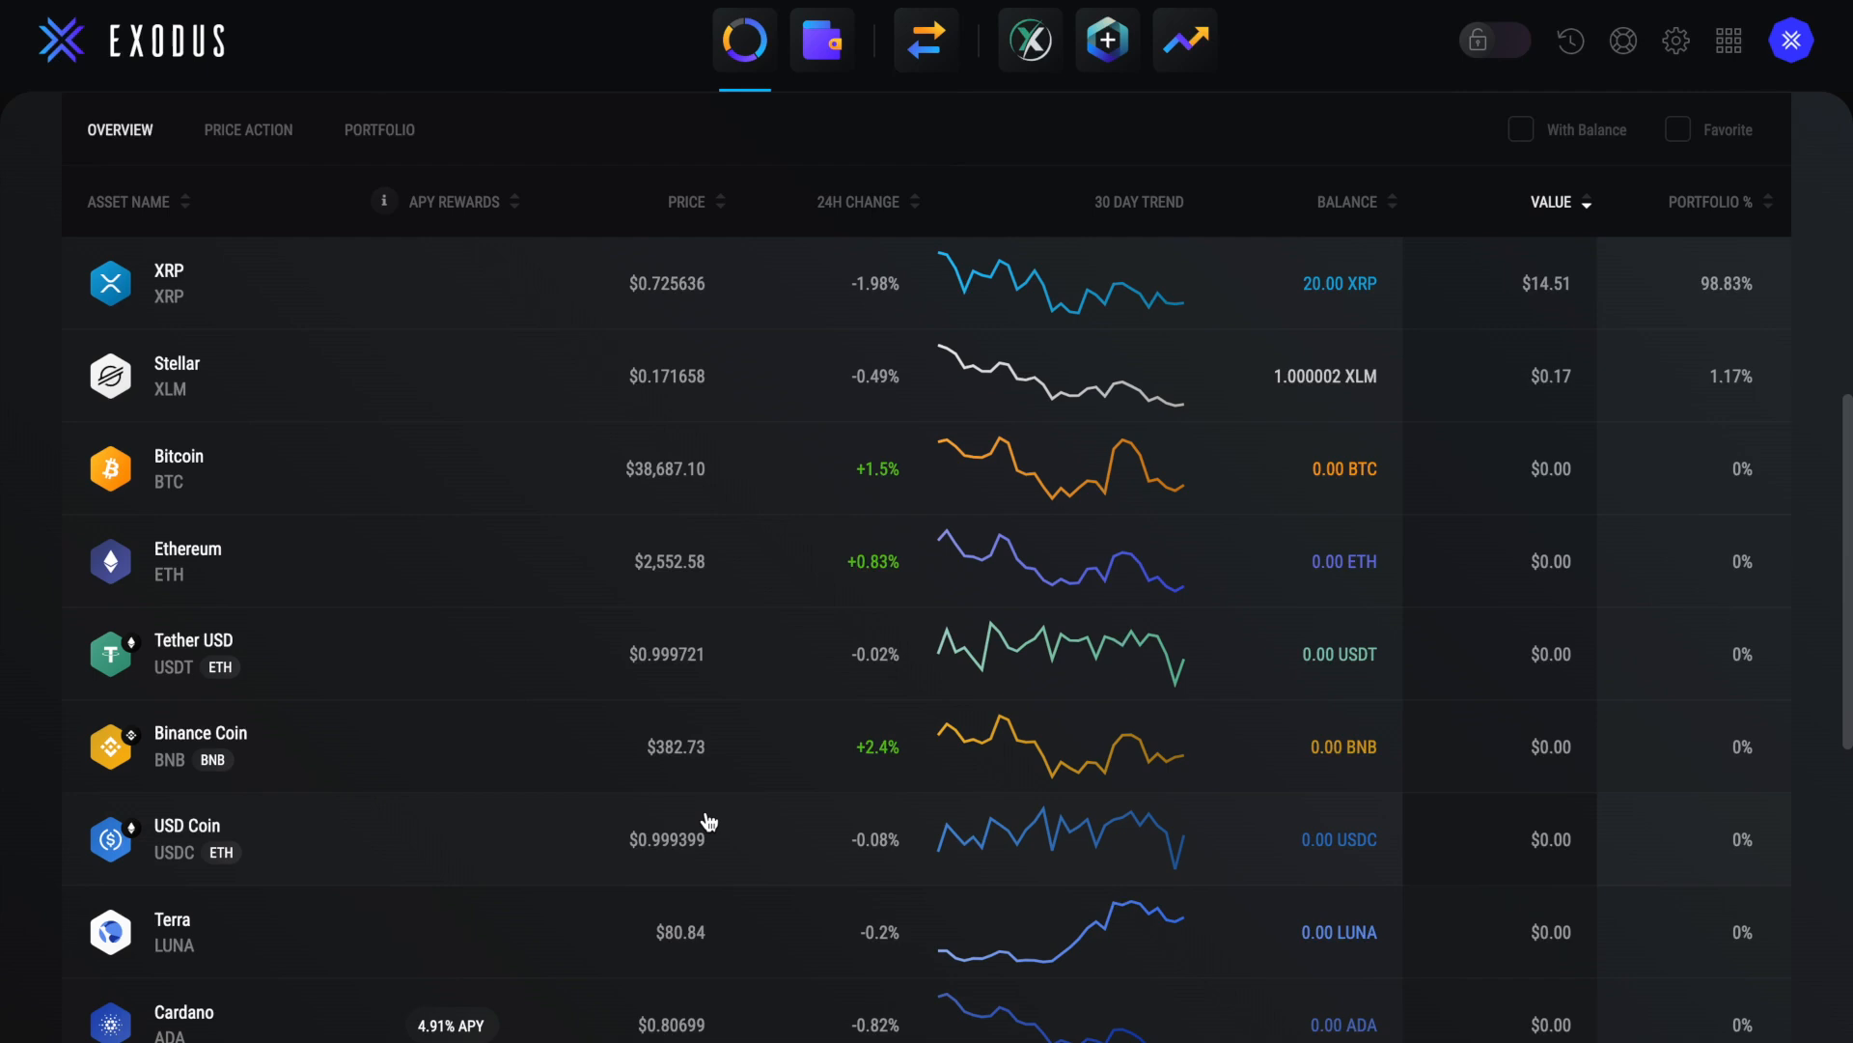
pyautogui.moveTo(85, 176)
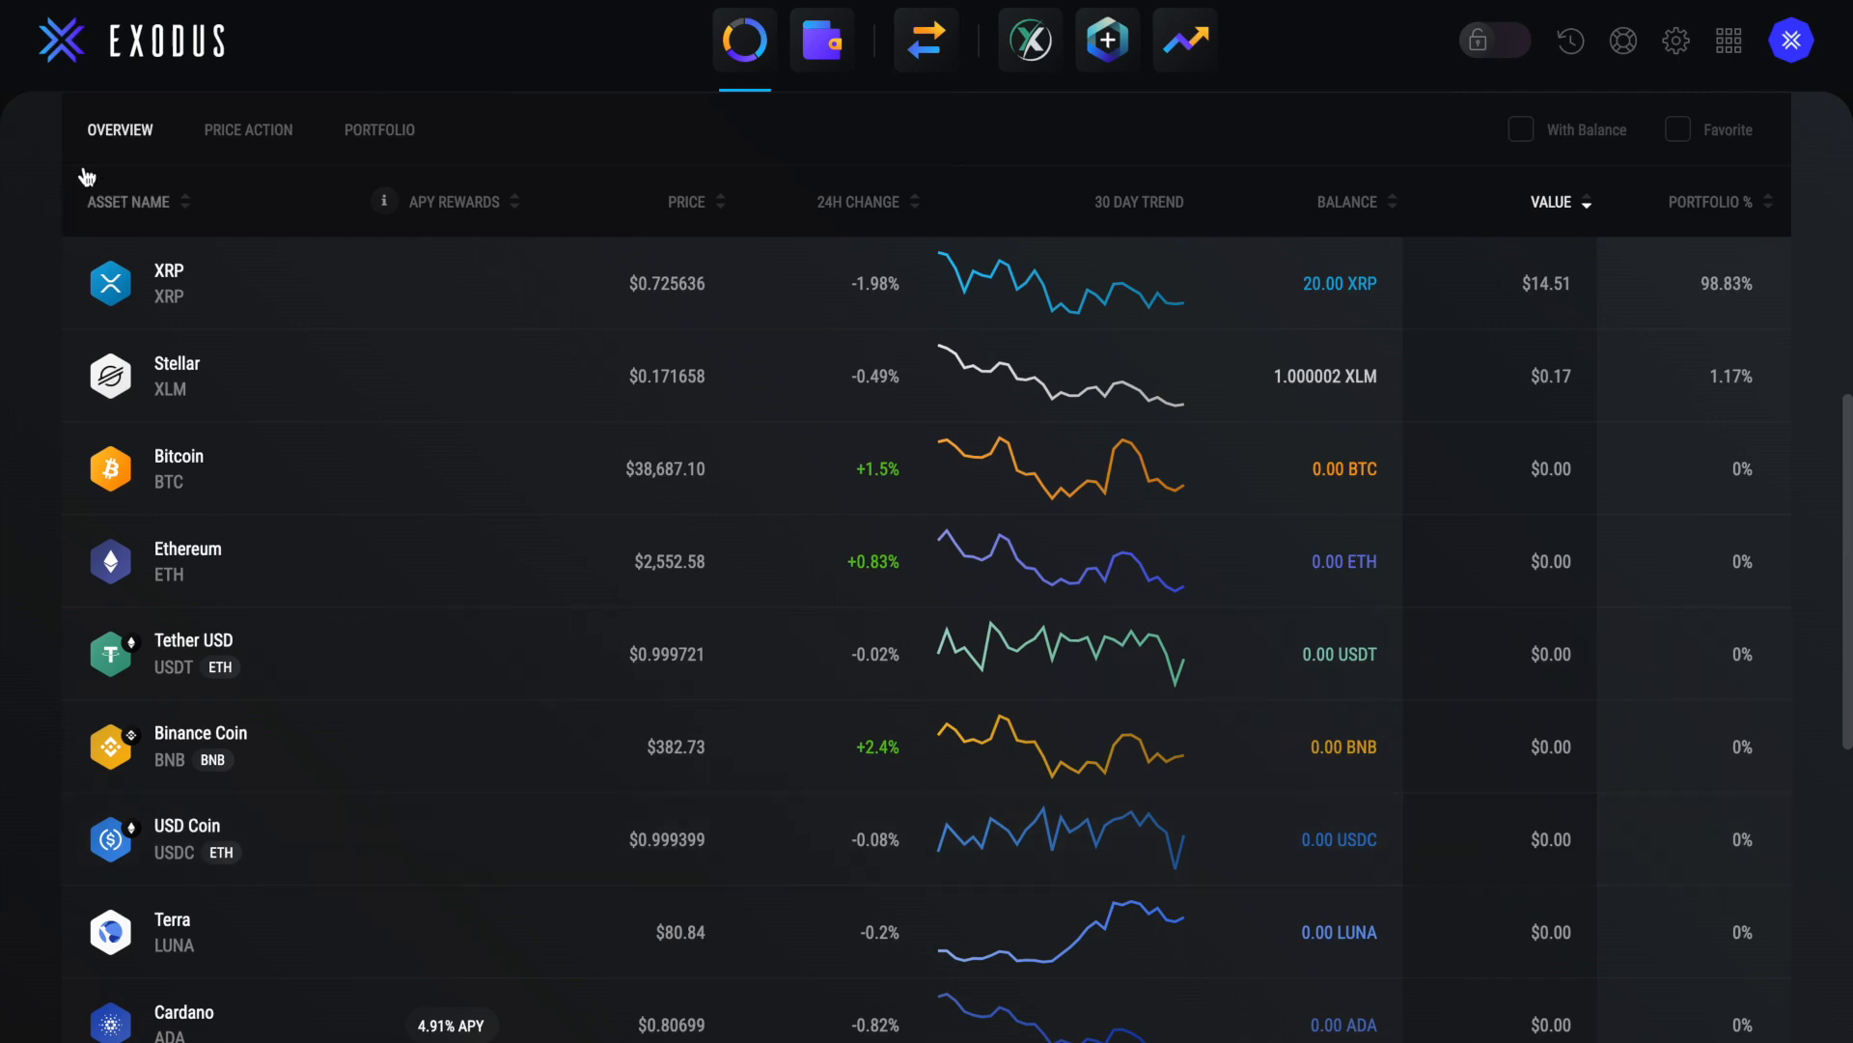
pyautogui.click(247, 129)
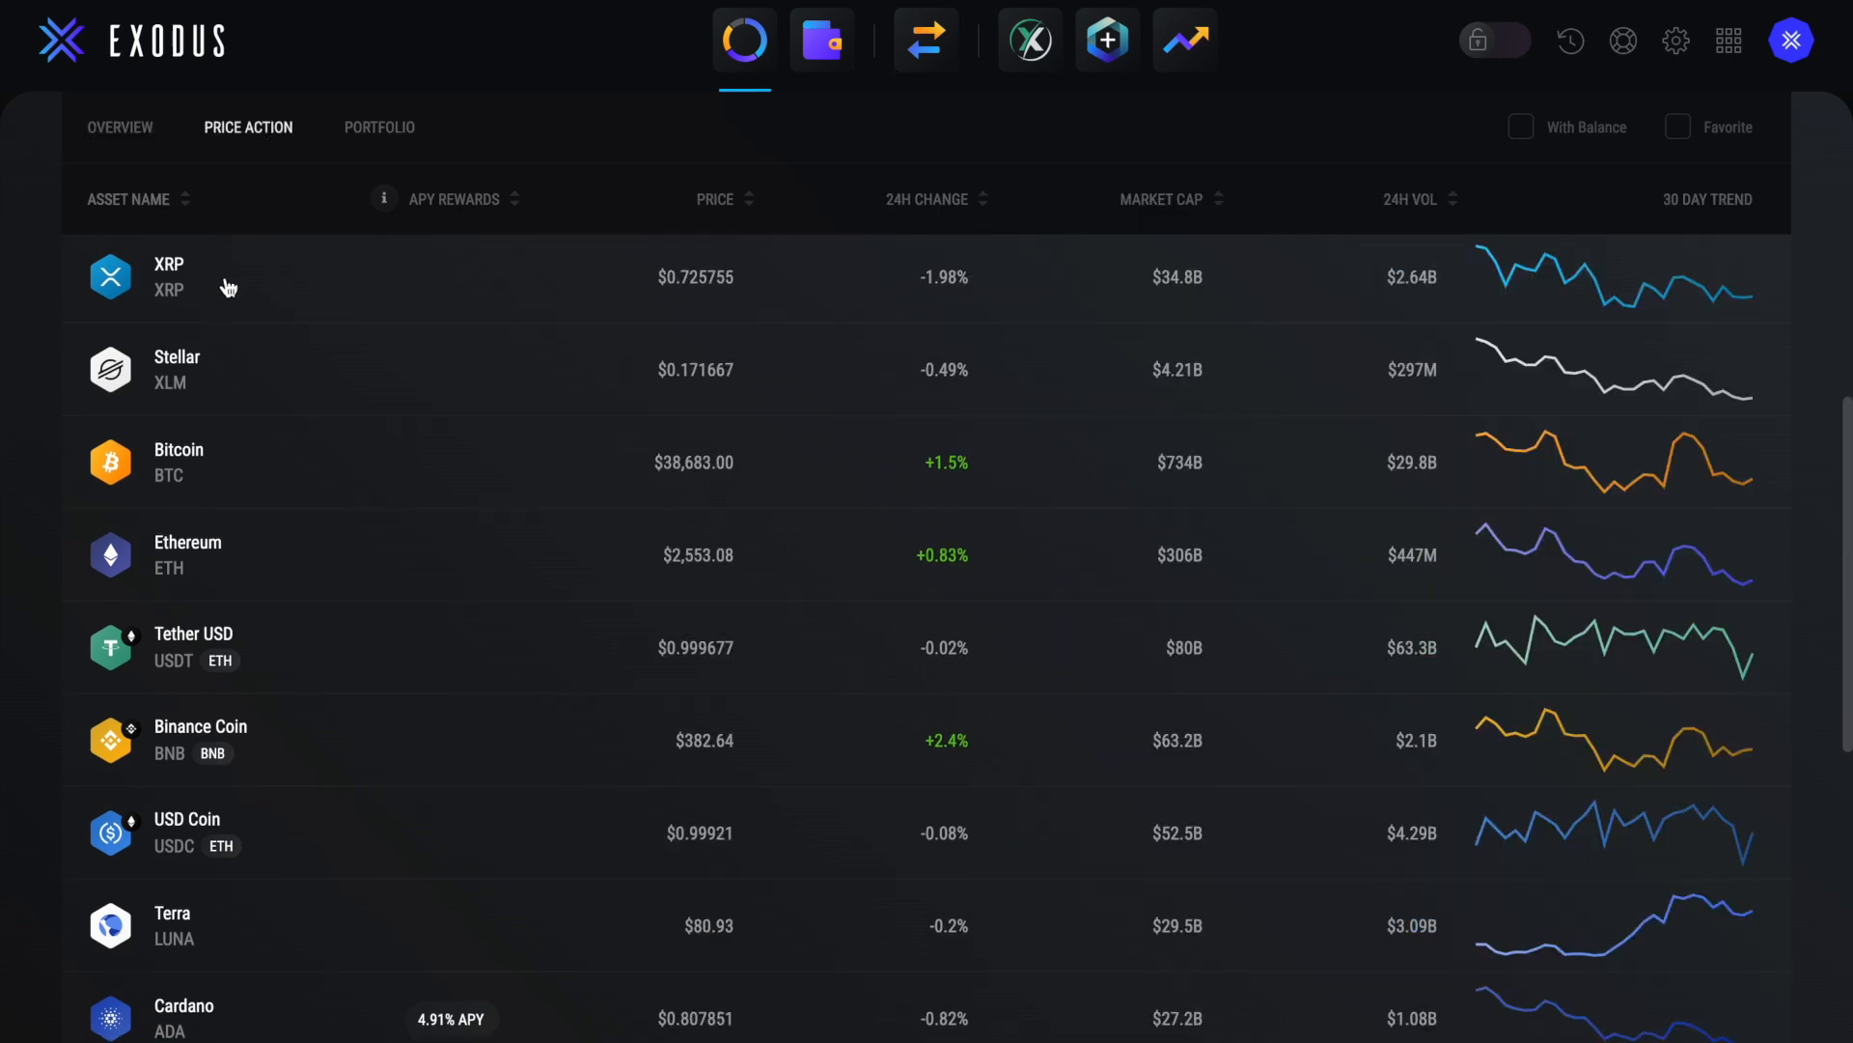
pyautogui.click(378, 127)
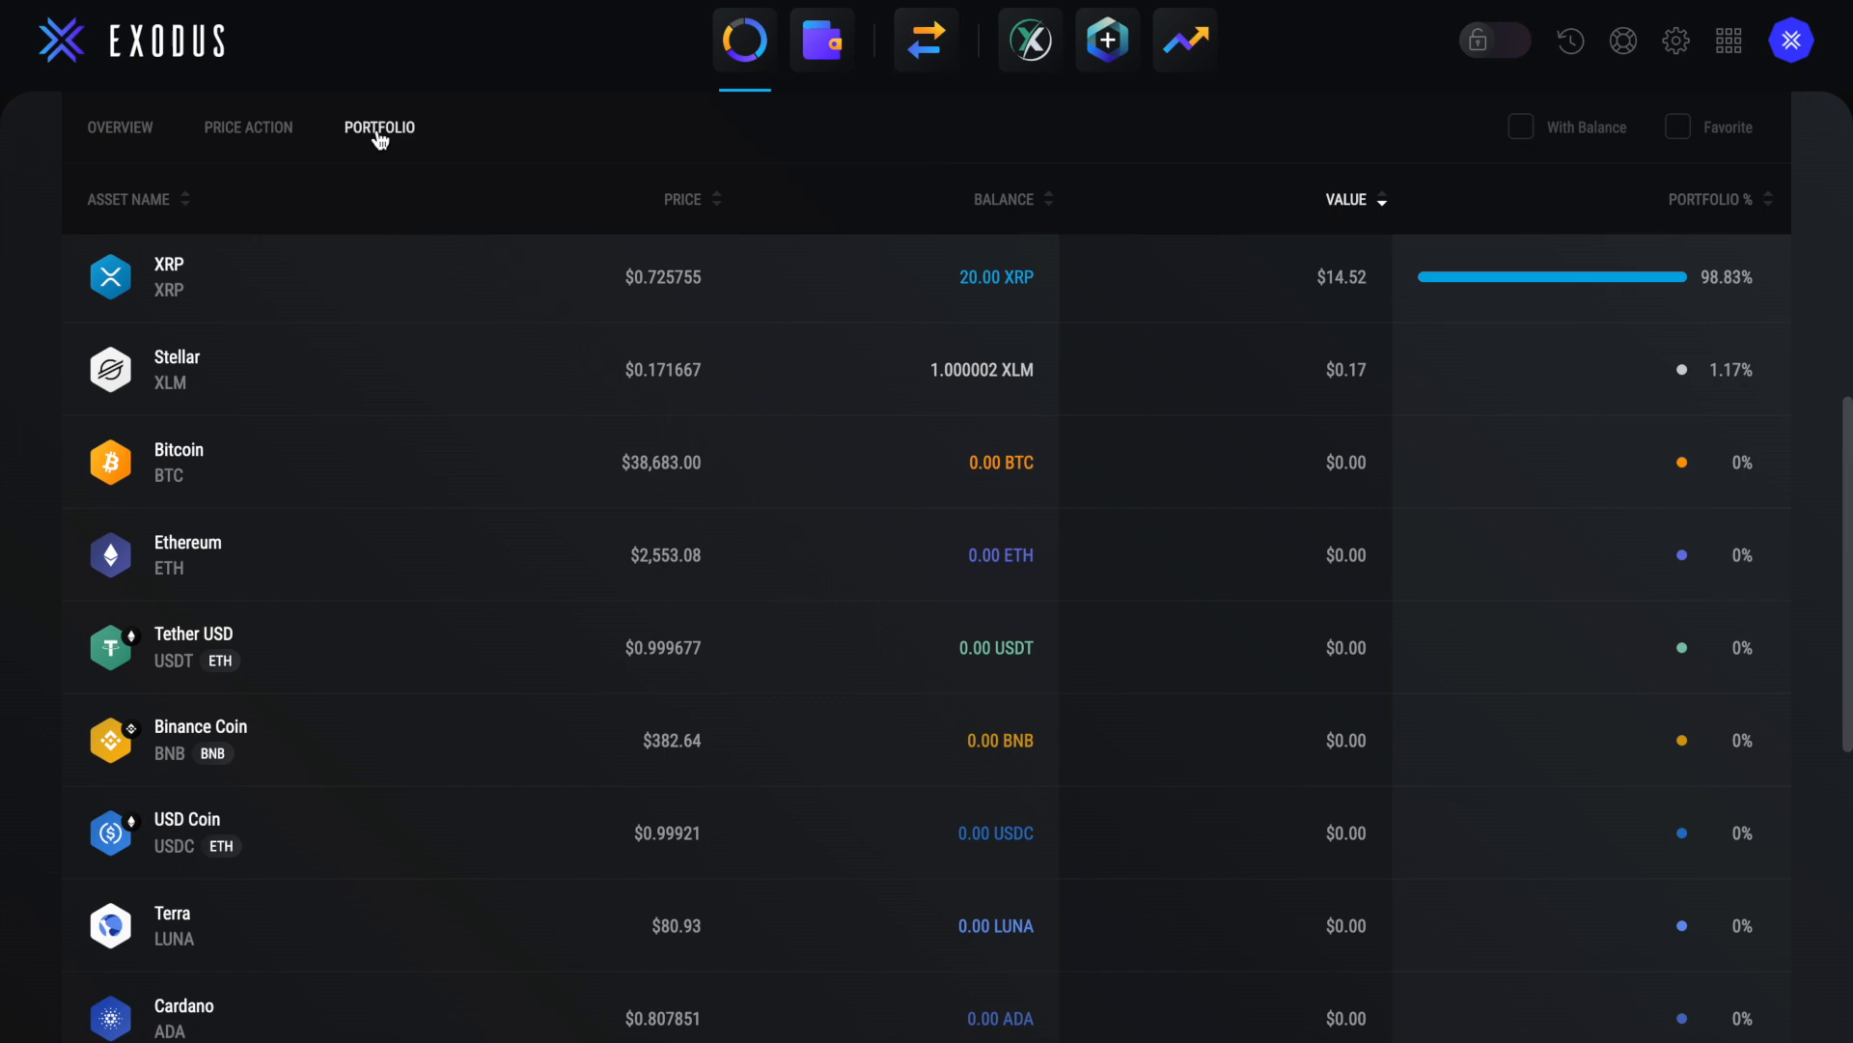
pyautogui.moveTo(488, 325)
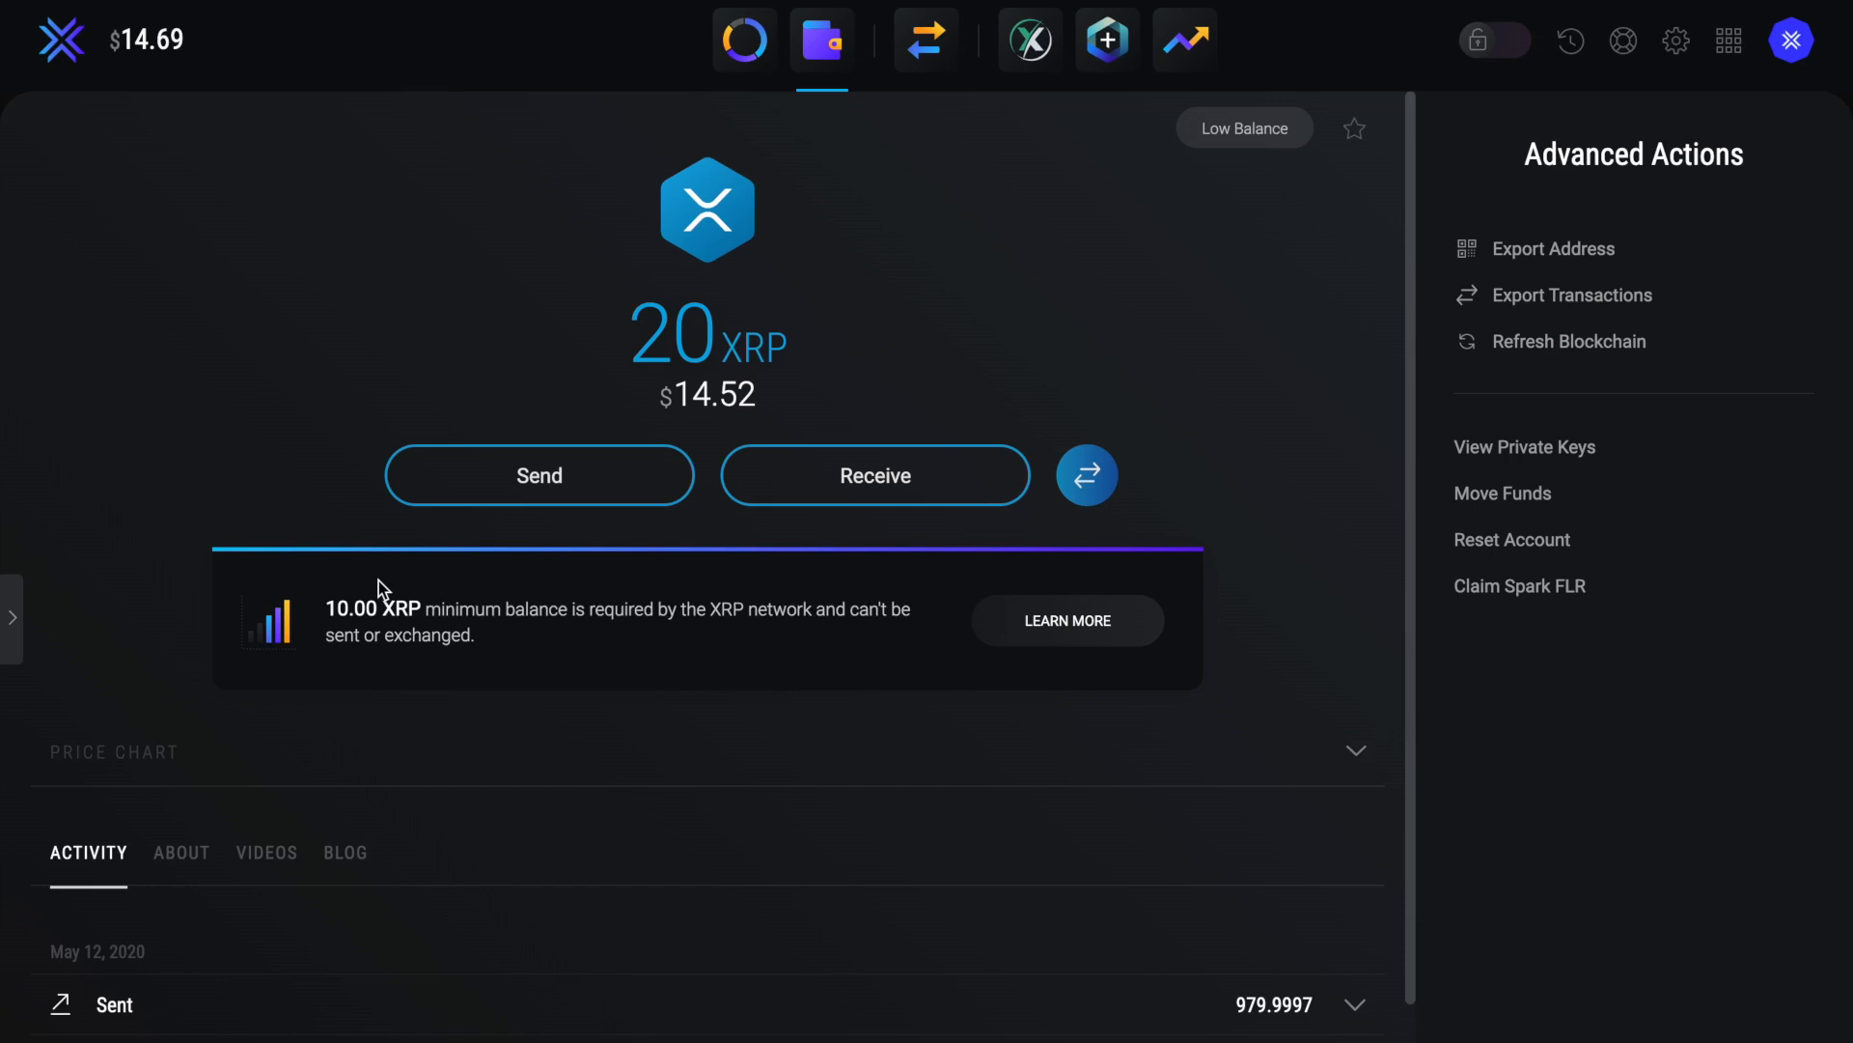
pyautogui.moveTo(797, 482)
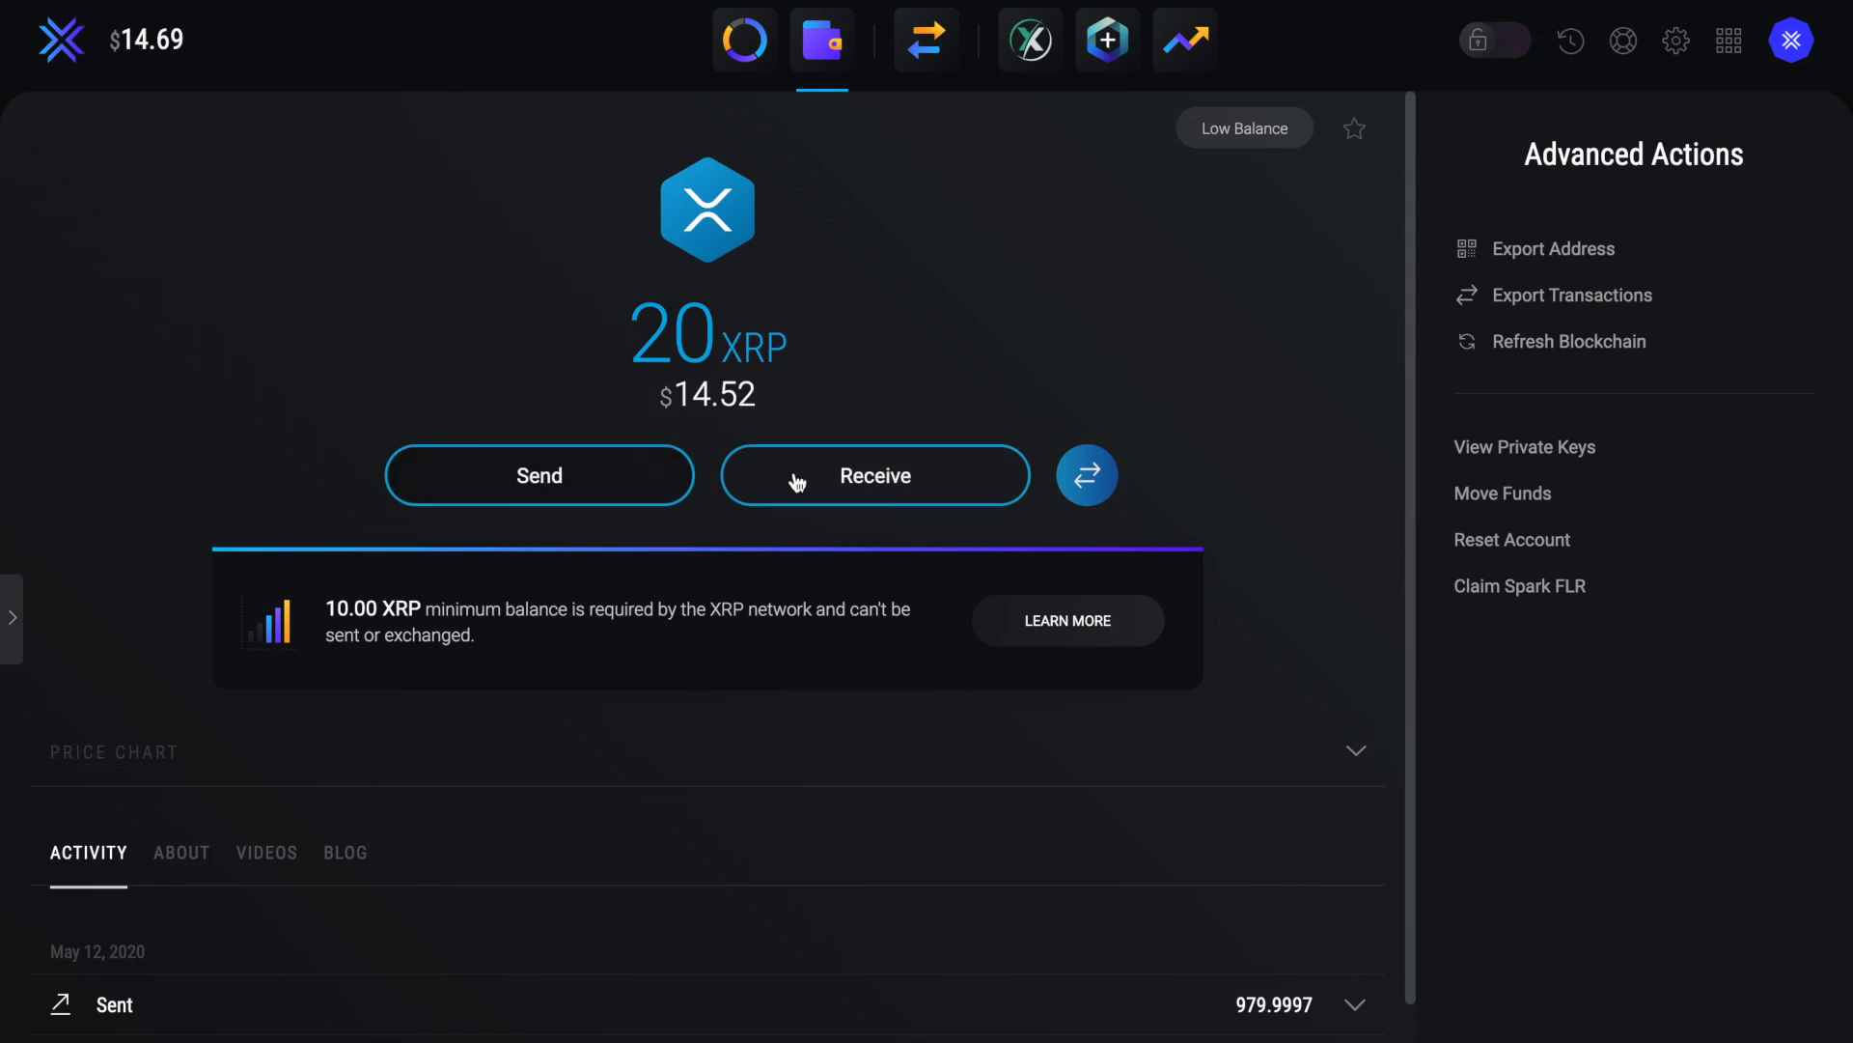
pyautogui.moveTo(1087, 475)
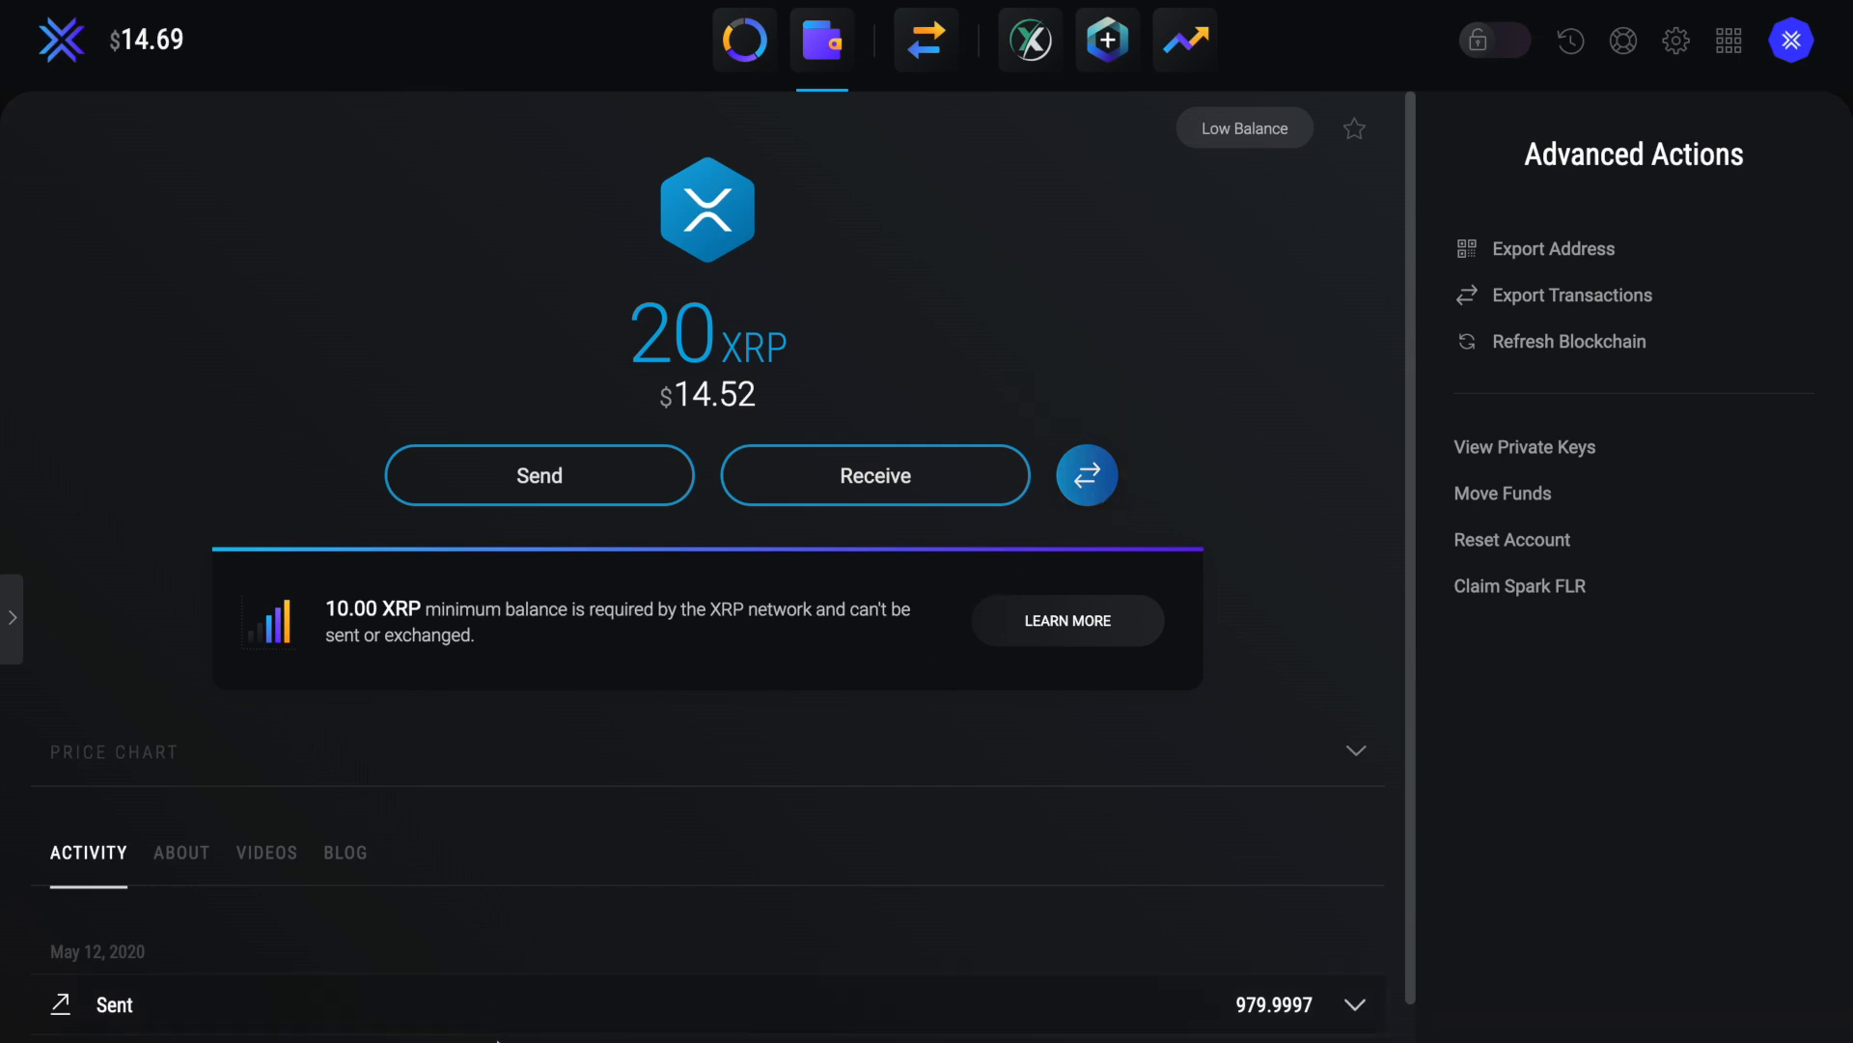
# Step: Browse the XRP page's About description, Videos and Blog articles
pyautogui.scroll(-3)
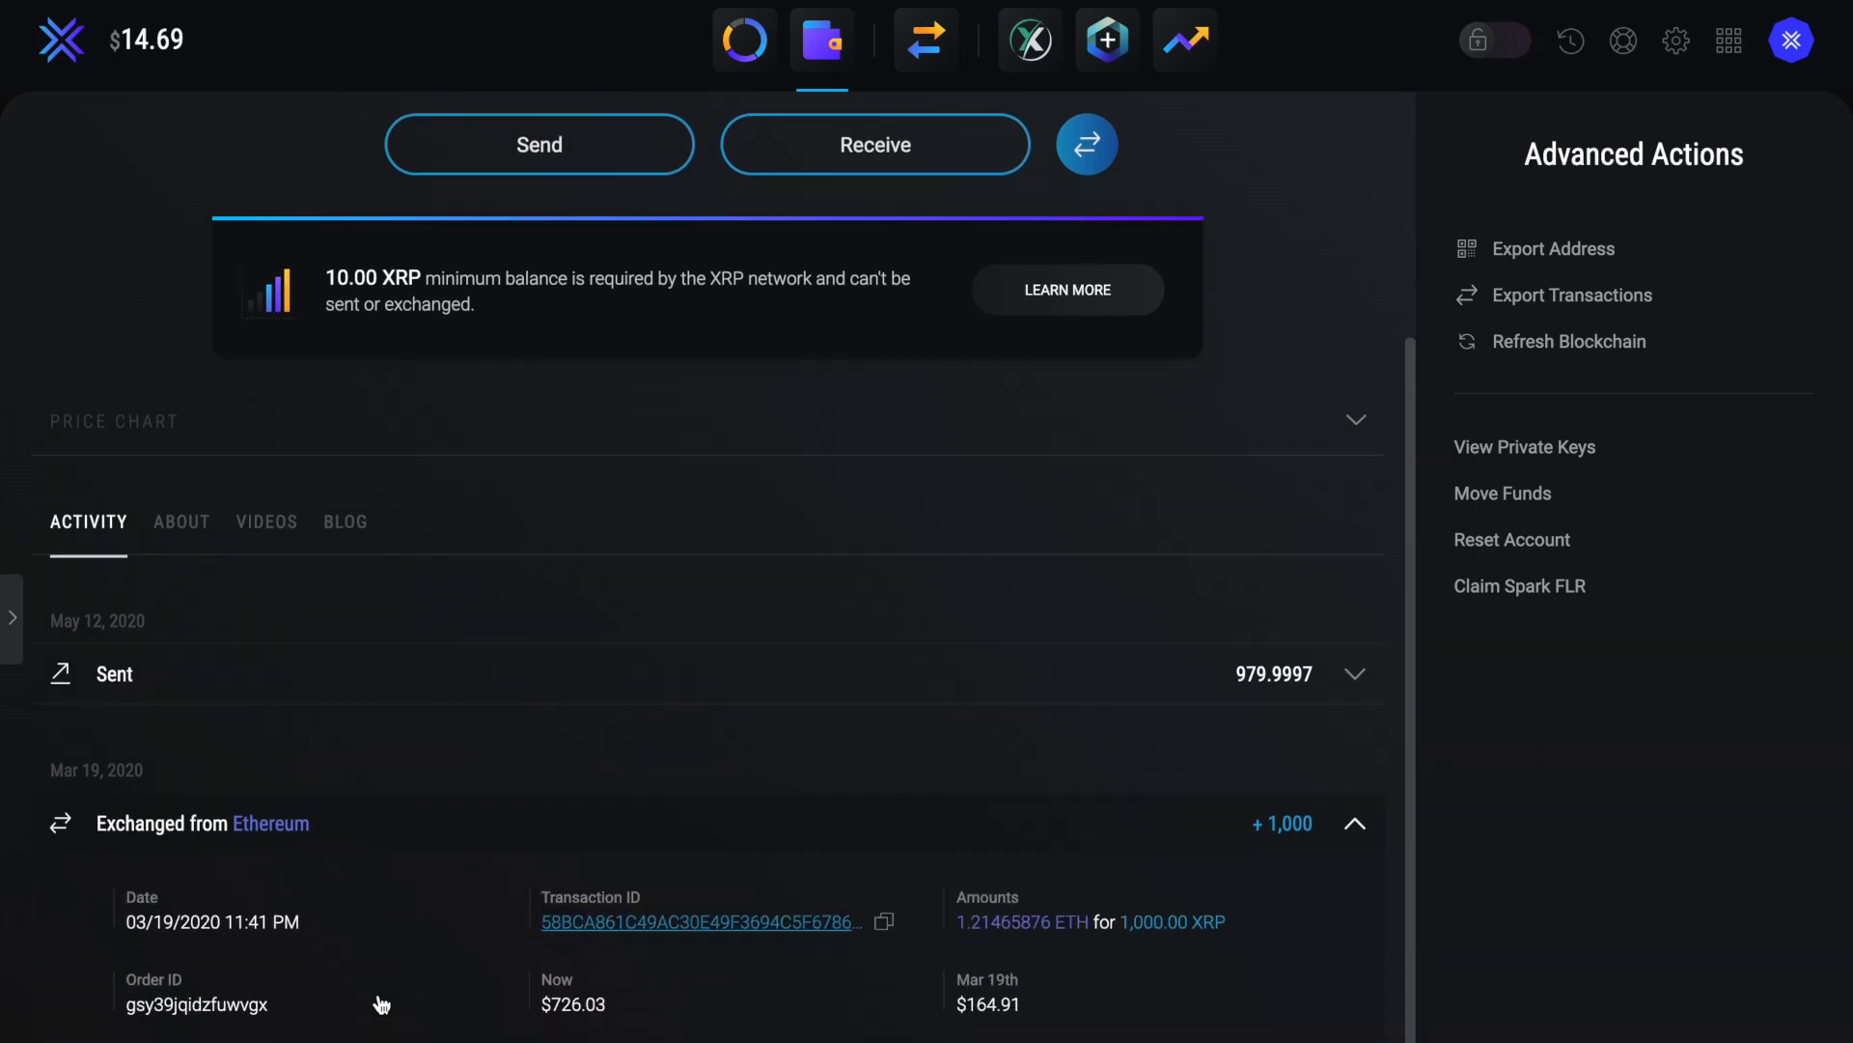
pyautogui.moveTo(434, 977)
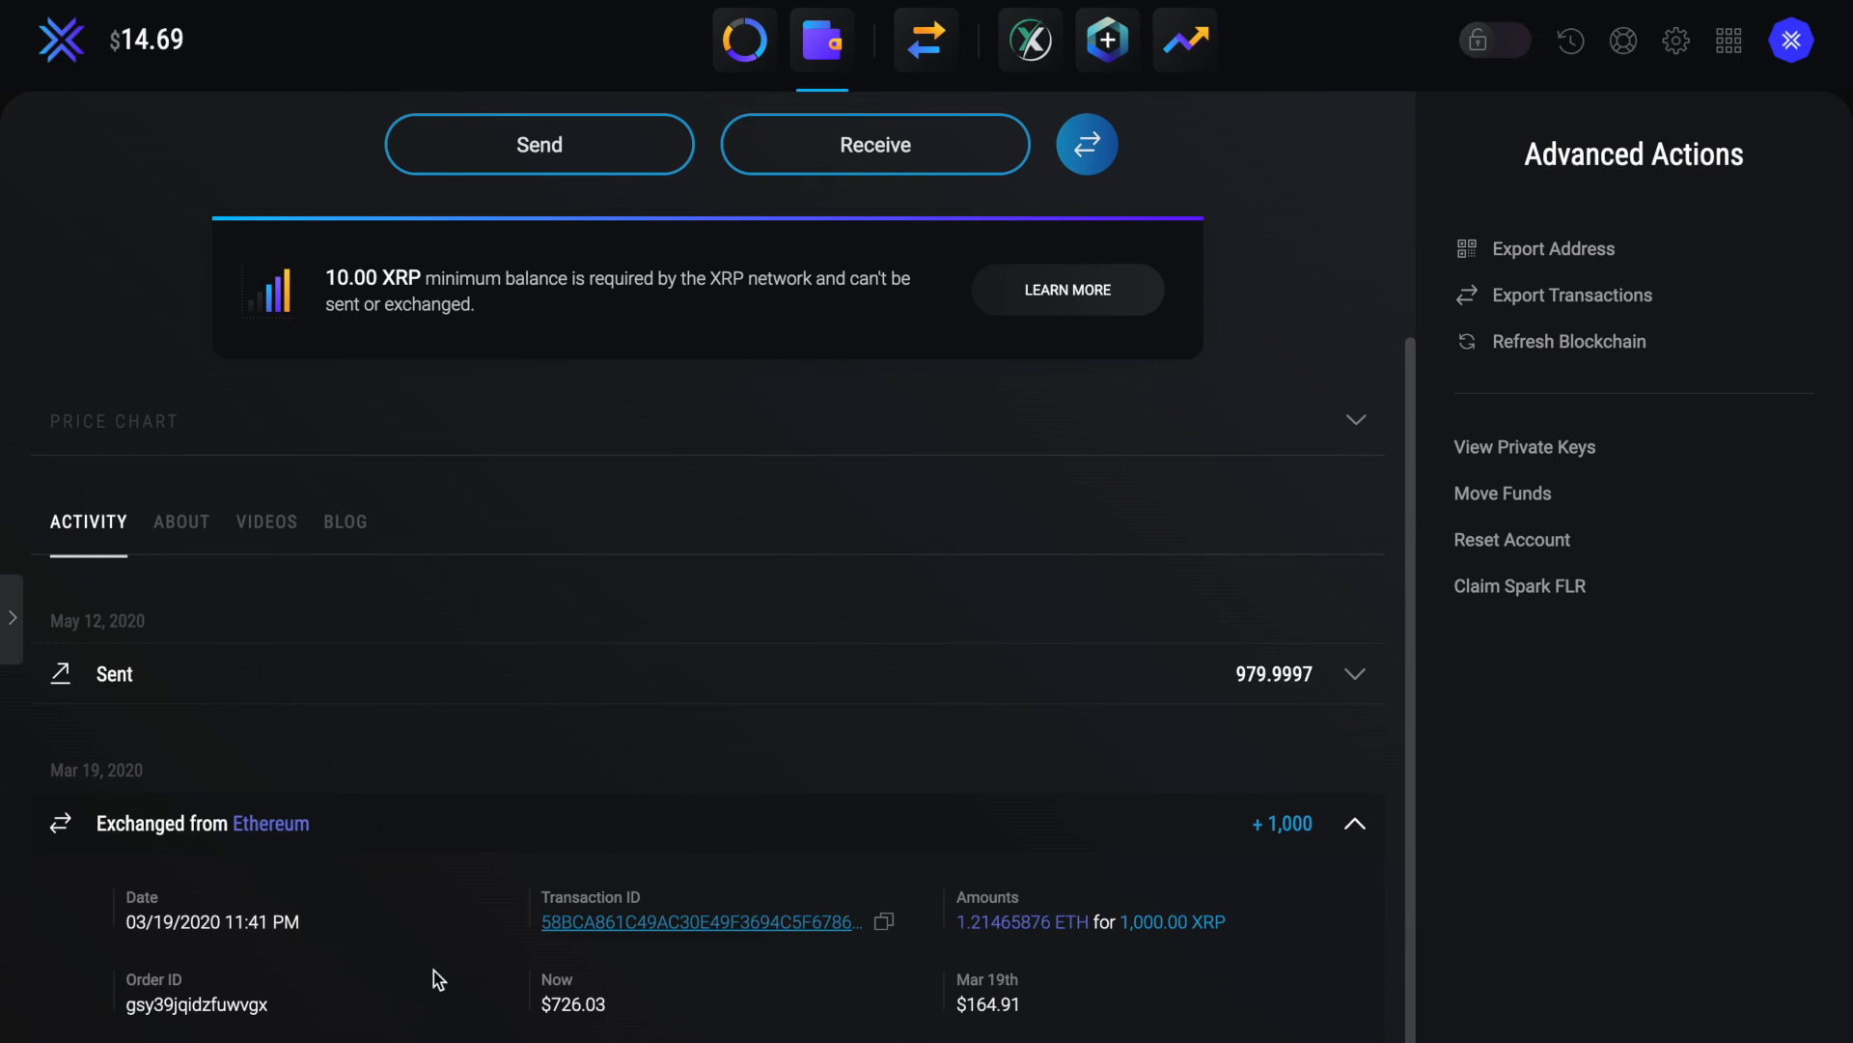
pyautogui.moveTo(1096, 924)
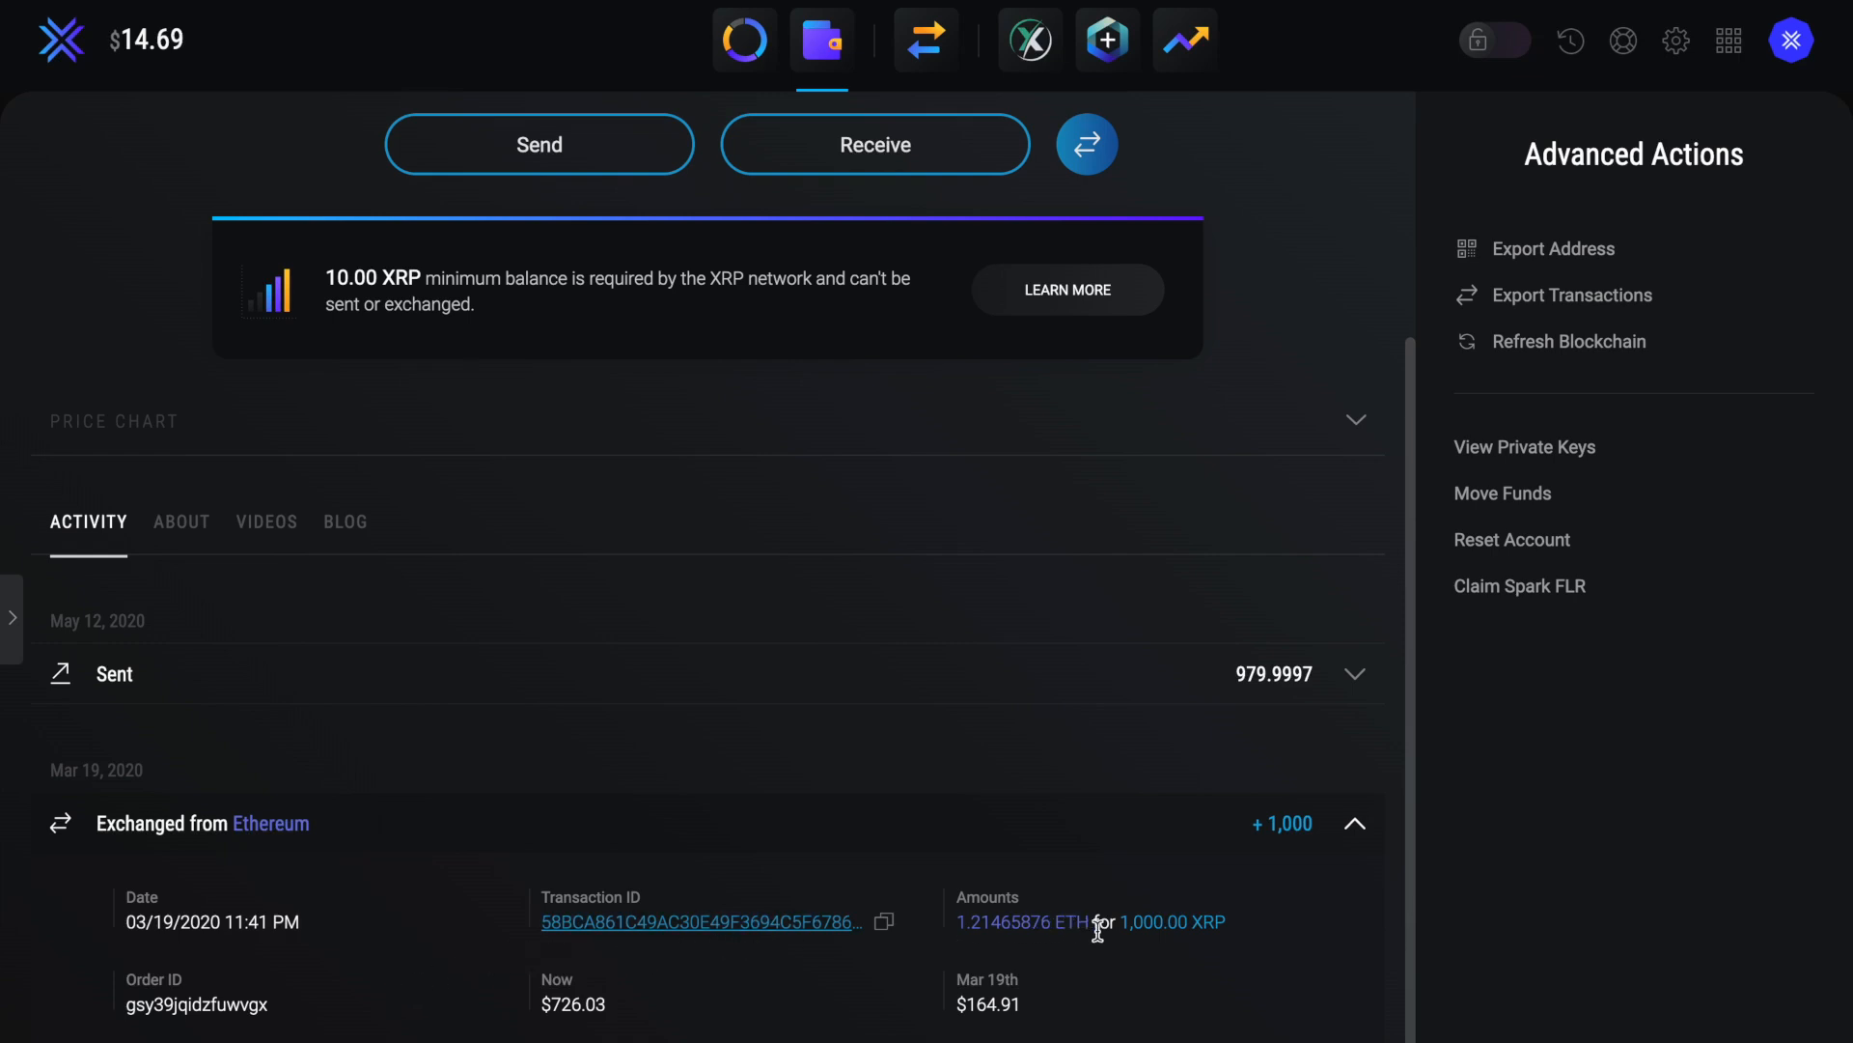
pyautogui.moveTo(993, 996)
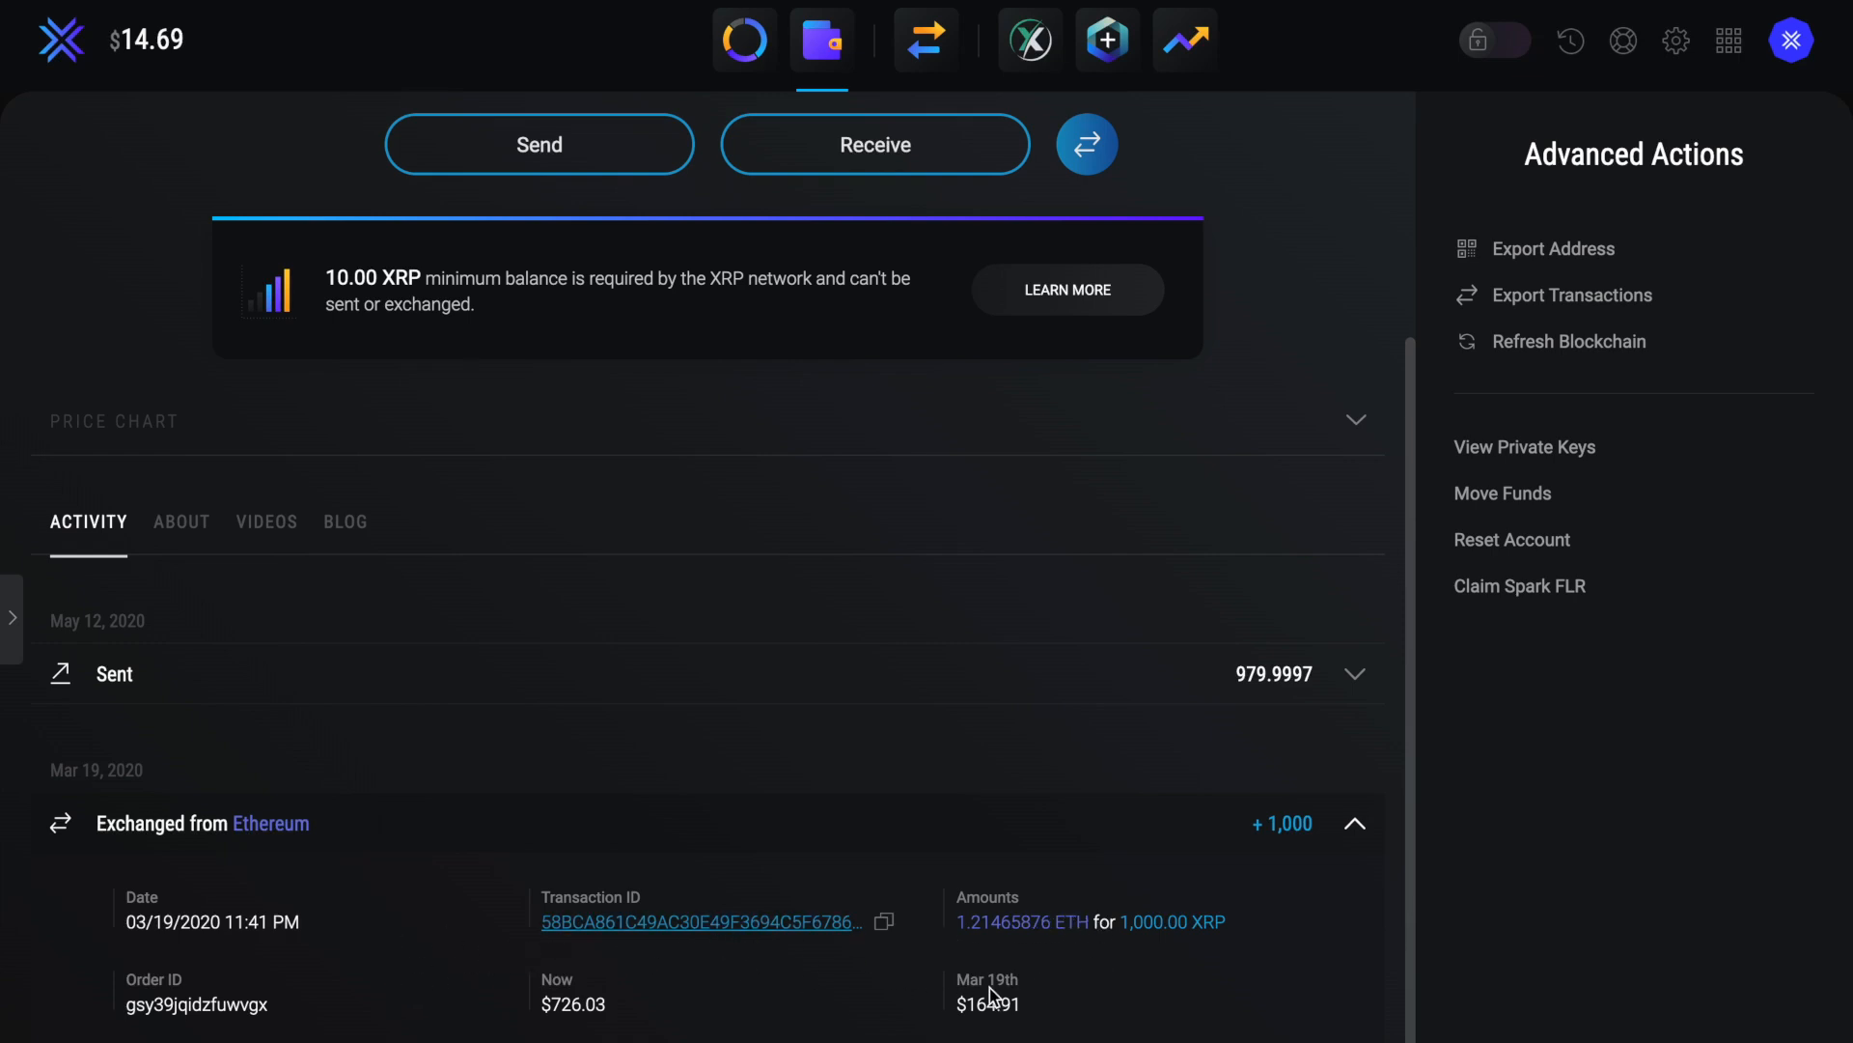
pyautogui.moveTo(170, 521)
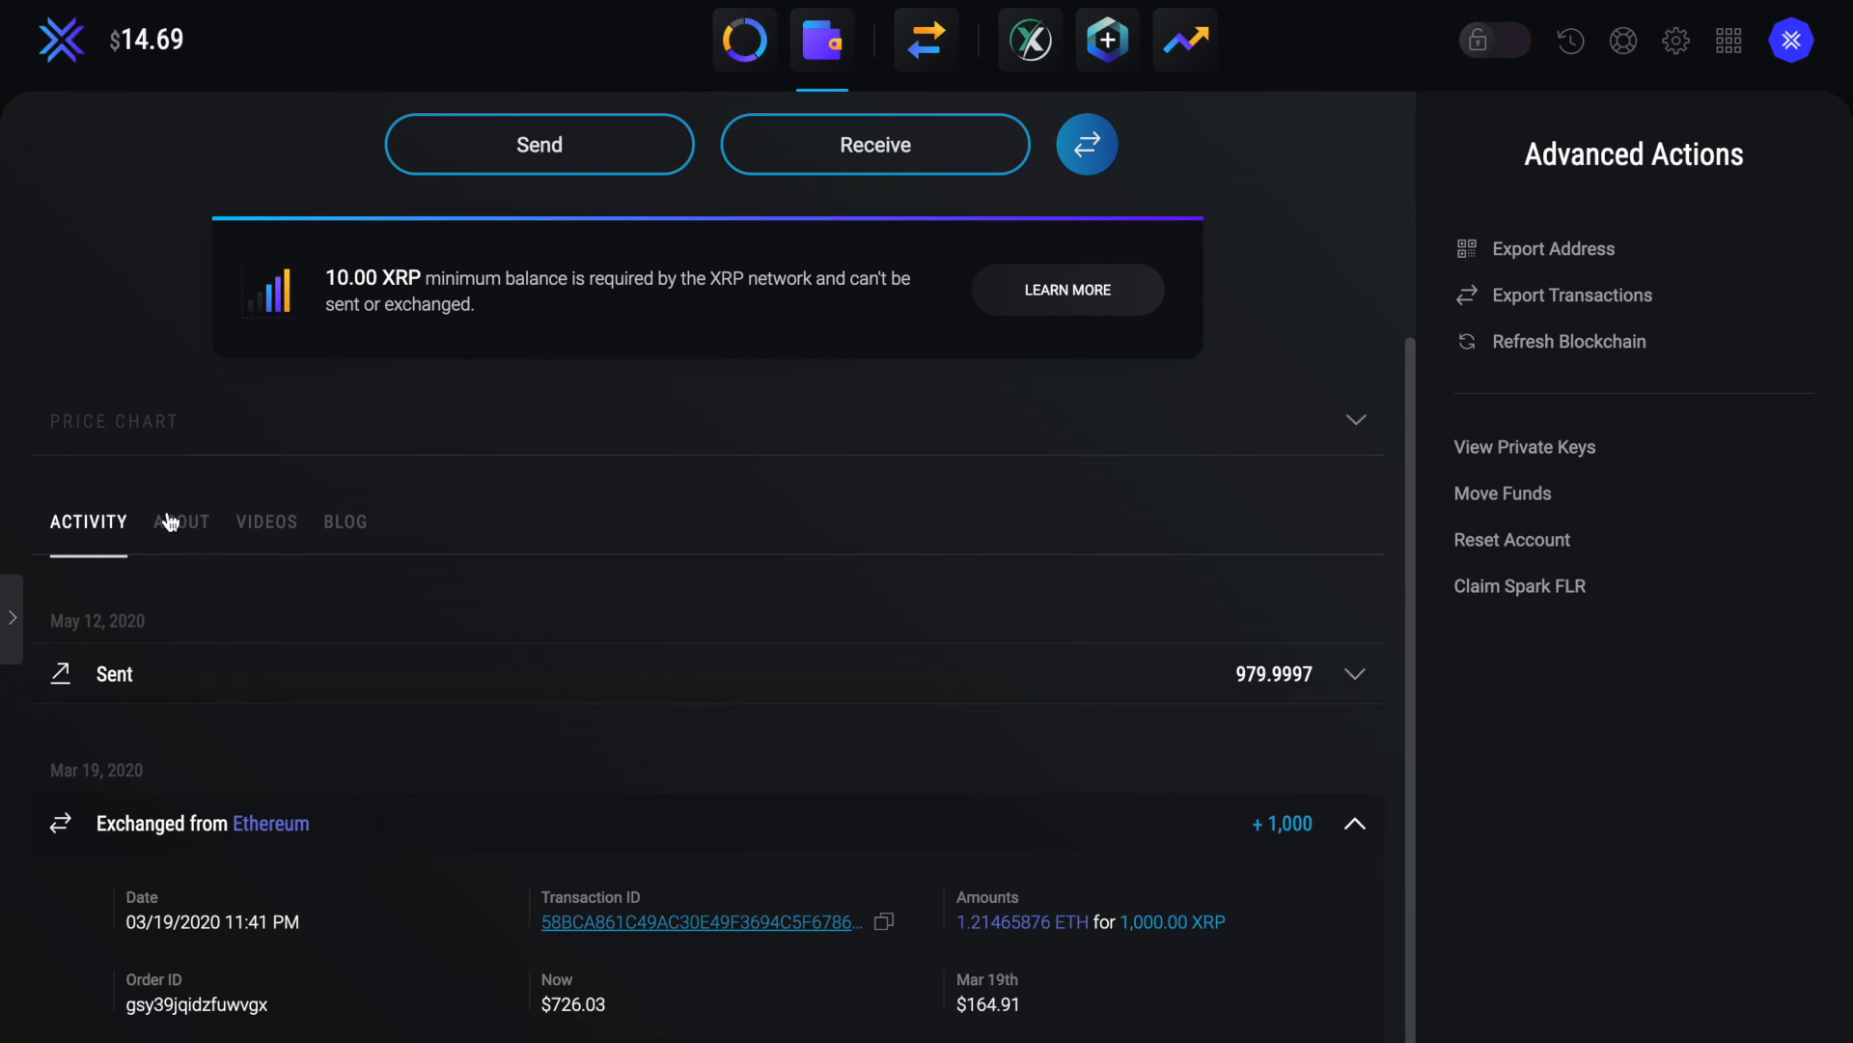
pyautogui.moveTo(177, 527)
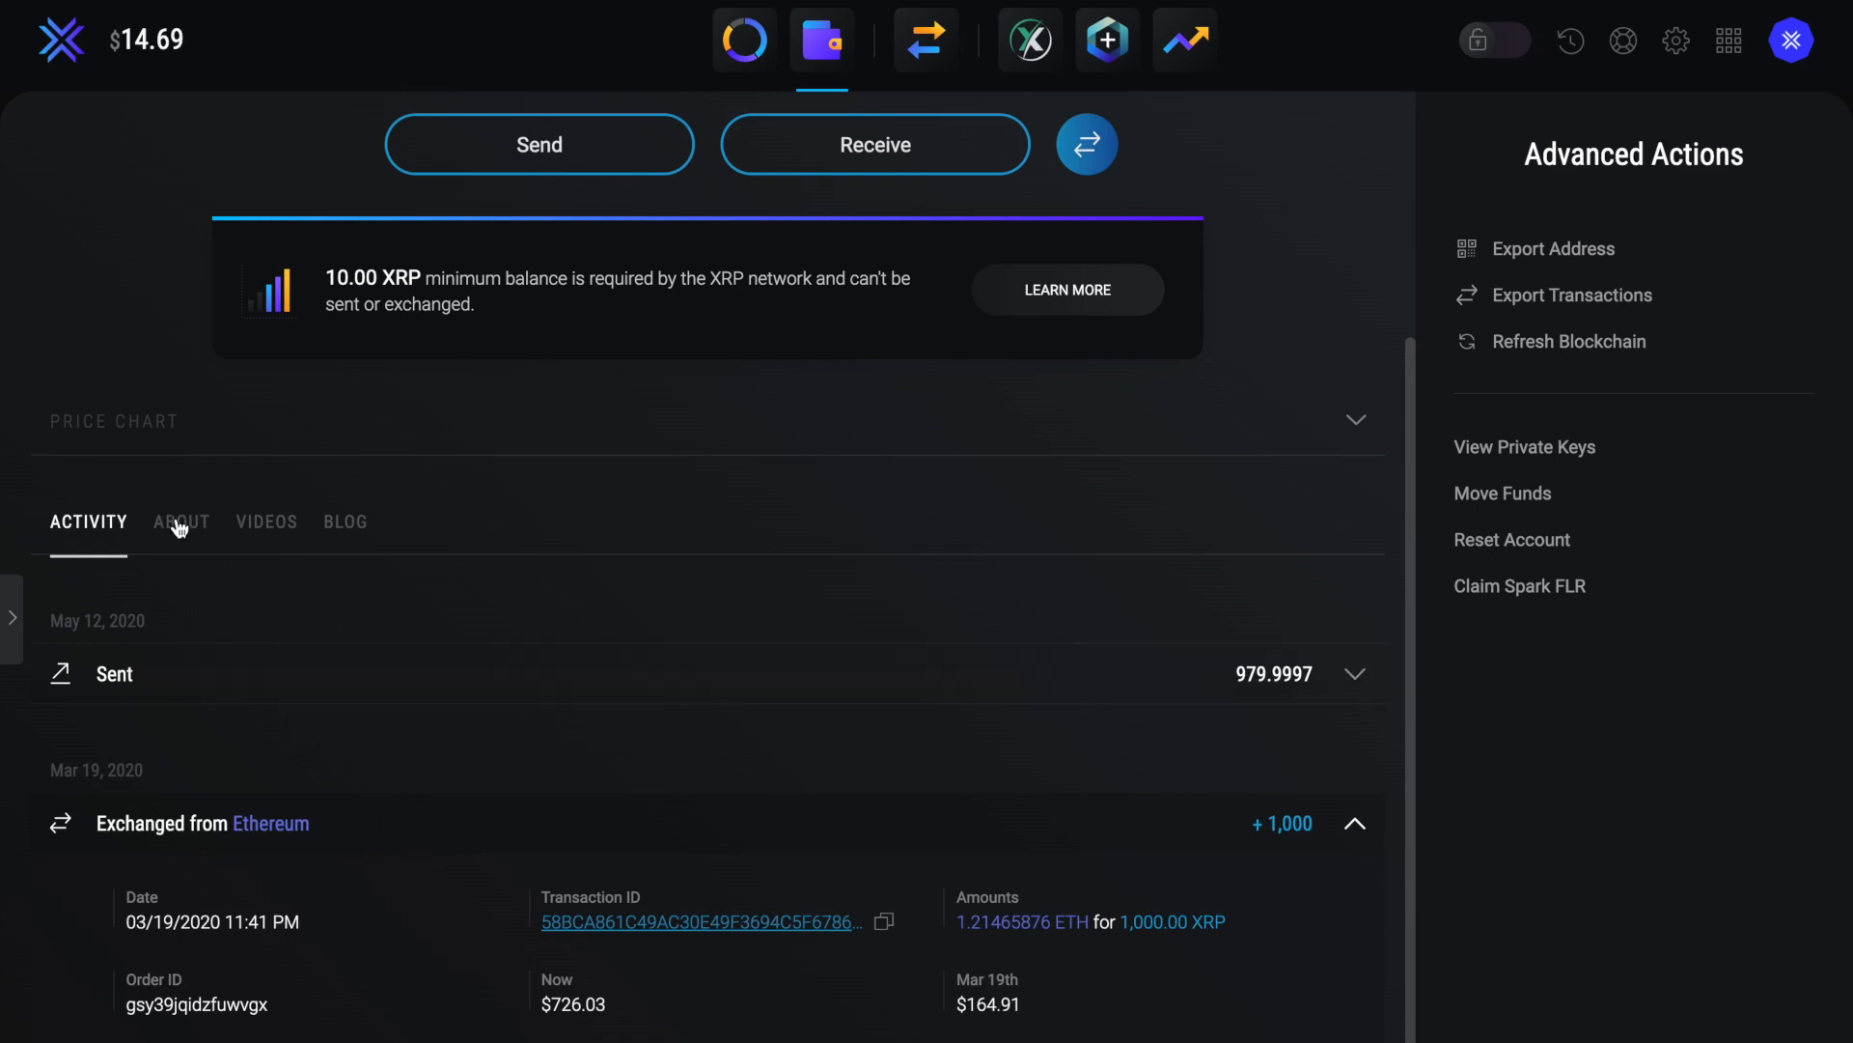
pyautogui.click(182, 521)
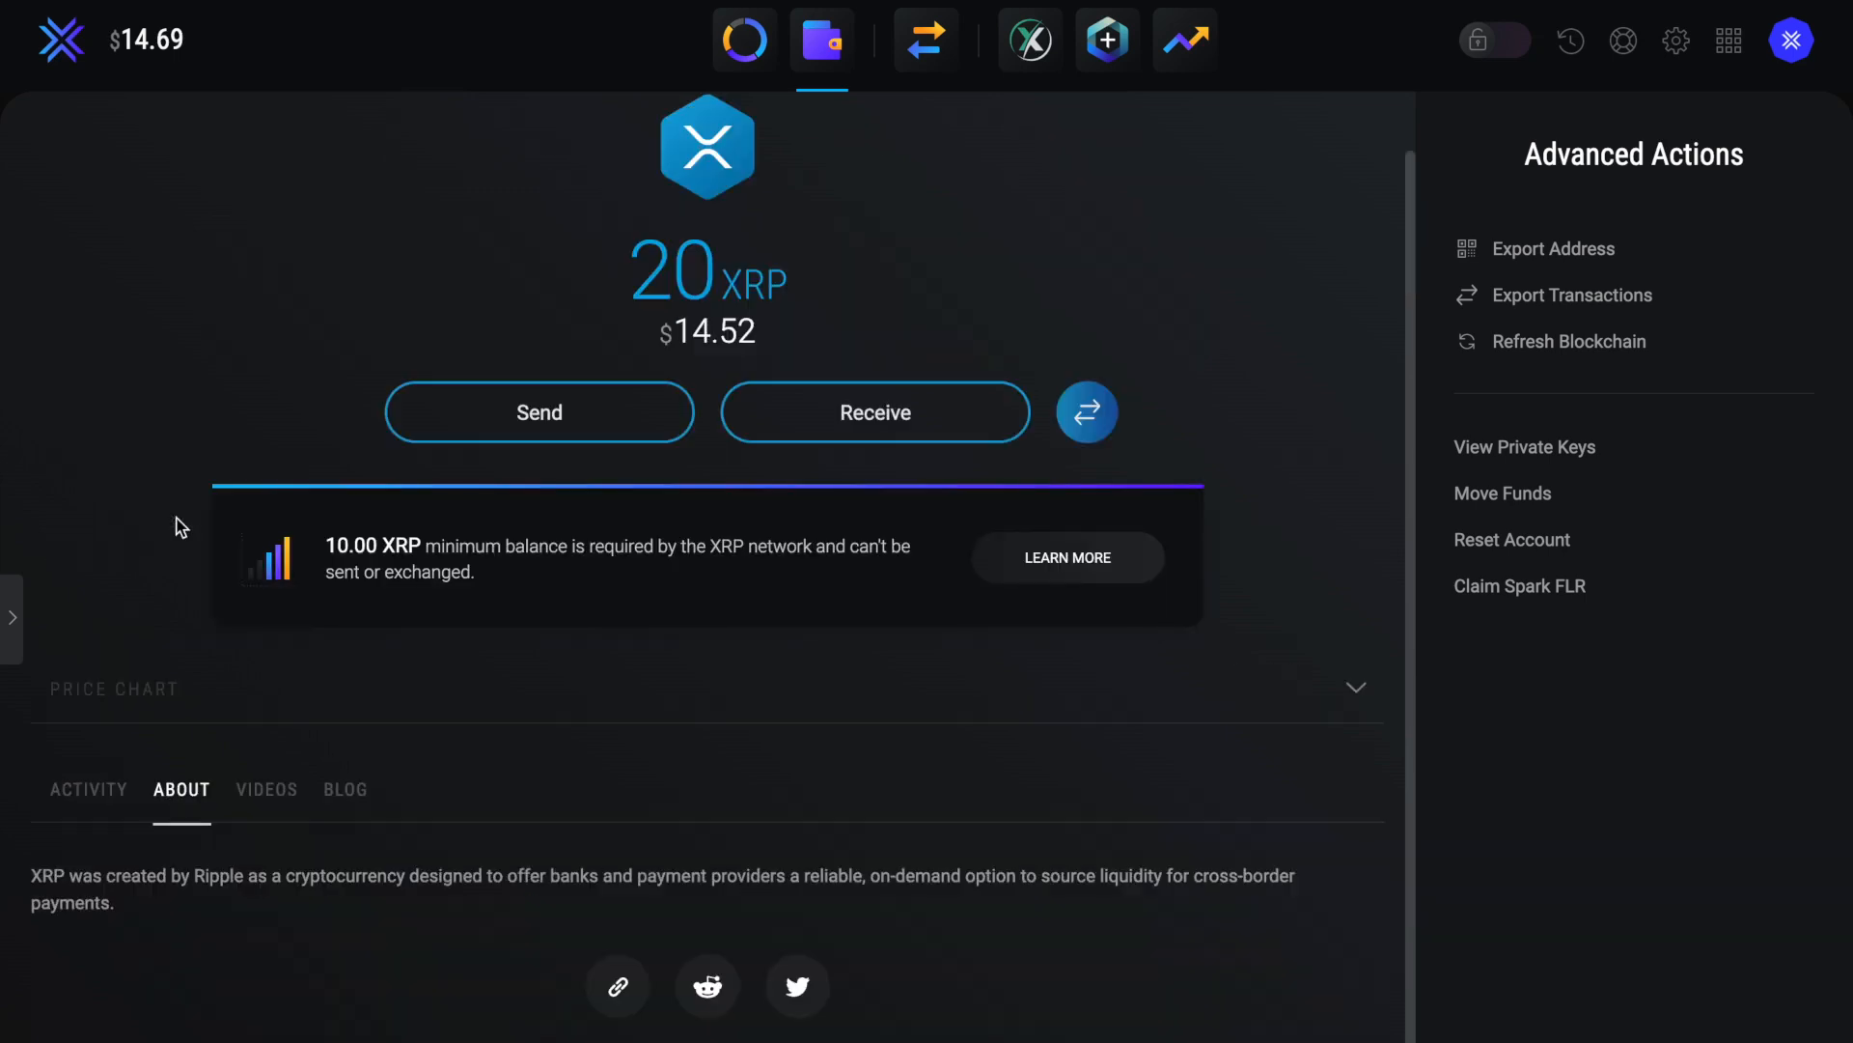
pyautogui.moveTo(319, 915)
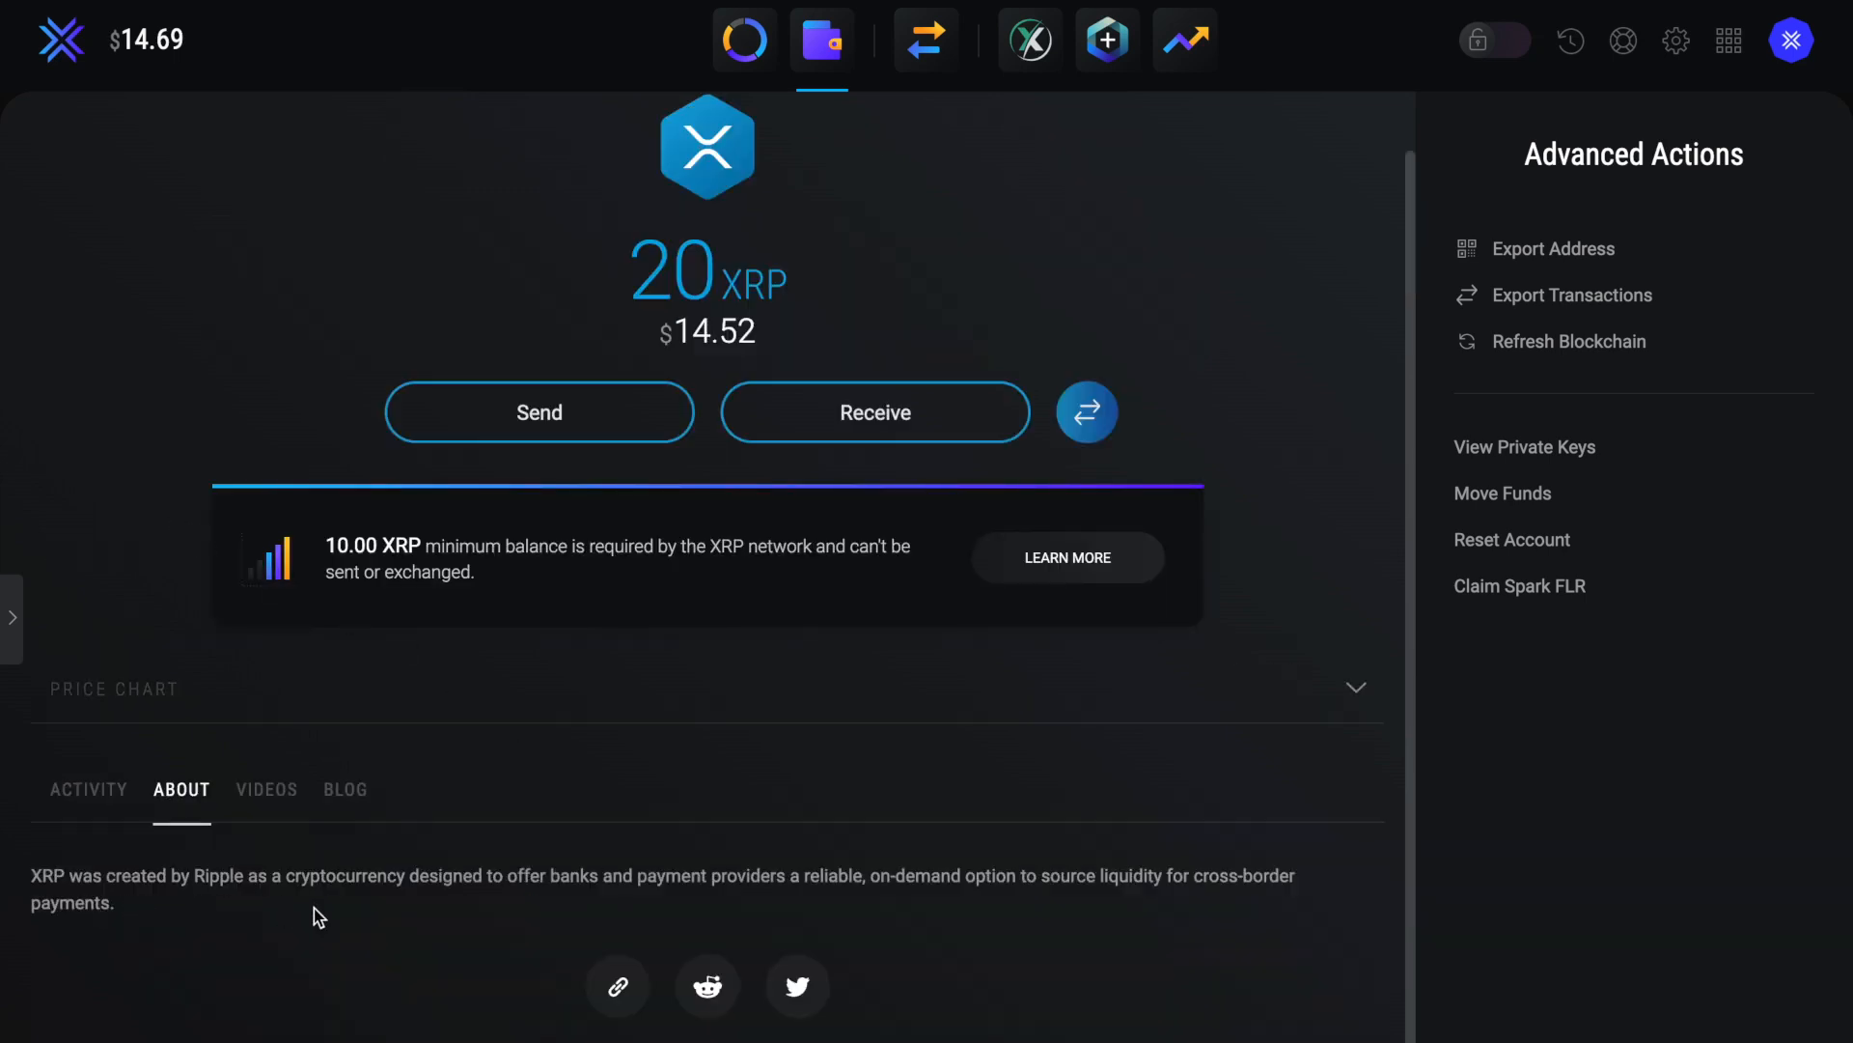
pyautogui.click(267, 788)
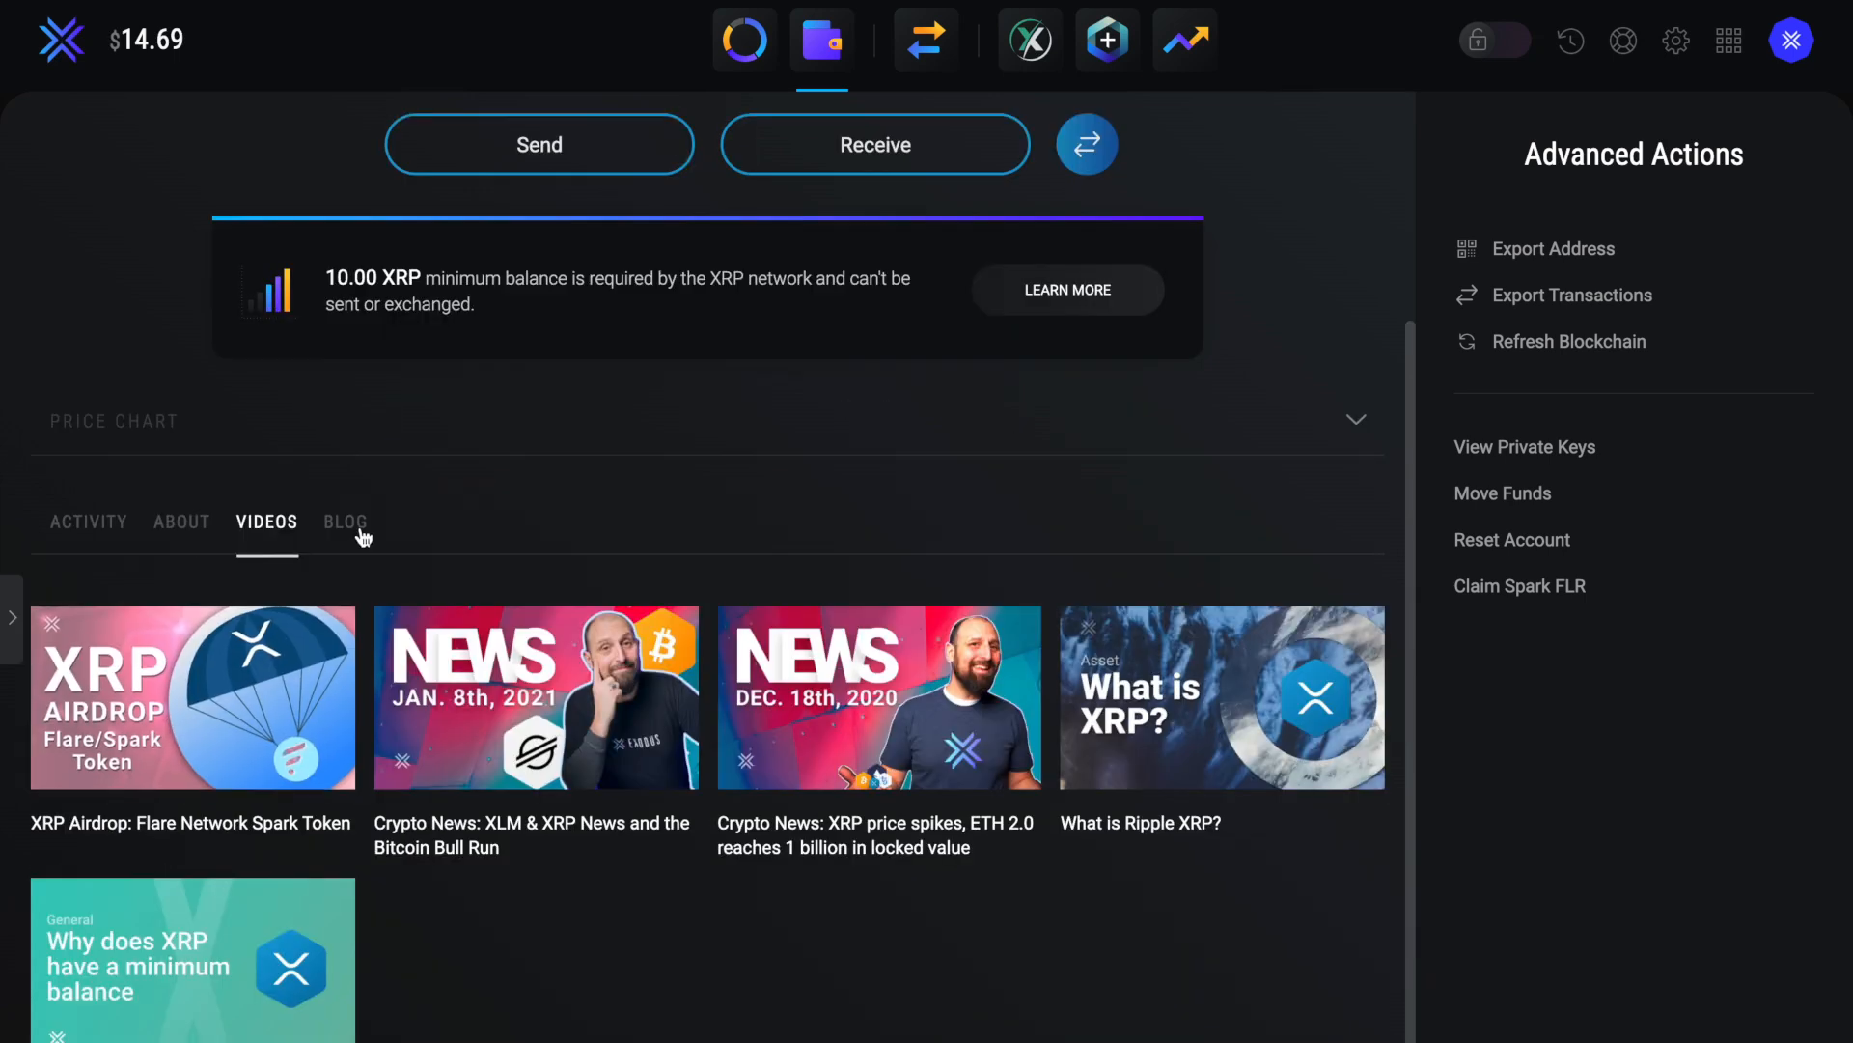
pyautogui.click(345, 522)
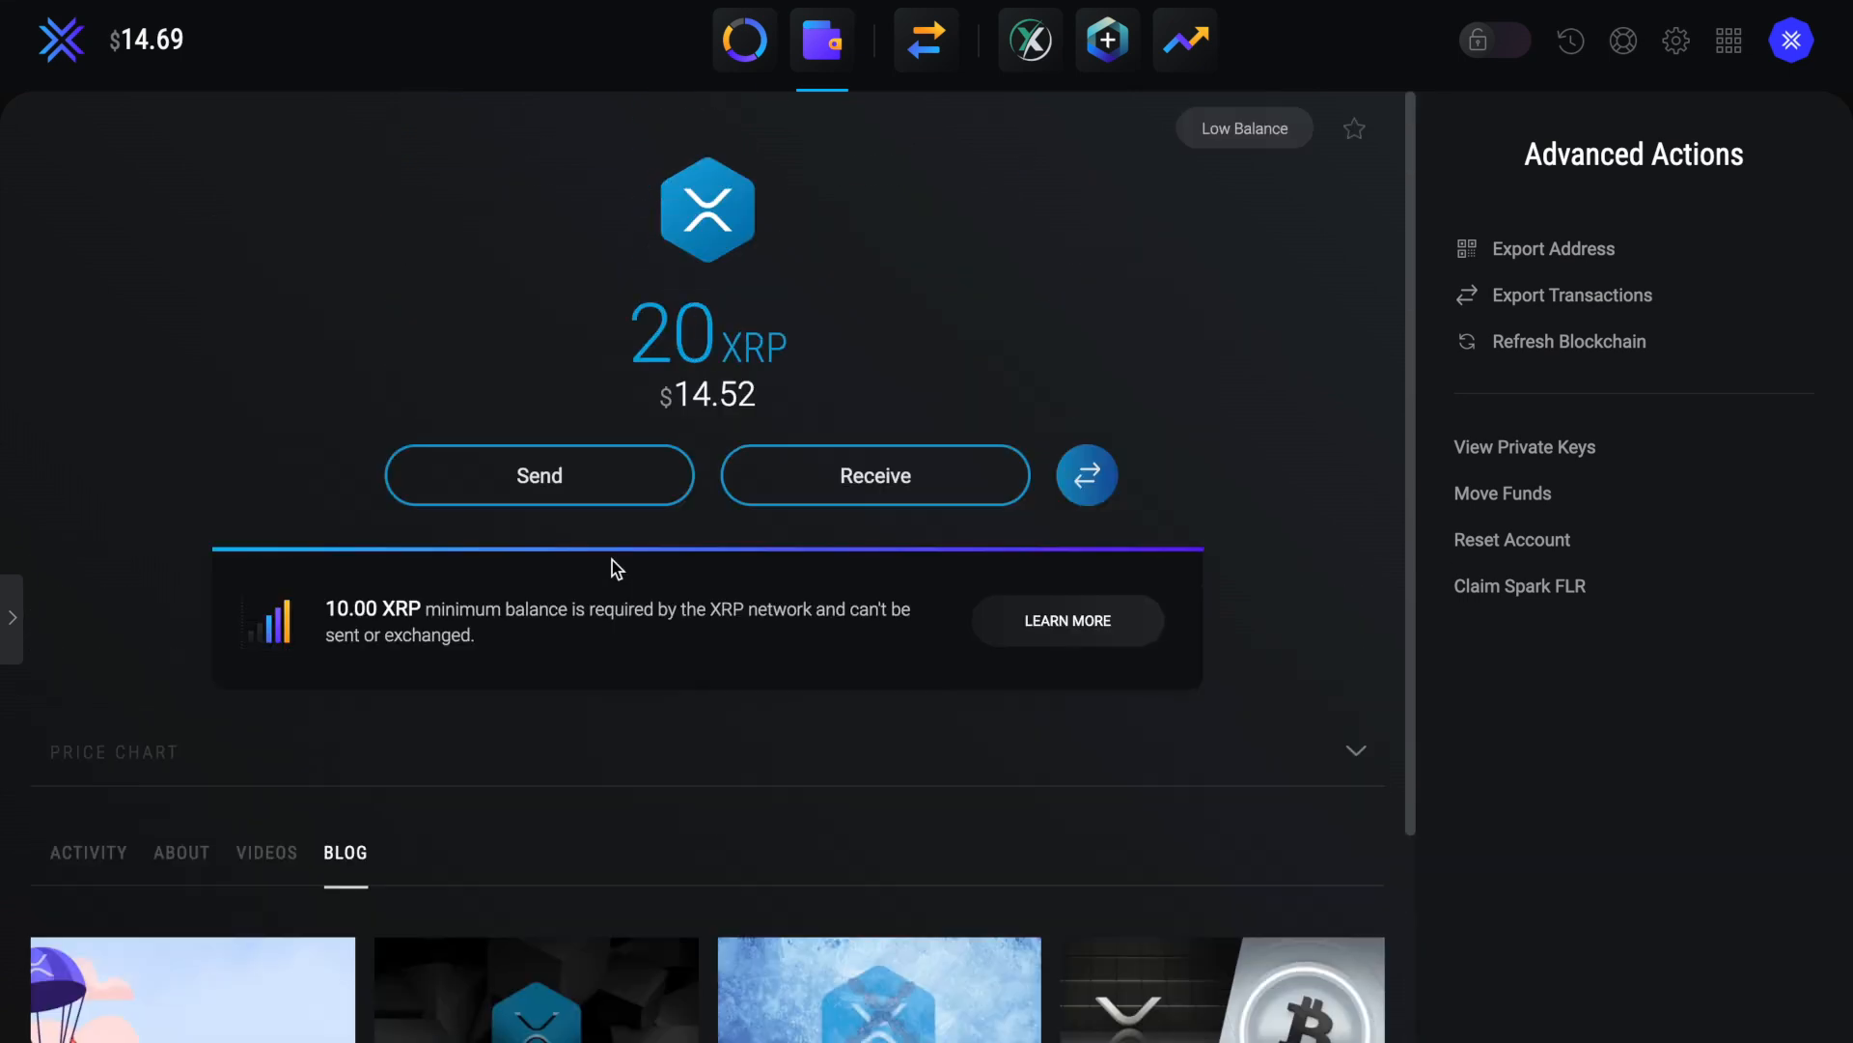
# Step: Switch to the Bitcoin wallet and bring up its empty send form
pyautogui.click(743, 41)
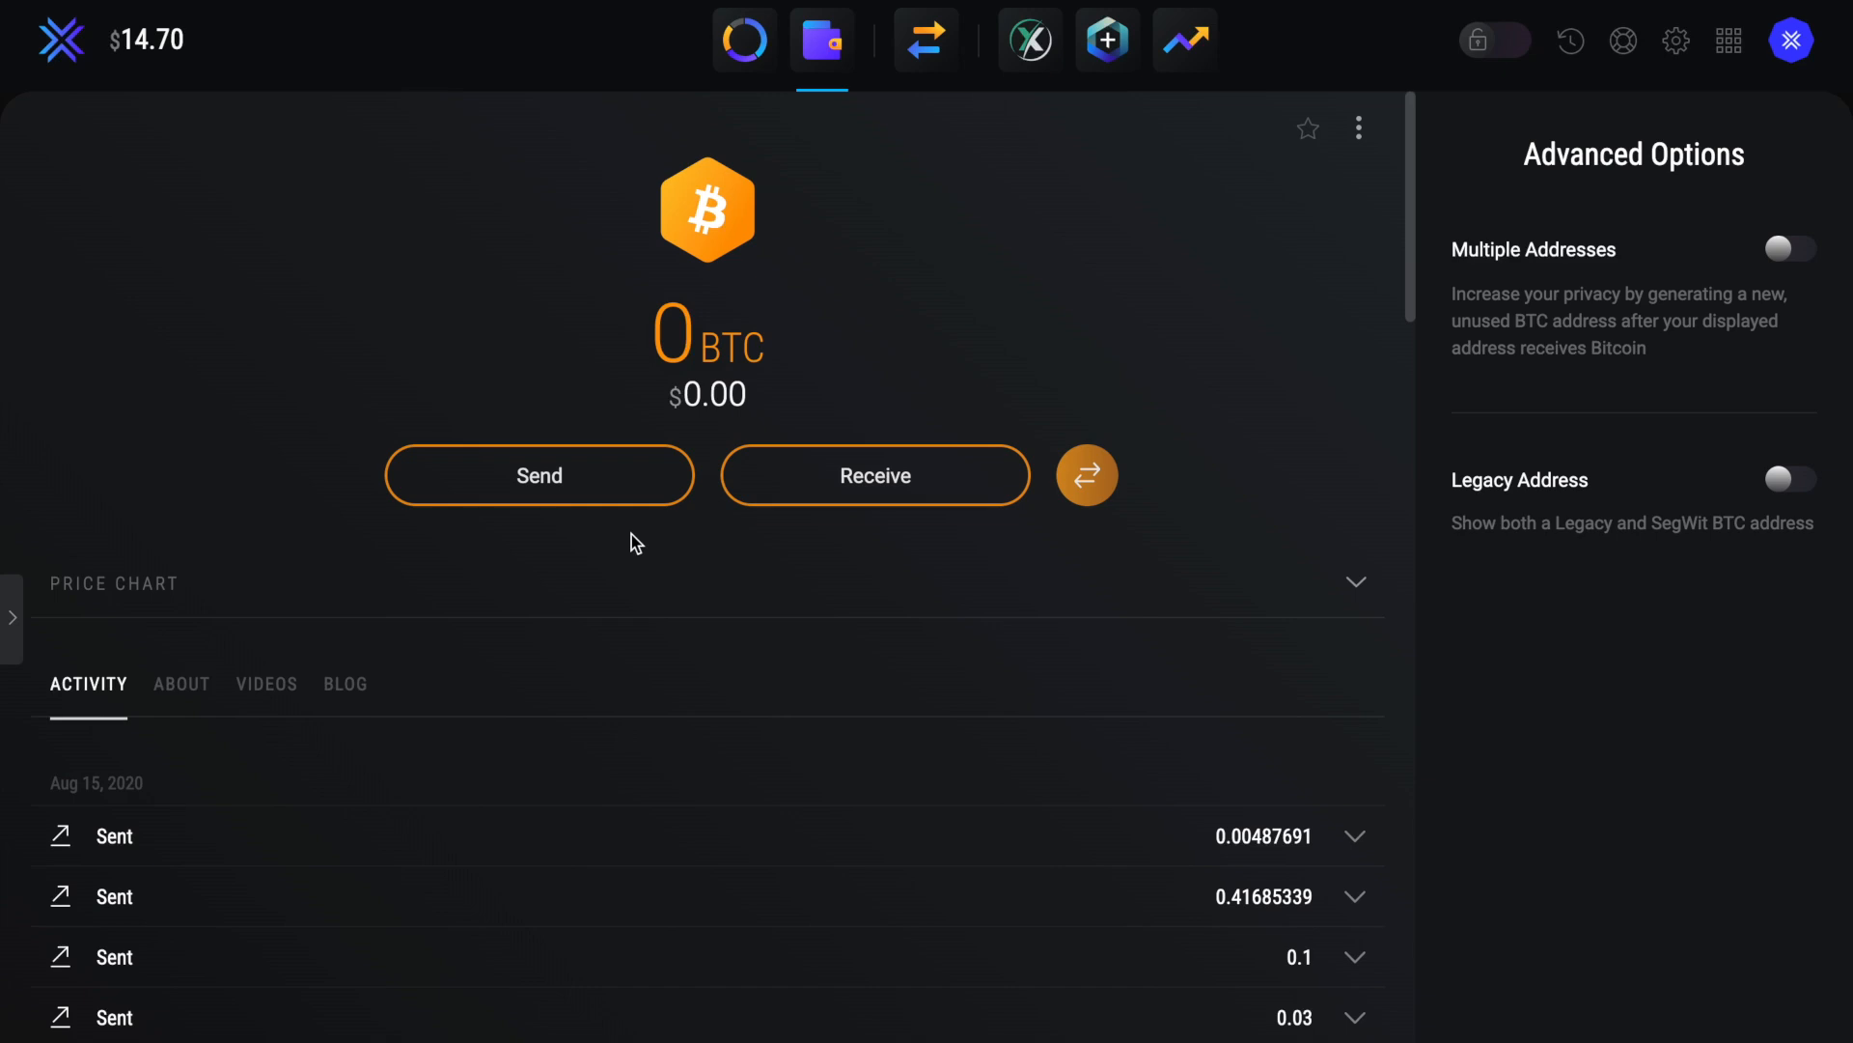
pyautogui.click(538, 475)
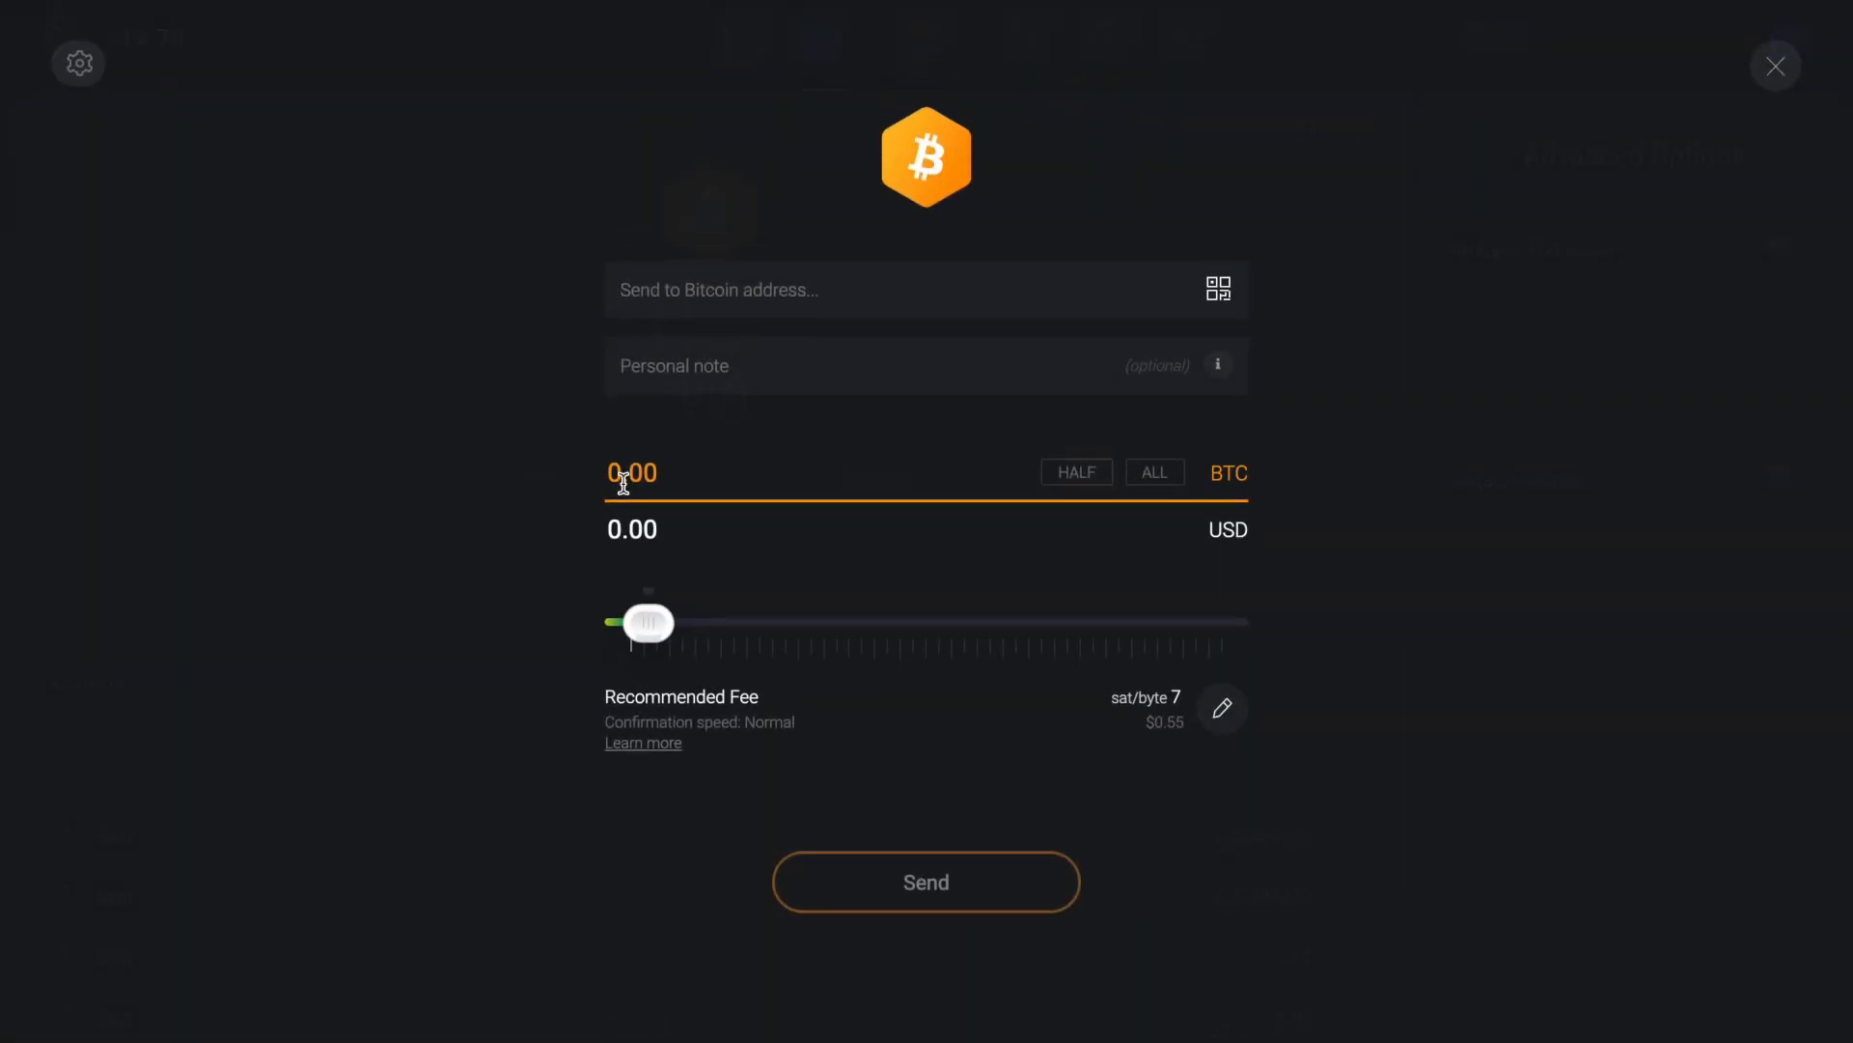
# Step: Enter the recipient Bitcoin address in the send form
pyautogui.click(1218, 290)
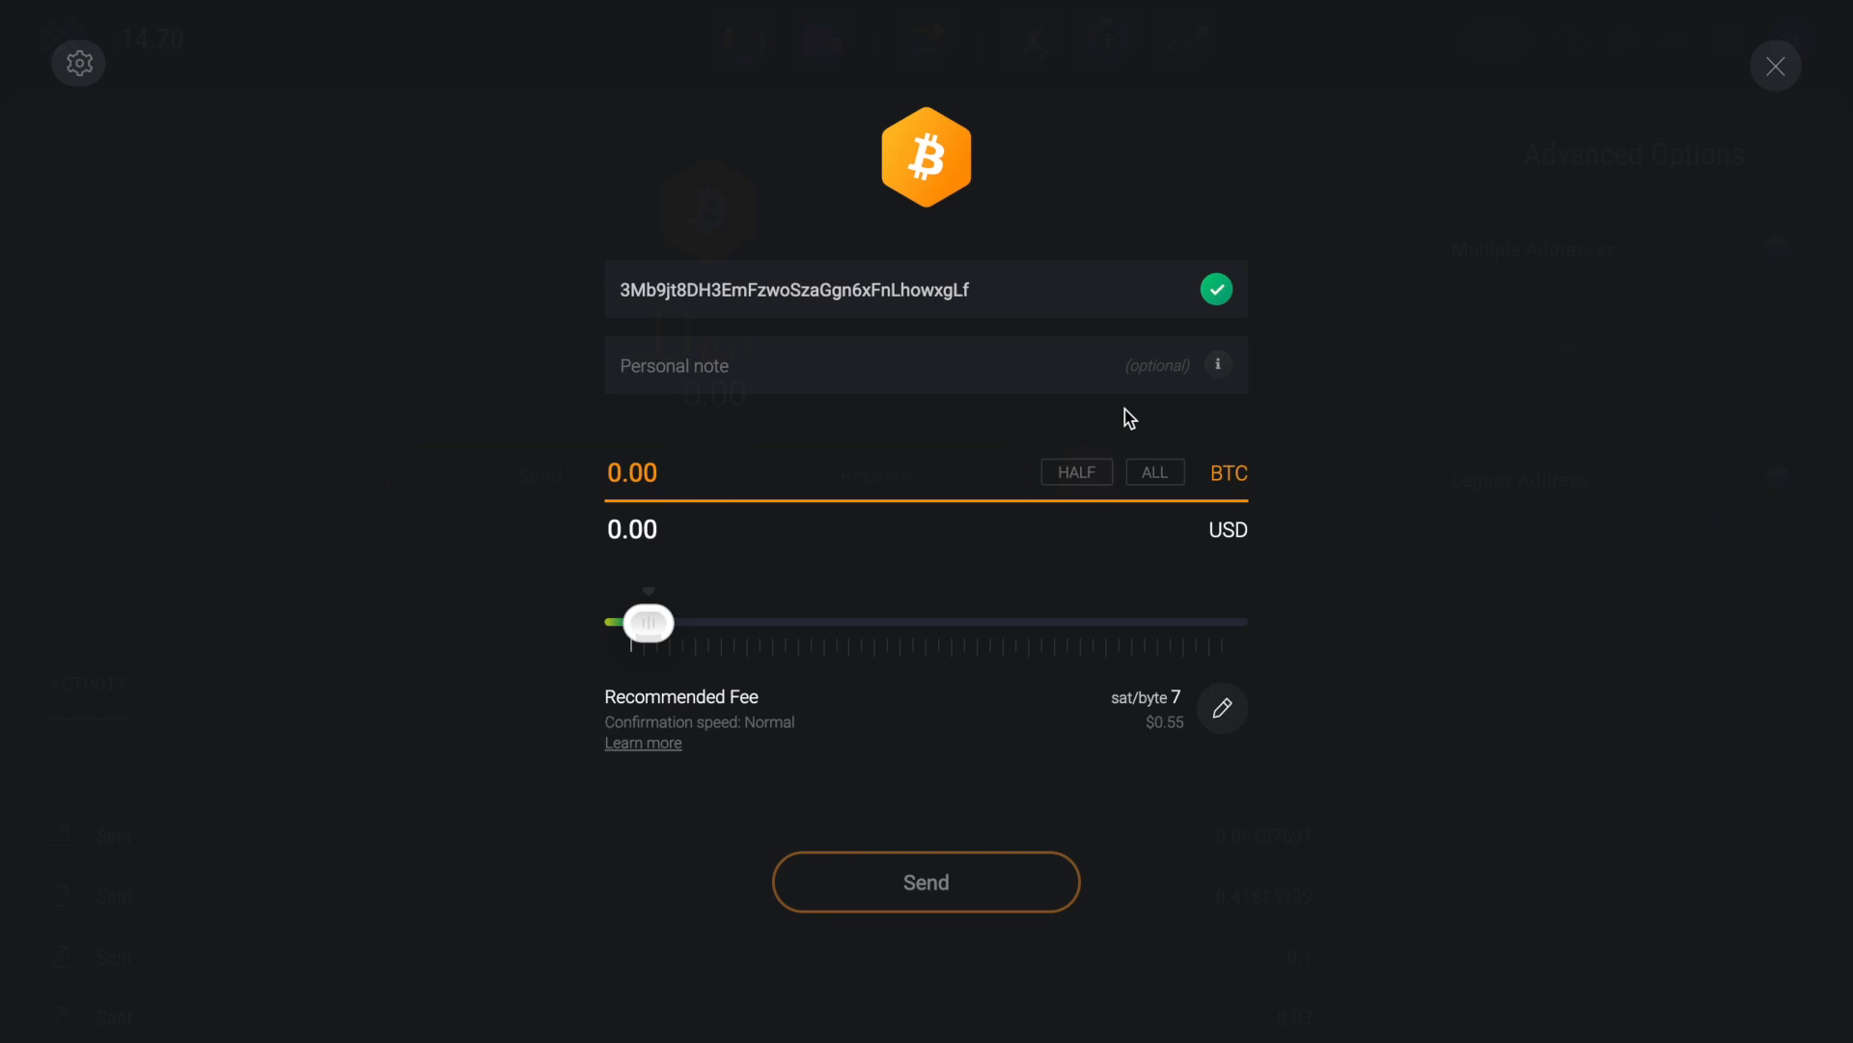
pyautogui.moveTo(994, 413)
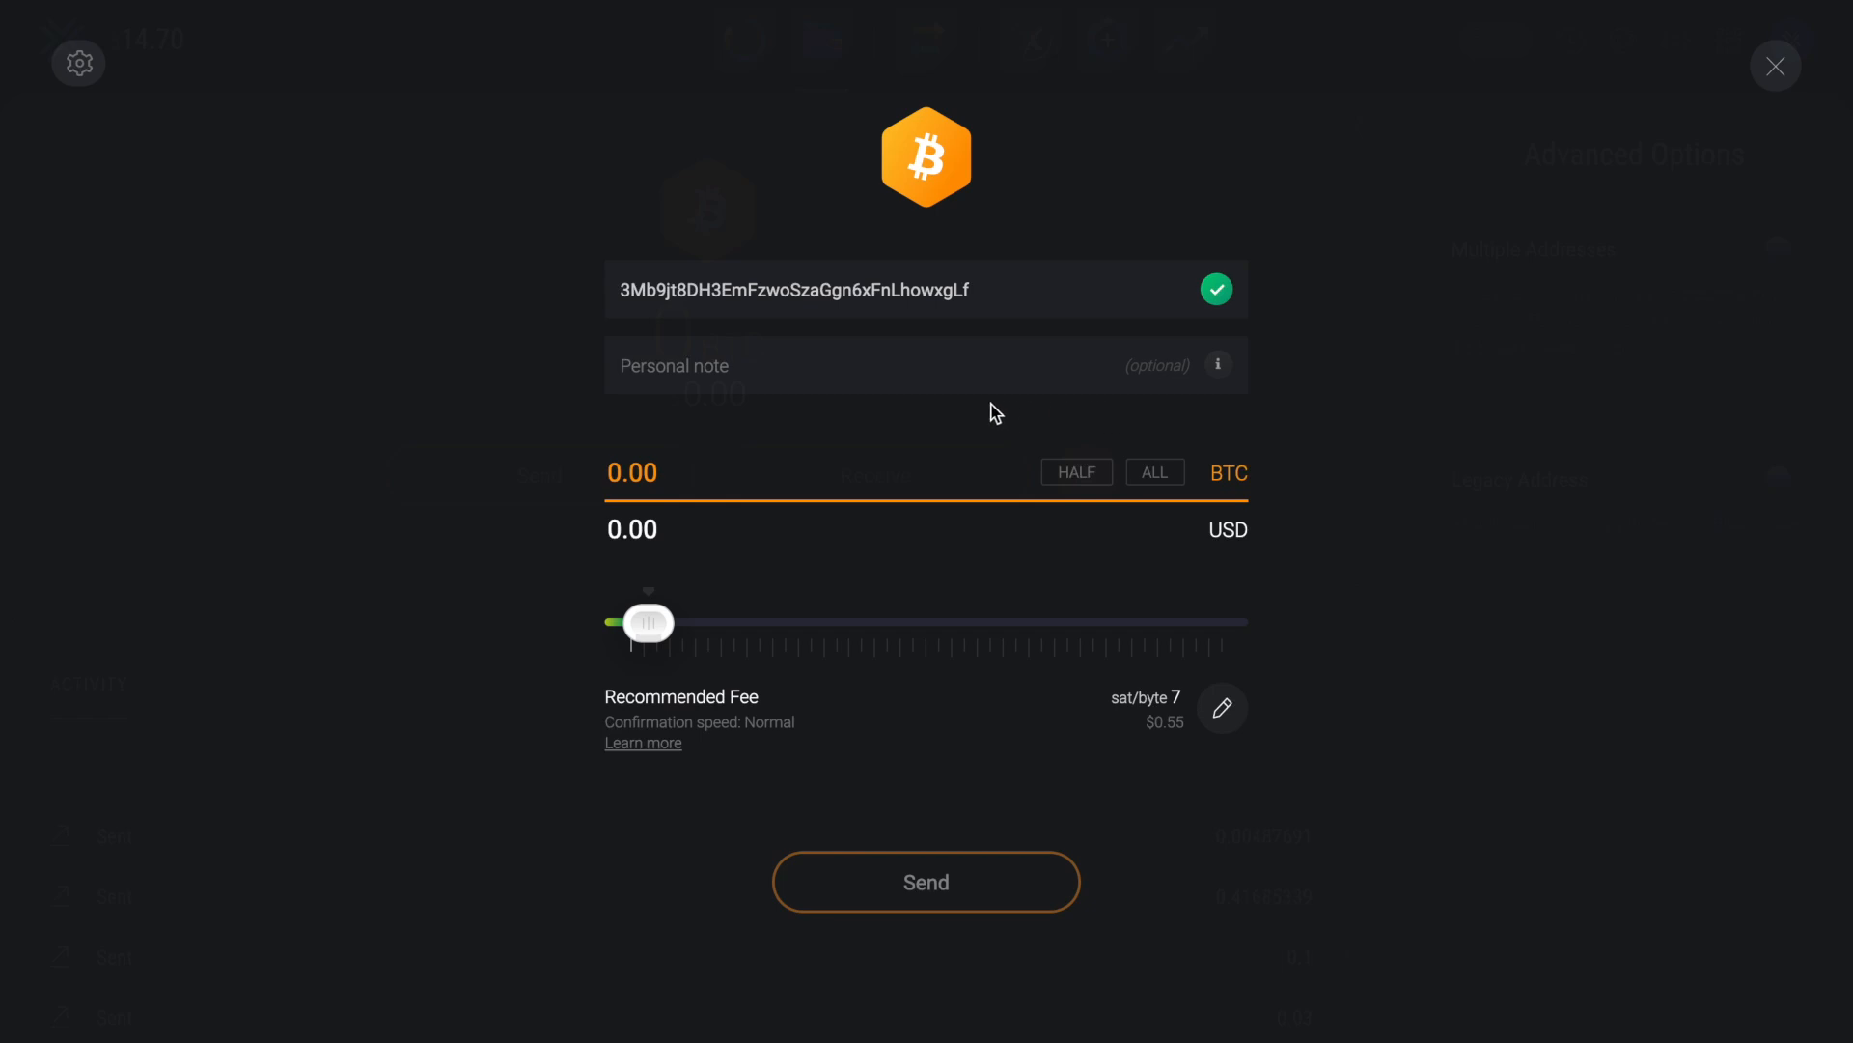
pyautogui.moveTo(707, 332)
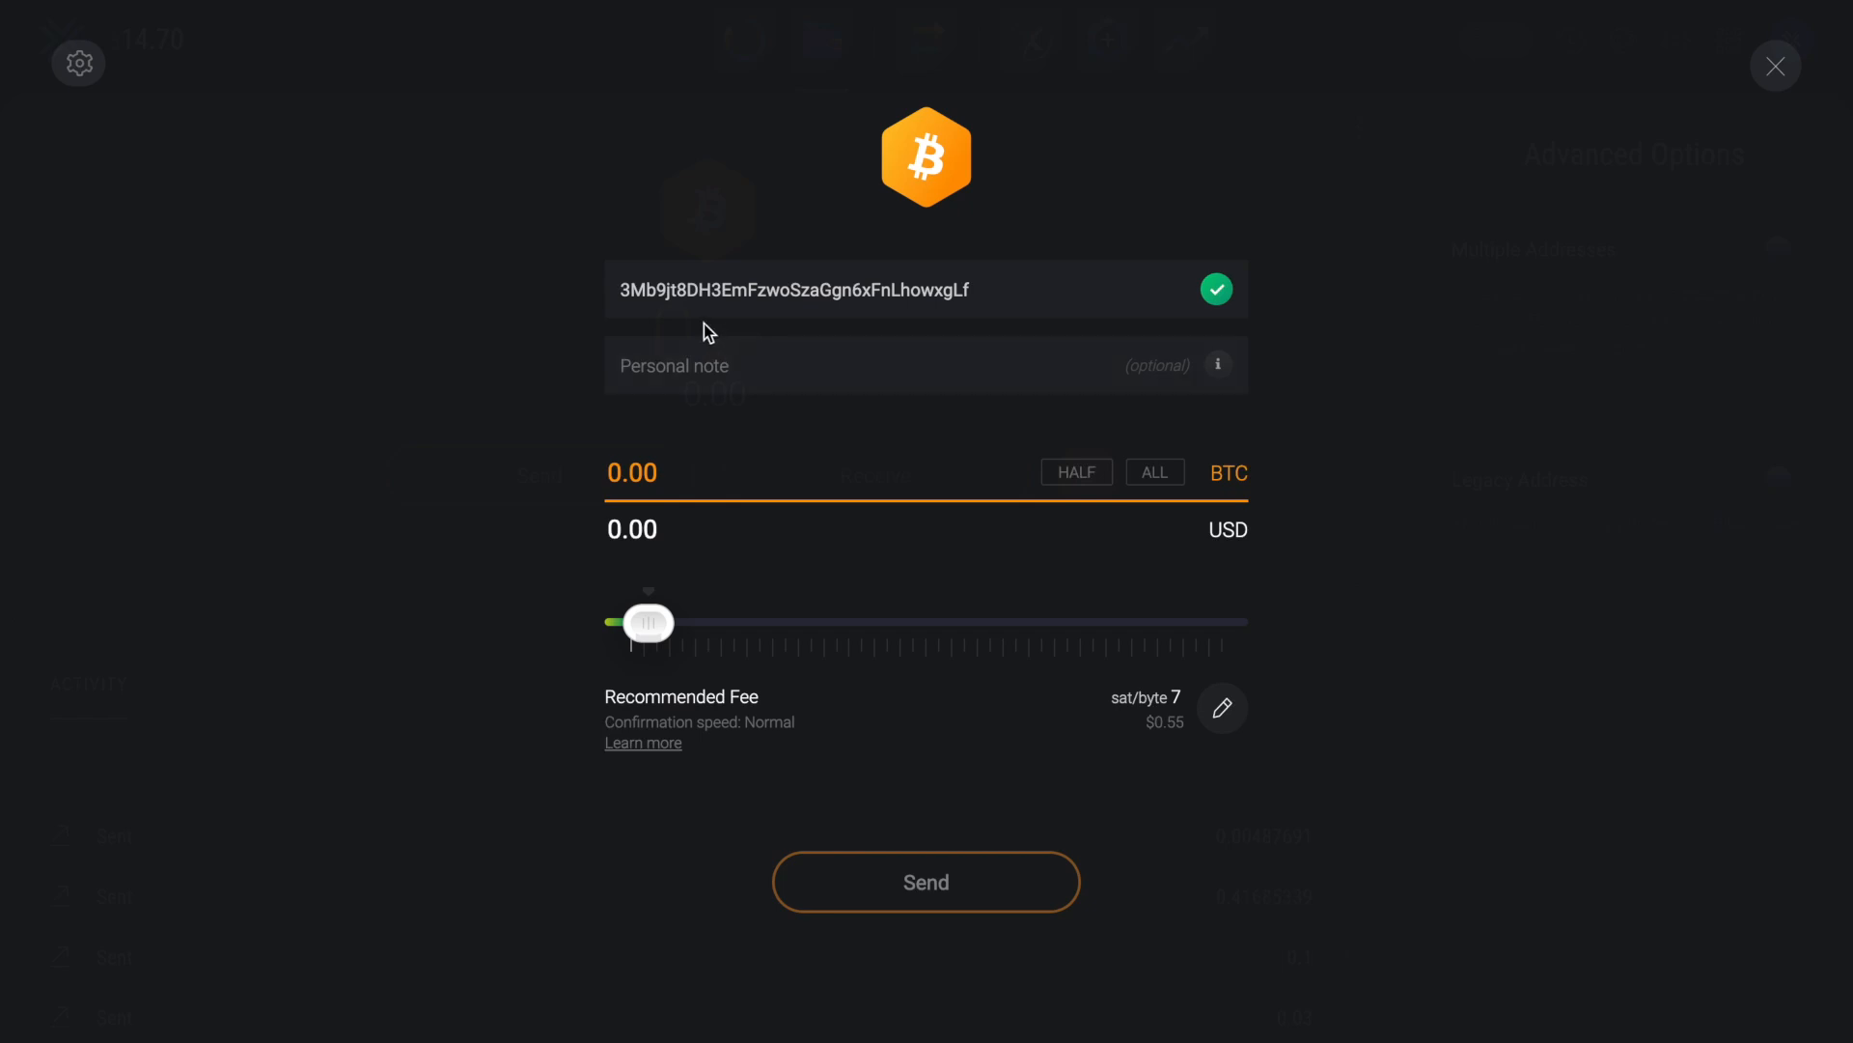
pyautogui.moveTo(821, 269)
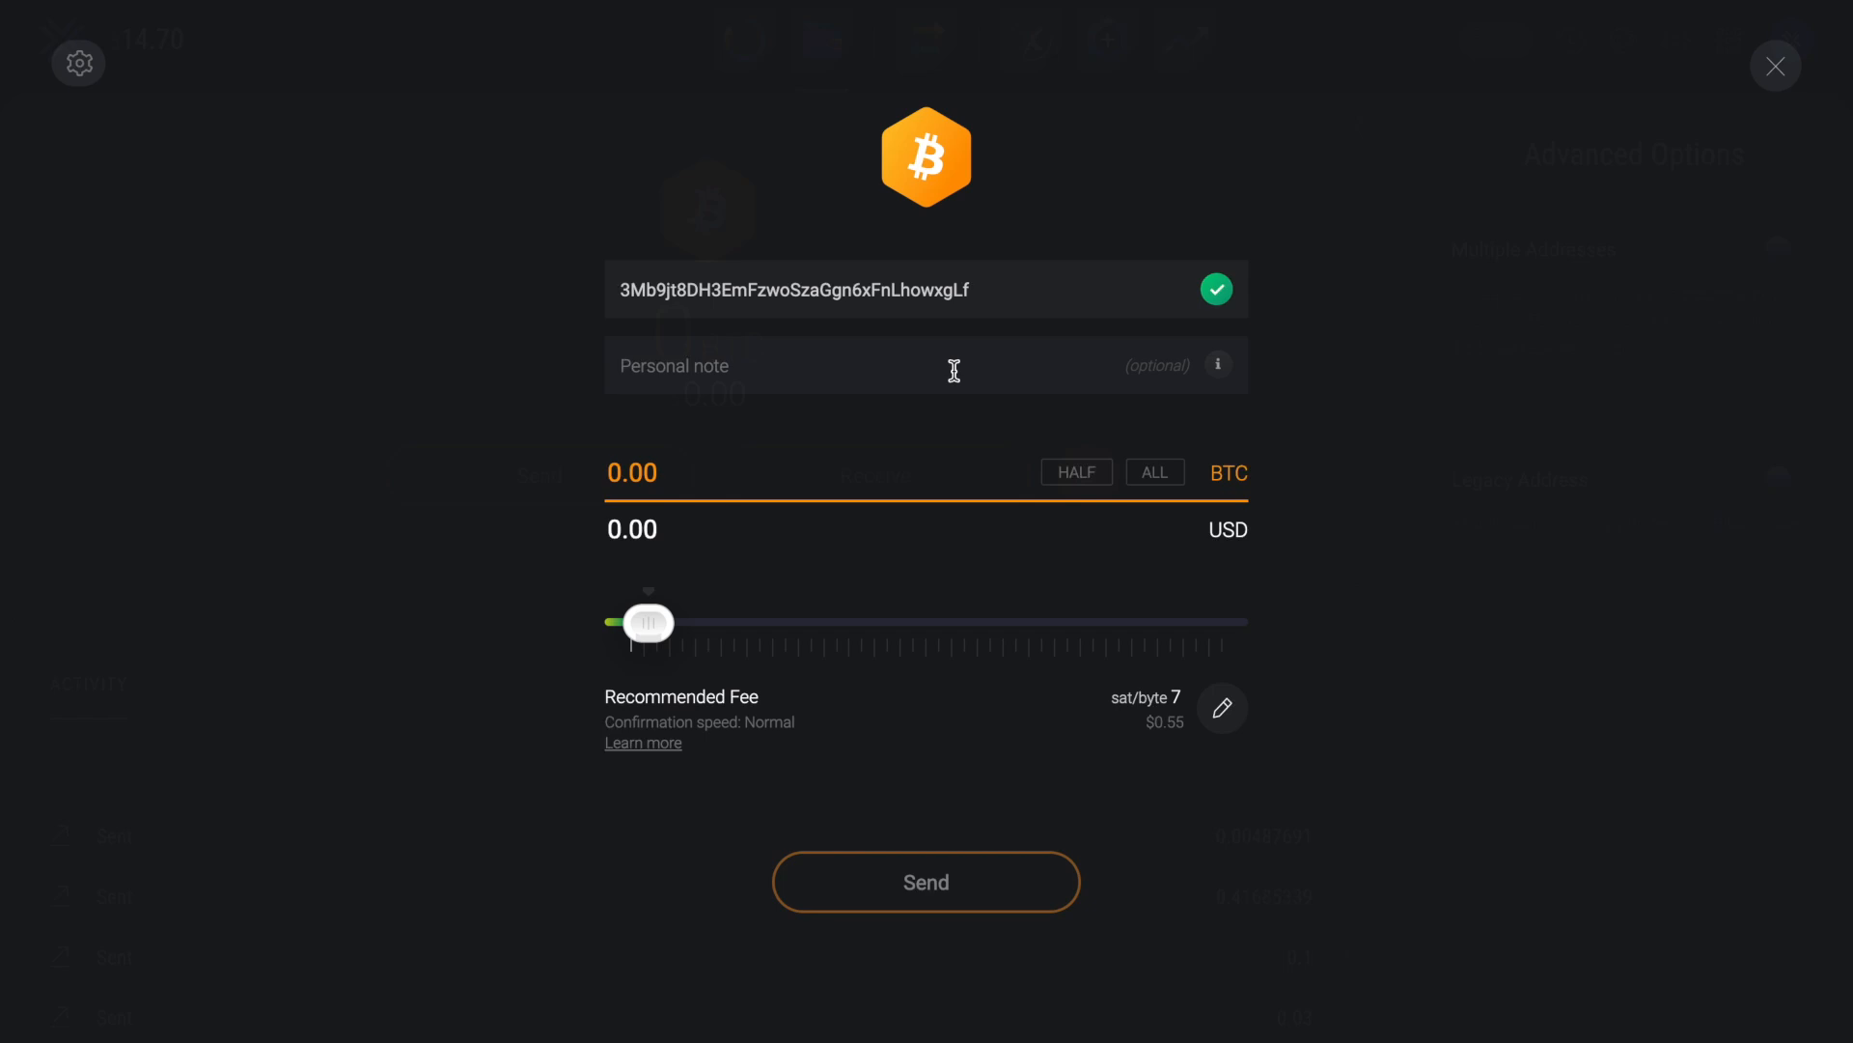
pyautogui.moveTo(1143, 487)
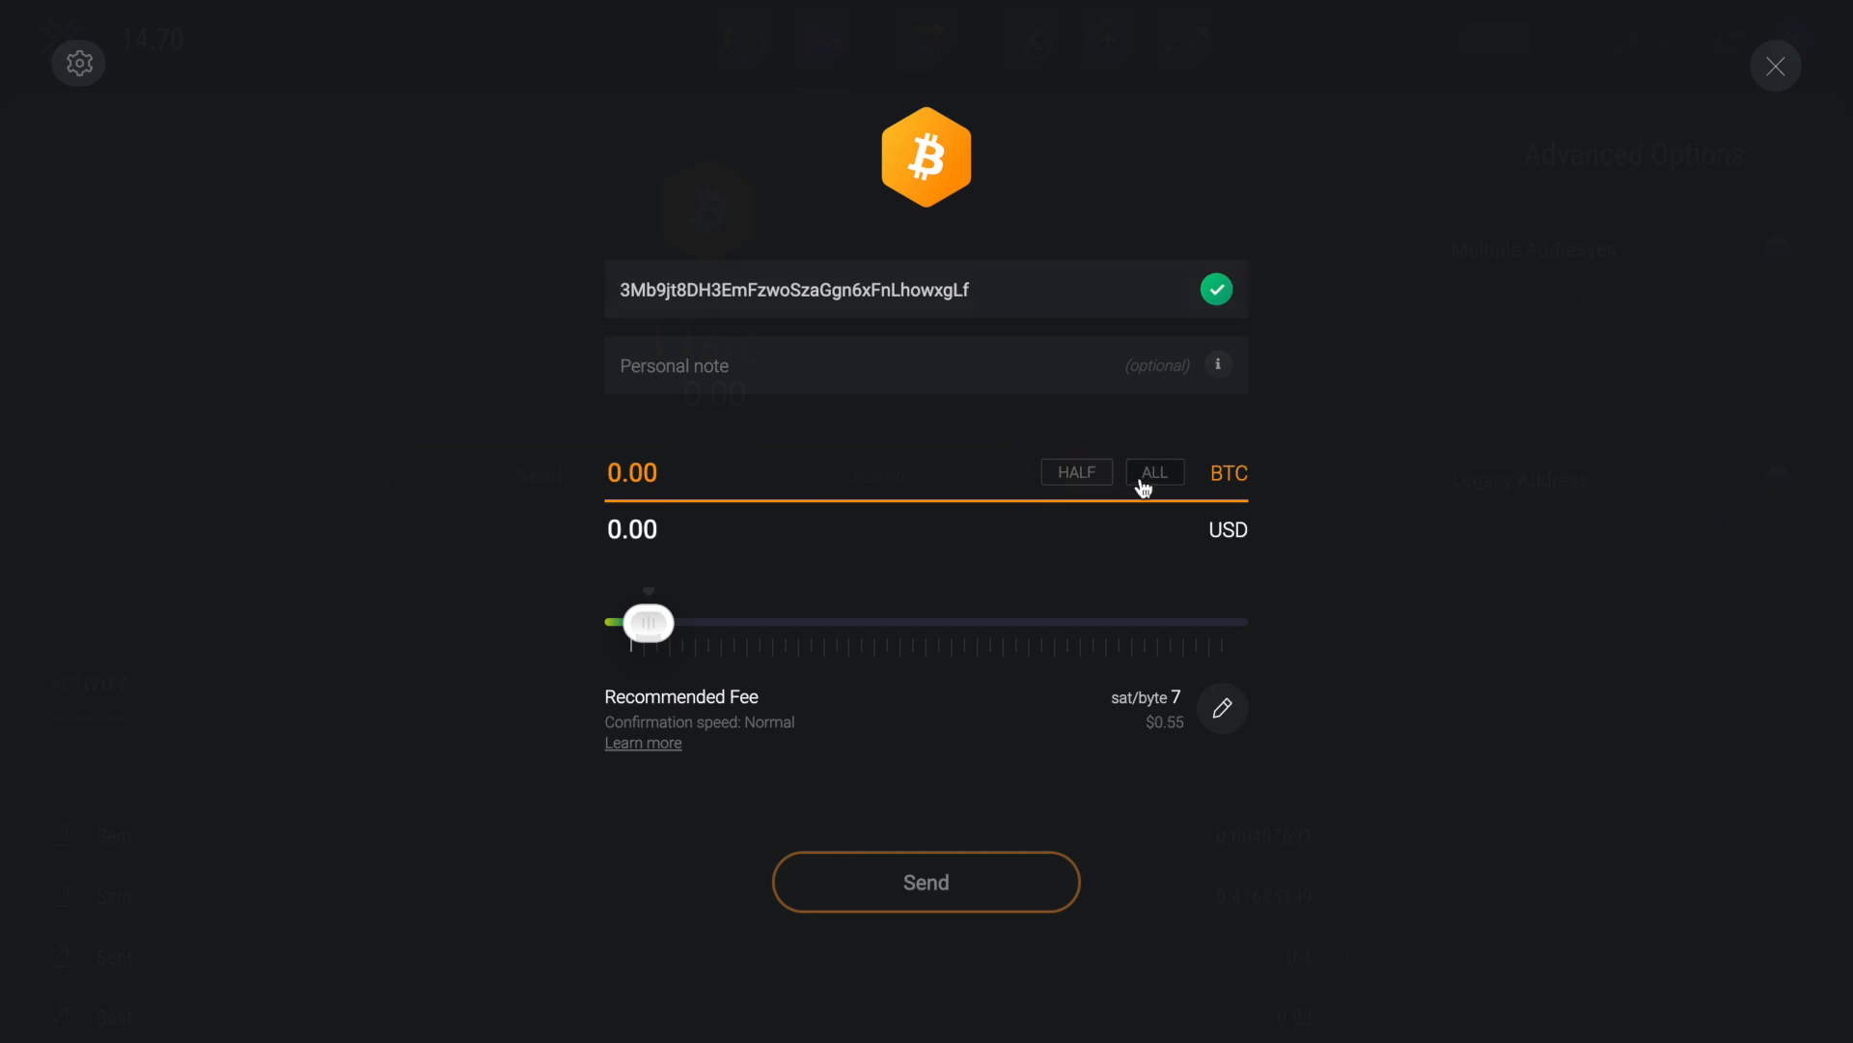
pyautogui.moveTo(688, 716)
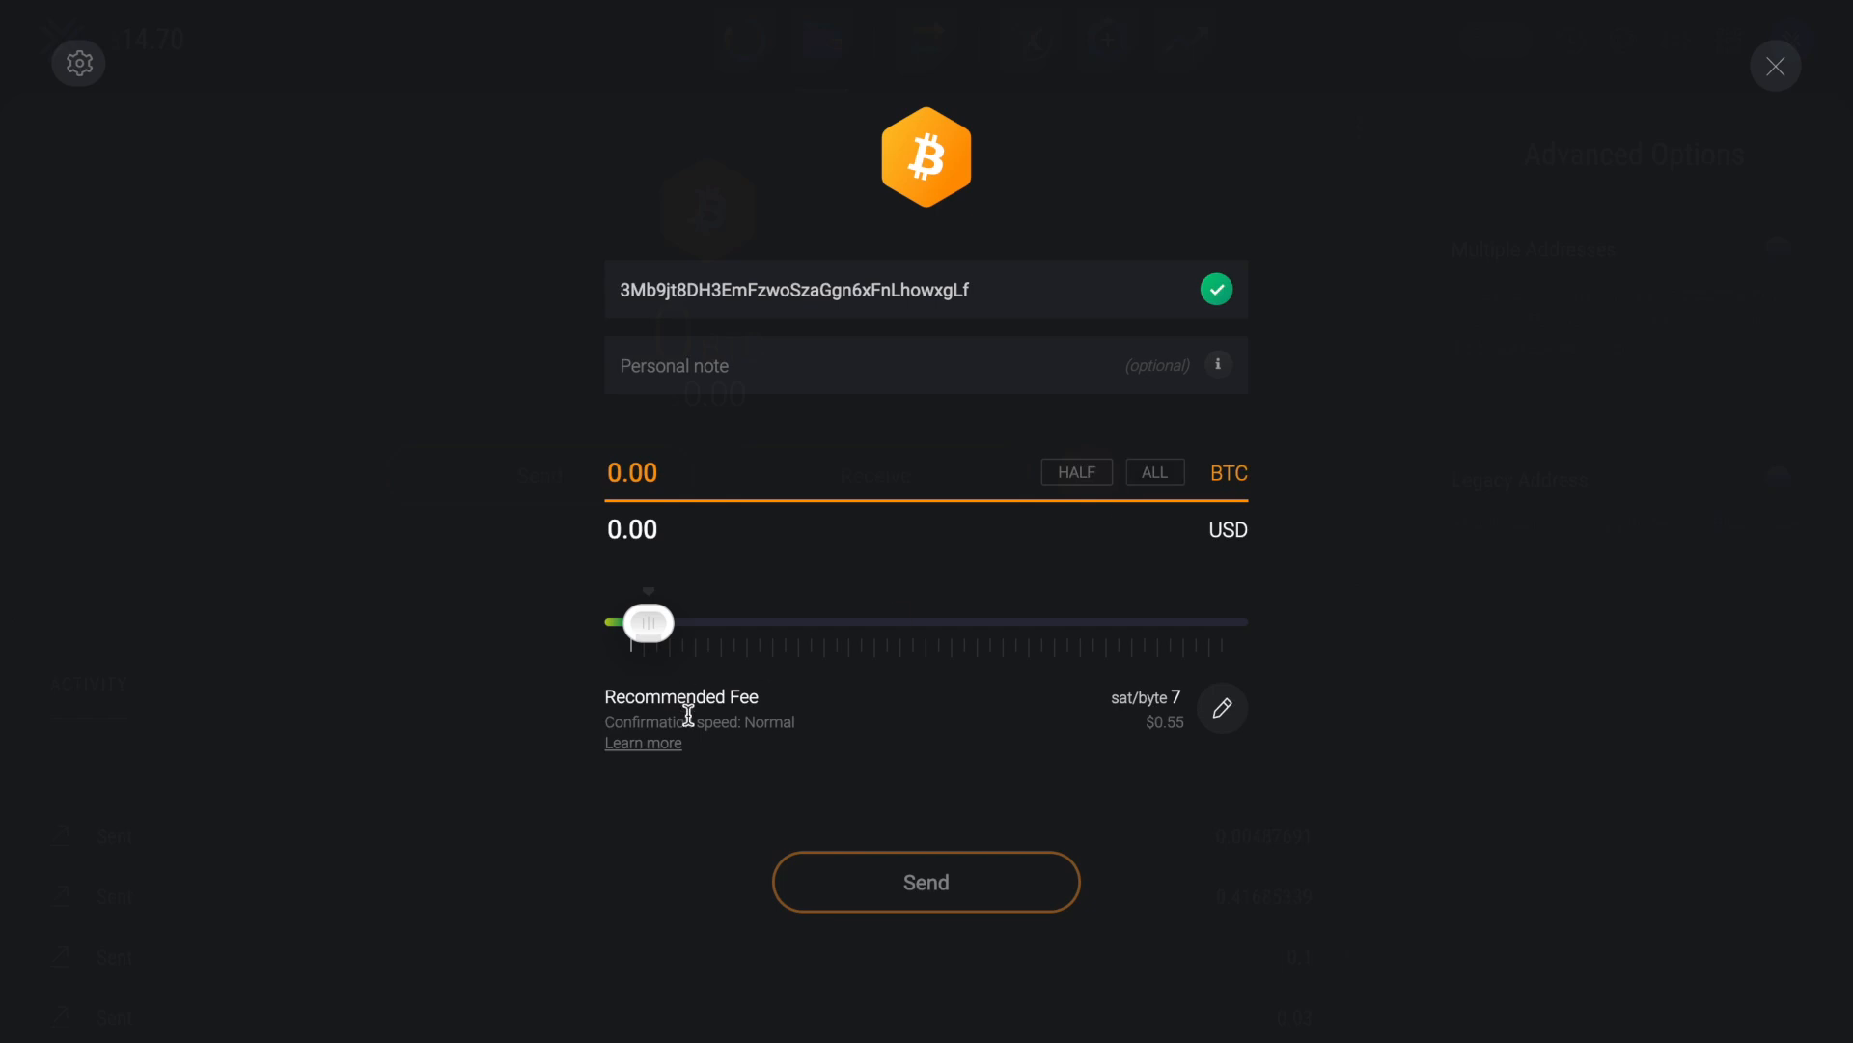
pyautogui.moveTo(1035, 718)
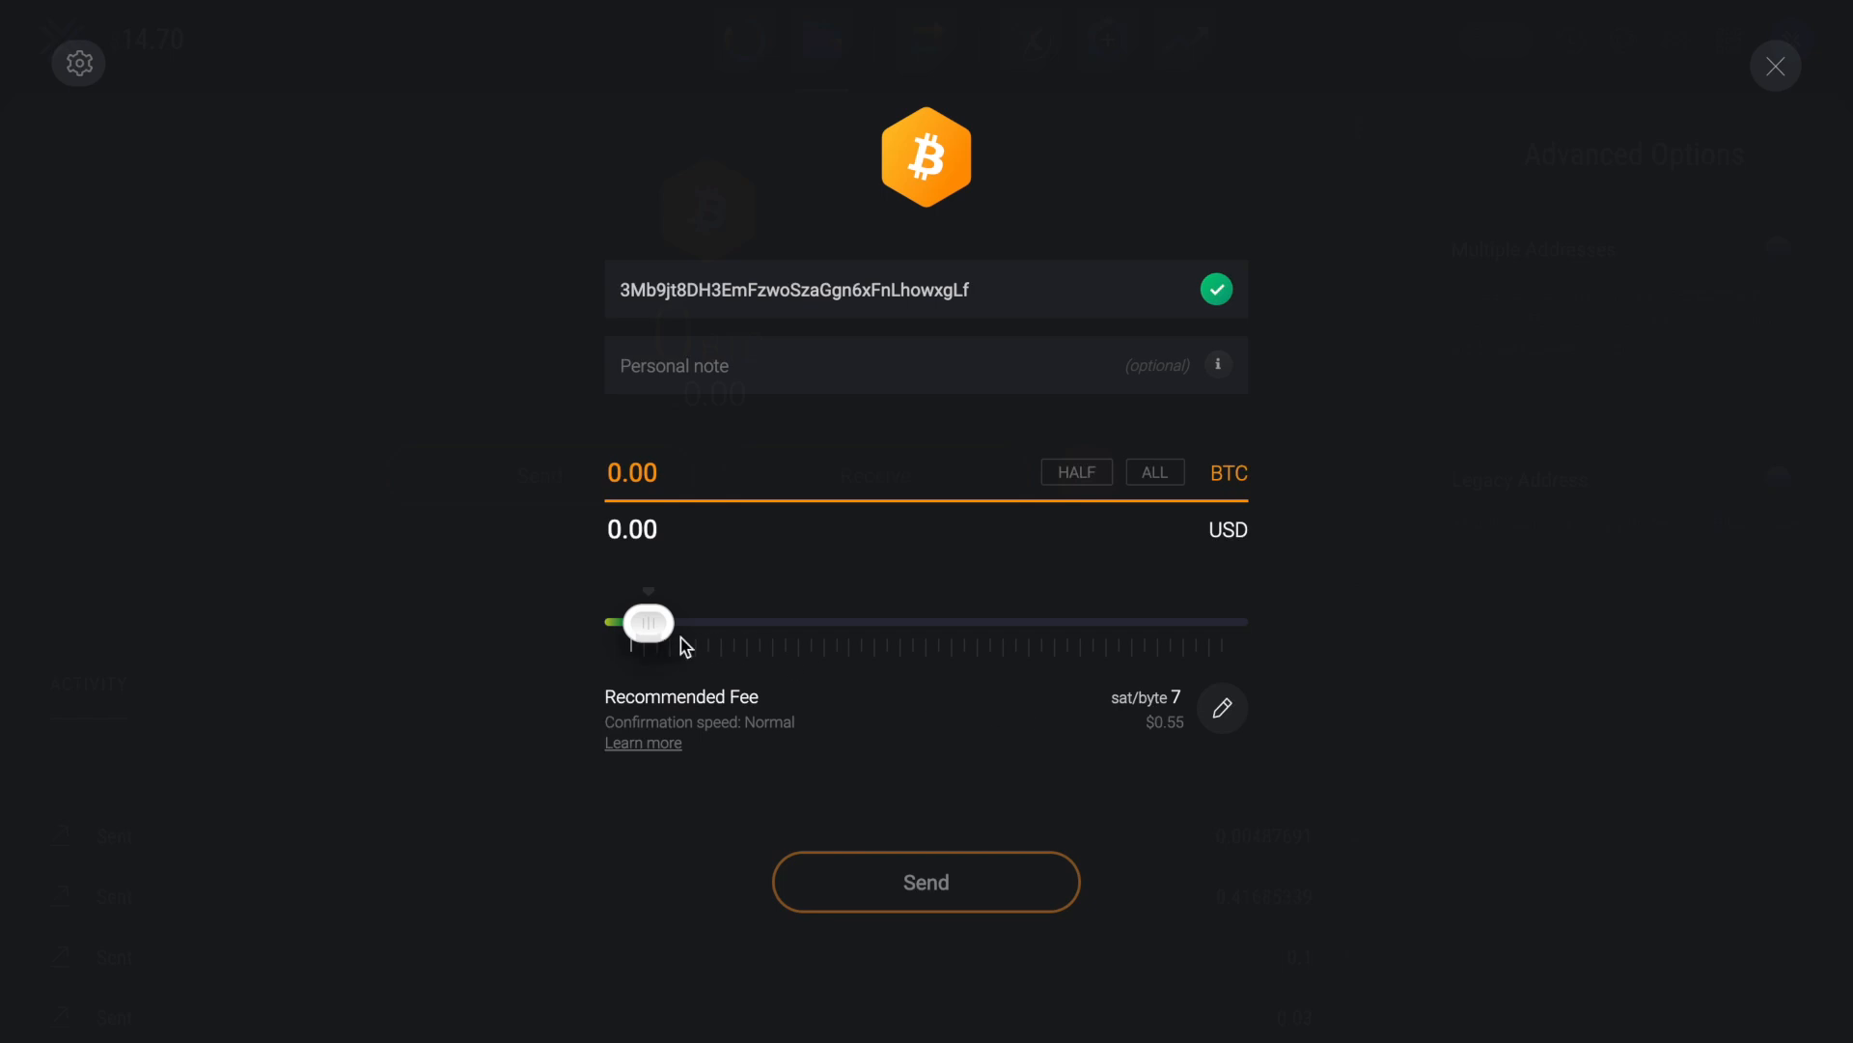
pyautogui.moveTo(923, 699)
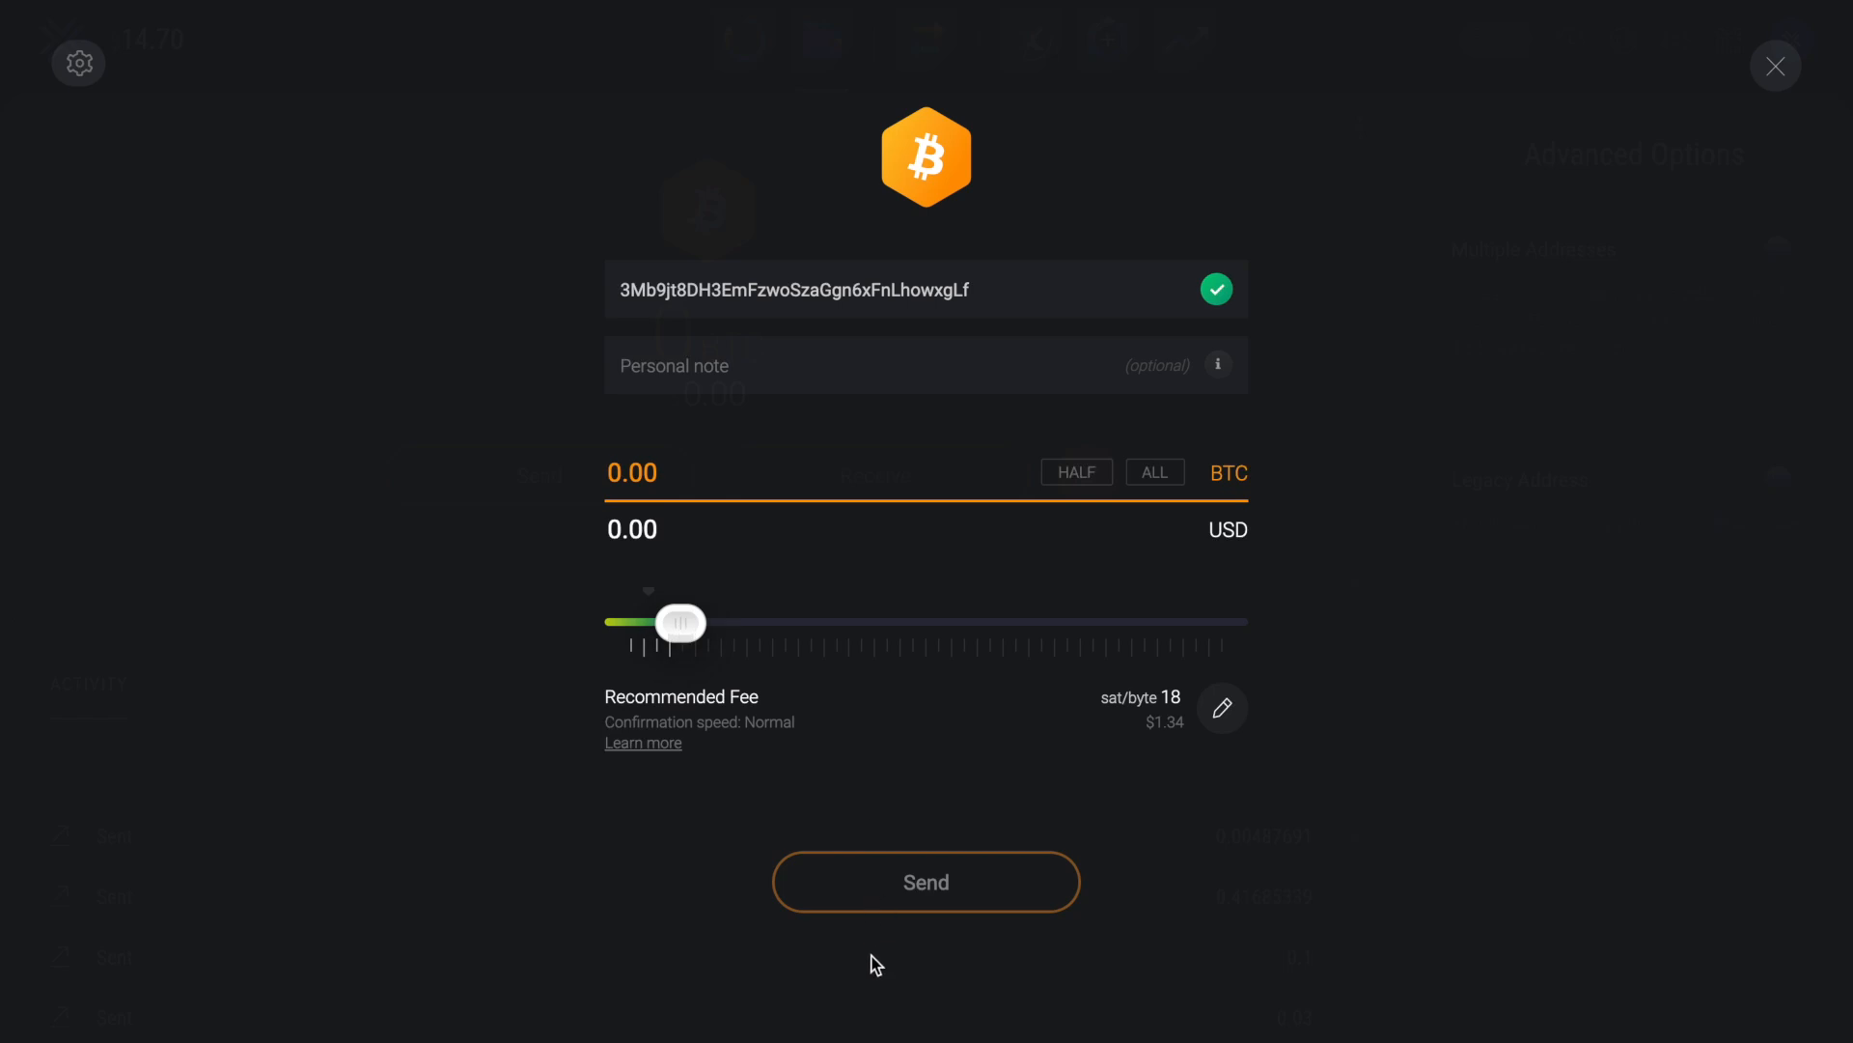
pyautogui.moveTo(889, 910)
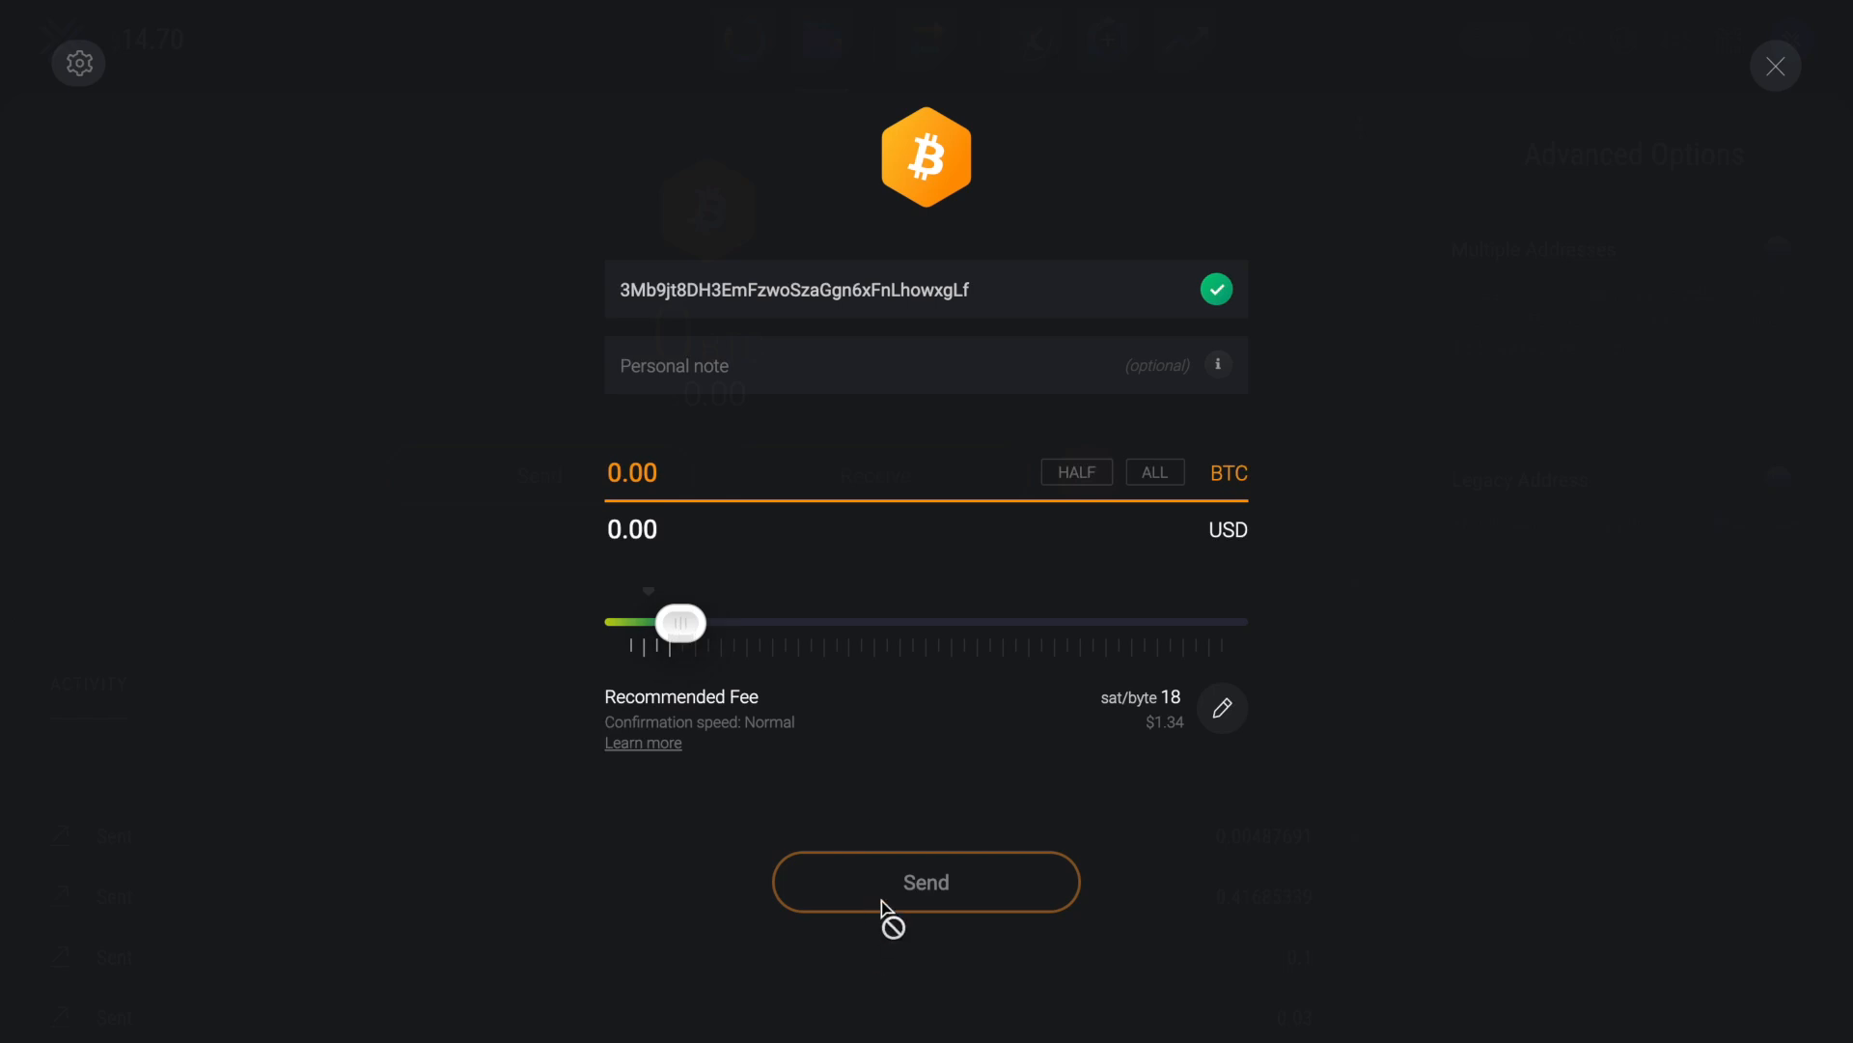
pyautogui.moveTo(724, 902)
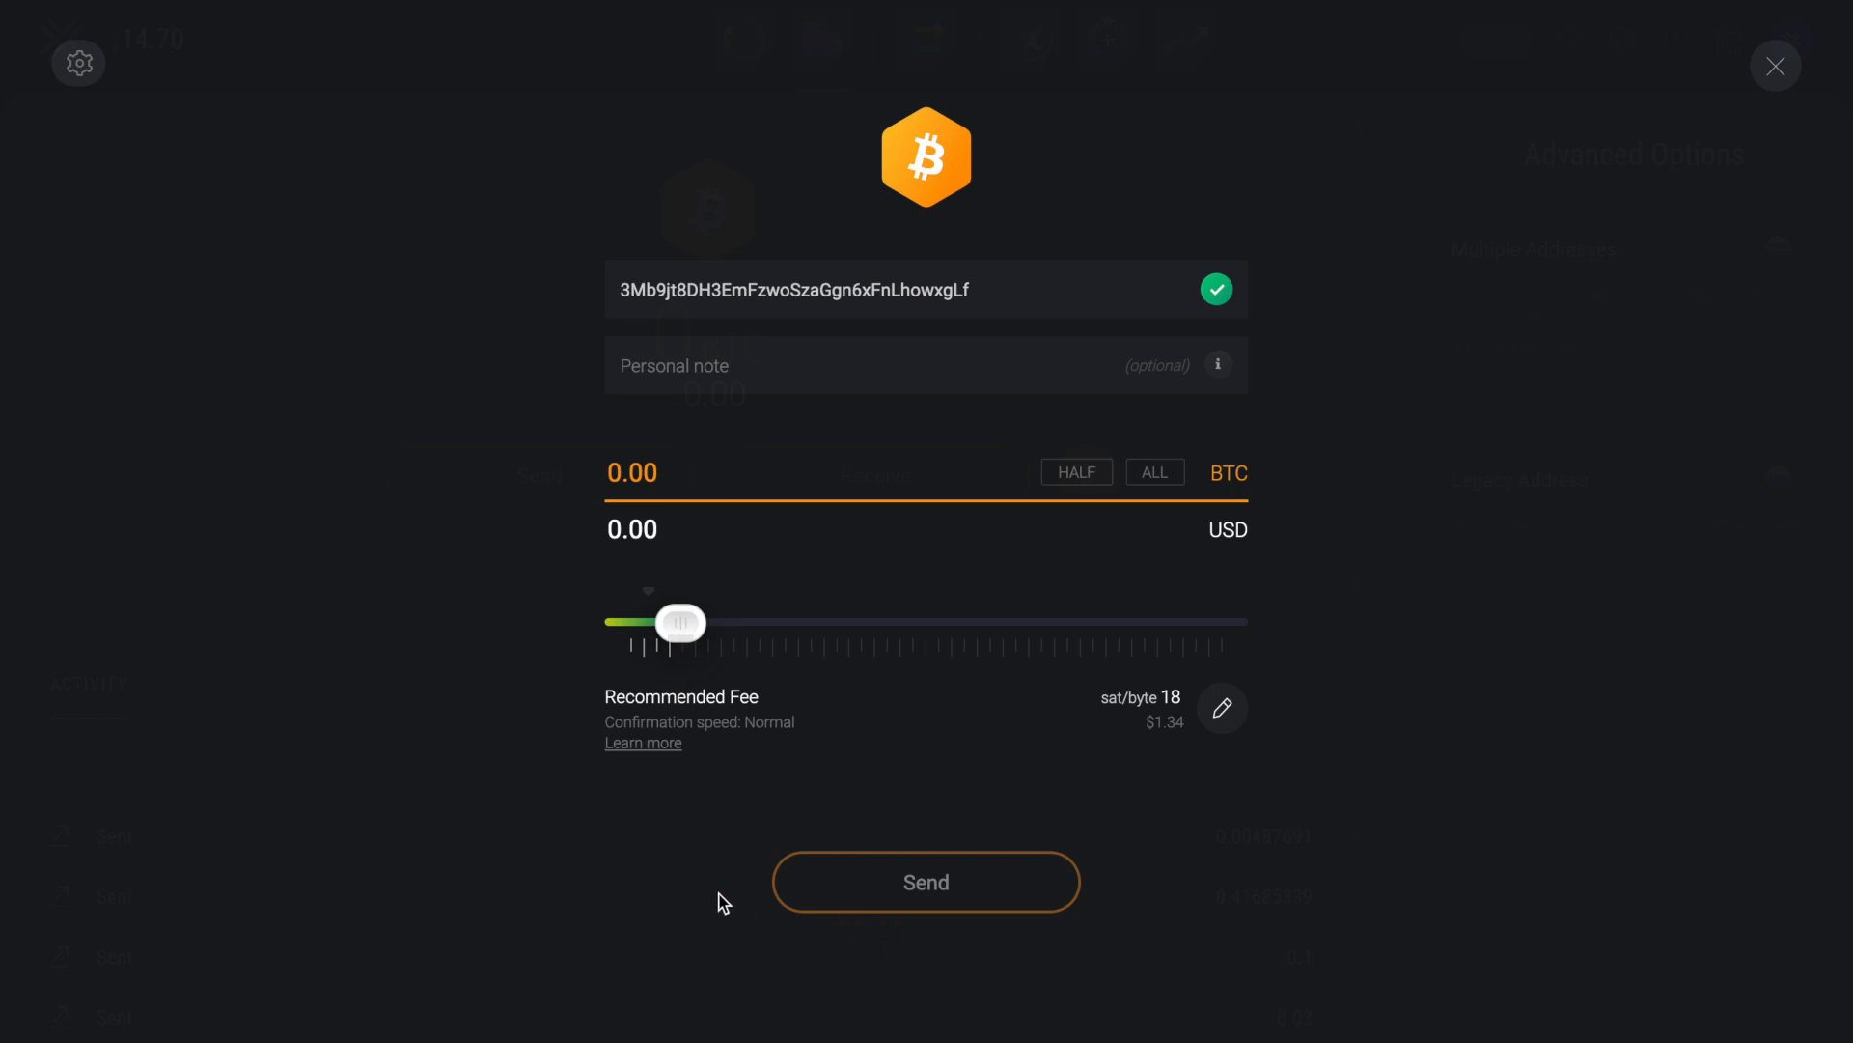
pyautogui.moveTo(1784, 71)
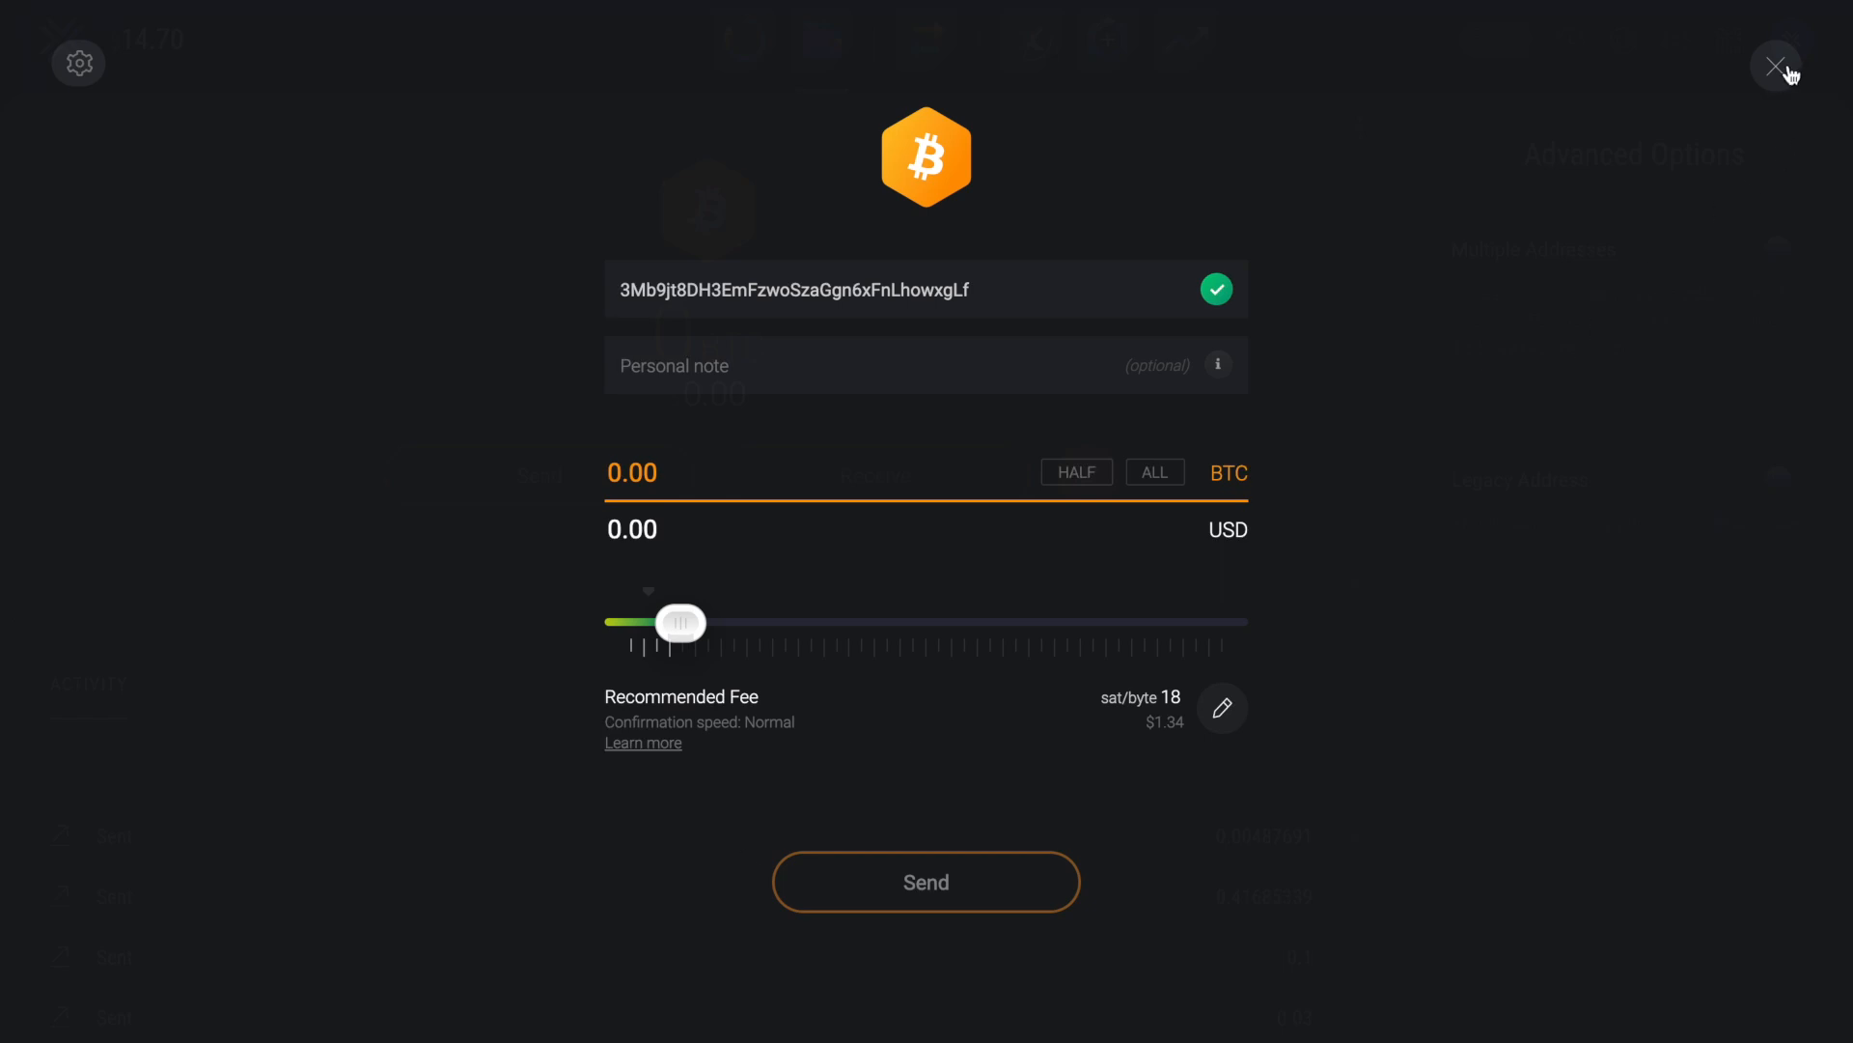
# Step: Cancel the send and view the Bitcoin receiving address with its QR code
pyautogui.click(1776, 68)
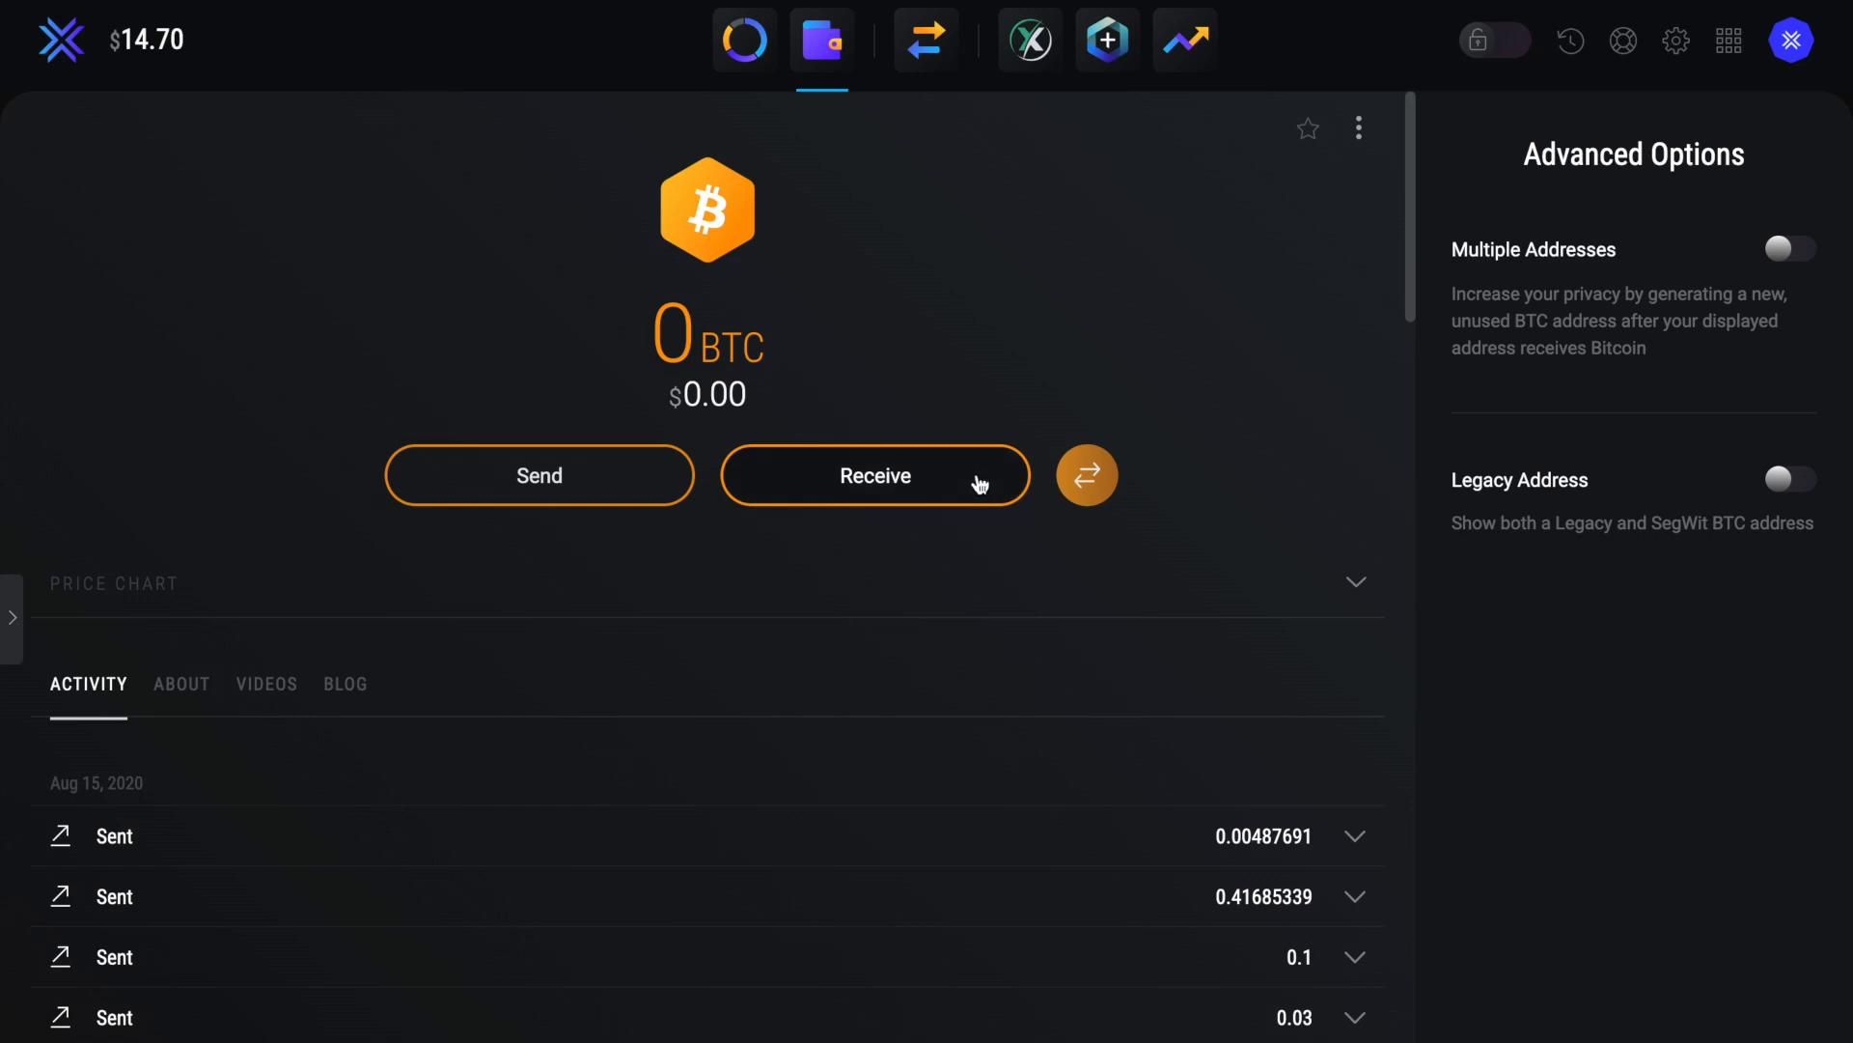
pyautogui.click(874, 475)
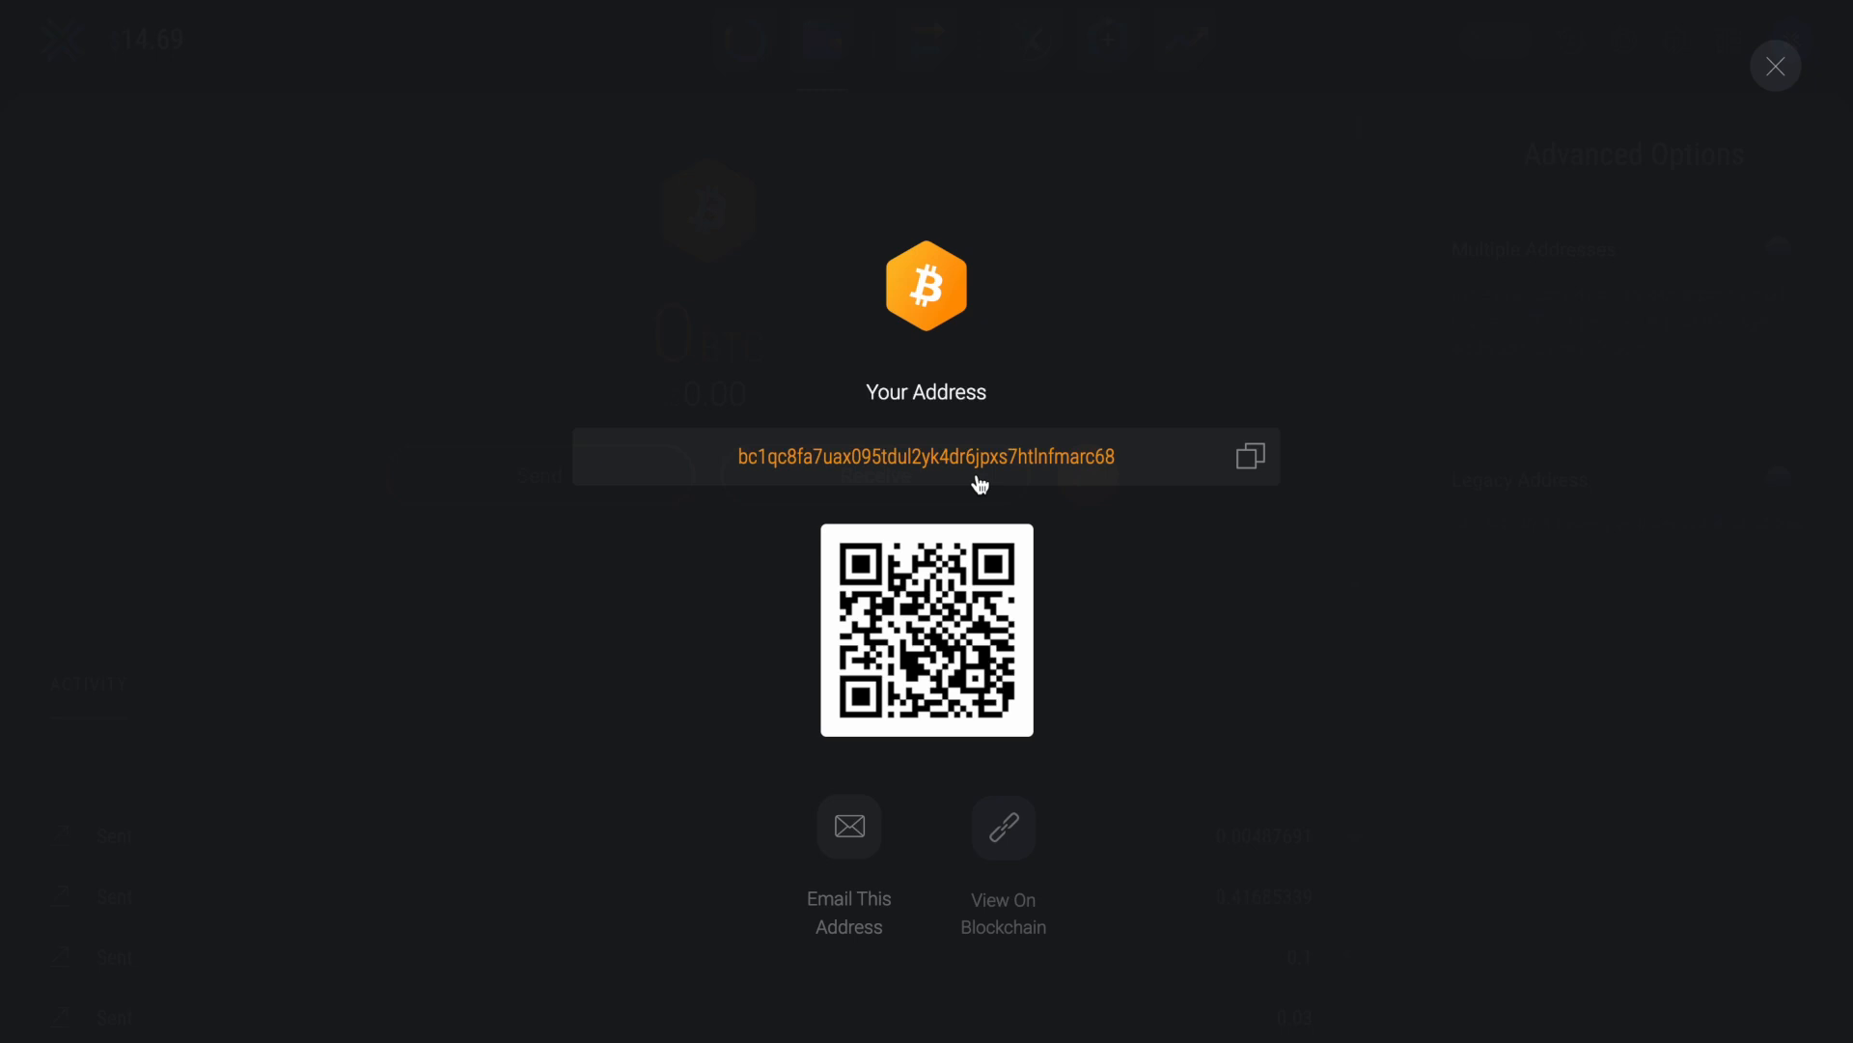
pyautogui.click(1776, 66)
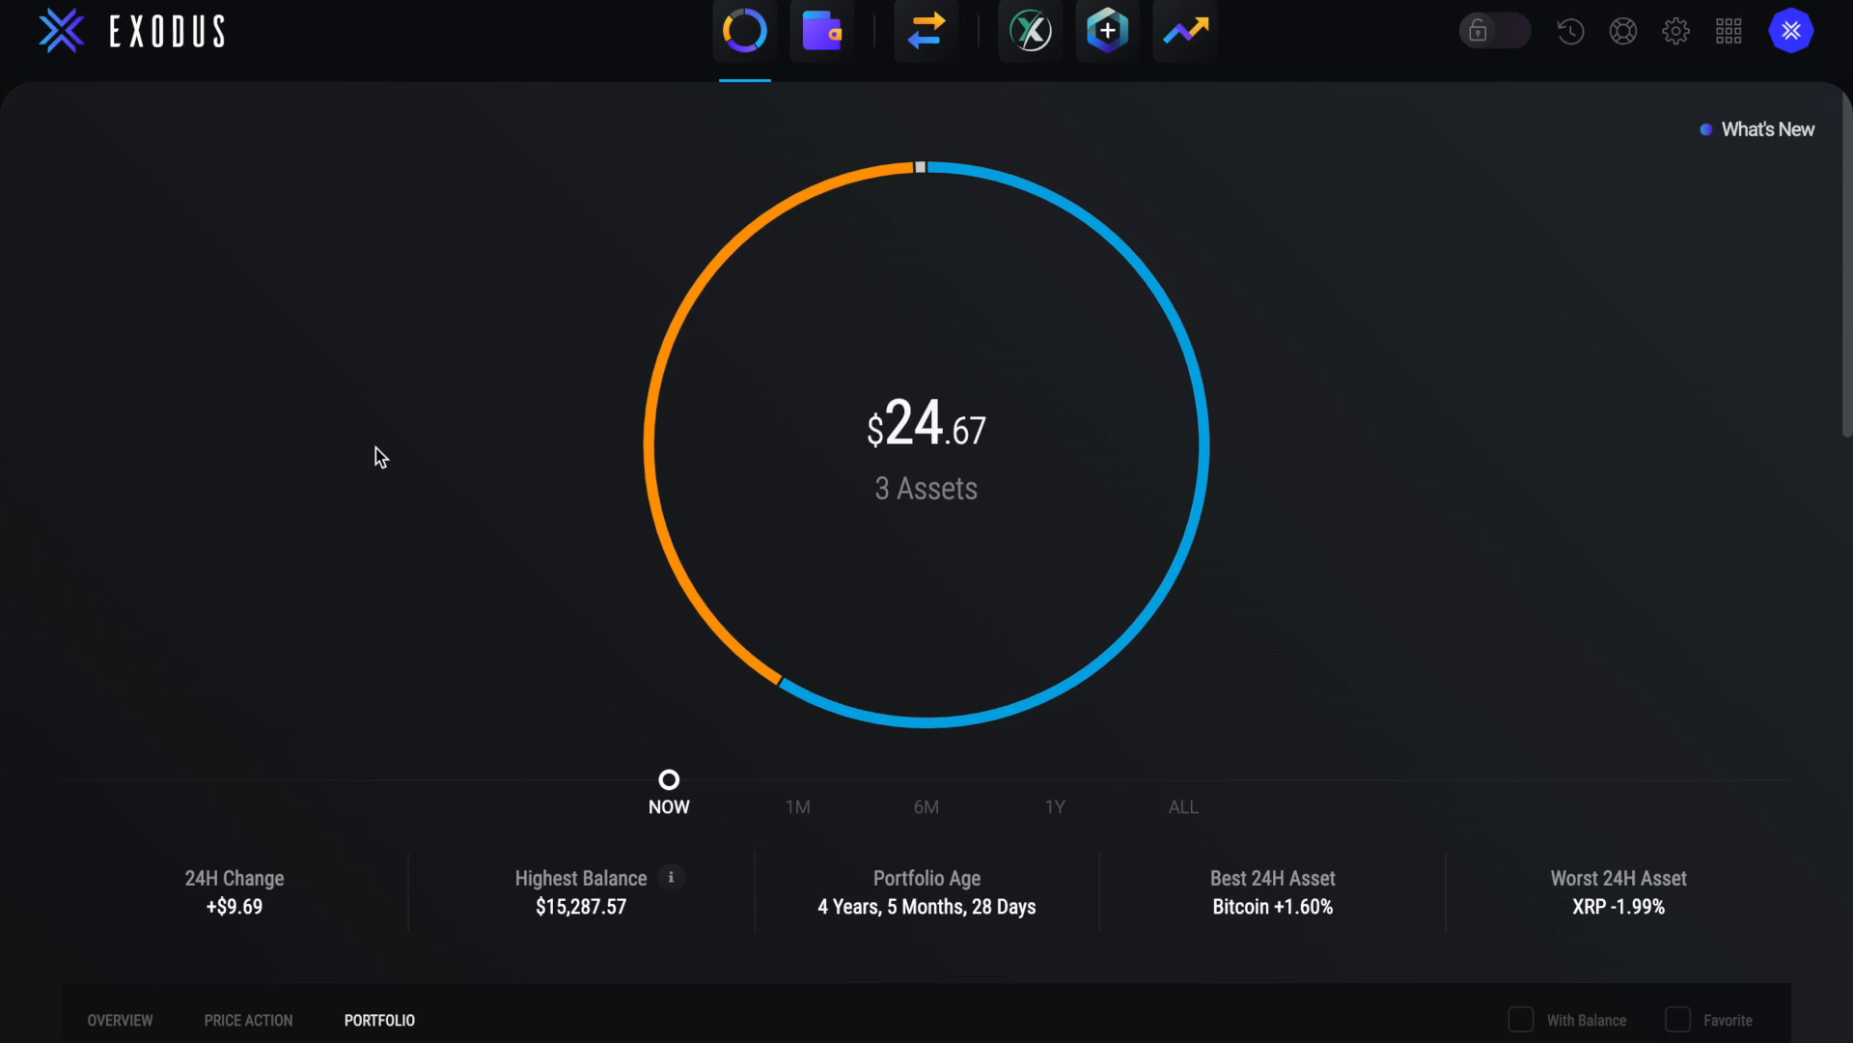
pyautogui.scroll(-3)
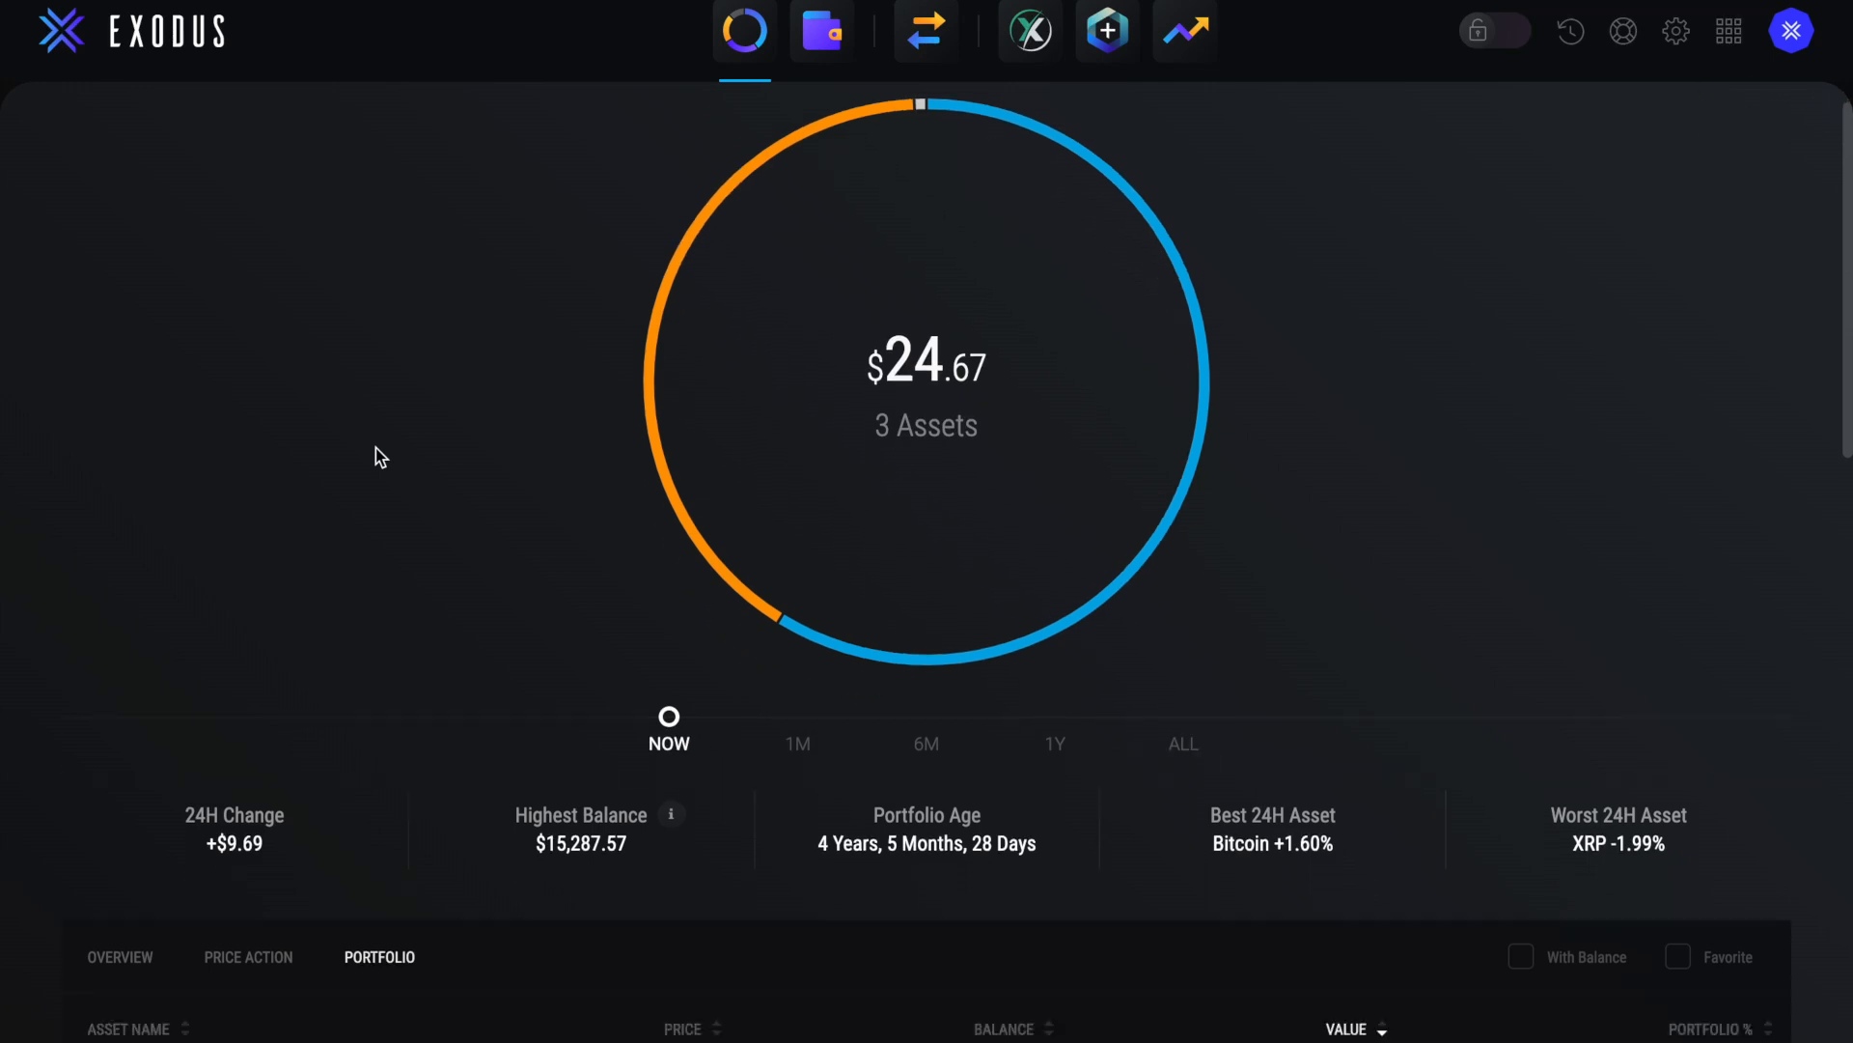
pyautogui.scroll(-3)
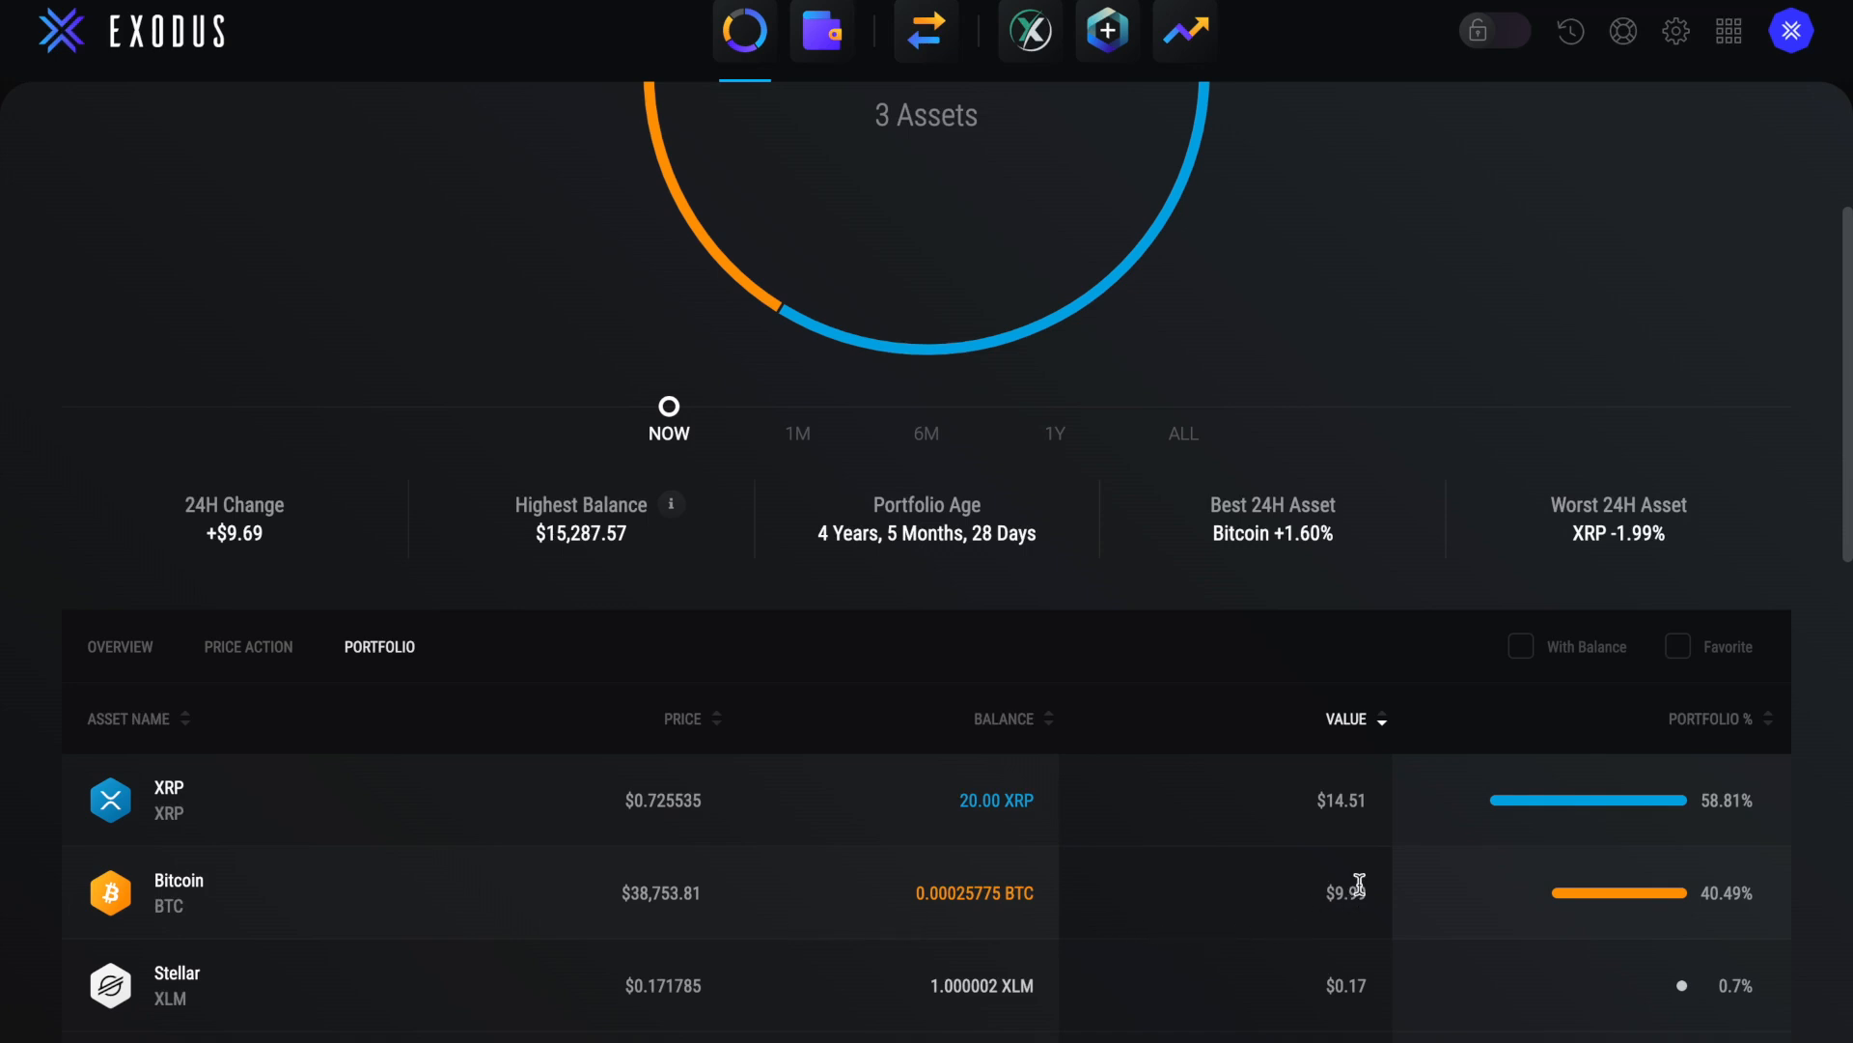
pyautogui.scroll(3)
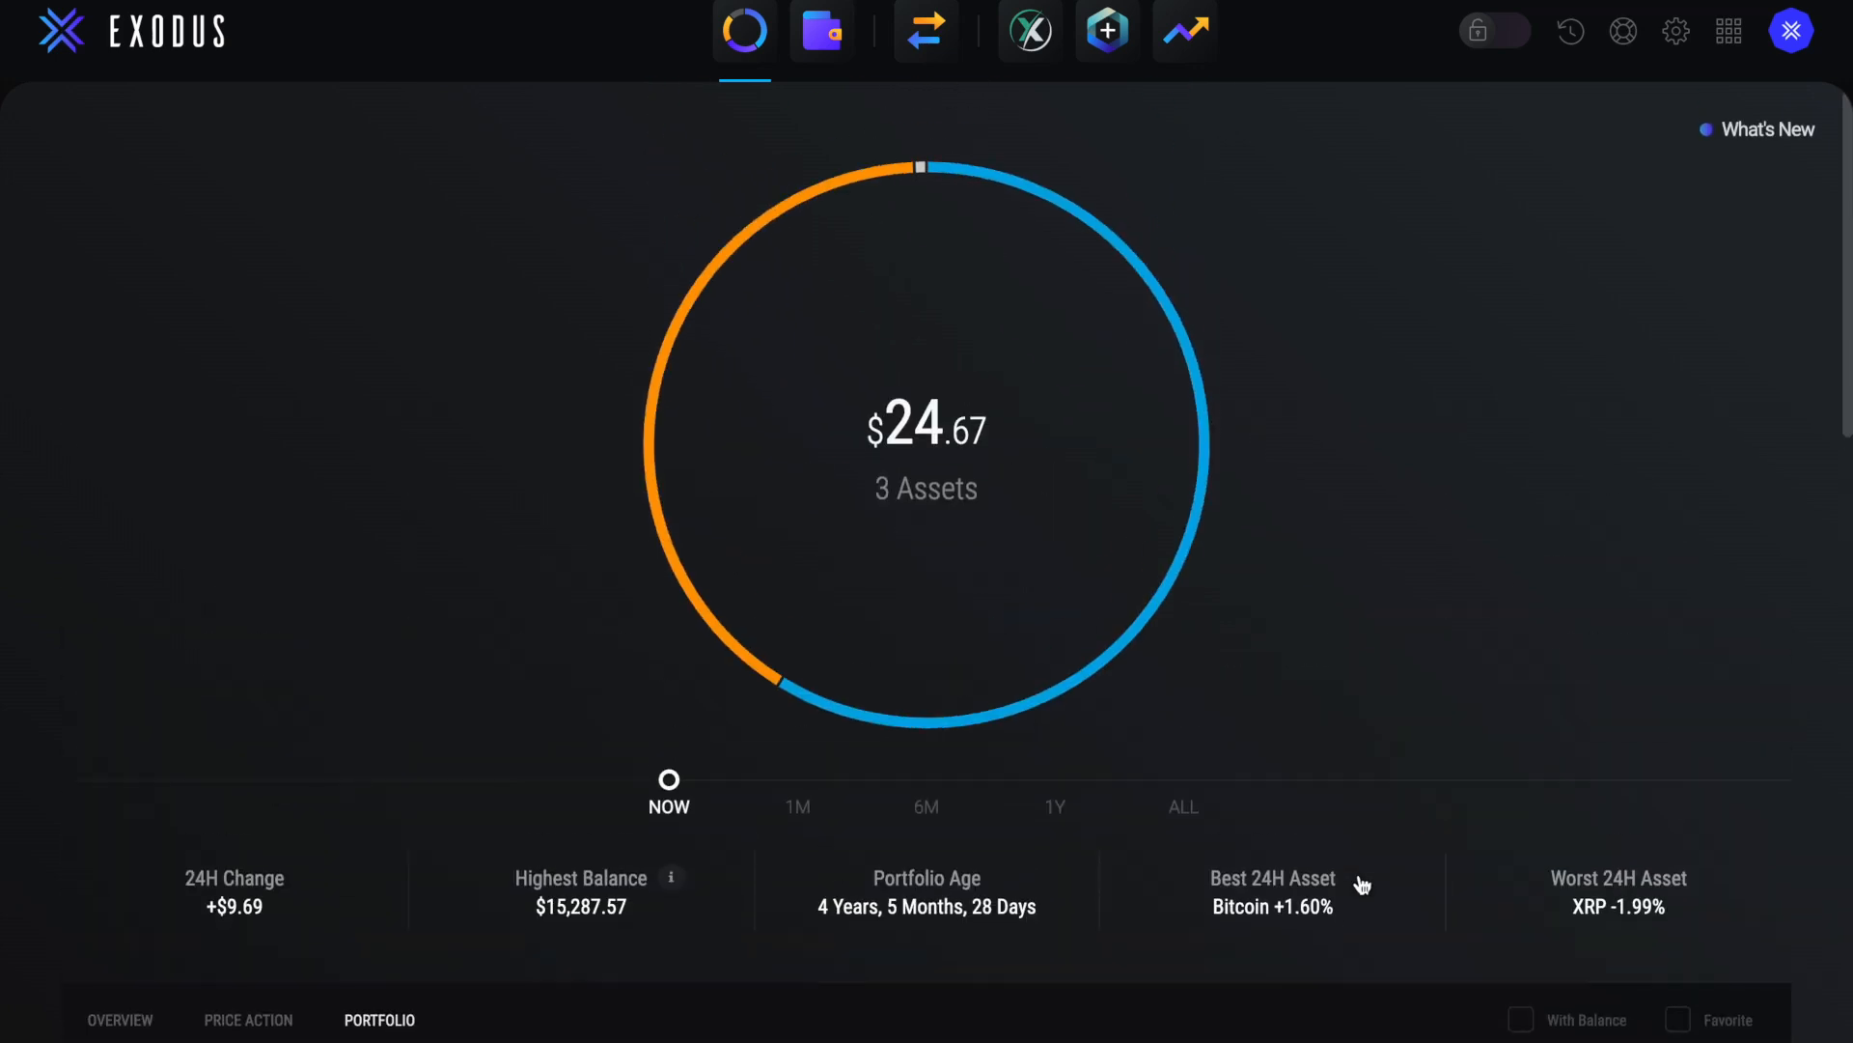
pyautogui.moveTo(822, 31)
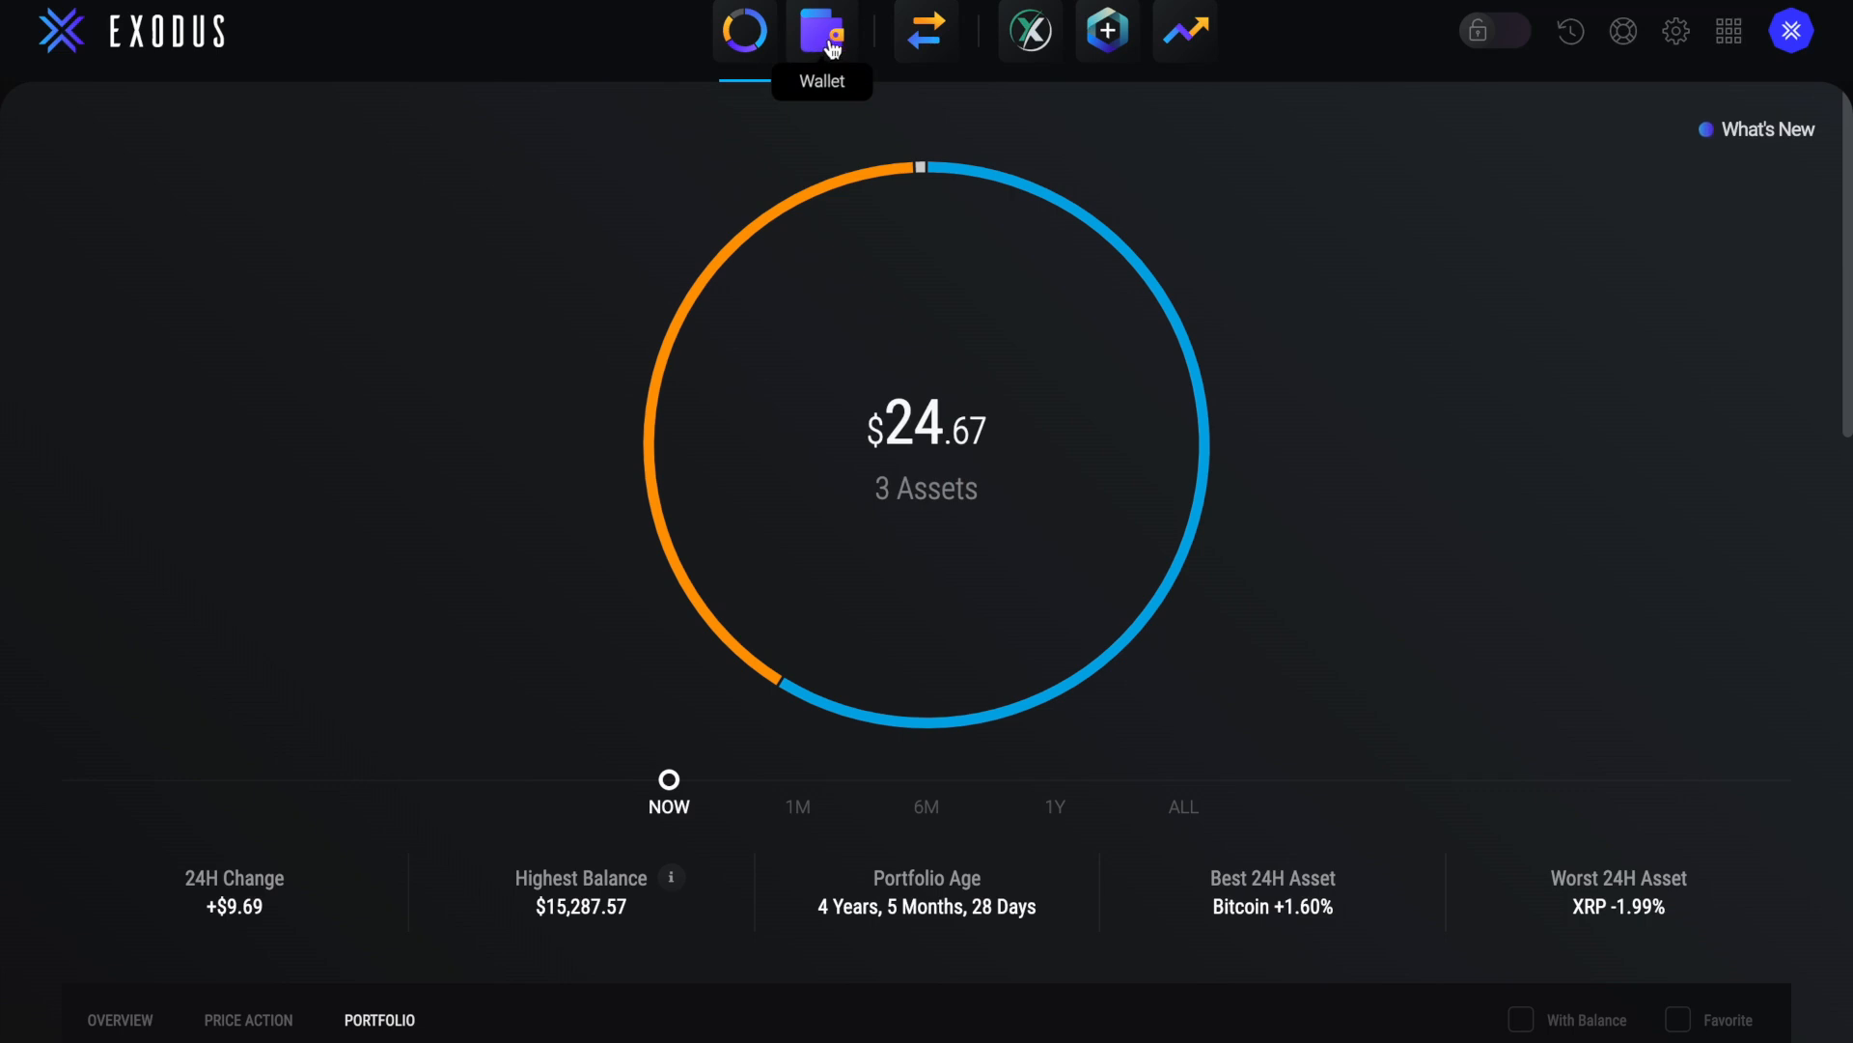
pyautogui.moveTo(925, 31)
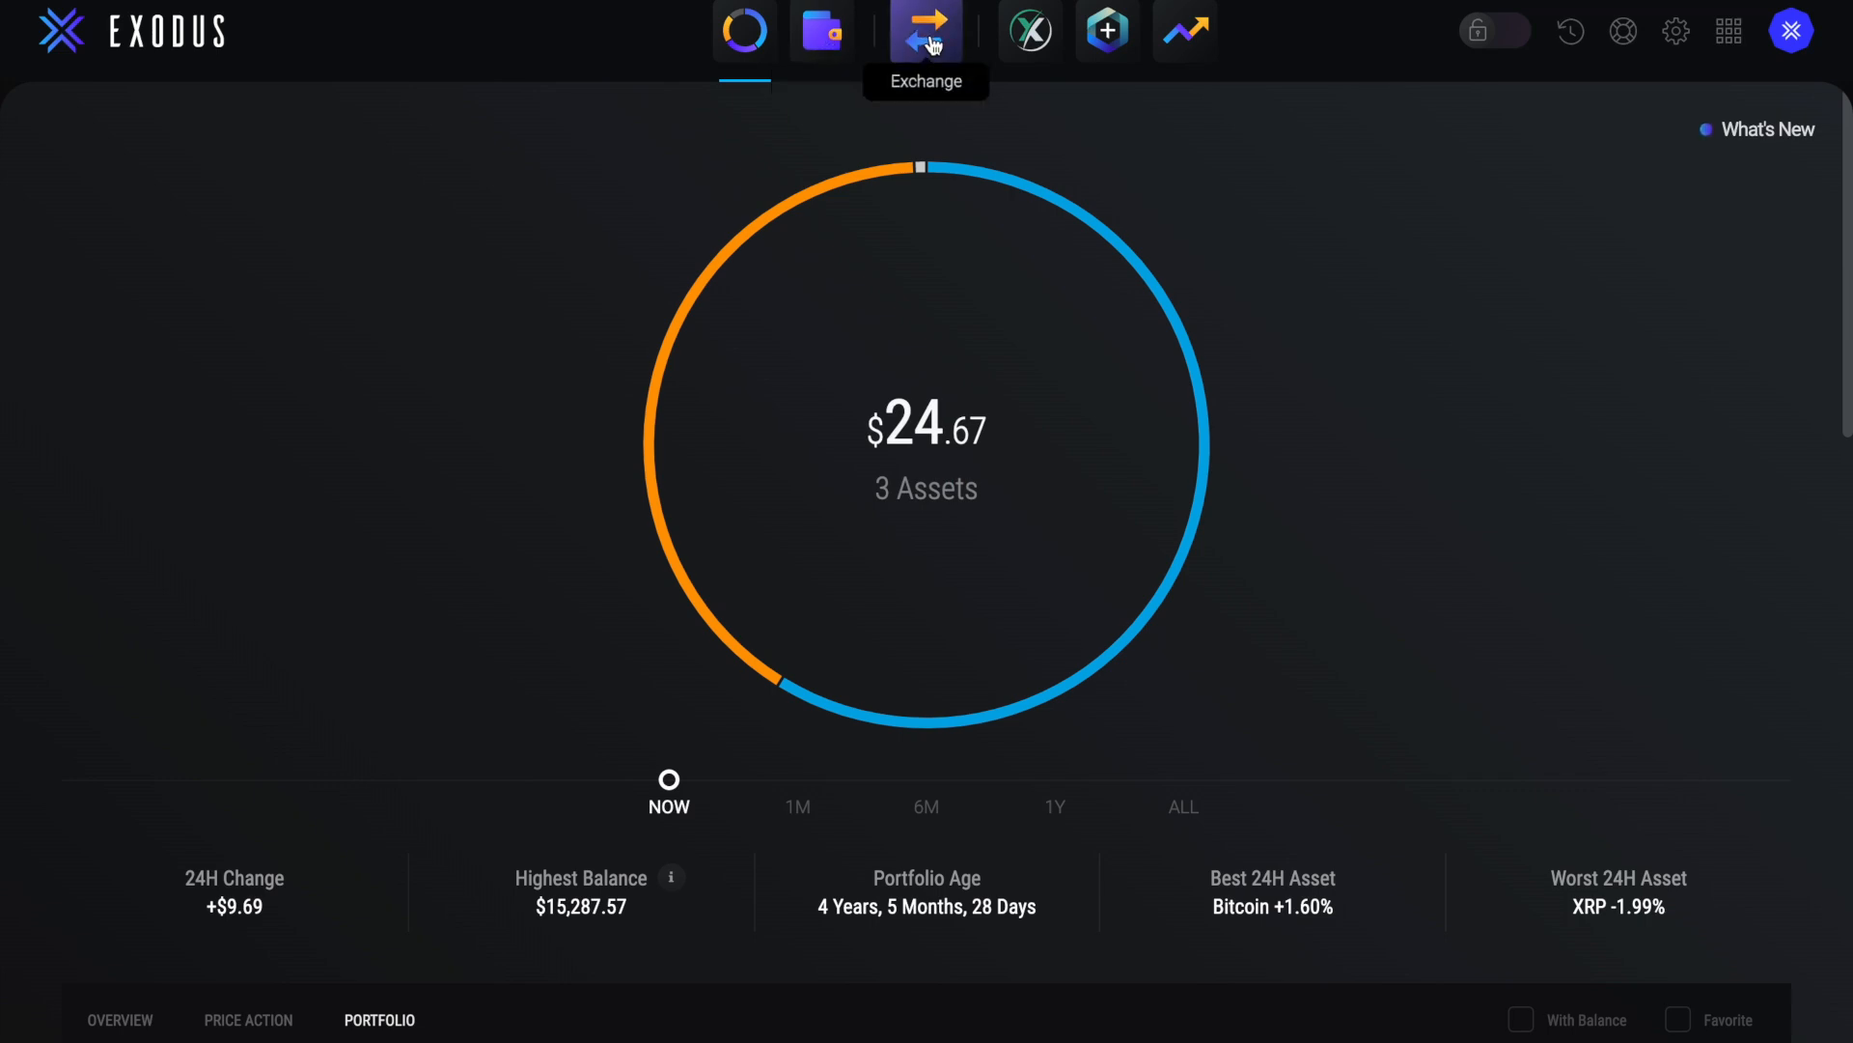
# Step: Go to the Exchange section and acknowledge the third-party providers notice
pyautogui.click(924, 31)
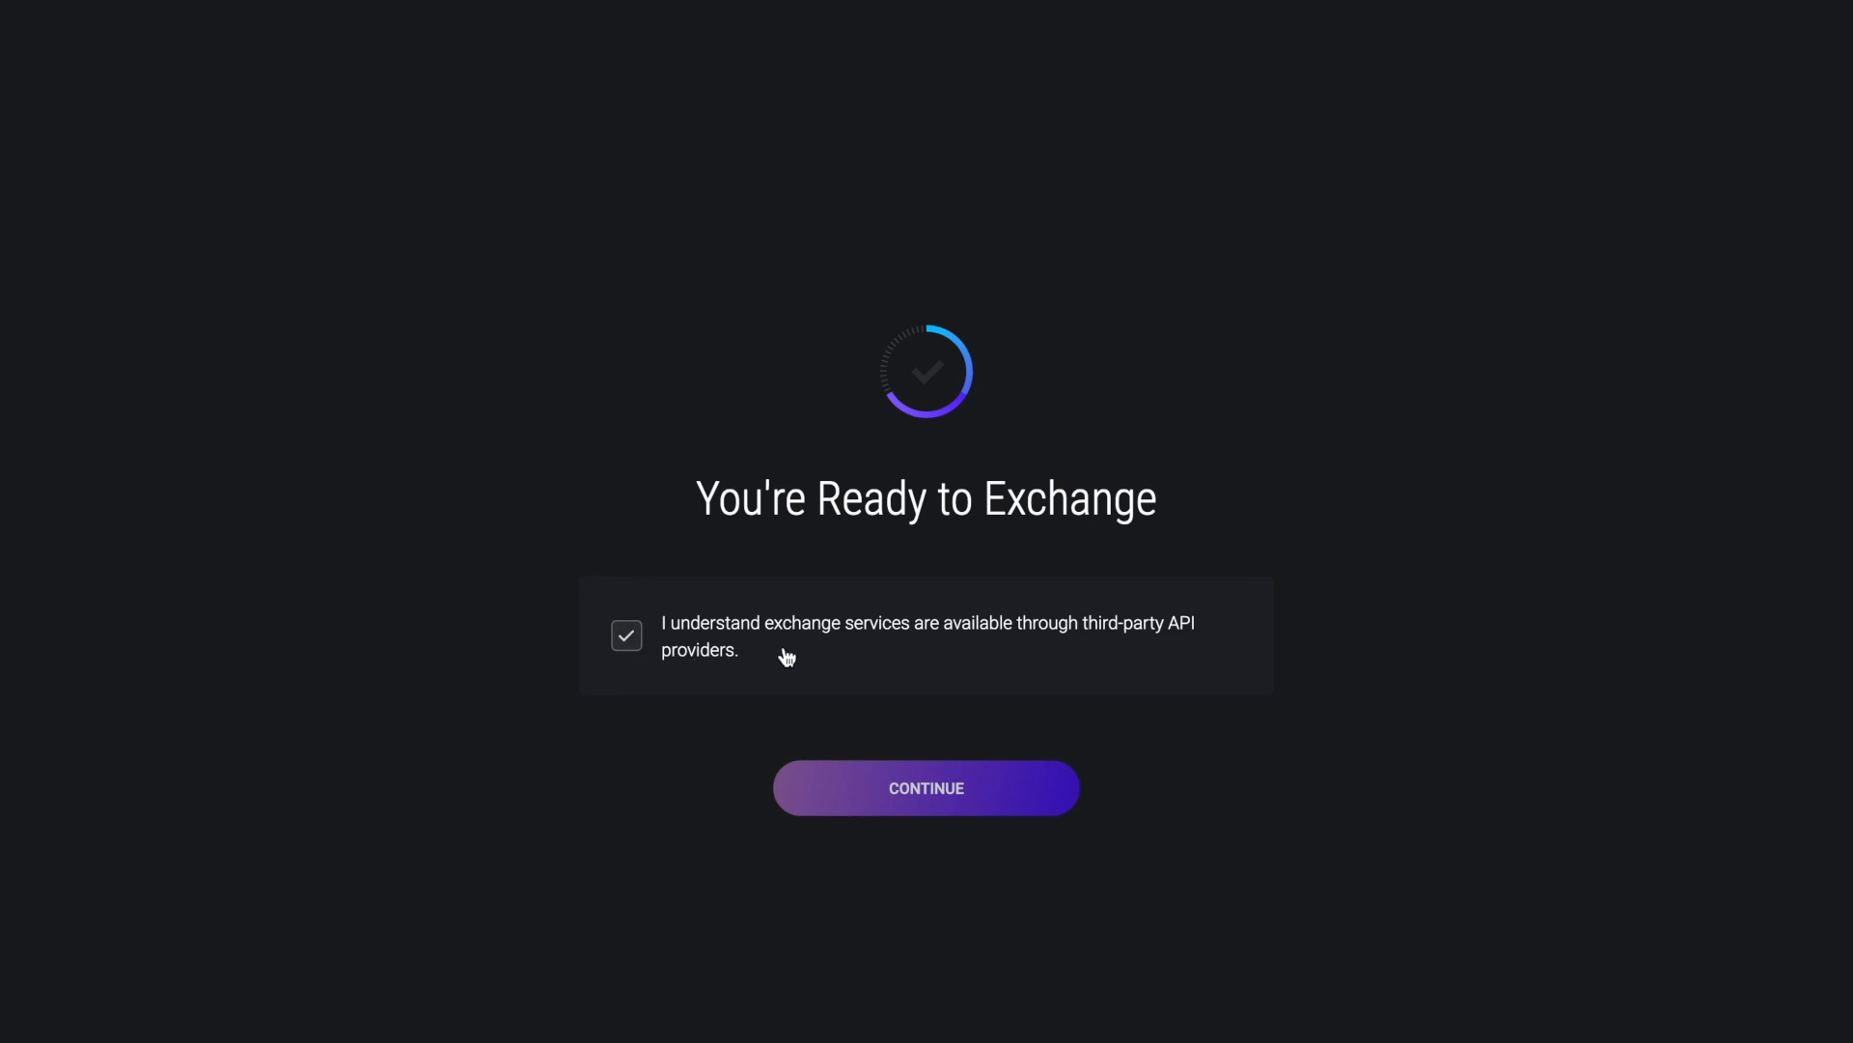
pyautogui.moveTo(801, 647)
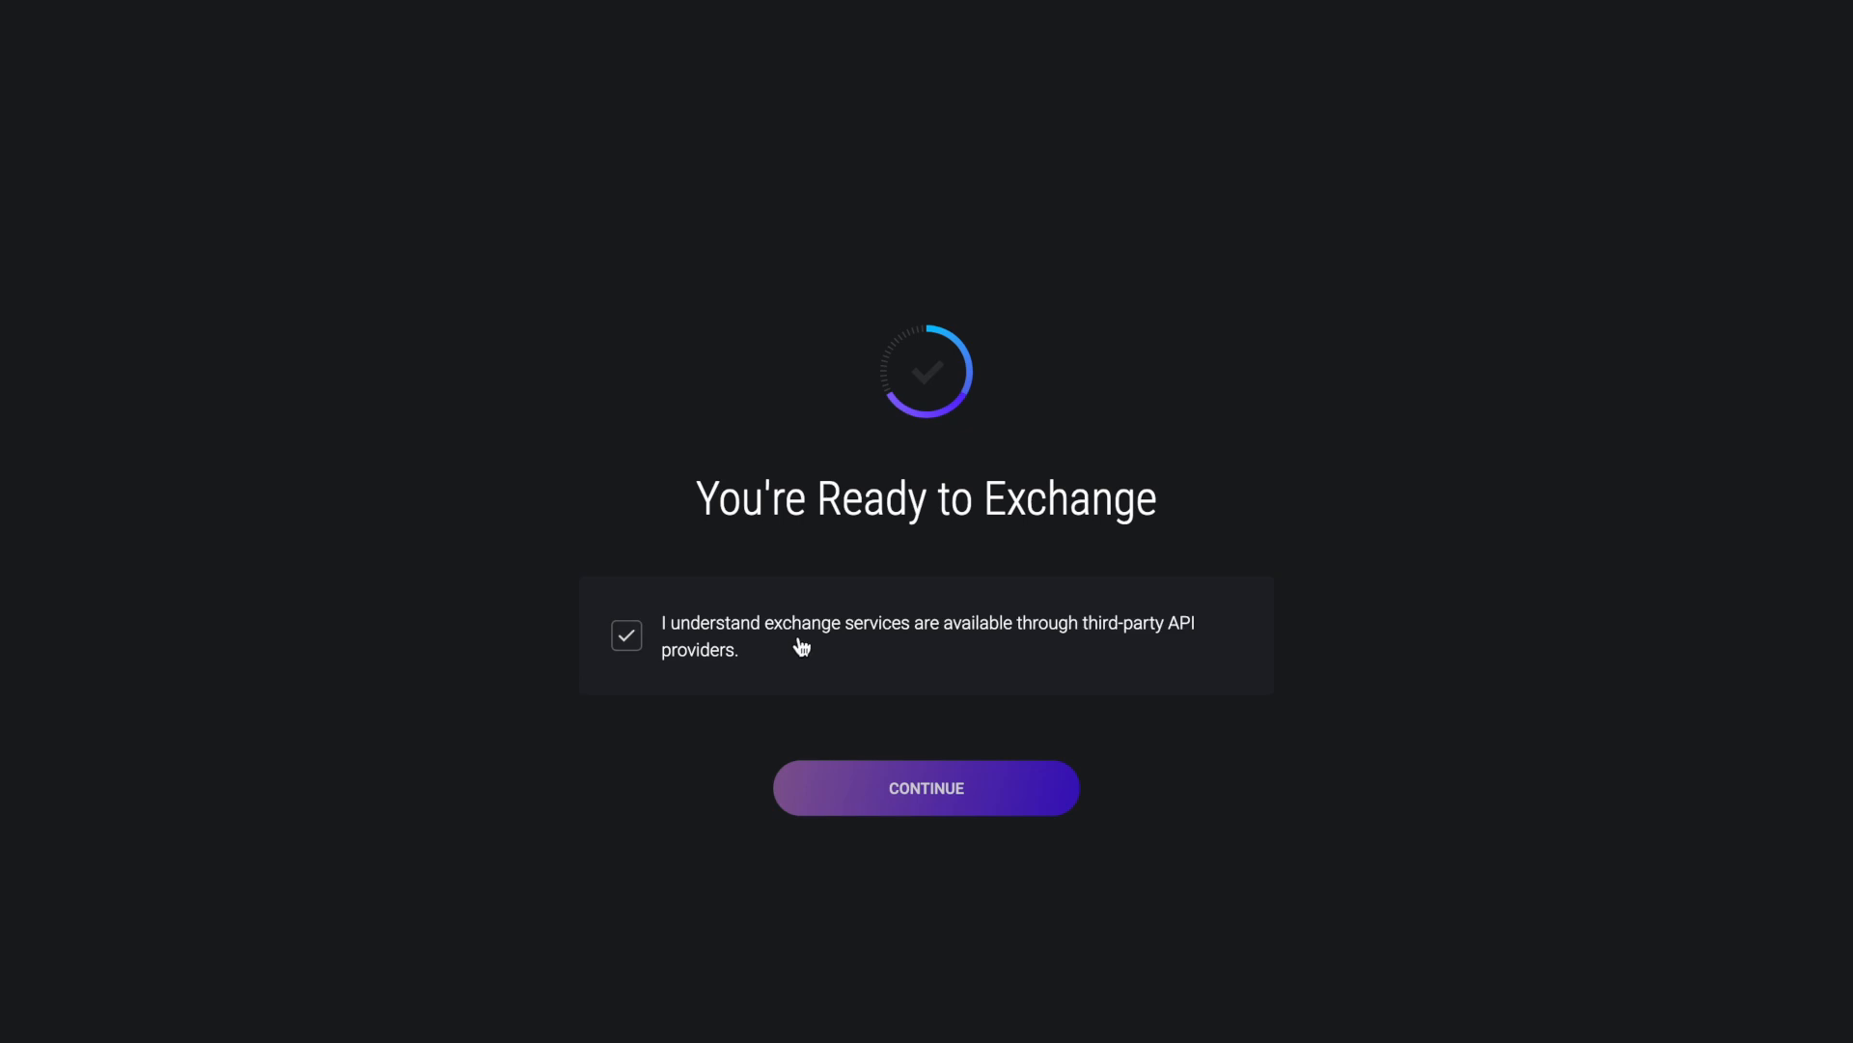
pyautogui.click(924, 787)
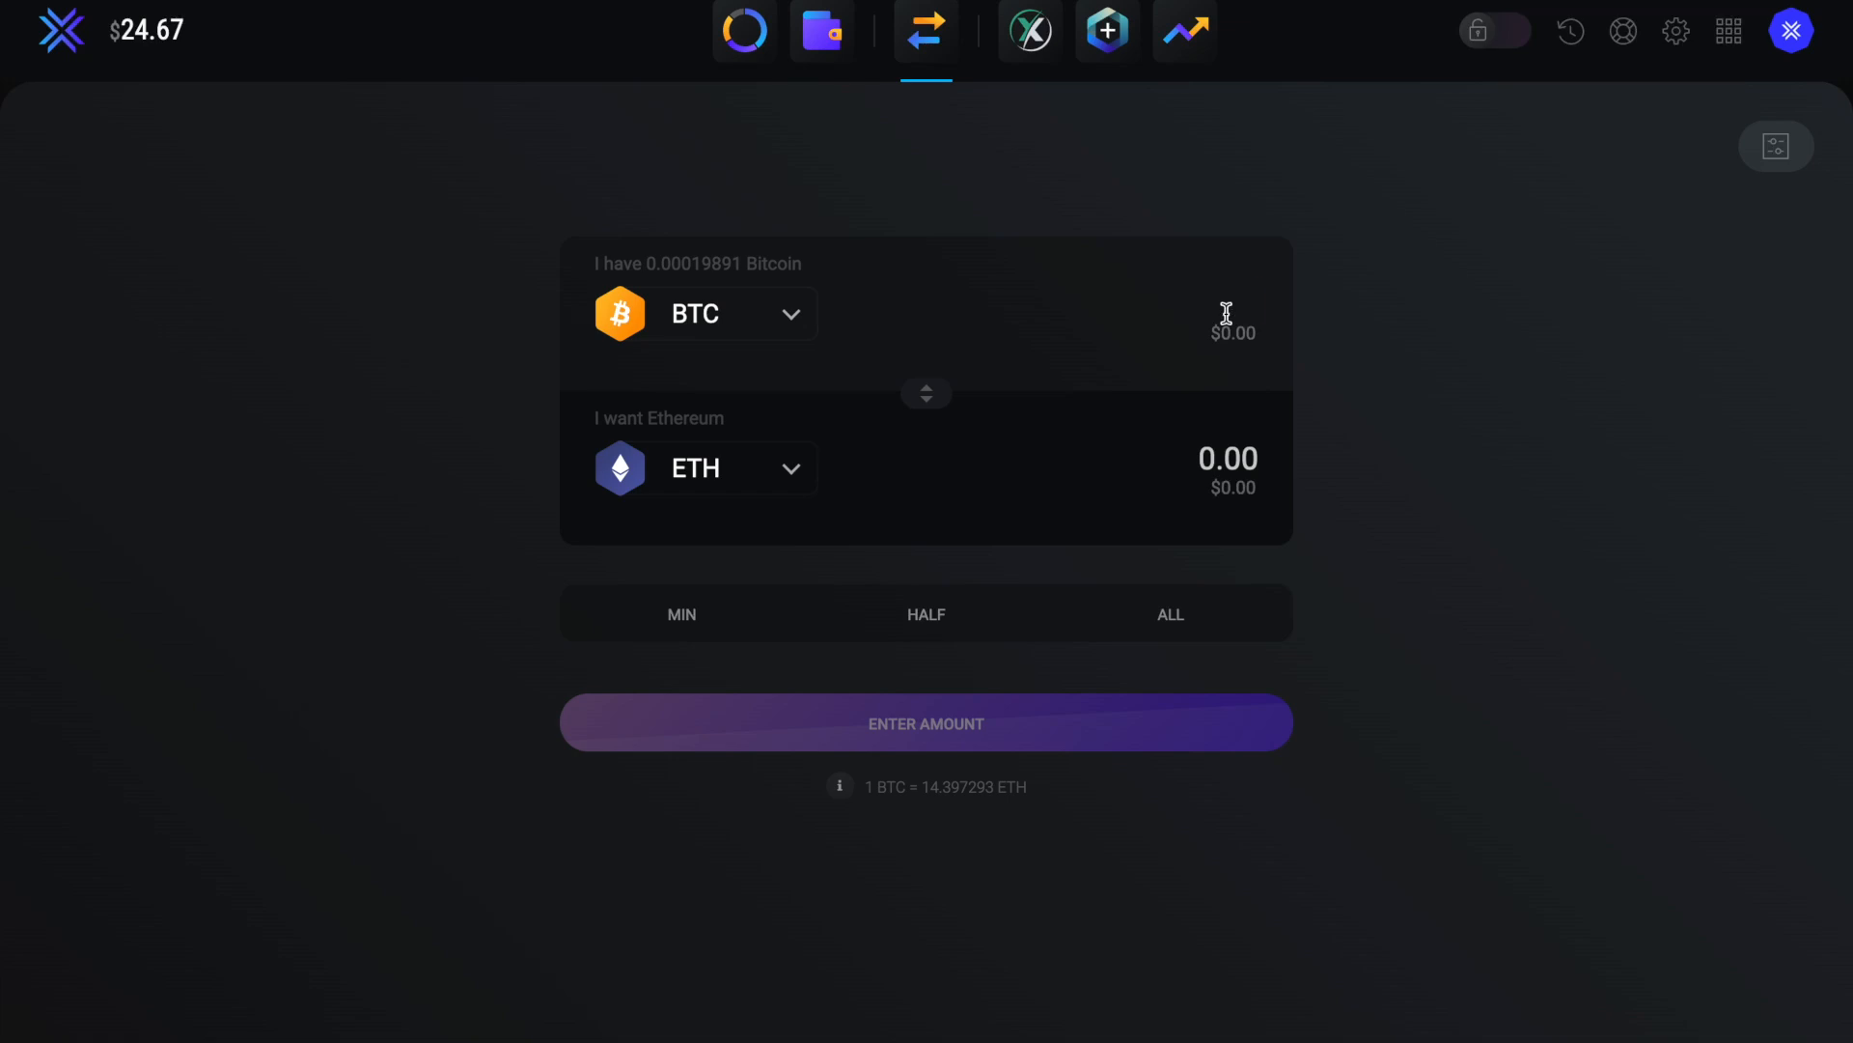
# Step: Enter 0.0001 BTC to exchange for ETH, revealing it is below the minimum
pyautogui.click(1233, 313)
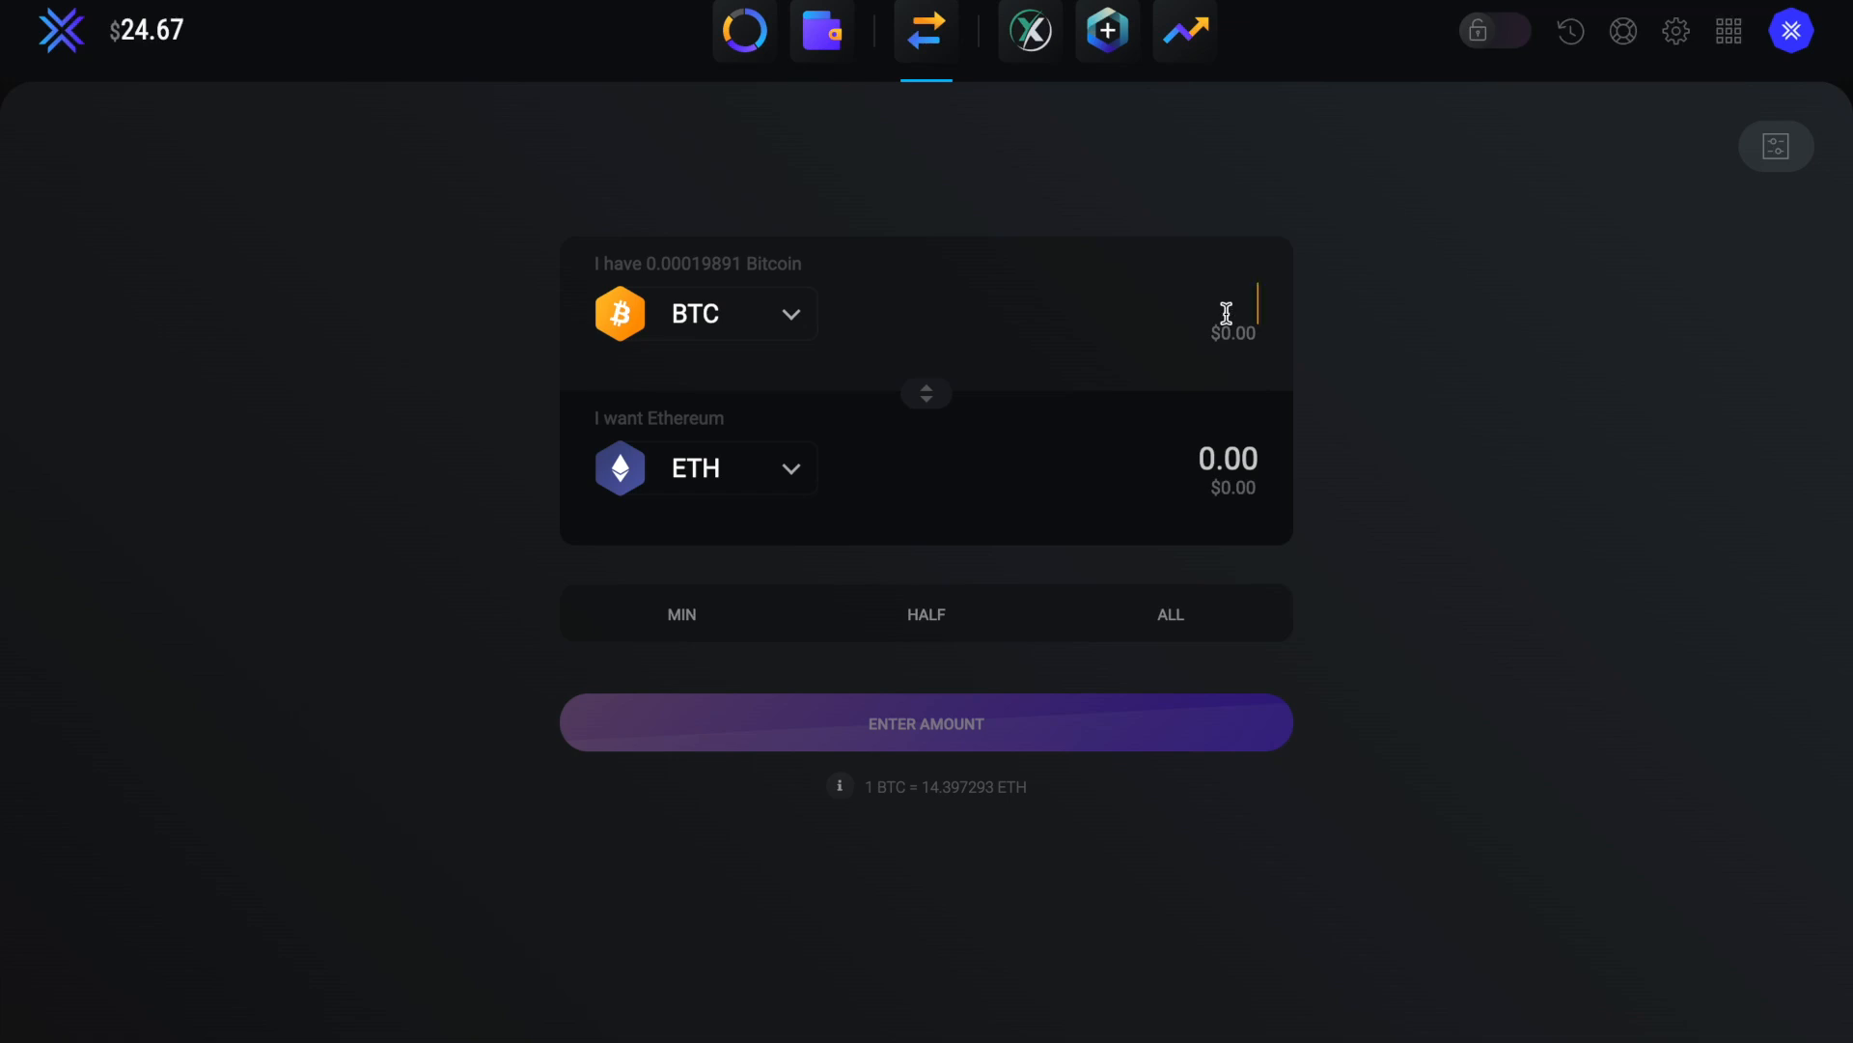
pyautogui.click(1230, 305)
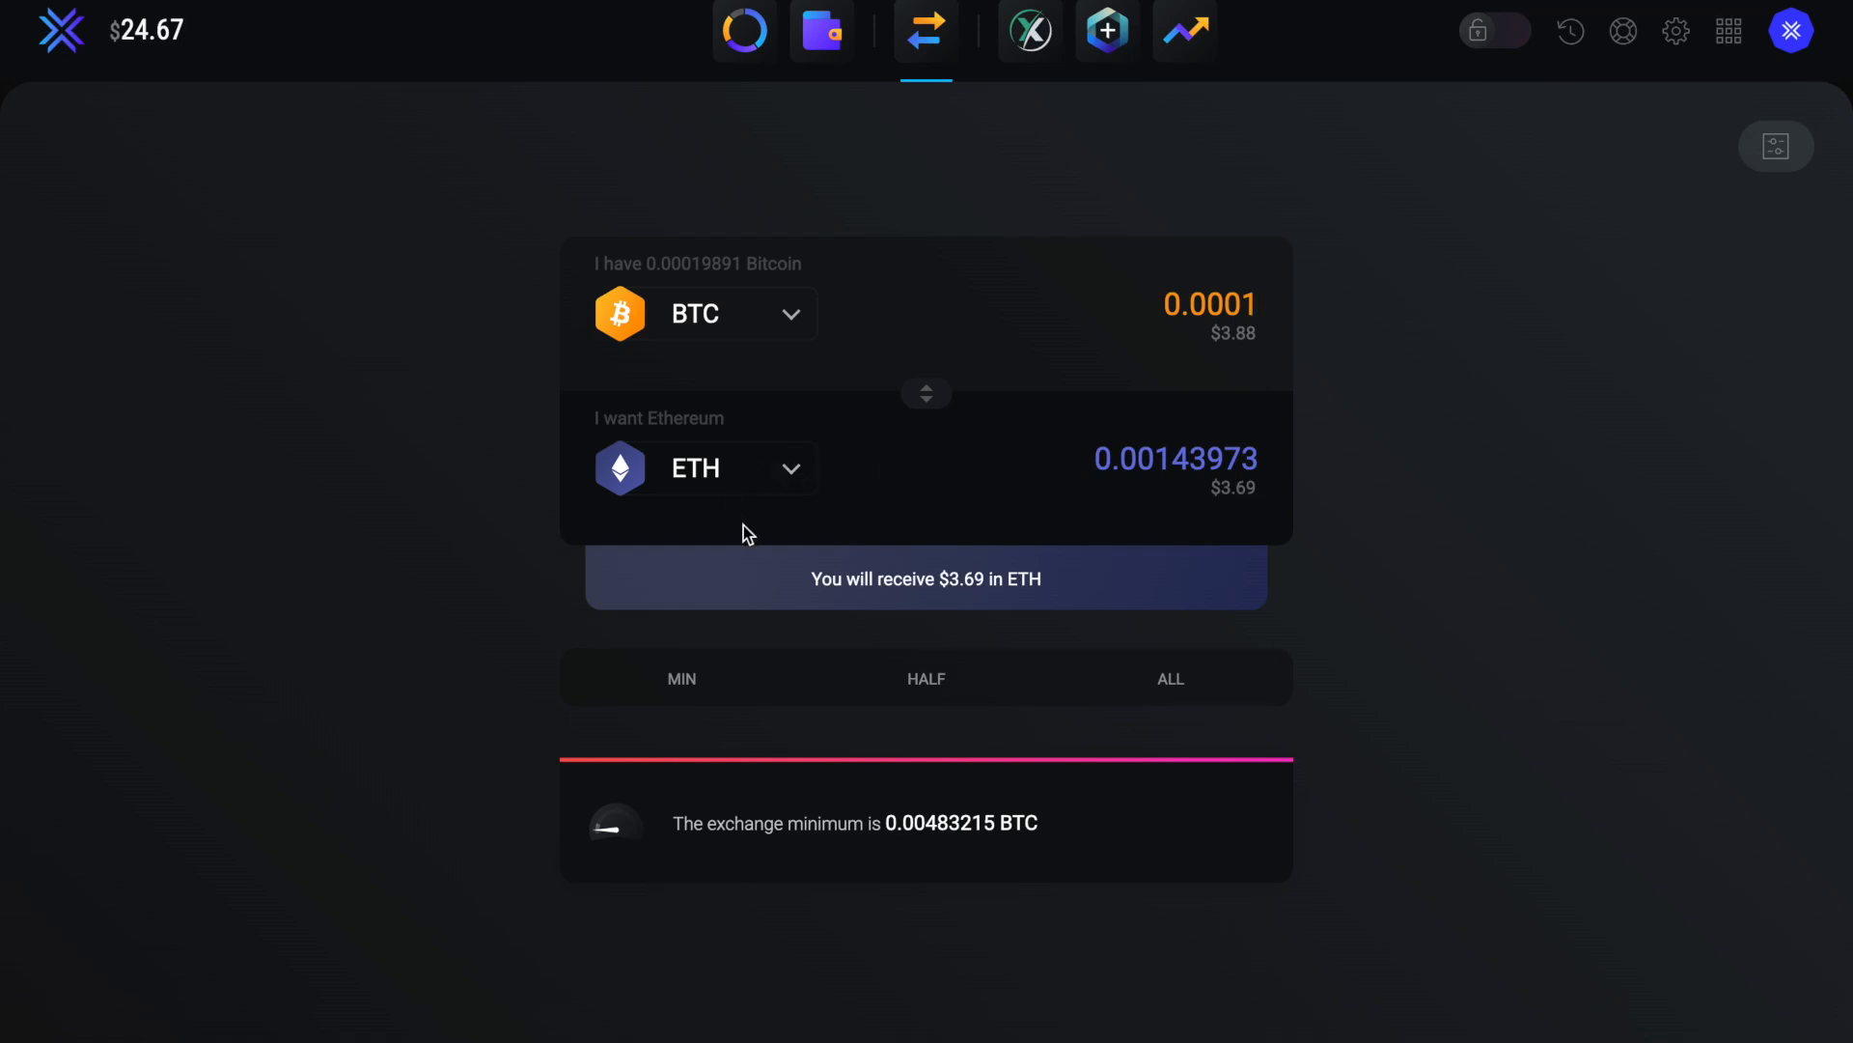
pyautogui.moveTo(1018, 408)
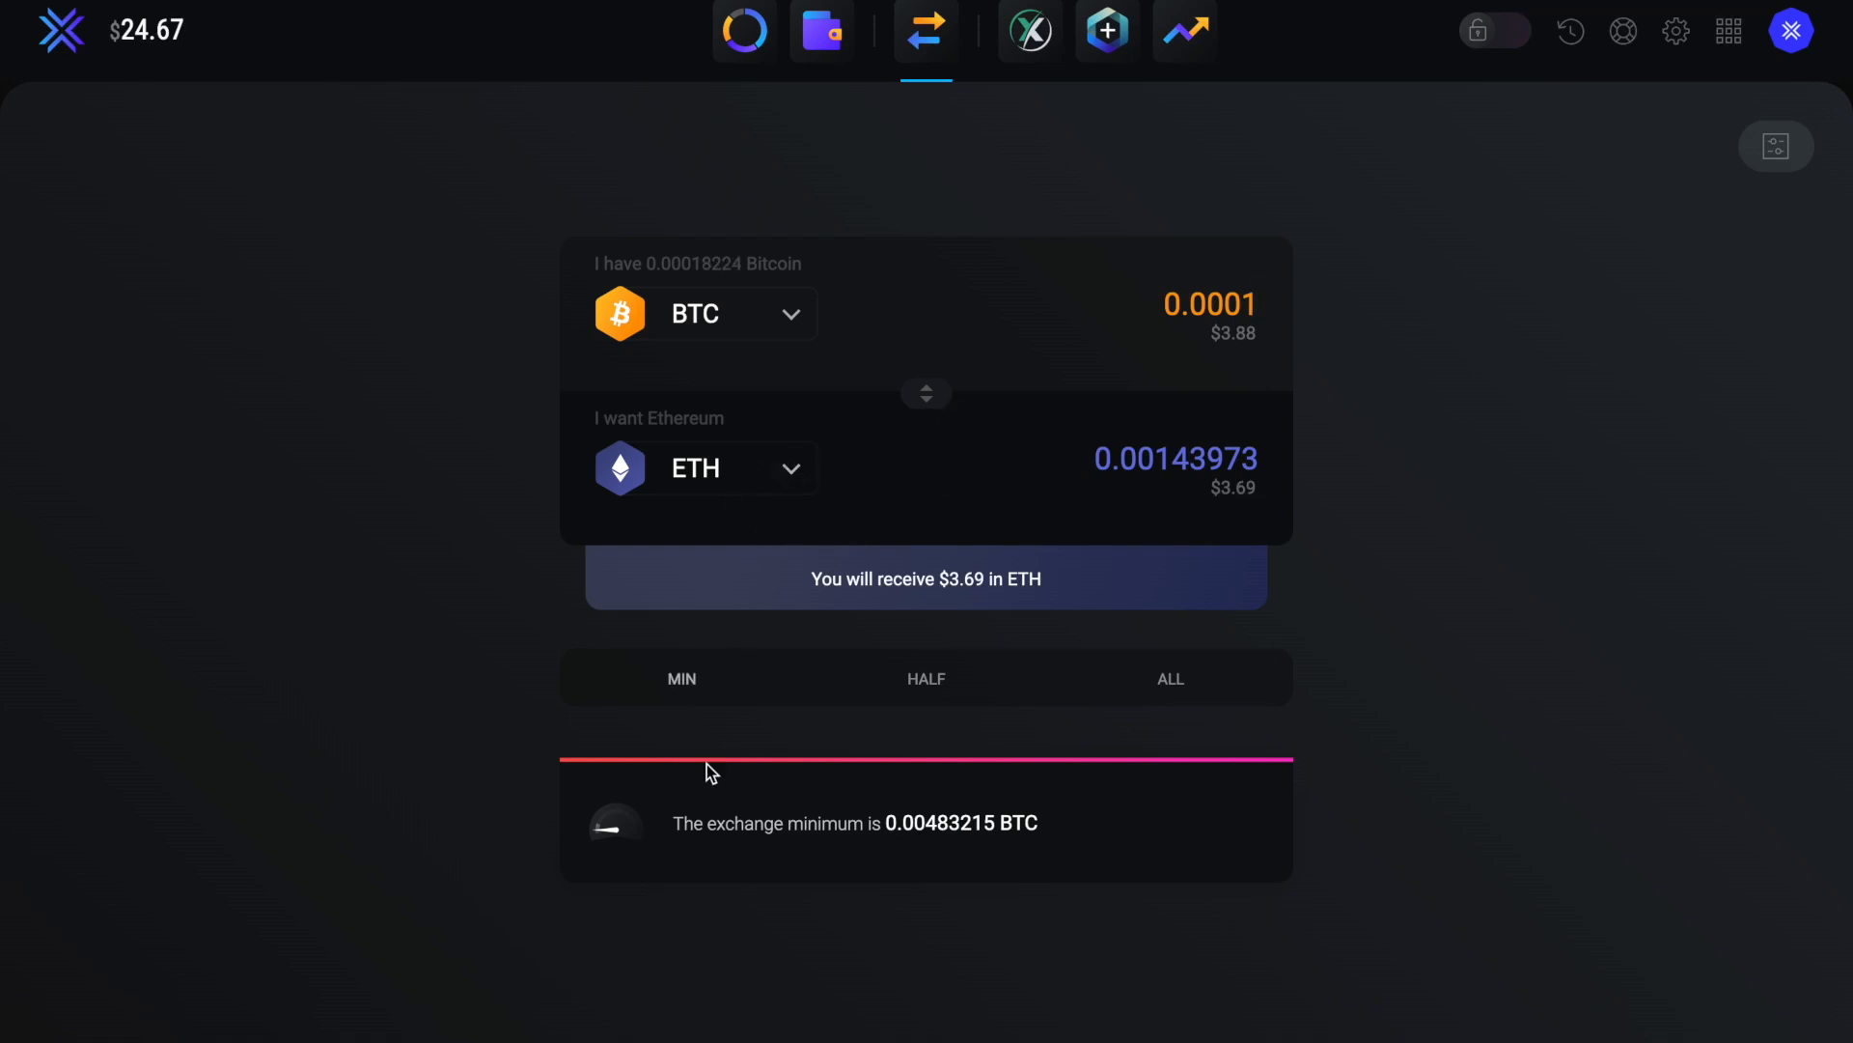
pyautogui.moveTo(1026, 686)
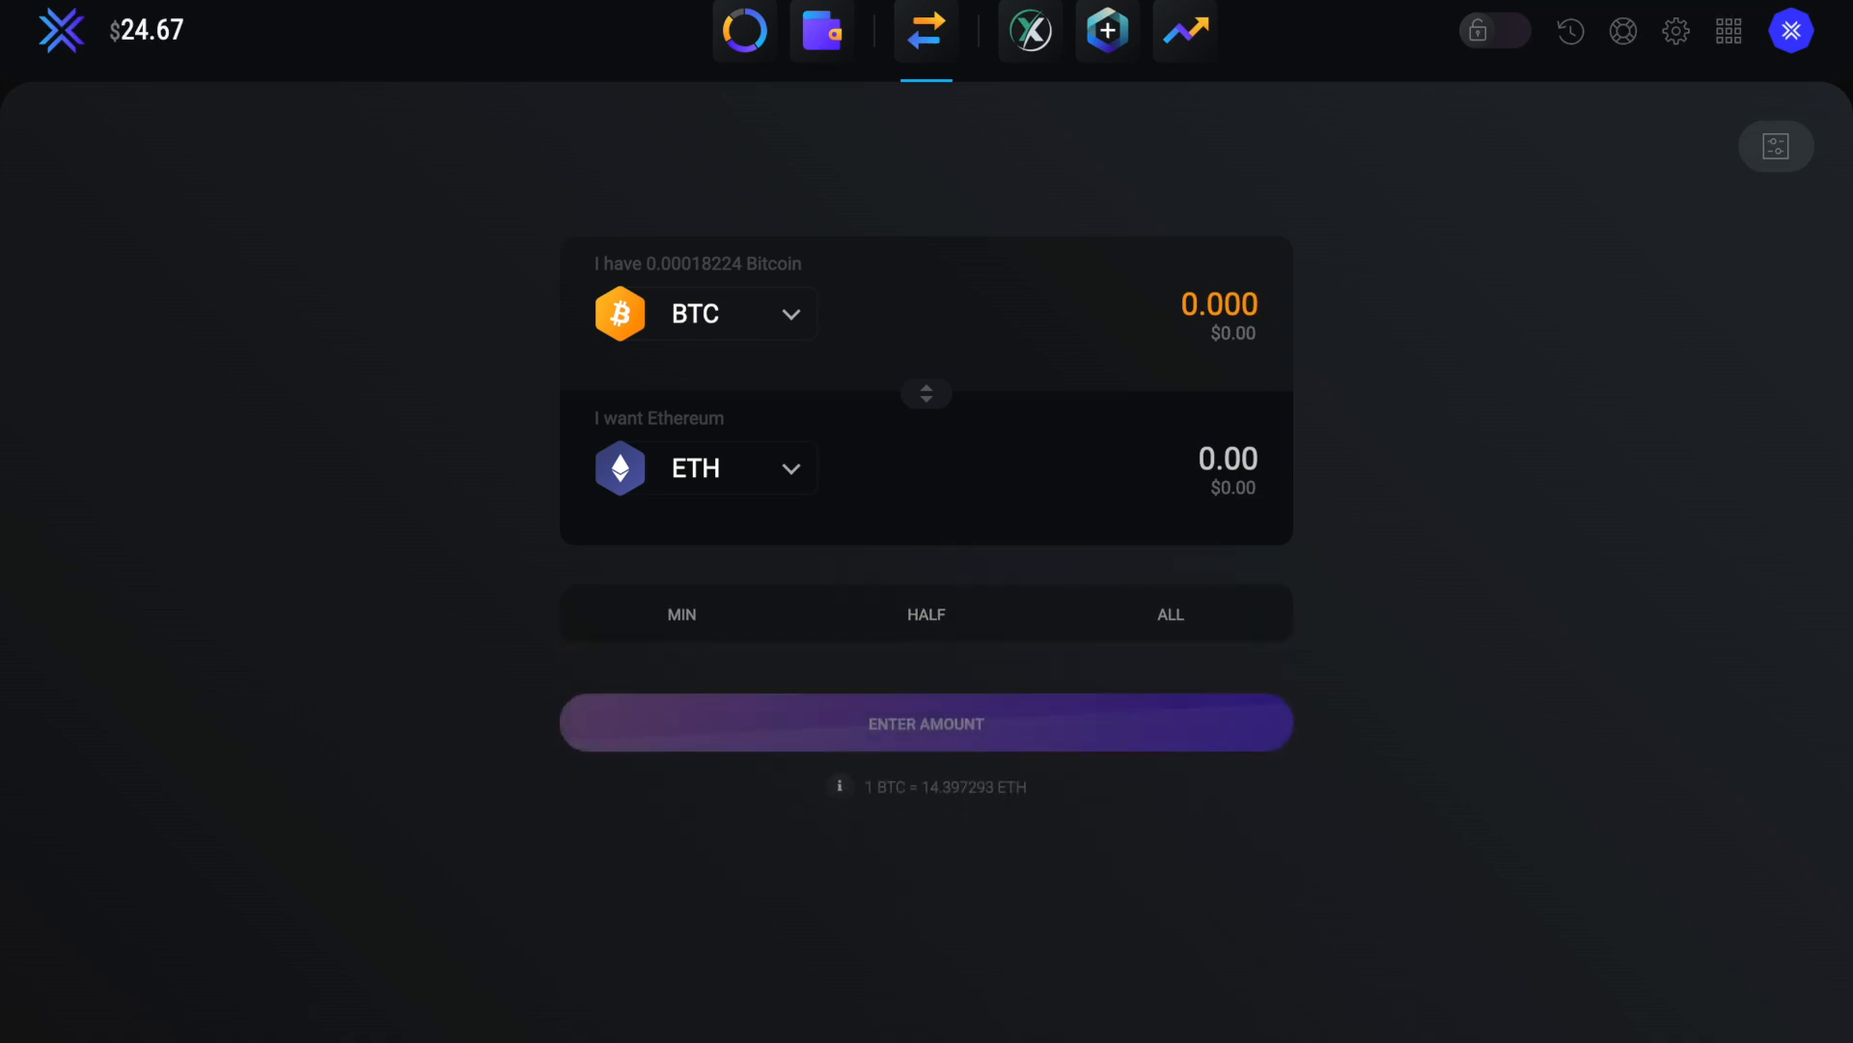
pyautogui.moveTo(791, 470)
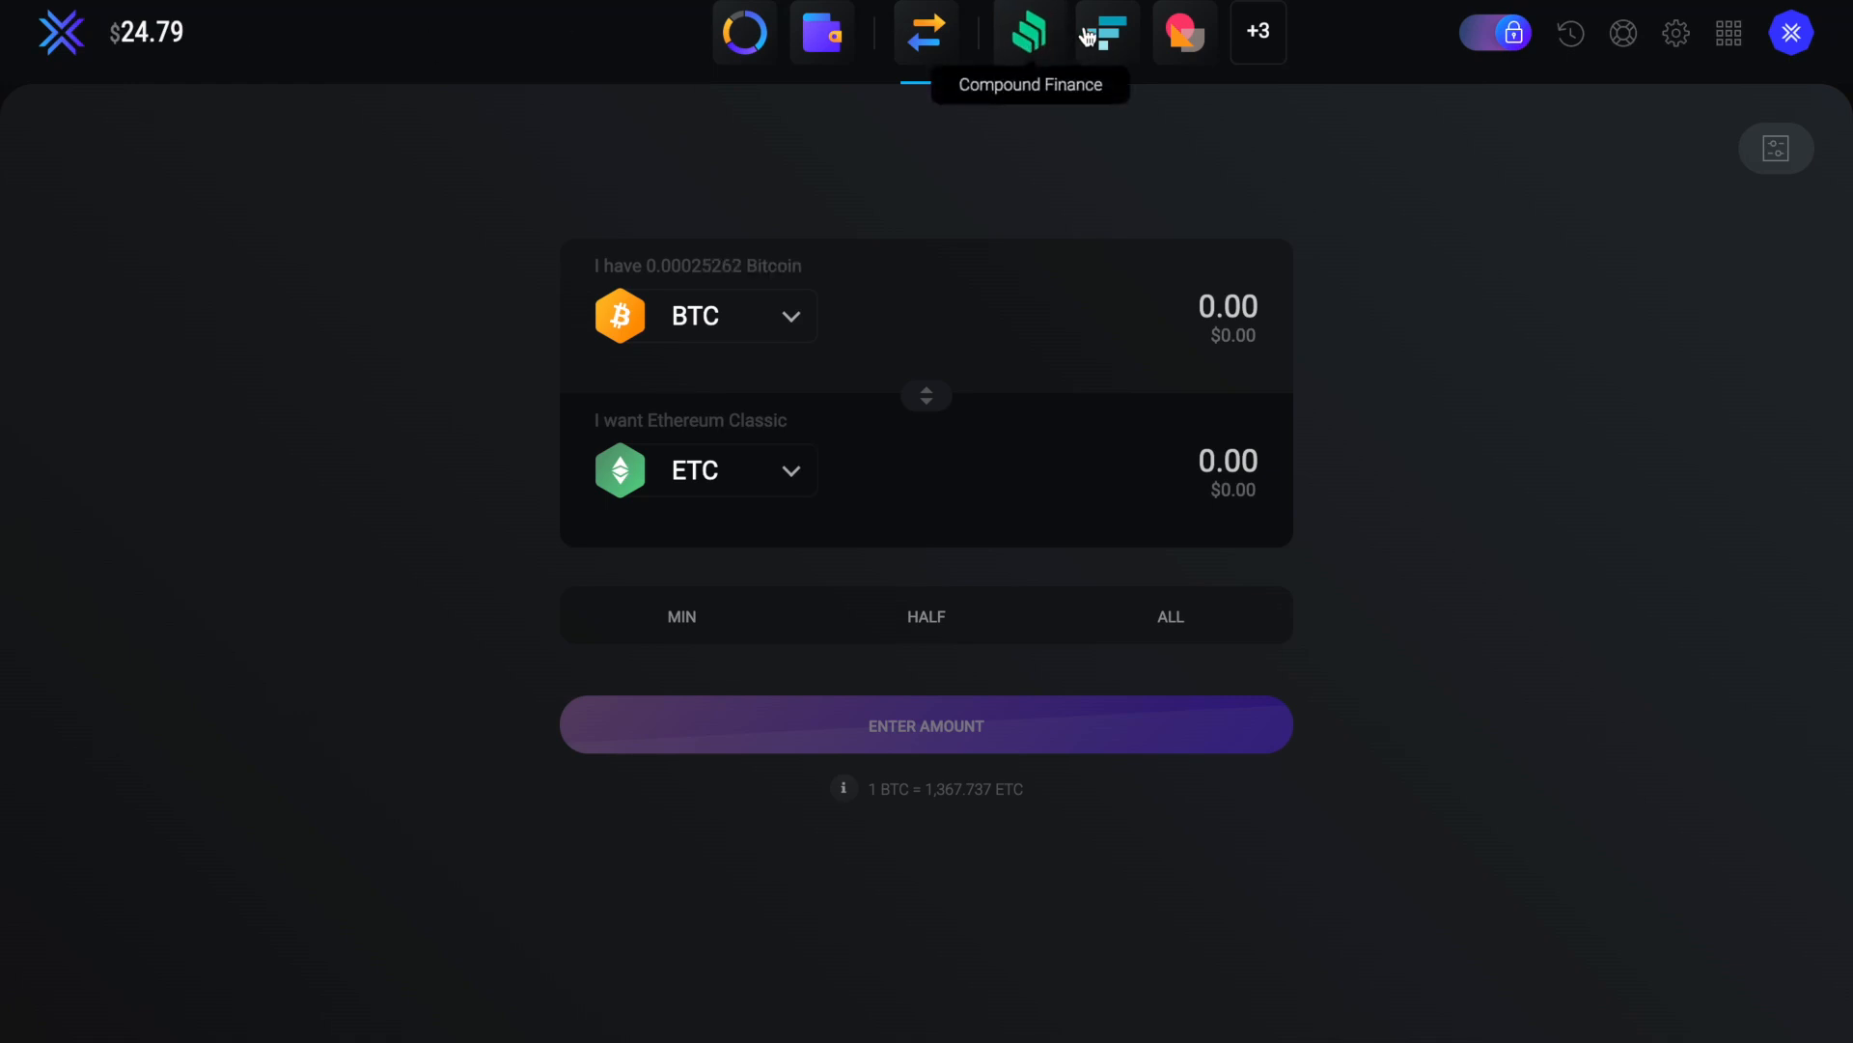
pyautogui.moveTo(1025, 241)
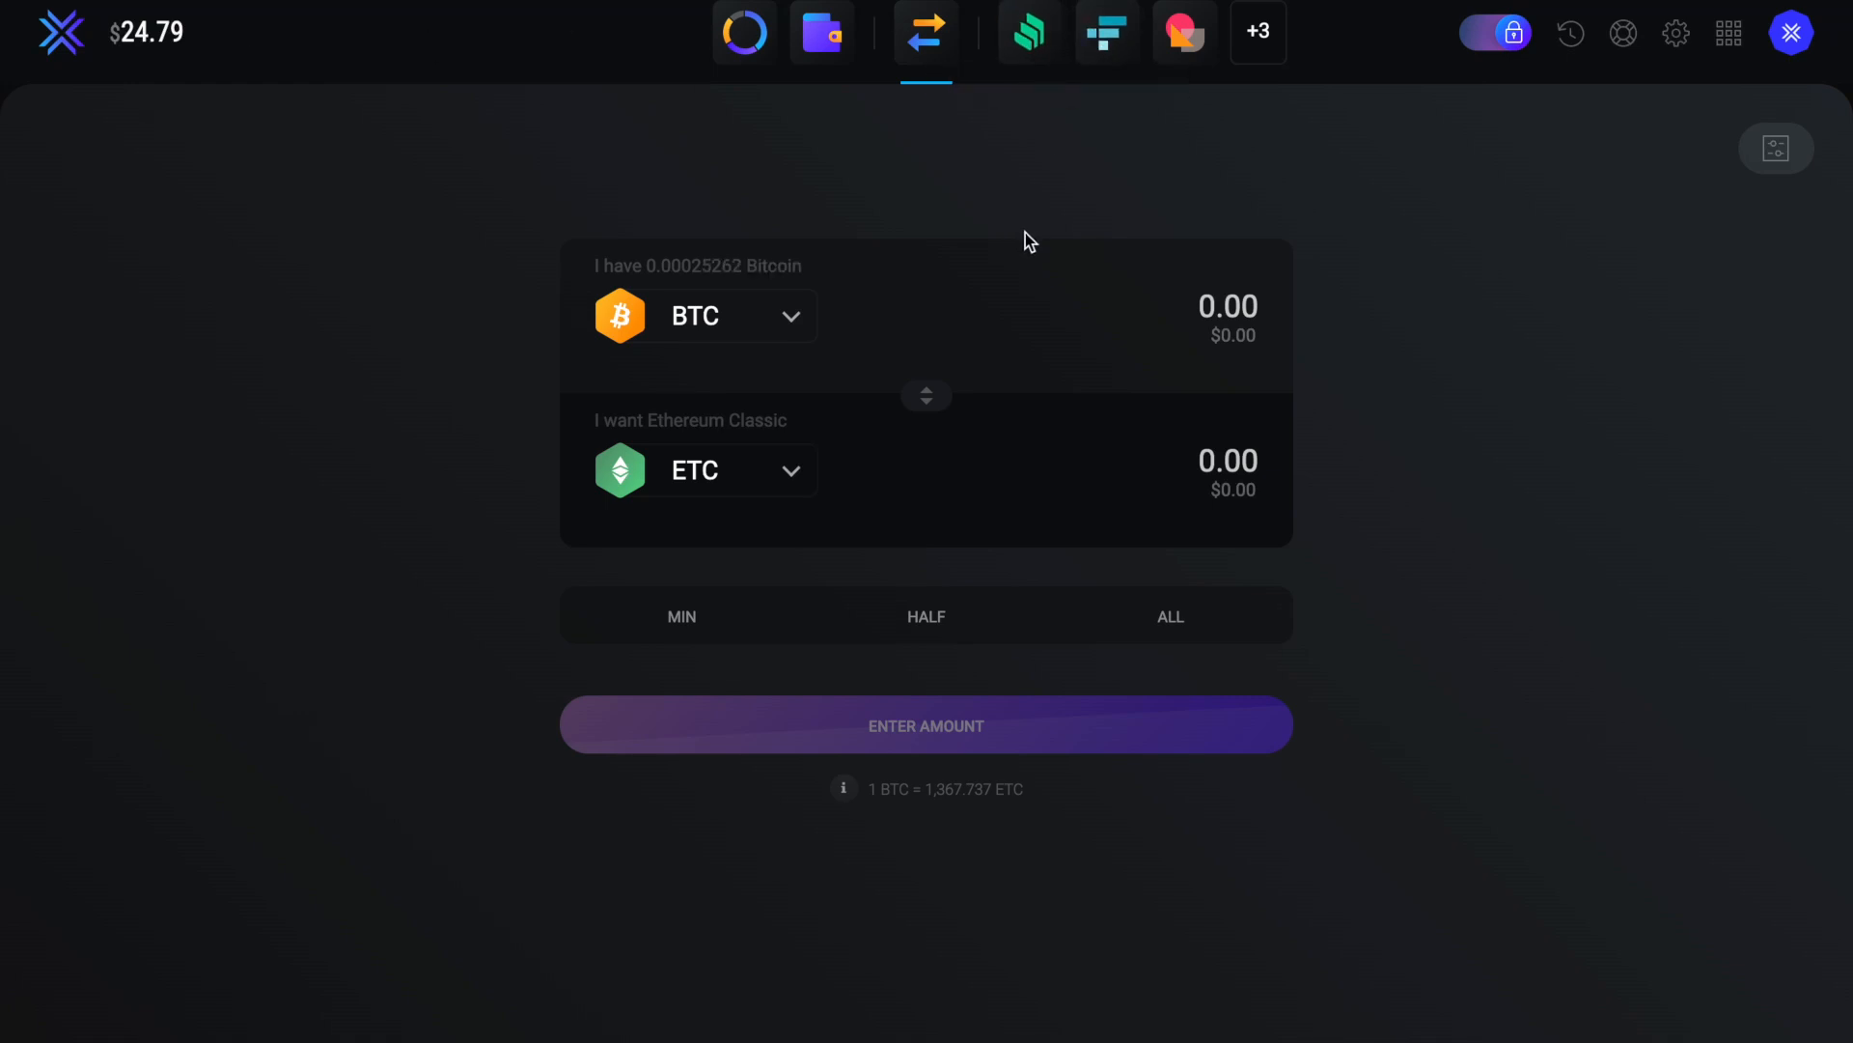
pyautogui.moveTo(1410, 481)
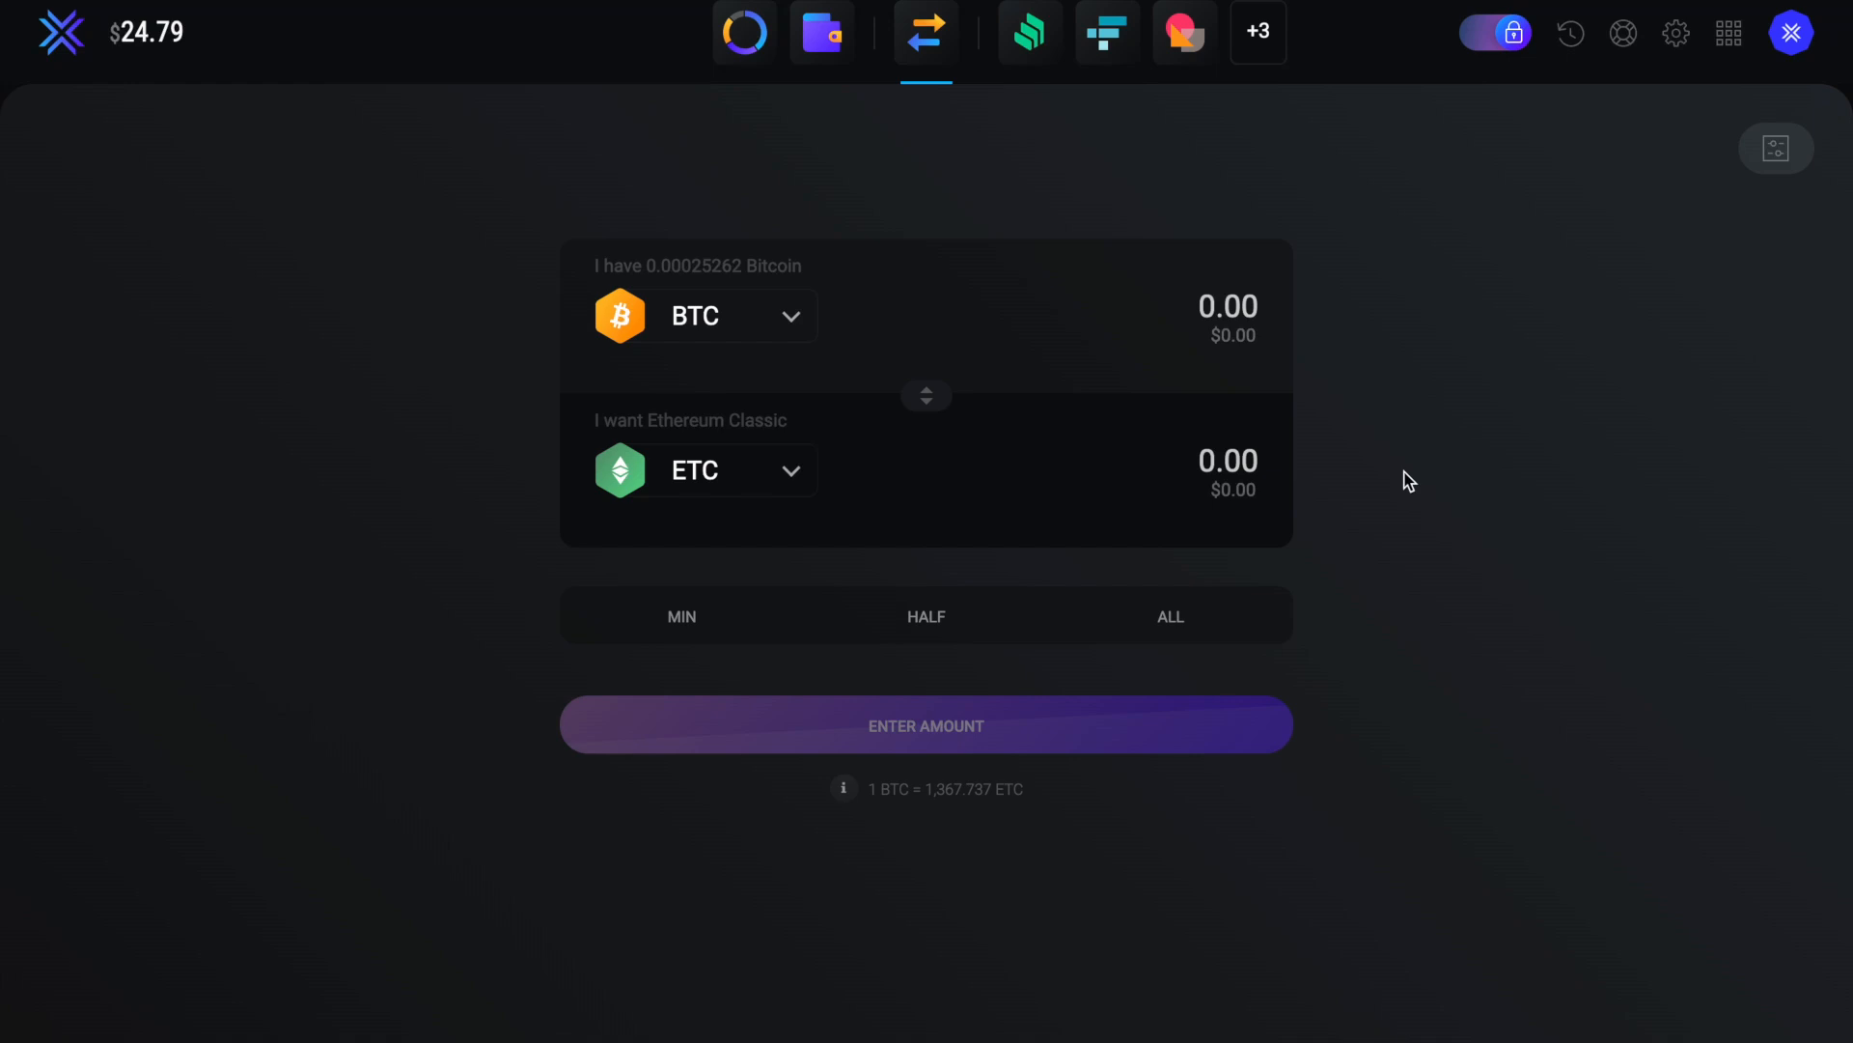
pyautogui.moveTo(1676, 33)
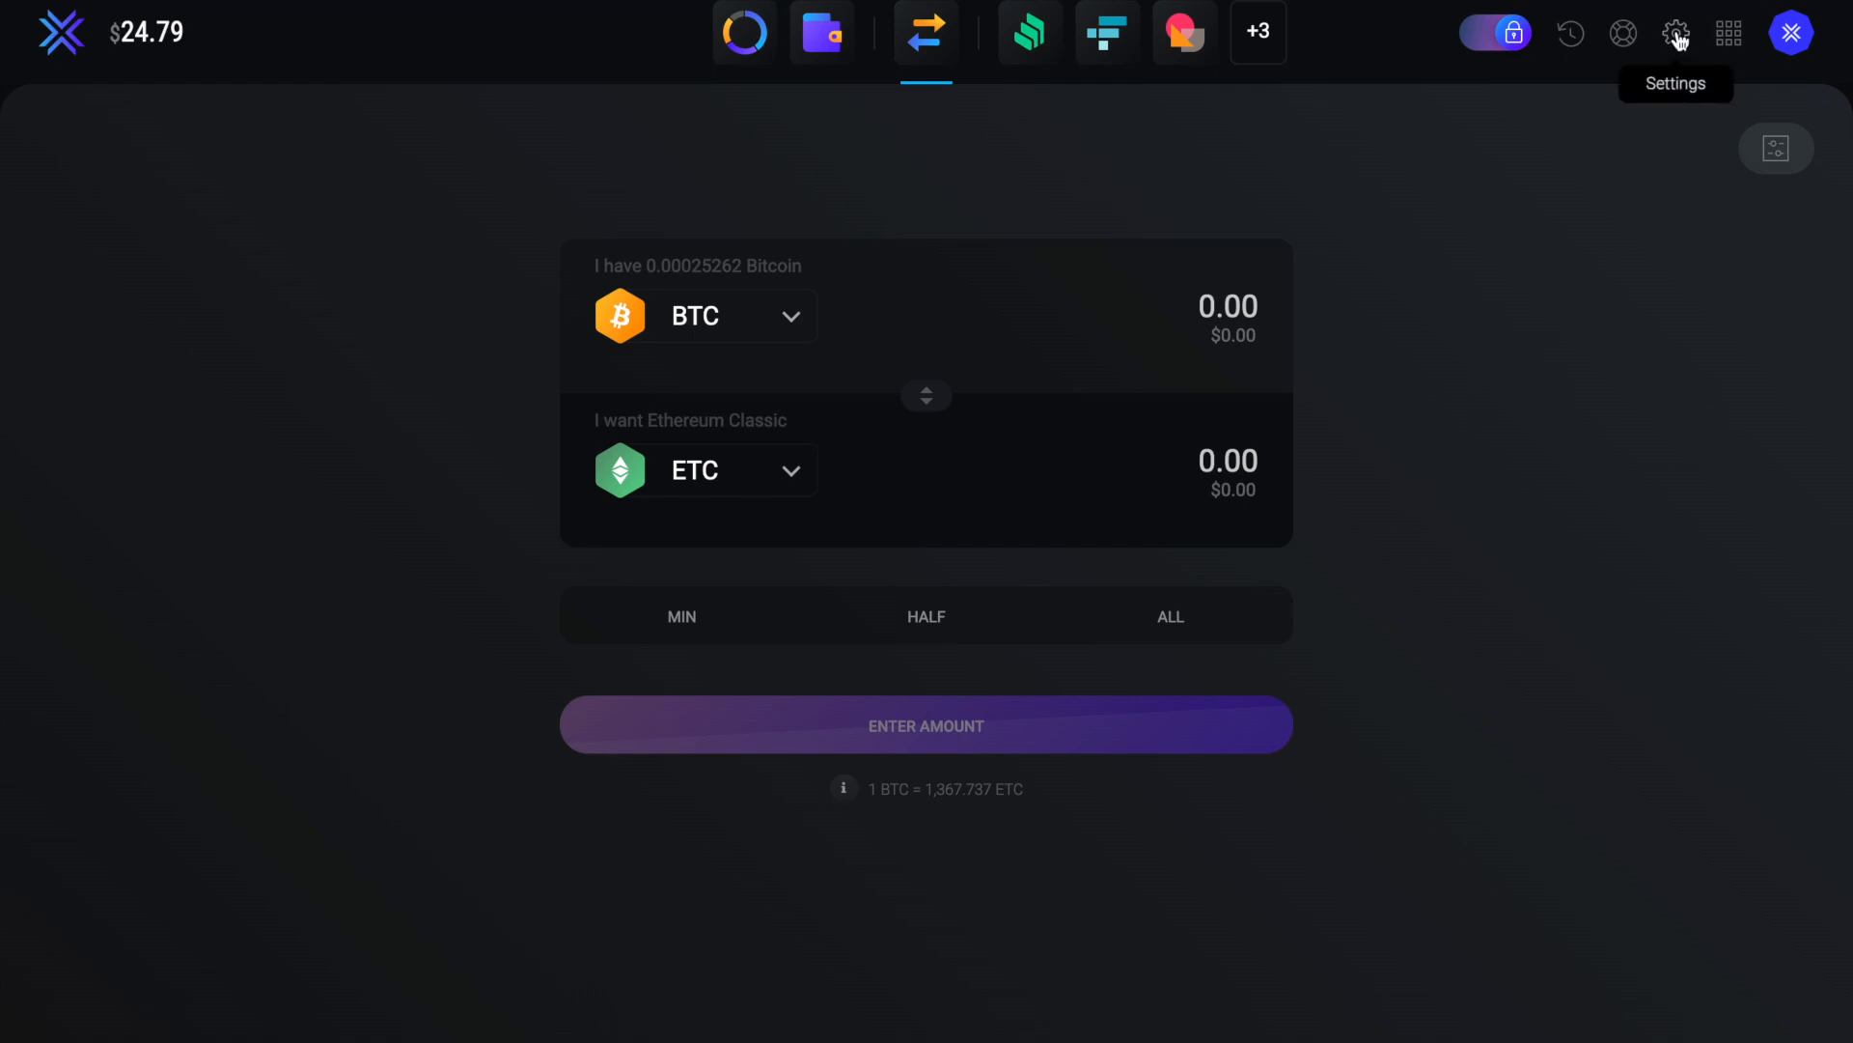
# Step: Go to Settings > Devices and start the Trezor Bridge install
pyautogui.click(1676, 33)
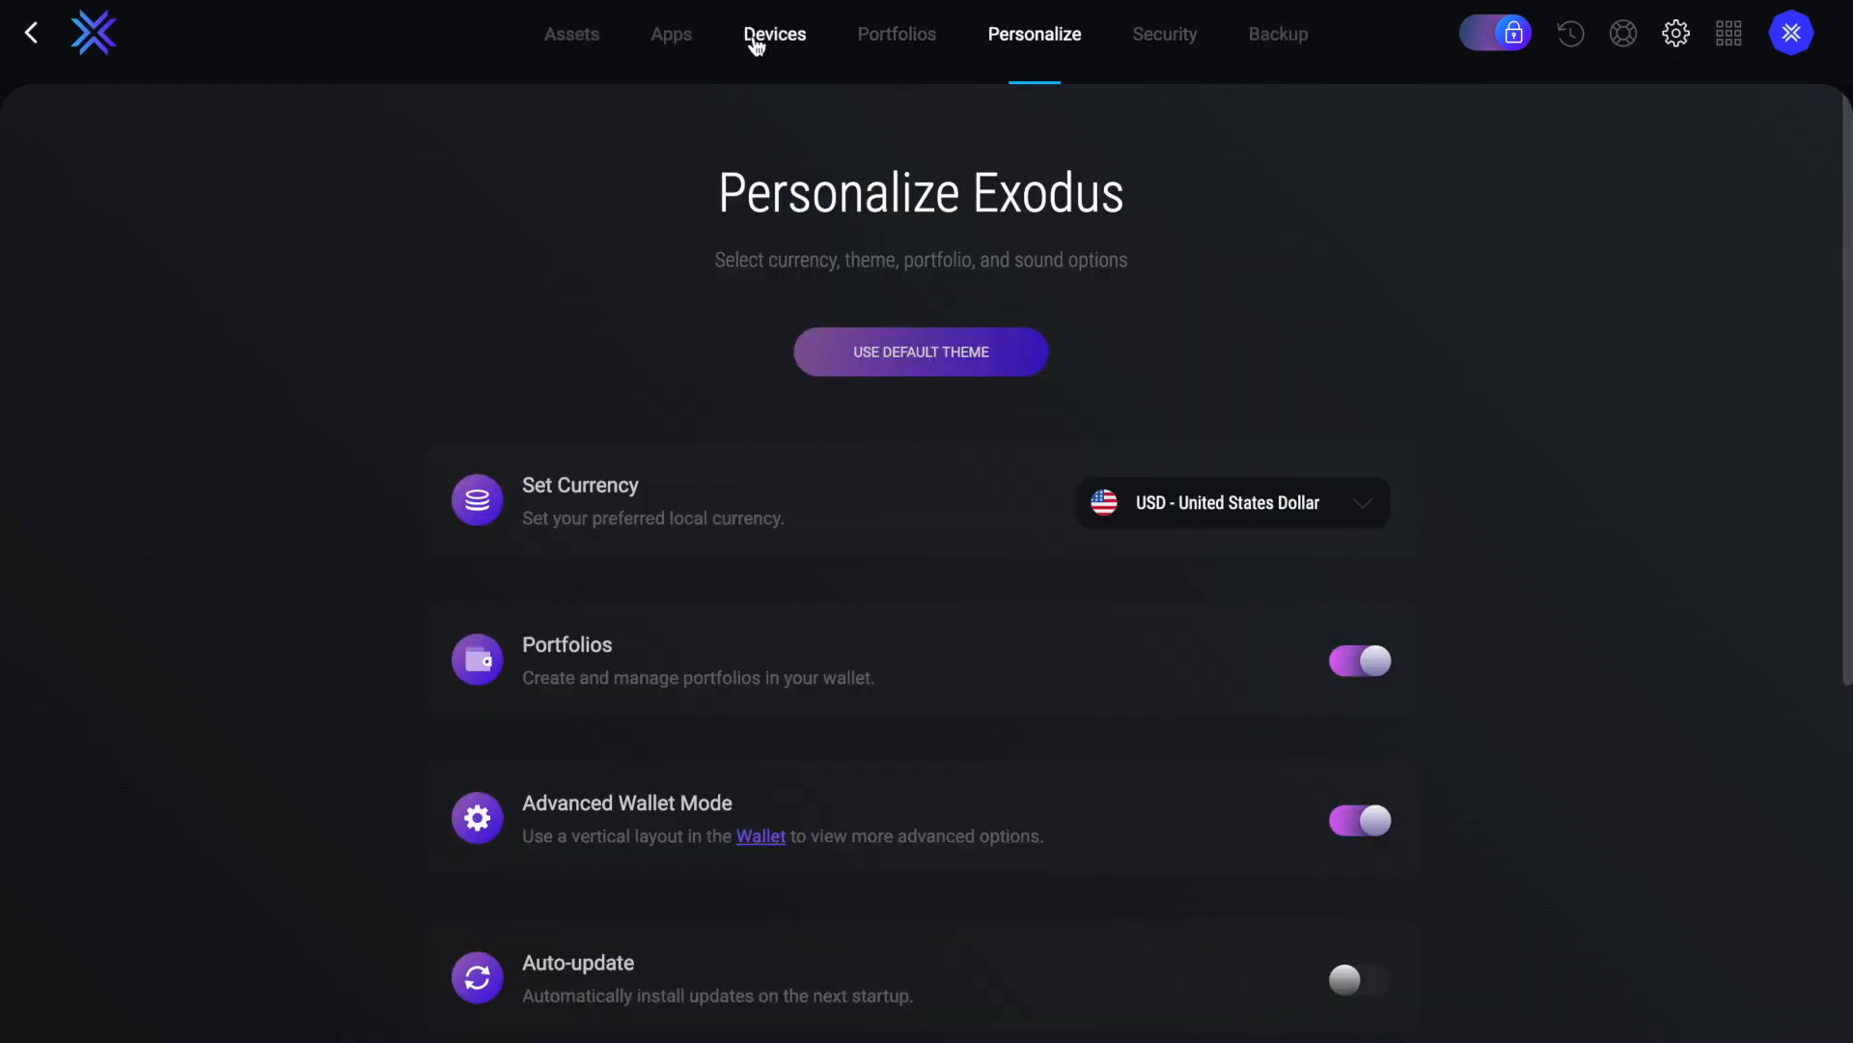
pyautogui.click(774, 32)
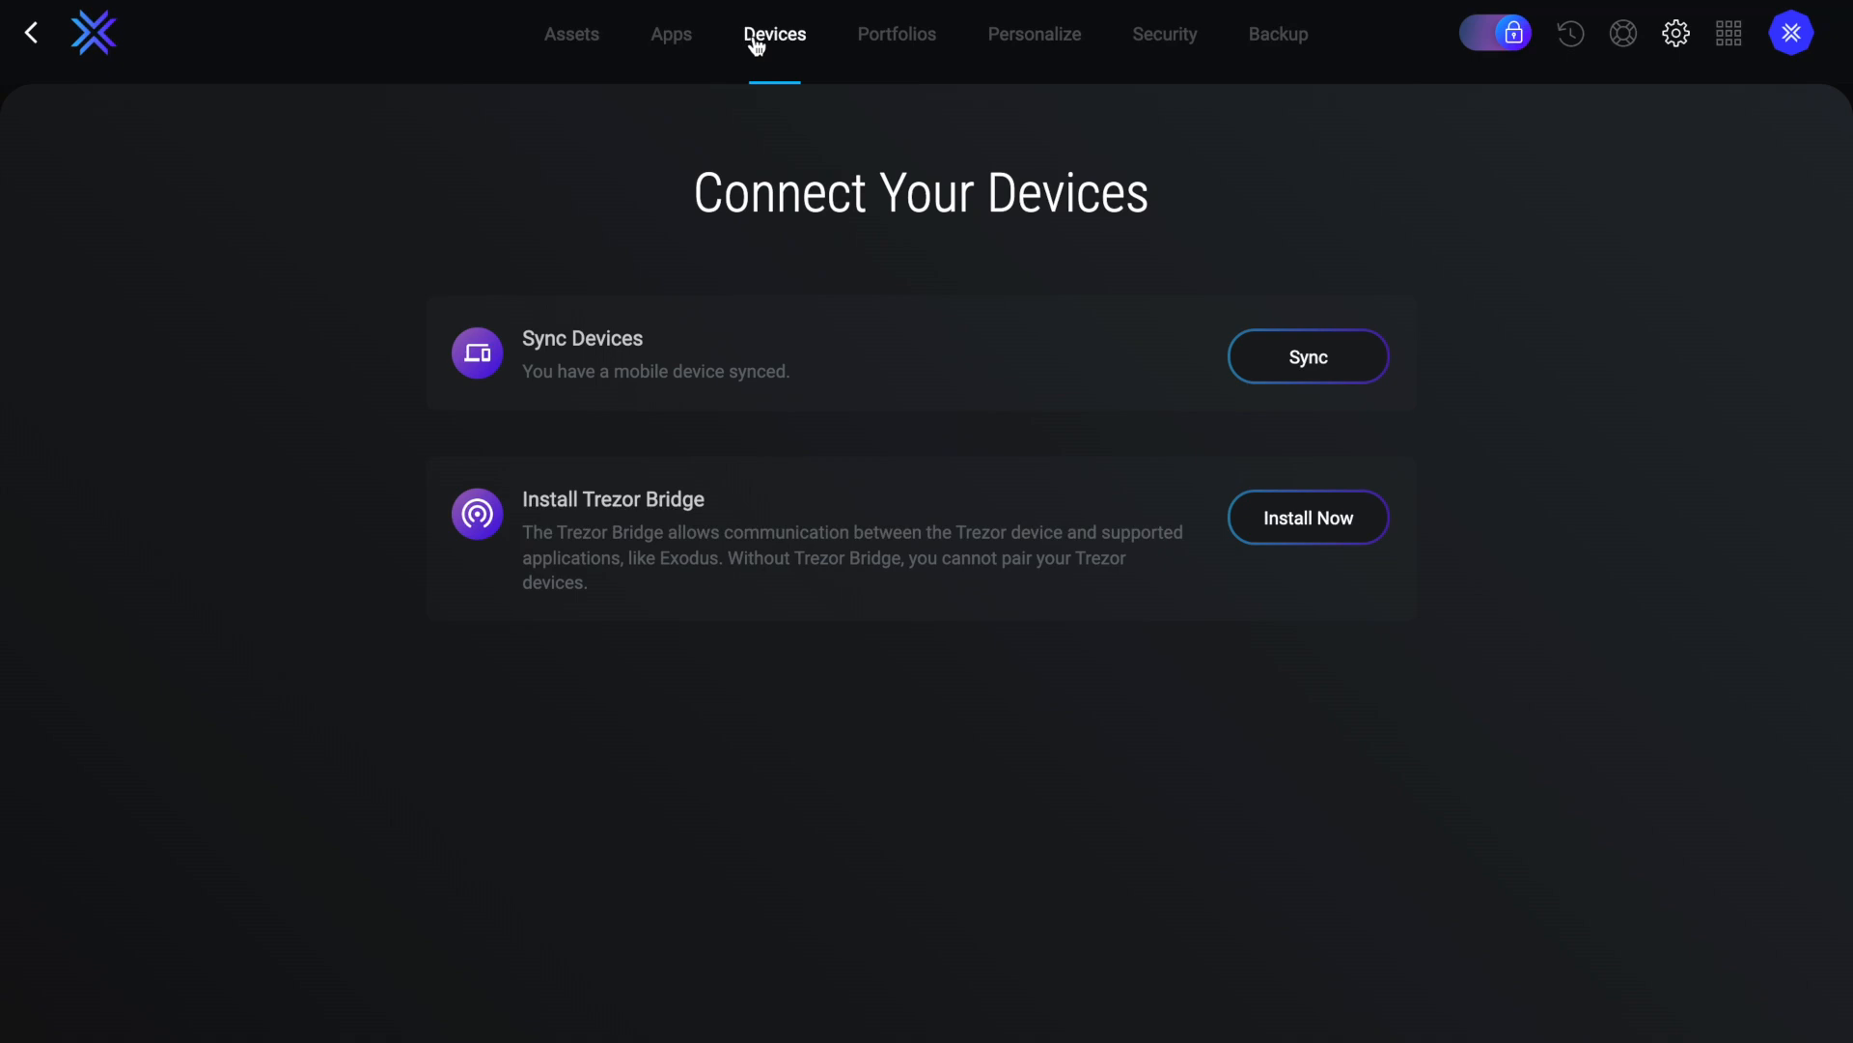
pyautogui.moveTo(877, 595)
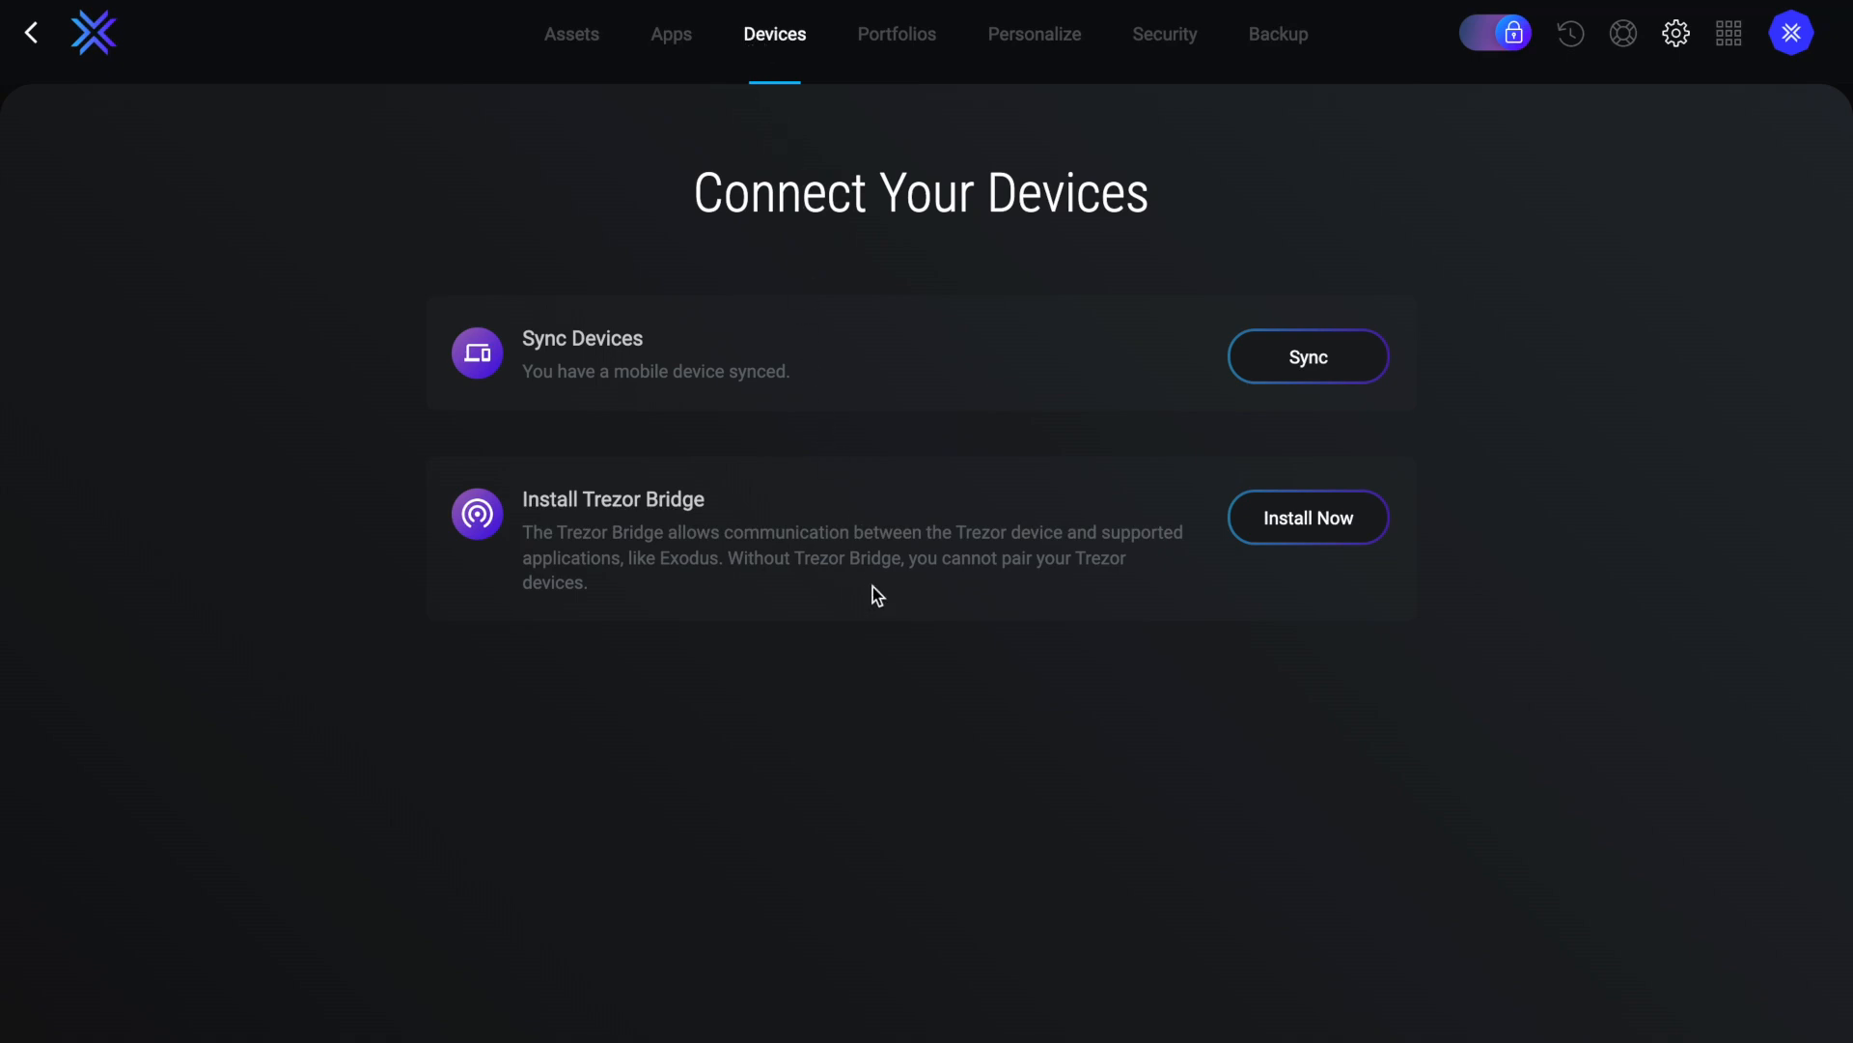
pyautogui.moveTo(857, 575)
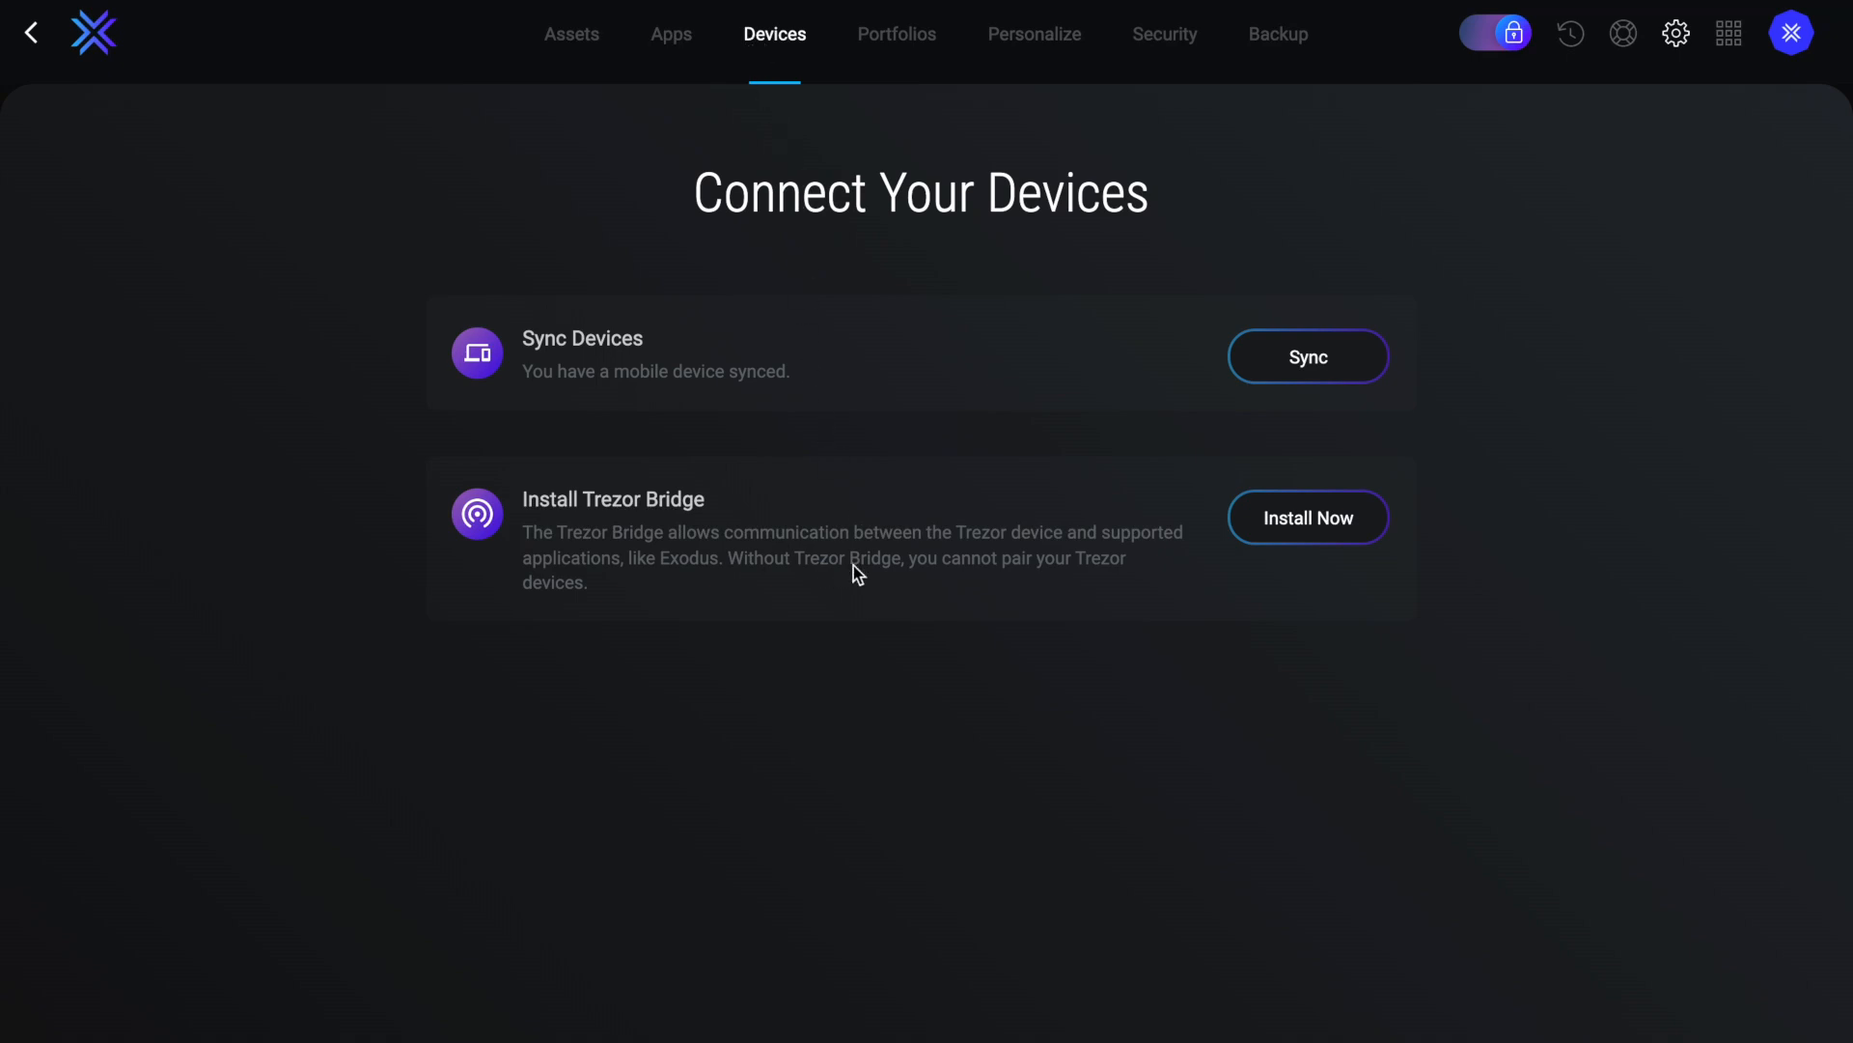
pyautogui.moveTo(964, 639)
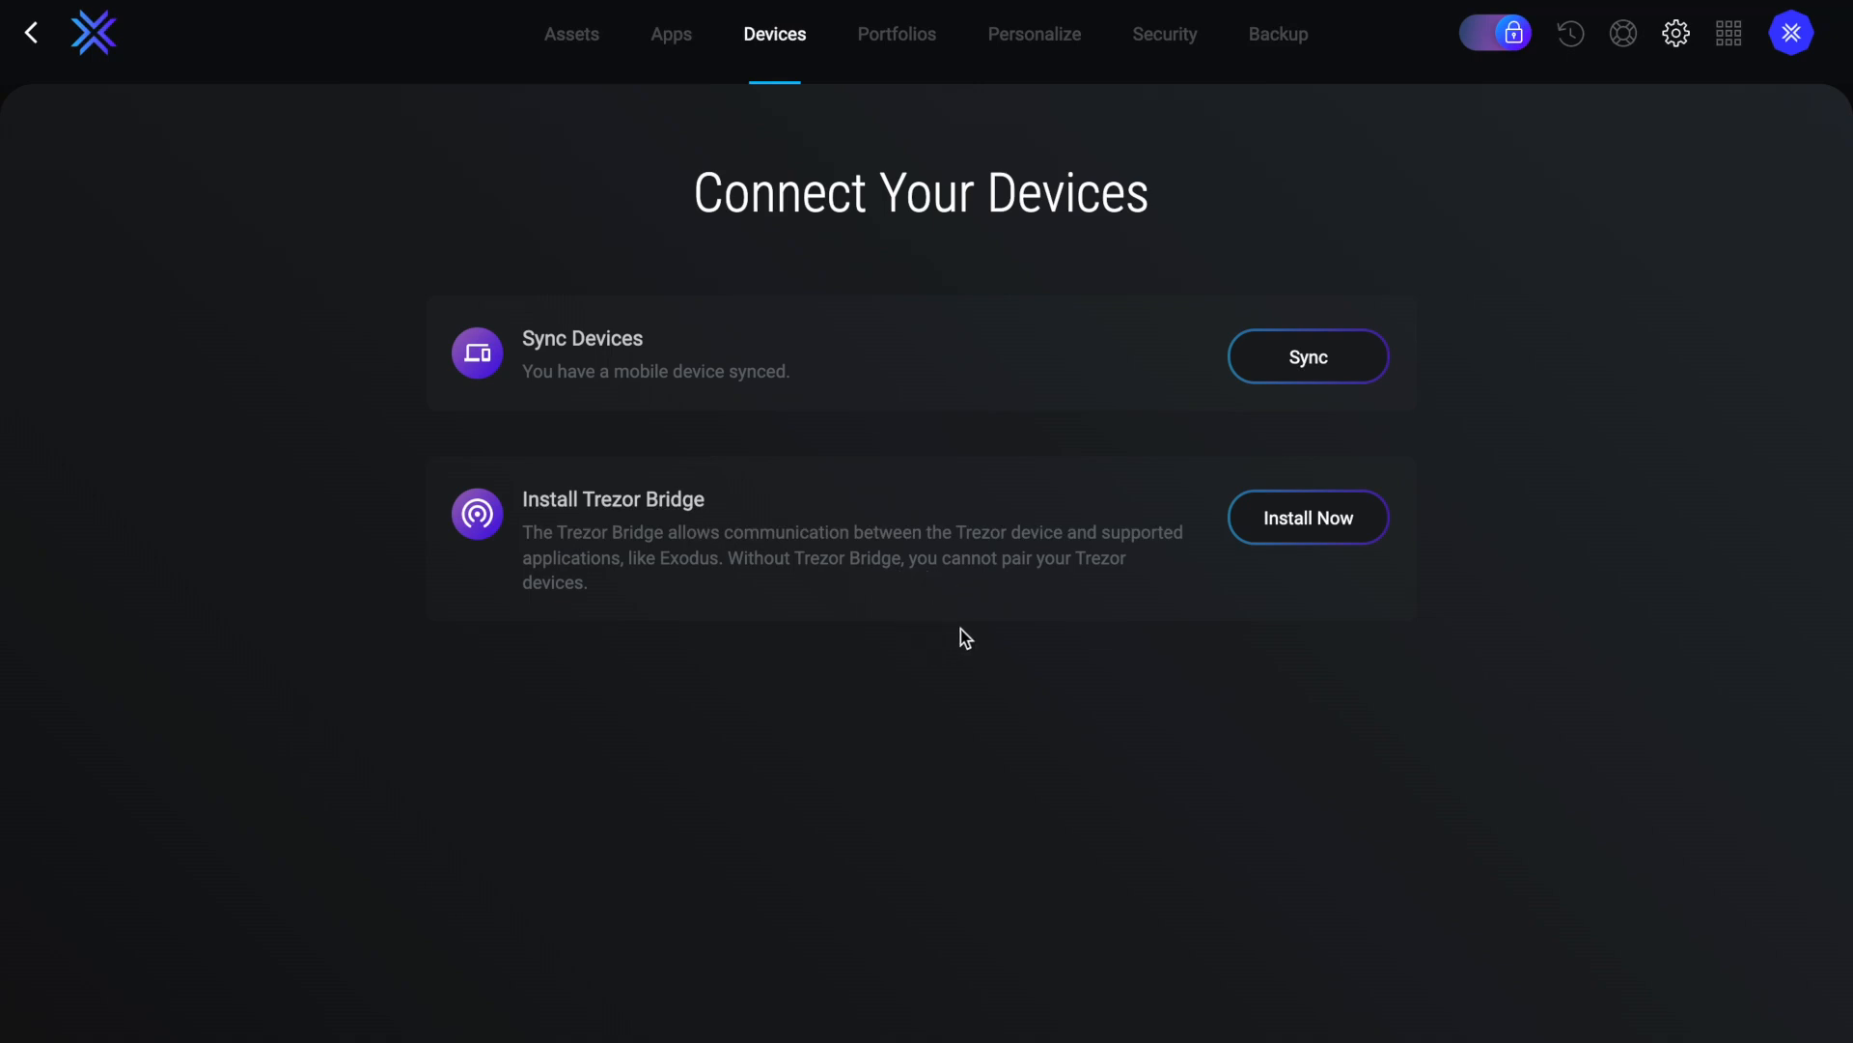
pyautogui.moveTo(1307, 517)
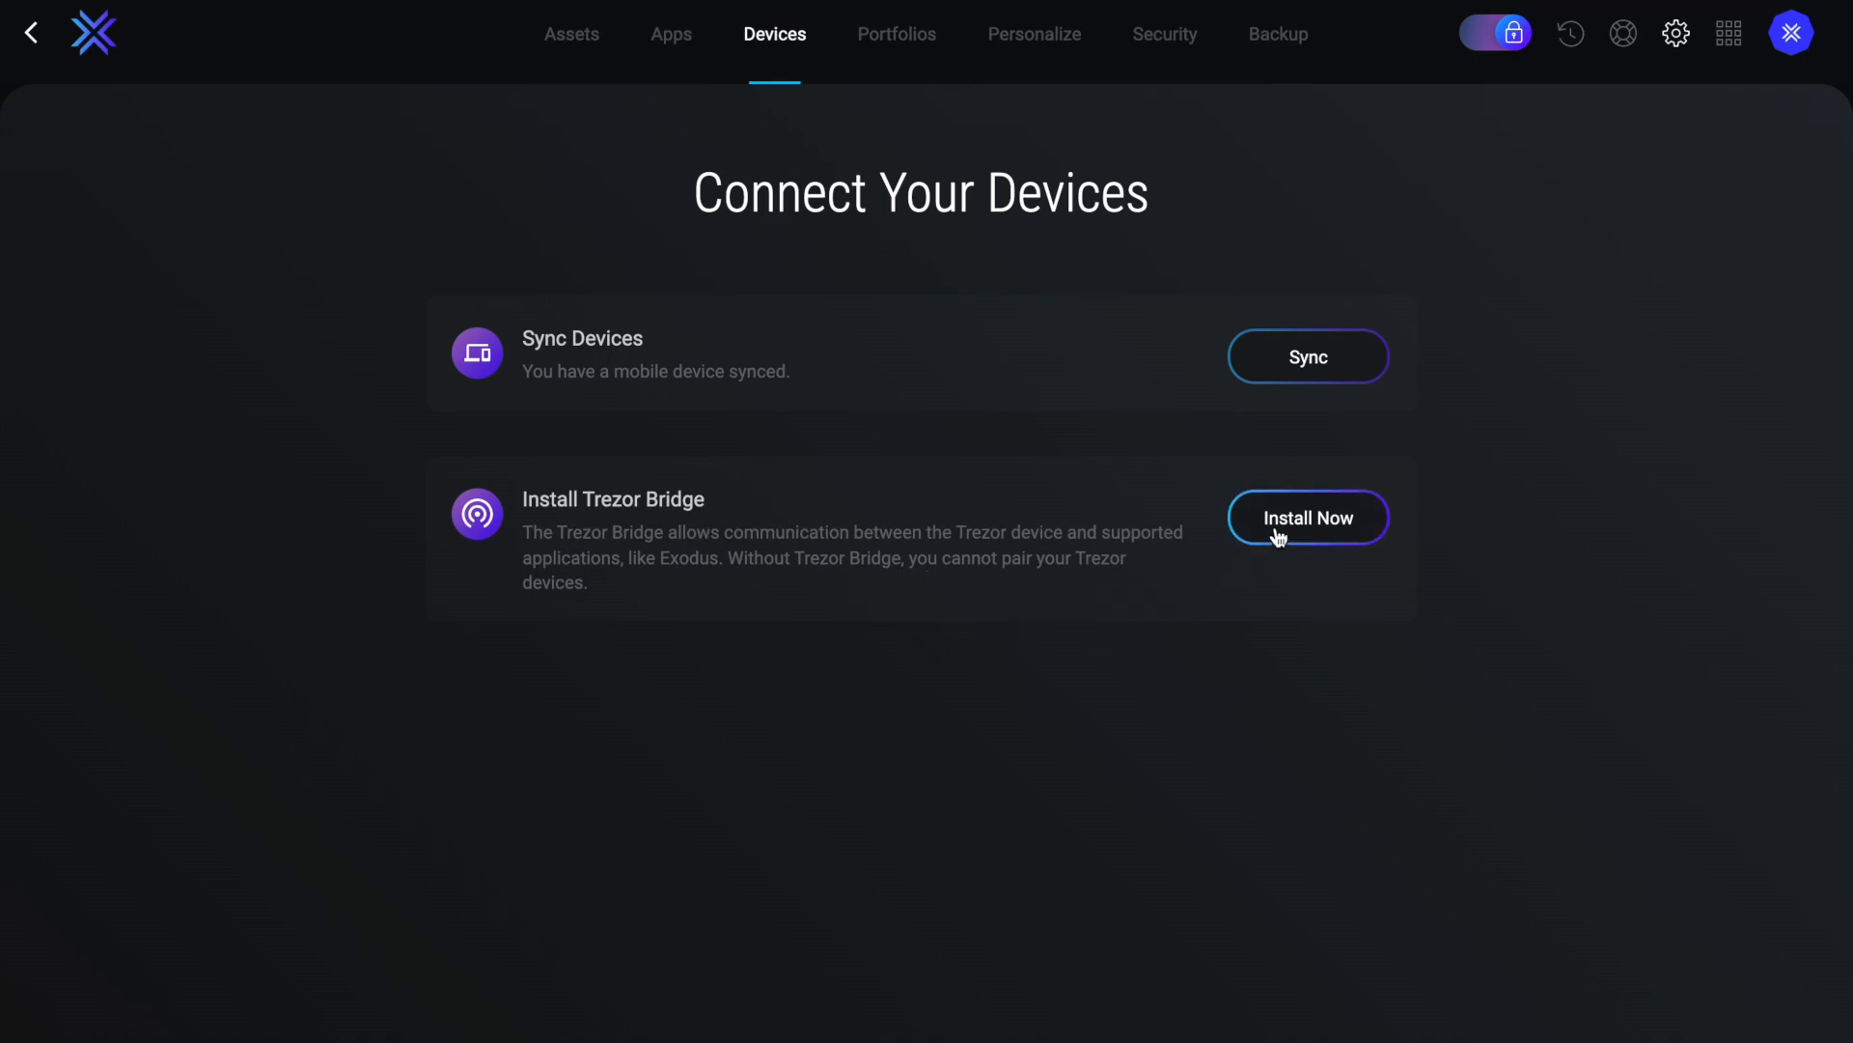
pyautogui.moveTo(1294, 531)
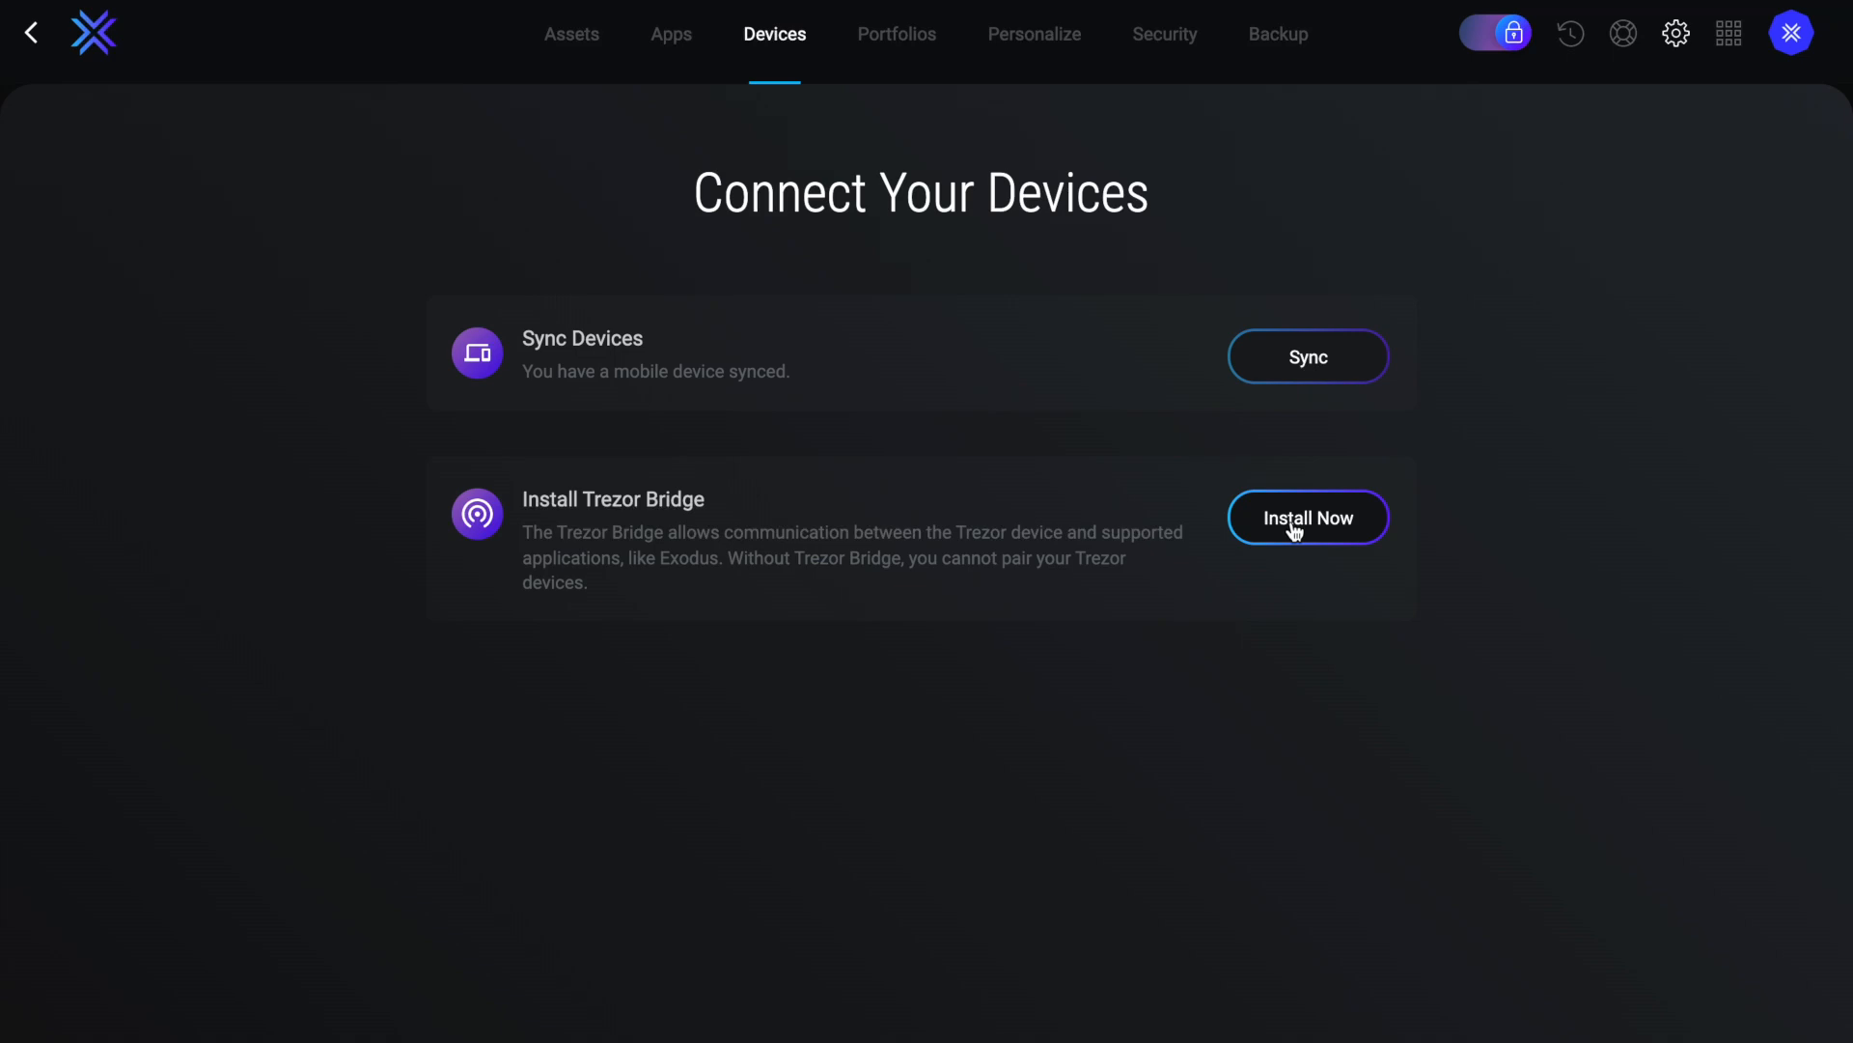
pyautogui.click(1307, 518)
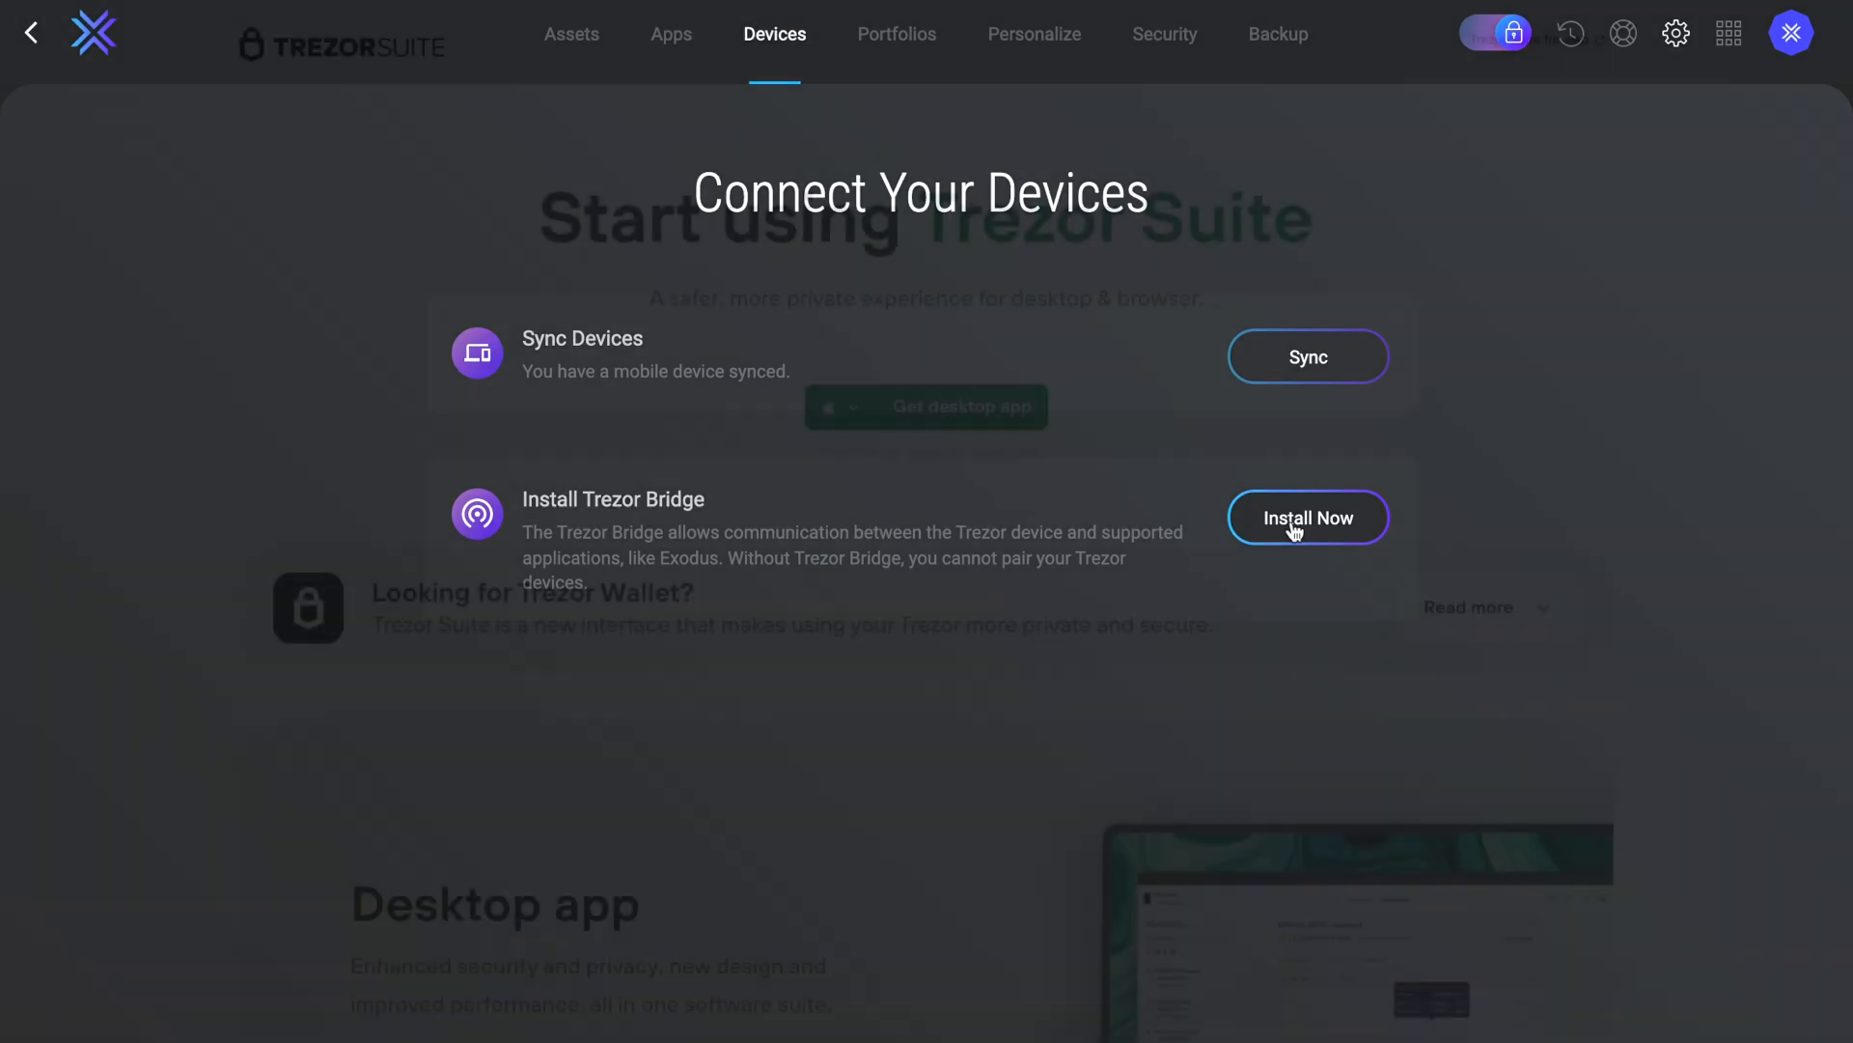
# Step: Load the Trezor Bridge download page offering Bridge 2.0.27 for macOS
pyautogui.click(1307, 517)
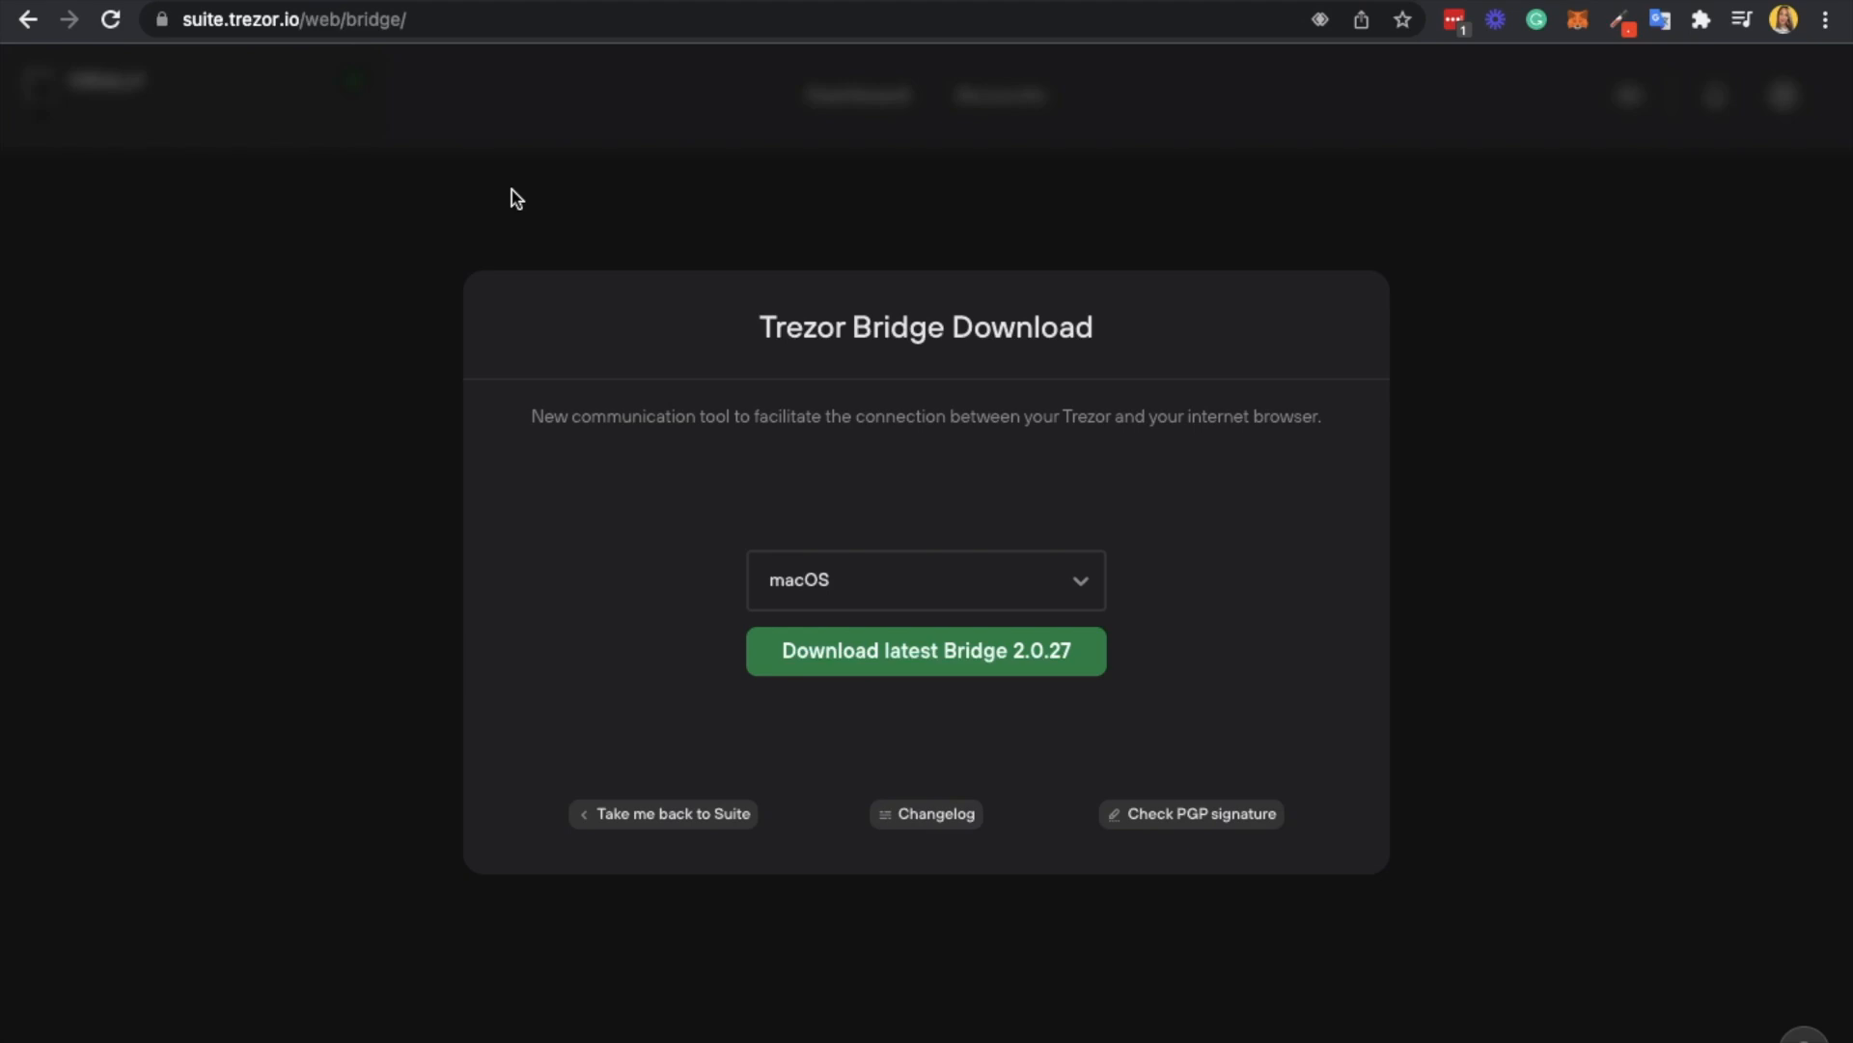
pyautogui.moveTo(614, 322)
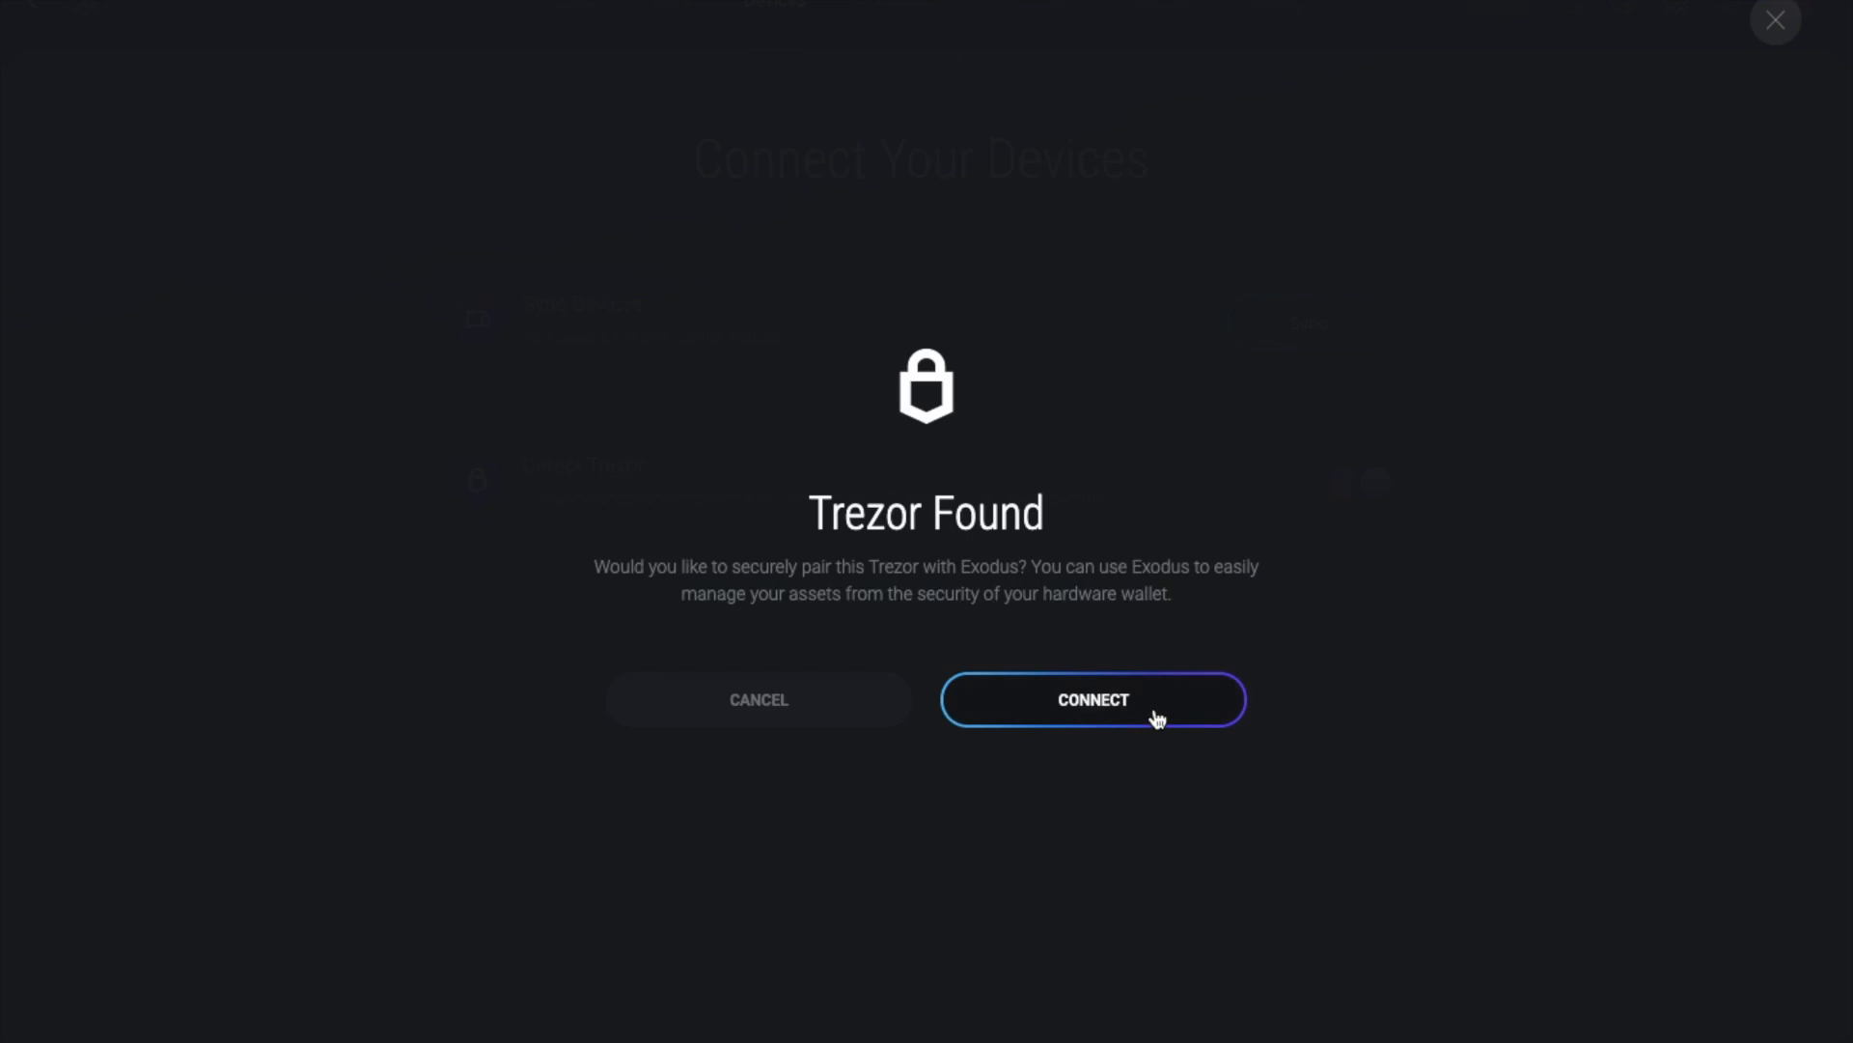
# Step: Connect the found Trezor and continue to the portfolio after pairing succeeds
pyautogui.click(1092, 699)
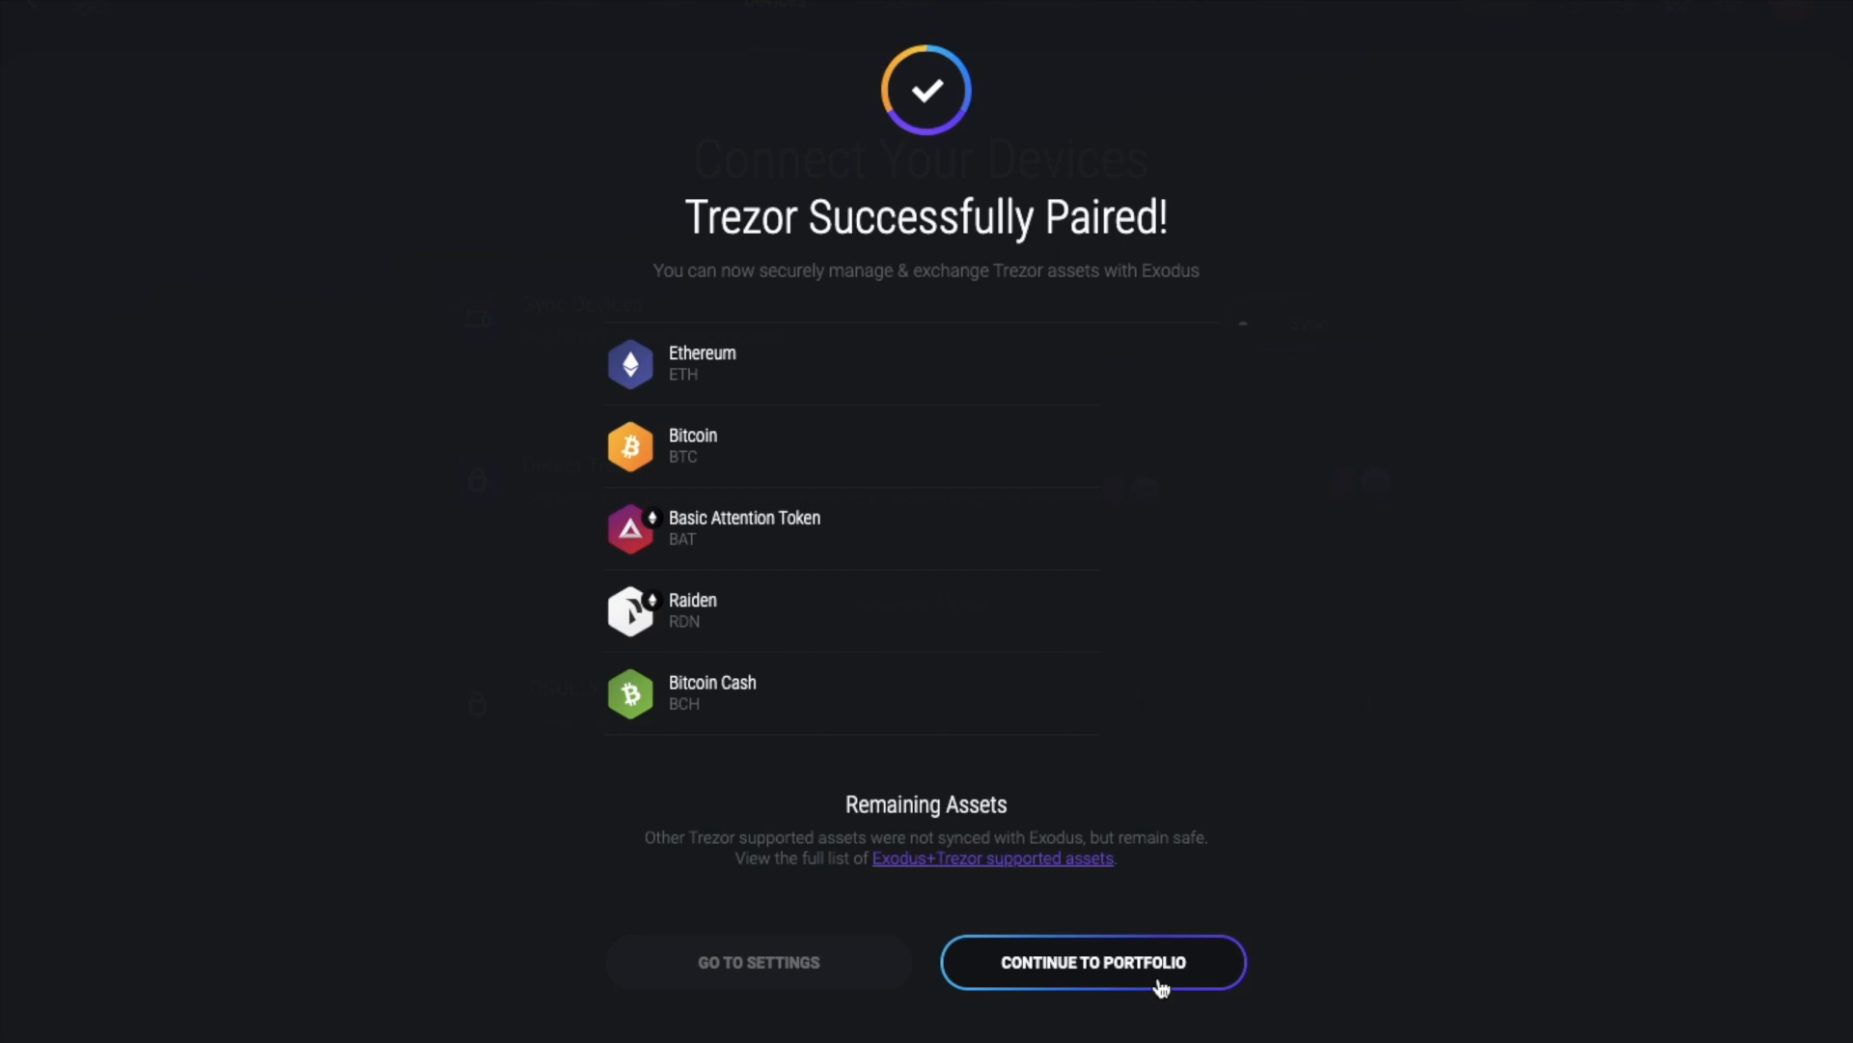
pyautogui.click(1093, 962)
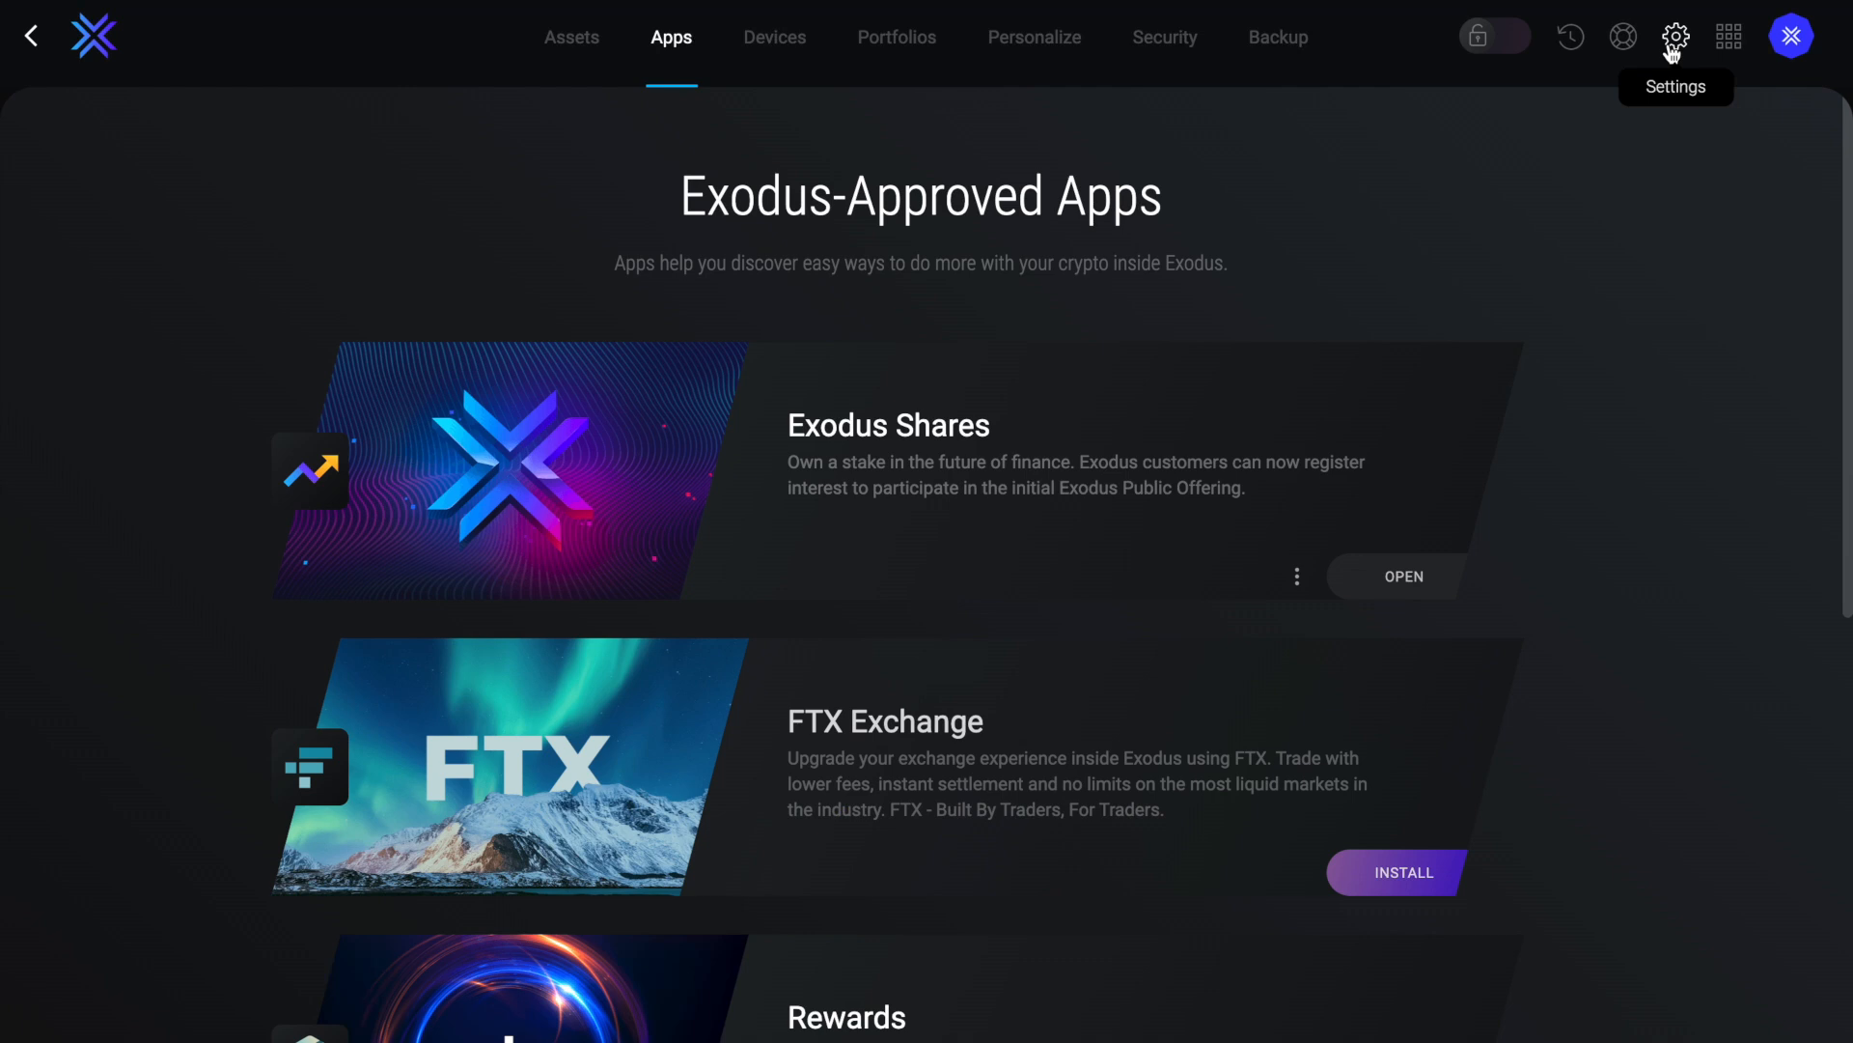
pyautogui.moveTo(671, 62)
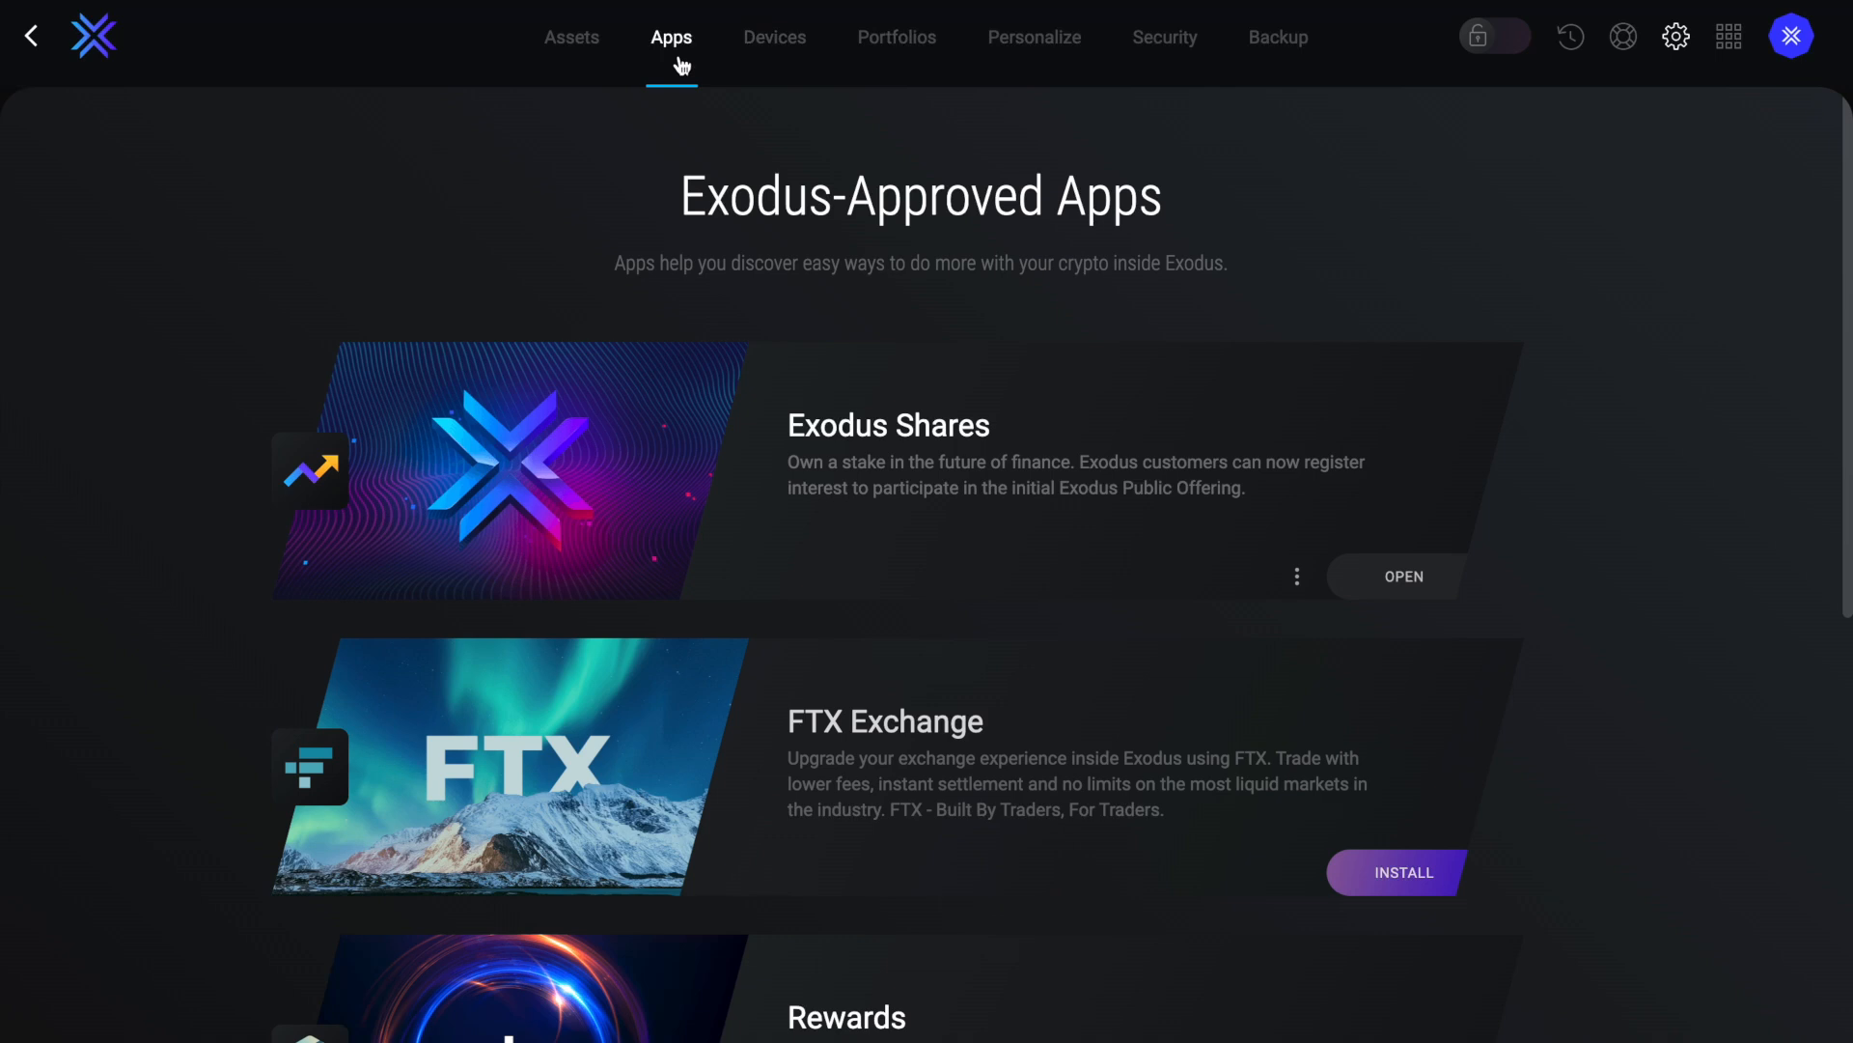
pyautogui.moveTo(1409, 754)
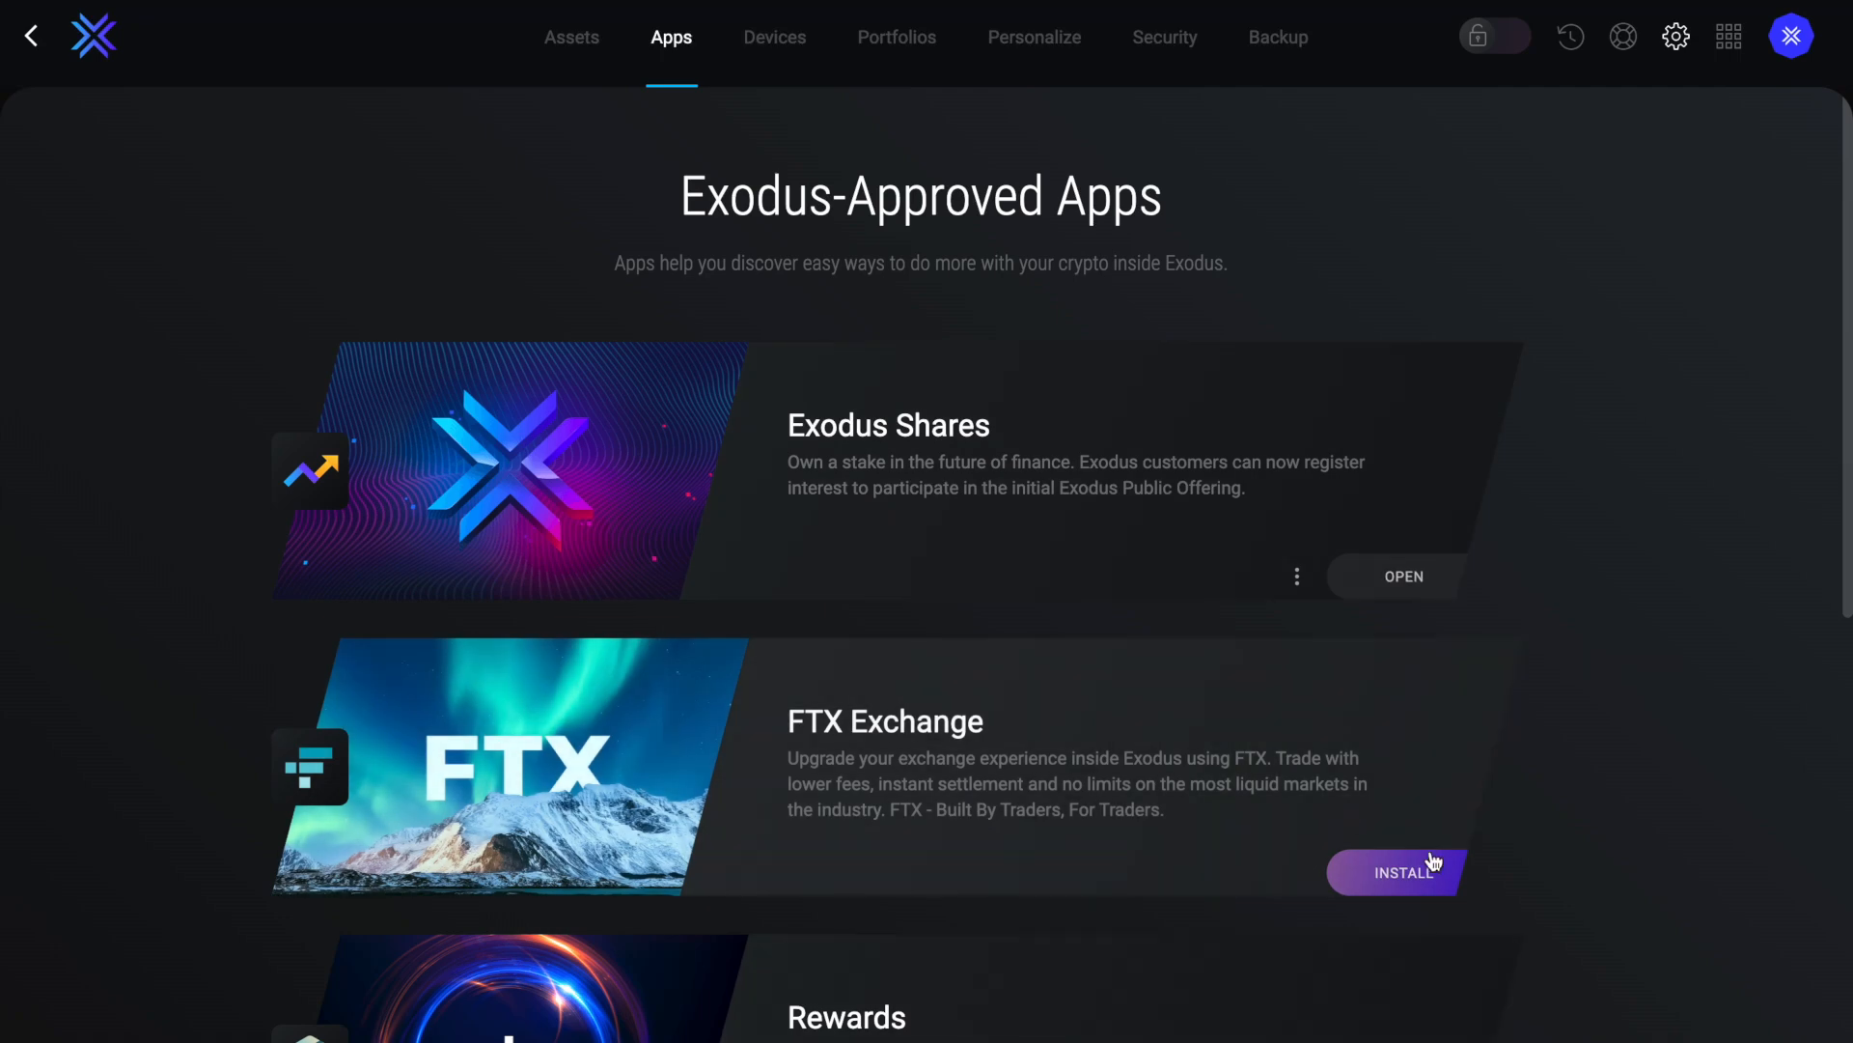
# Step: Install FTX Exchange, log in and authorize Exodus to use the FTX account
pyautogui.click(1403, 872)
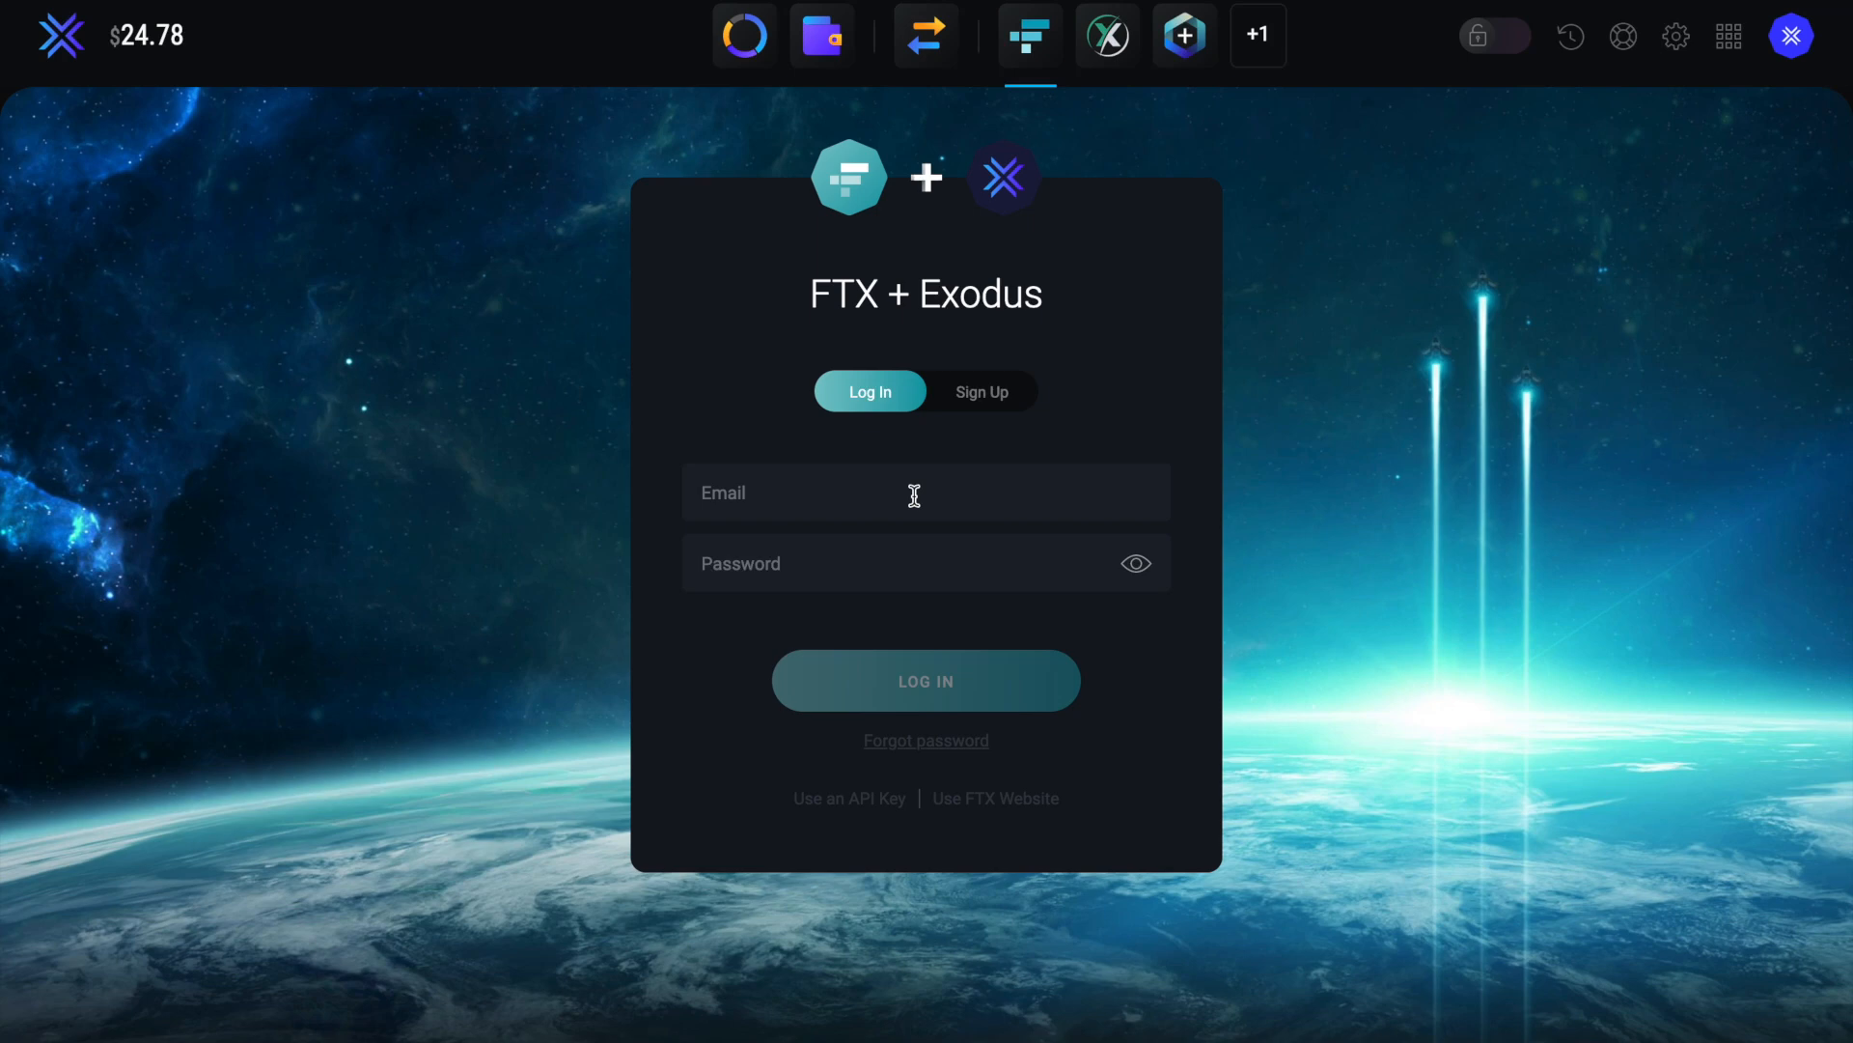
pyautogui.click(996, 797)
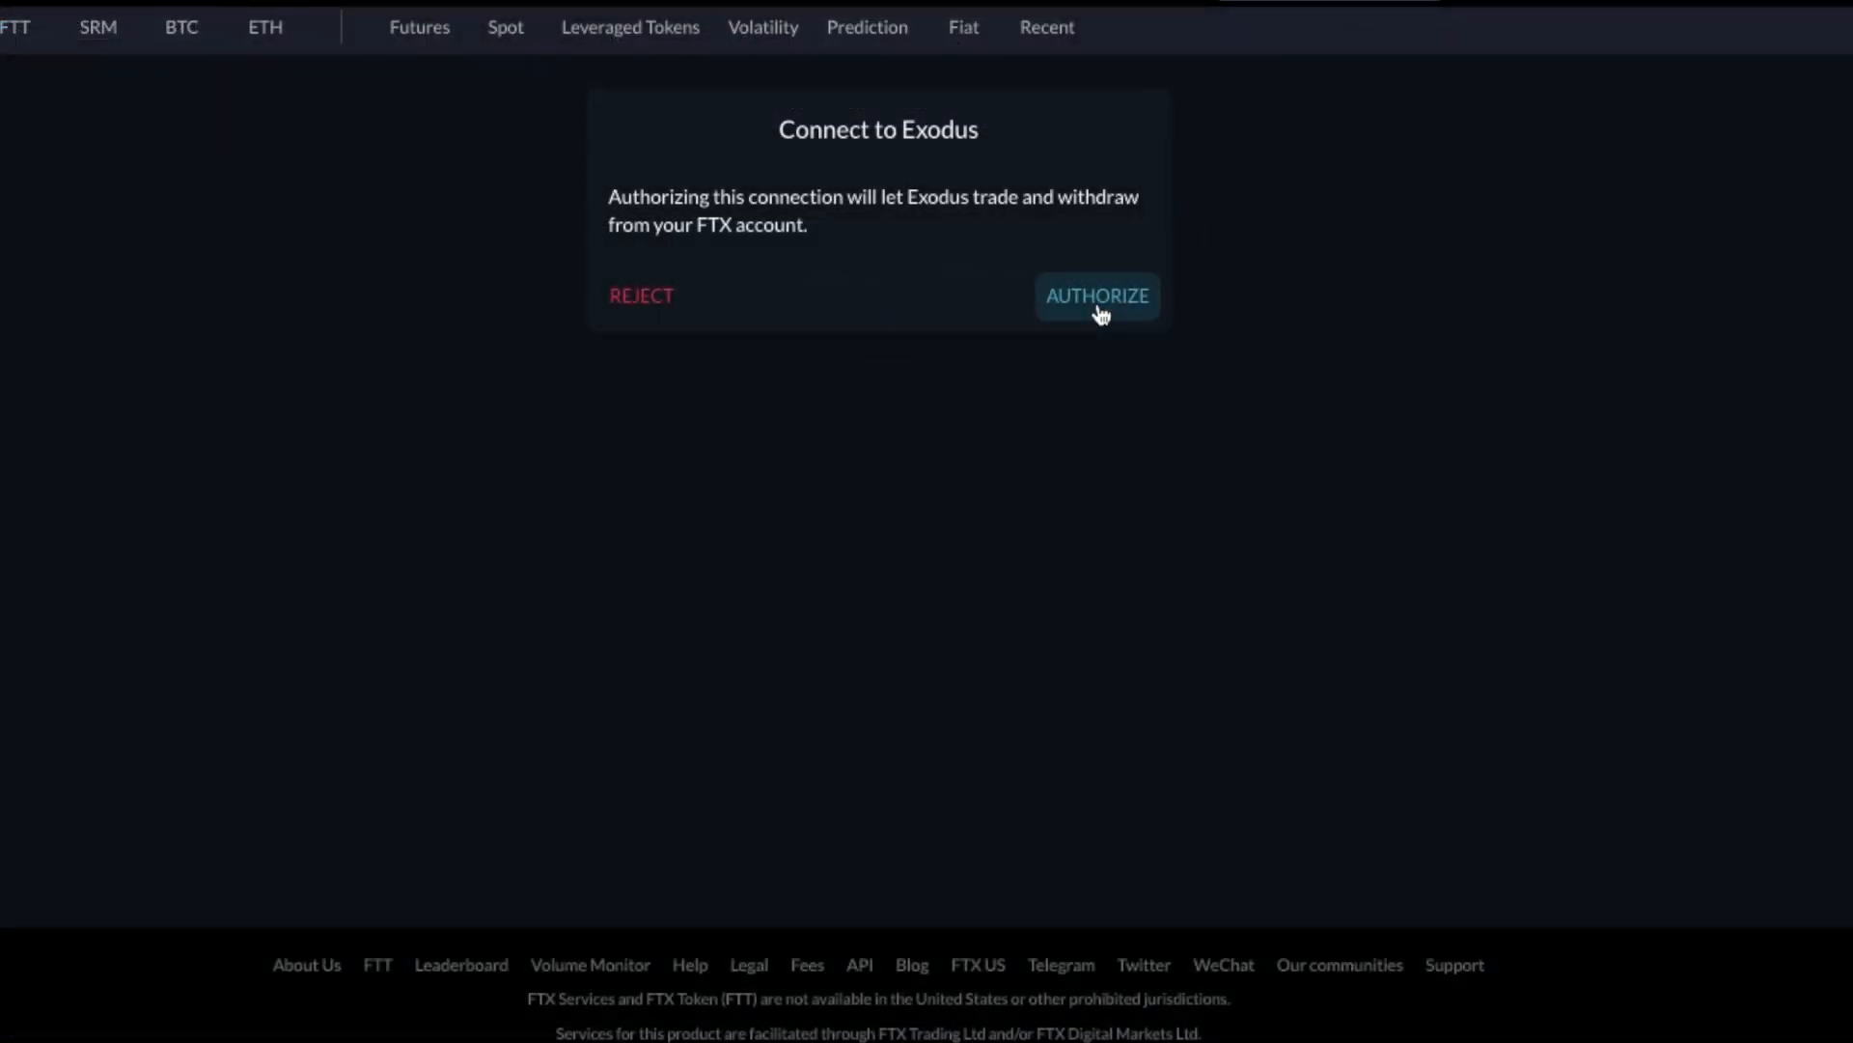
pyautogui.click(1097, 295)
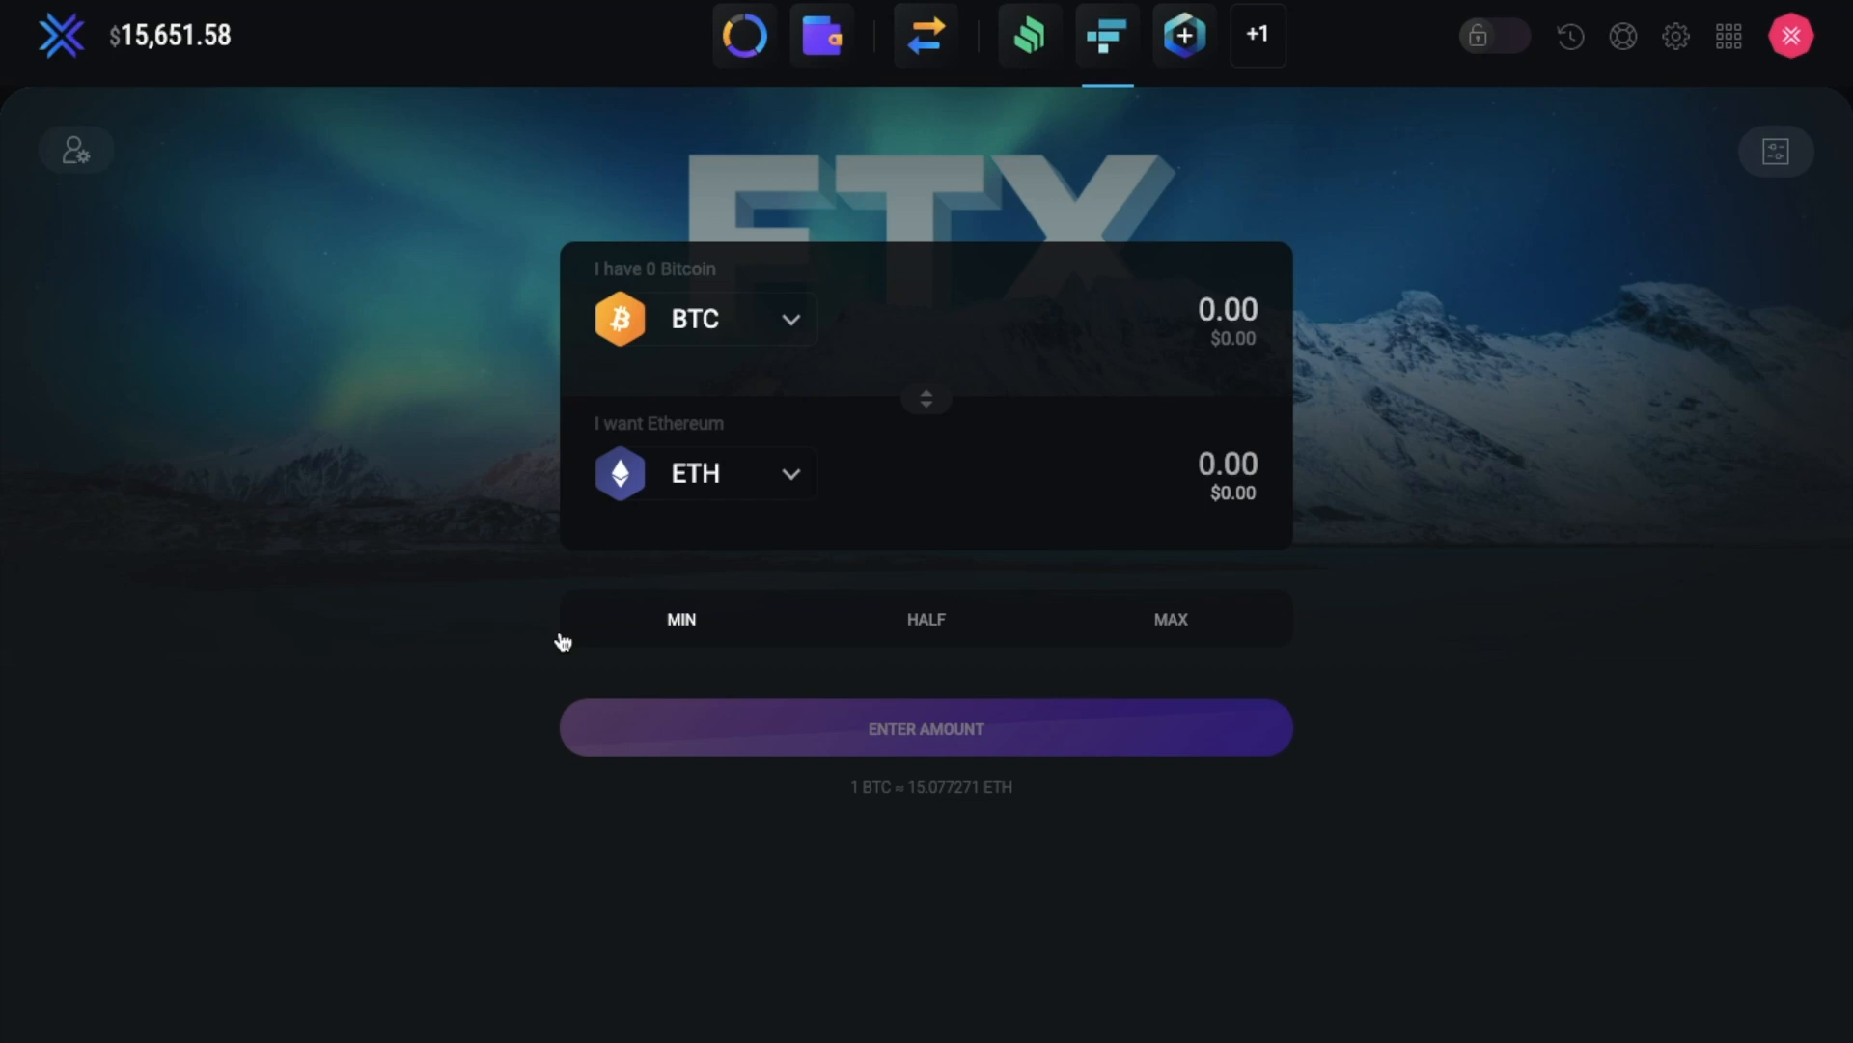
# Step: Submit a minimum-size BTC-to-ETH FTX exchange, then go to the Bitcoin wallet
pyautogui.click(1182, 318)
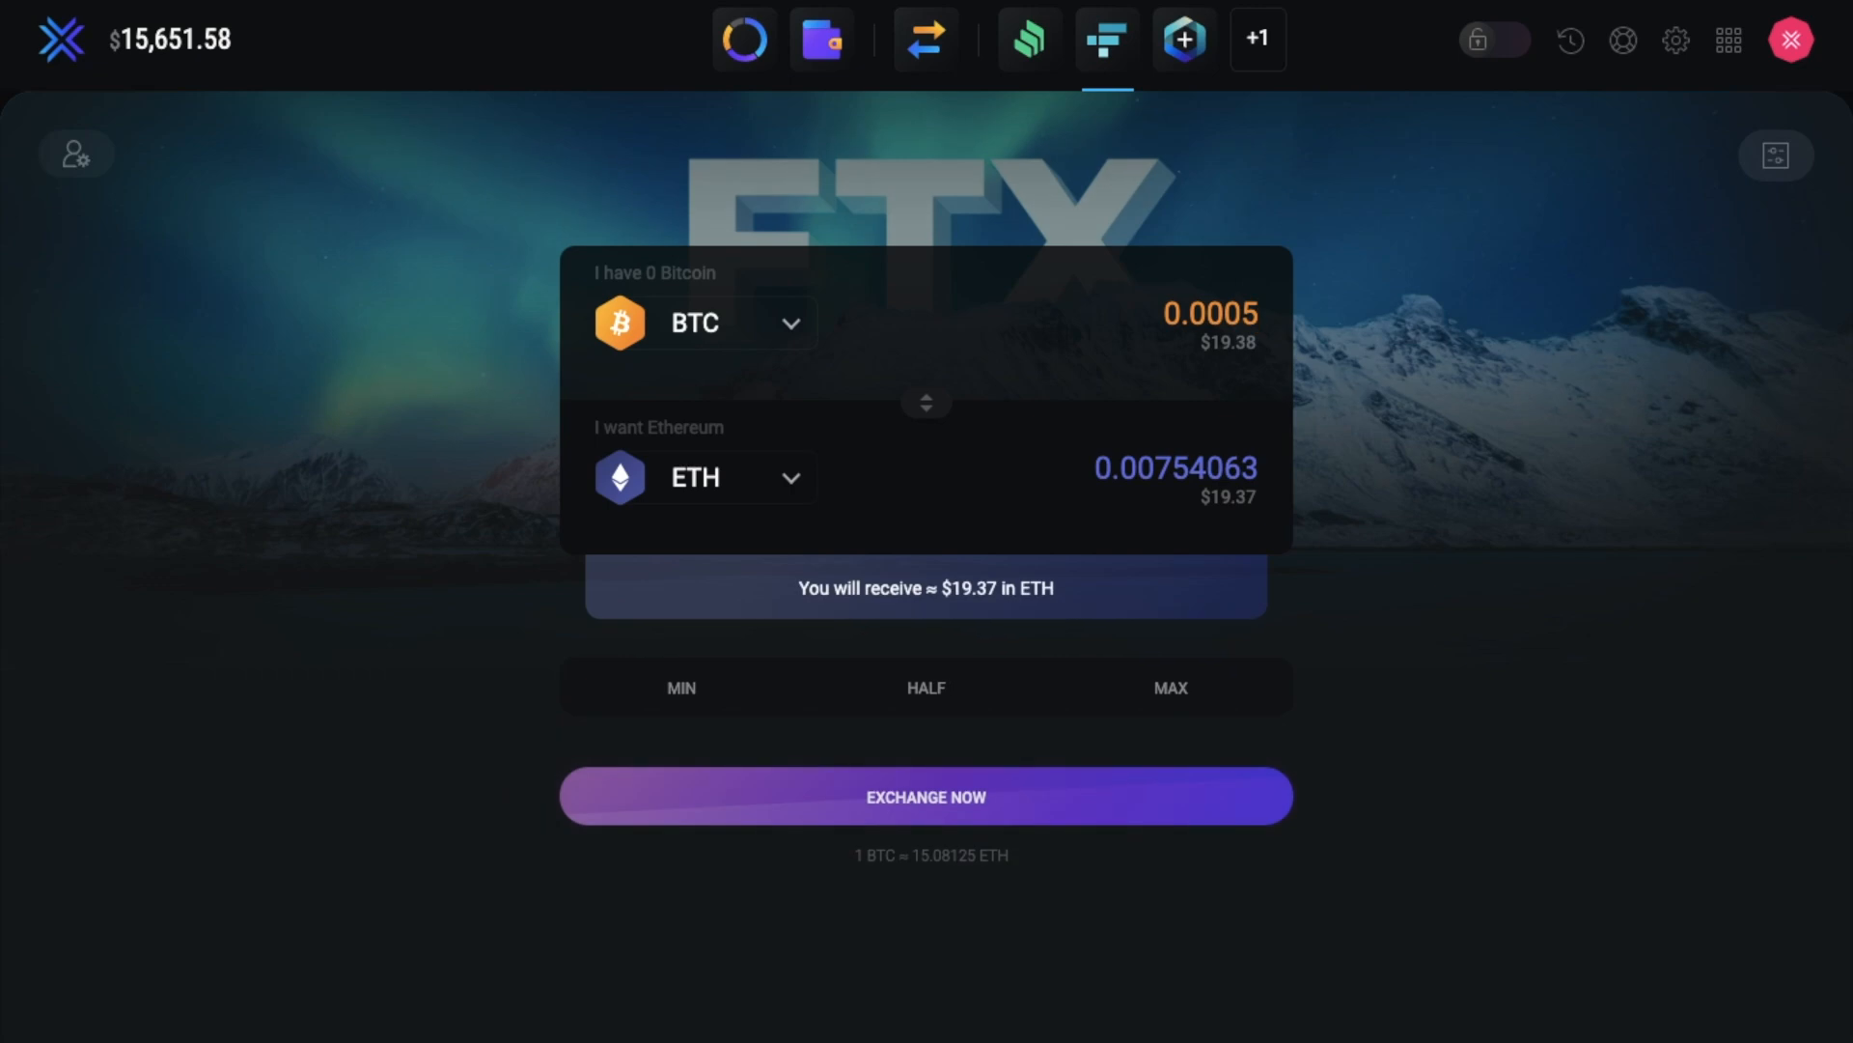
pyautogui.click(927, 401)
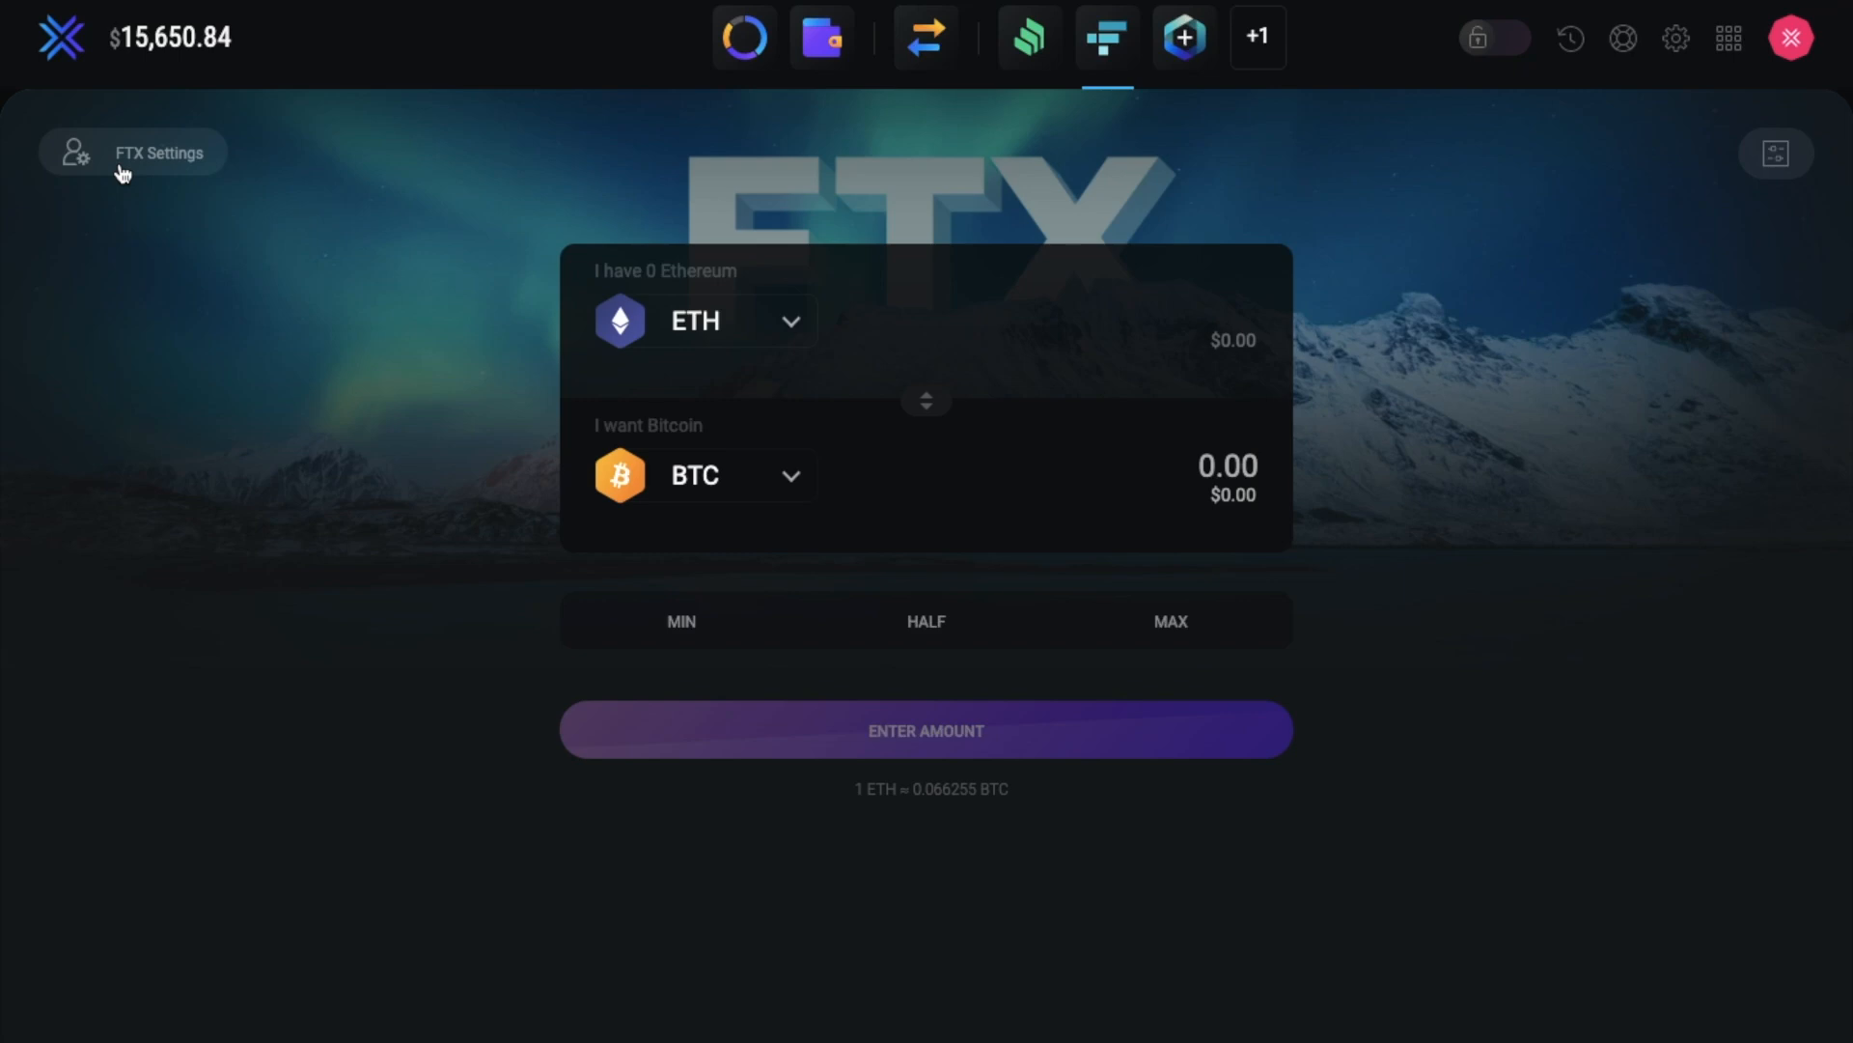
pyautogui.click(821, 37)
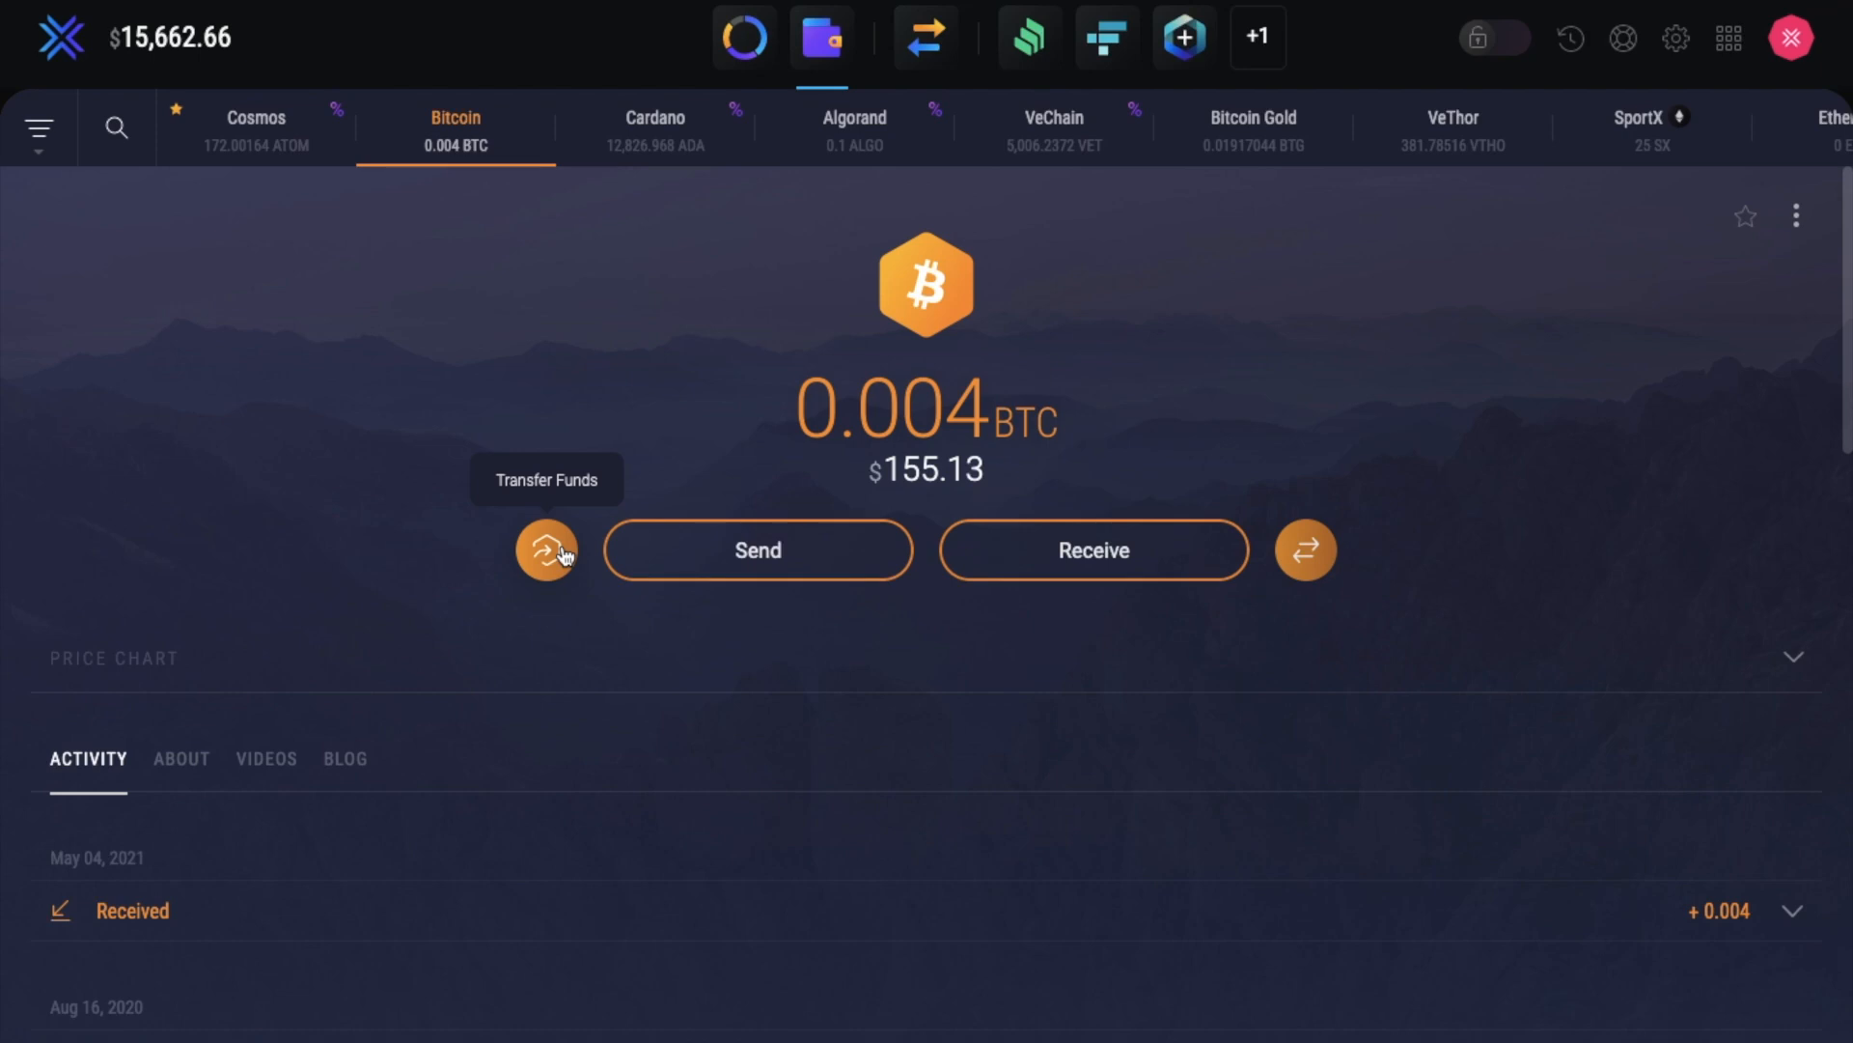
# Step: Start a Bitcoin transfer between Exodus and FTX with amount 0.003
pyautogui.click(546, 550)
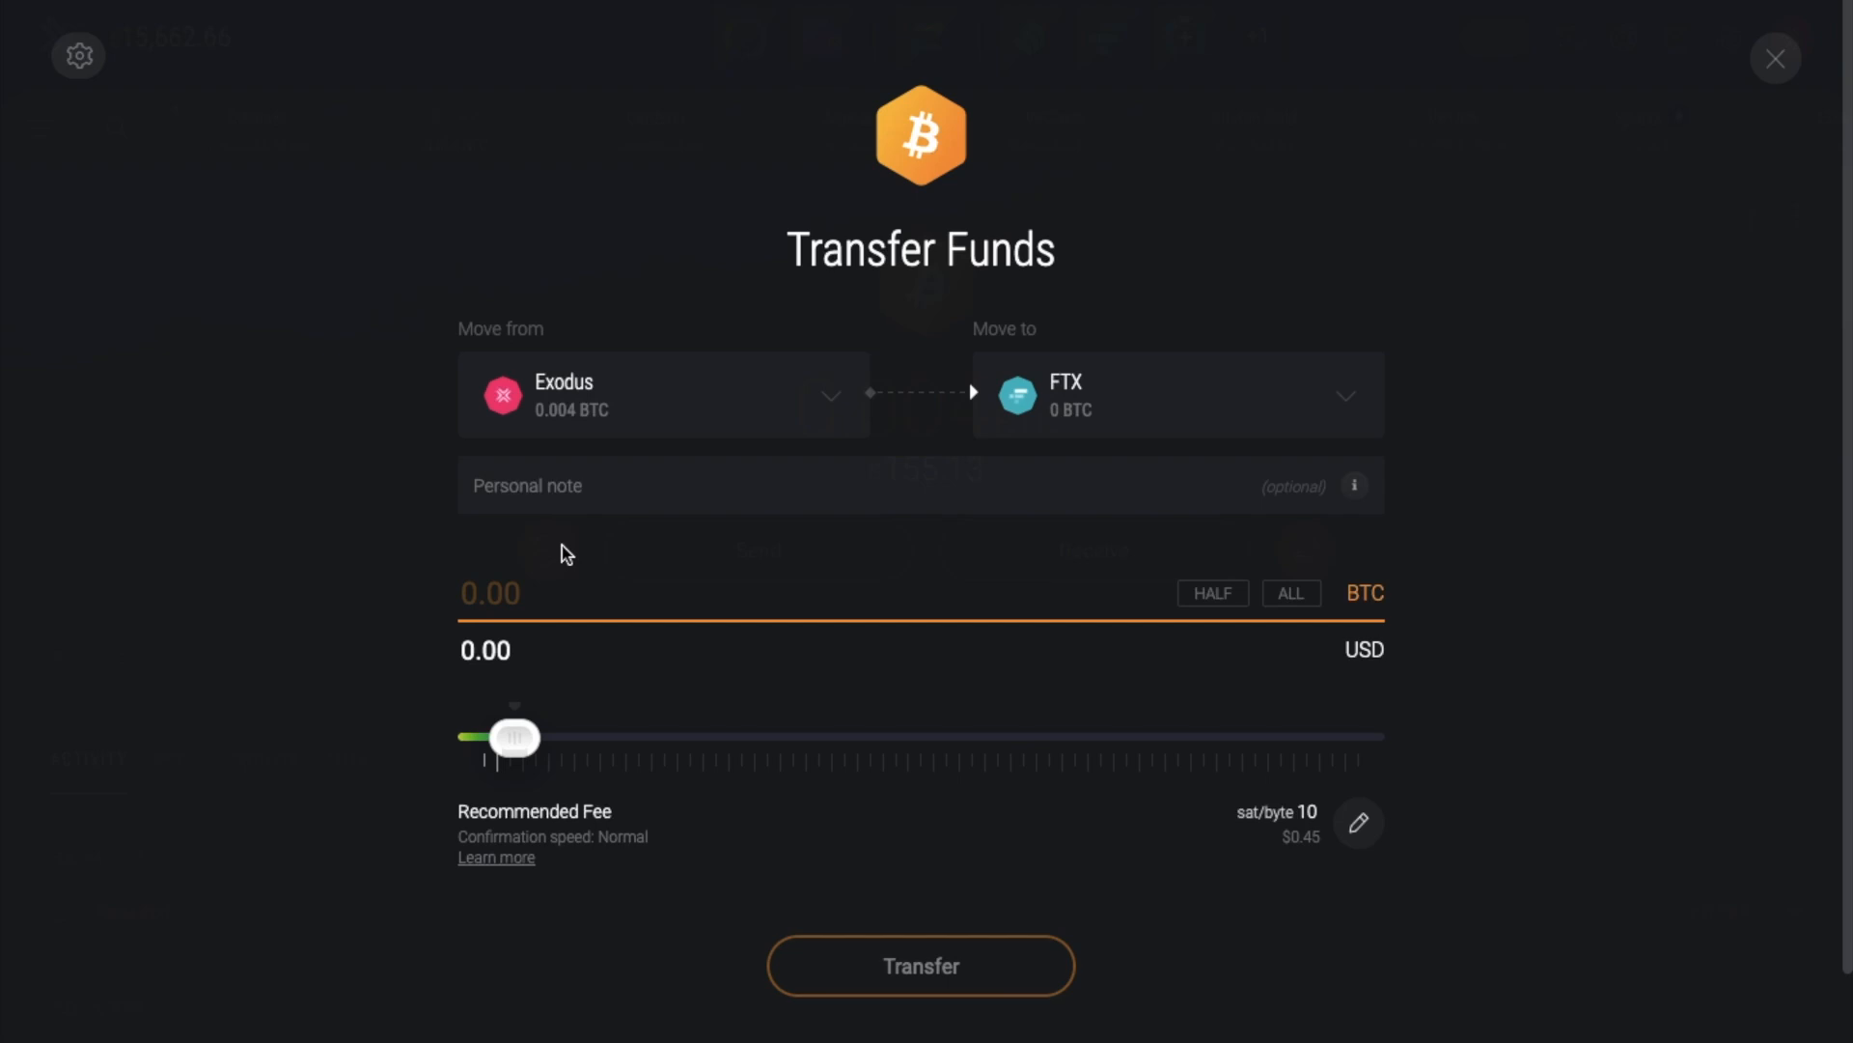
pyautogui.moveTo(641, 397)
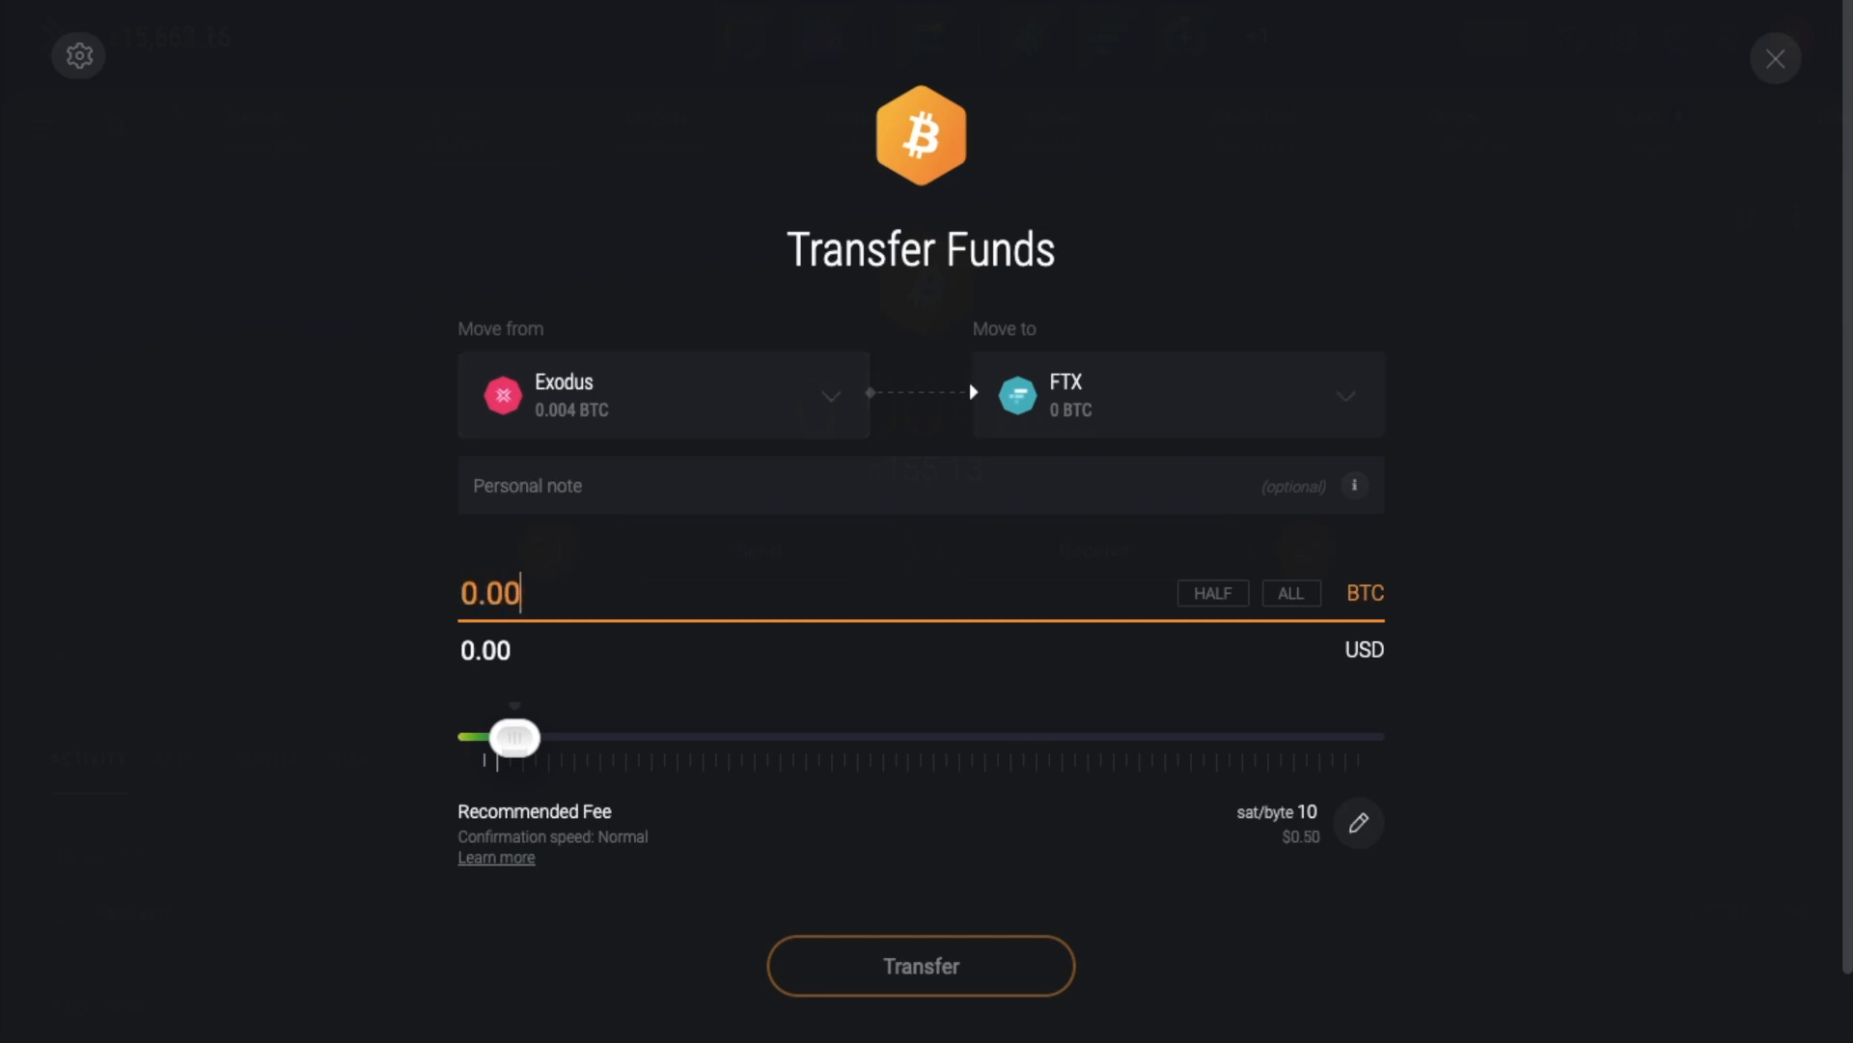
pyautogui.write('0.003')
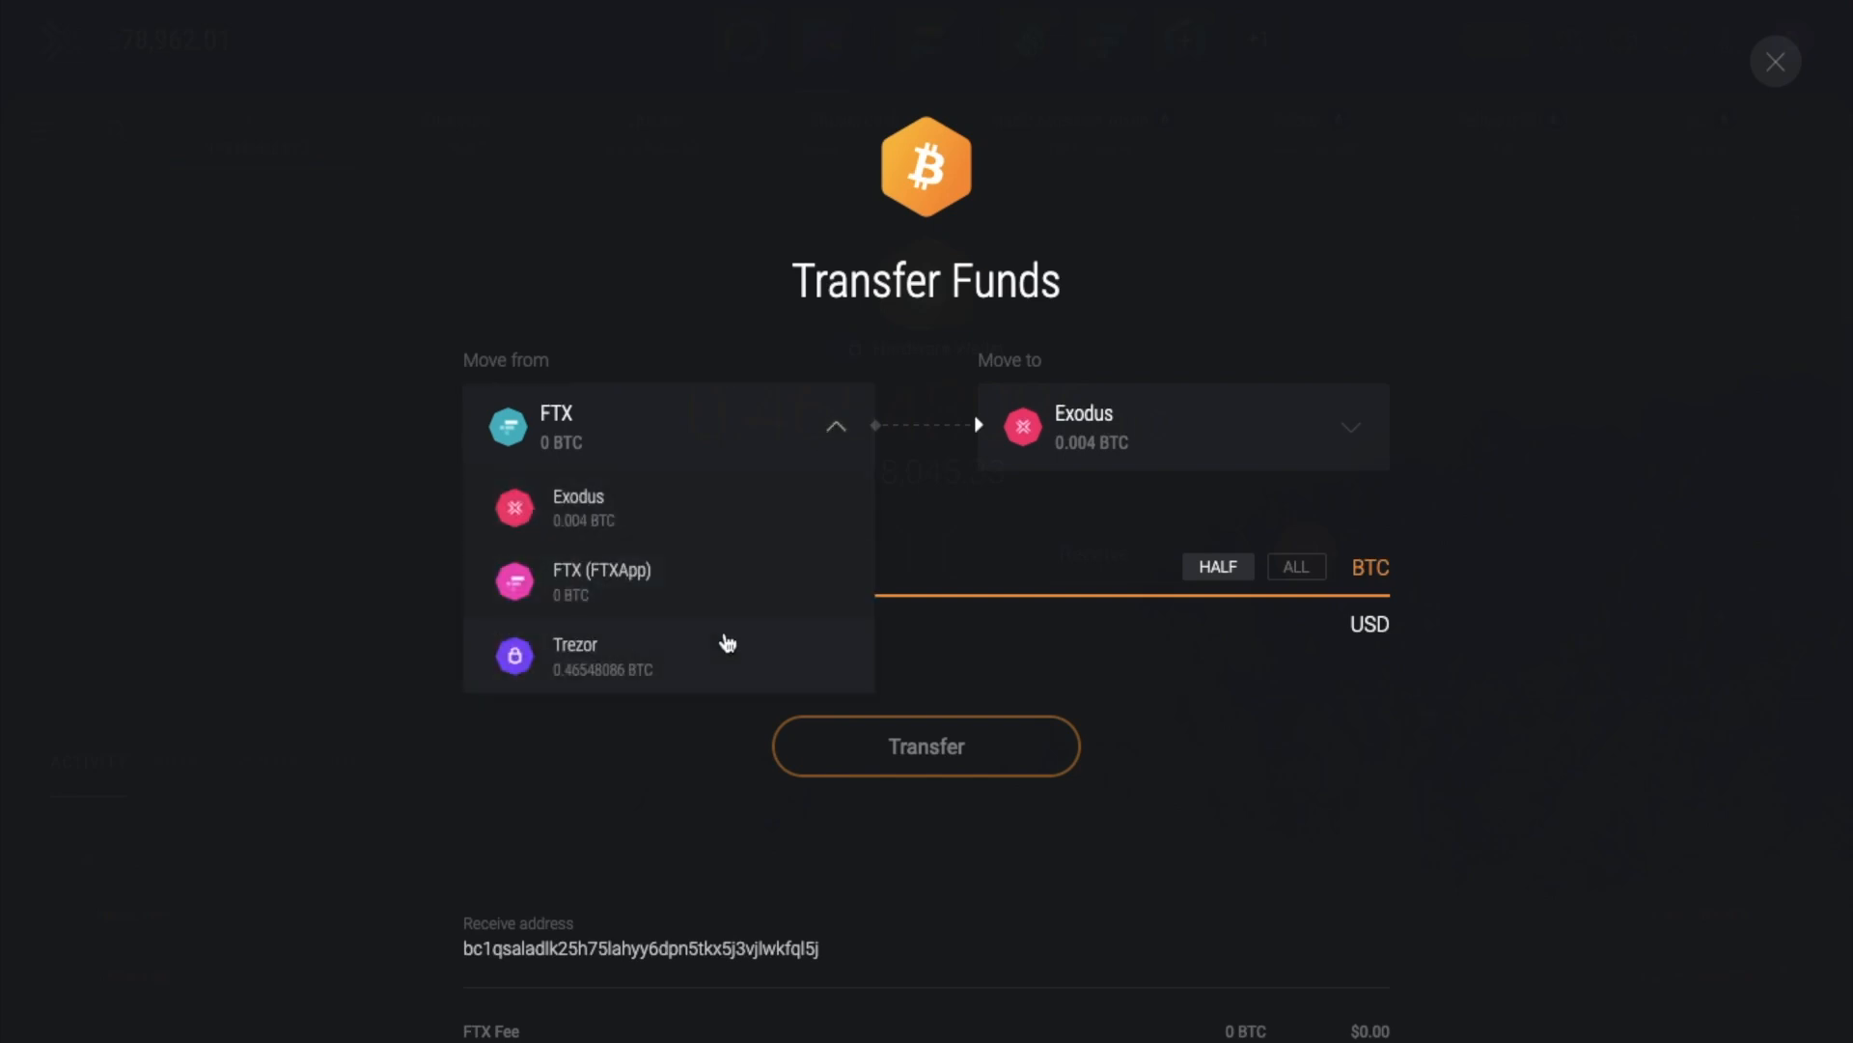
# Step: Calculate the 12-month Cosmos staking profit on a 500 ATOM deposit (13.95%, 69.73 ATOM)
pyautogui.click(1774, 62)
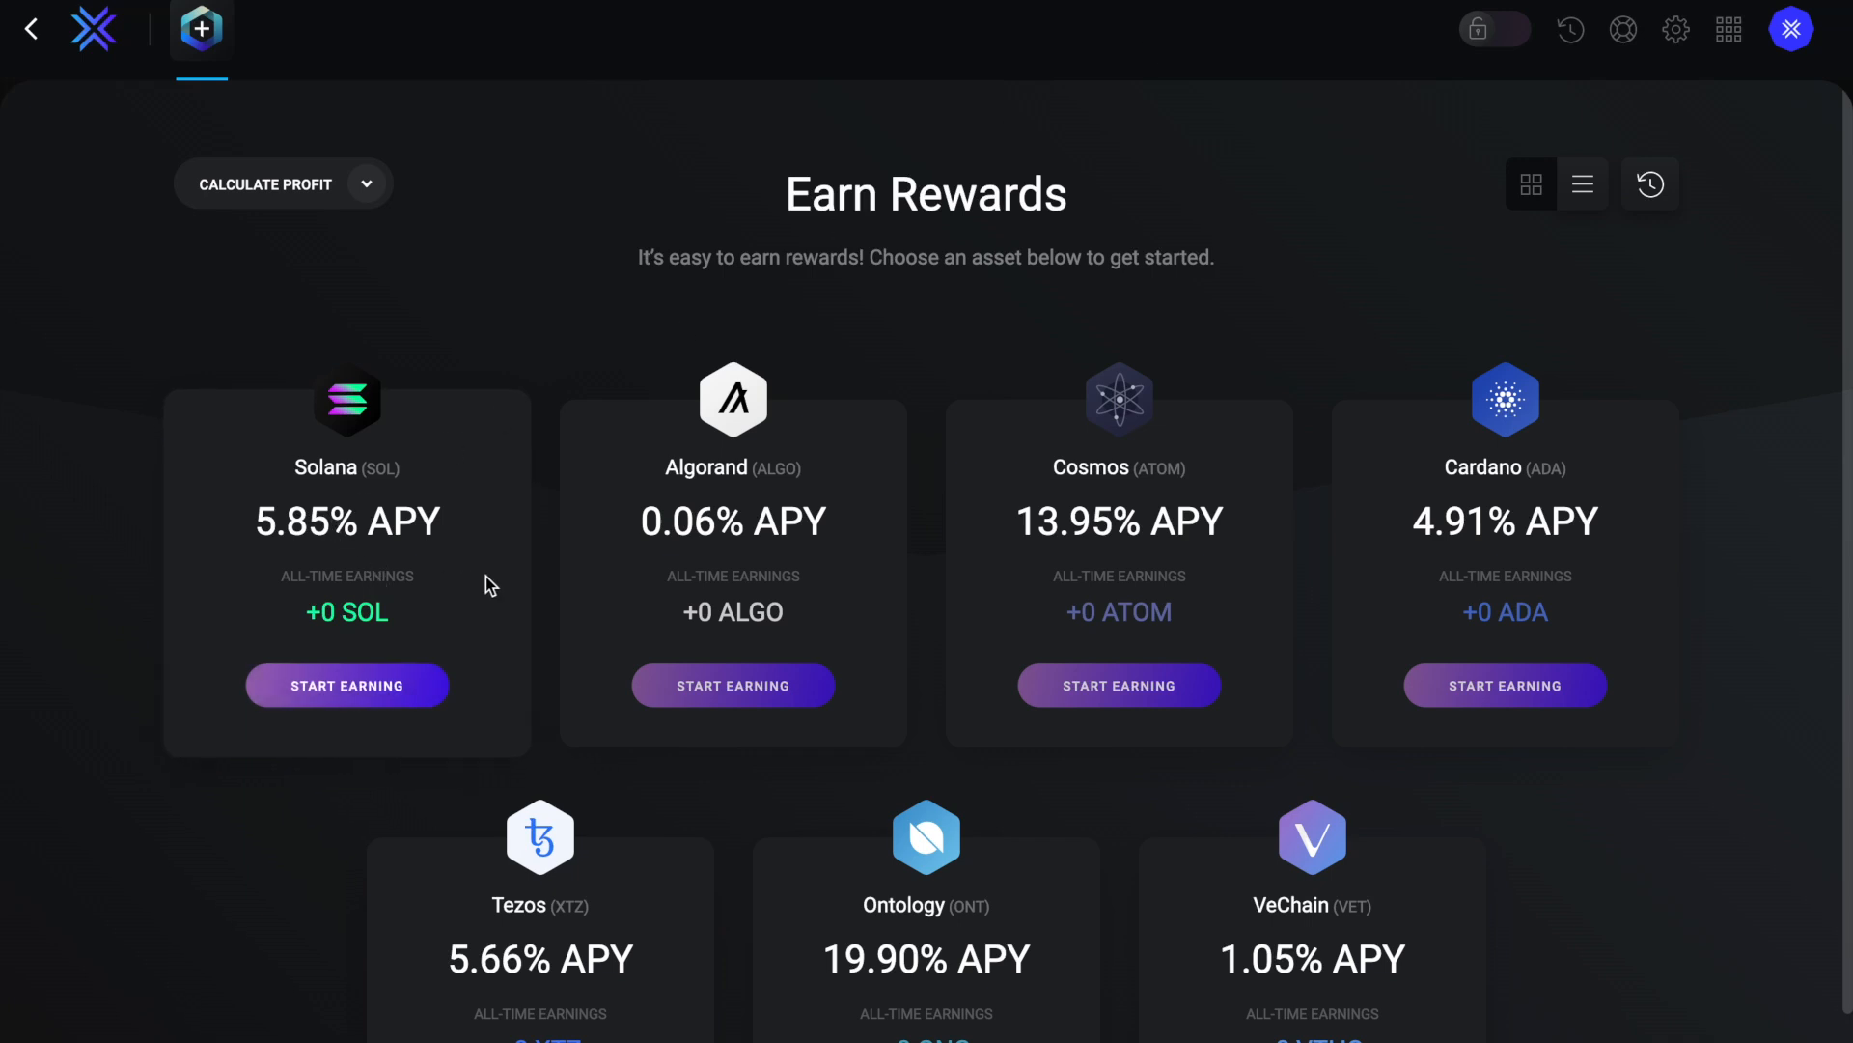
pyautogui.moveTo(459, 541)
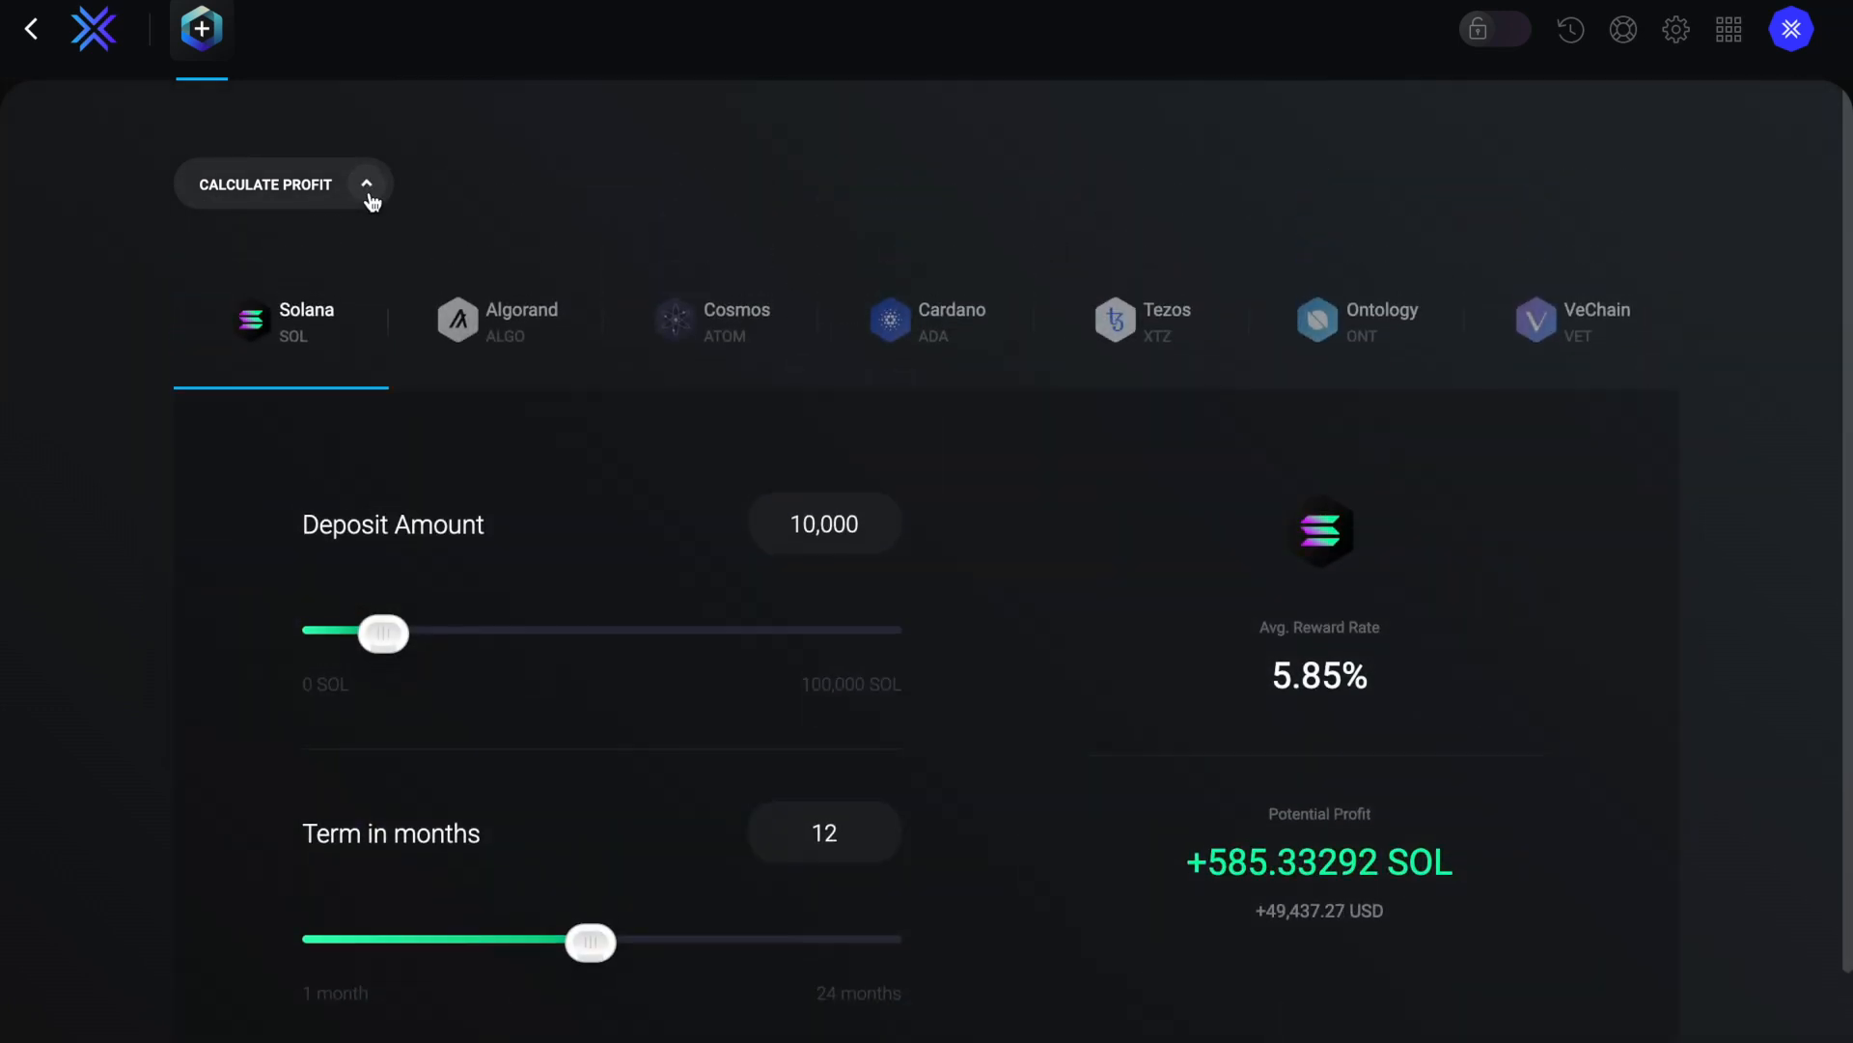
pyautogui.moveTo(734, 334)
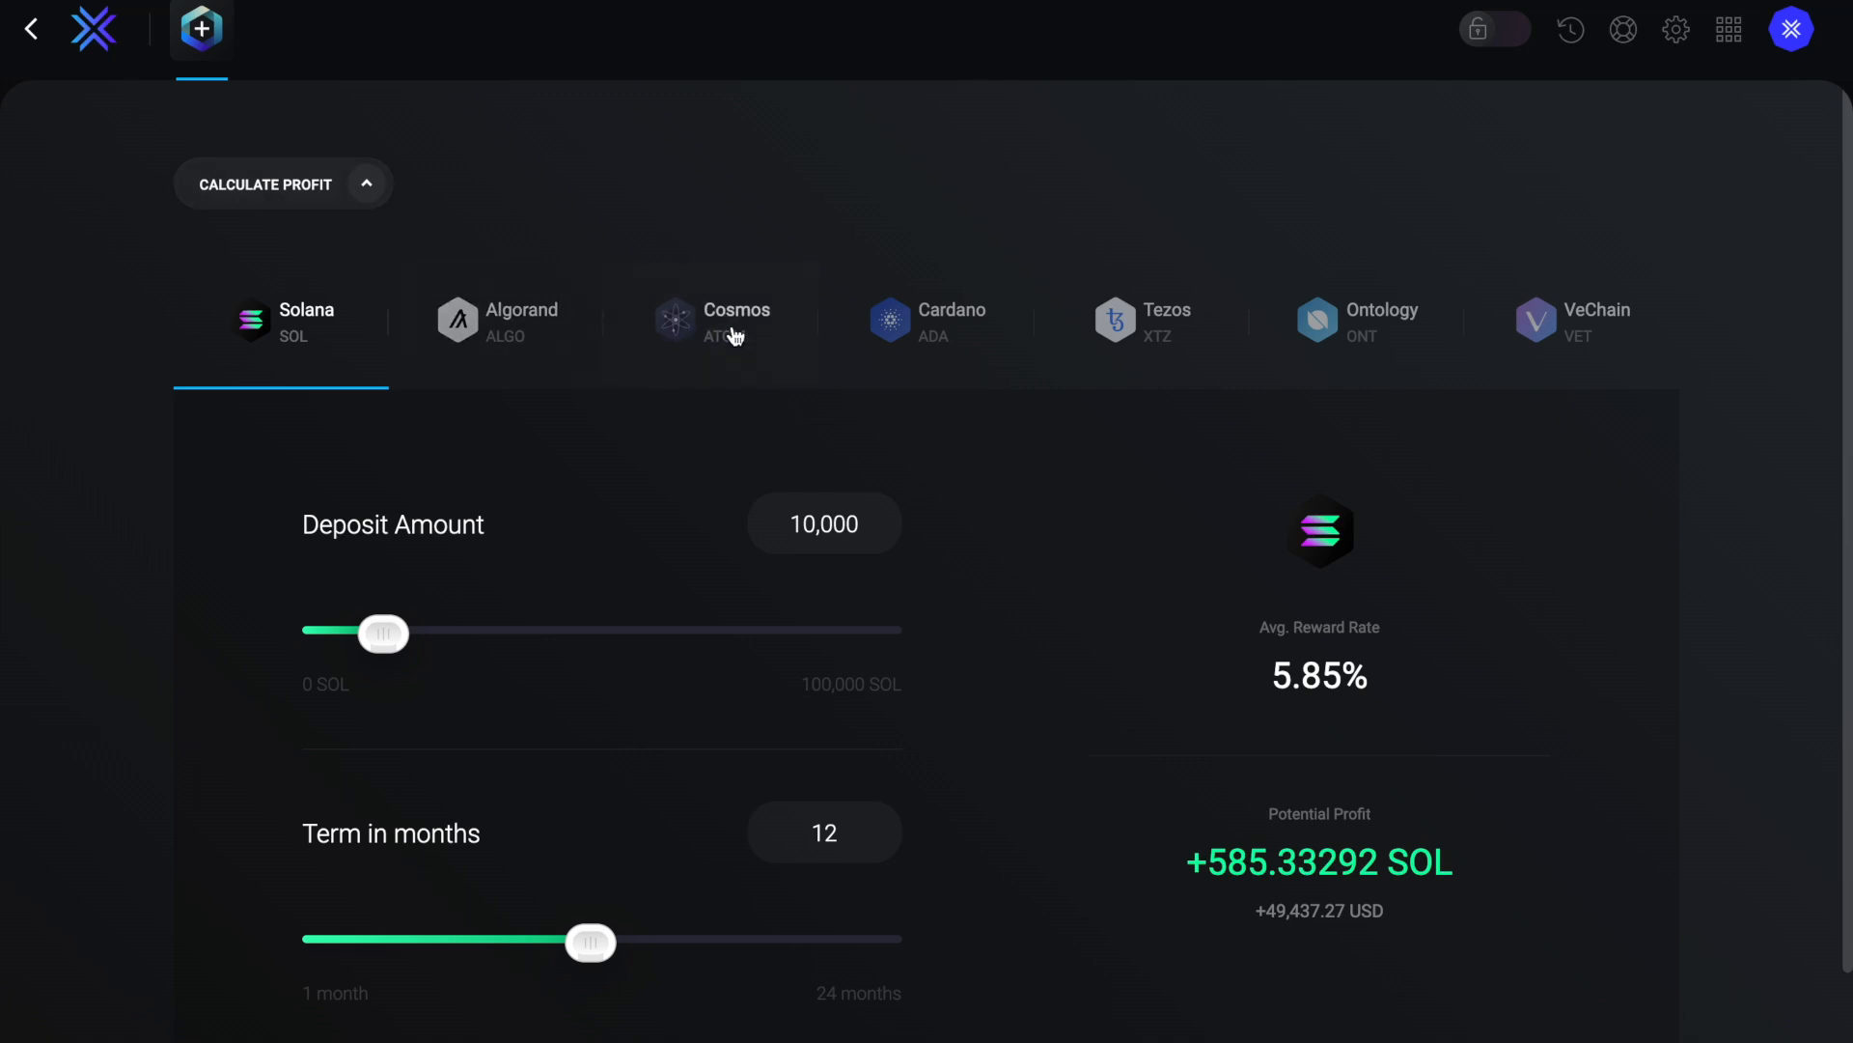
pyautogui.click(736, 318)
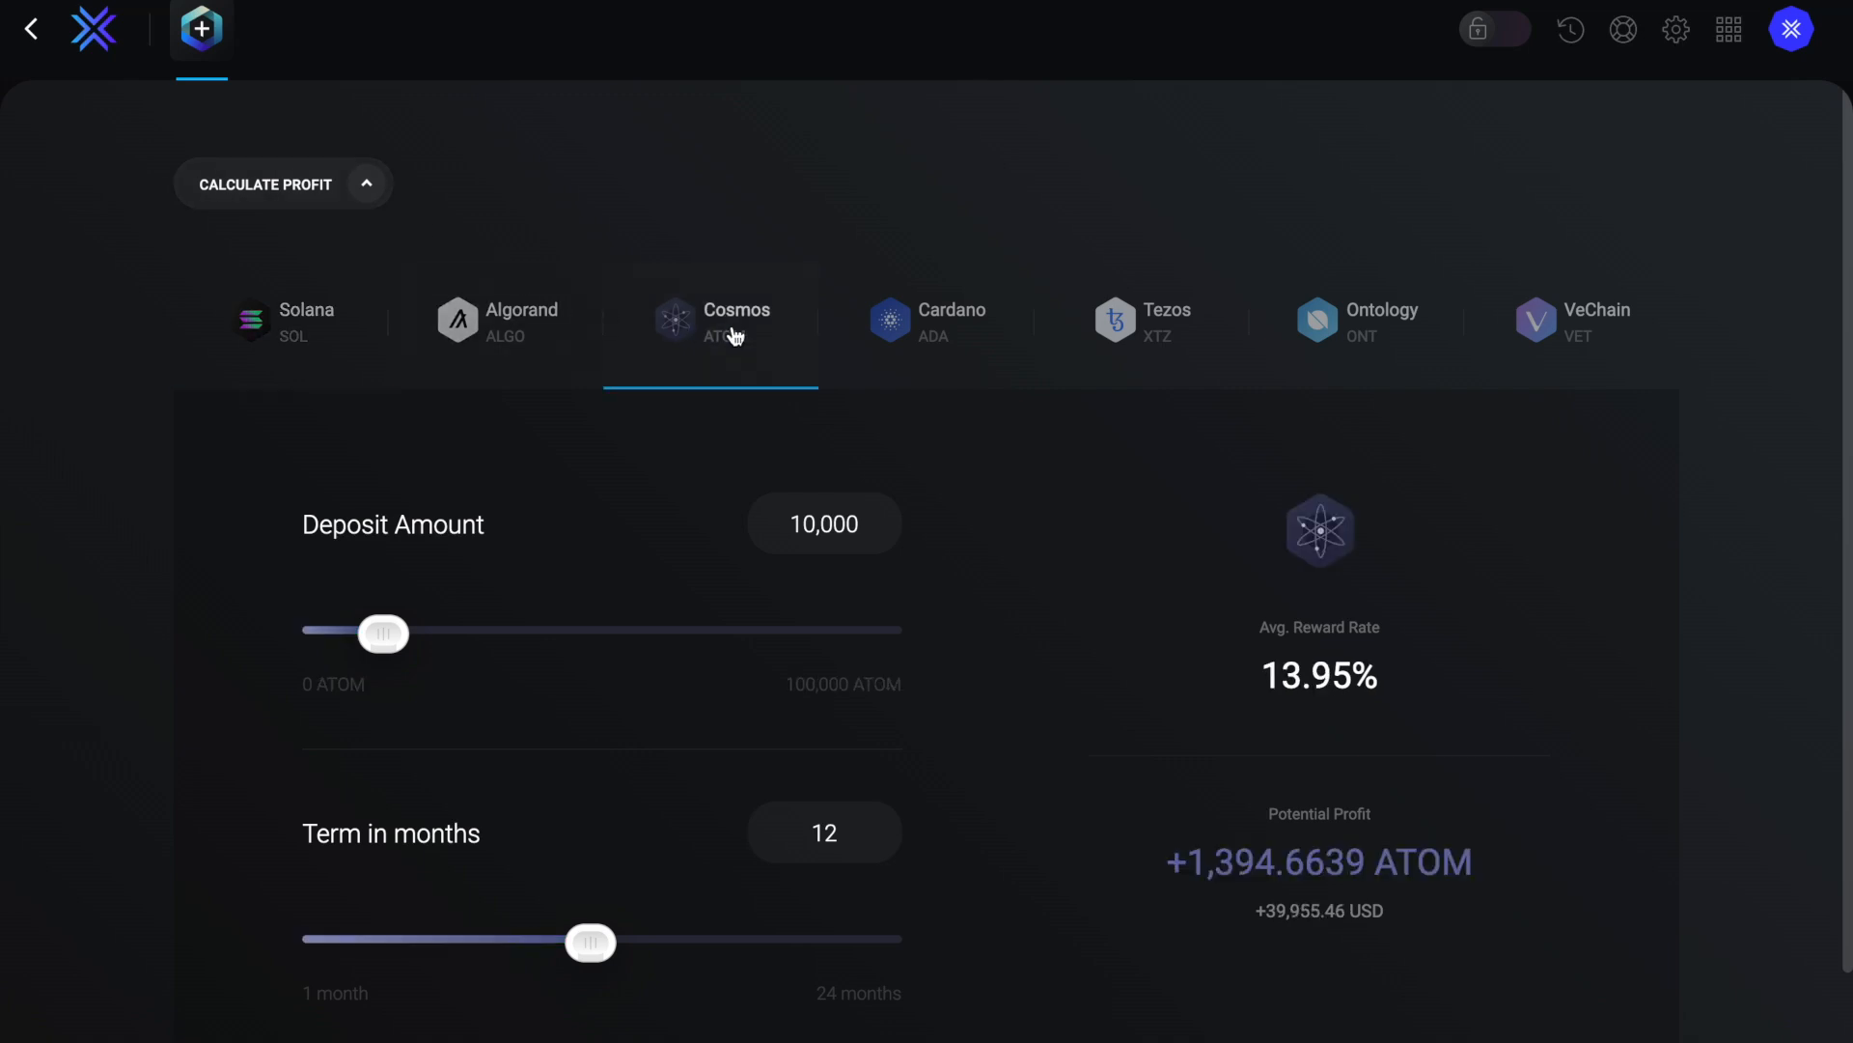
pyautogui.write('500')
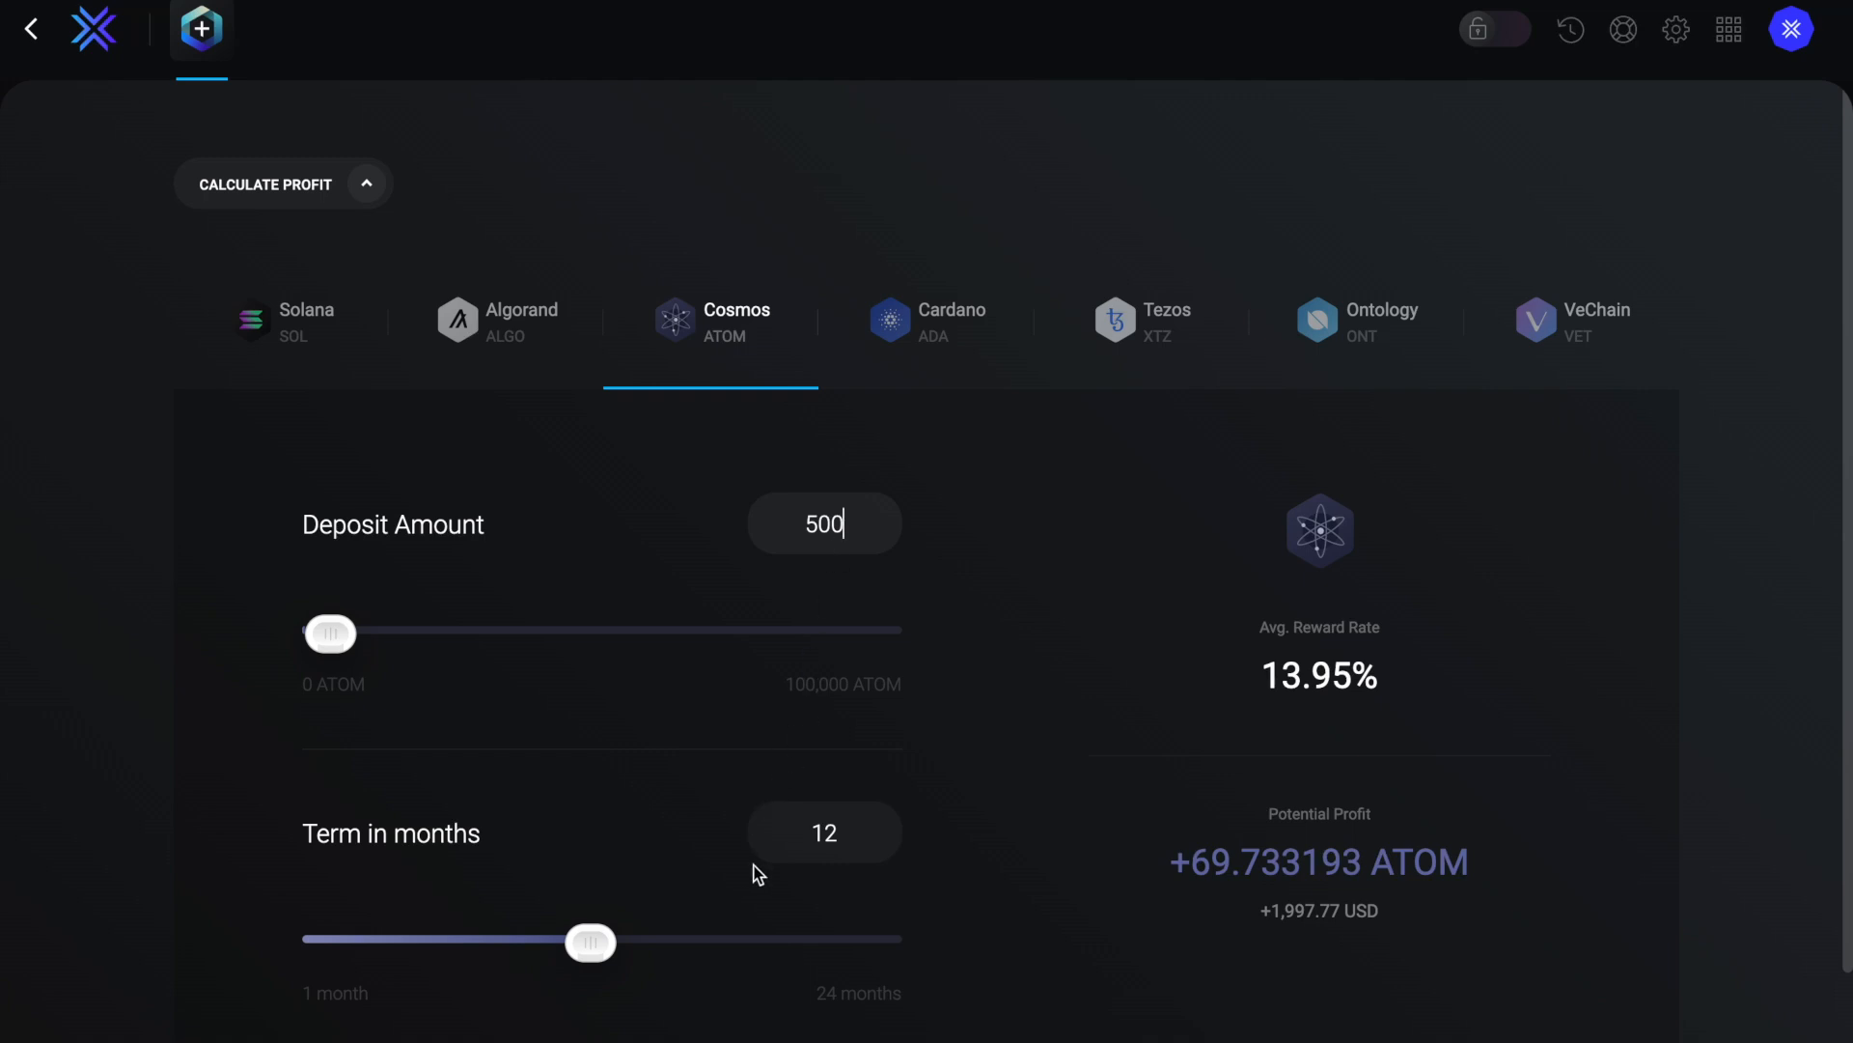
pyautogui.moveTo(1224, 748)
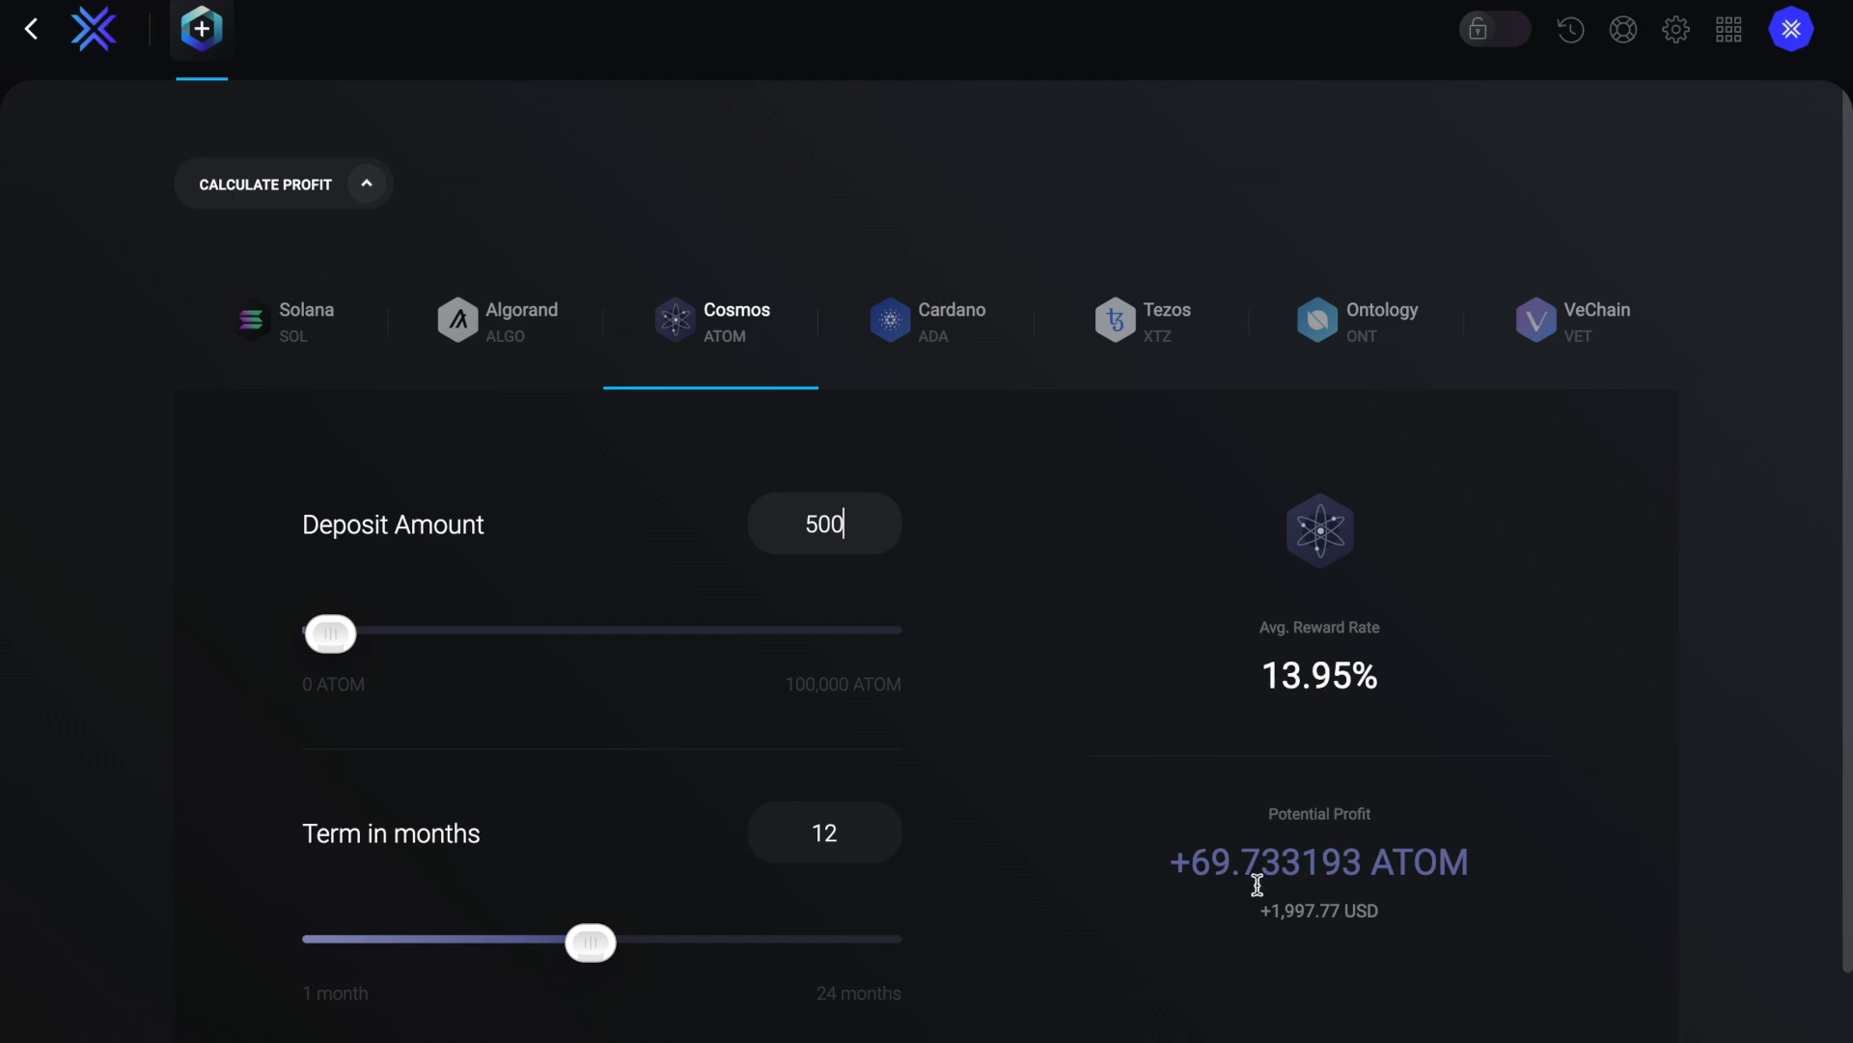
pyautogui.moveTo(1452, 935)
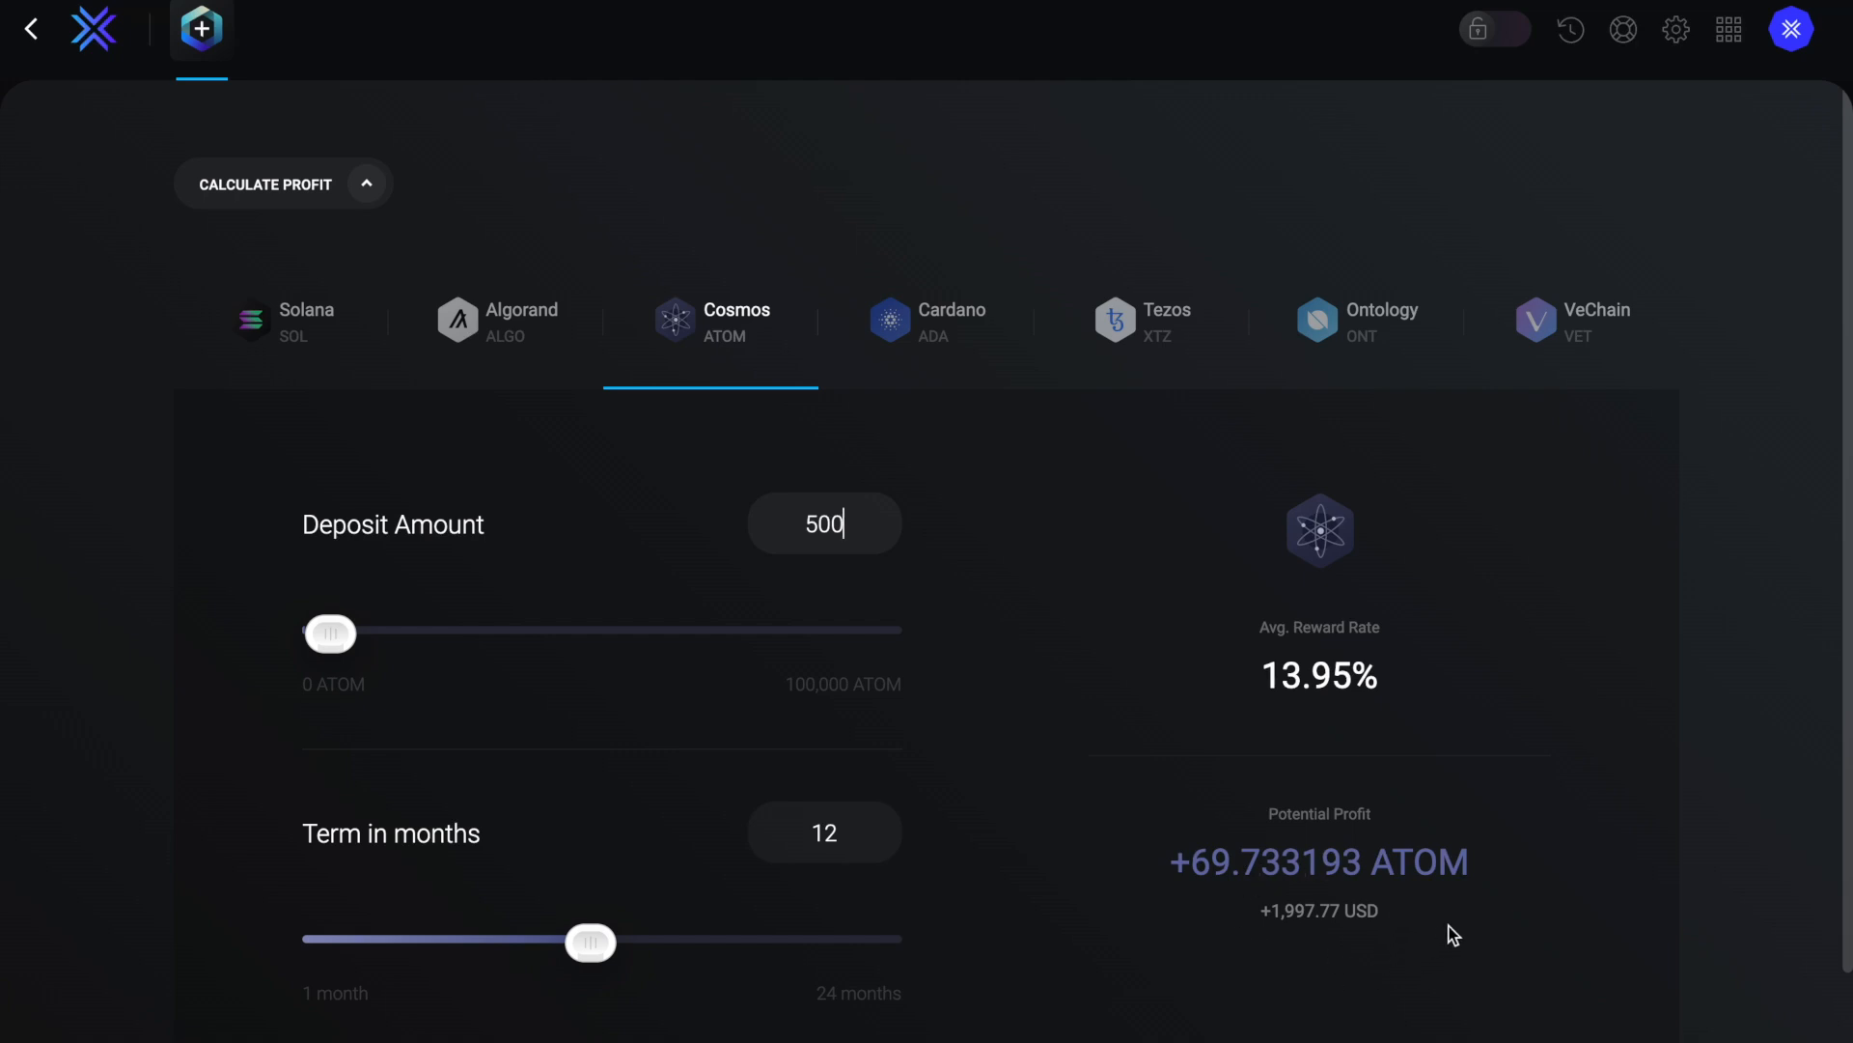
pyautogui.moveTo(1529, 218)
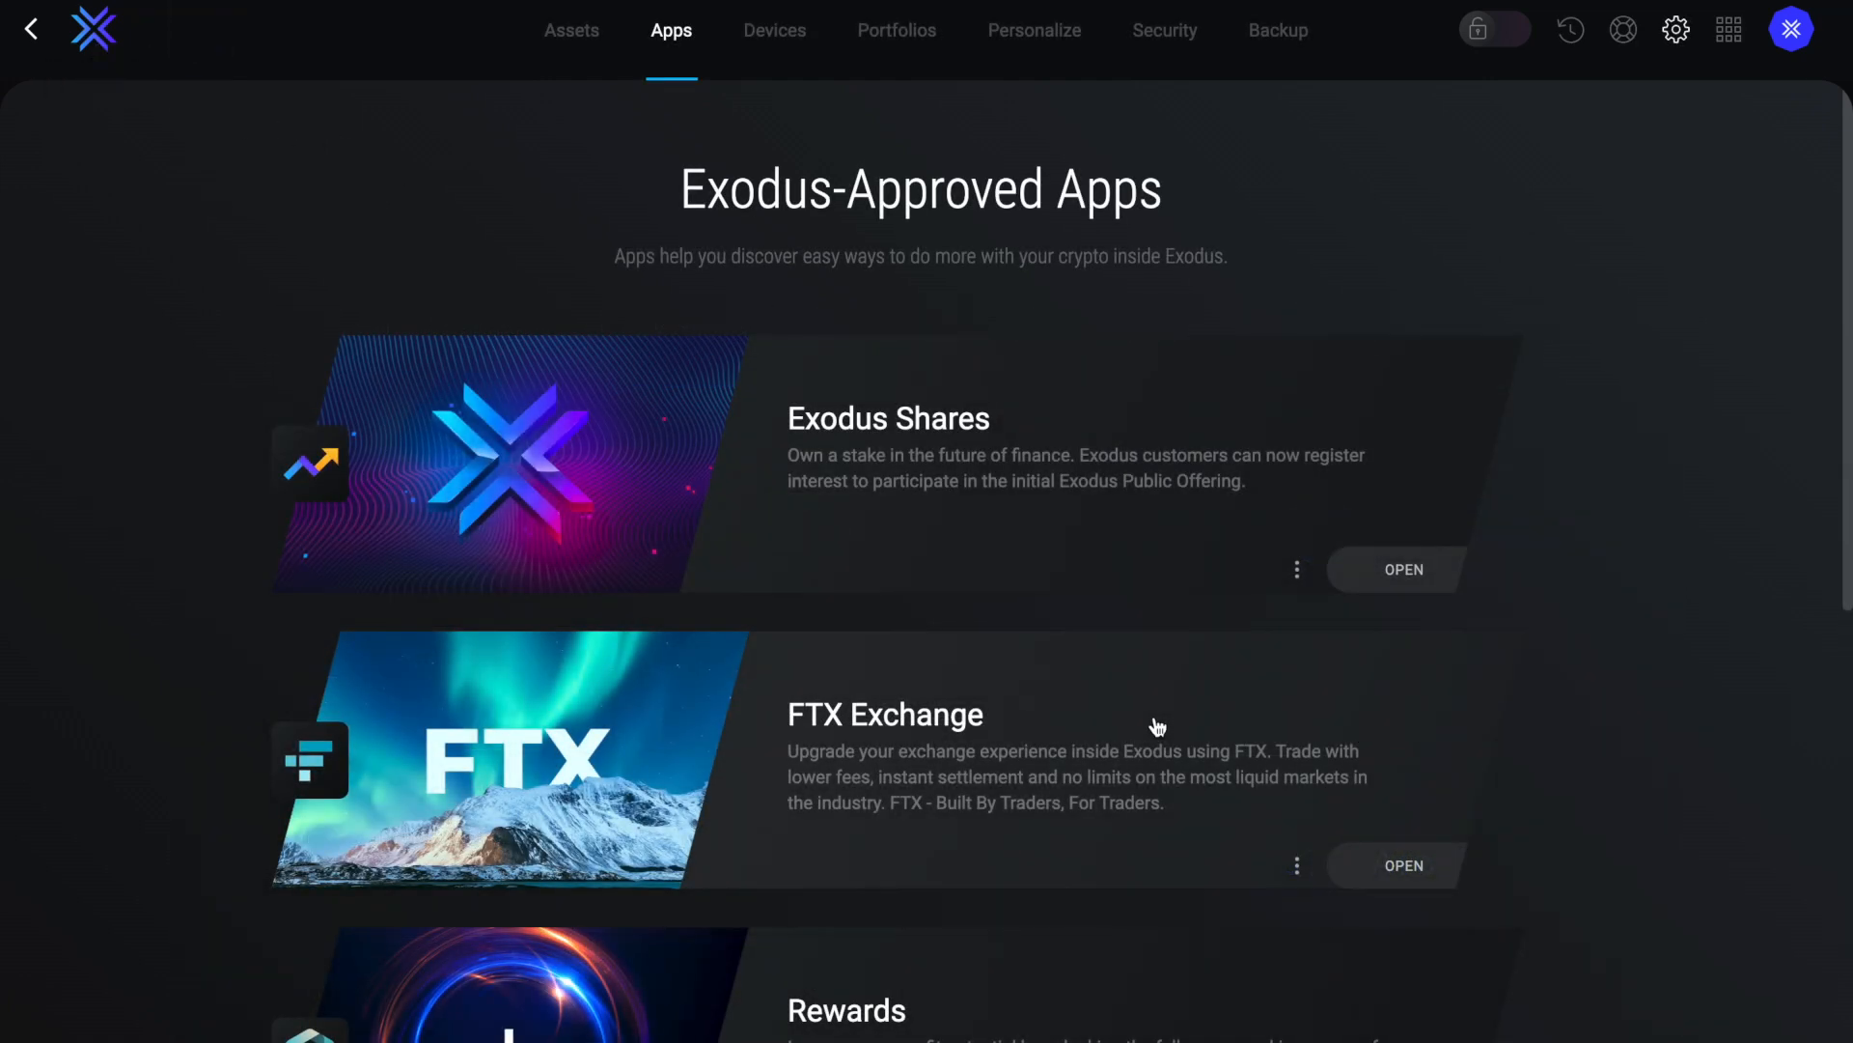
# Step: Locate and launch the Compound Finance app from the approved apps list
pyautogui.scroll(-3)
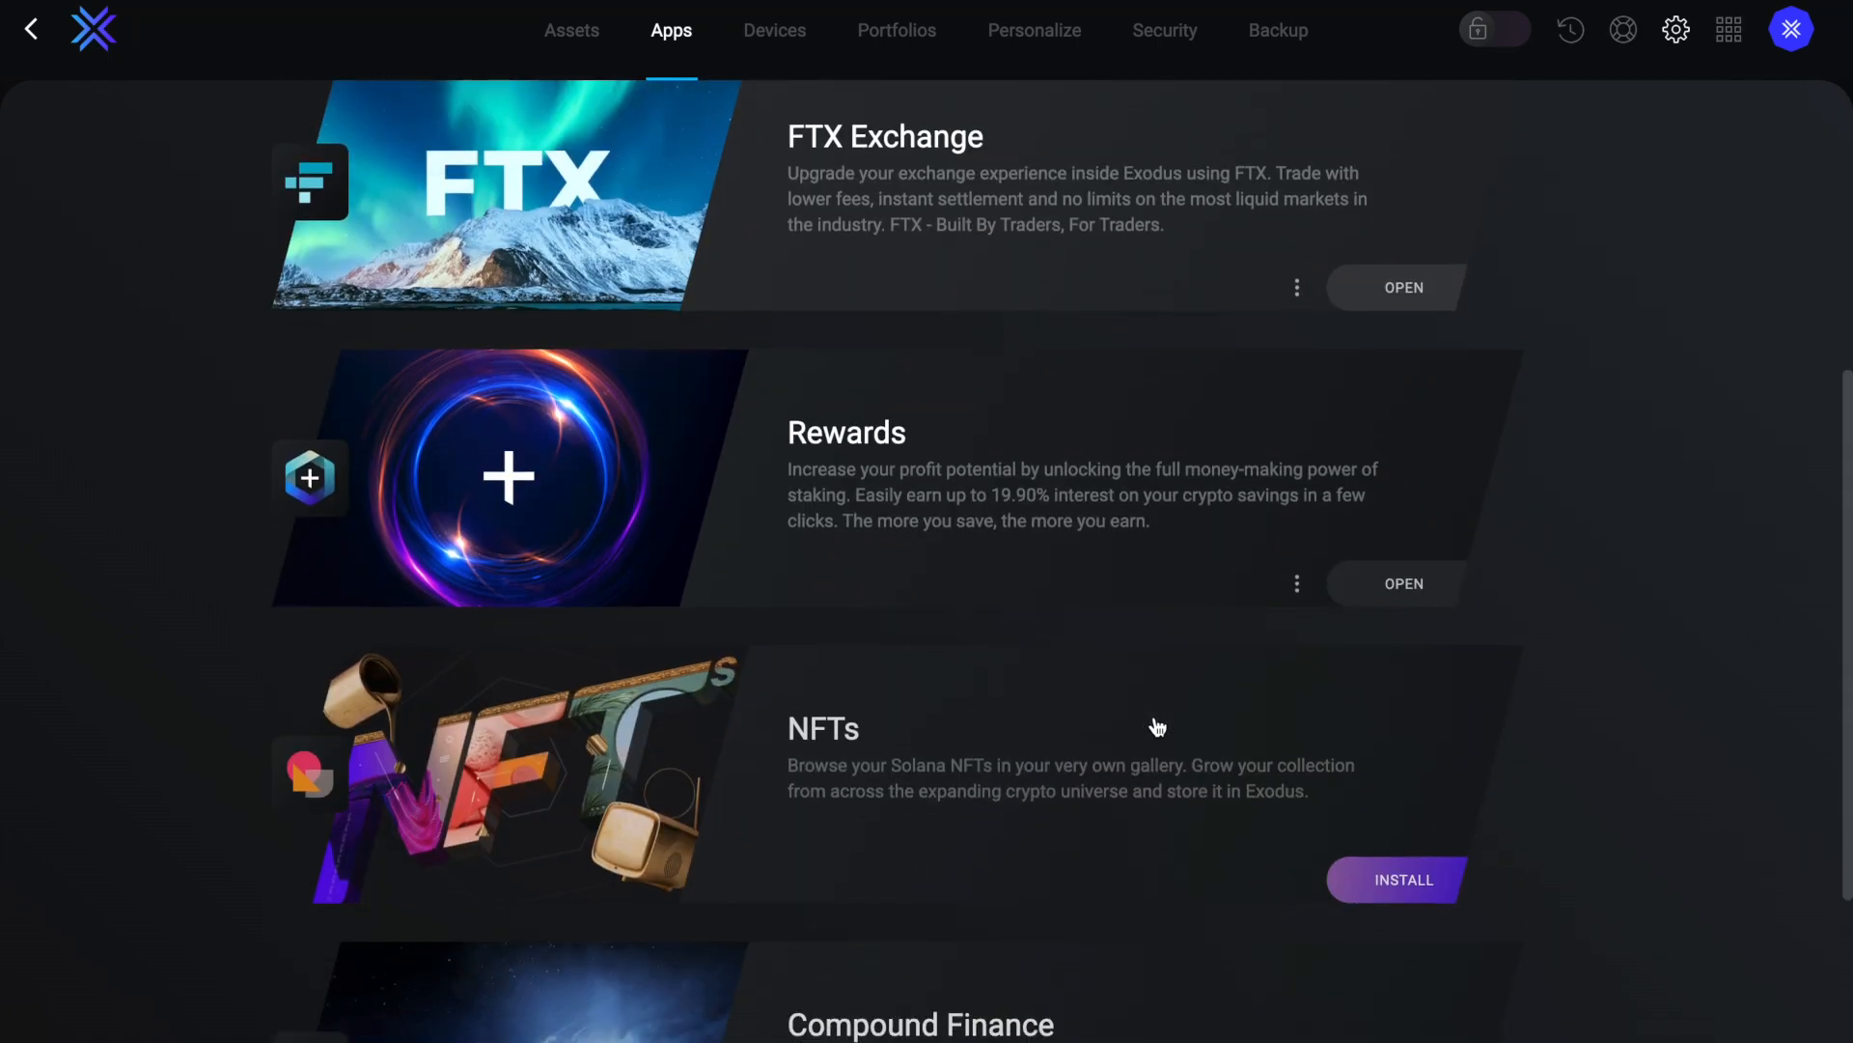
pyautogui.scroll(-3)
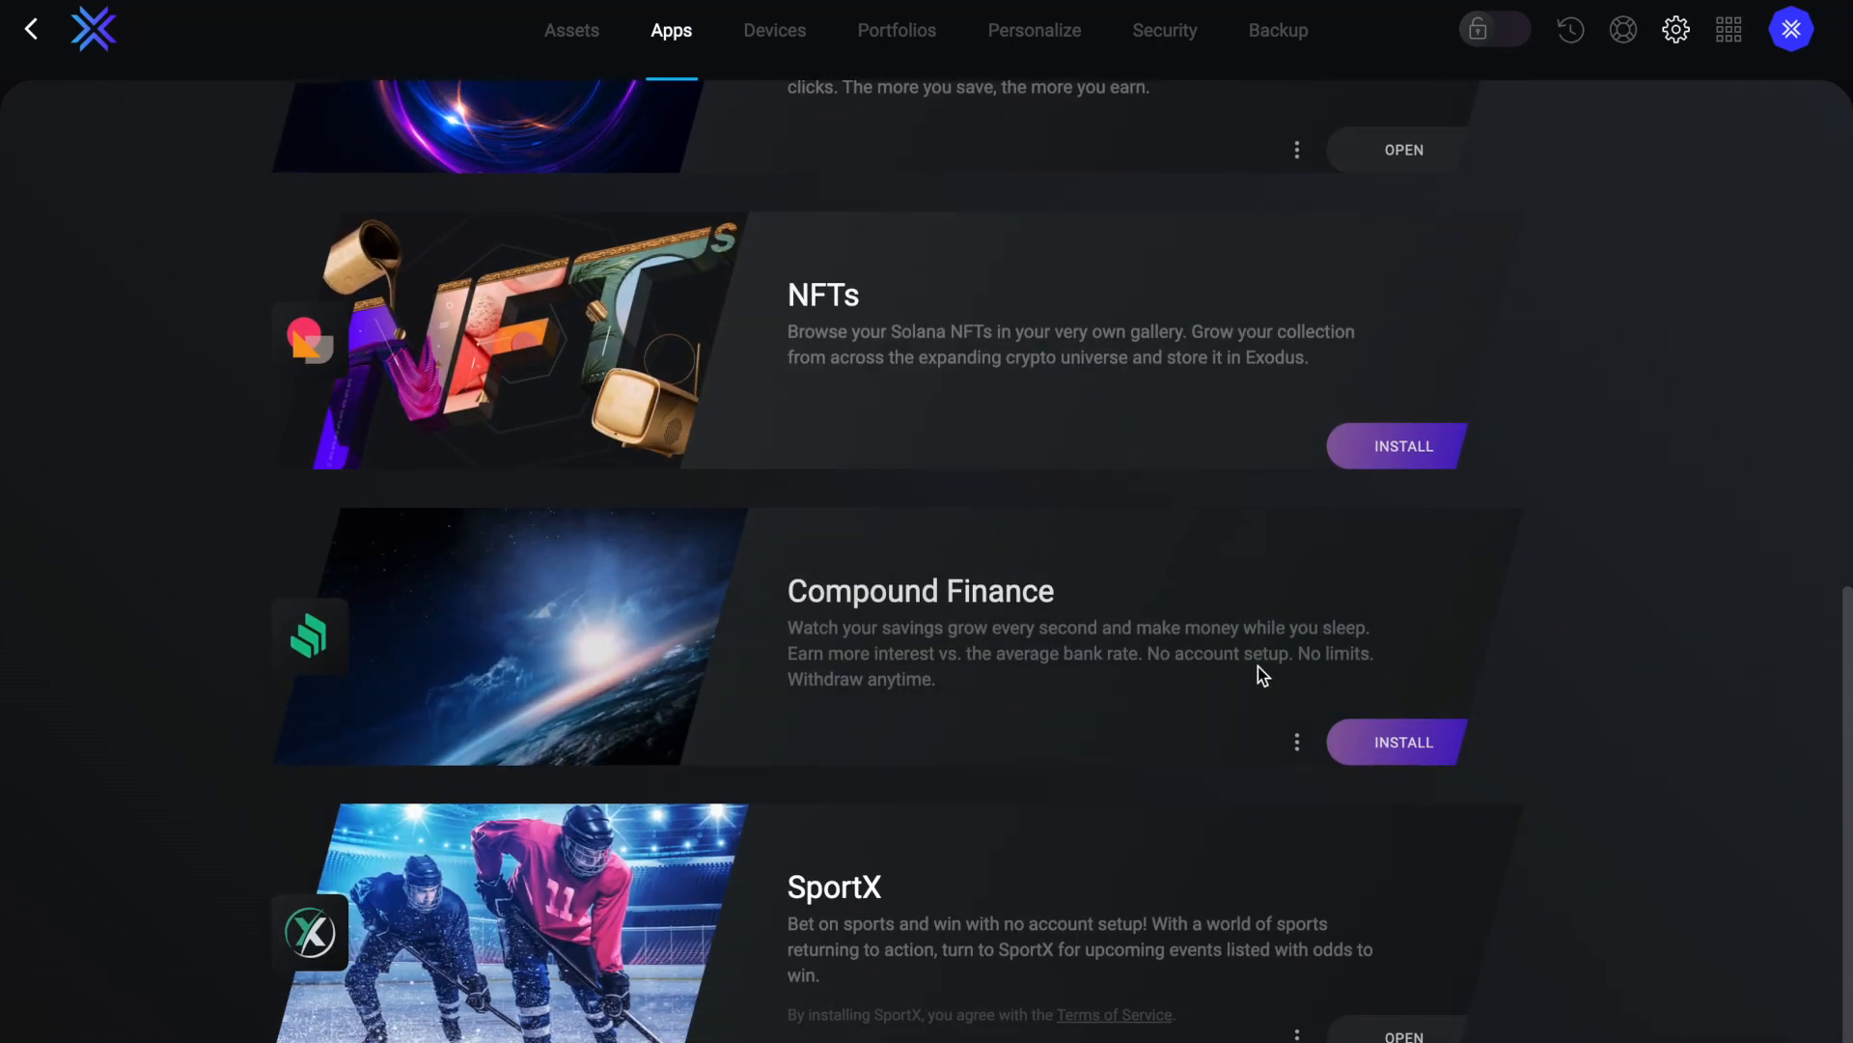
pyautogui.click(1404, 741)
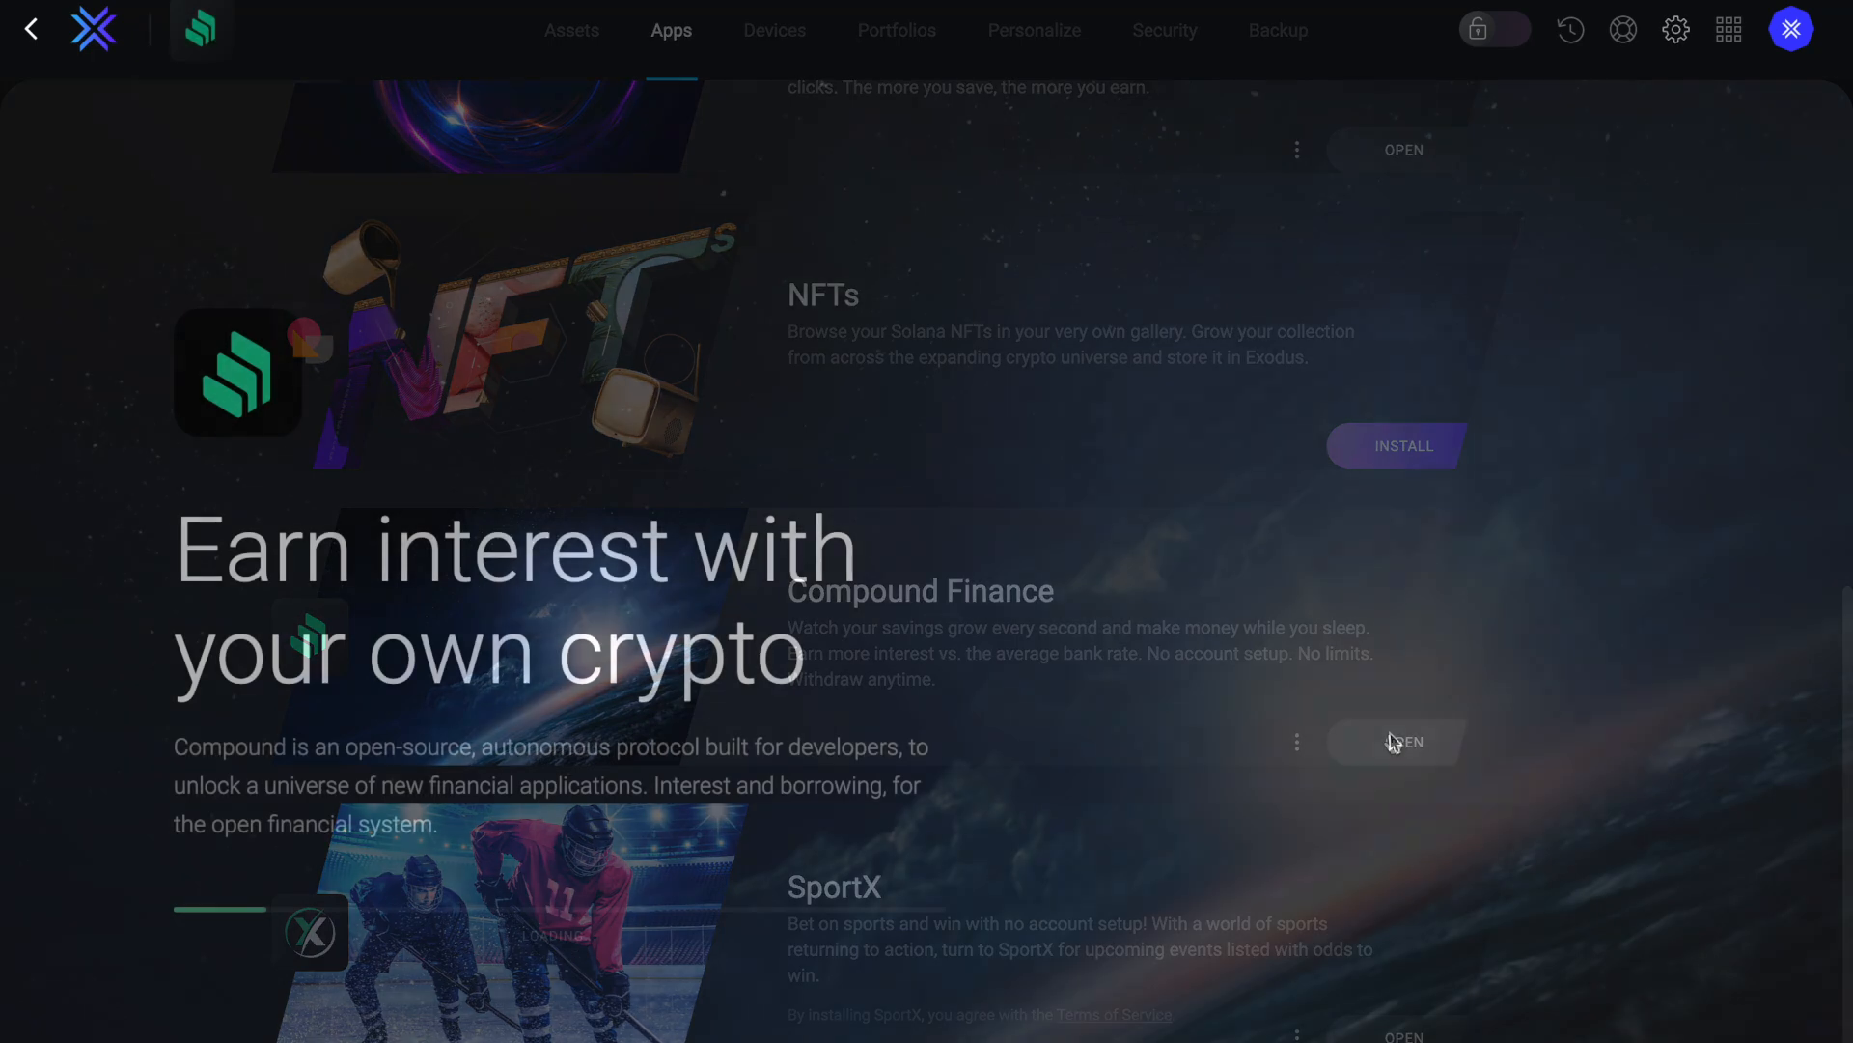
pyautogui.click(1403, 742)
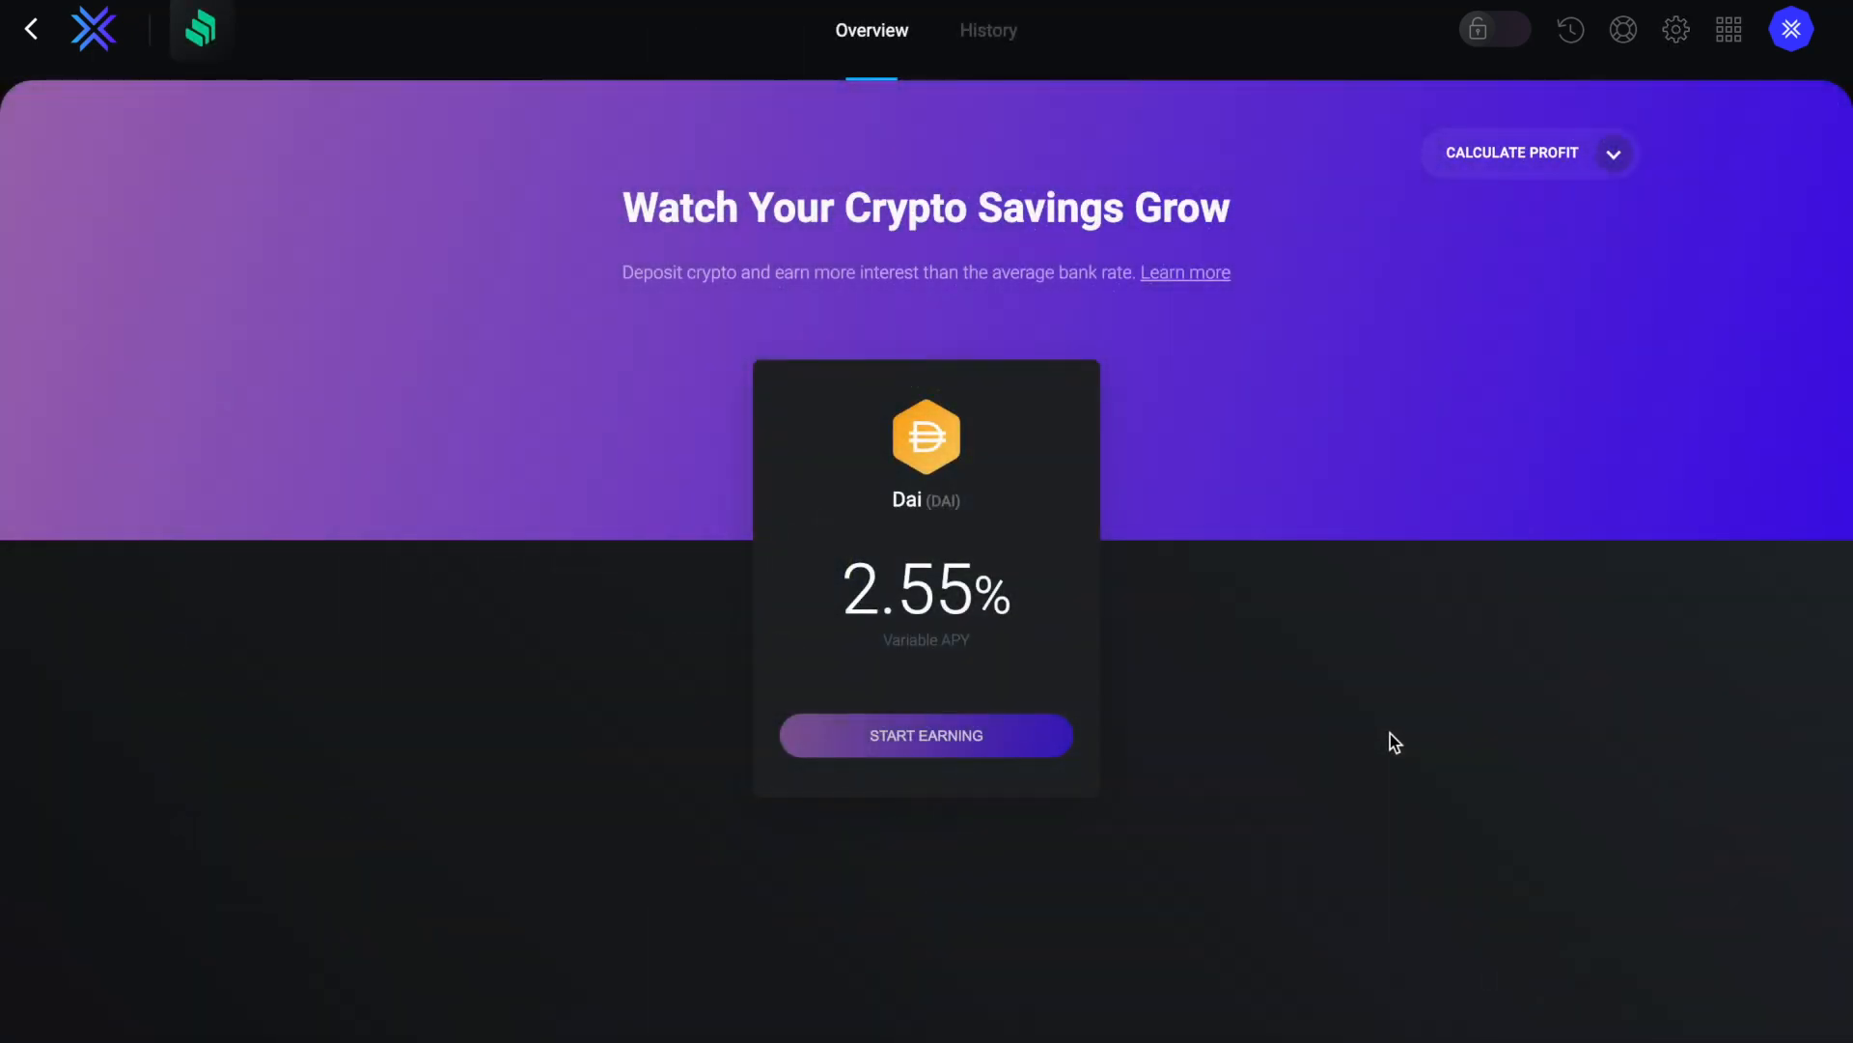
# Step: View the DAI profit calculation (10,000 DAI to 10,255.27 at 2.55%) and return to the apps list
pyautogui.click(1529, 153)
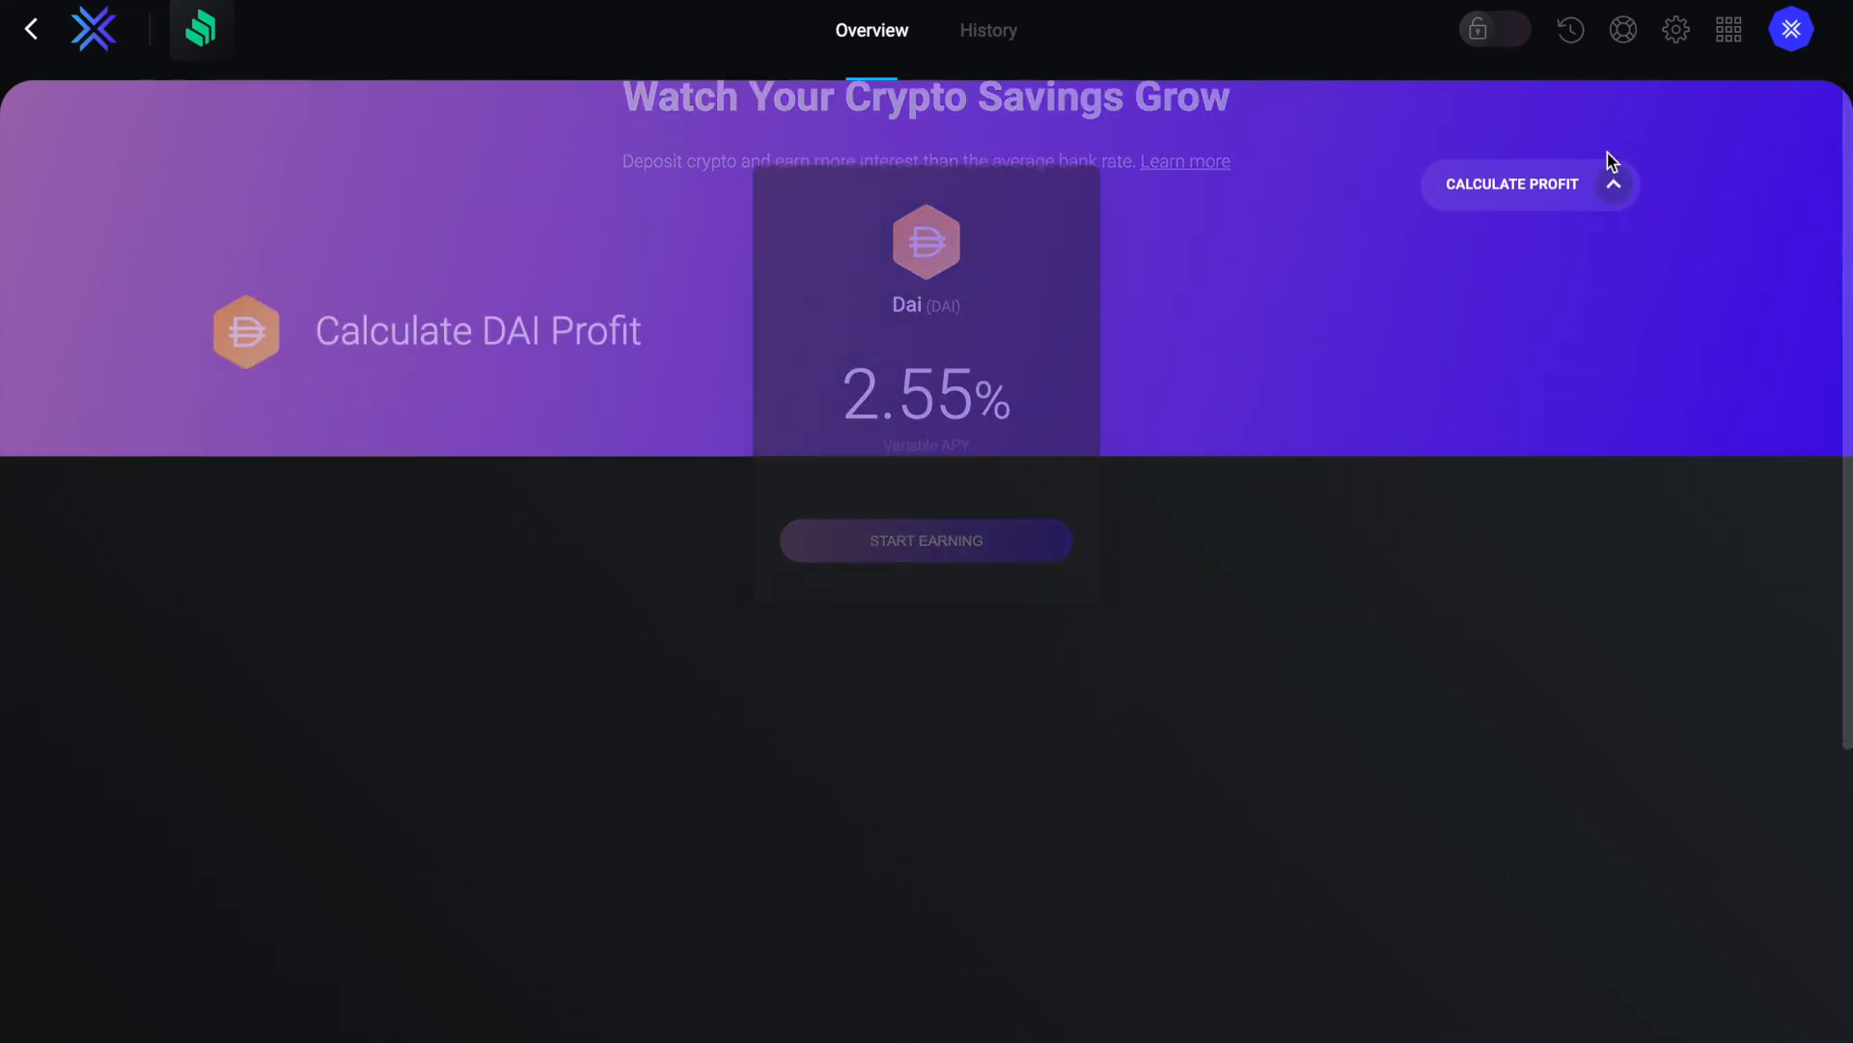
pyautogui.click(1529, 184)
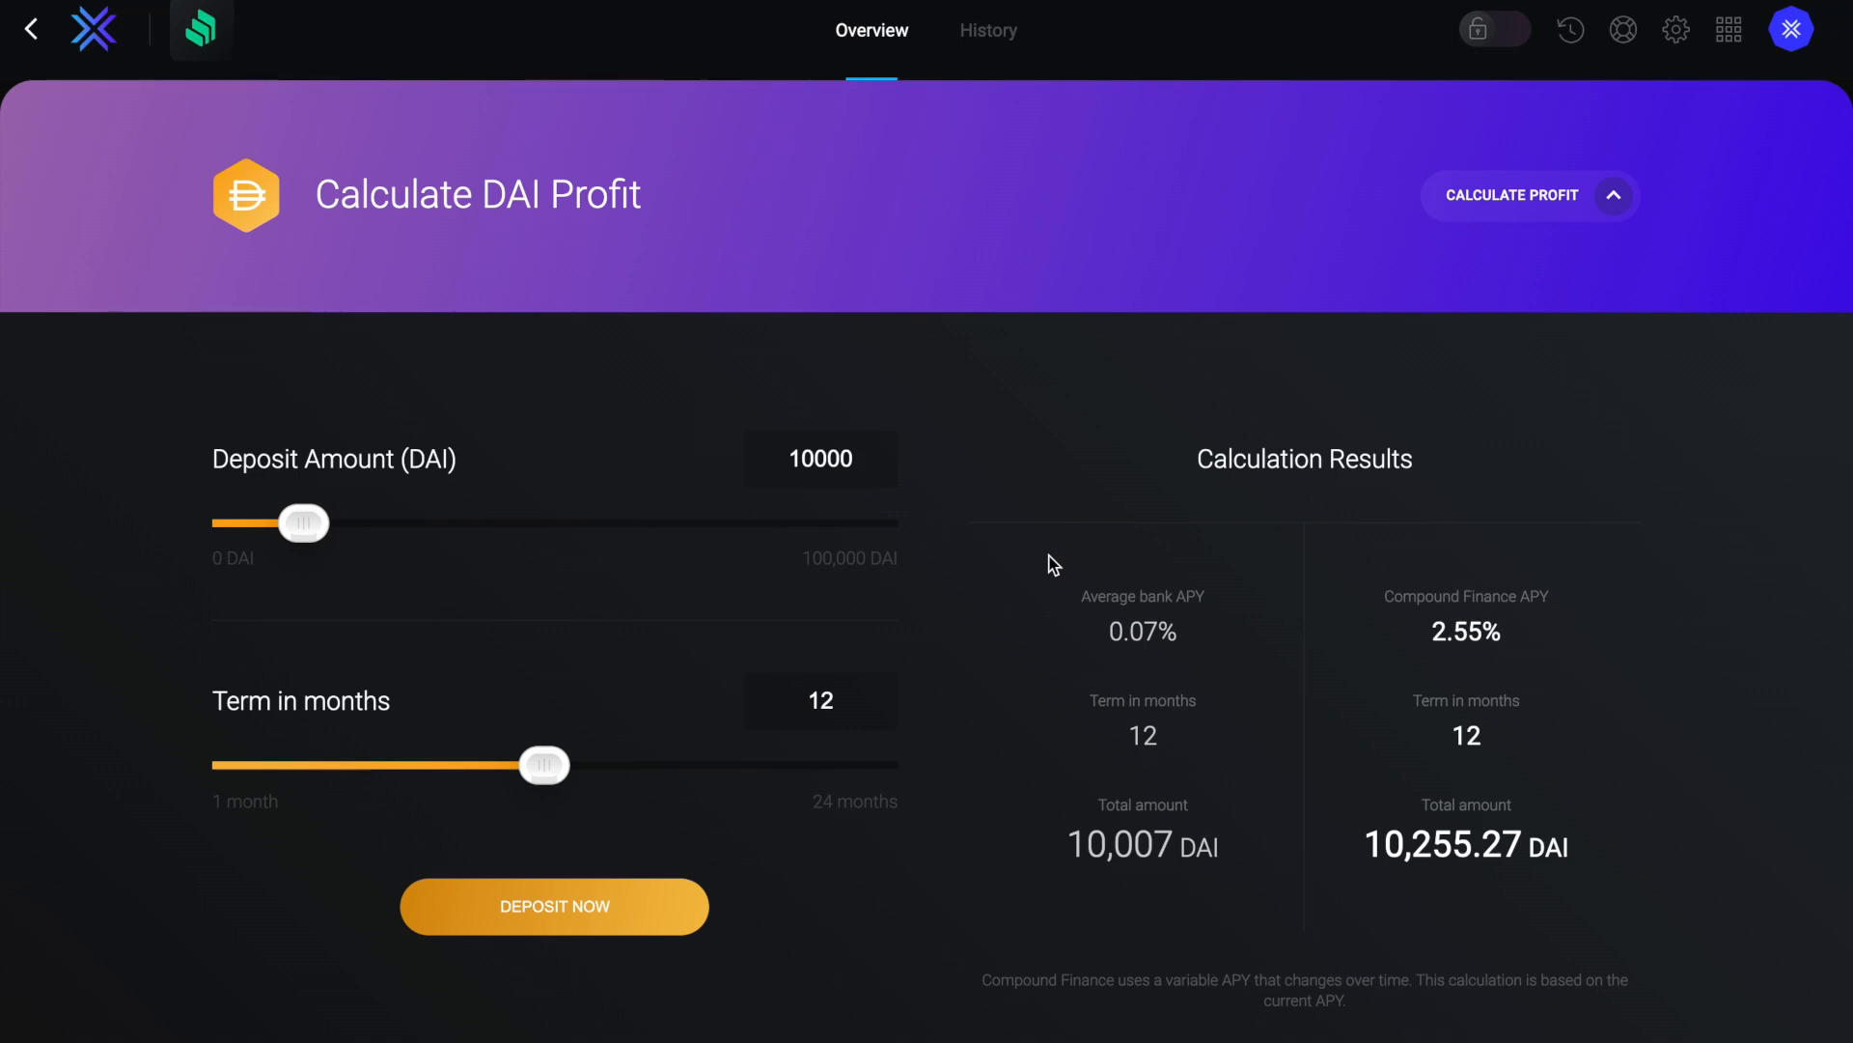
pyautogui.click(31, 29)
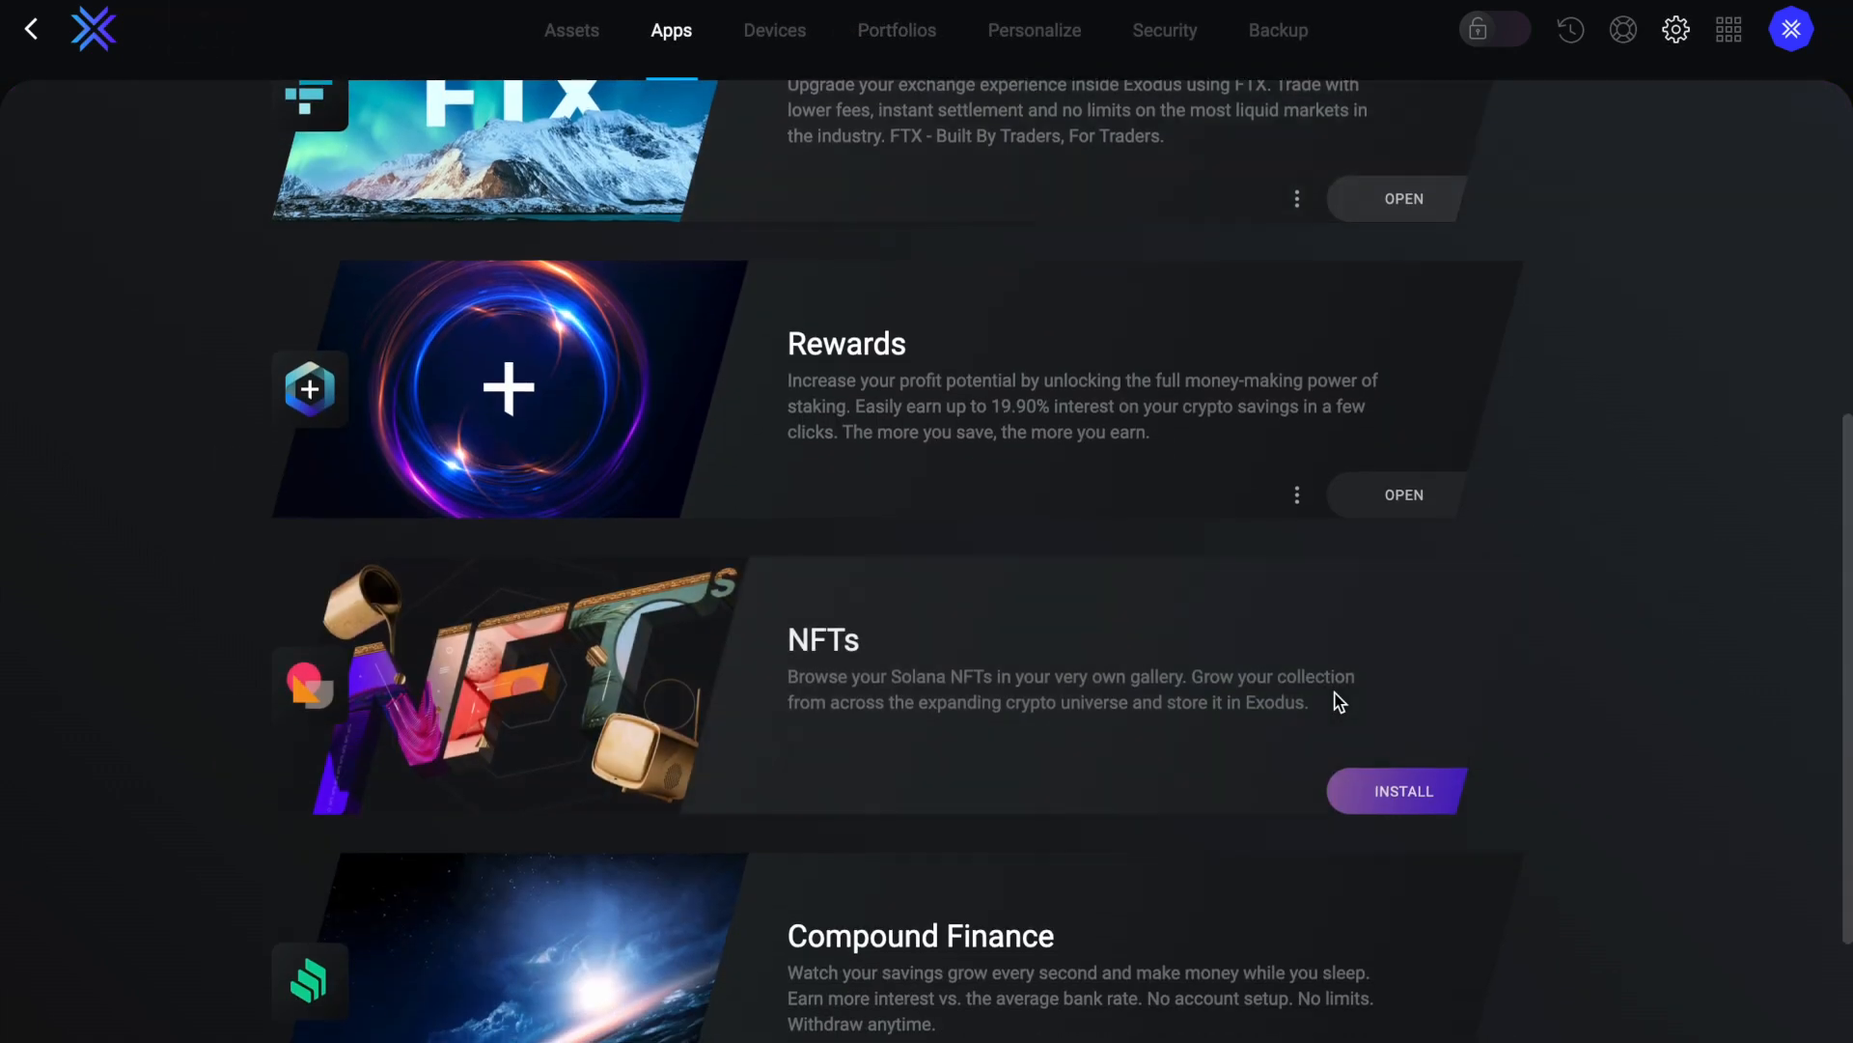
# Step: Launch SportX briefly, then the NFTs app to reach the empty NFT Gallery
pyautogui.scroll(-3)
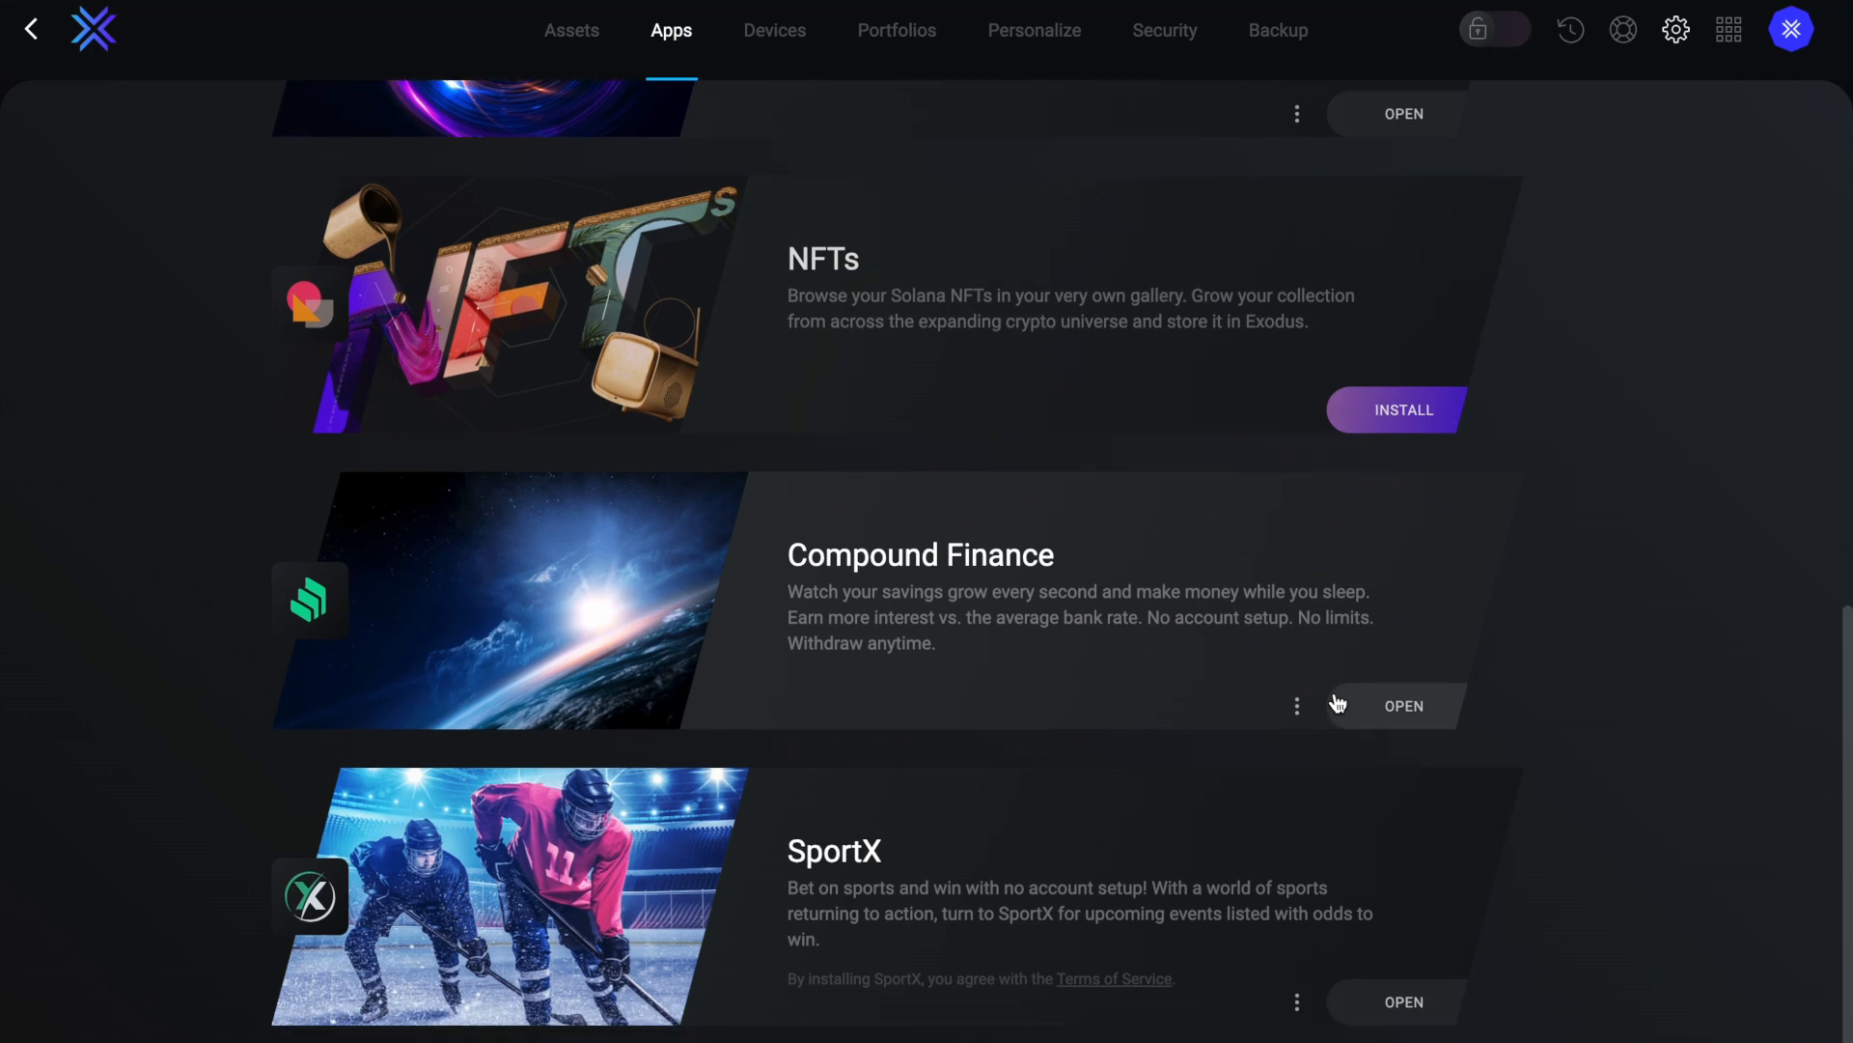
pyautogui.click(1402, 1002)
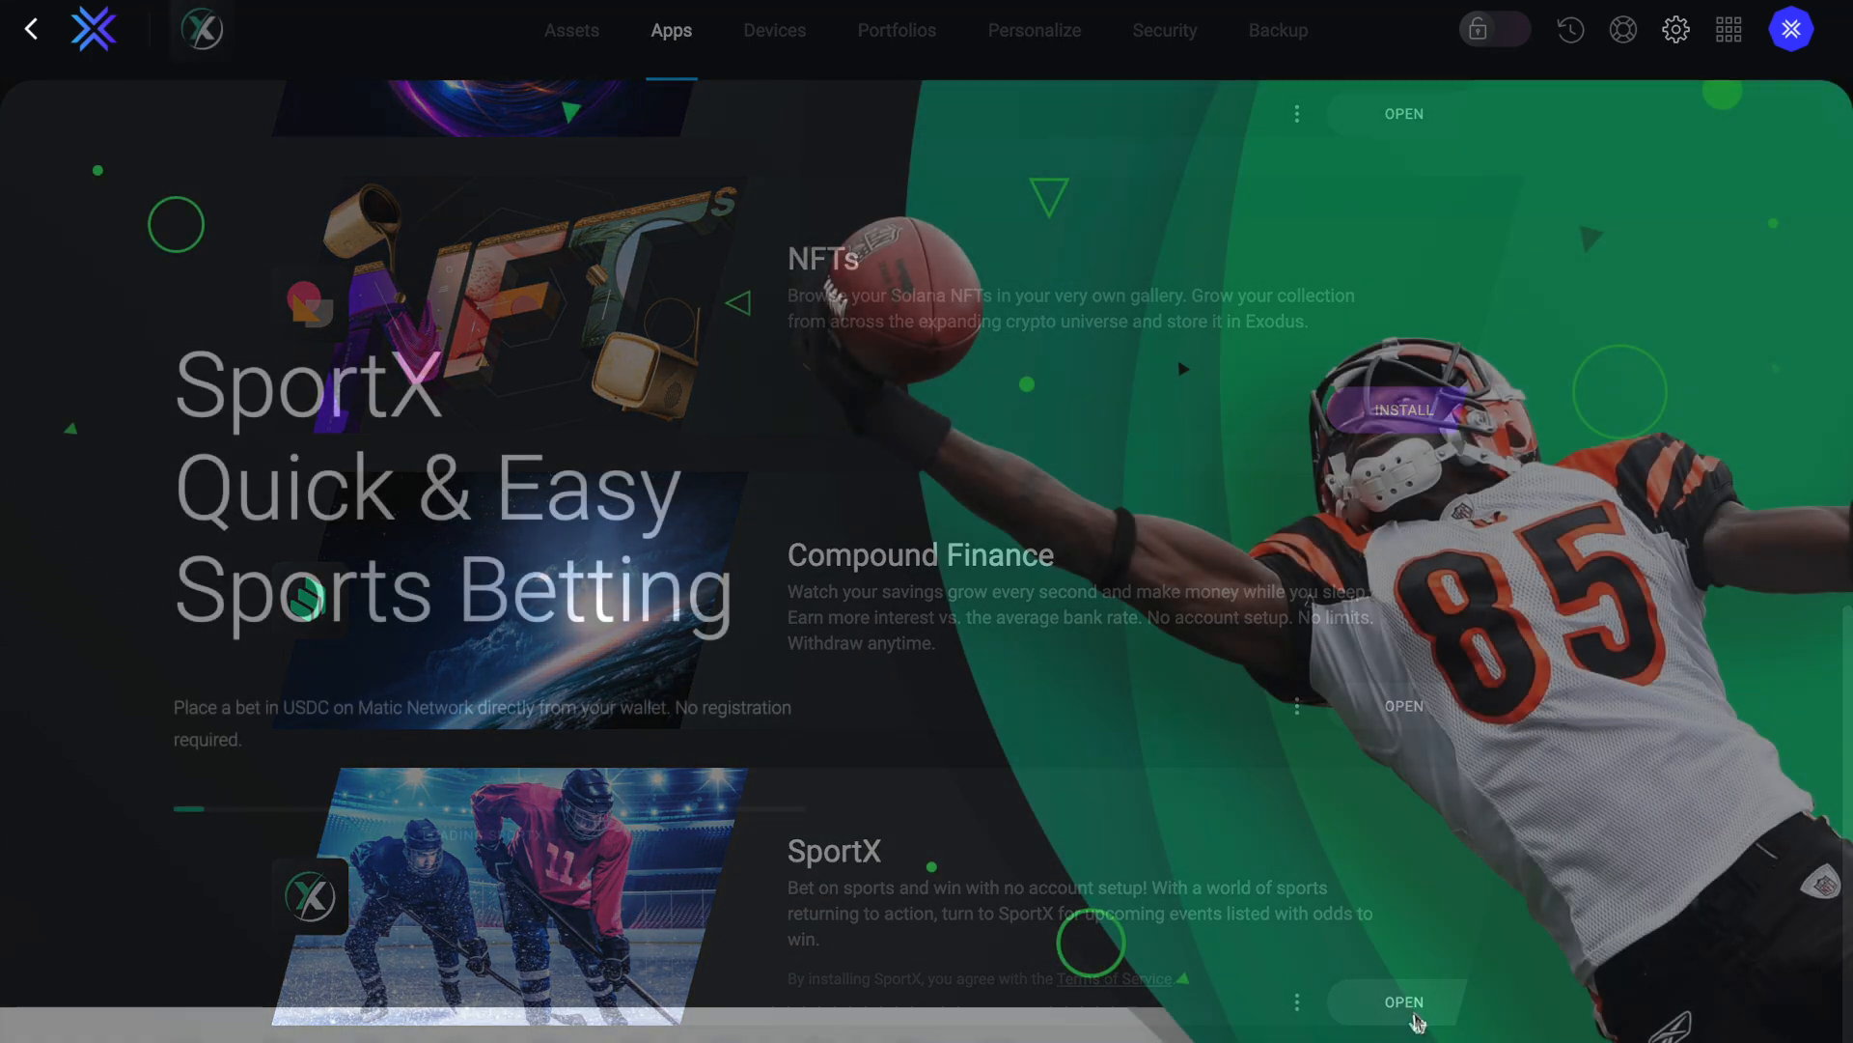
pyautogui.click(1404, 1002)
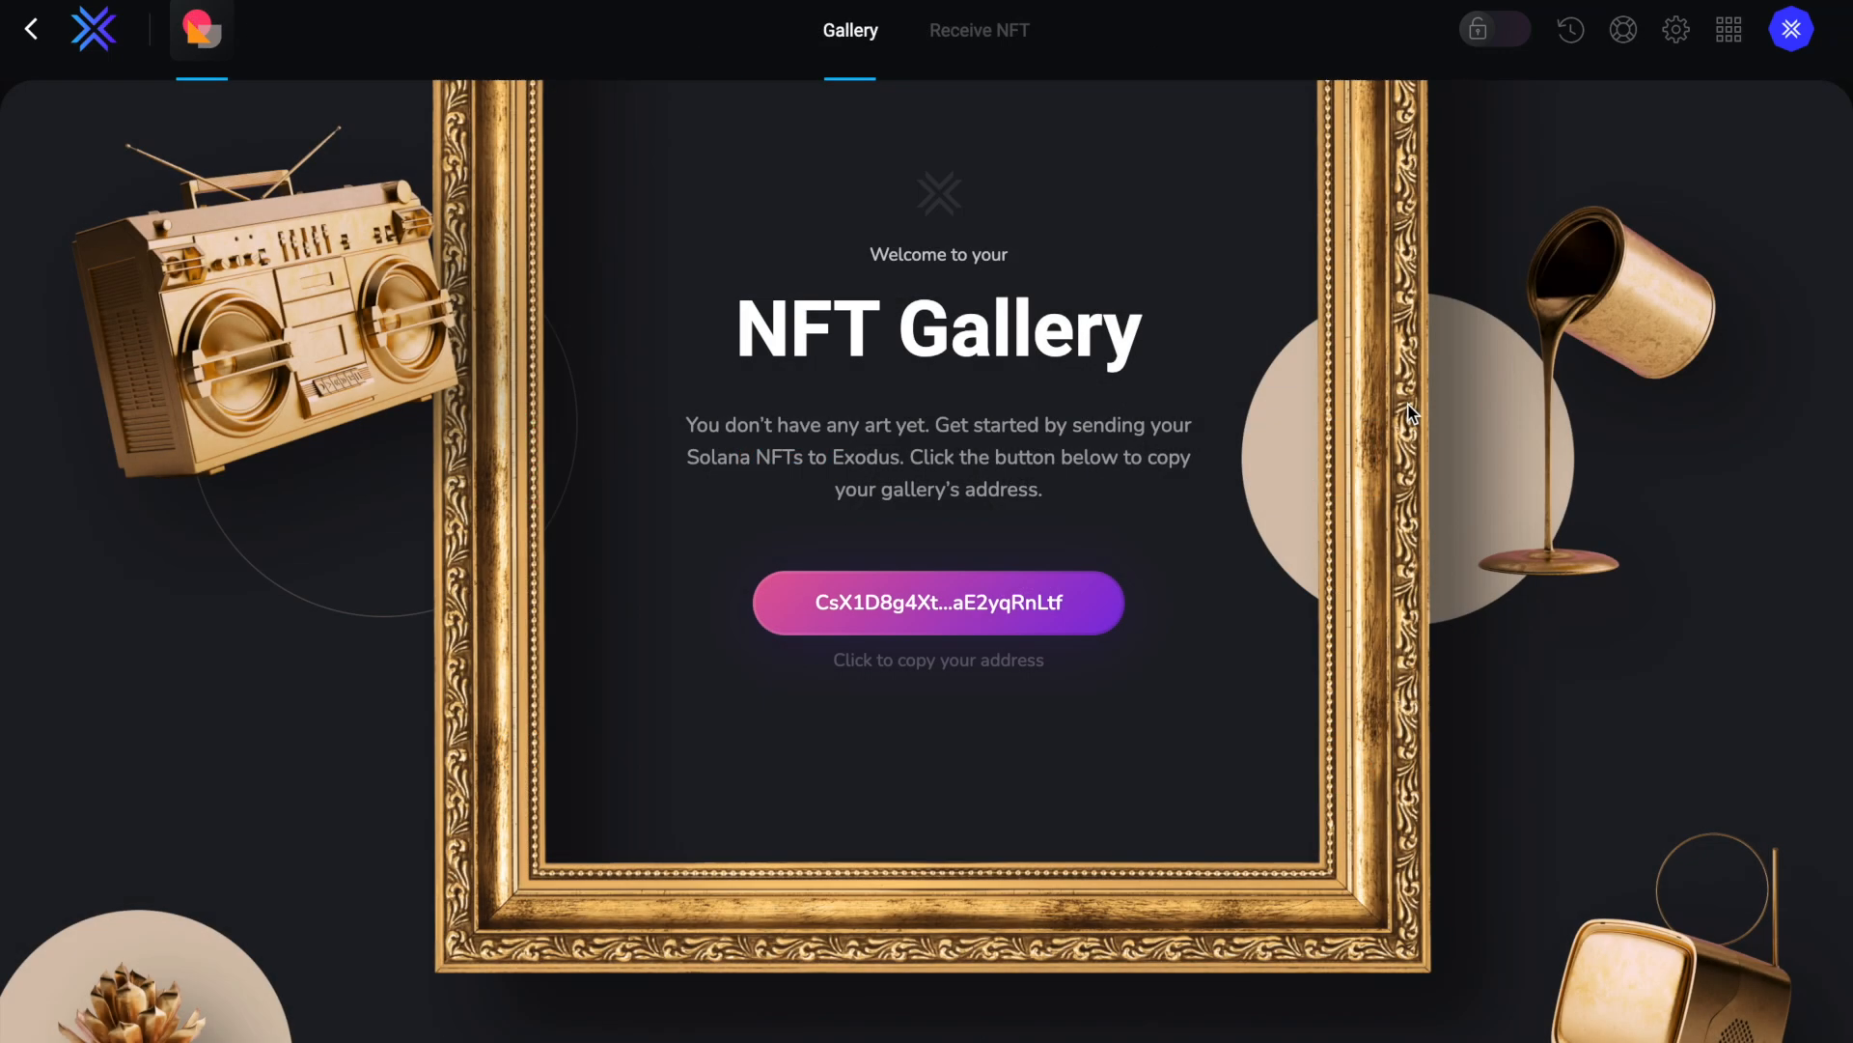
pyautogui.moveTo(1005, 540)
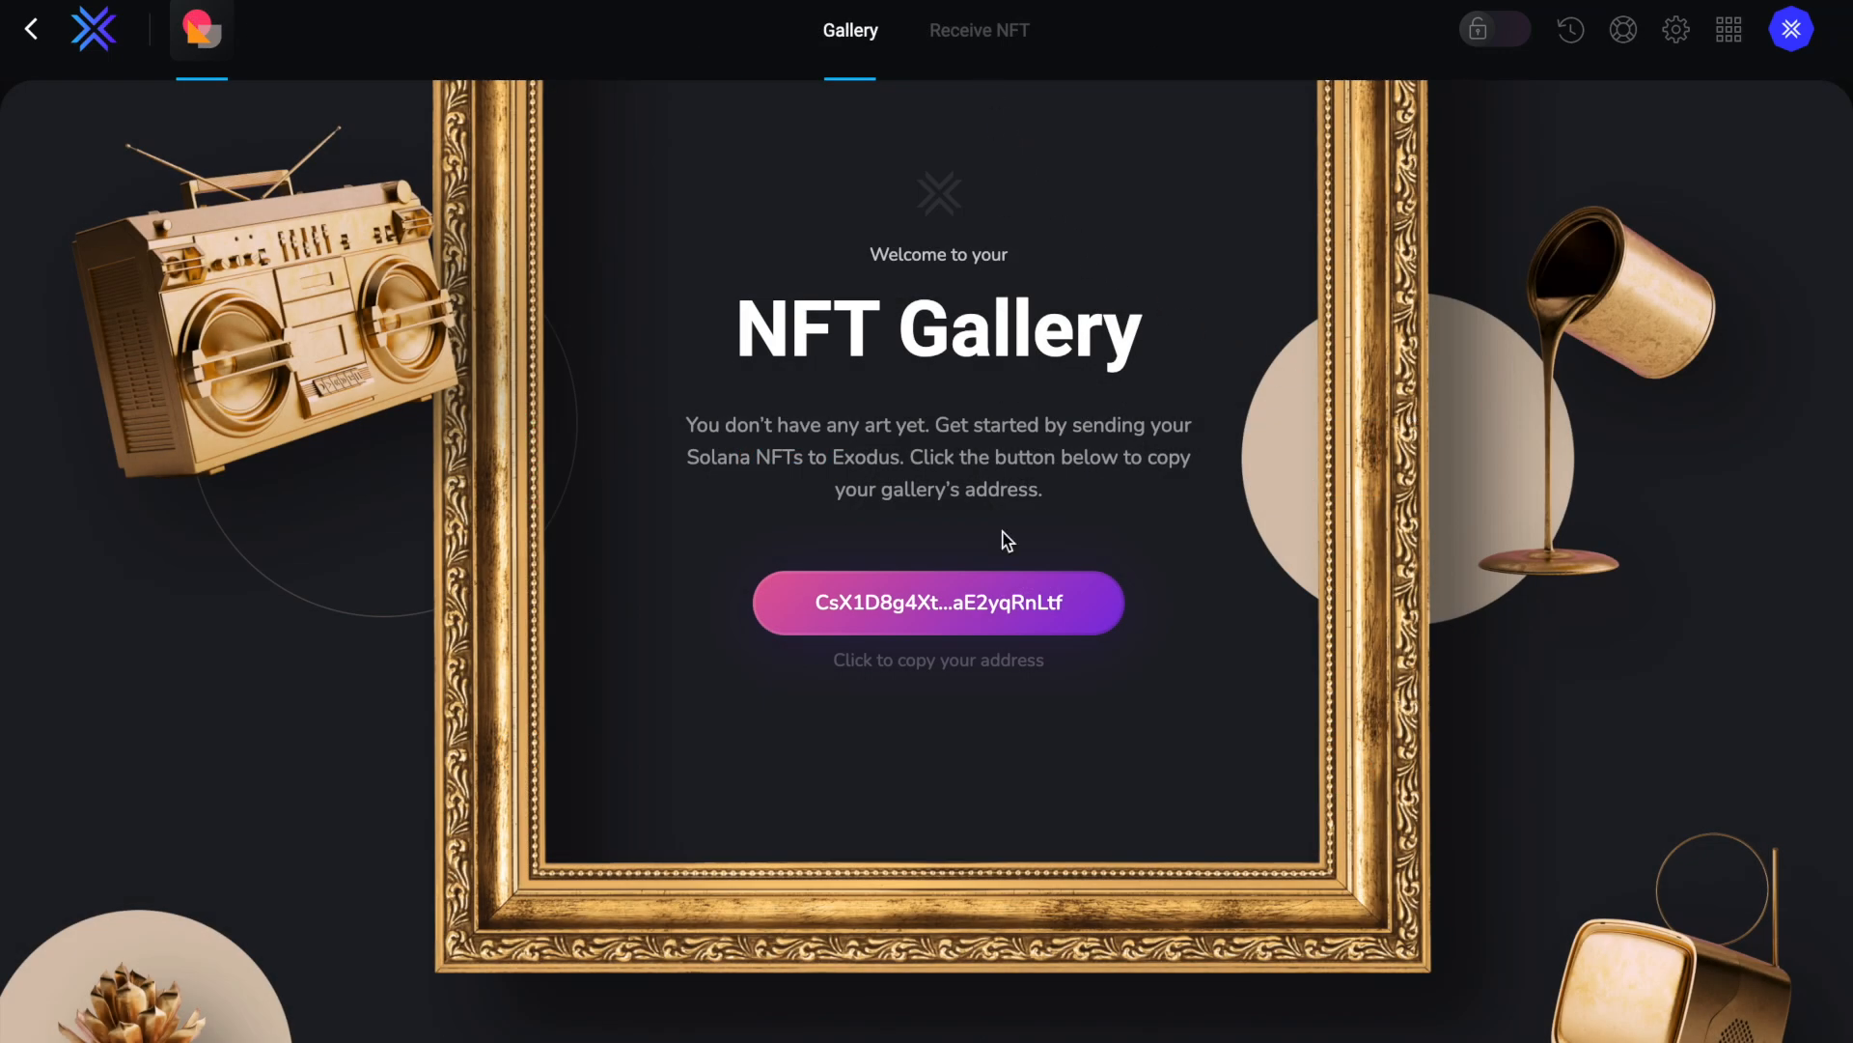
pyautogui.moveTo(1004, 624)
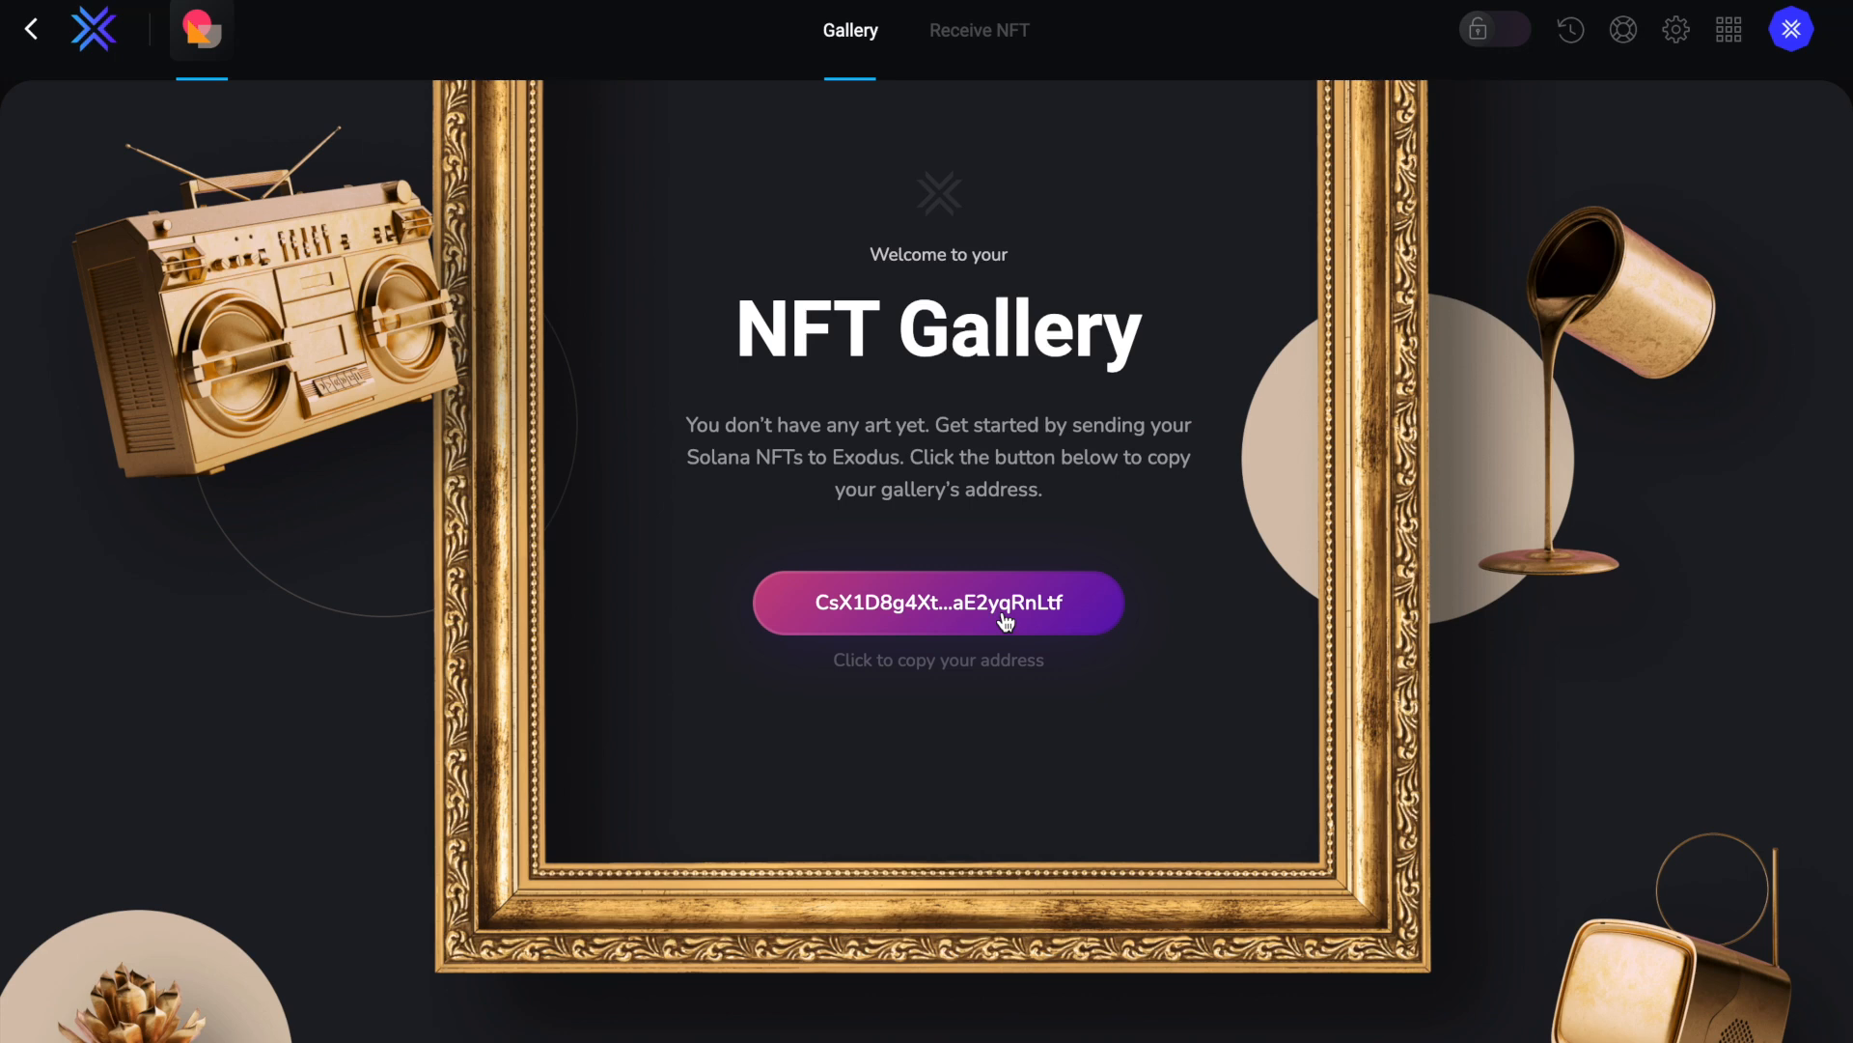
# Step: Show the Receive NFT page with the Solana address and QR code
pyautogui.click(979, 29)
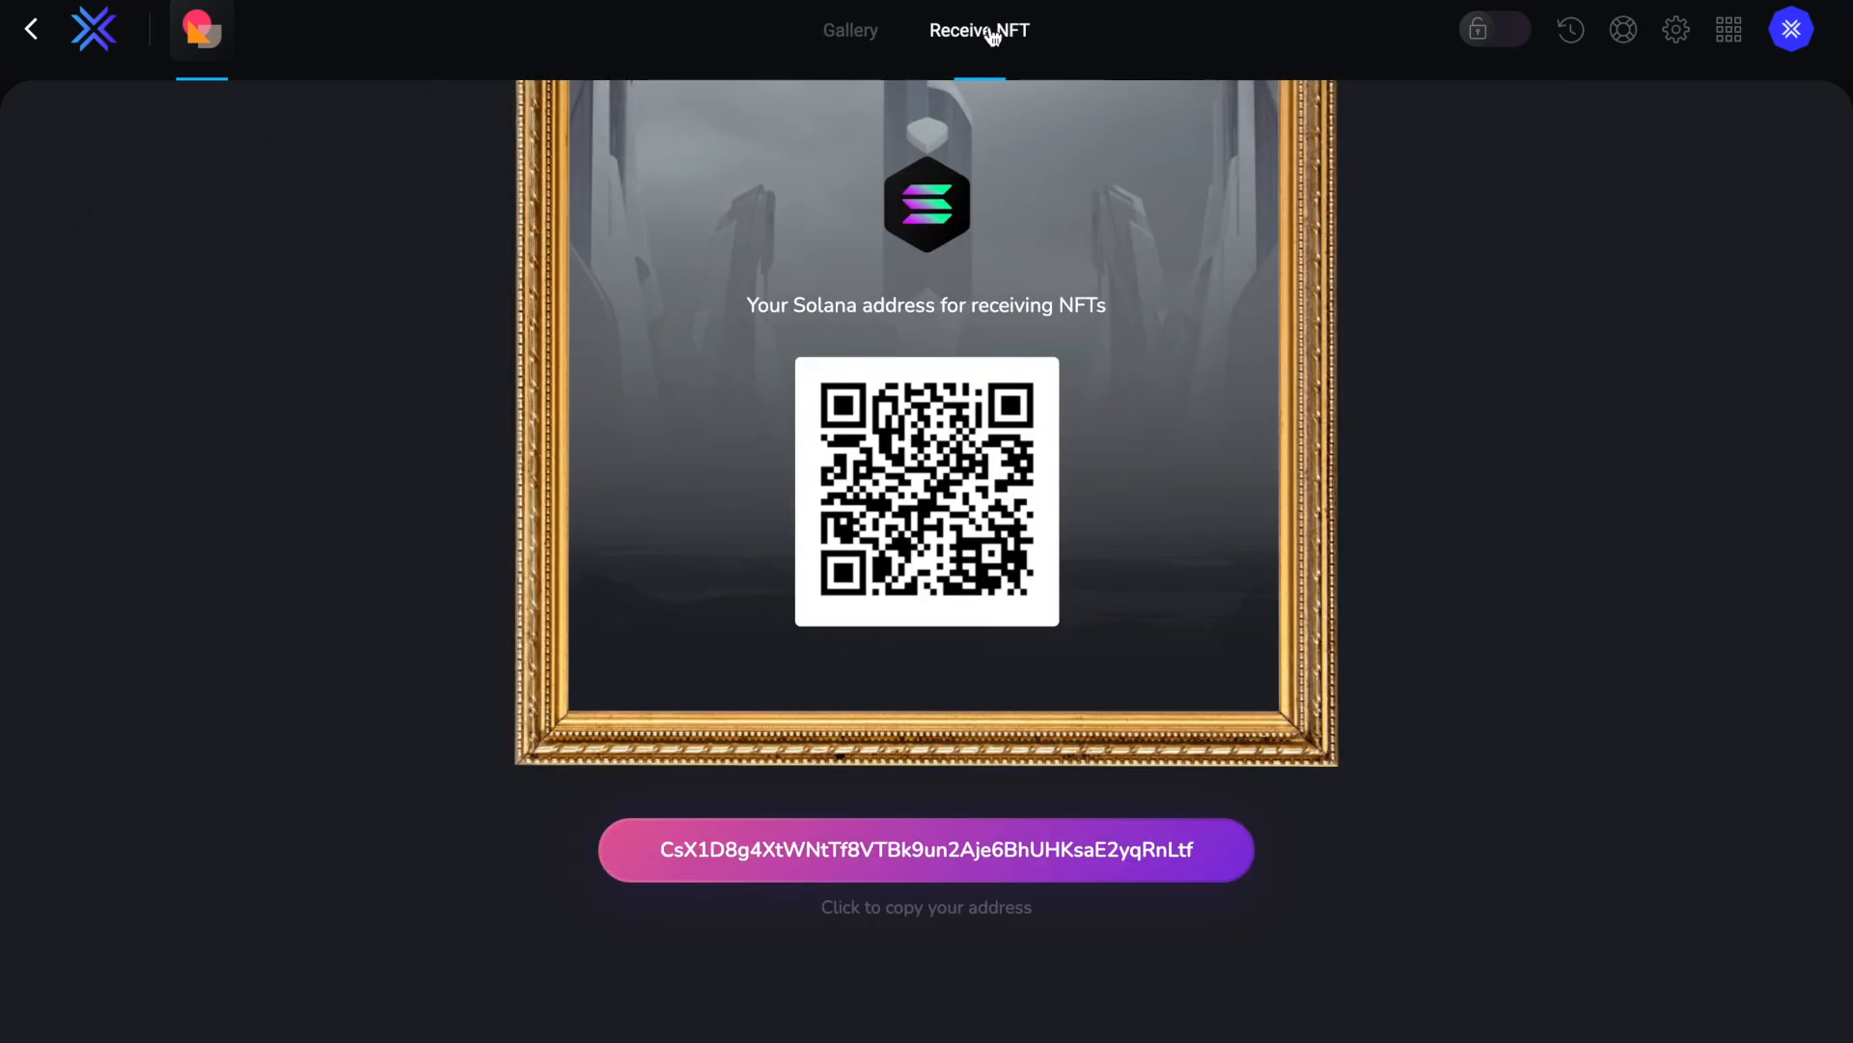
pyautogui.moveTo(1404, 654)
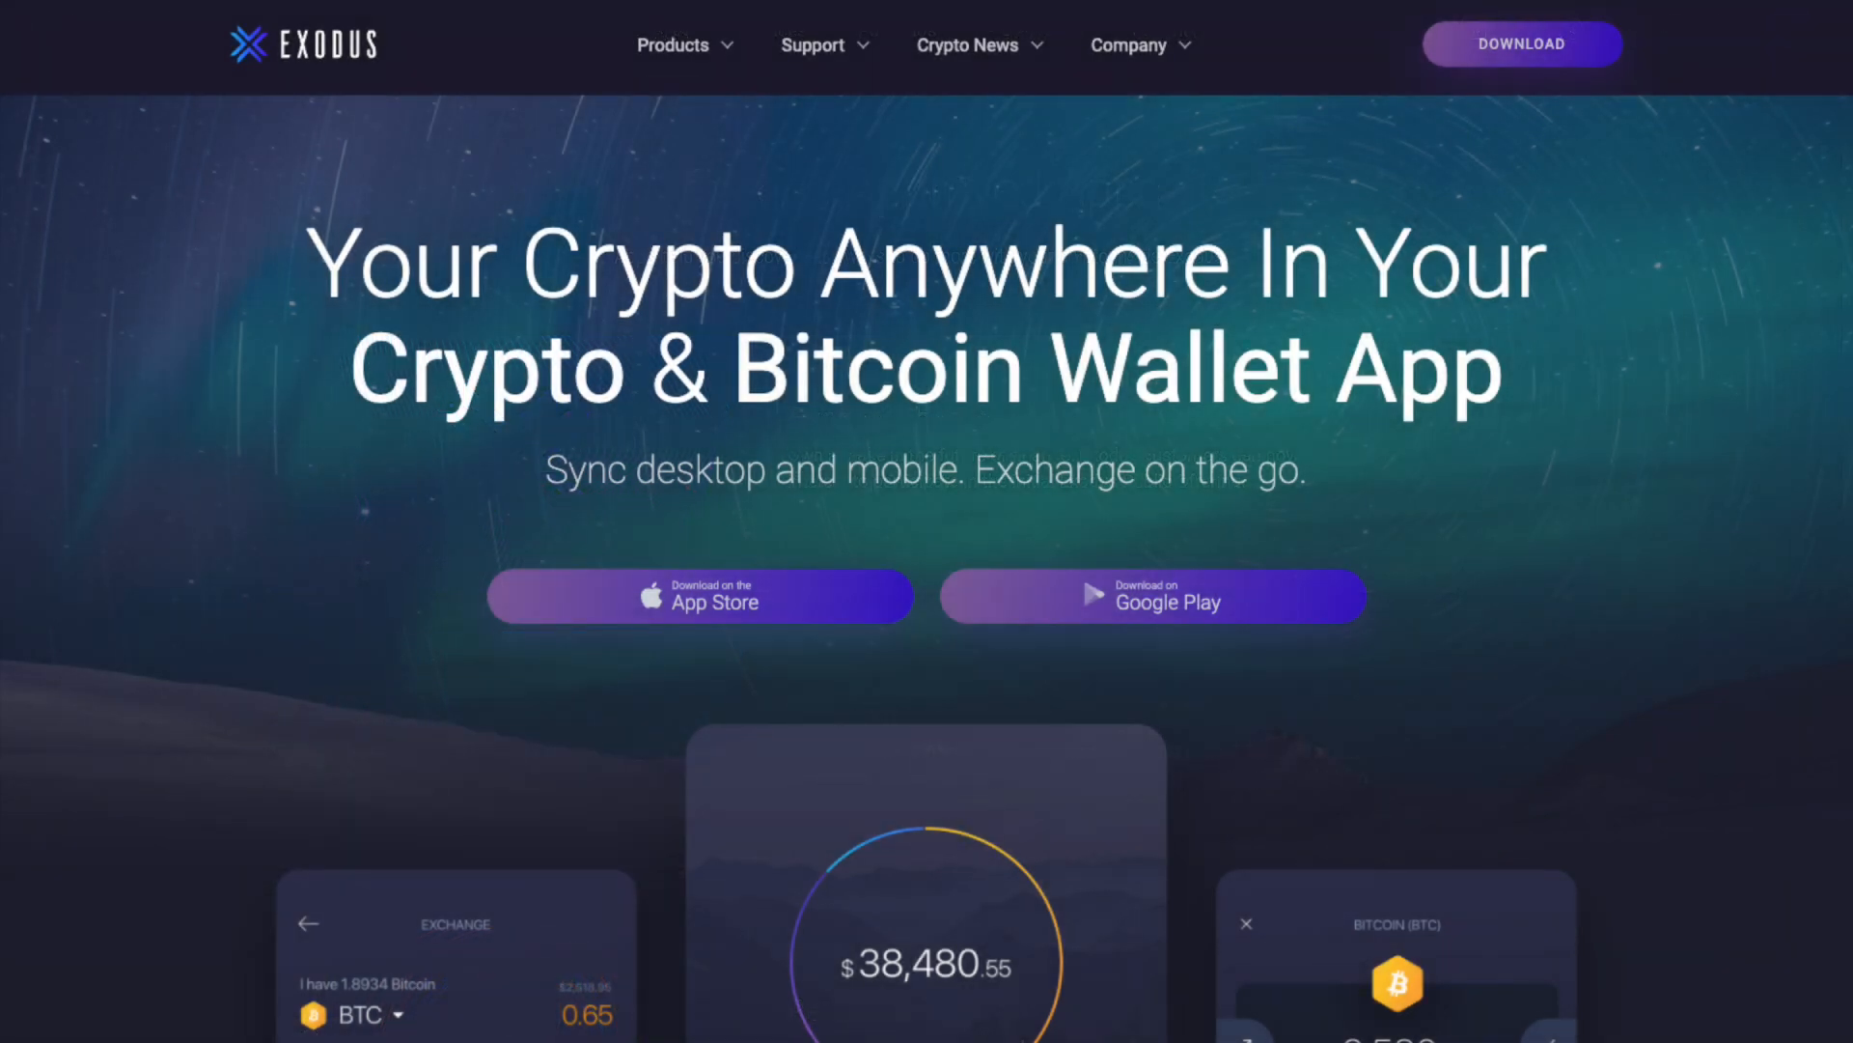
# Step: Leave the Exodus website and return to the wallet's Connect Your Devices page
pyautogui.click(775, 29)
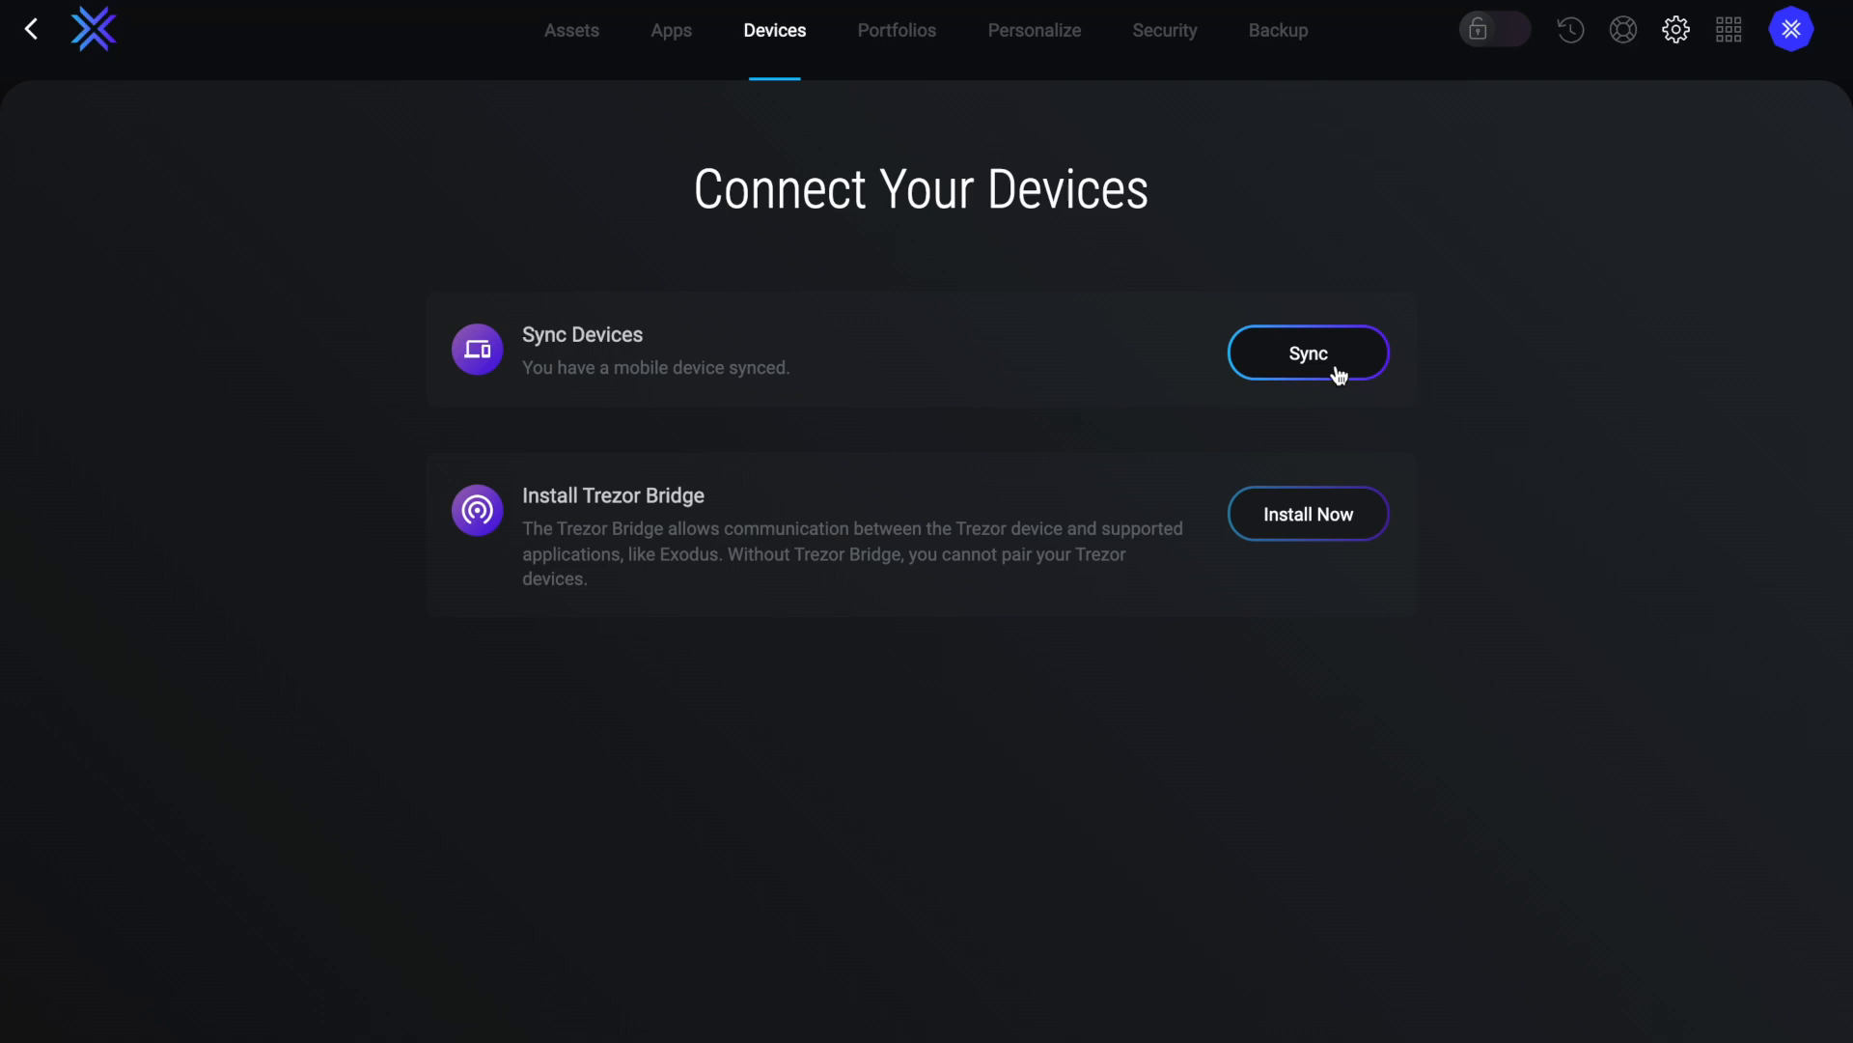
# Step: Show the Help page confirming version 22.2.25 is up to date with help videos
pyautogui.click(1623, 29)
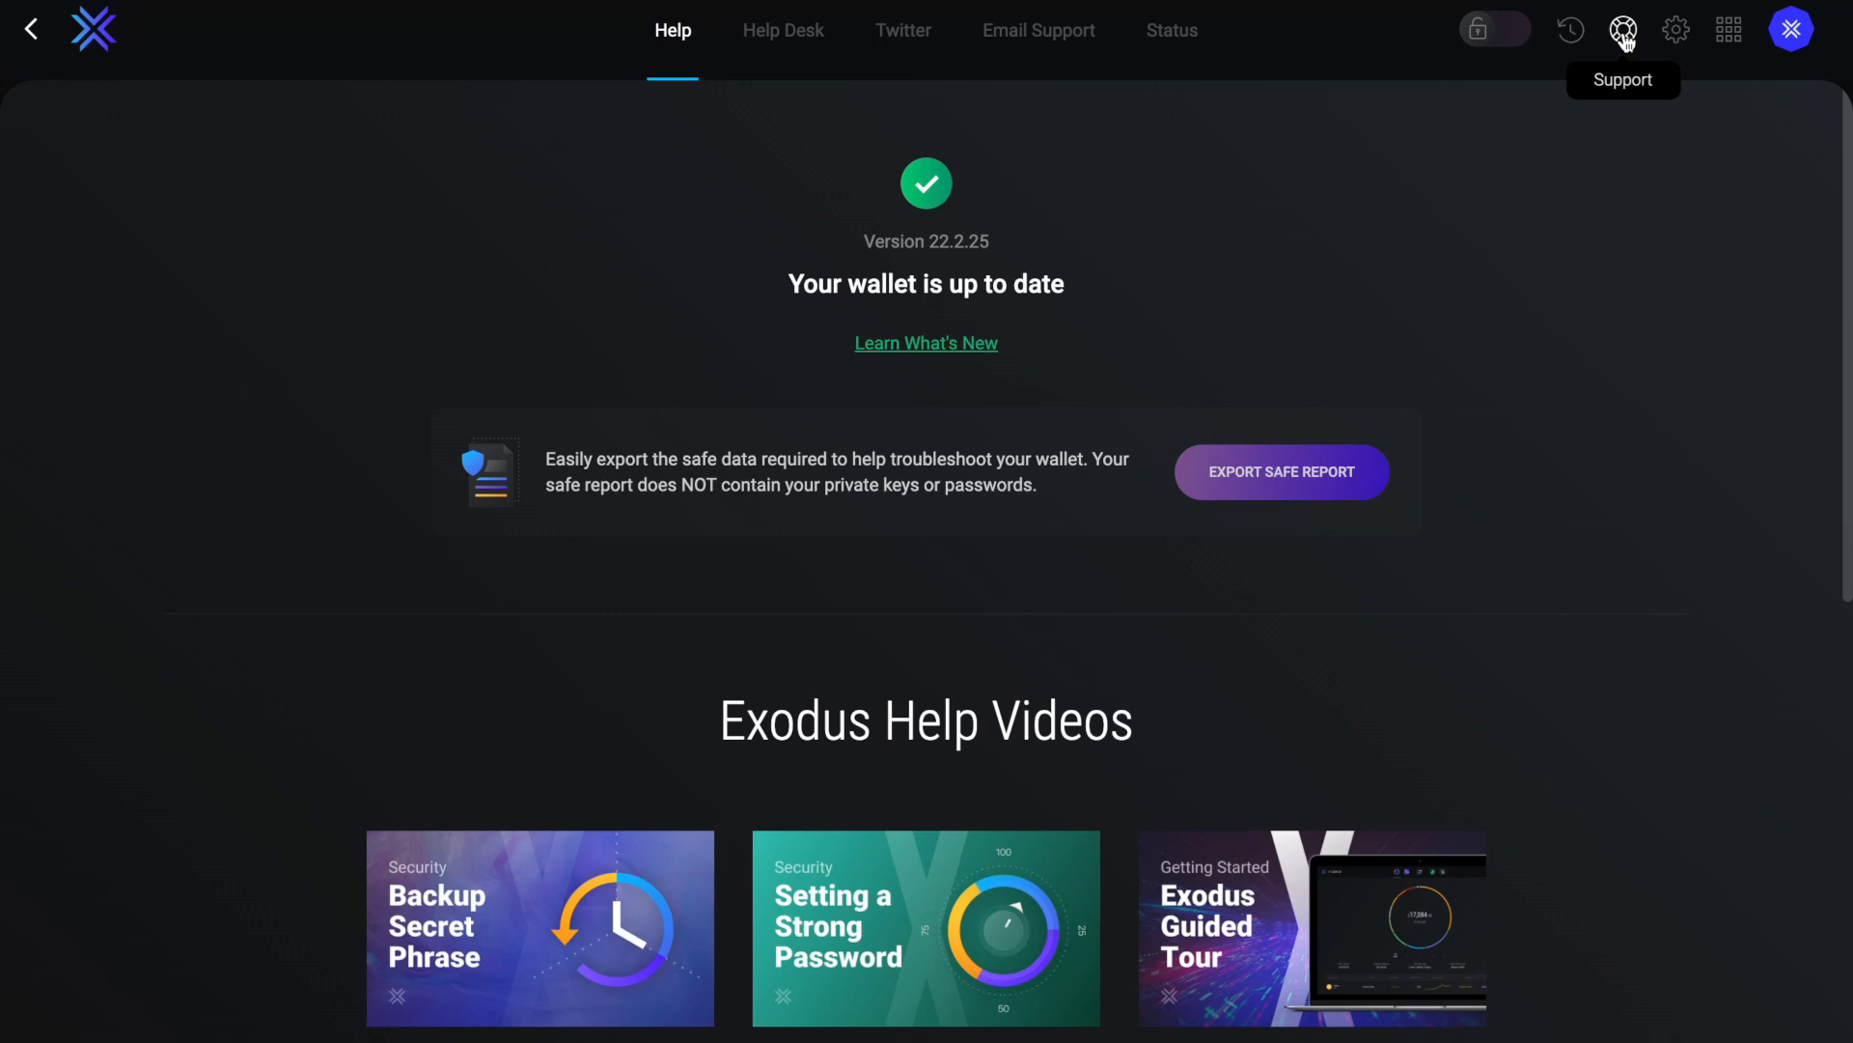
pyautogui.moveTo(782, 33)
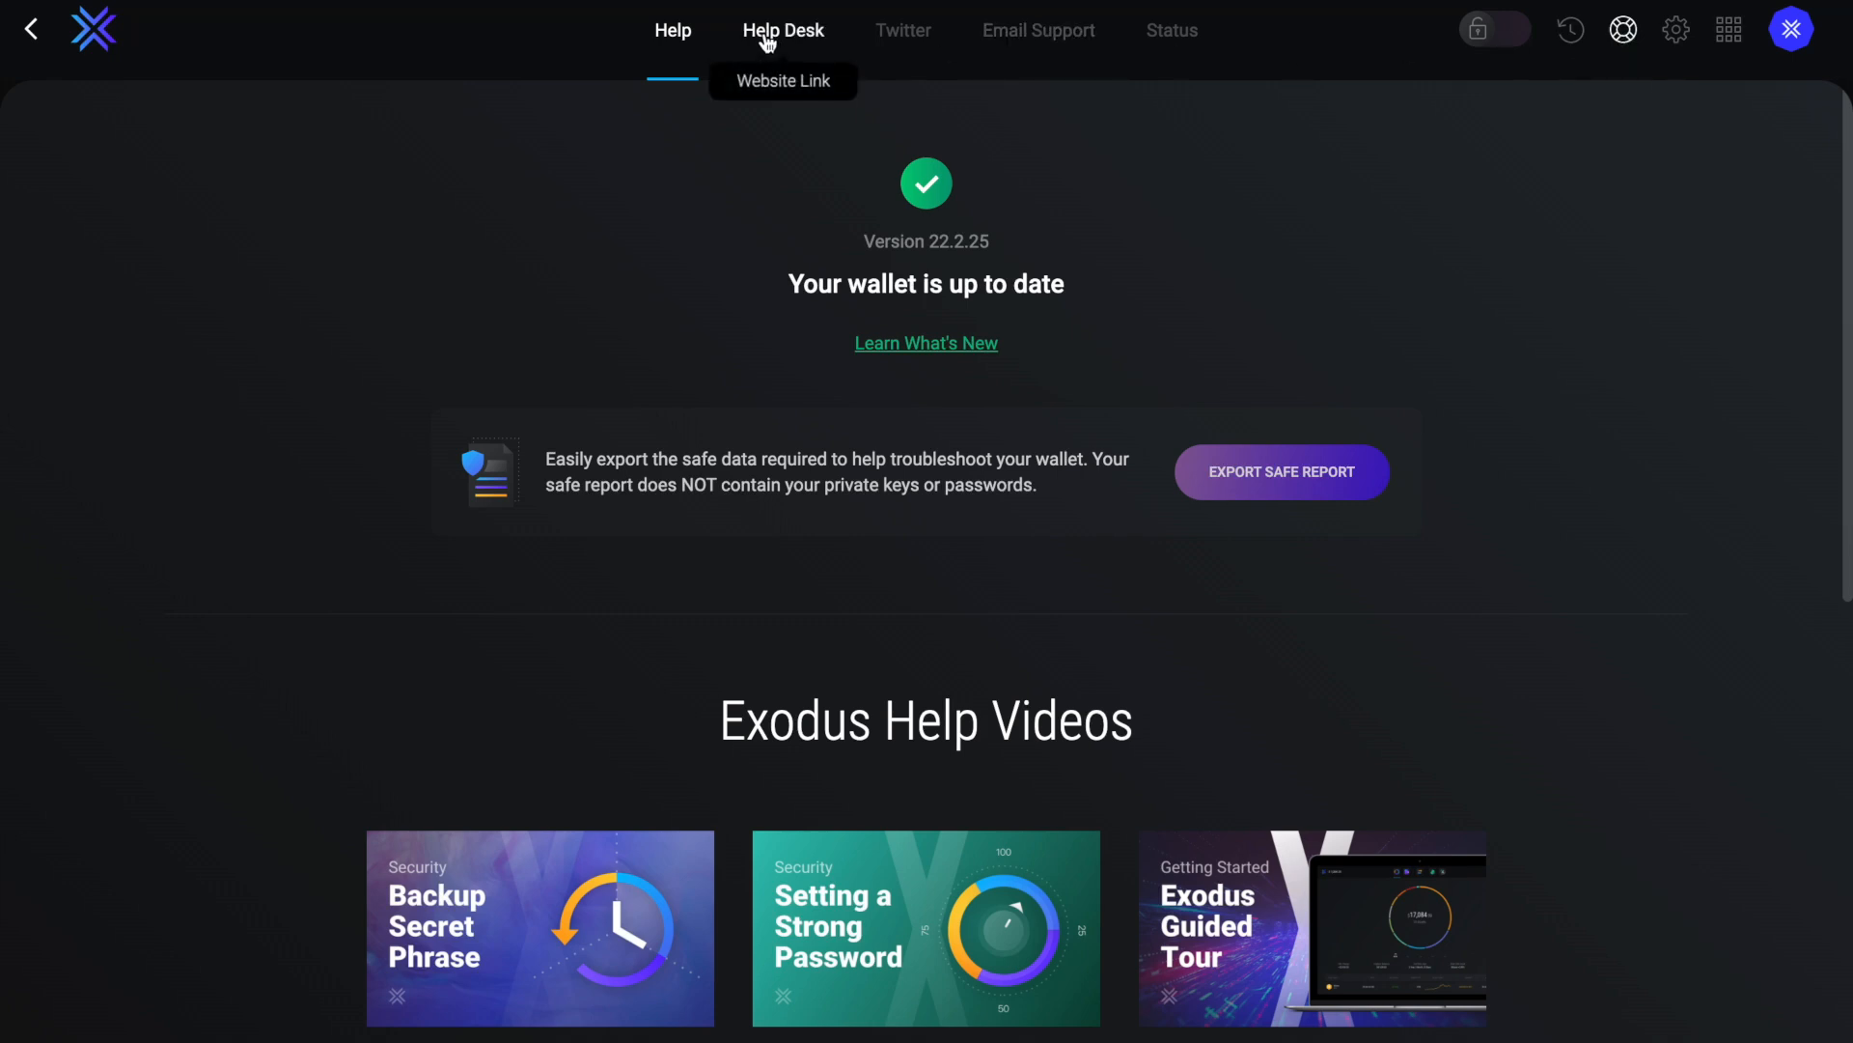
pyautogui.moveTo(903, 29)
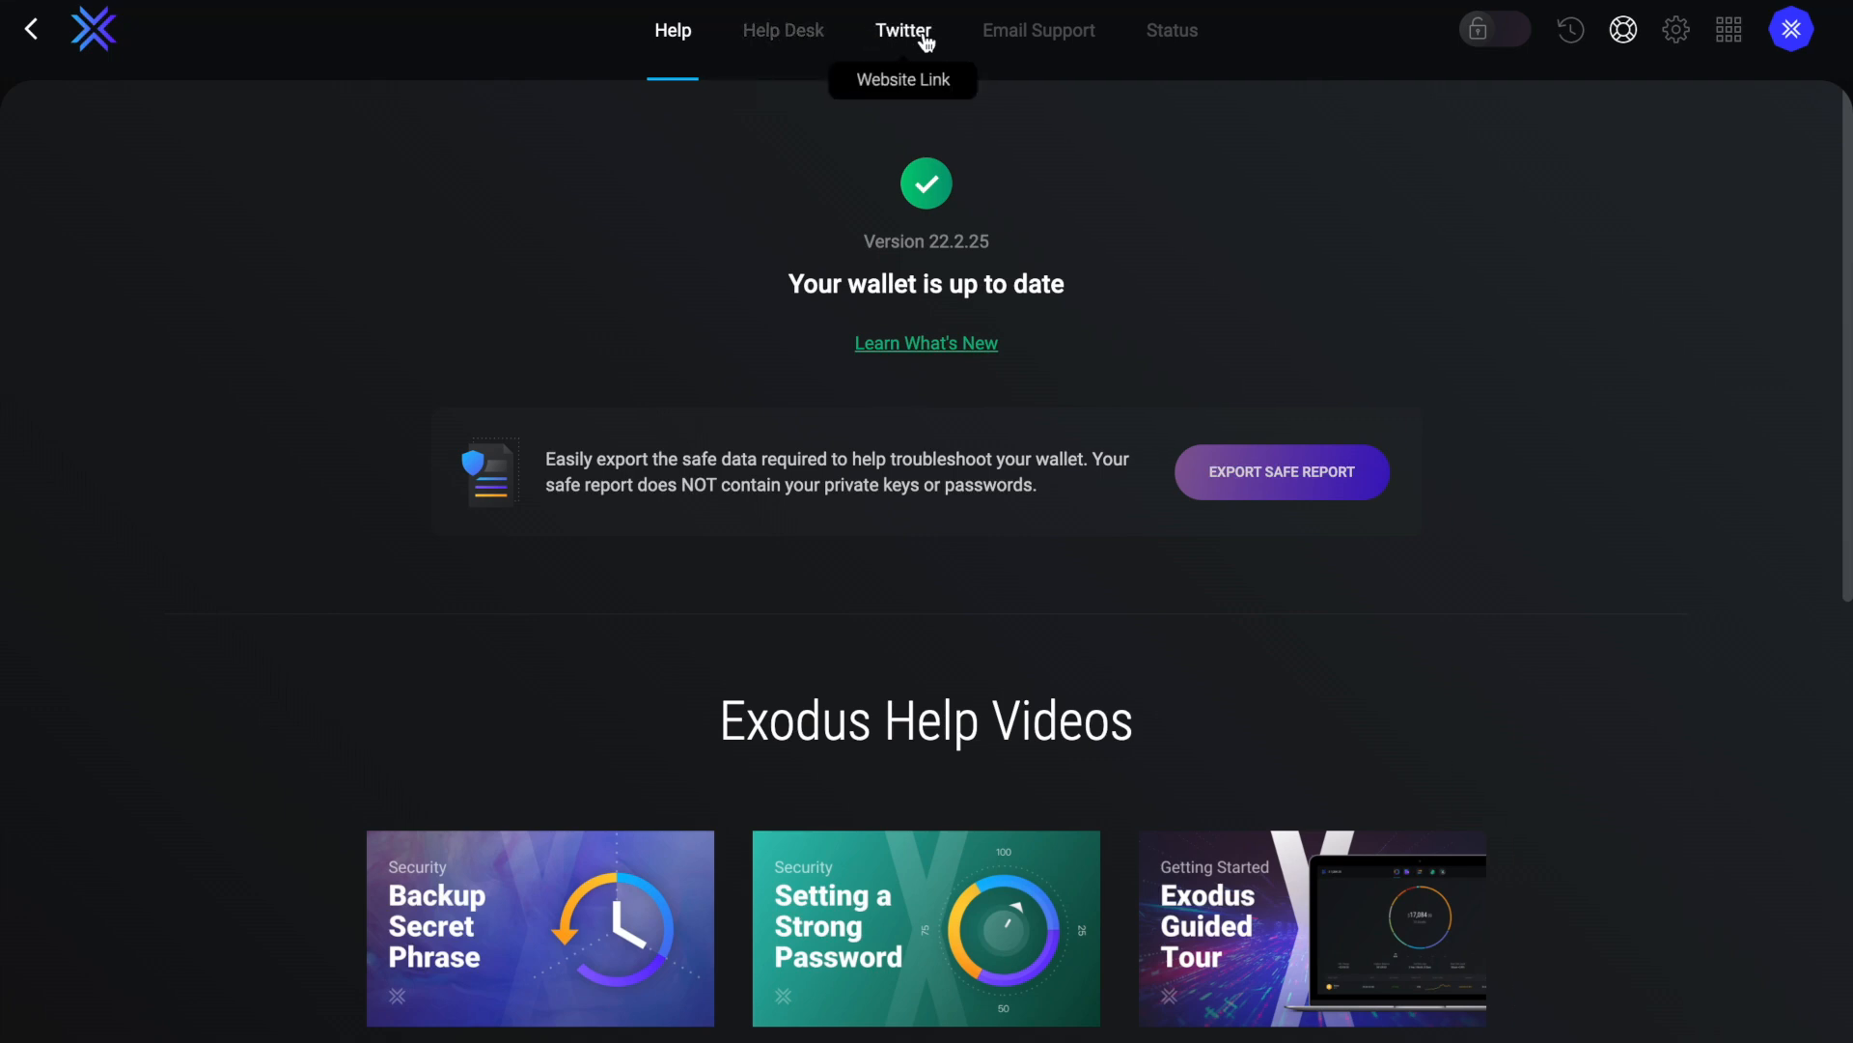